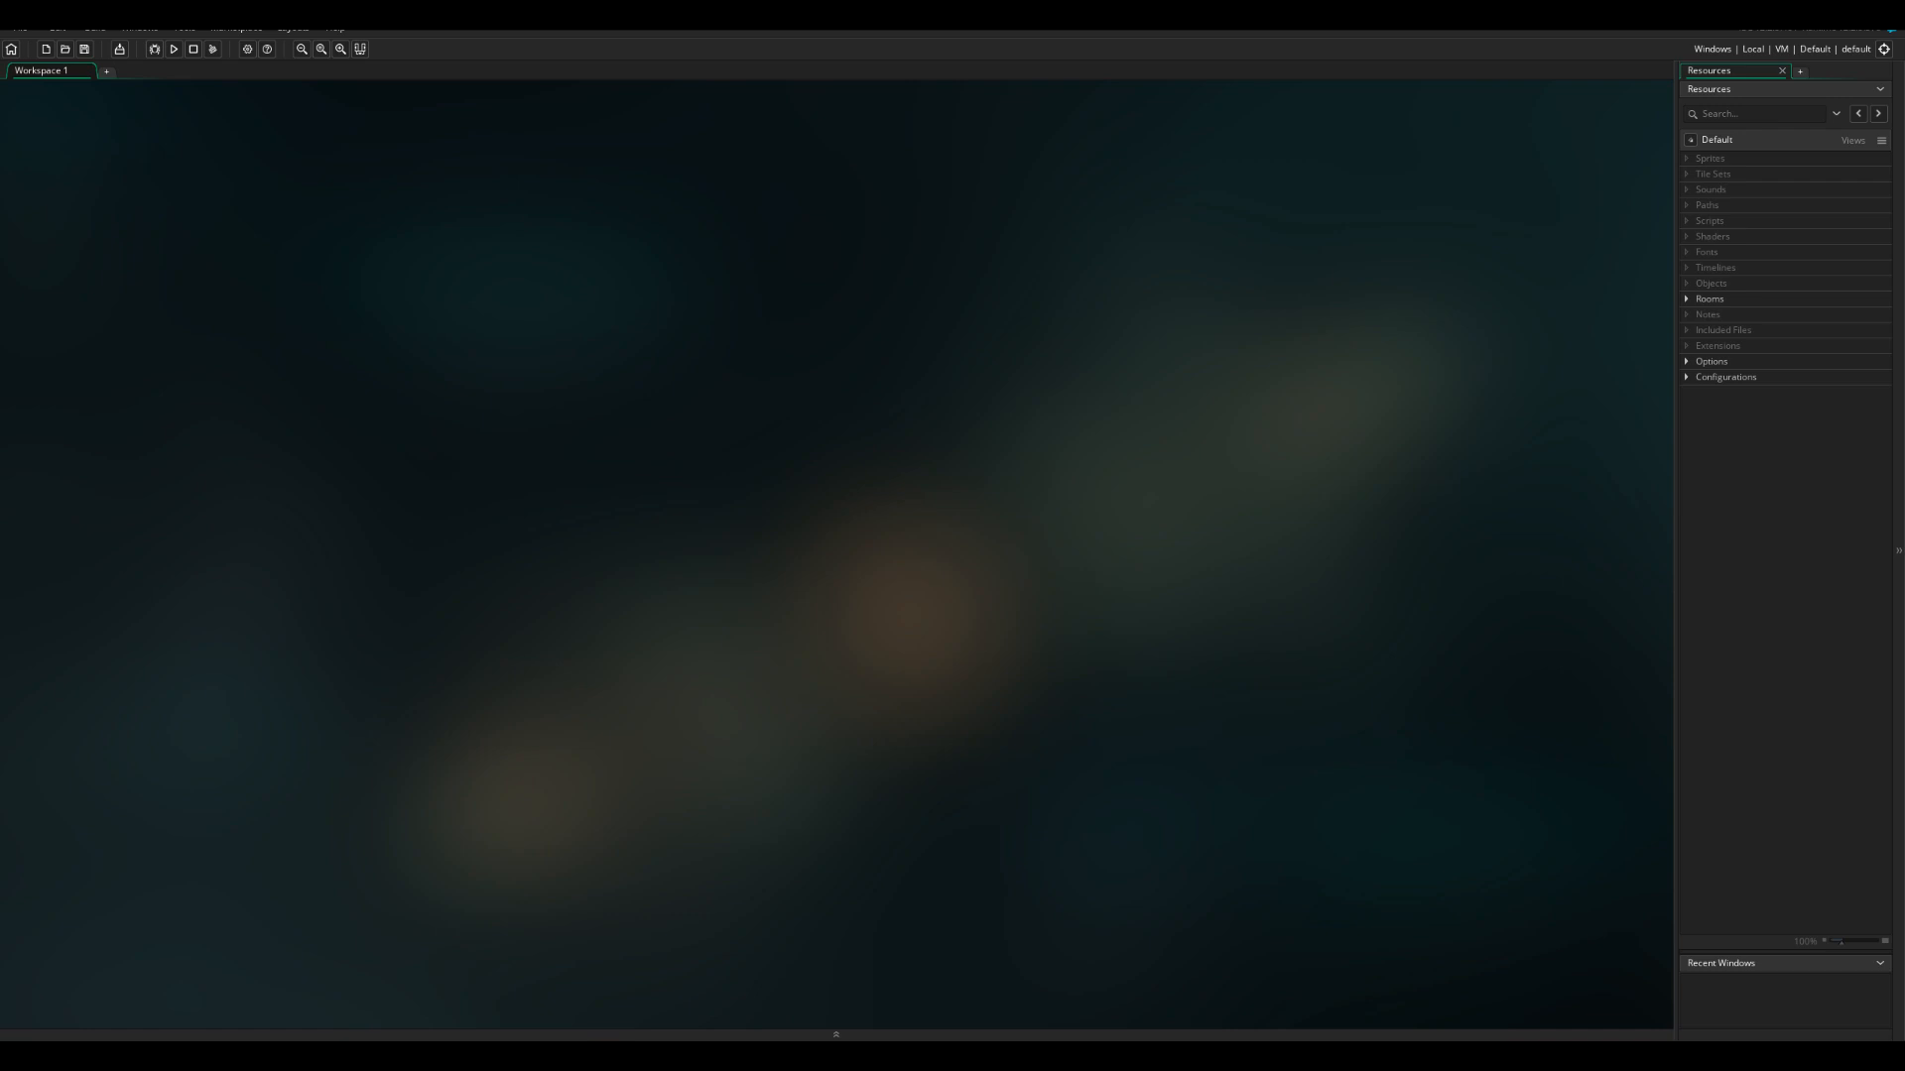
{"action": "mouse_move", "coordinate": [13, 320]}
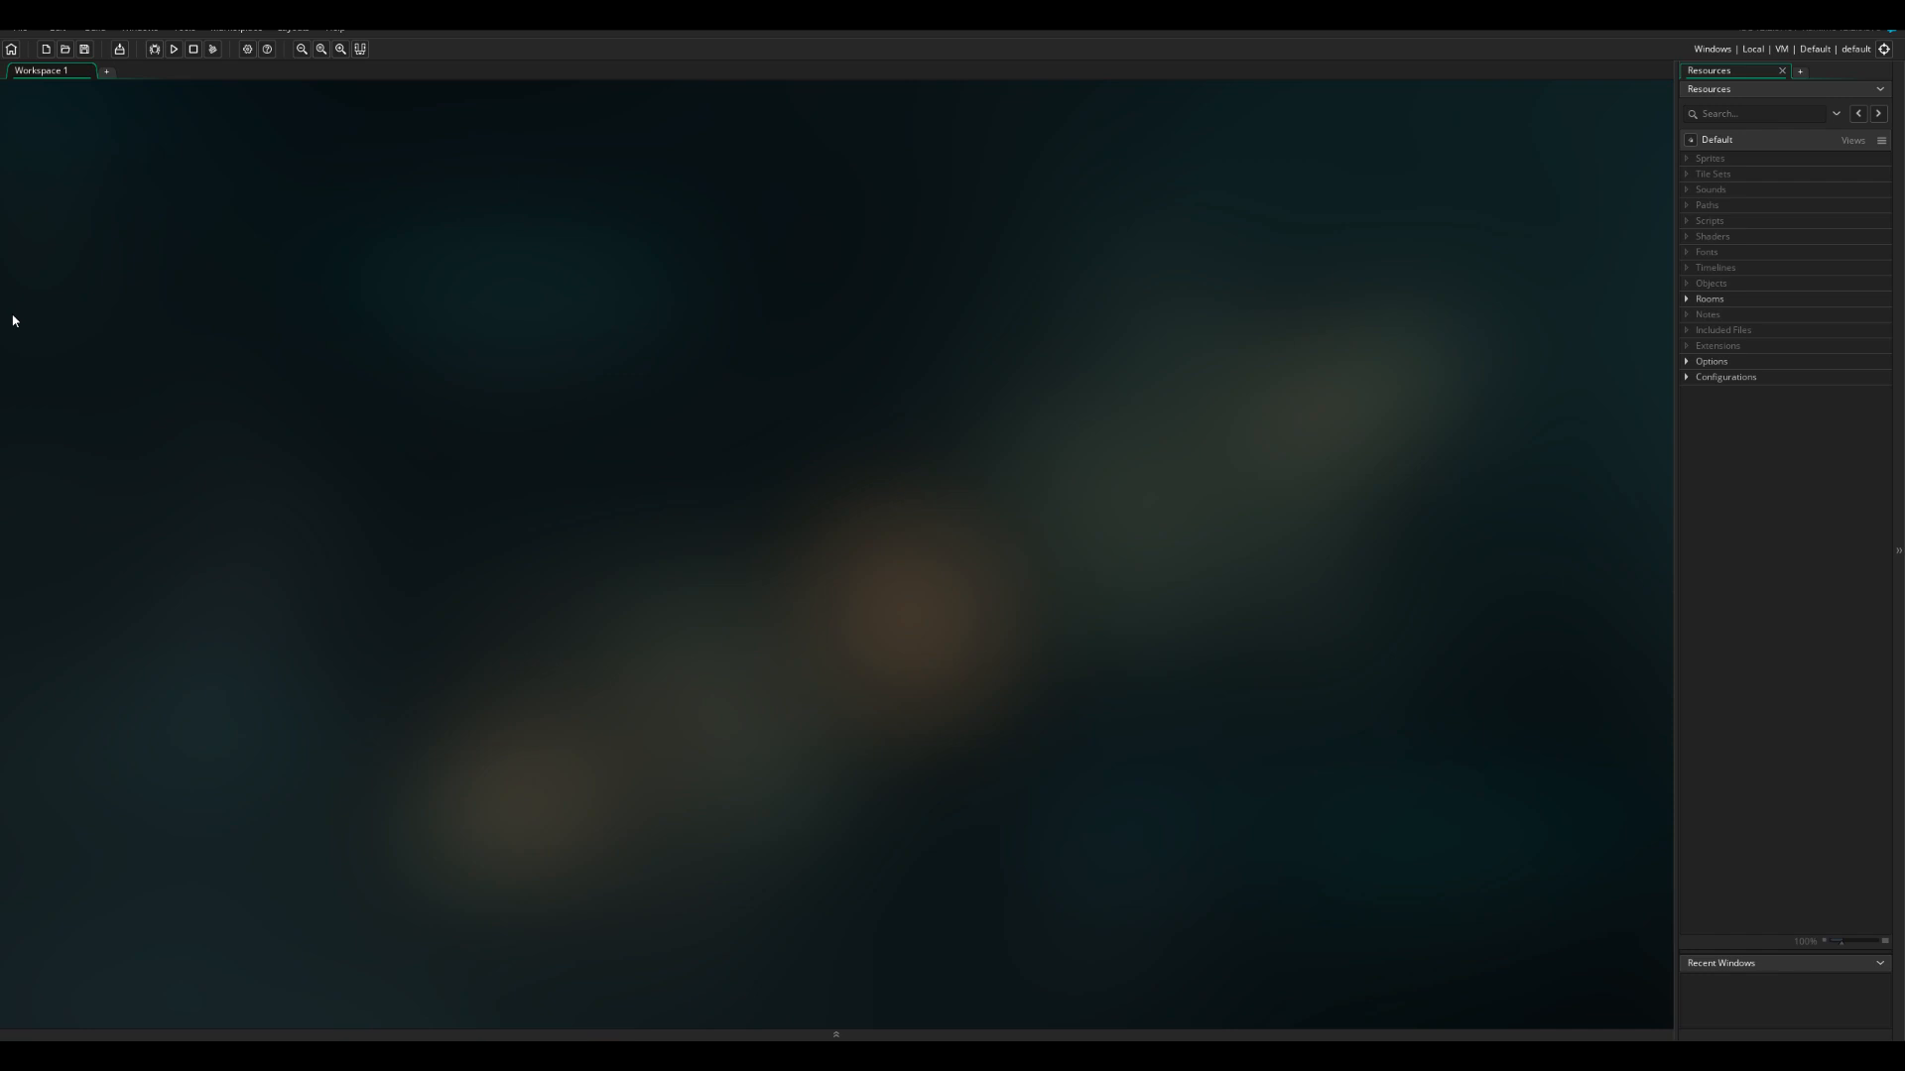
Step: Create the new sprite sChr (64×64) and set its origin to Middle Centre
{"action": "left_click", "coordinate": [1710, 157]}
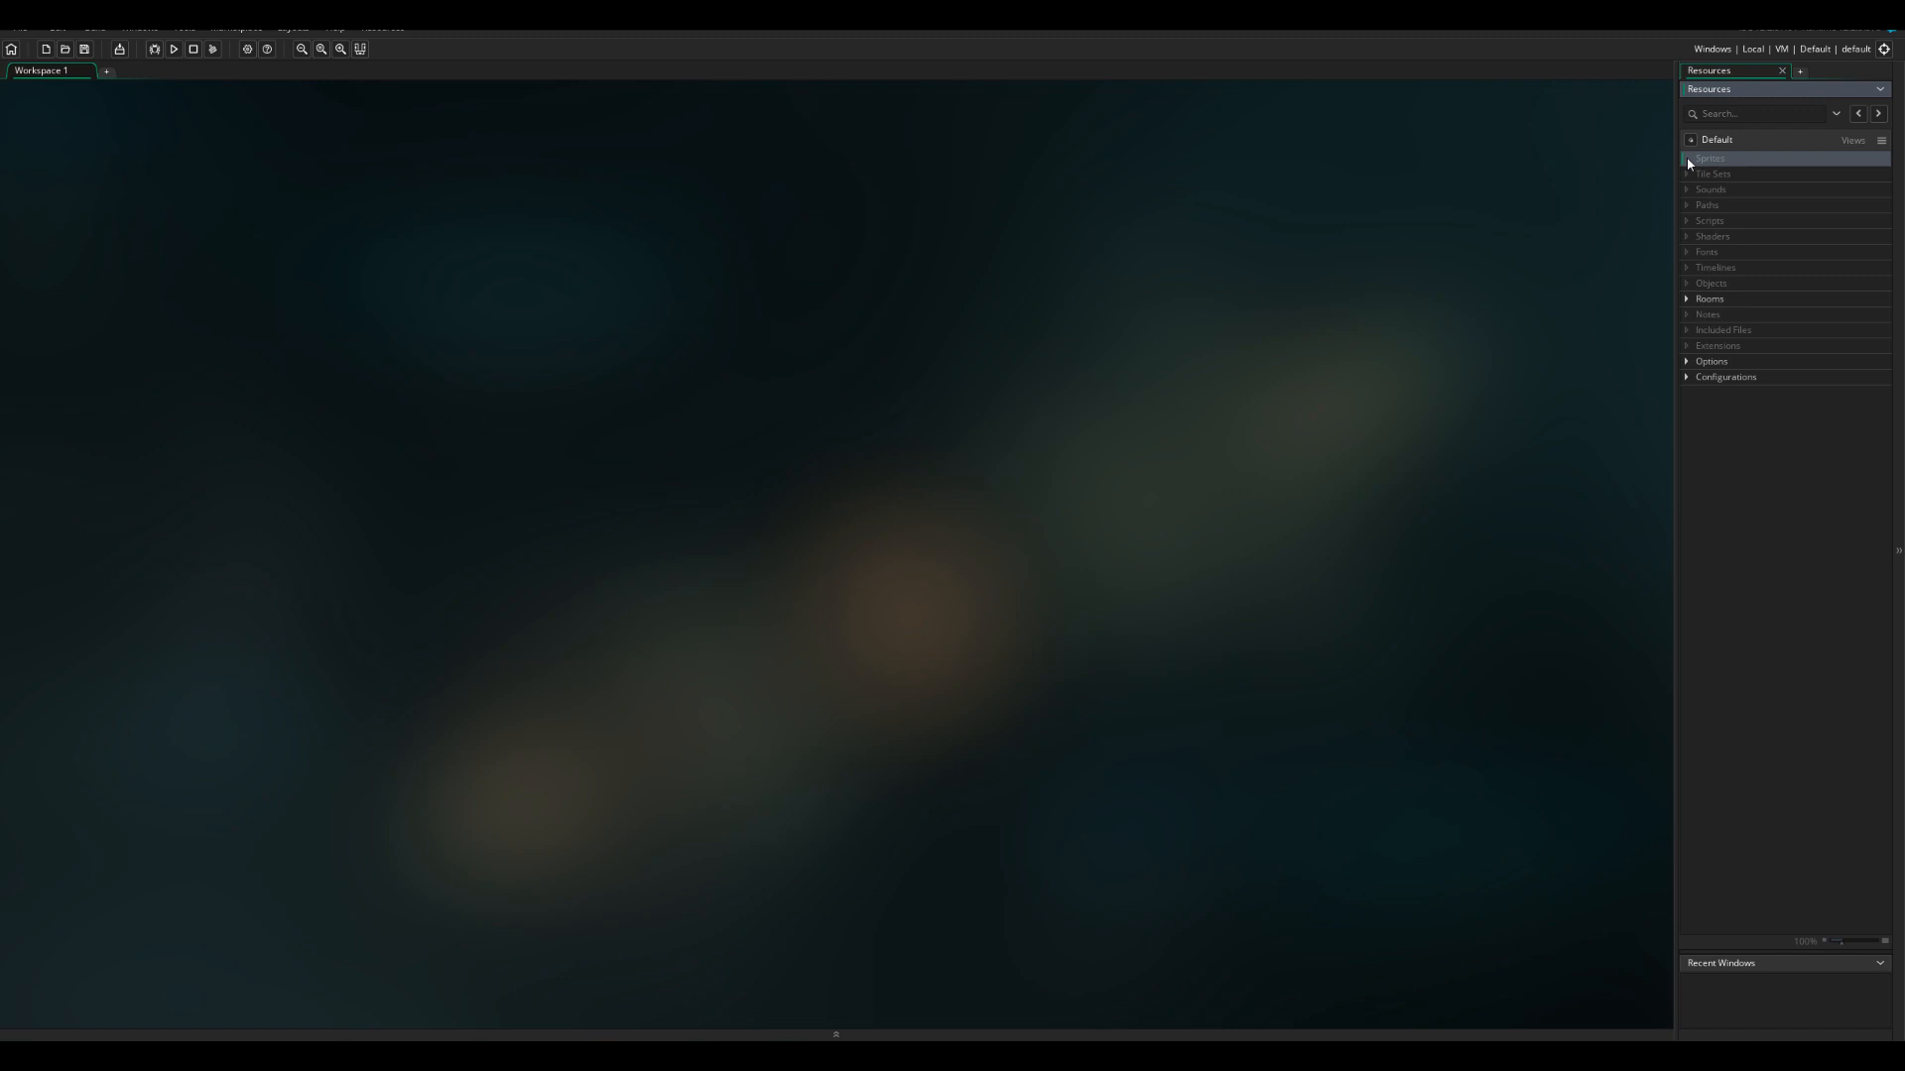
{"action": "mouse_move", "coordinate": [1684, 49]}
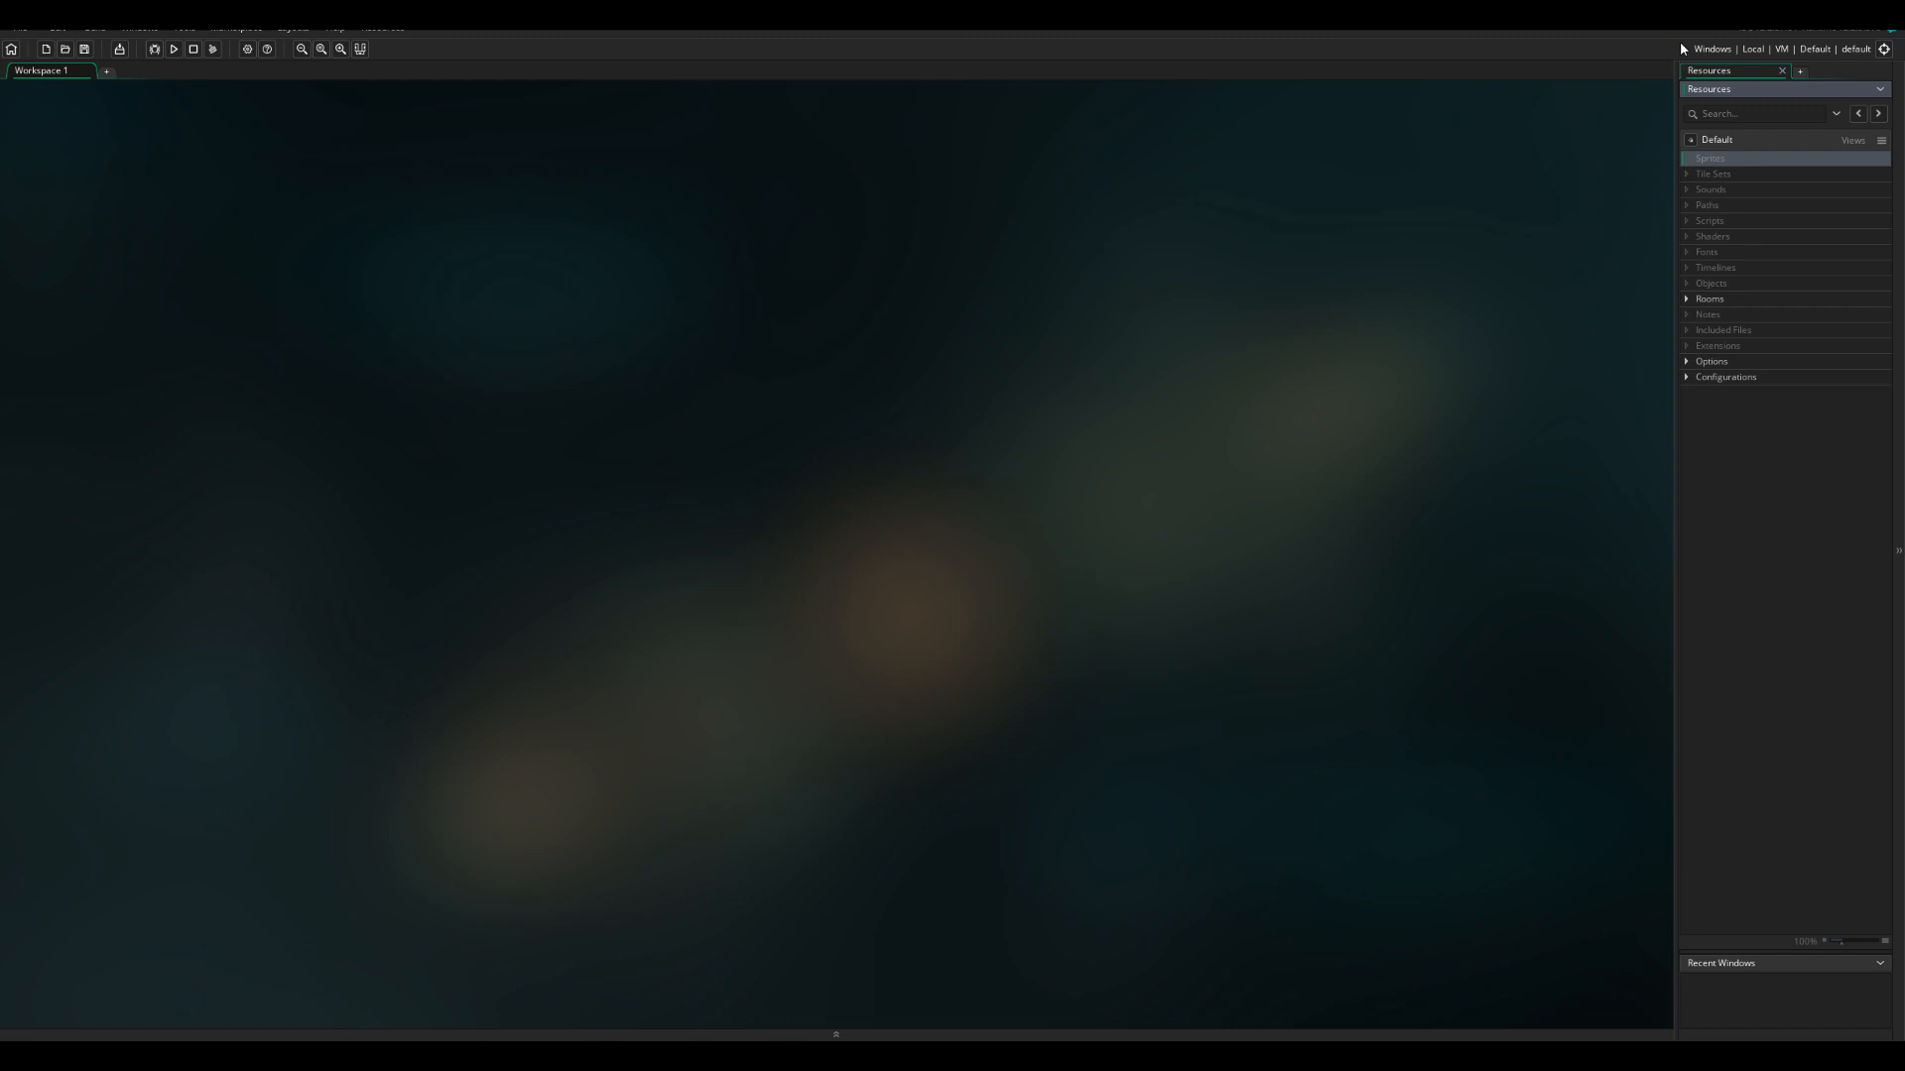
{"action": "mouse_move", "coordinate": [1715, 171]}
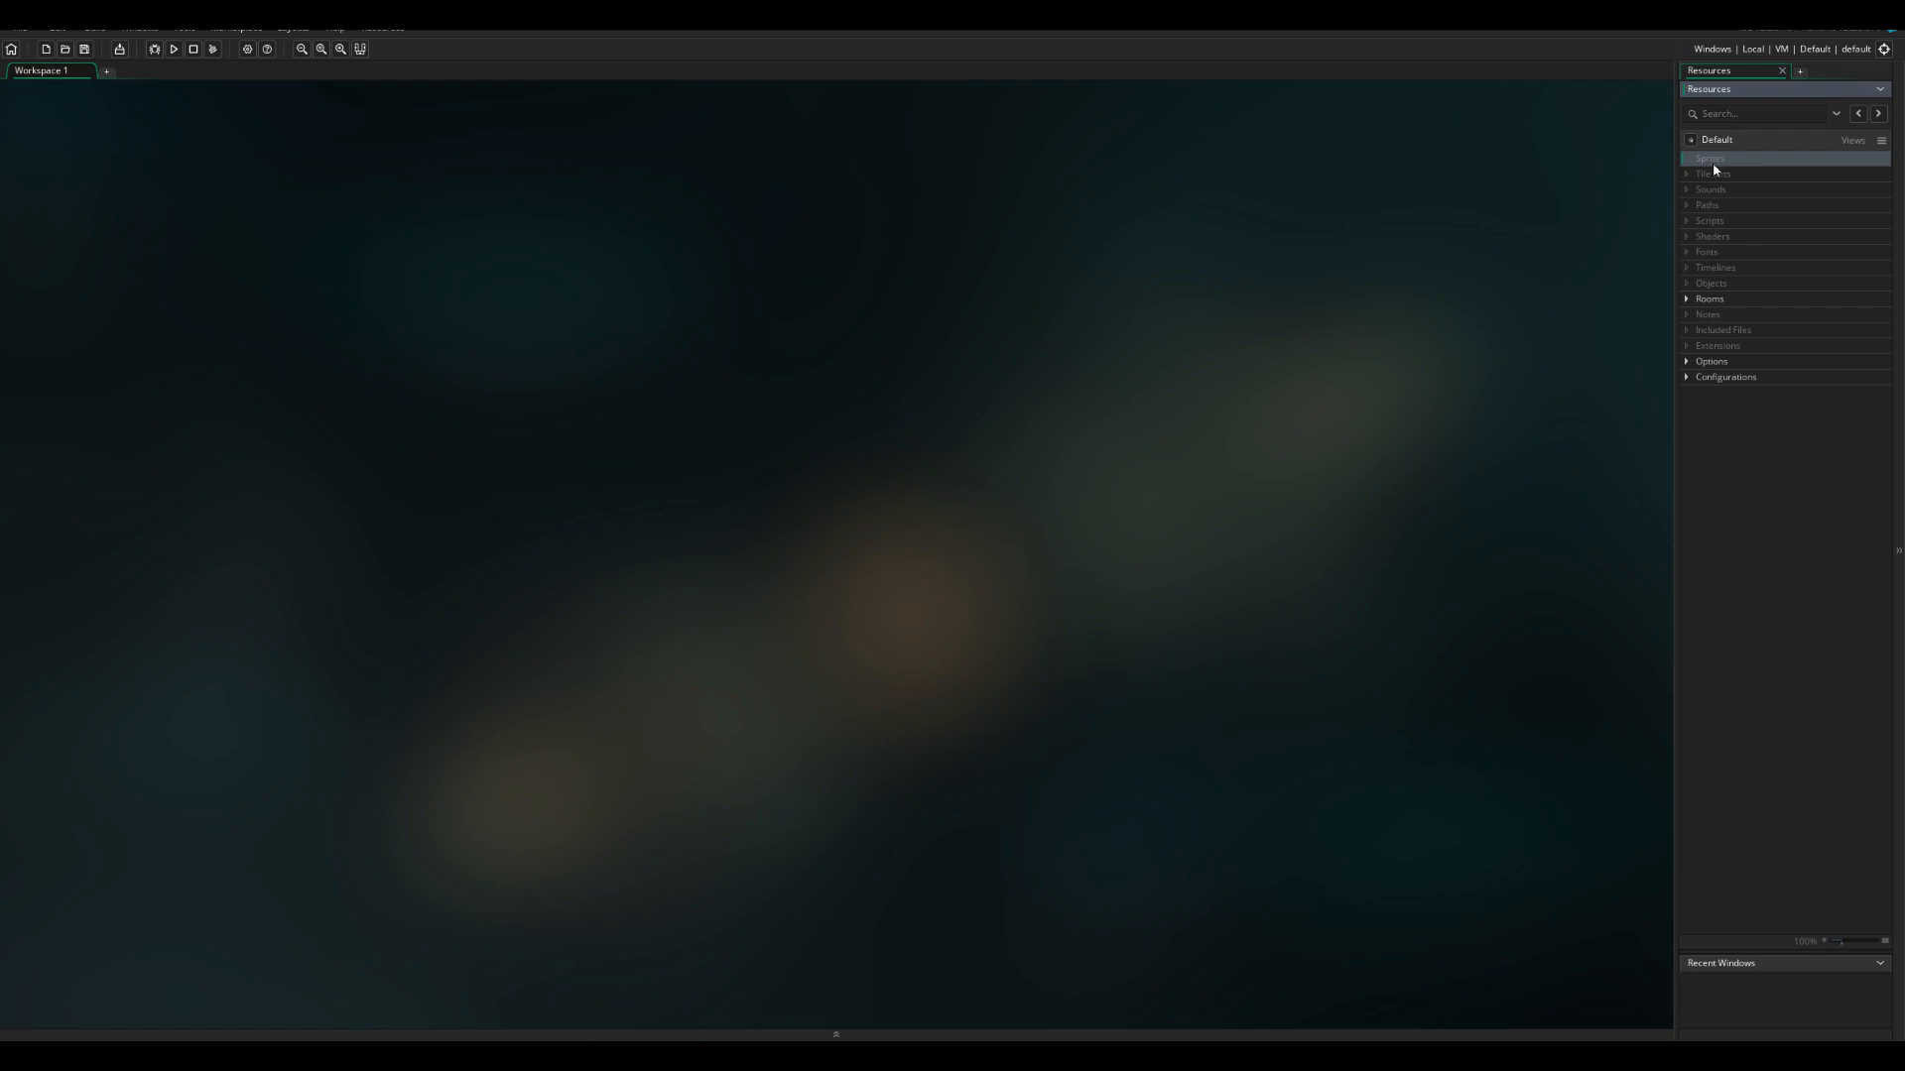
{"action": "double_click", "coordinate": [1709, 158]}
{"action": "type", "text": "sChr"}
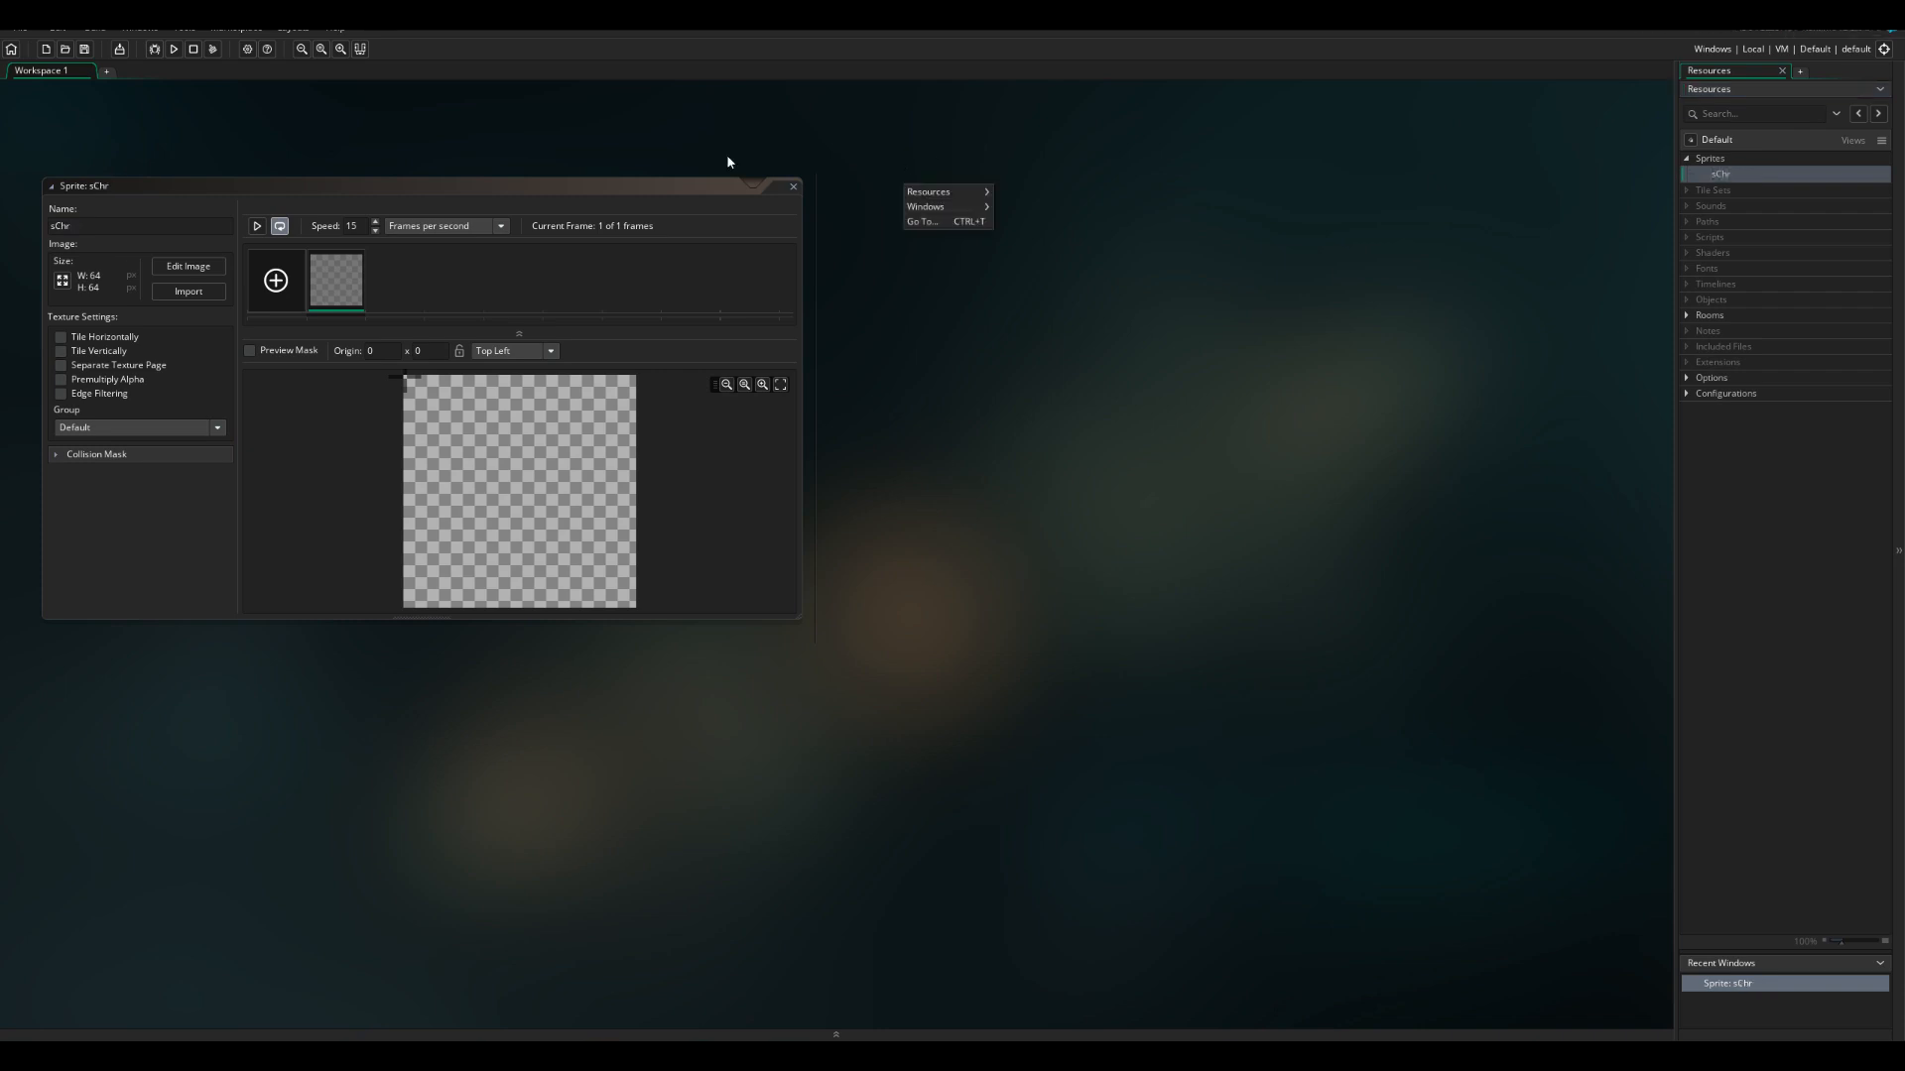
{"action": "left_click", "coordinate": [514, 351]}
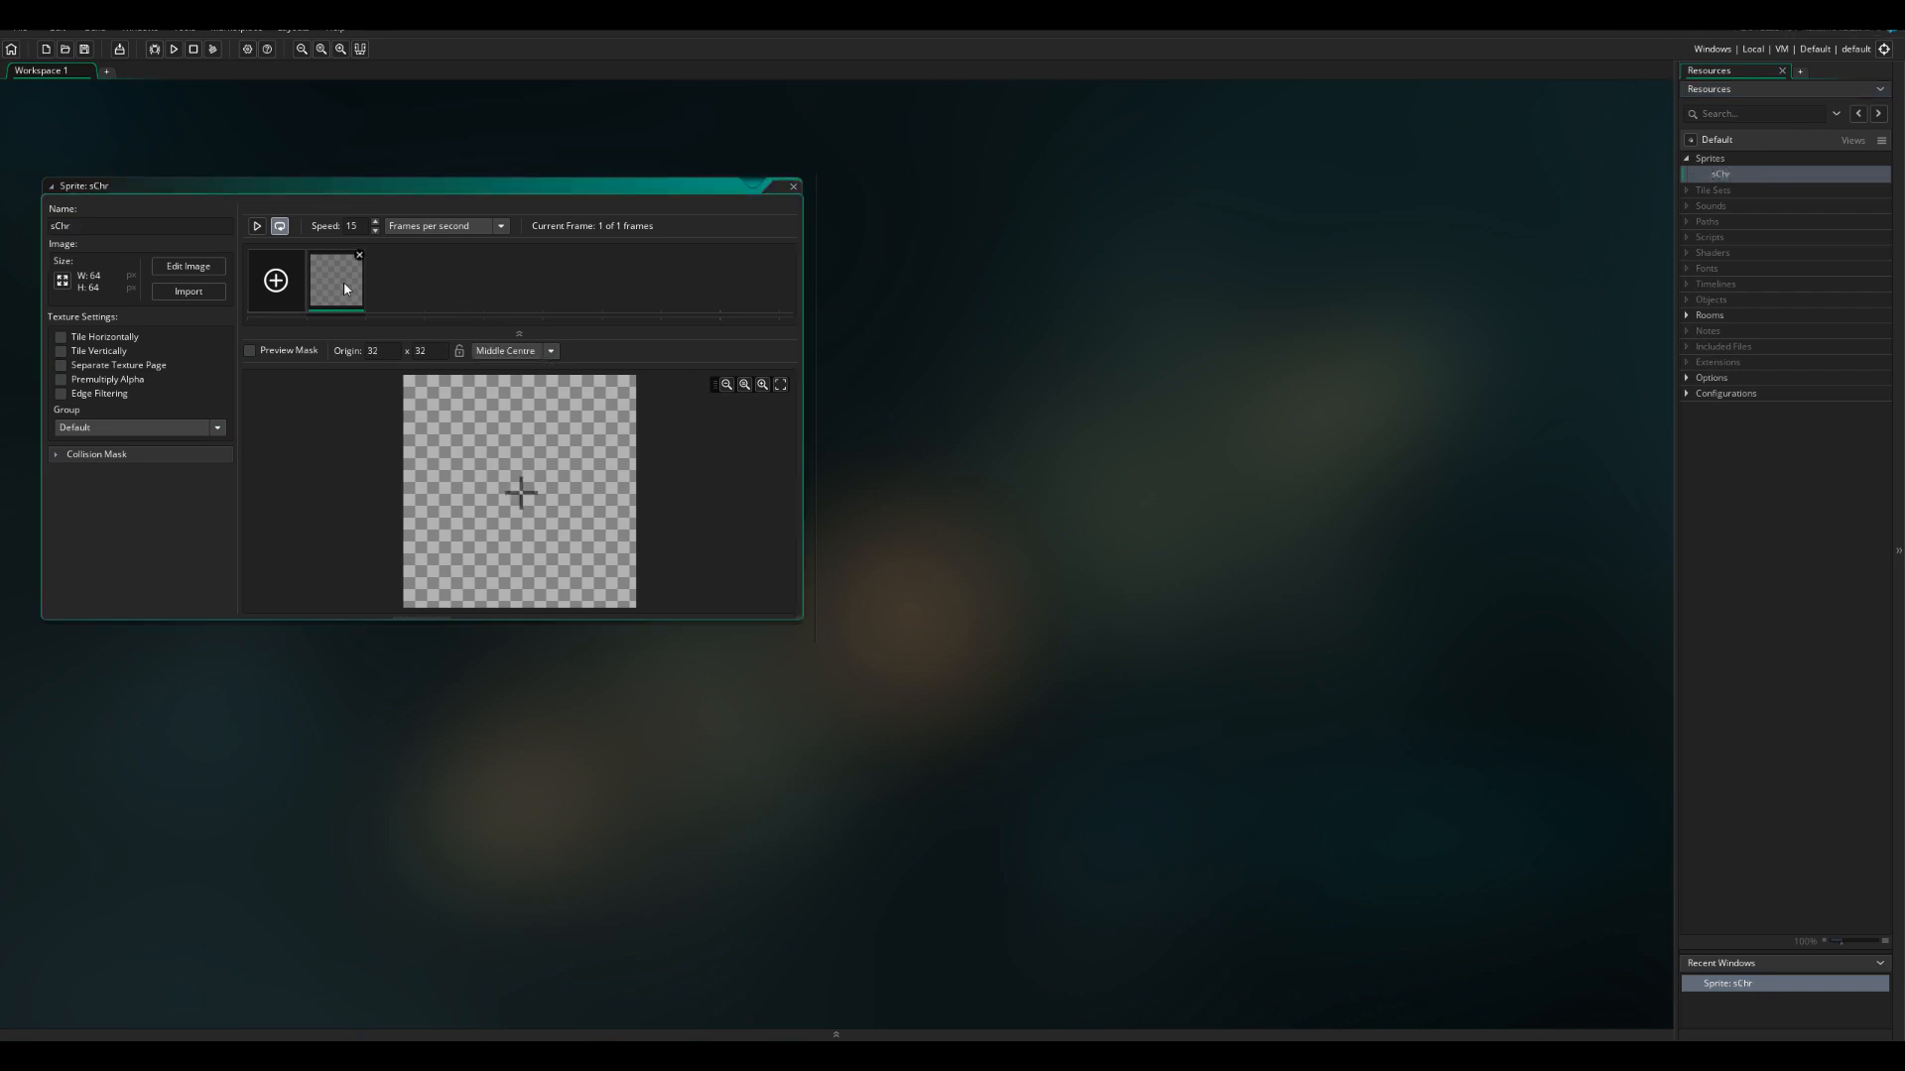
Step: Paint sChr as a diagonal split with green and orange halves
{"action": "left_click", "coordinate": [189, 266]}
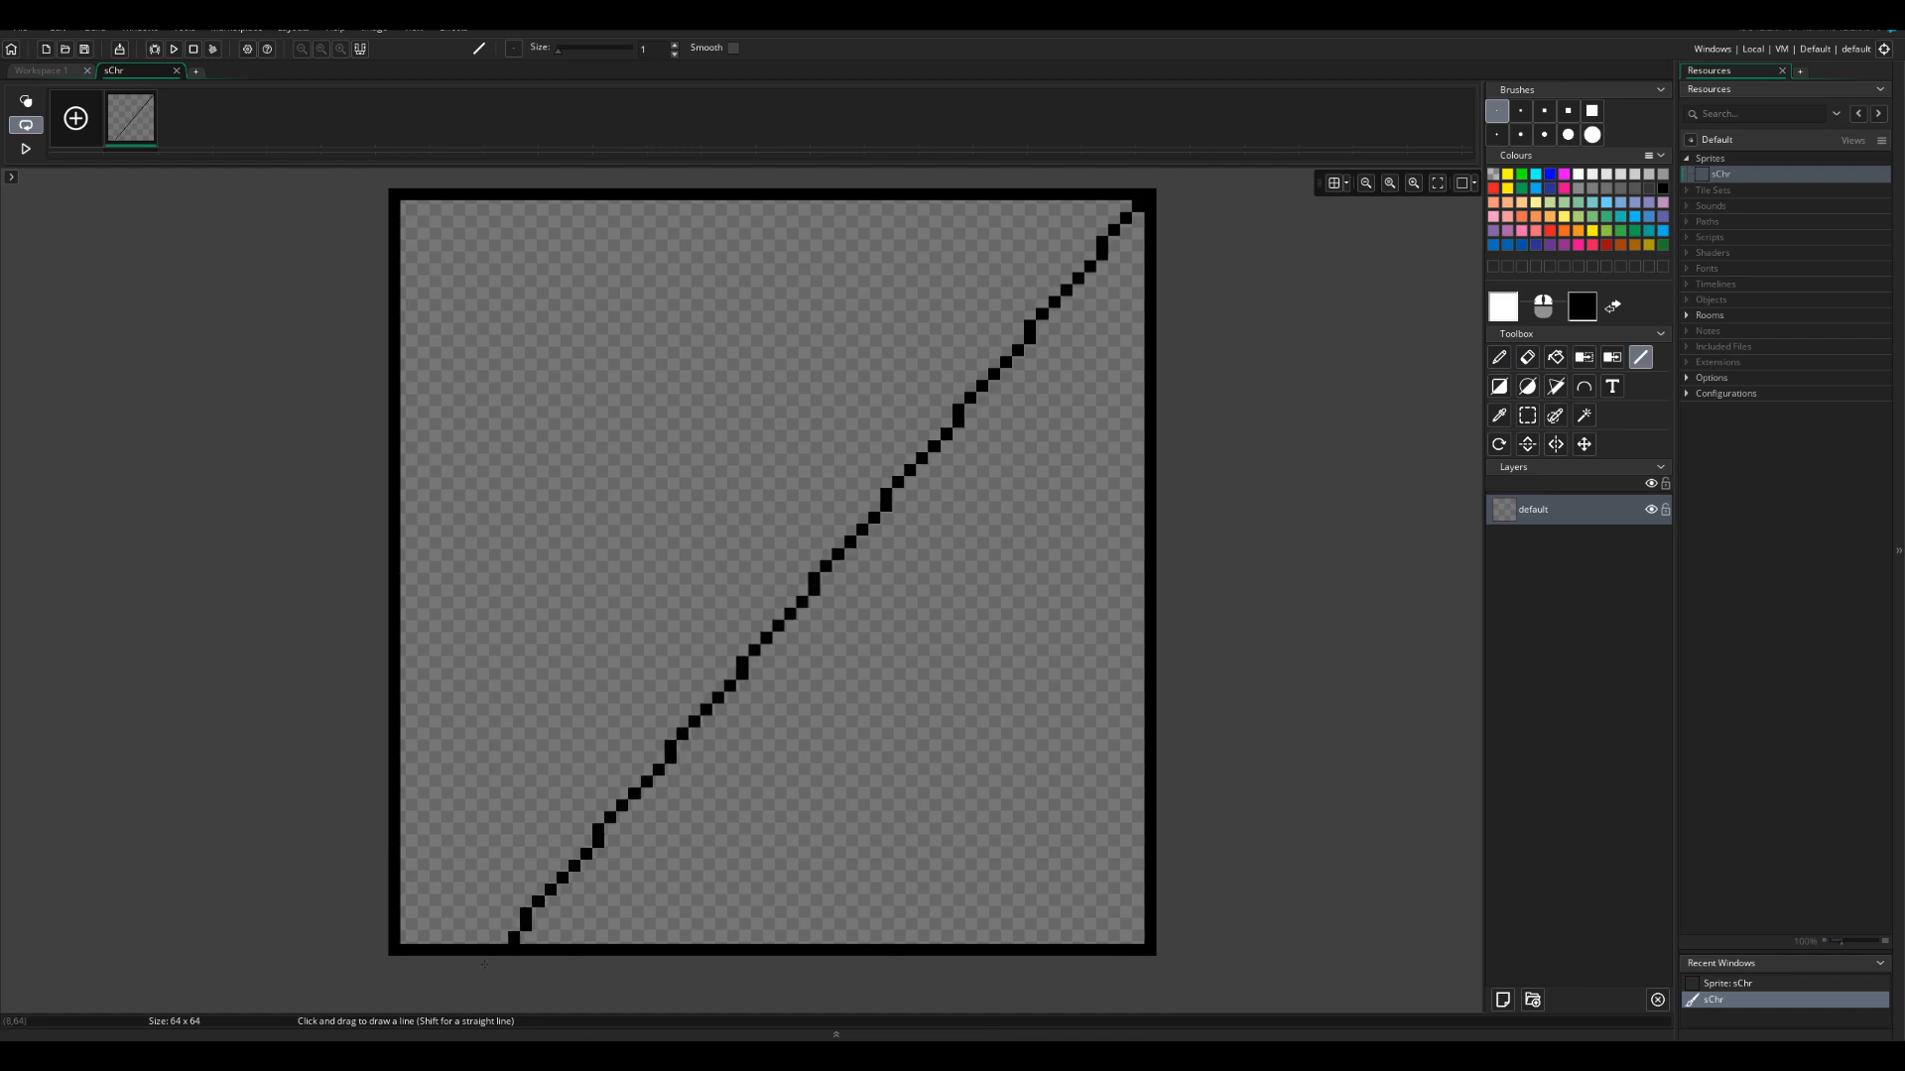
{"action": "left_click", "coordinate": [1556, 357]}
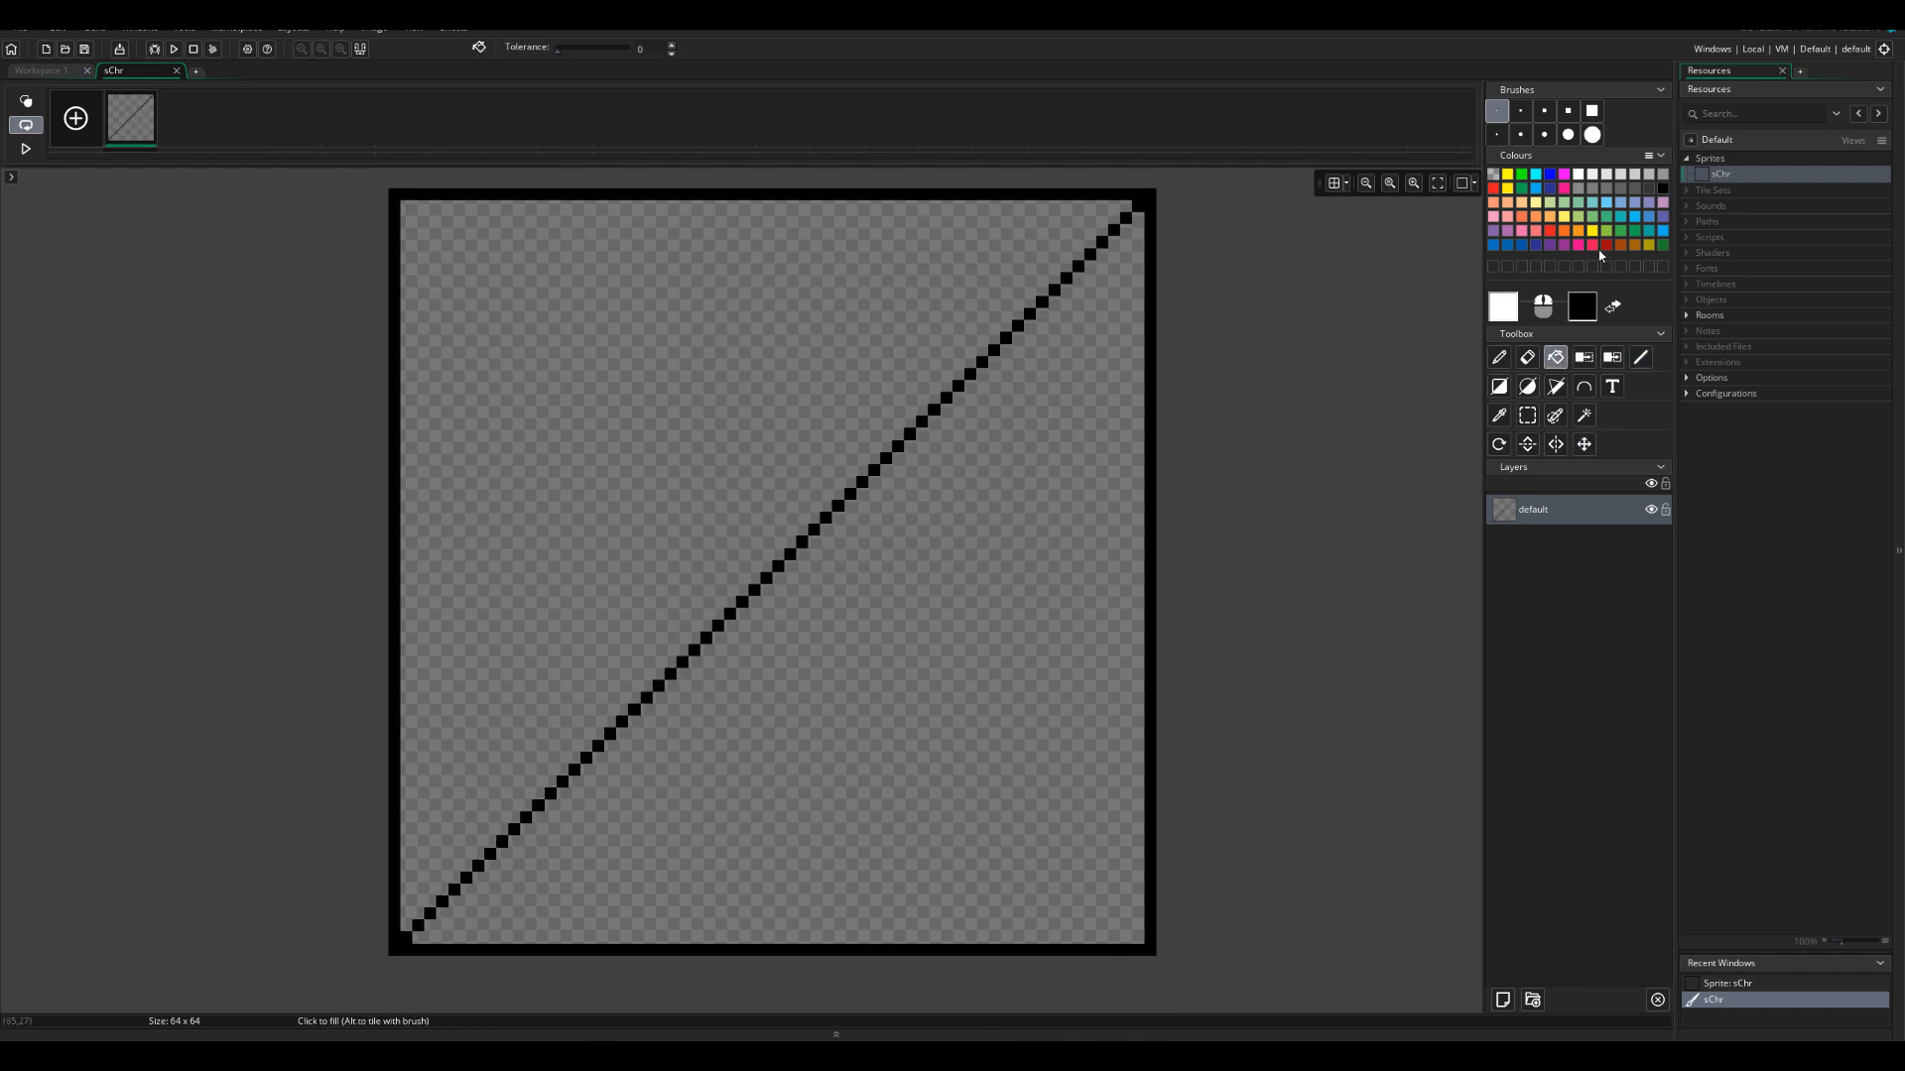
{"action": "left_click", "coordinate": [1054, 439]}
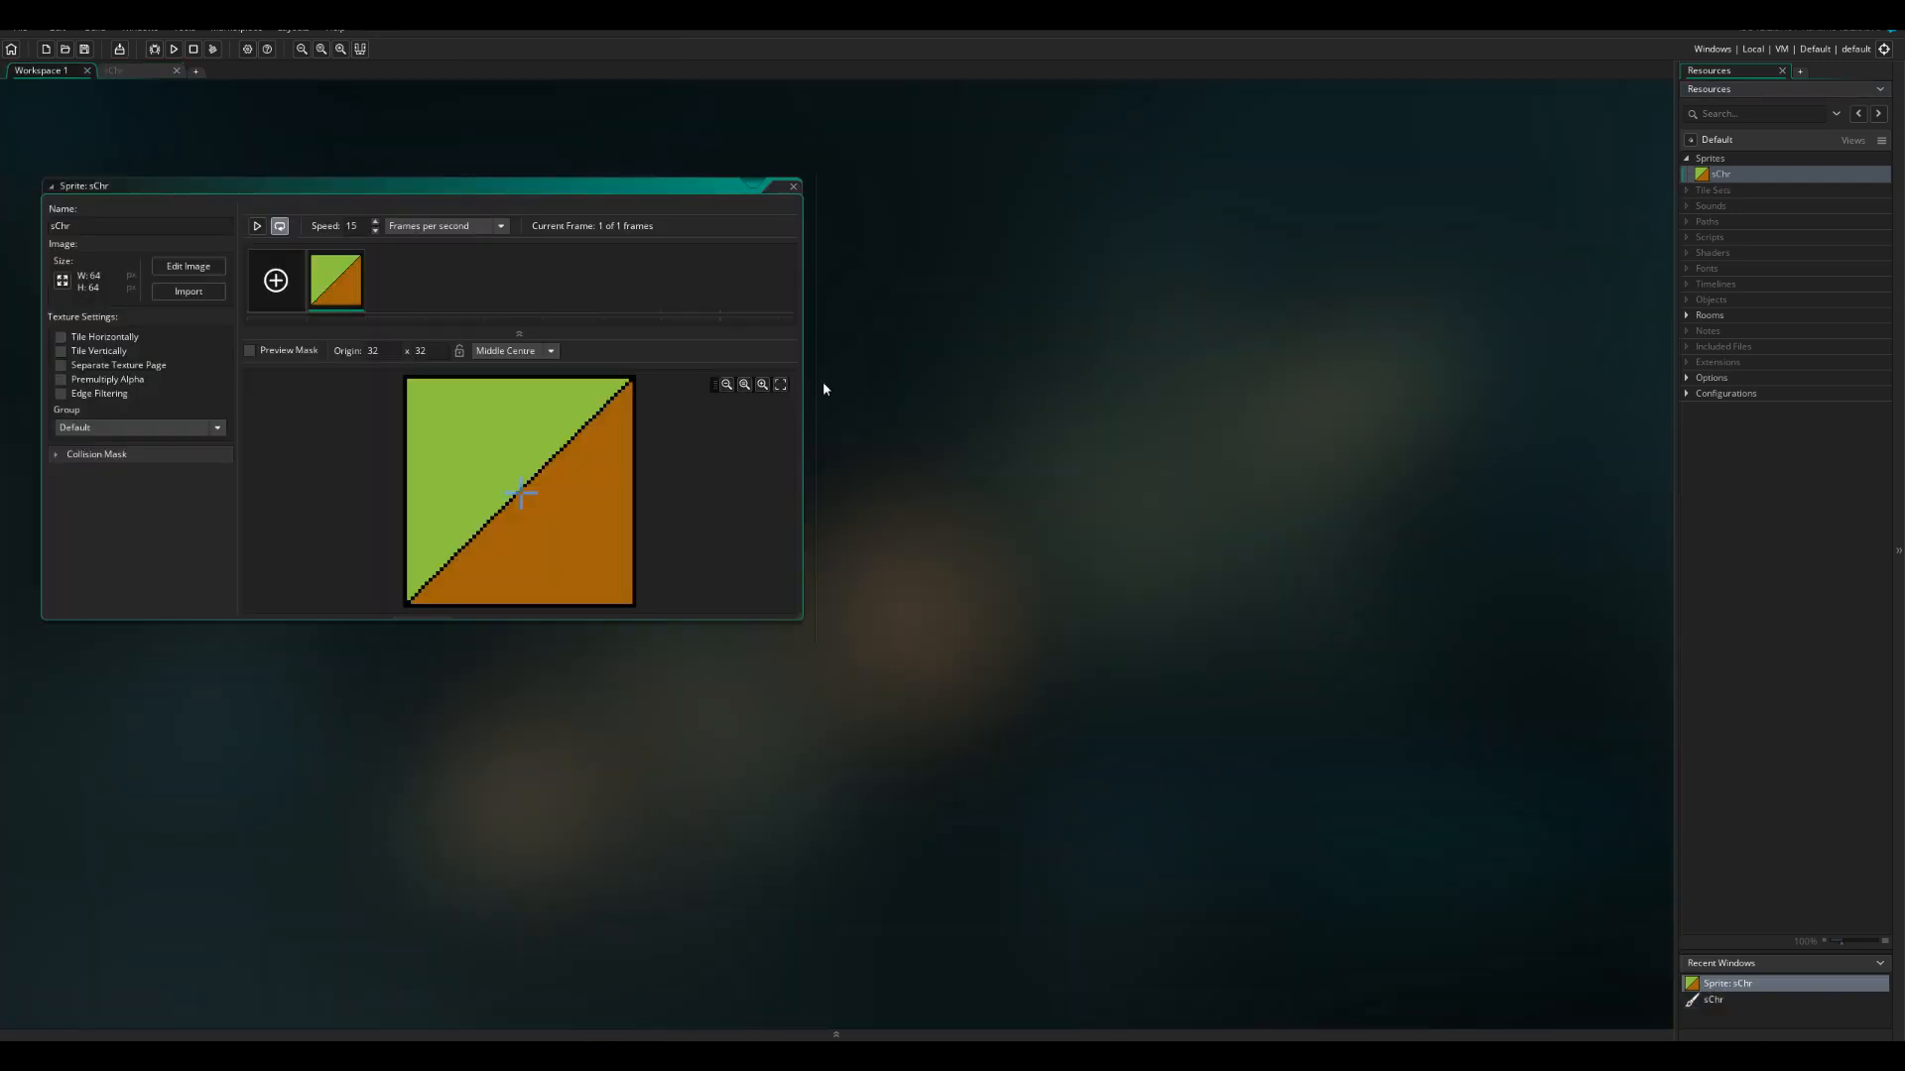
{"action": "mouse_move", "coordinate": [594, 336]}
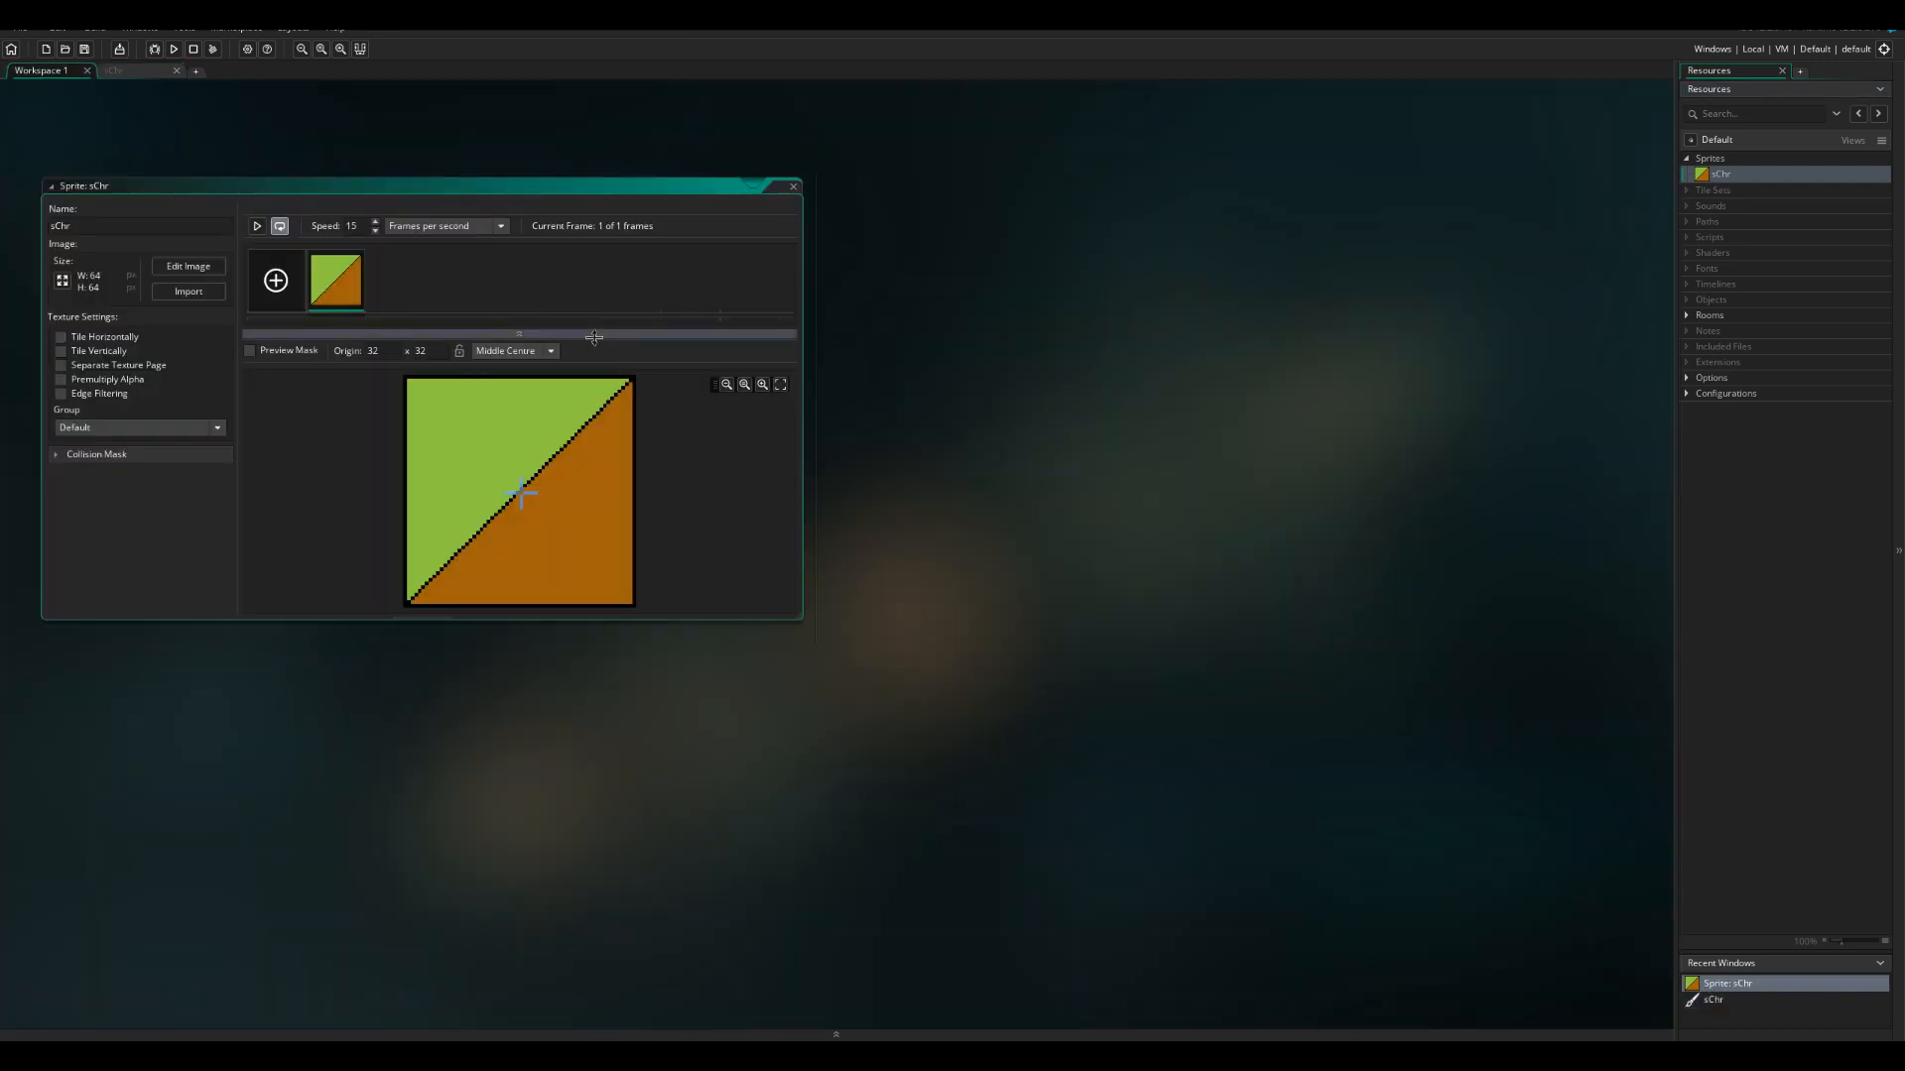
{"action": "mouse_move", "coordinate": [1024, 312]}
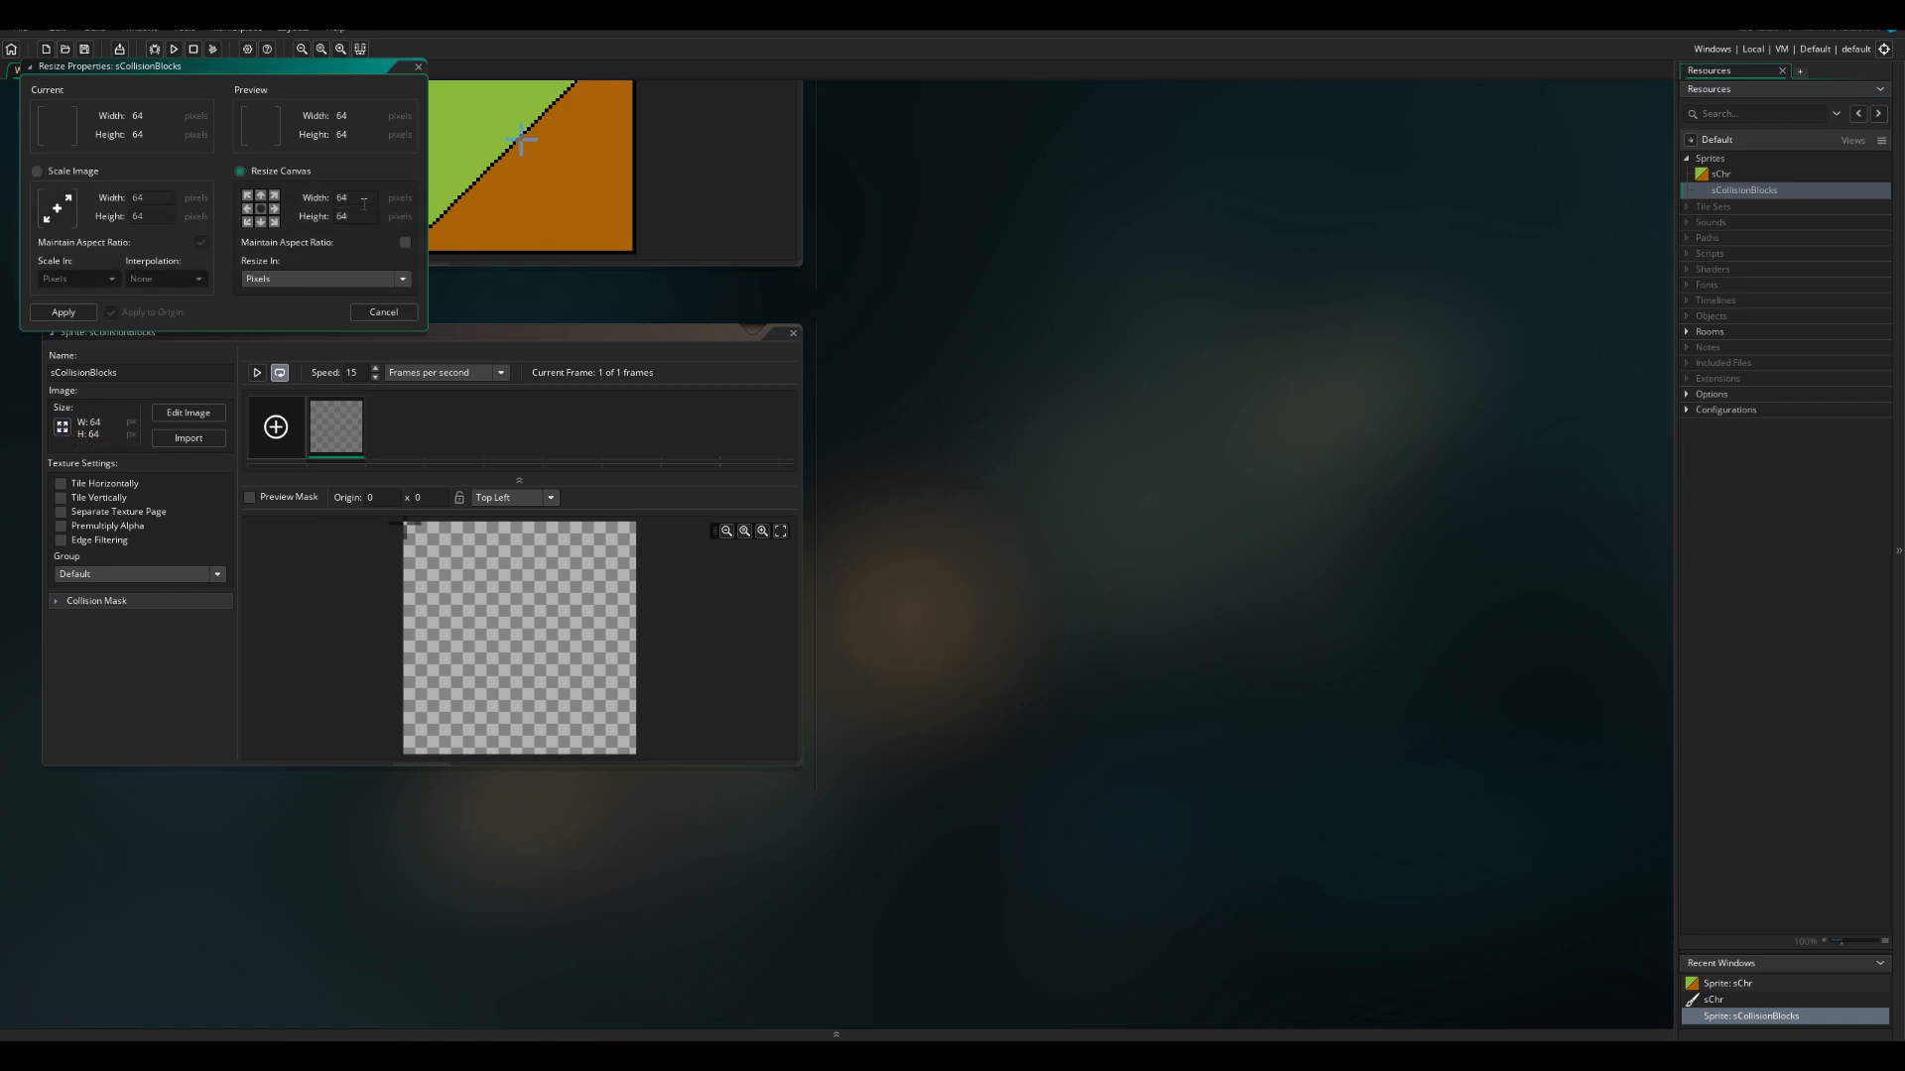
{"action": "mouse_move", "coordinate": [405, 195]}
{"action": "type", "text": "216"}
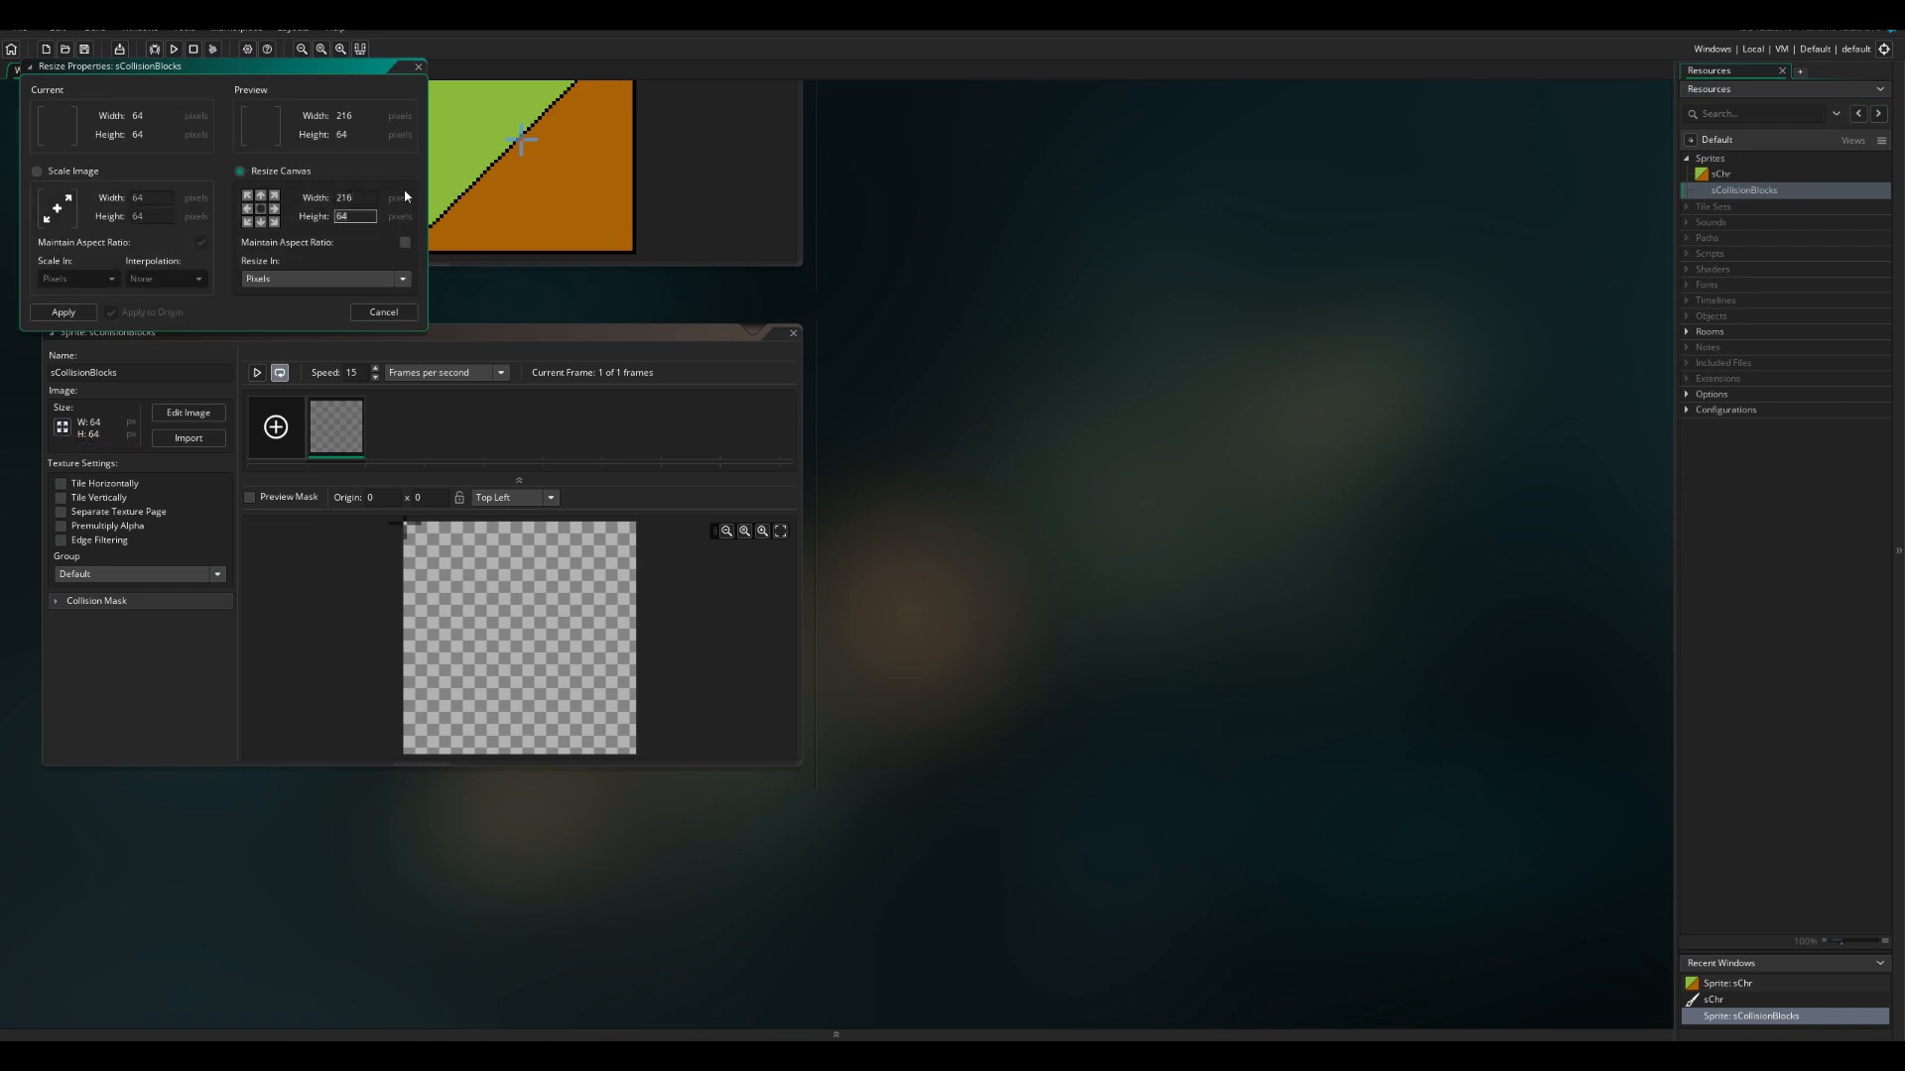
Step: Make sCollisionBlocks 216×1080 with a centred origin and fill it solid yellow
{"action": "left_click", "coordinate": [61, 313]}
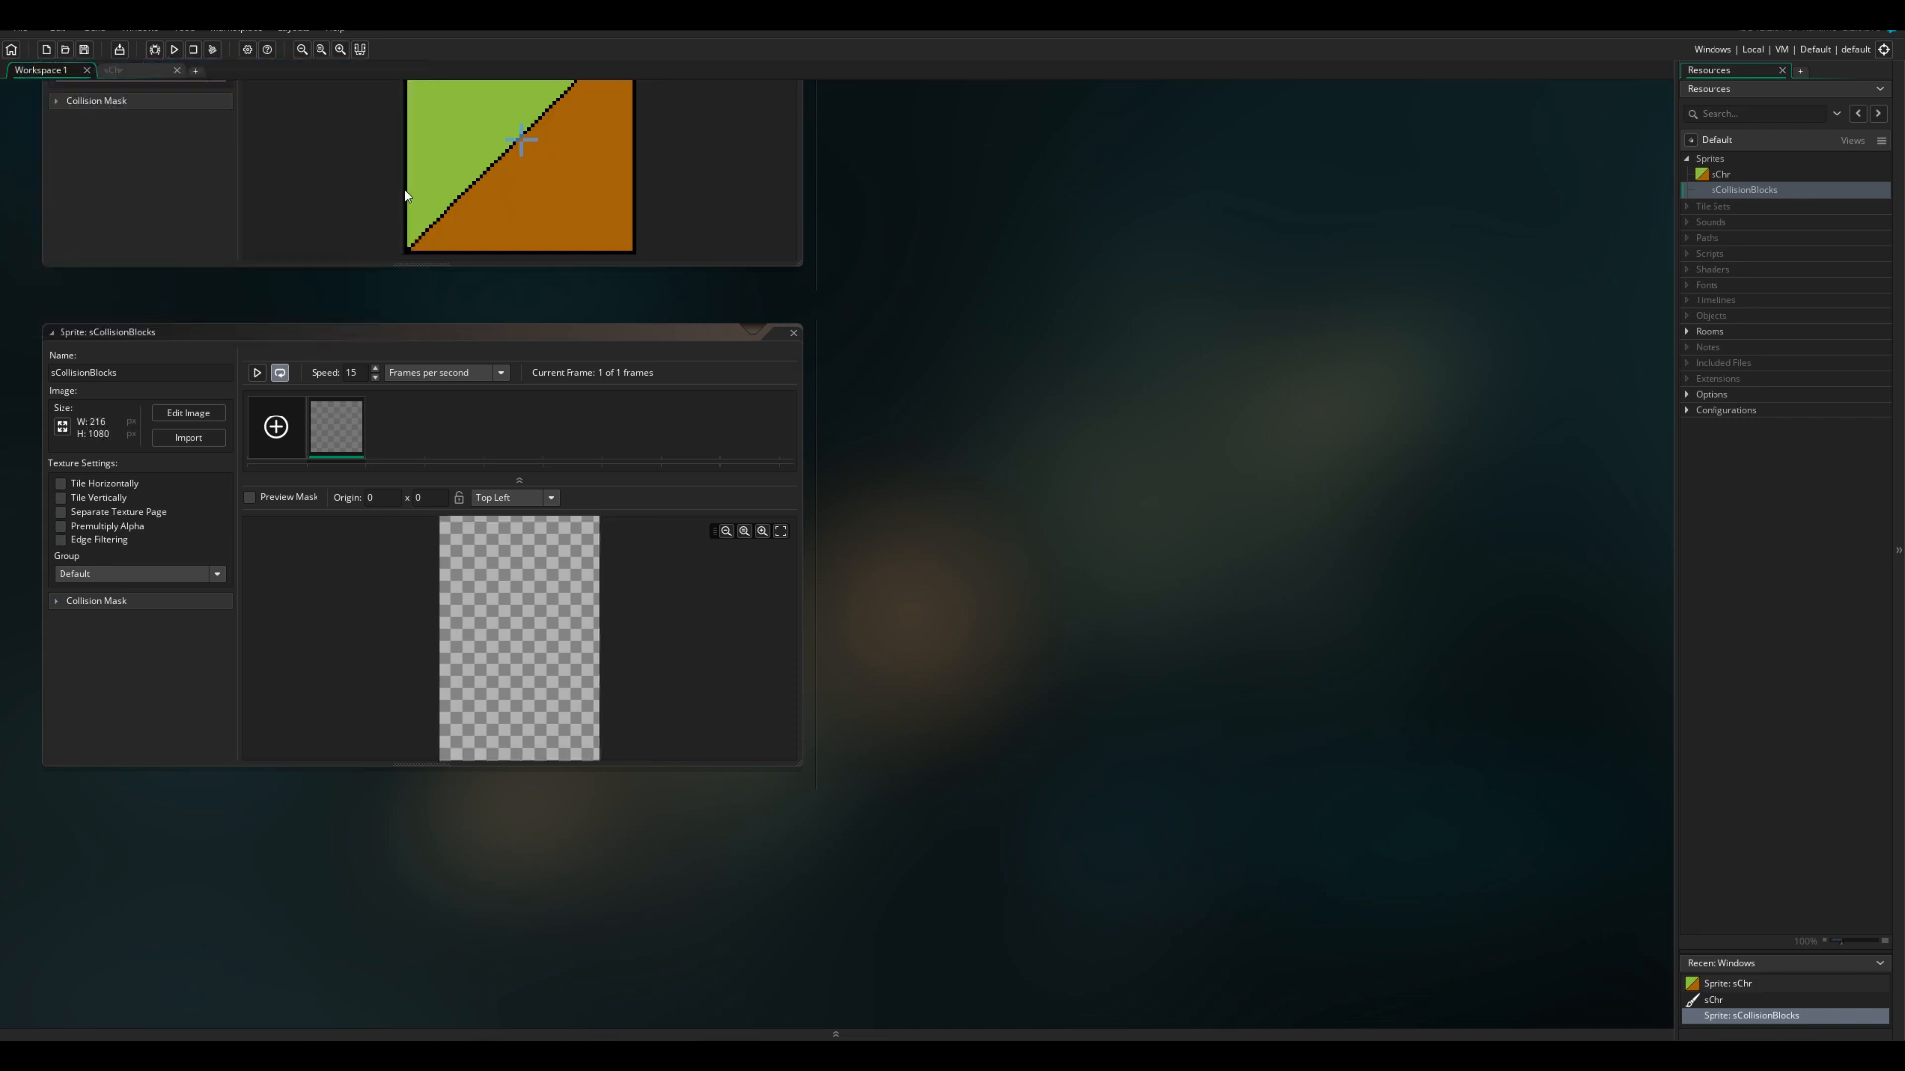
{"action": "left_click", "coordinate": [514, 497]}
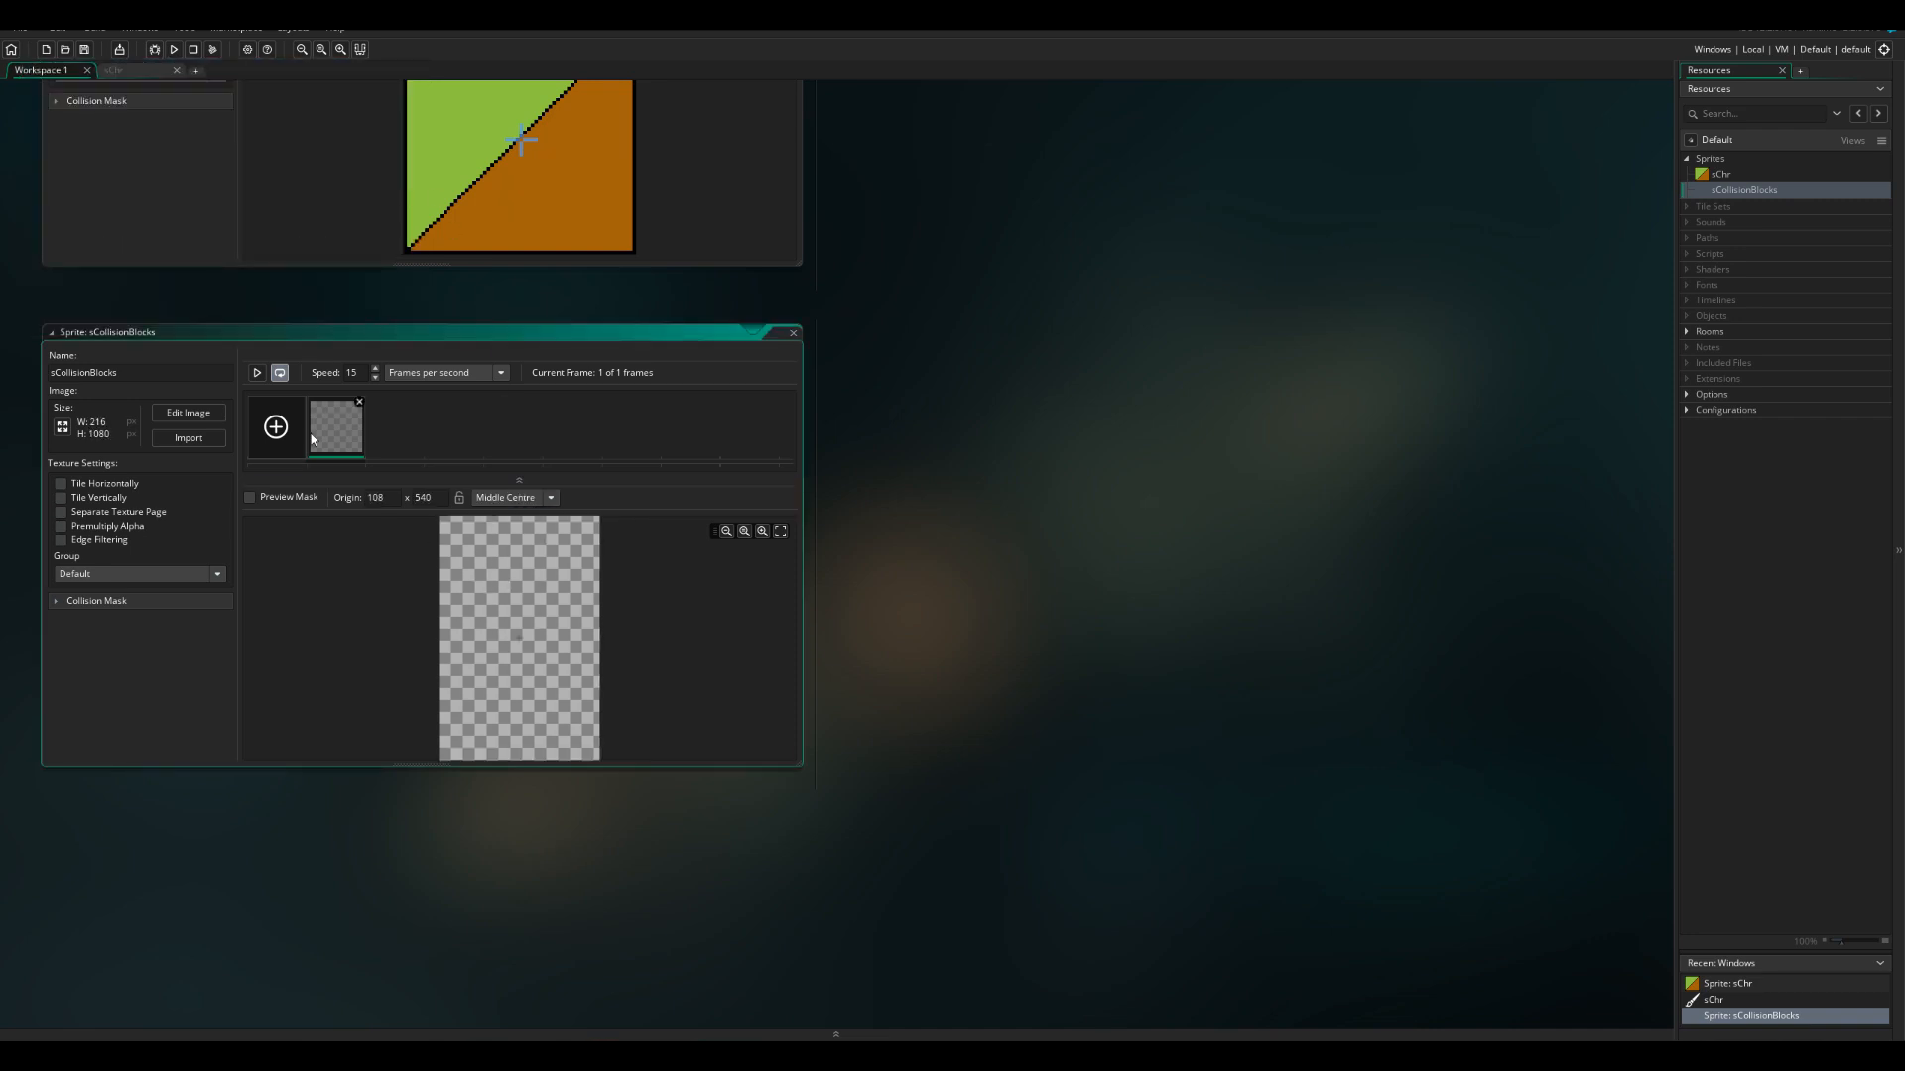
{"action": "left_click", "coordinate": [188, 412]}
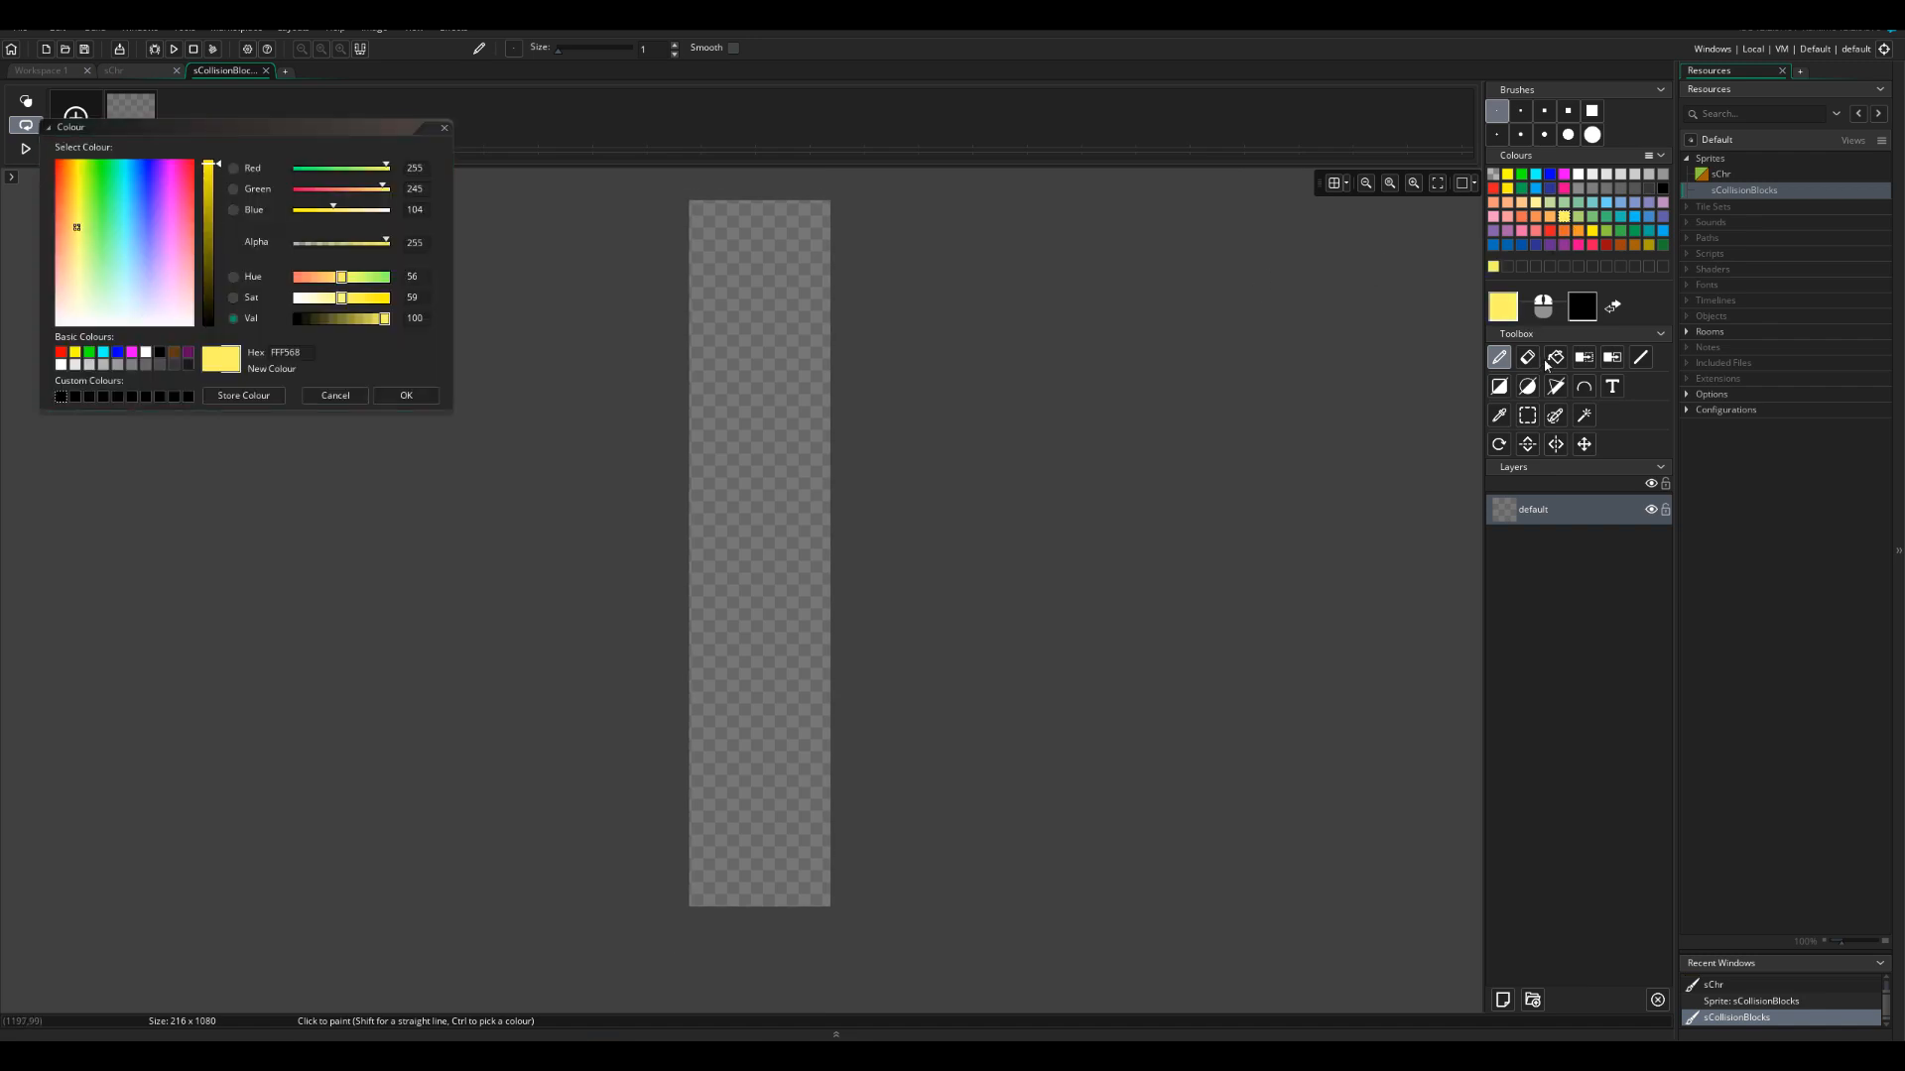
{"action": "left_click", "coordinate": [405, 395]}
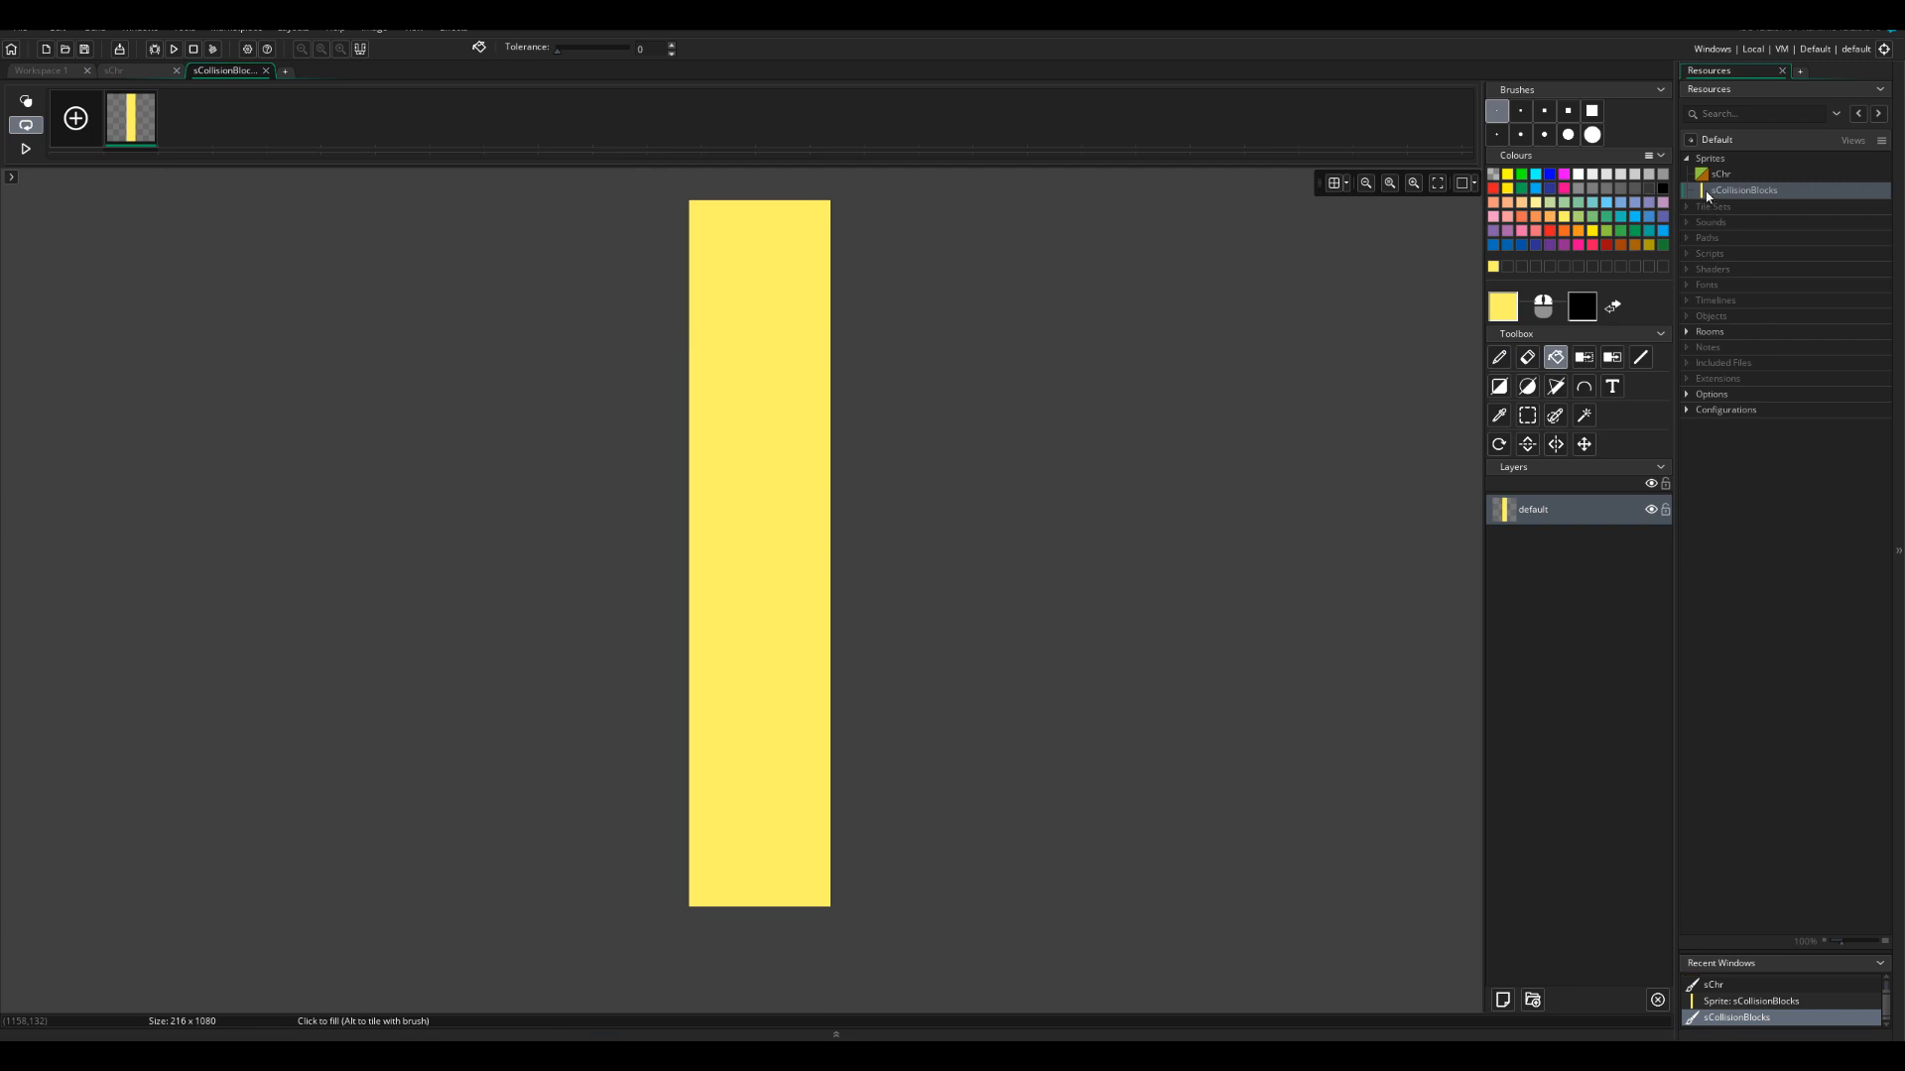
{"action": "mouse_move", "coordinate": [1739, 204]}
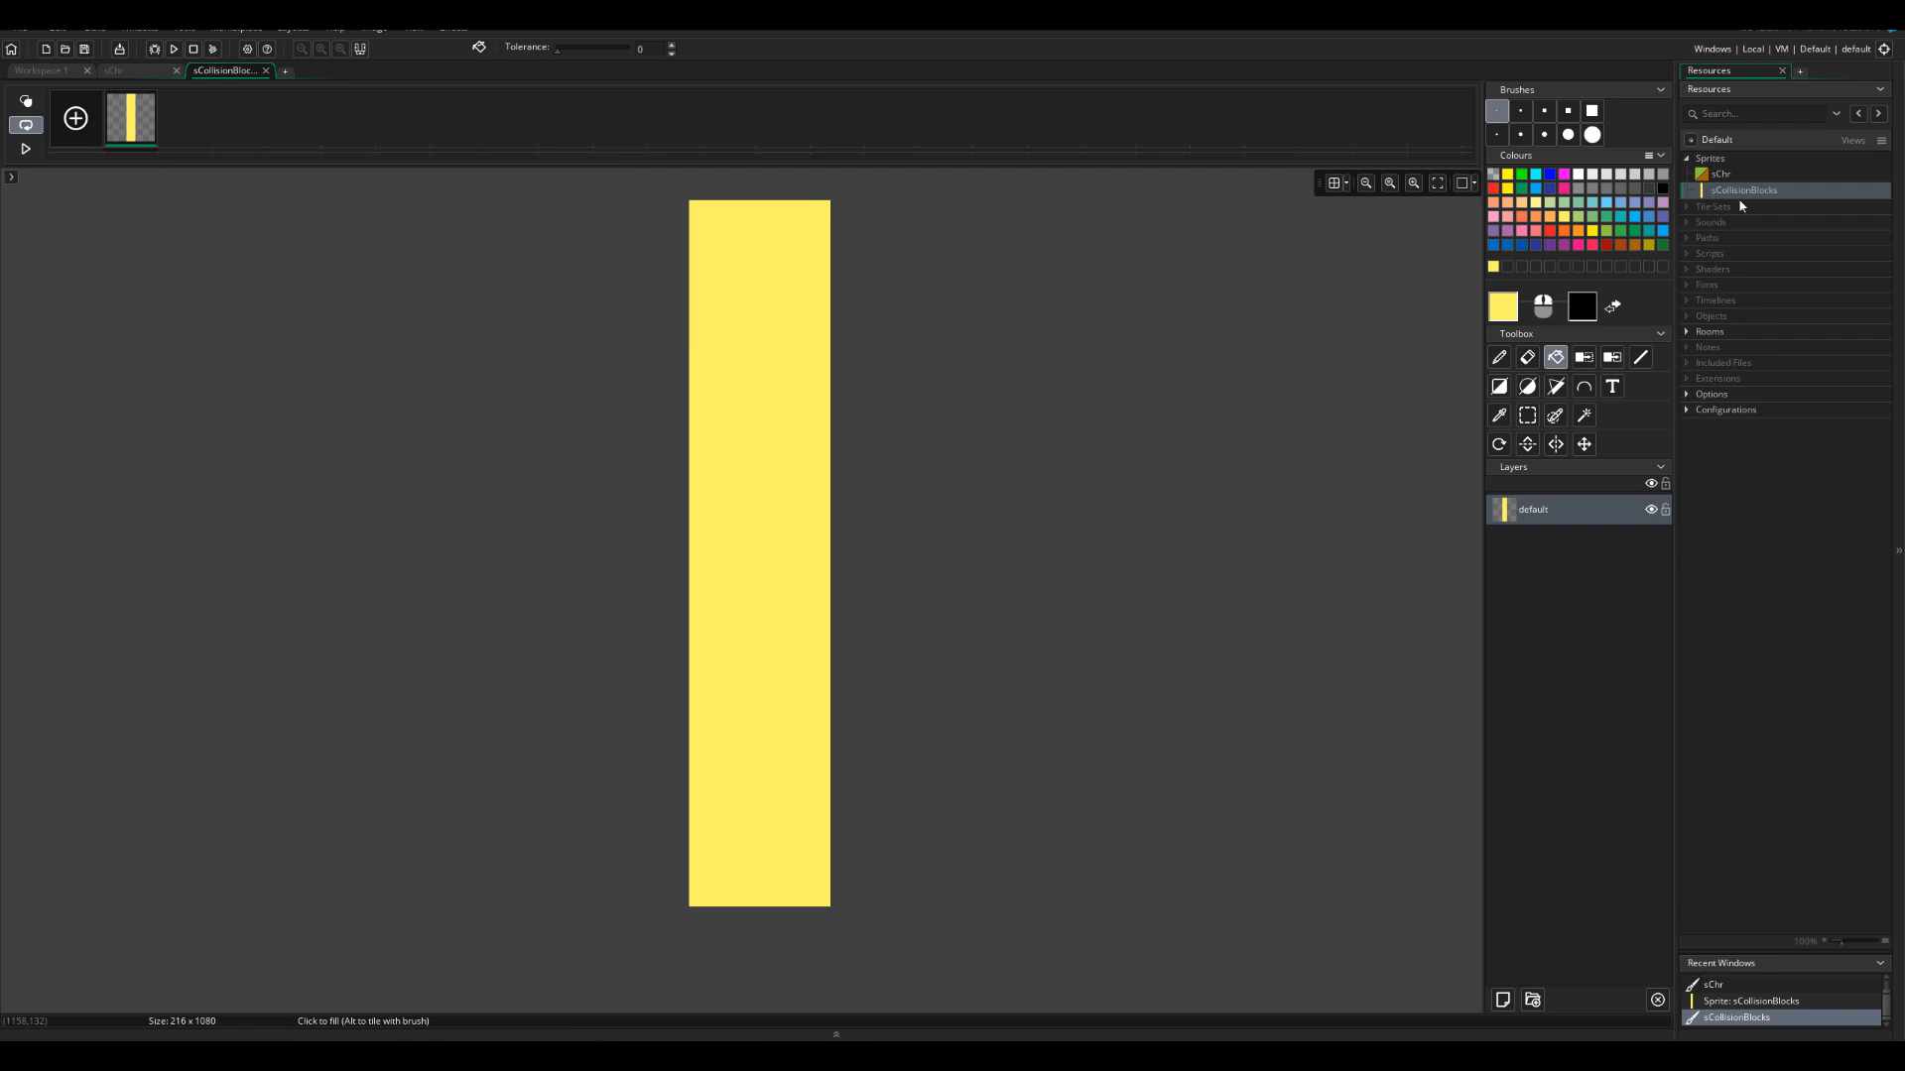
Step: Create sprite sScoreBlock at 128×1080 with a centred origin and fill it blue
{"action": "right_click", "coordinate": [1709, 158]}
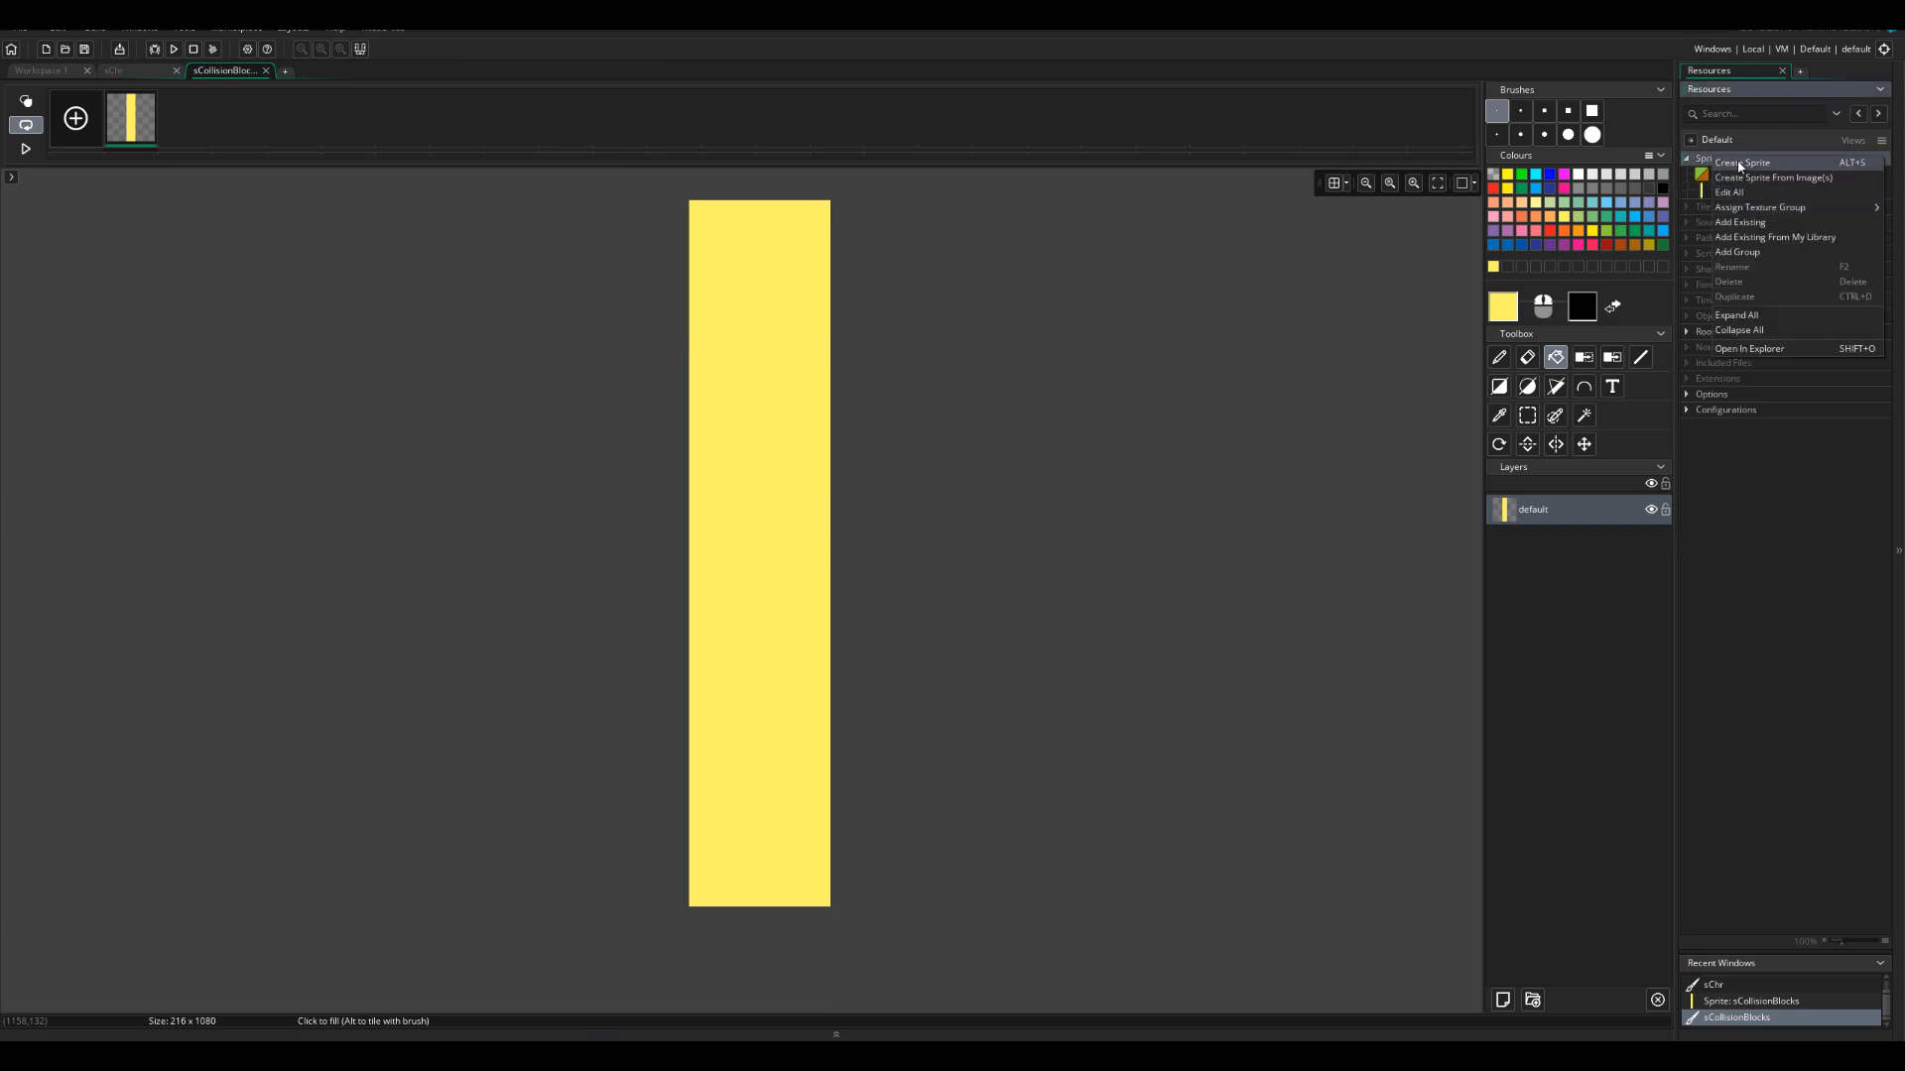
{"action": "left_click", "coordinate": [1743, 162]}
{"action": "type", "text": "sScoreBlock"}
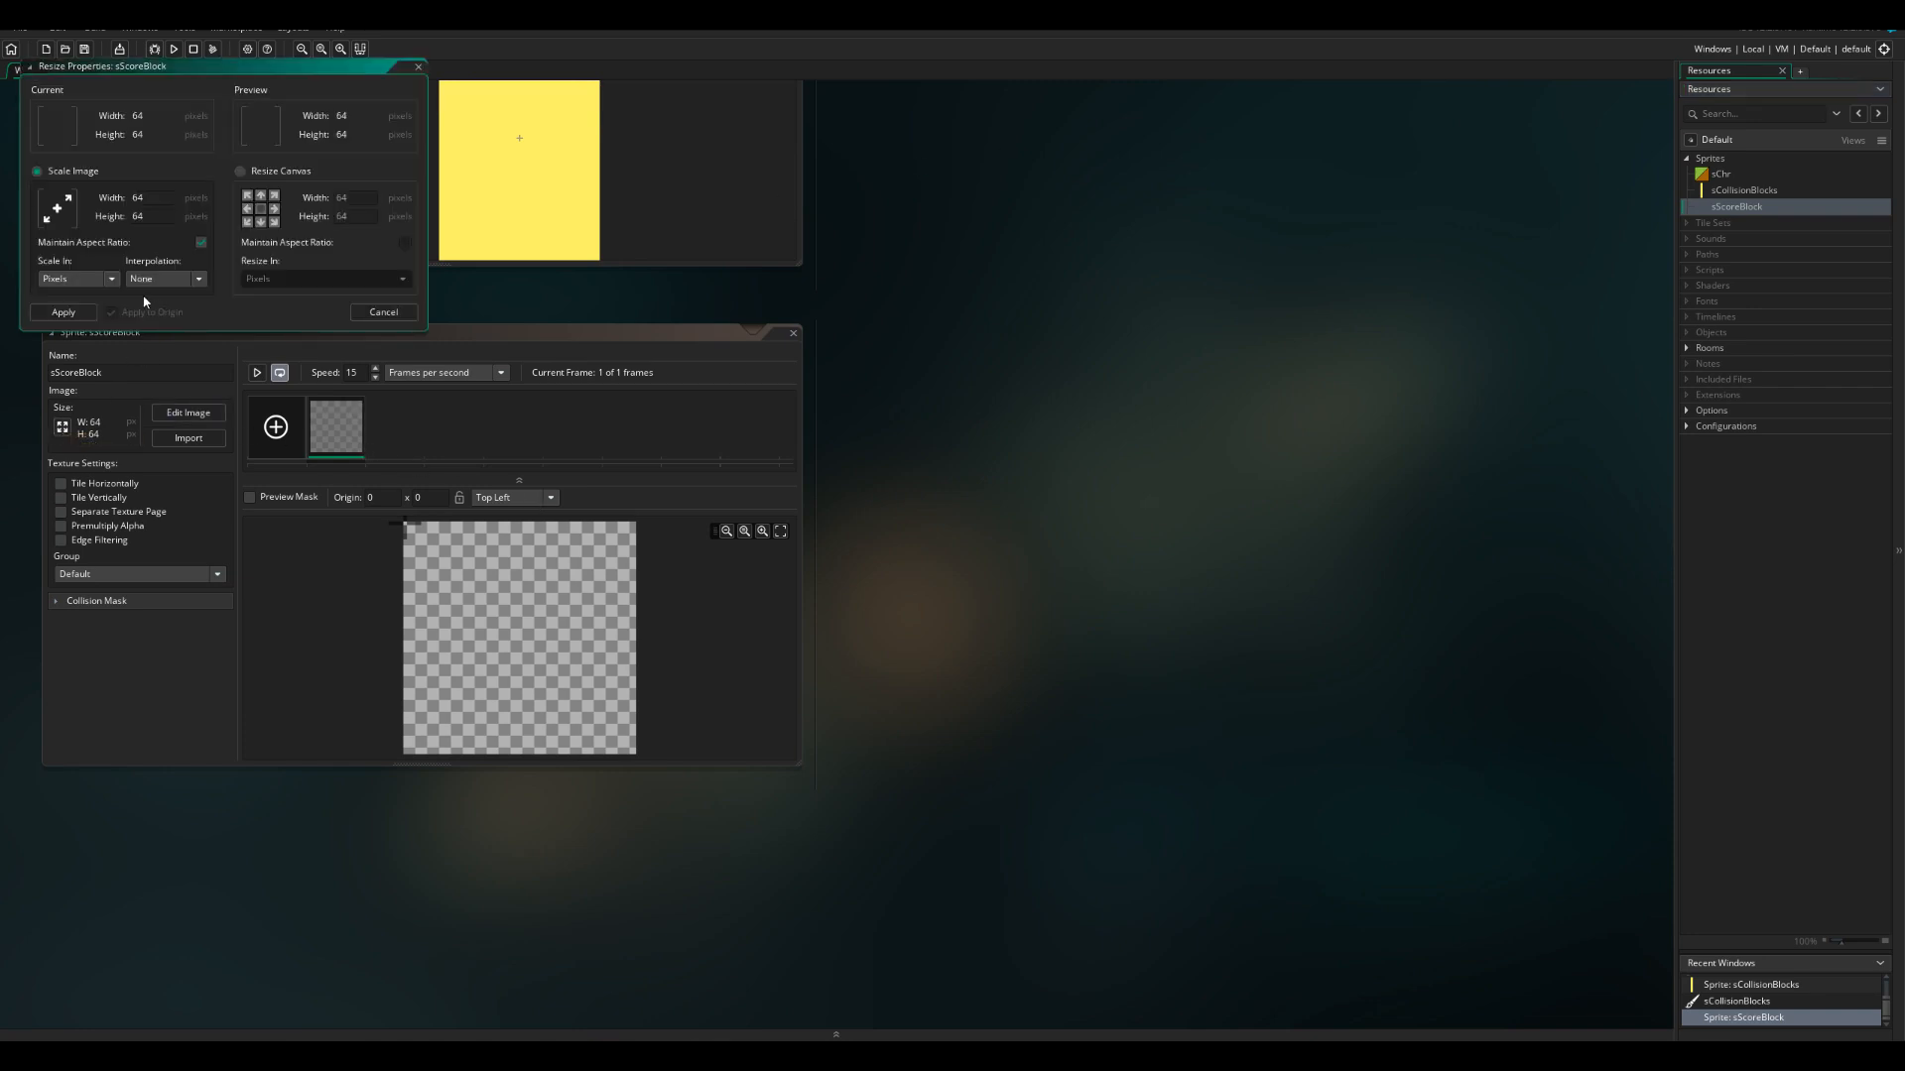
{"action": "left_click", "coordinate": [240, 169]}
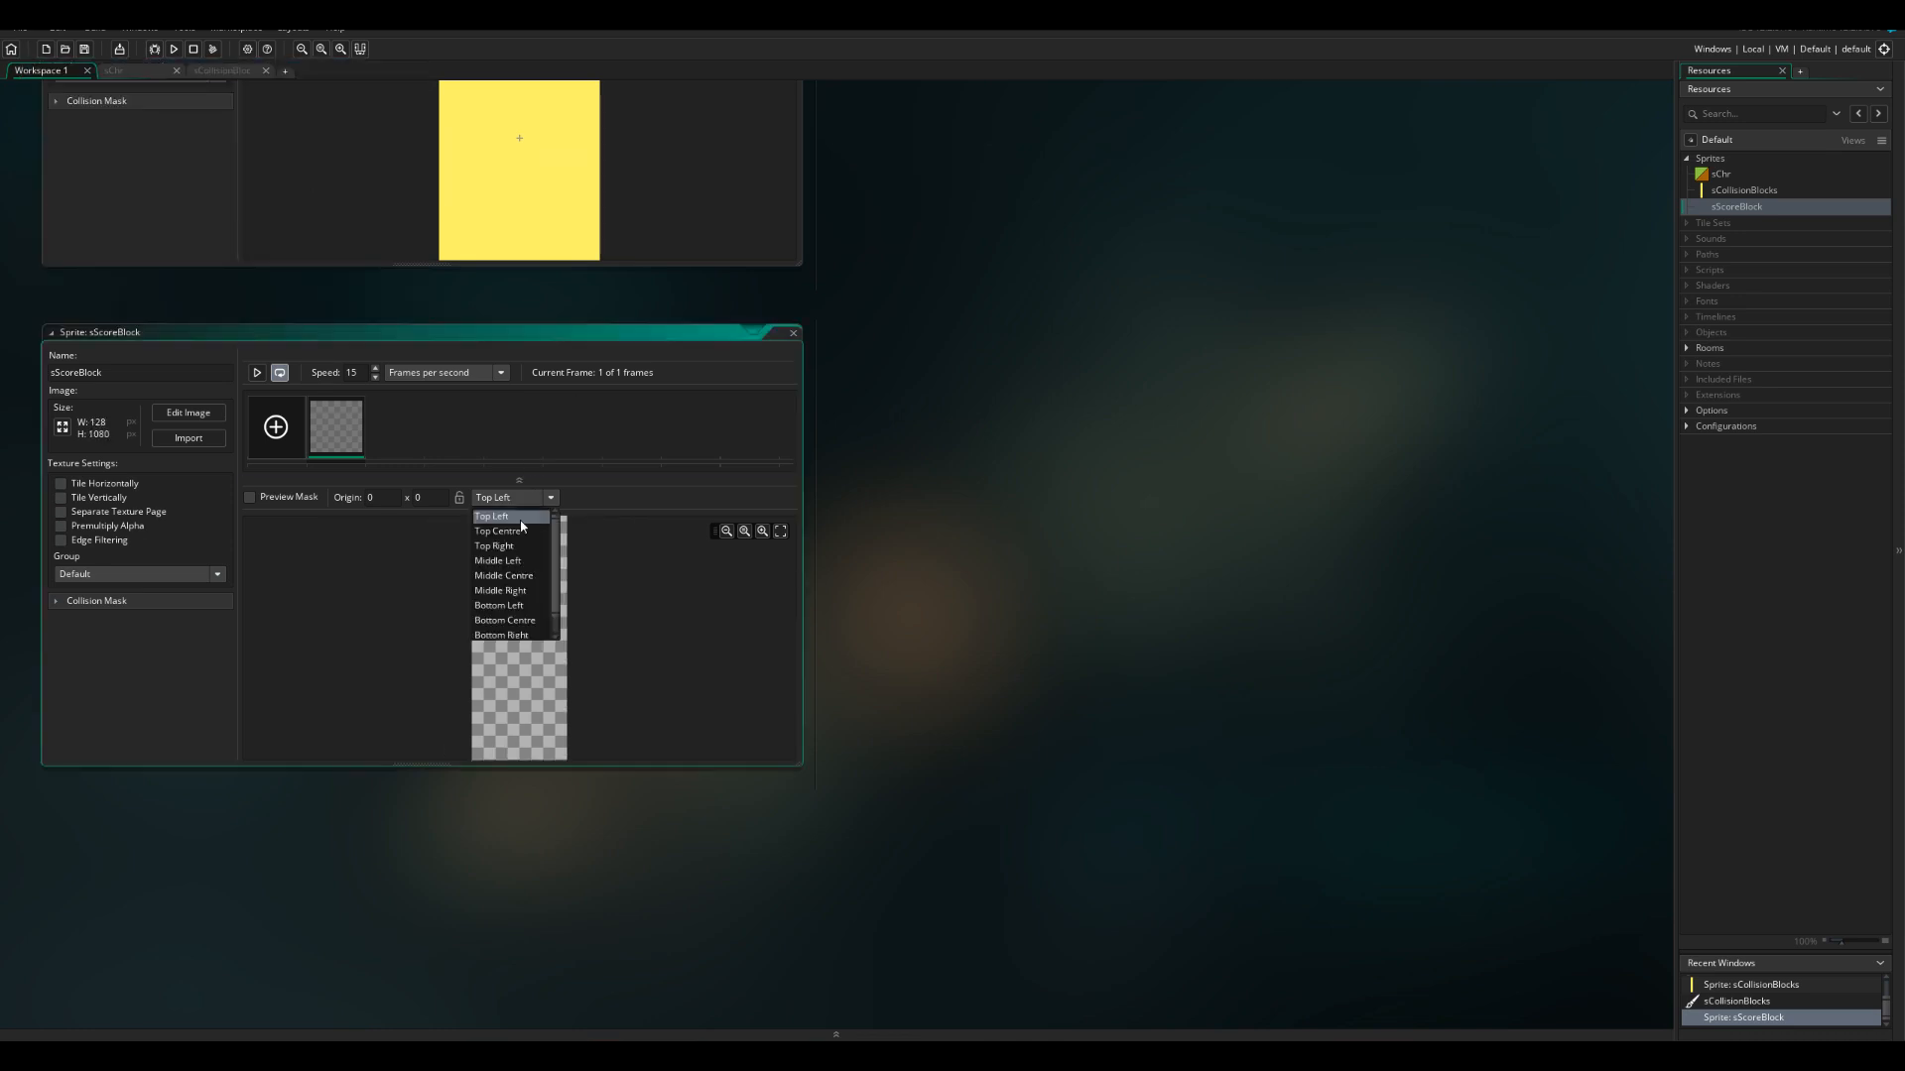
{"action": "left_click", "coordinate": [503, 574]}
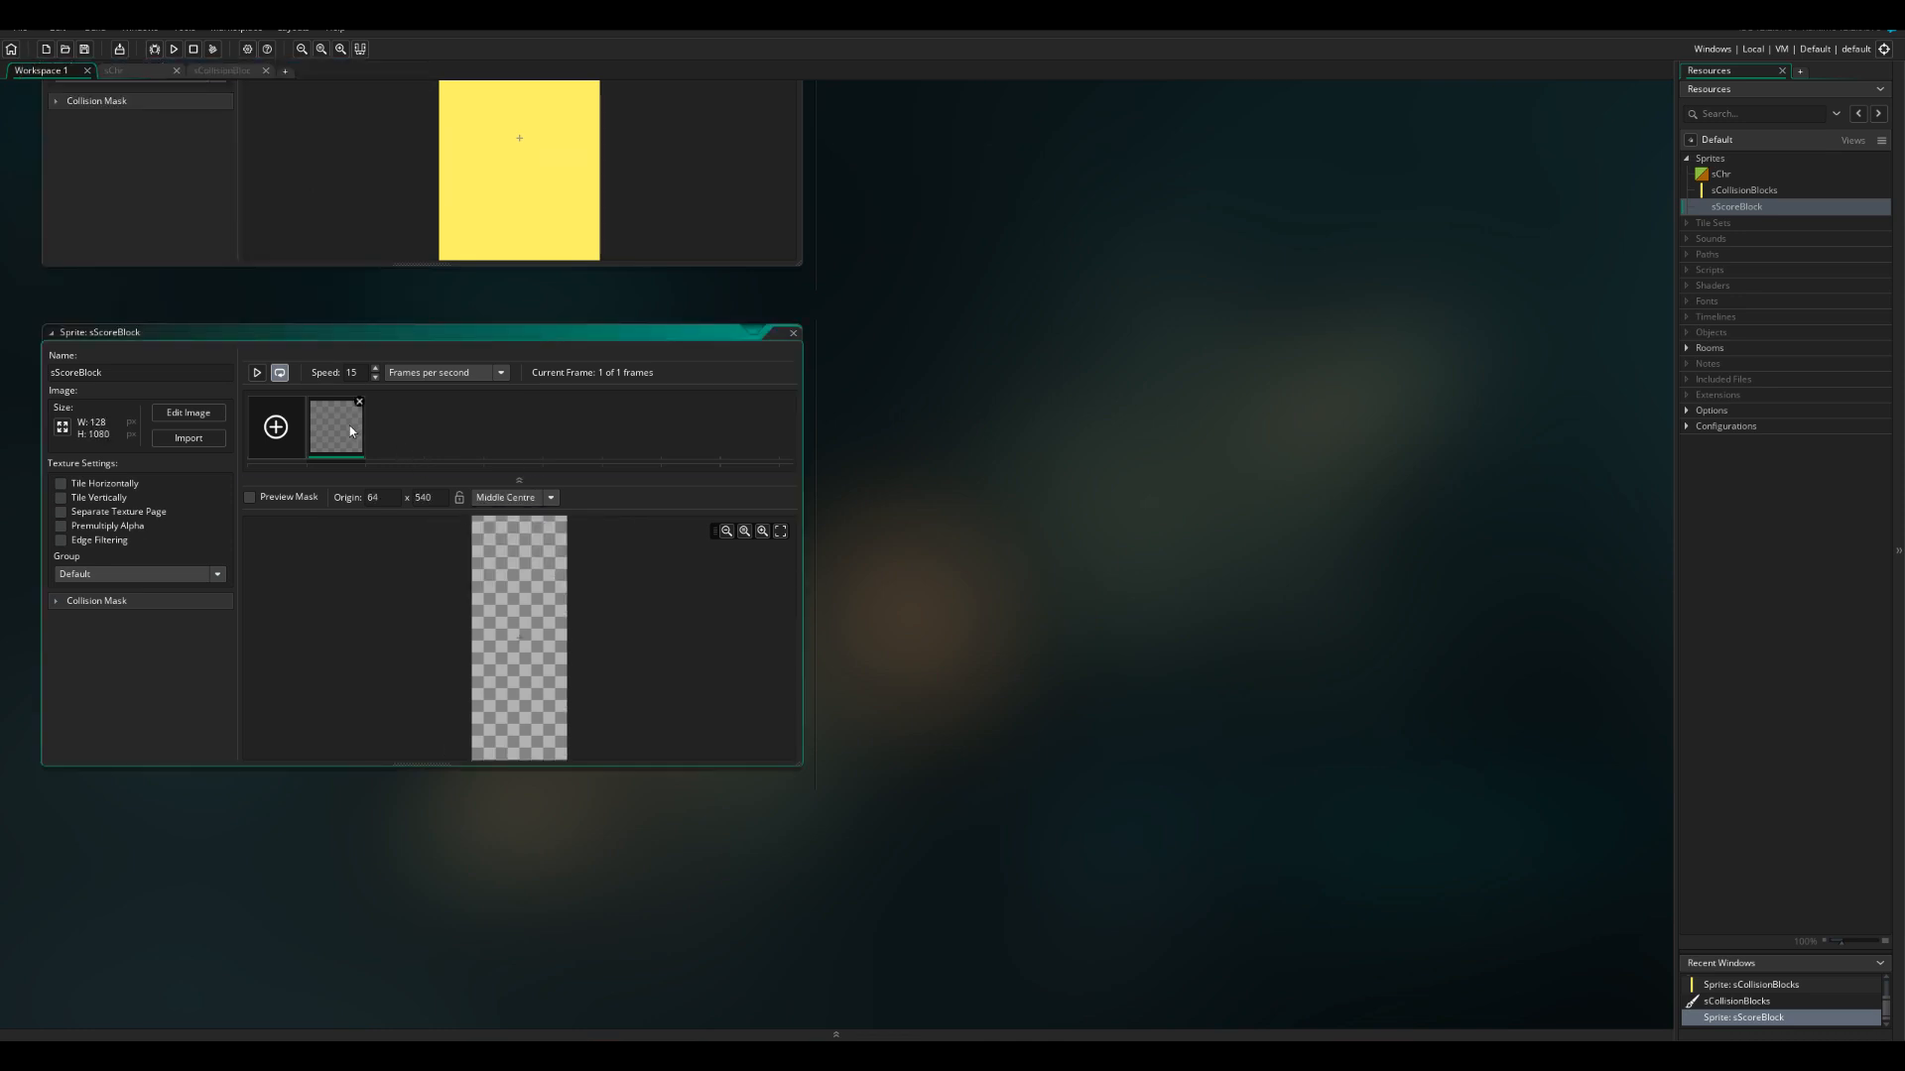
{"action": "left_click", "coordinate": [188, 411]}
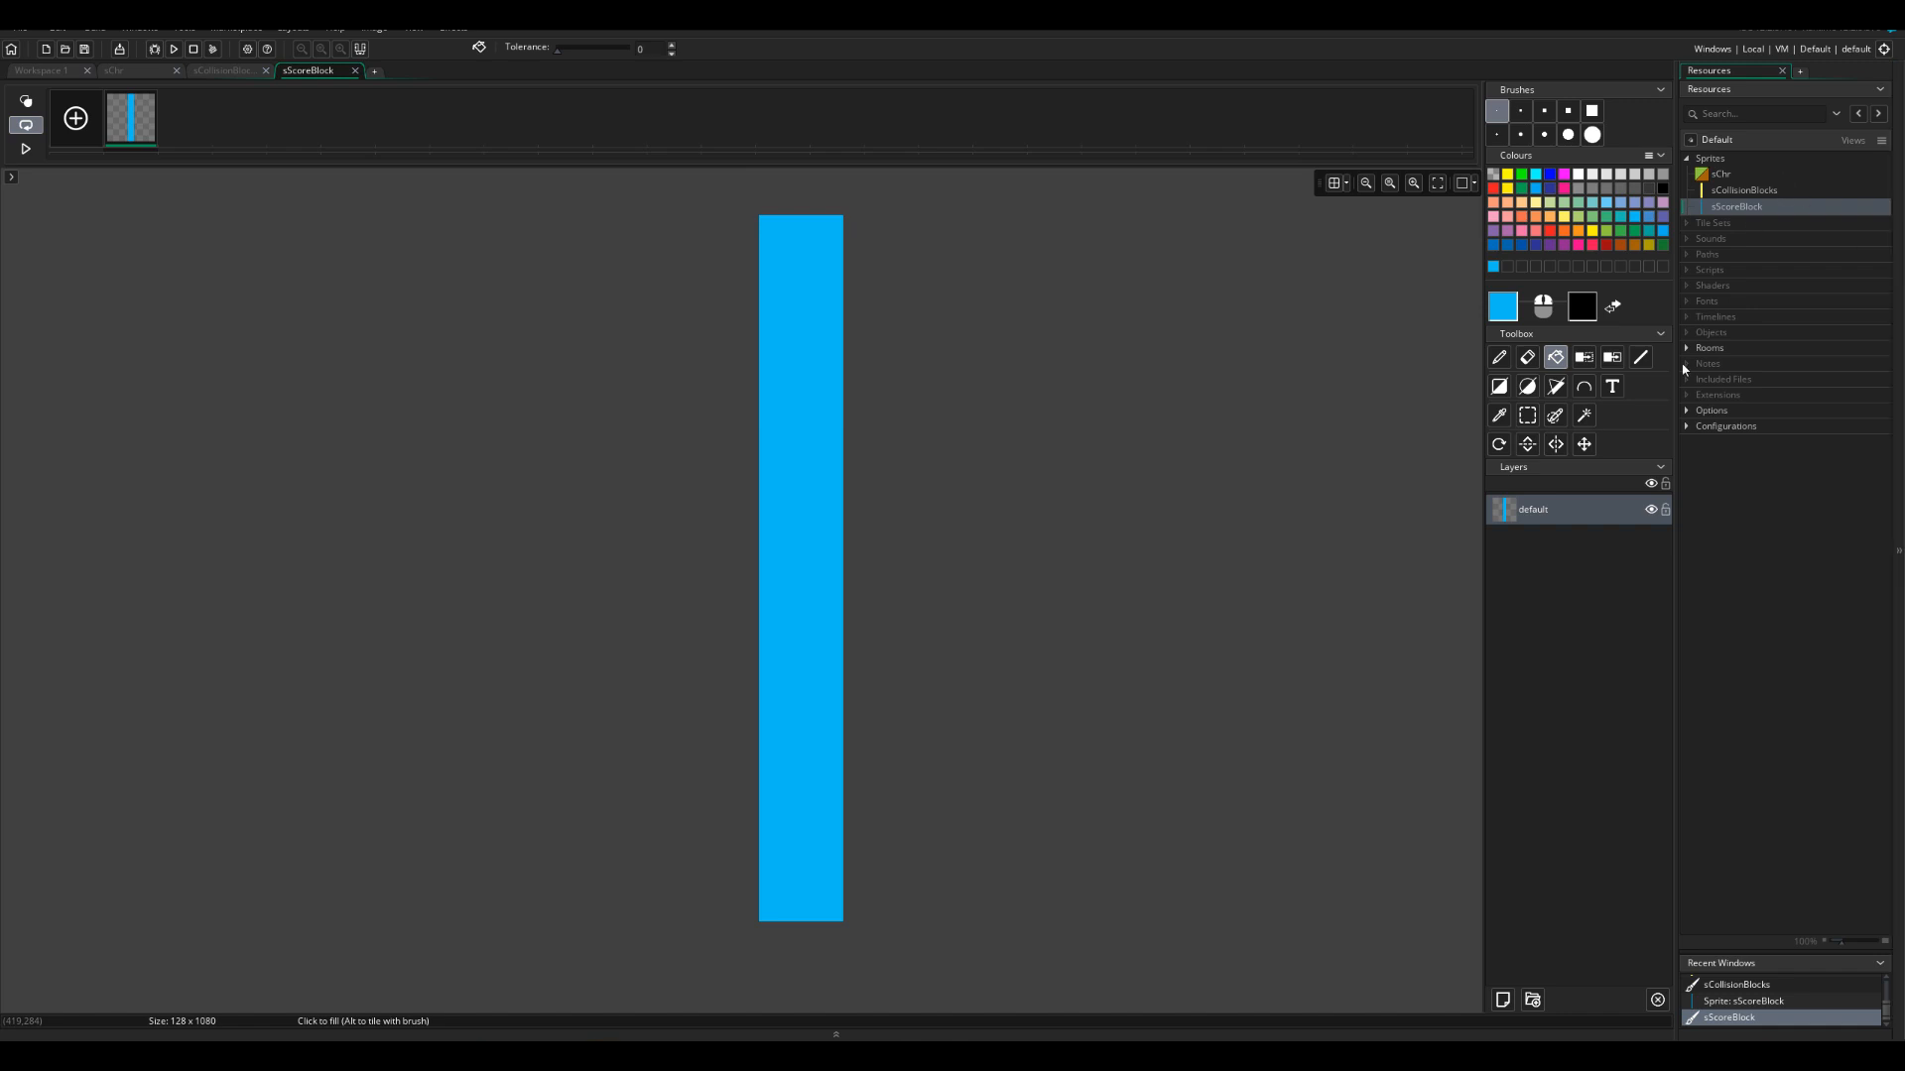
Step: Size room0 to 1920×1080 and give its Background layer a light blue colour
{"action": "double_click", "coordinate": [1725, 363]}
{"action": "type", "text": "10"}
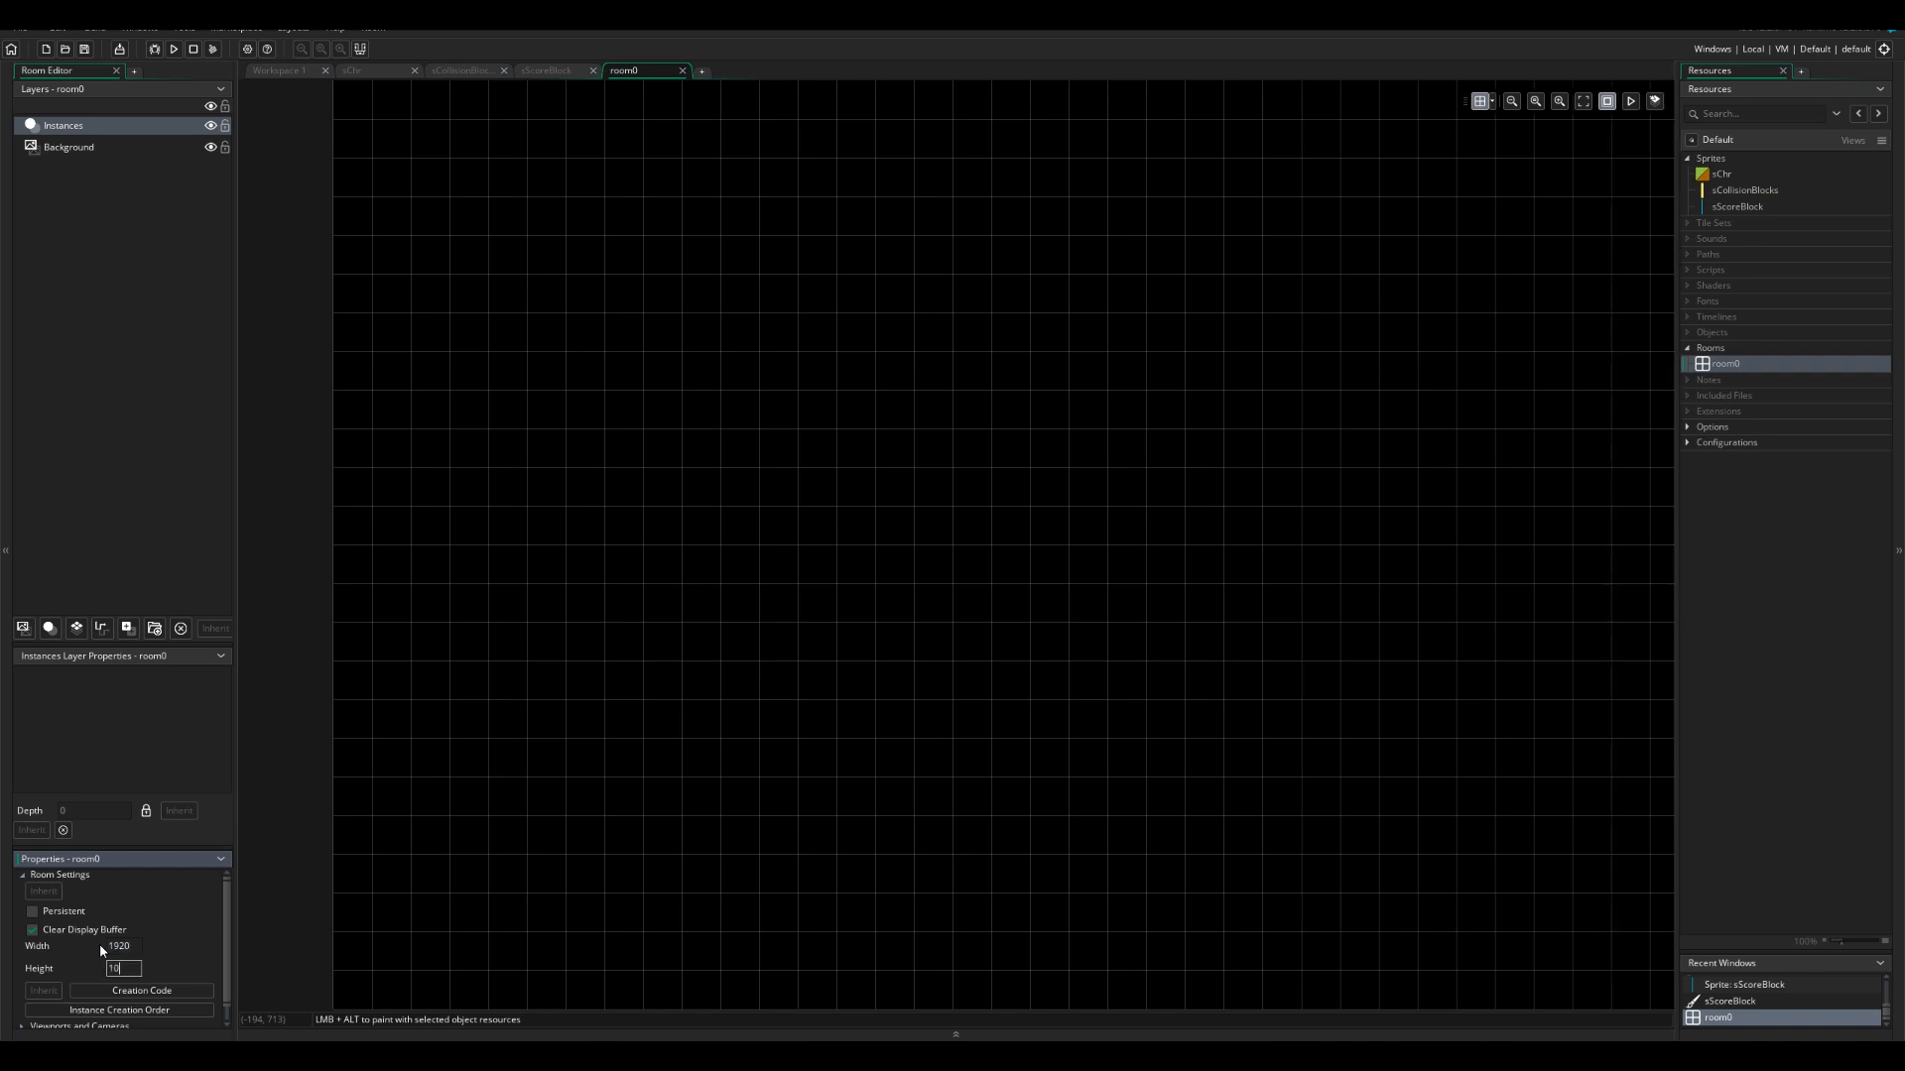
{"action": "left_click", "coordinate": [70, 146]}
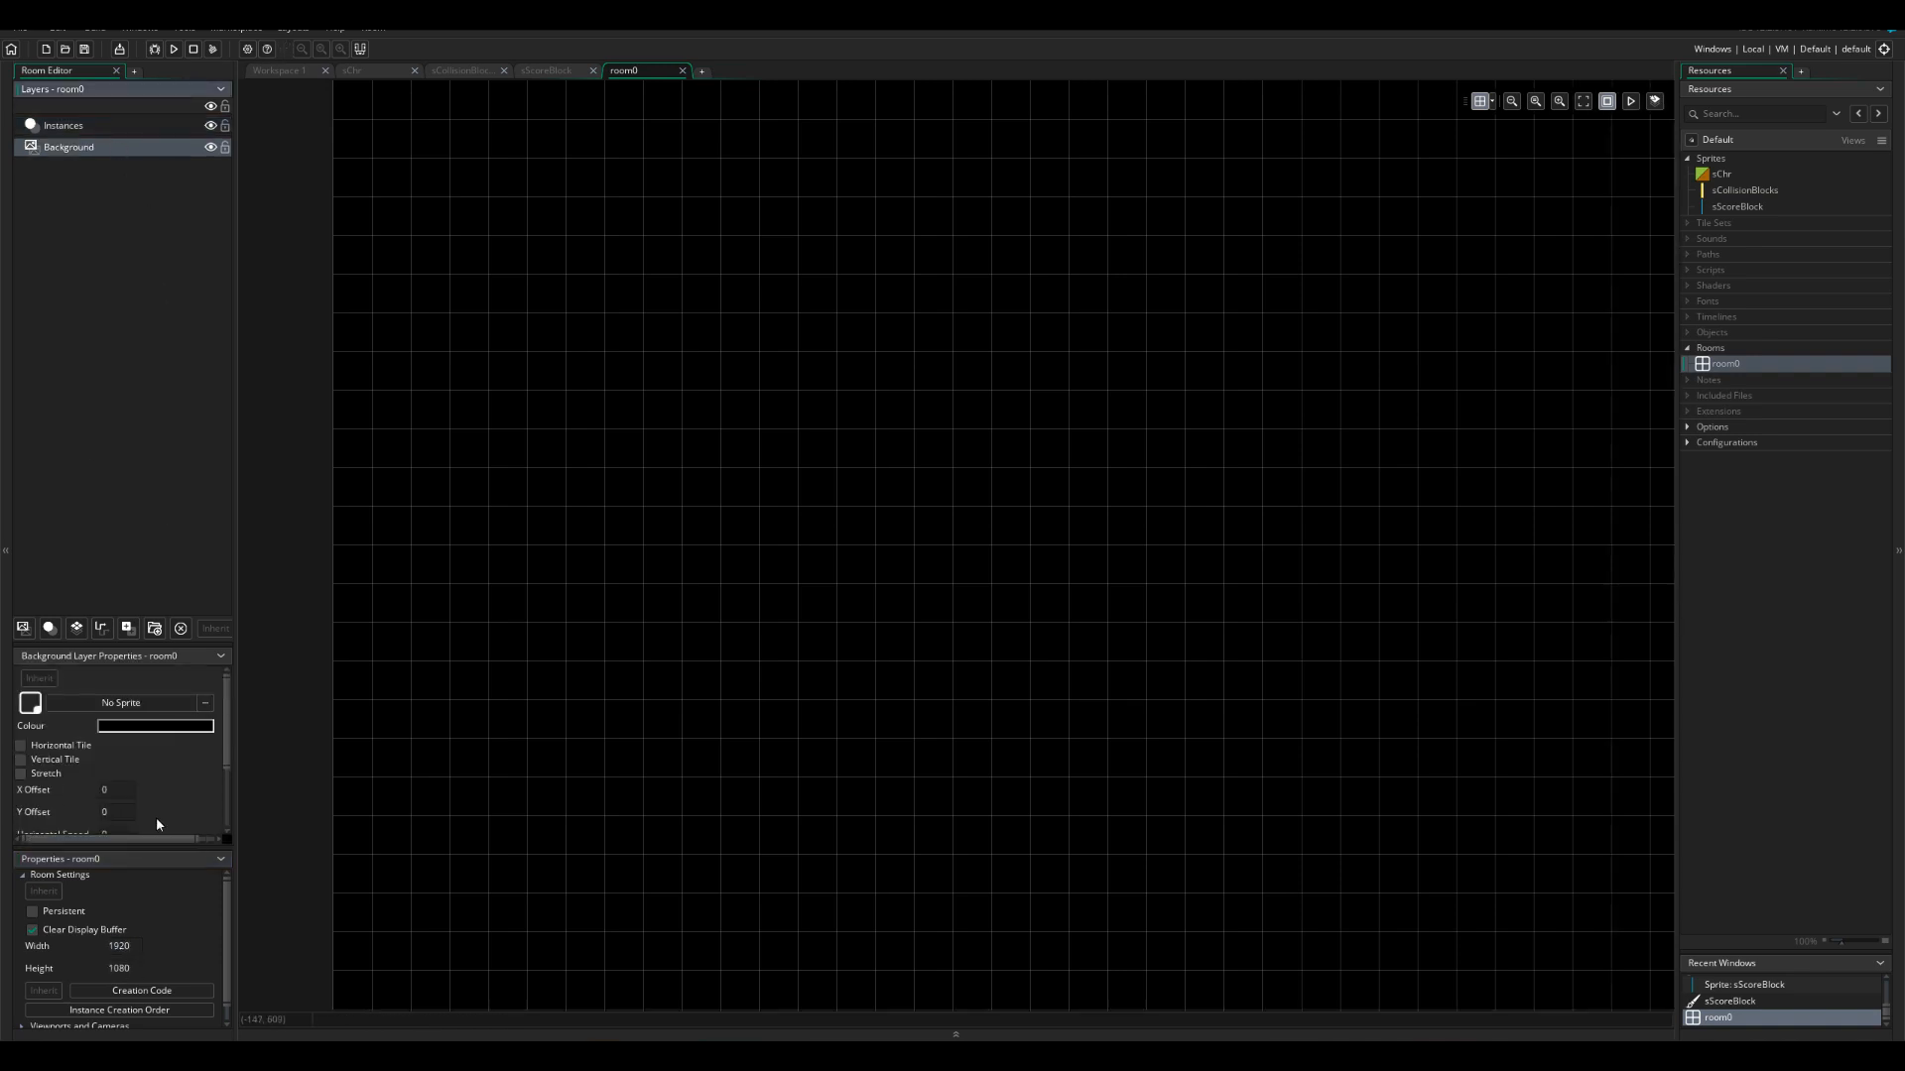
{"action": "left_click", "coordinate": [155, 725]}
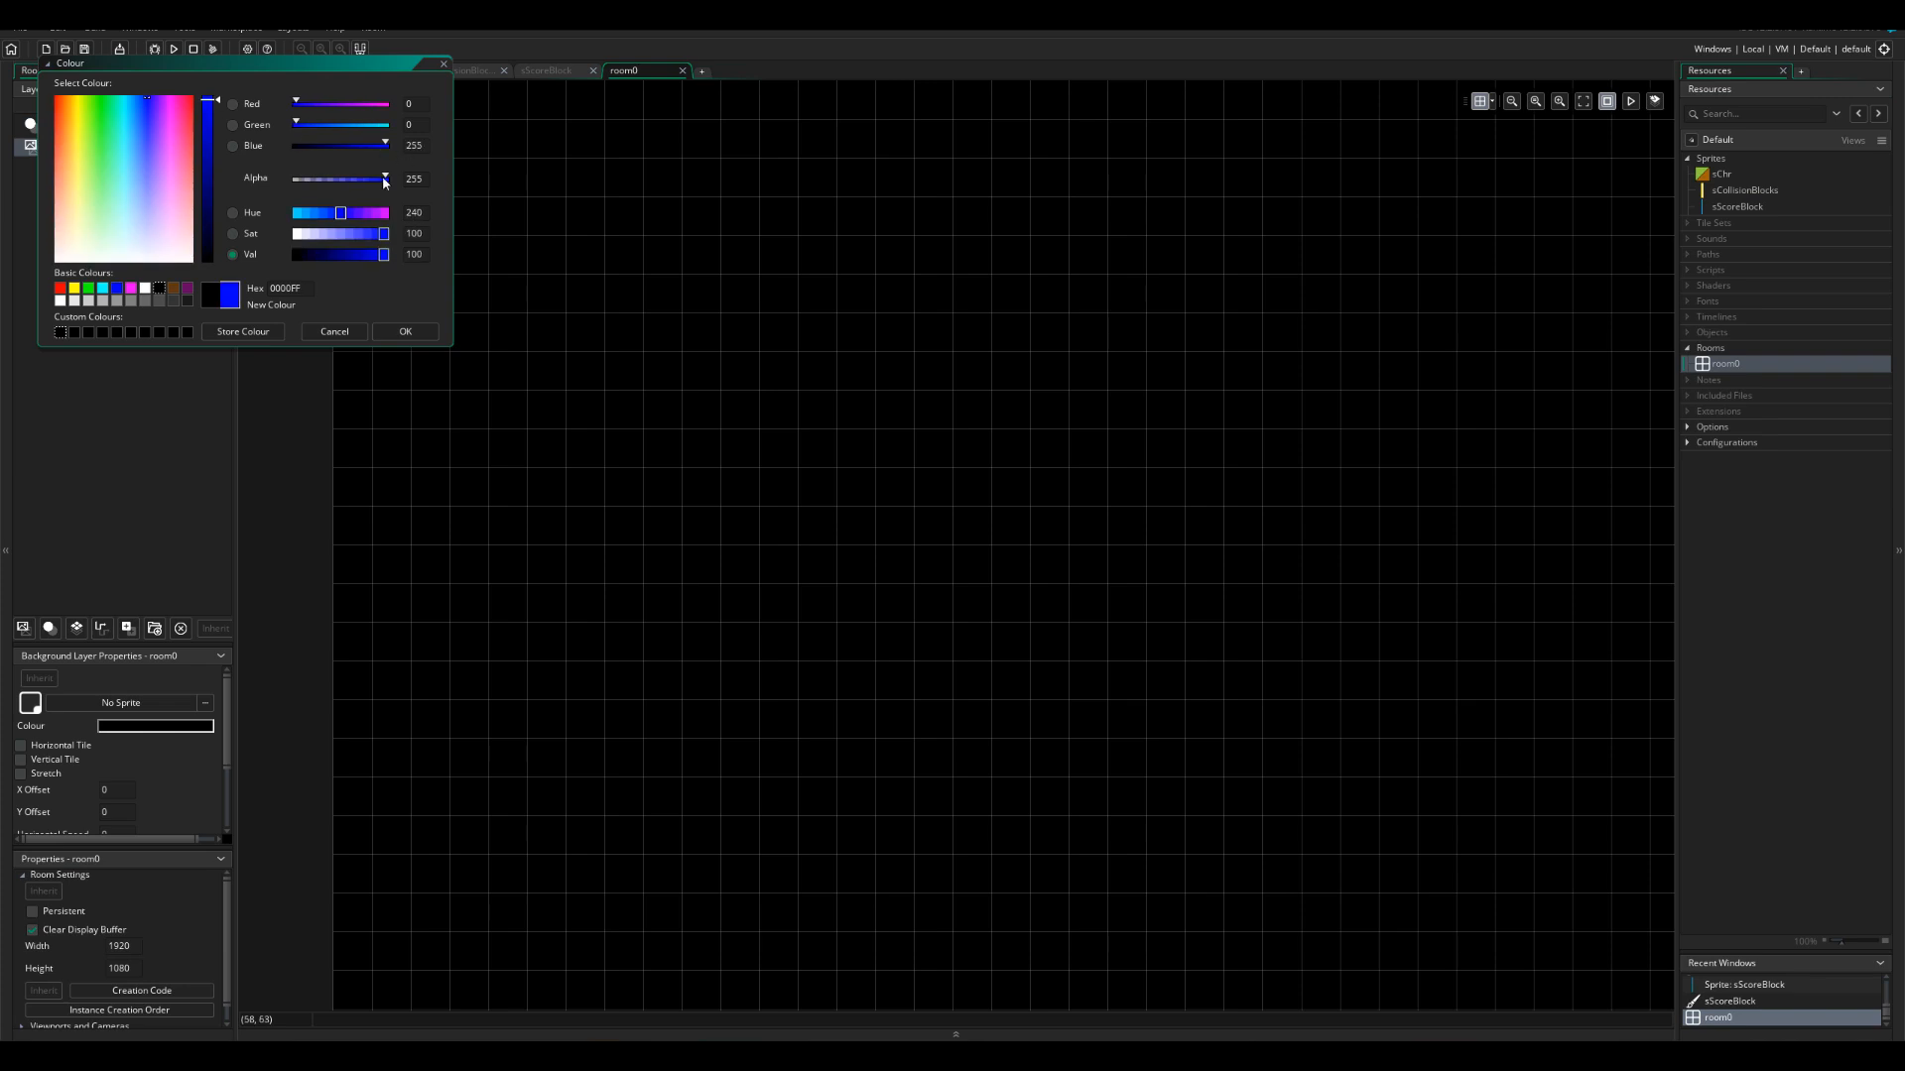
{"action": "left_click", "coordinate": [405, 331]}
{"action": "type", "text": "oChr"}
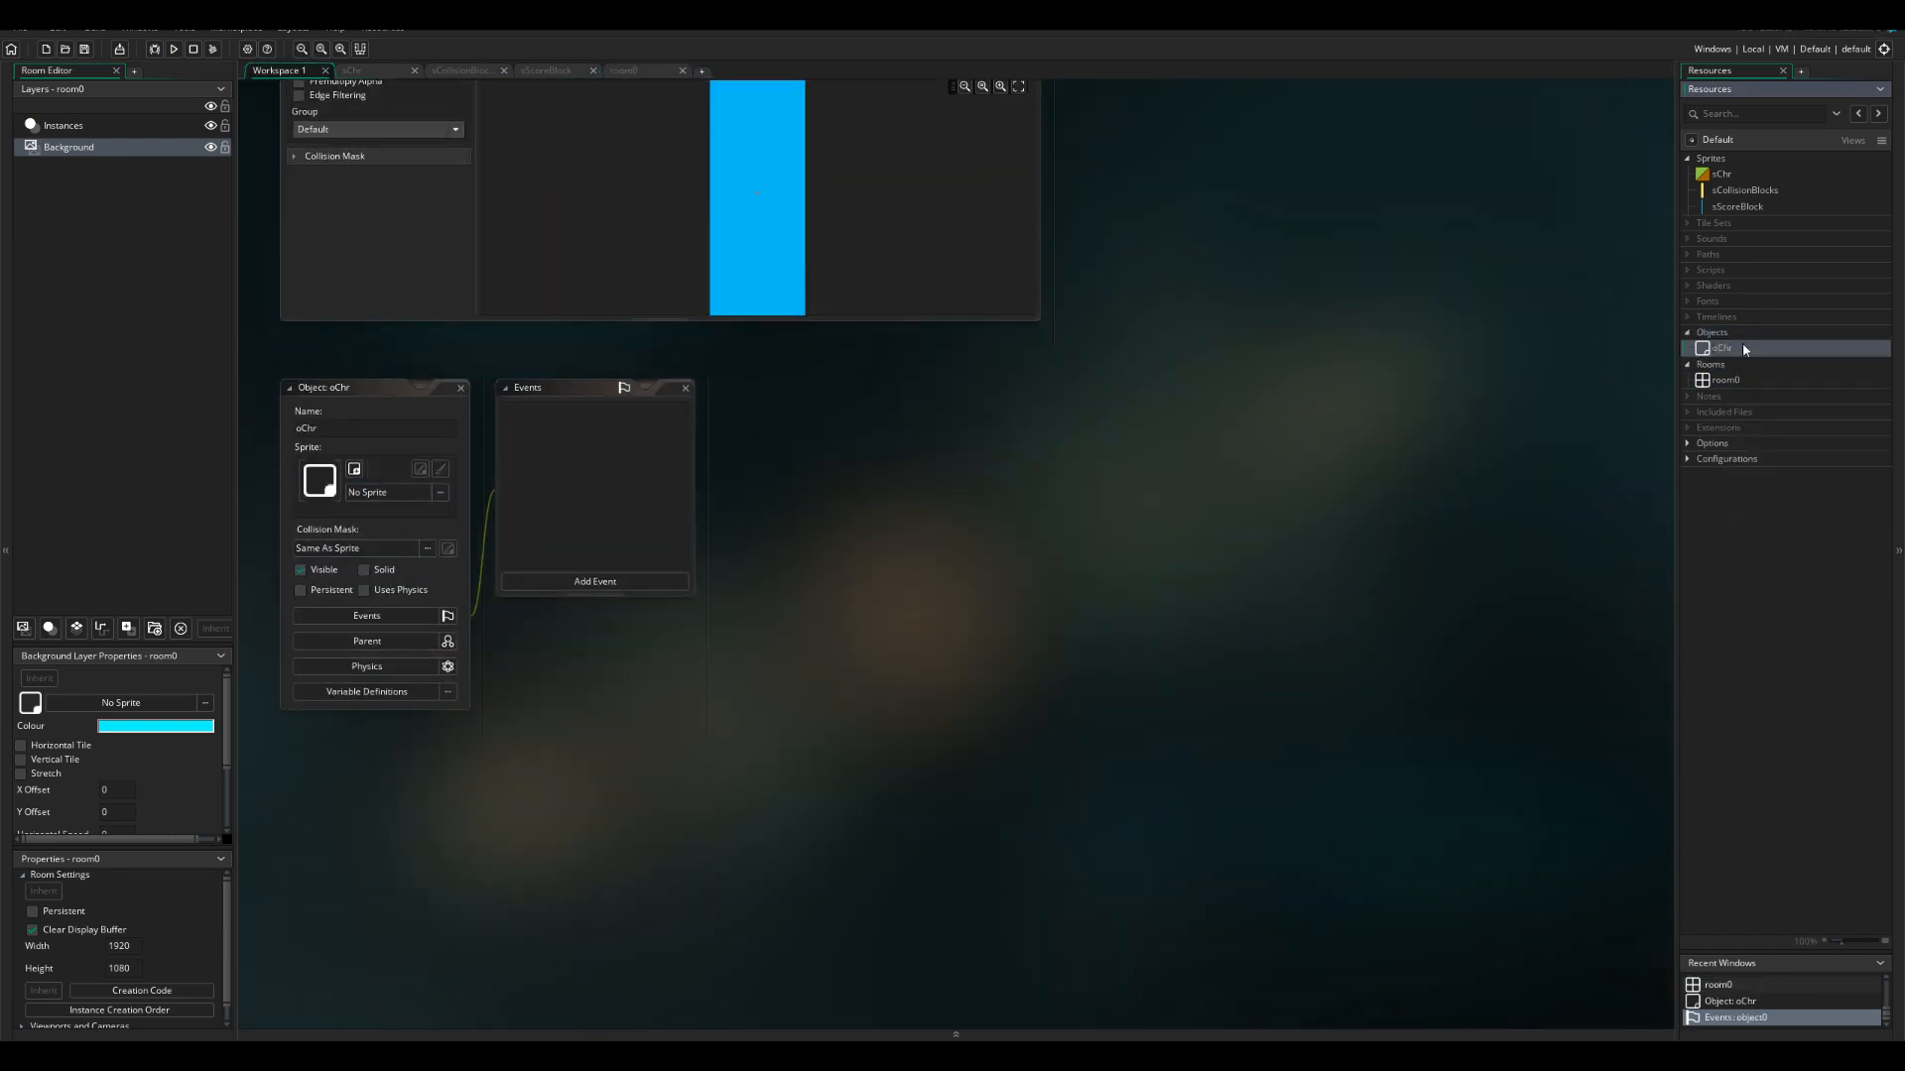
Step: Assign sprite sChr to object oChr and show room0's physics settings (Gravity Y 100)
{"action": "left_click", "coordinate": [440, 492]}
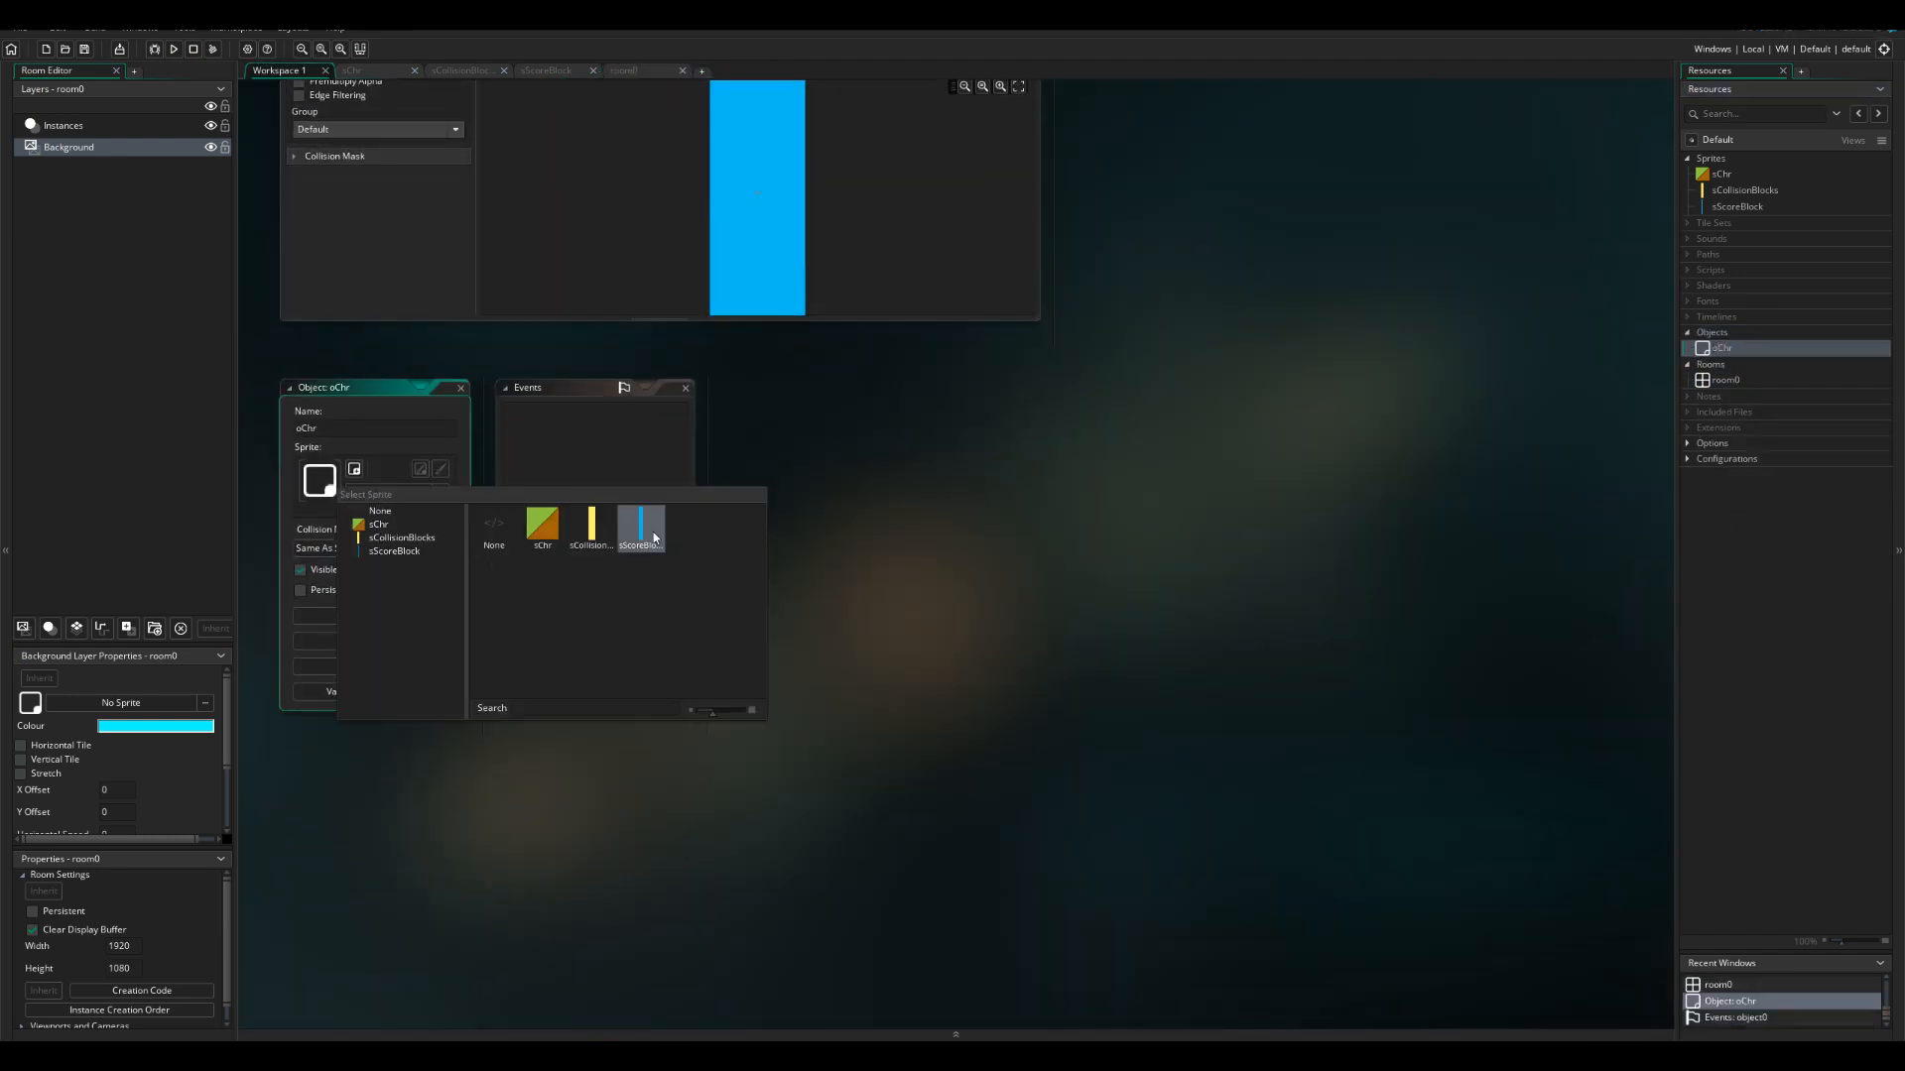
{"action": "left_click", "coordinate": [542, 528]}
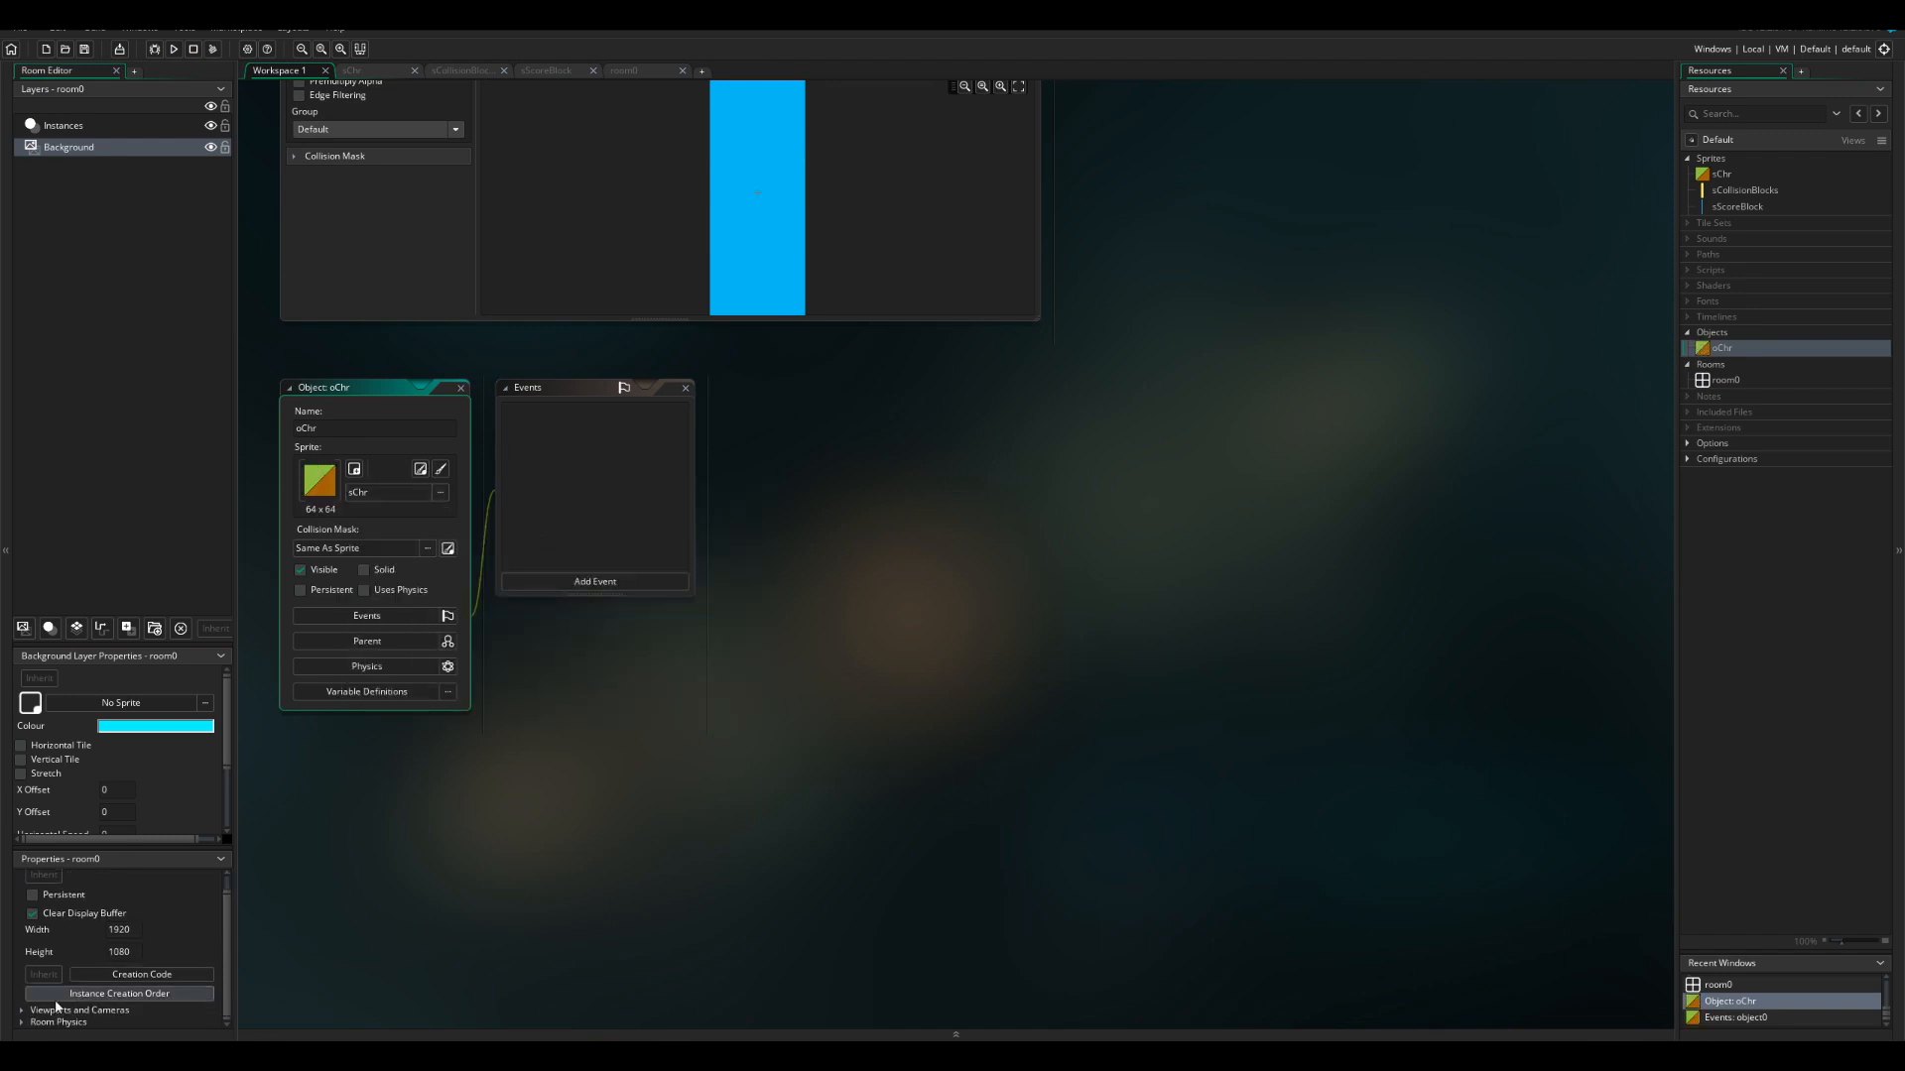
{"action": "left_click", "coordinate": [623, 69]}
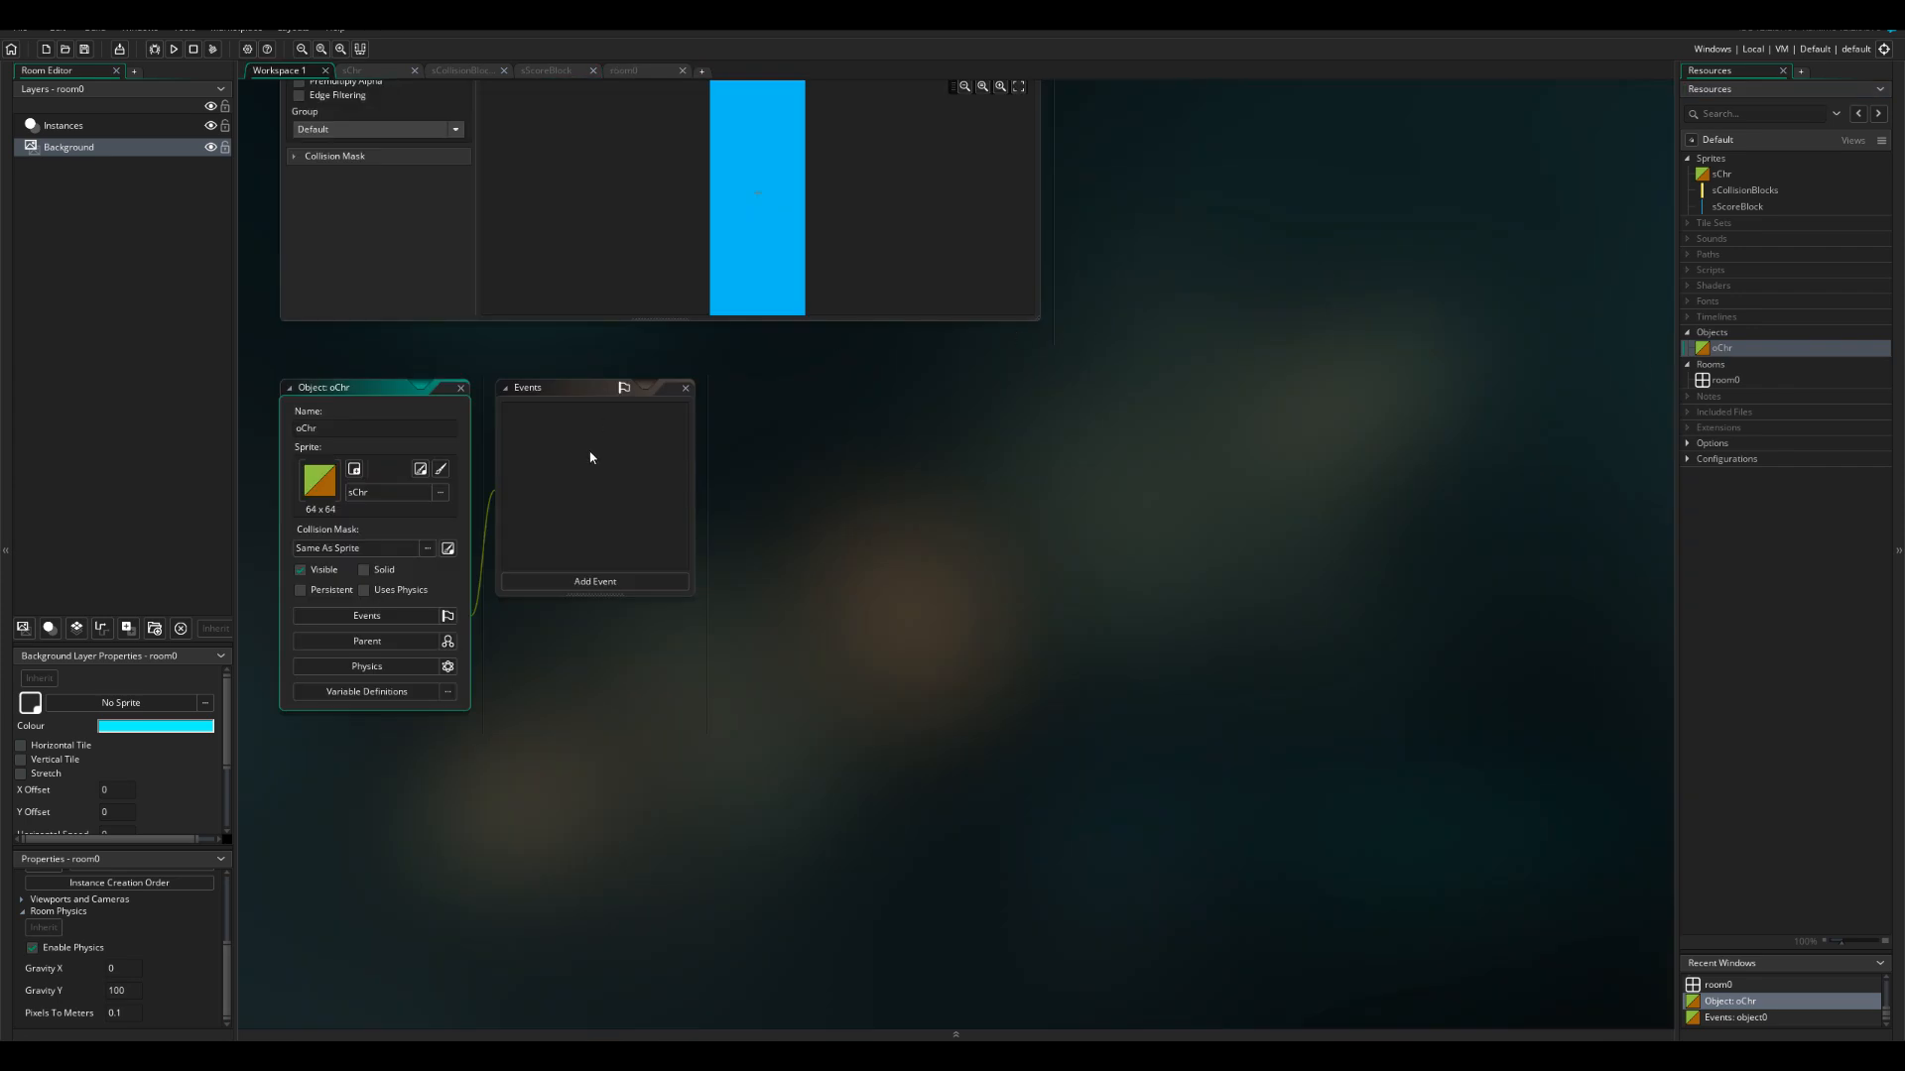
Step: Add a Create event to oChr that sets canFlap = true
{"action": "left_click", "coordinate": [594, 580]}
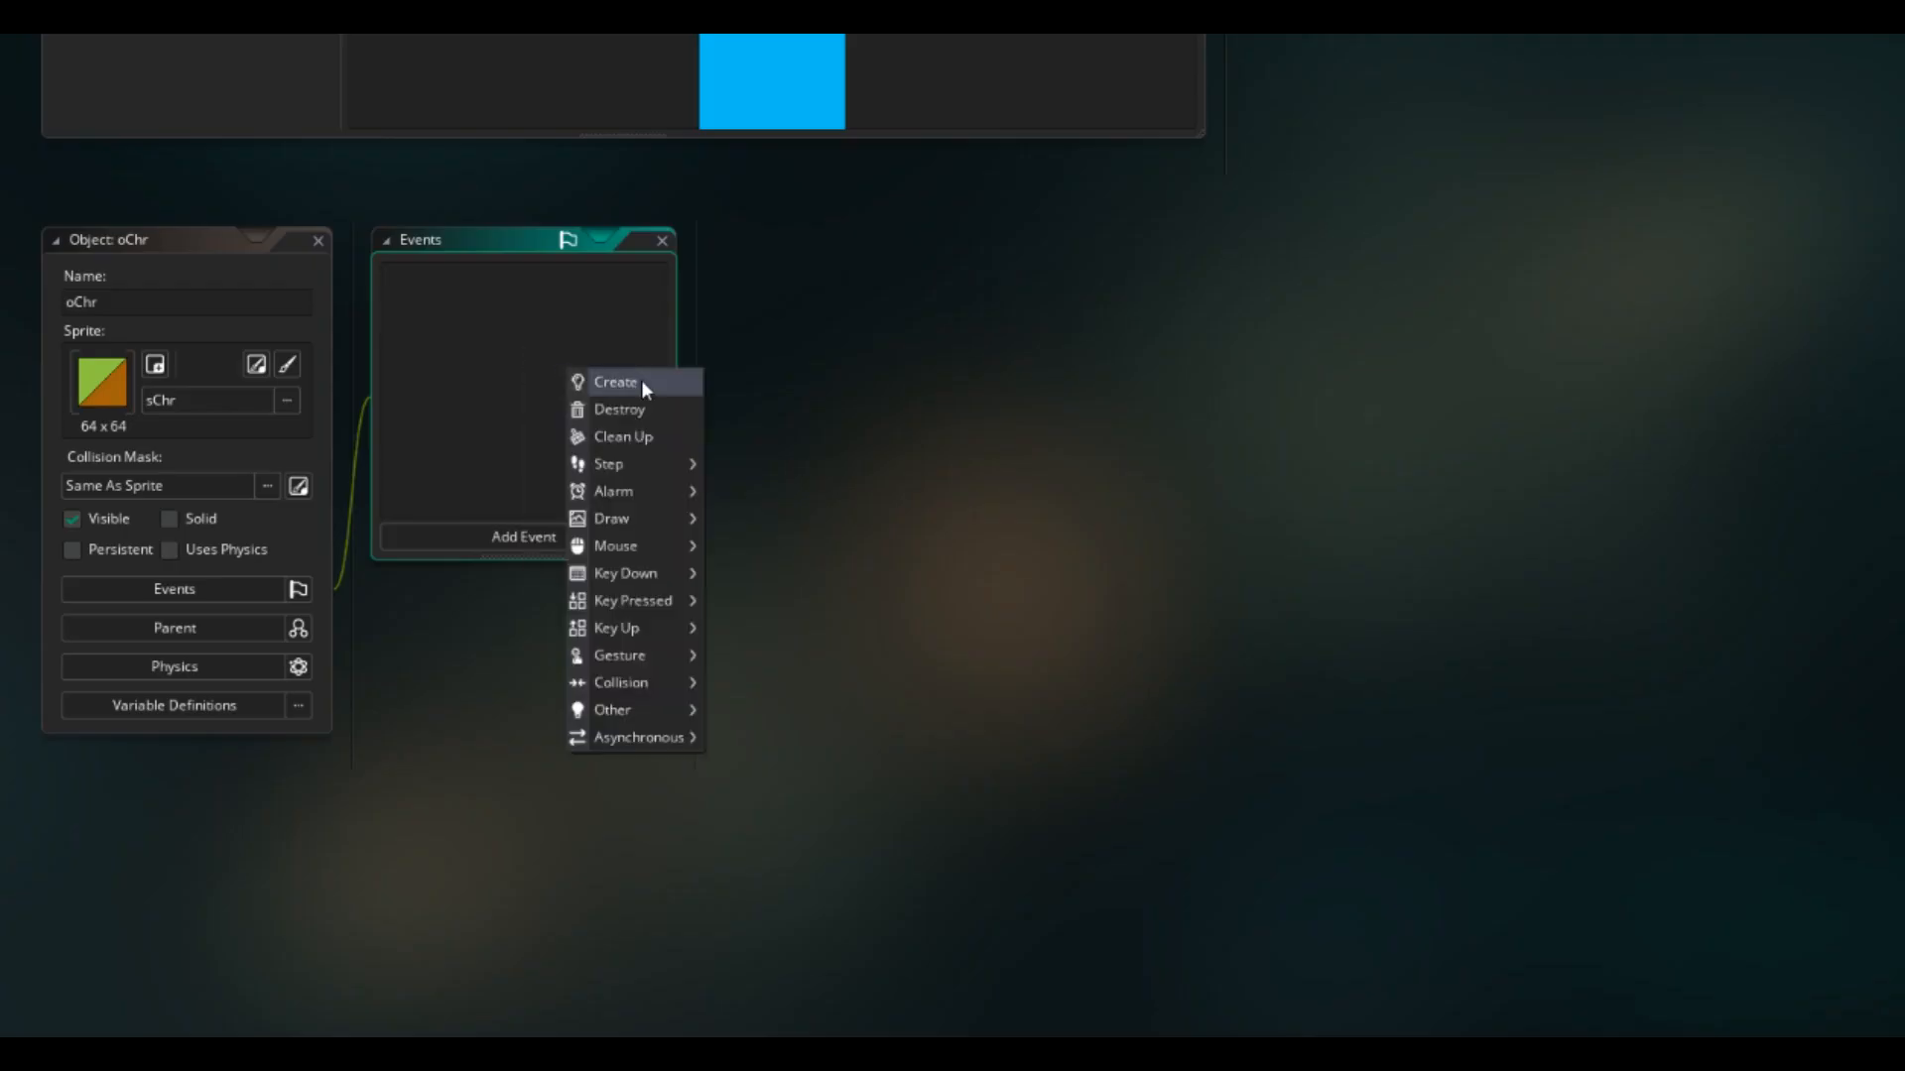
{"action": "left_click", "coordinate": [615, 381]}
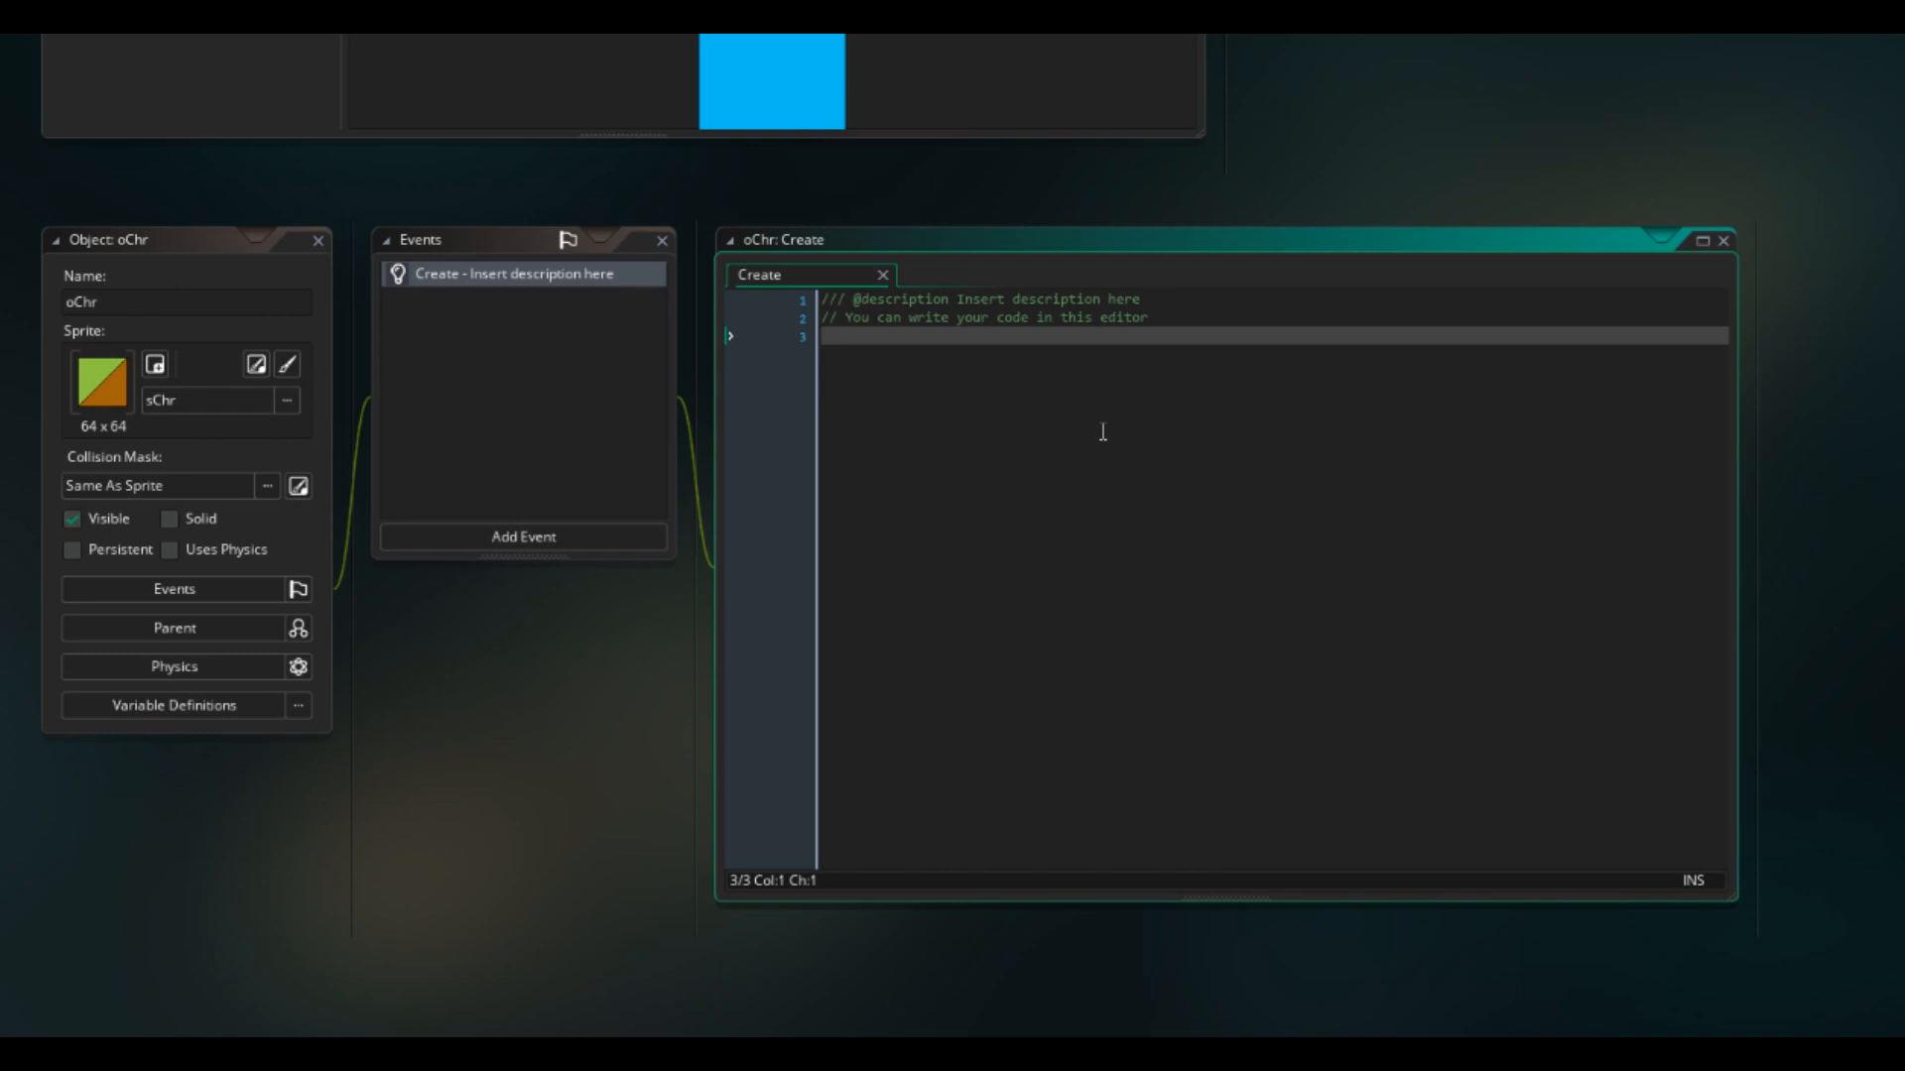
{"action": "type", "text": "can"}
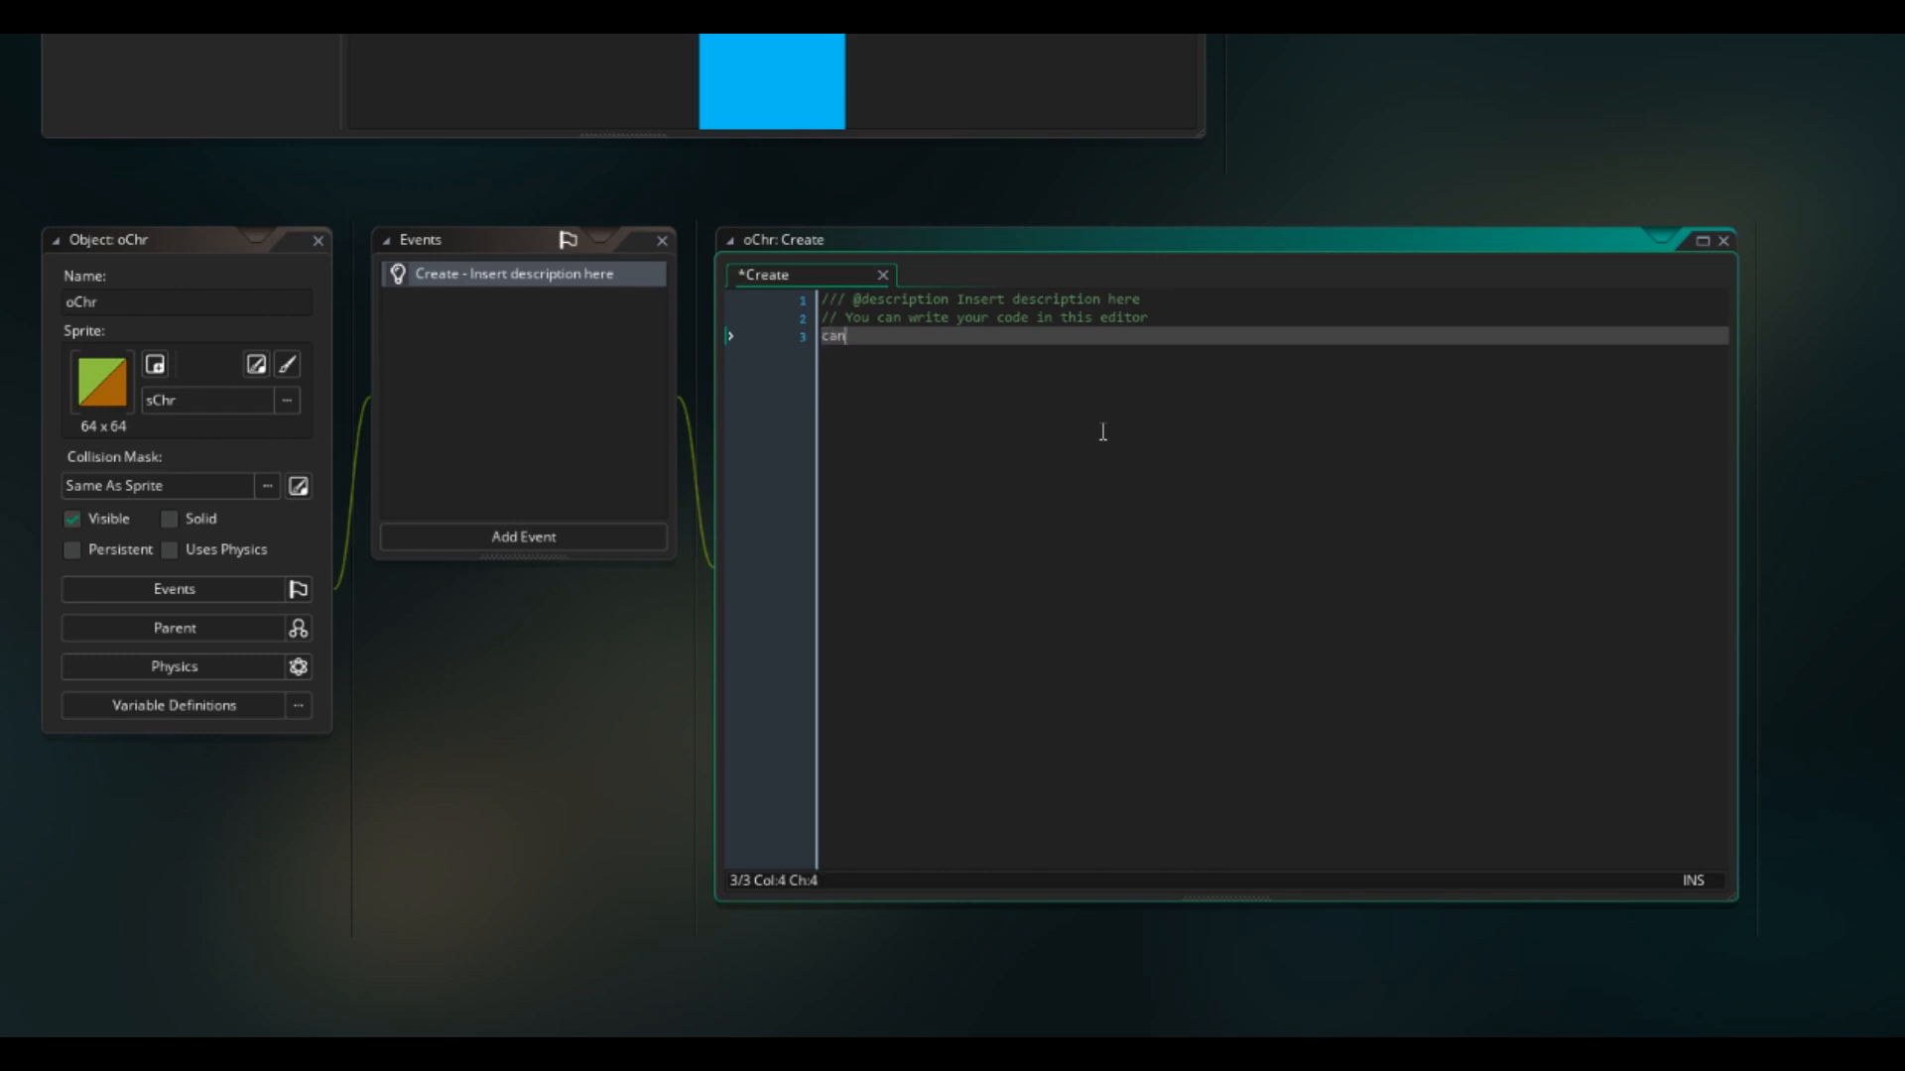
{"action": "type", "text": "Flap = t"}
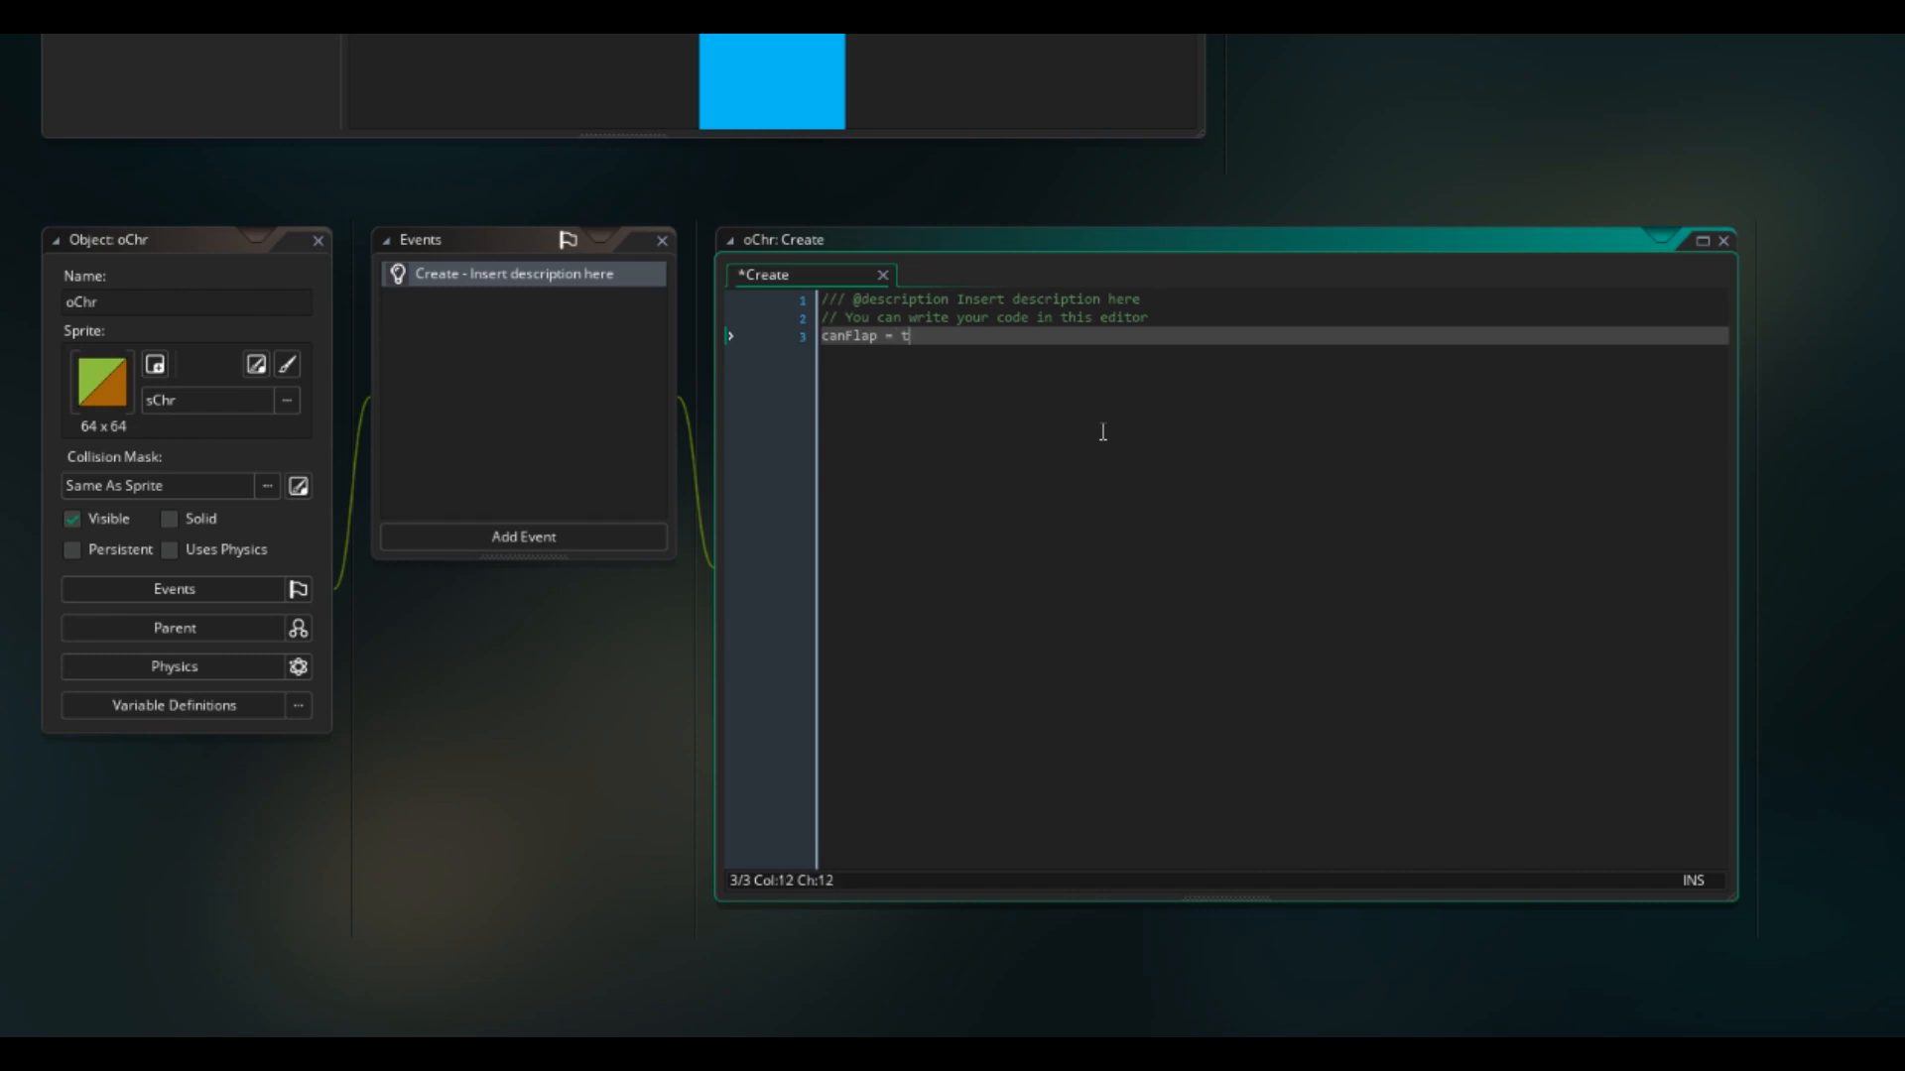
{"action": "type", "text": "rue;"}
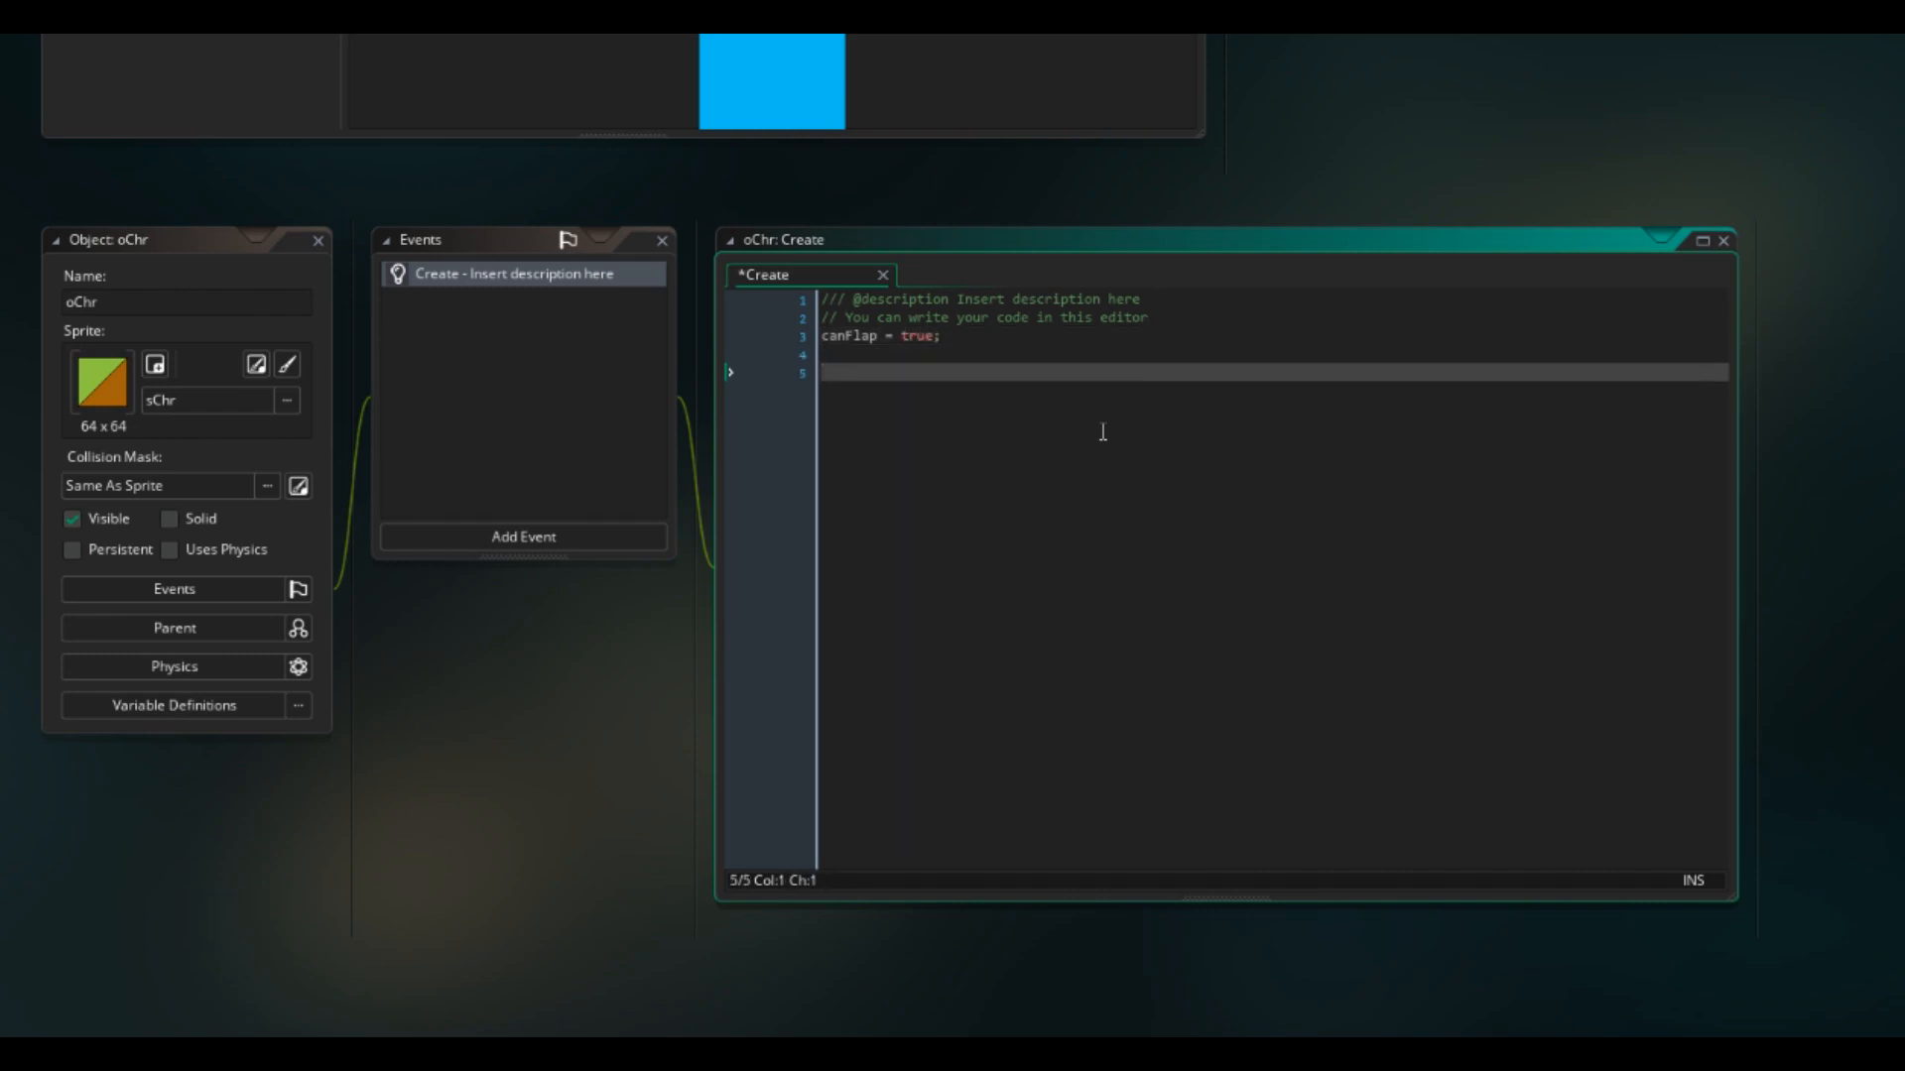
Step: Add flapForce 2000, mSpeed 5, phy_fixed_rotation true and maxSpeed 5 to the Create event
{"action": "type", "text": "flapForce ="}
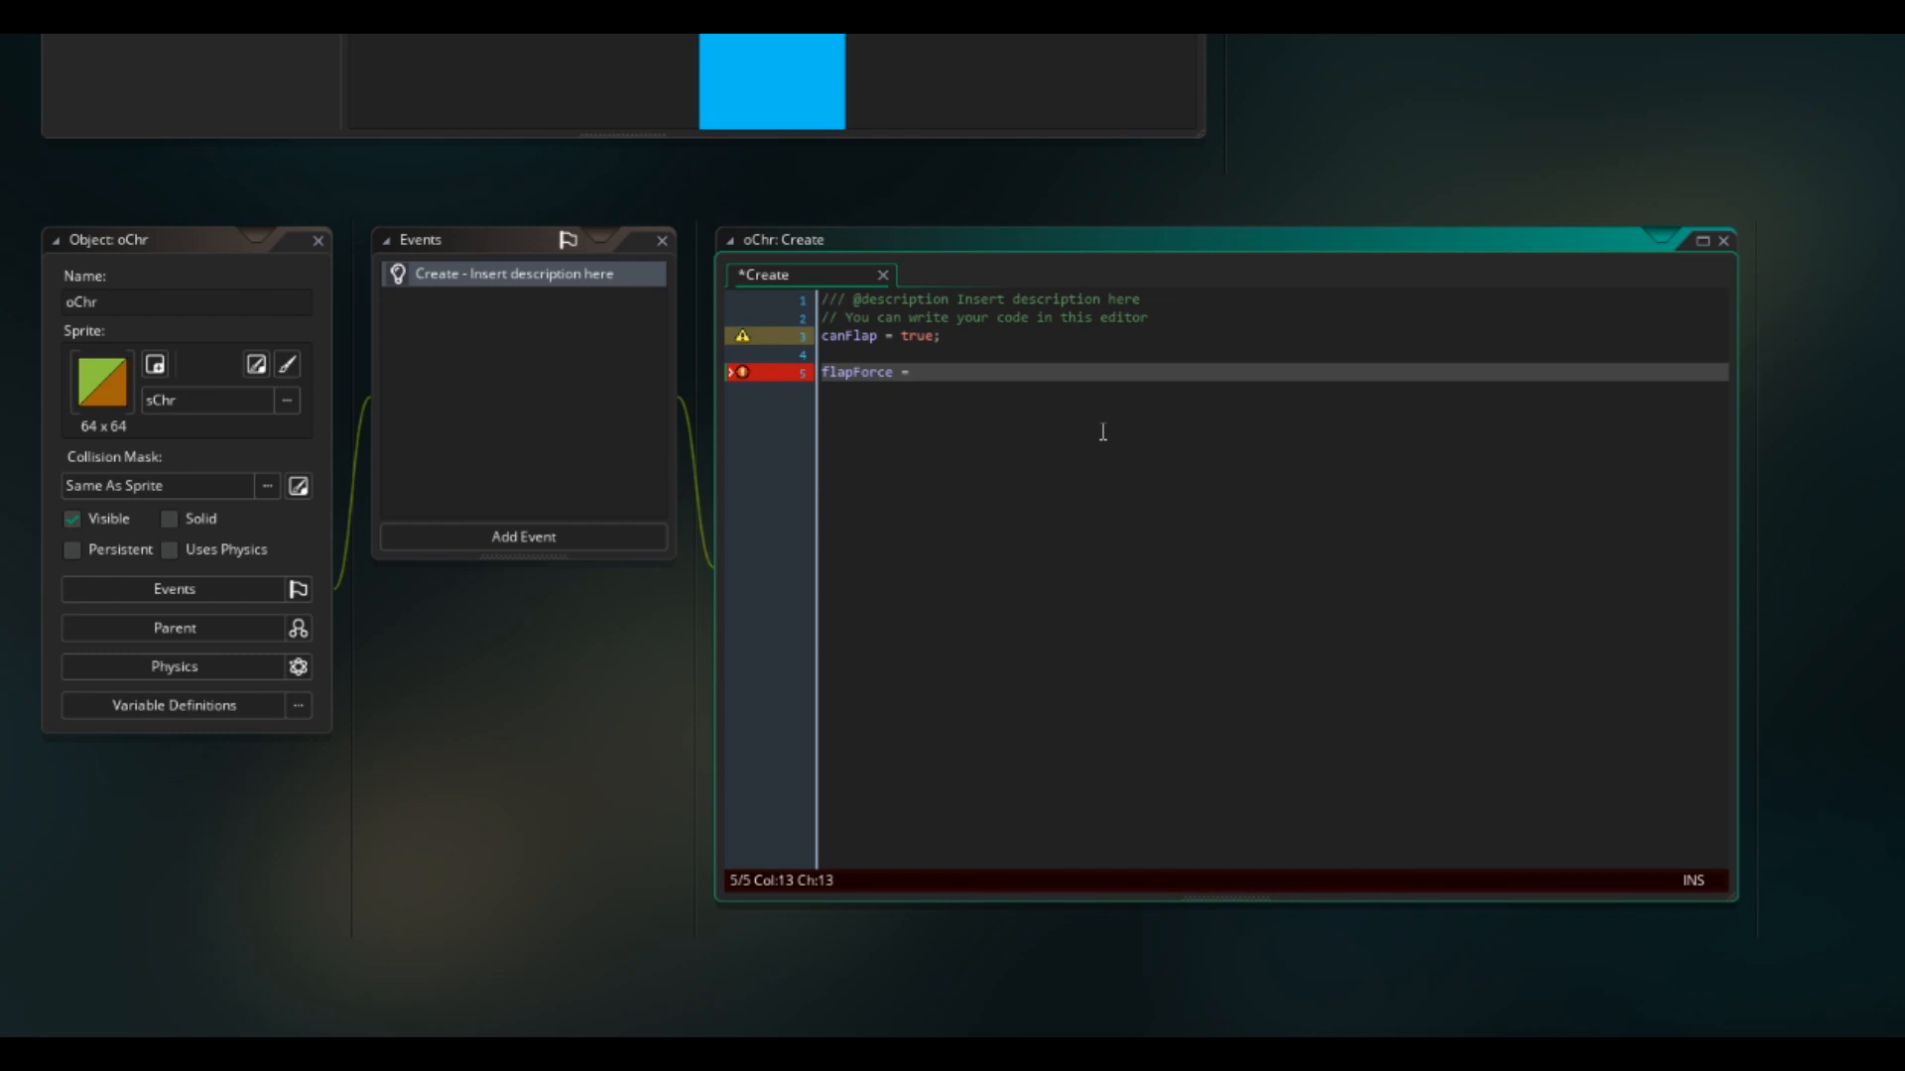
{"action": "type", "text": "2000;"}
{"action": "type", "text": "m"}
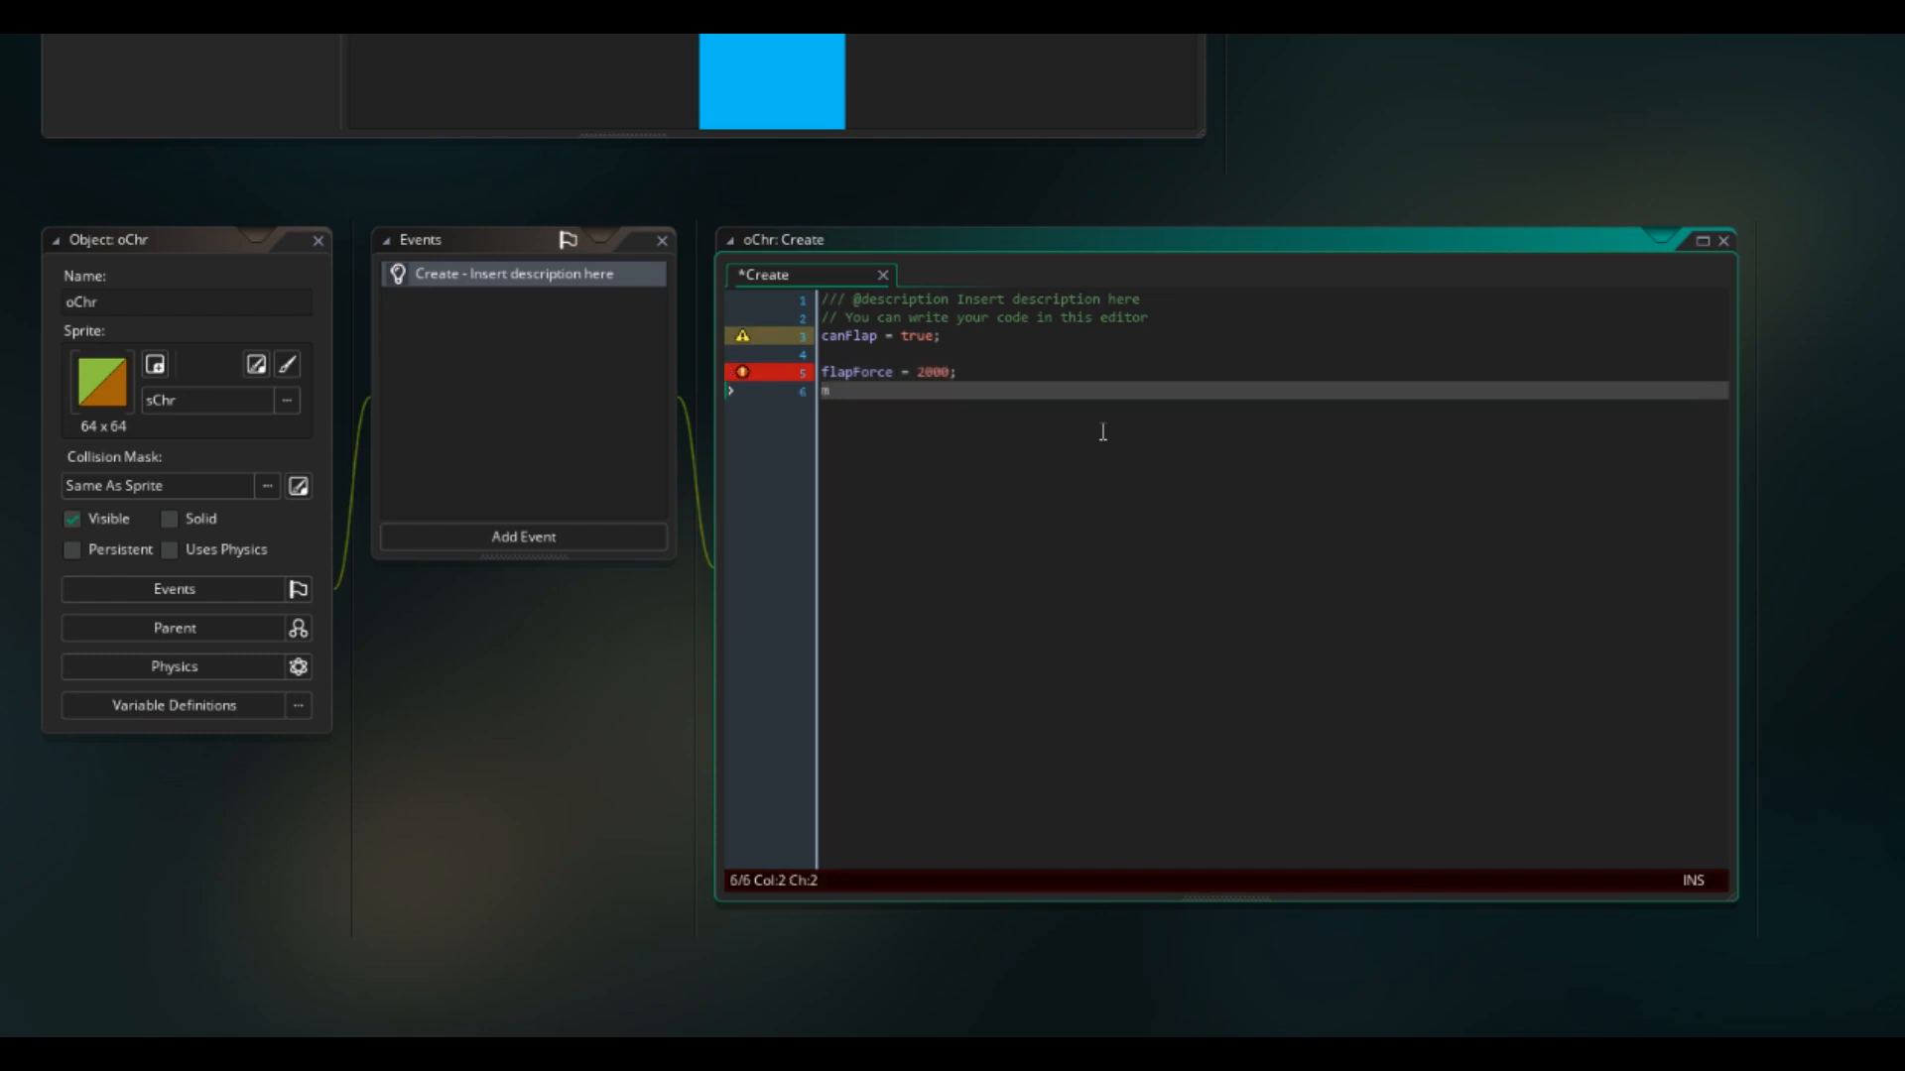
{"action": "type", "text": "Speed = 5;"}
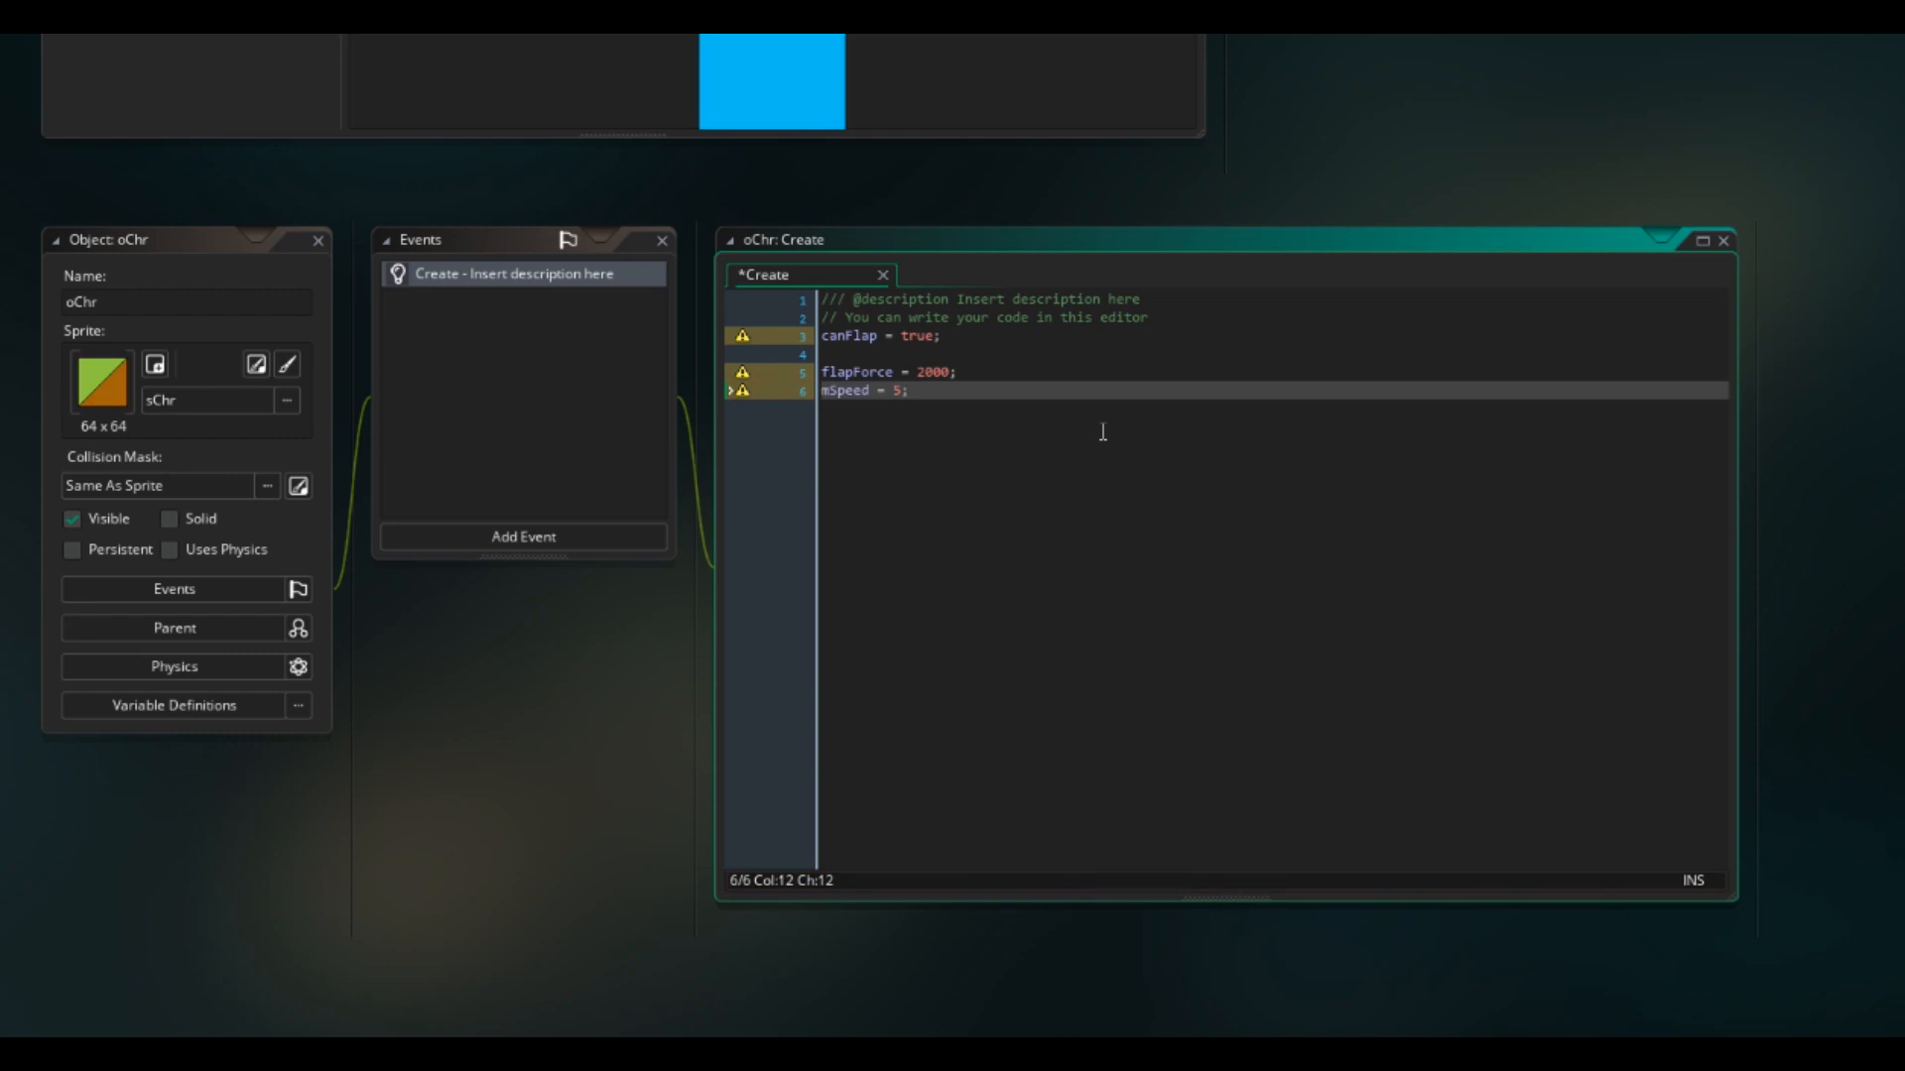
{"action": "type", "text": "phy_fixed_rotation = true;"}
{"action": "type", "text": "ma"}
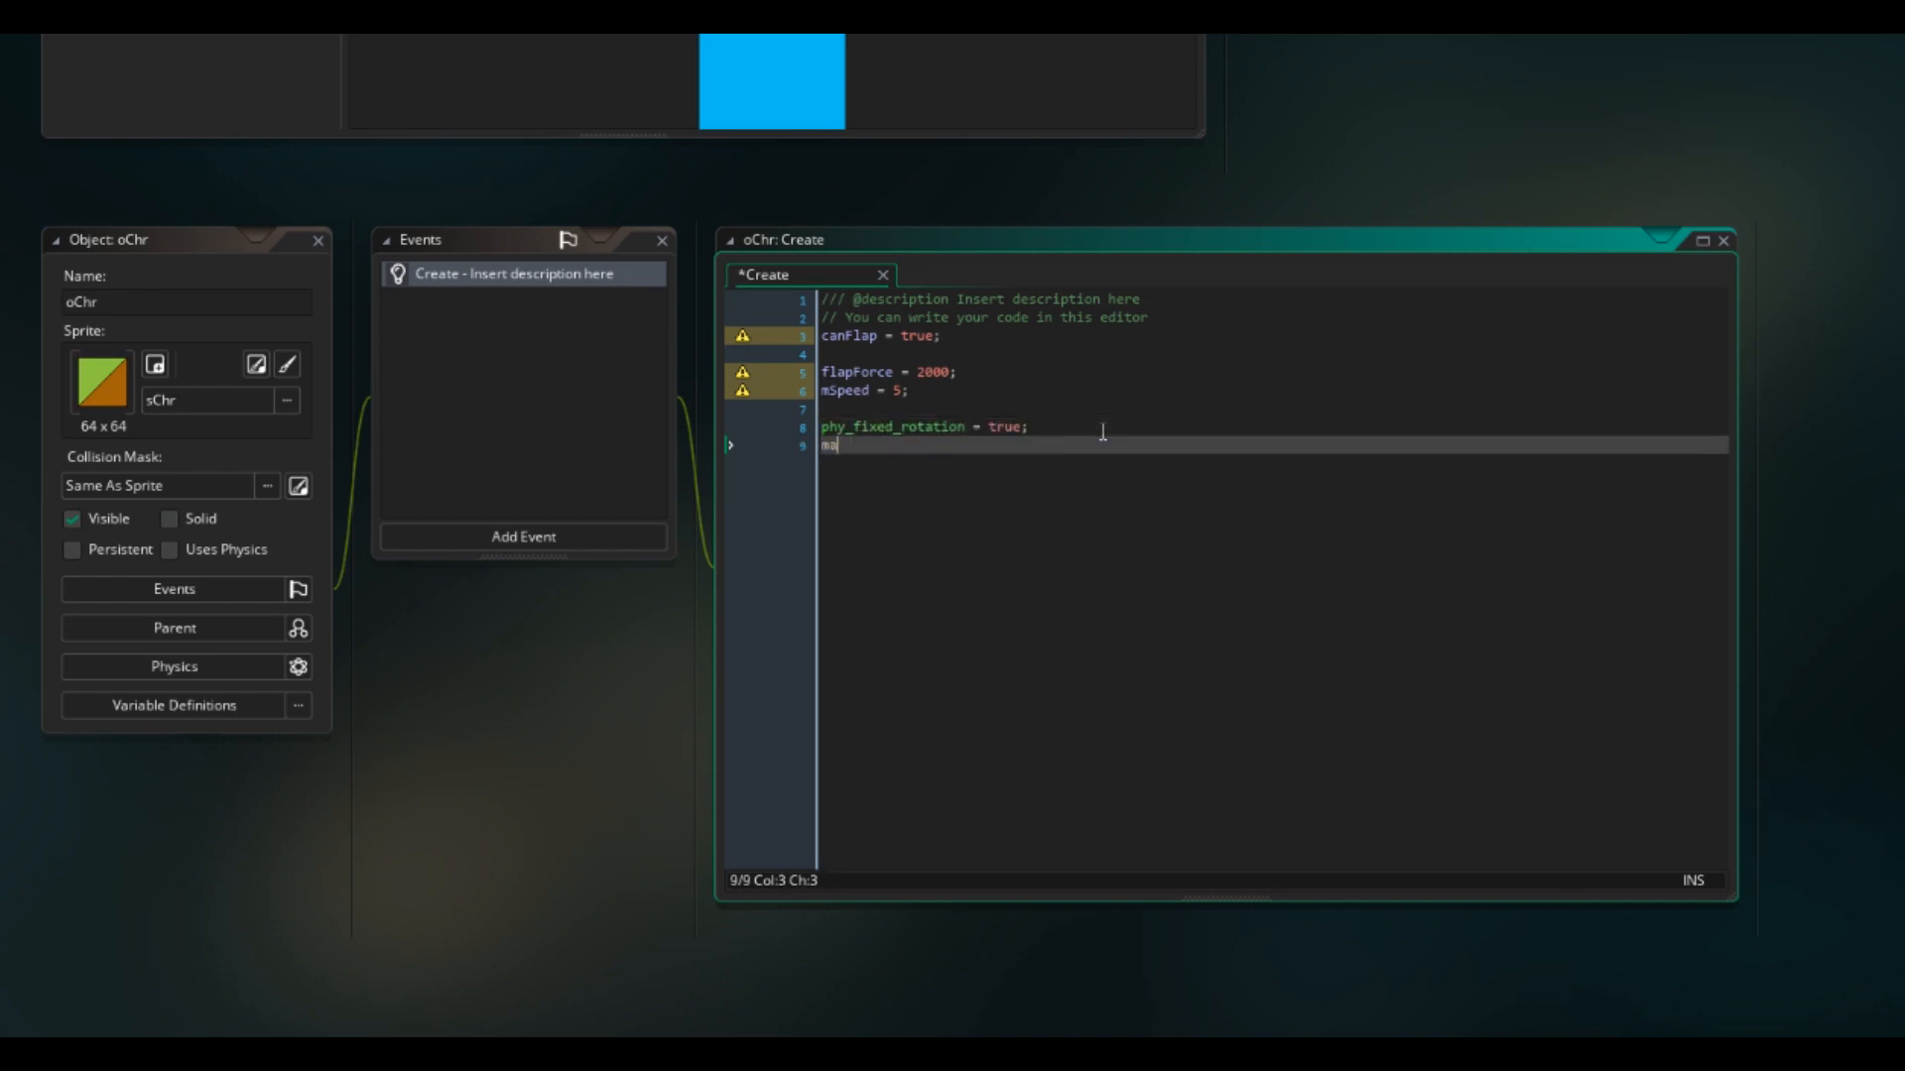
{"action": "type", "text": "xSpeed = 5;"}
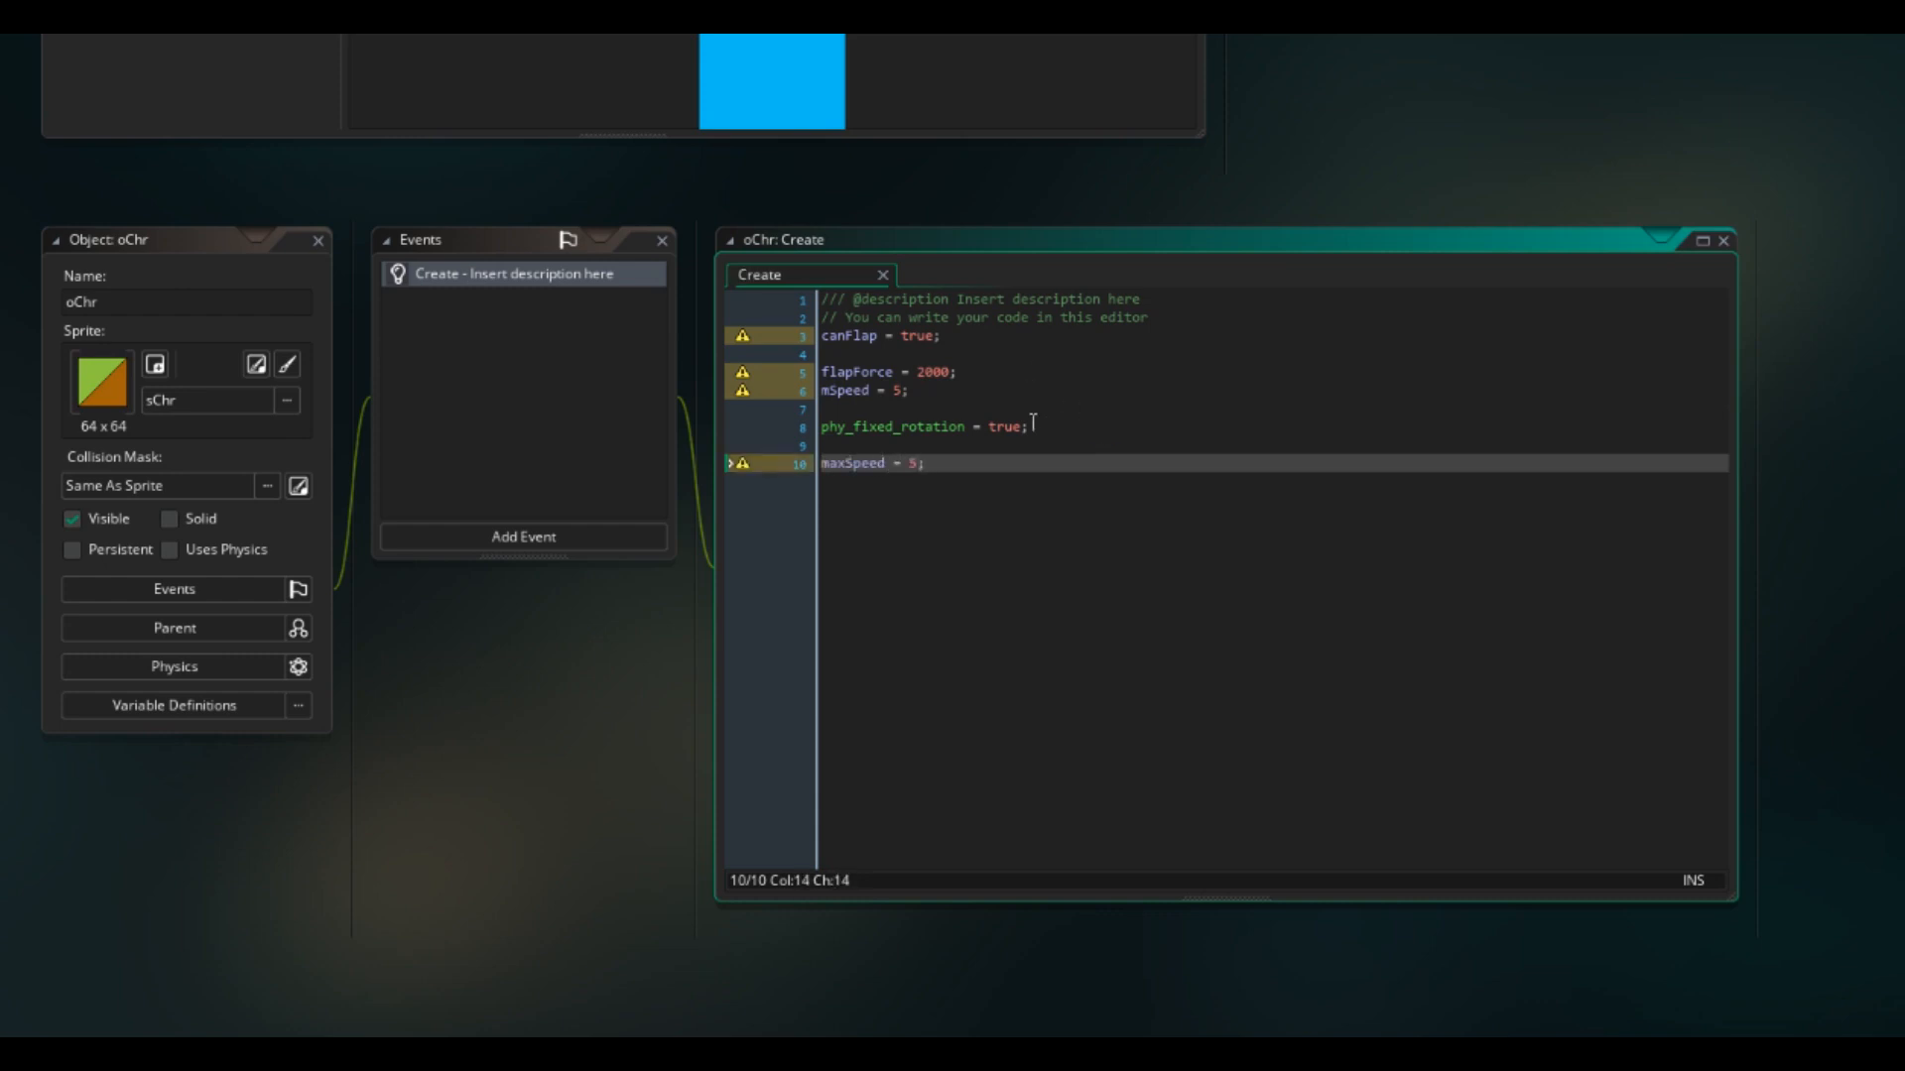
{"action": "mouse_move", "coordinate": [530, 383]}
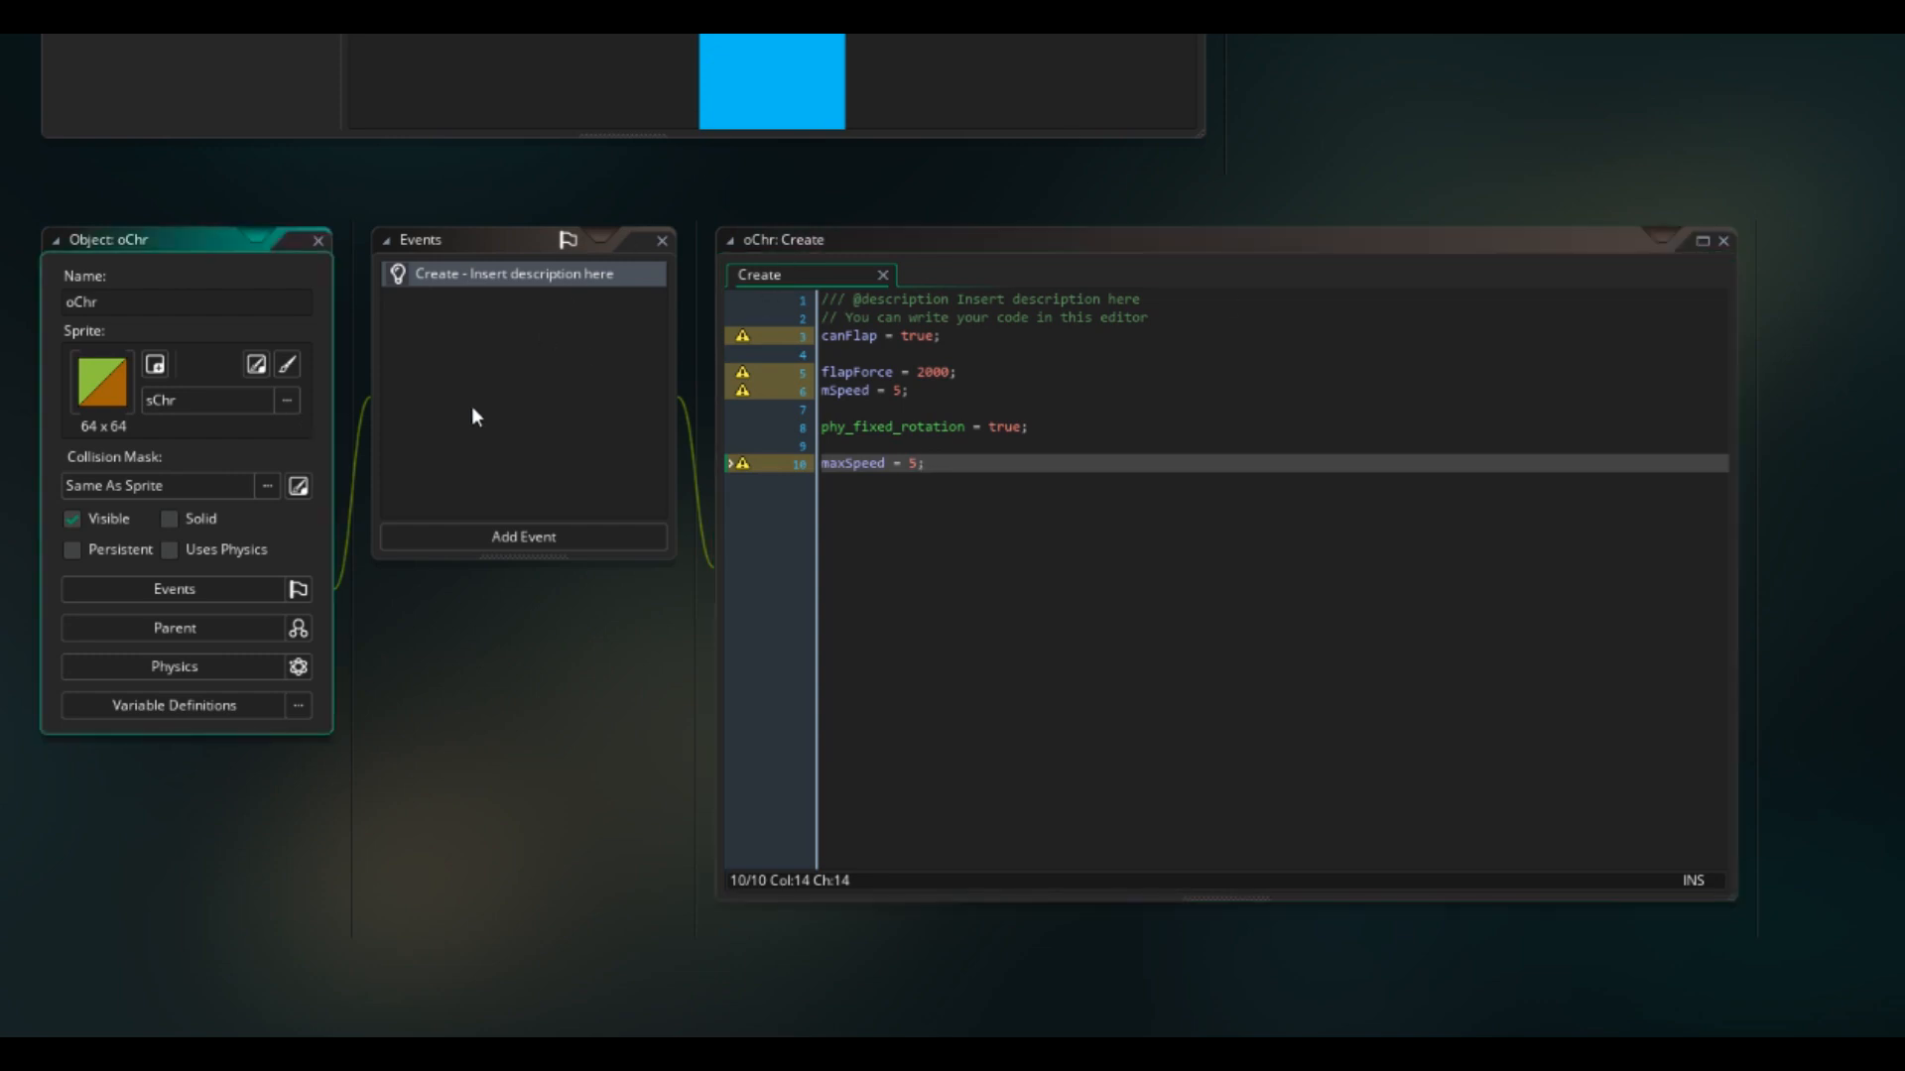
{"action": "left_click", "coordinate": [522, 536]}
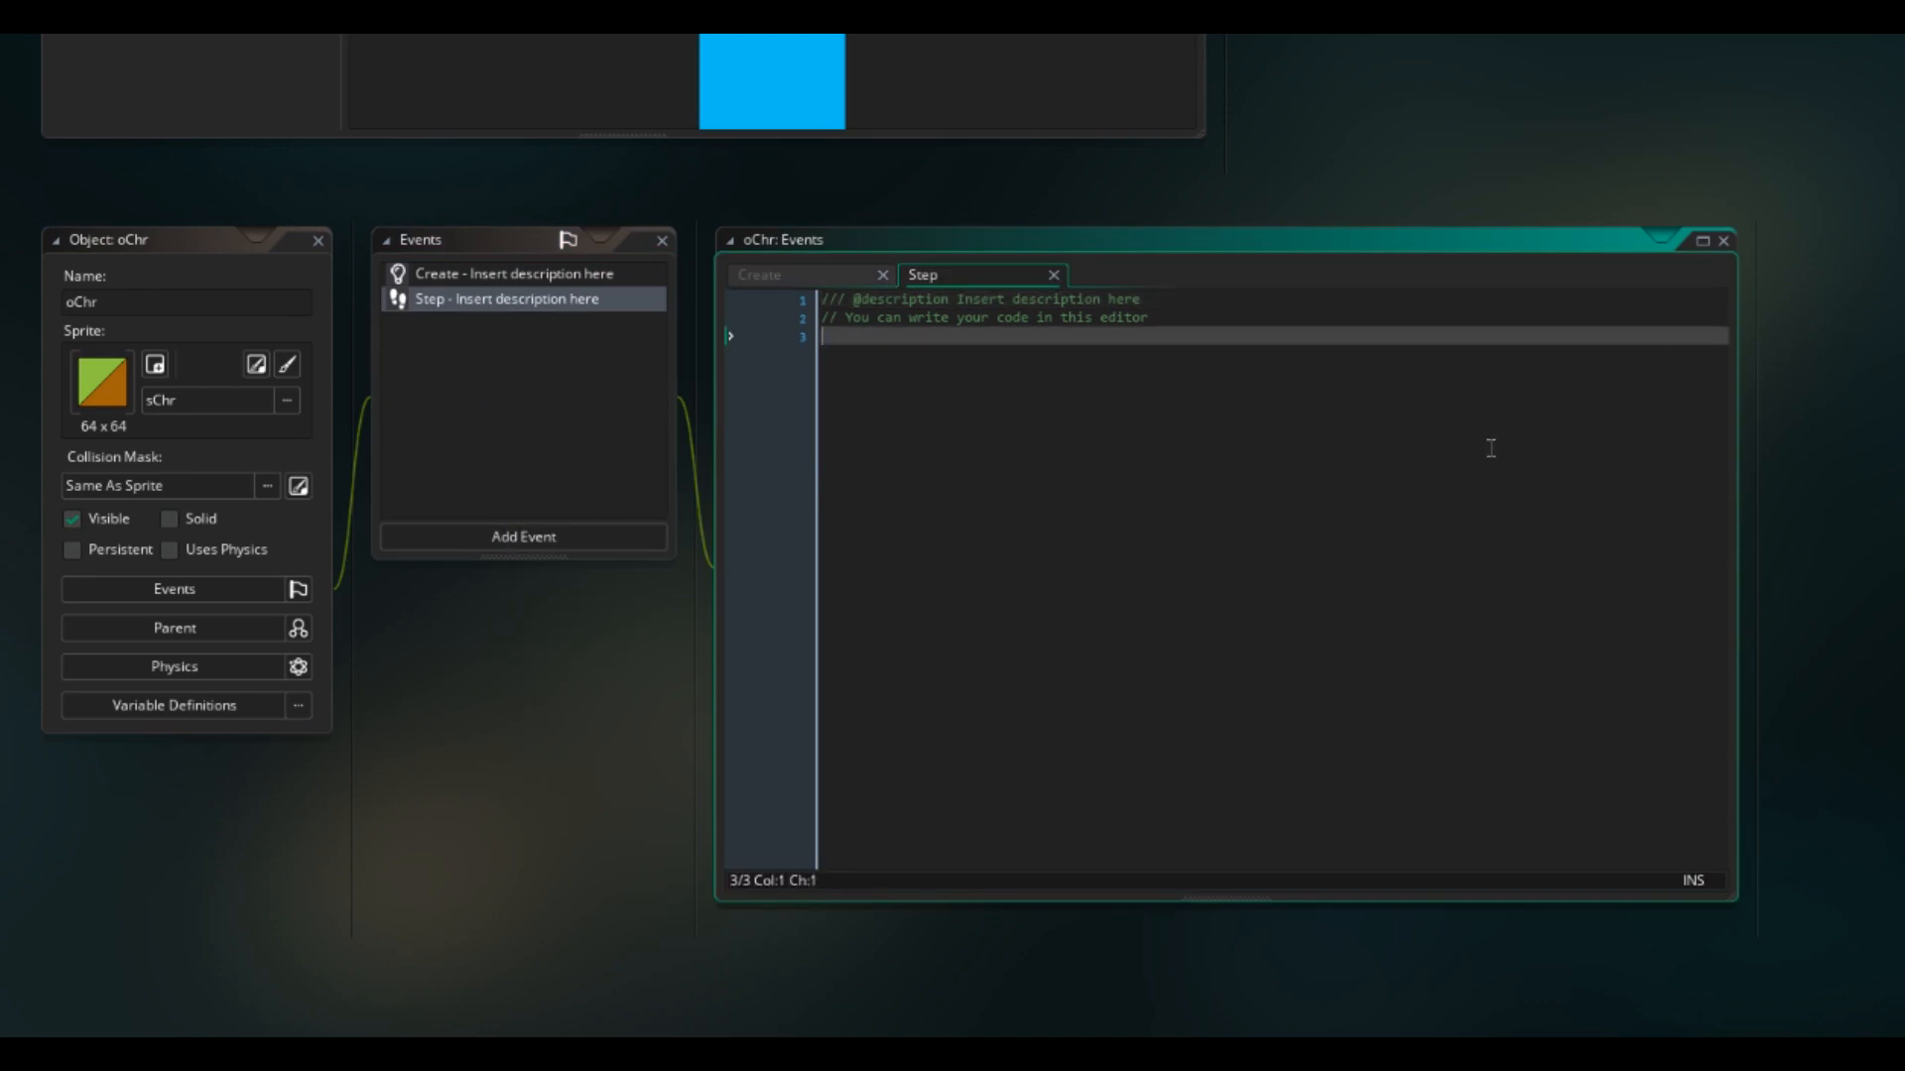
Step: Write phy_speed_y = clamp(phy_speed_y, -maxSpeed, maxSpeed); as oChr's first Step line
{"action": "type", "text": "phy_speed_y"}
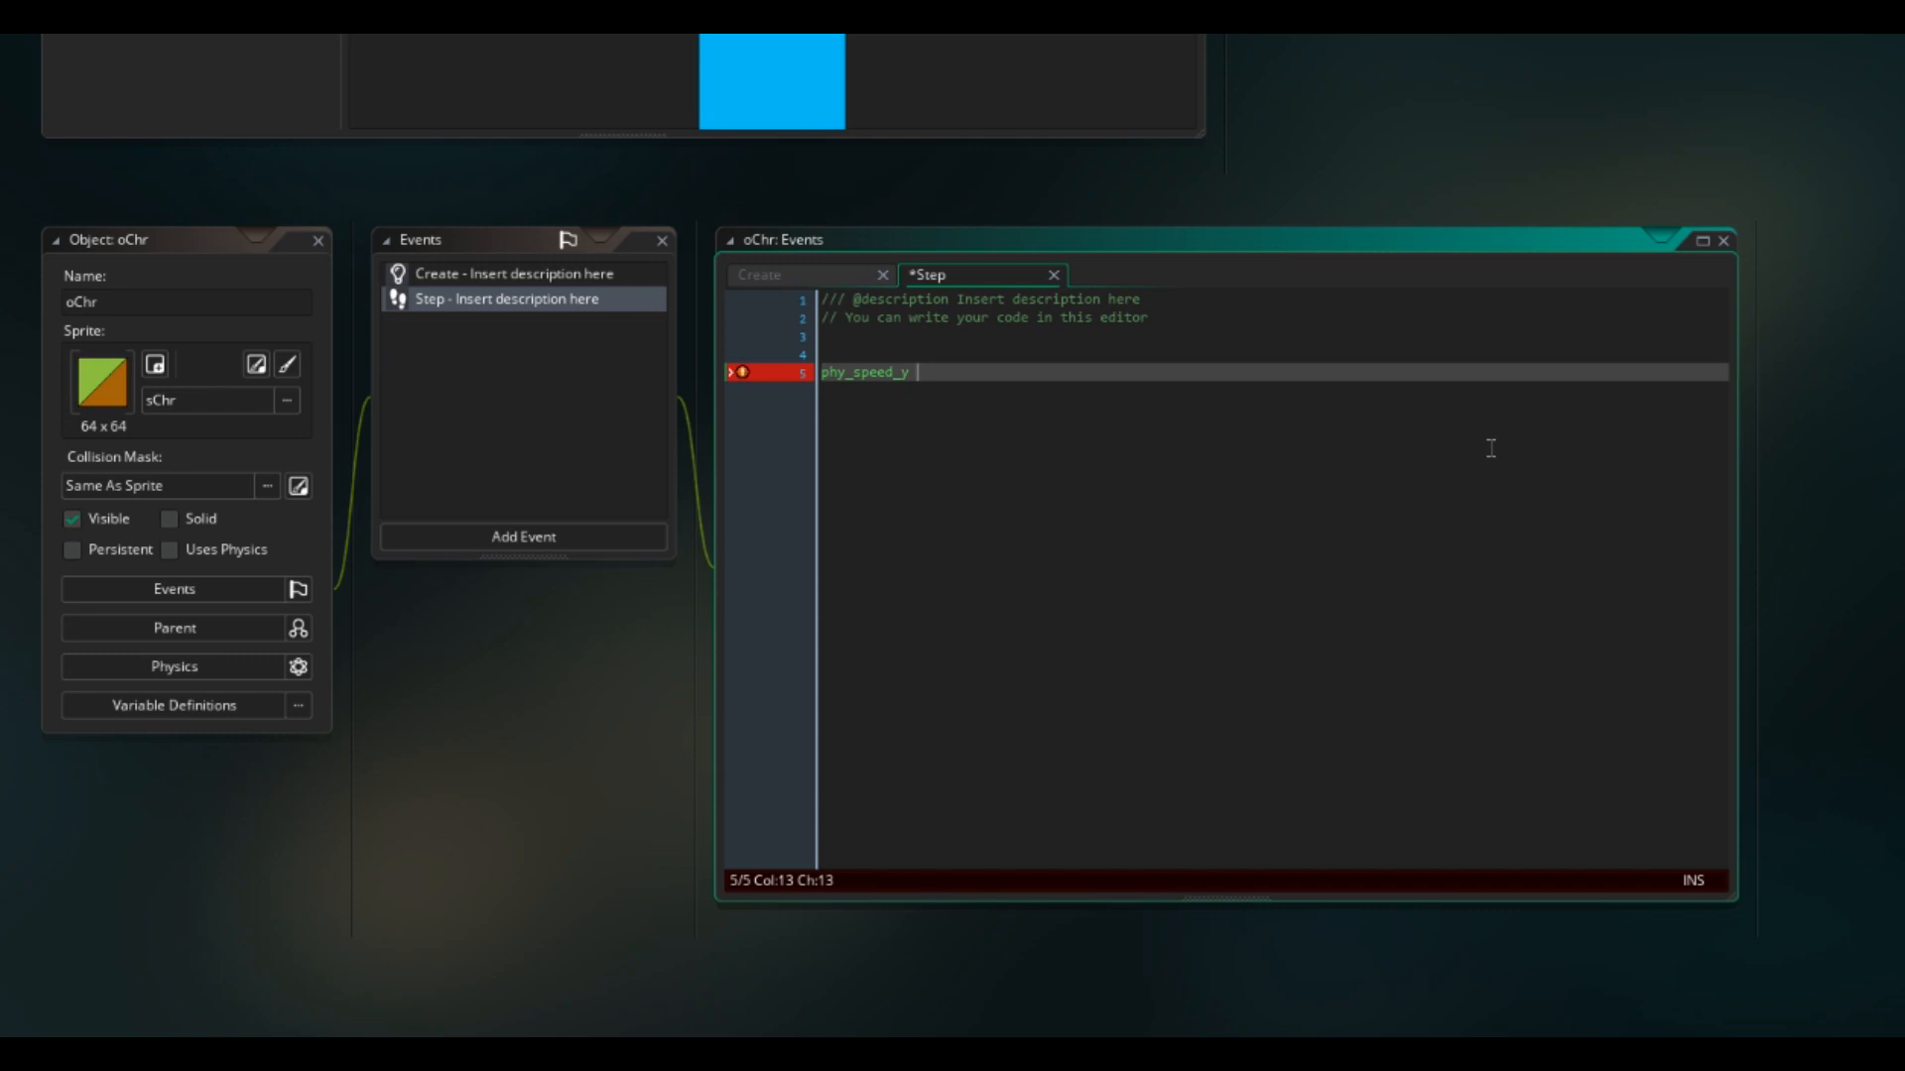
{"action": "type", "text": "clamp"}
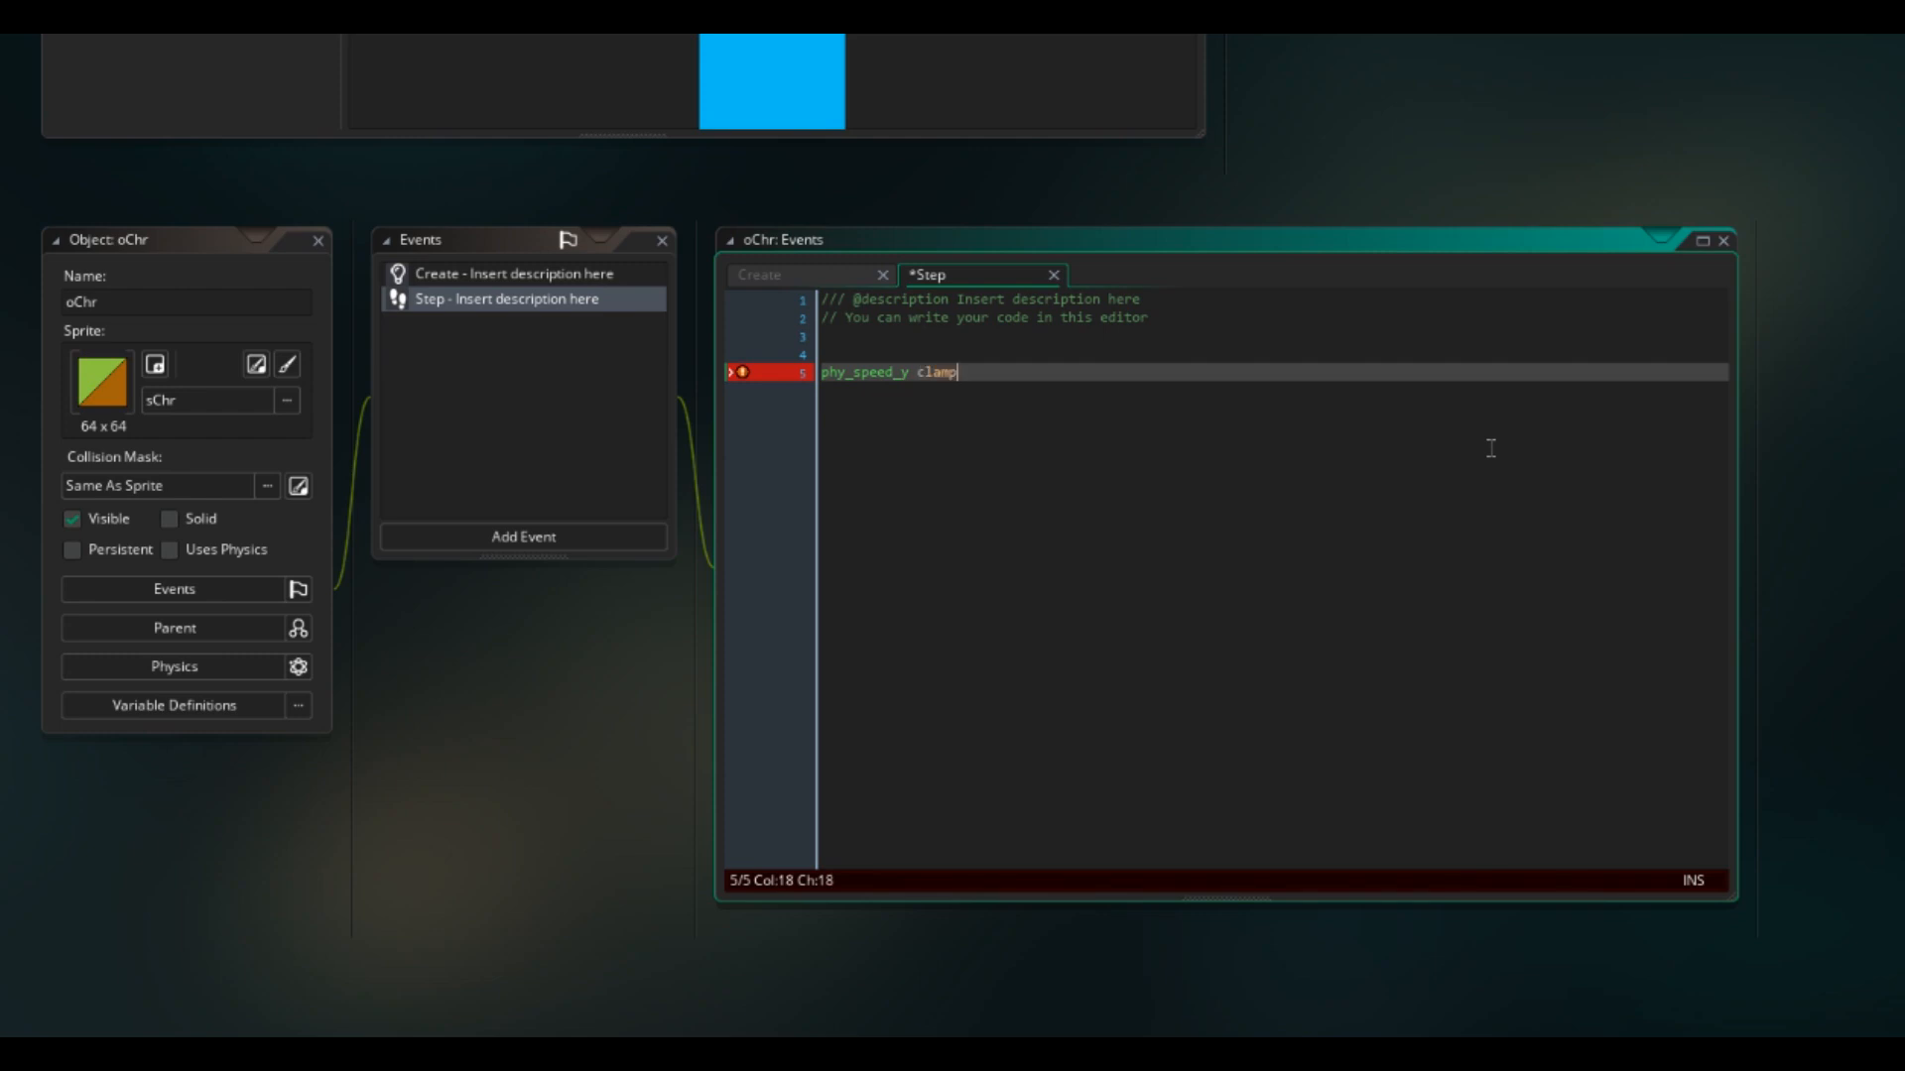
{"action": "type", "text": "(phy_speed_y,"}
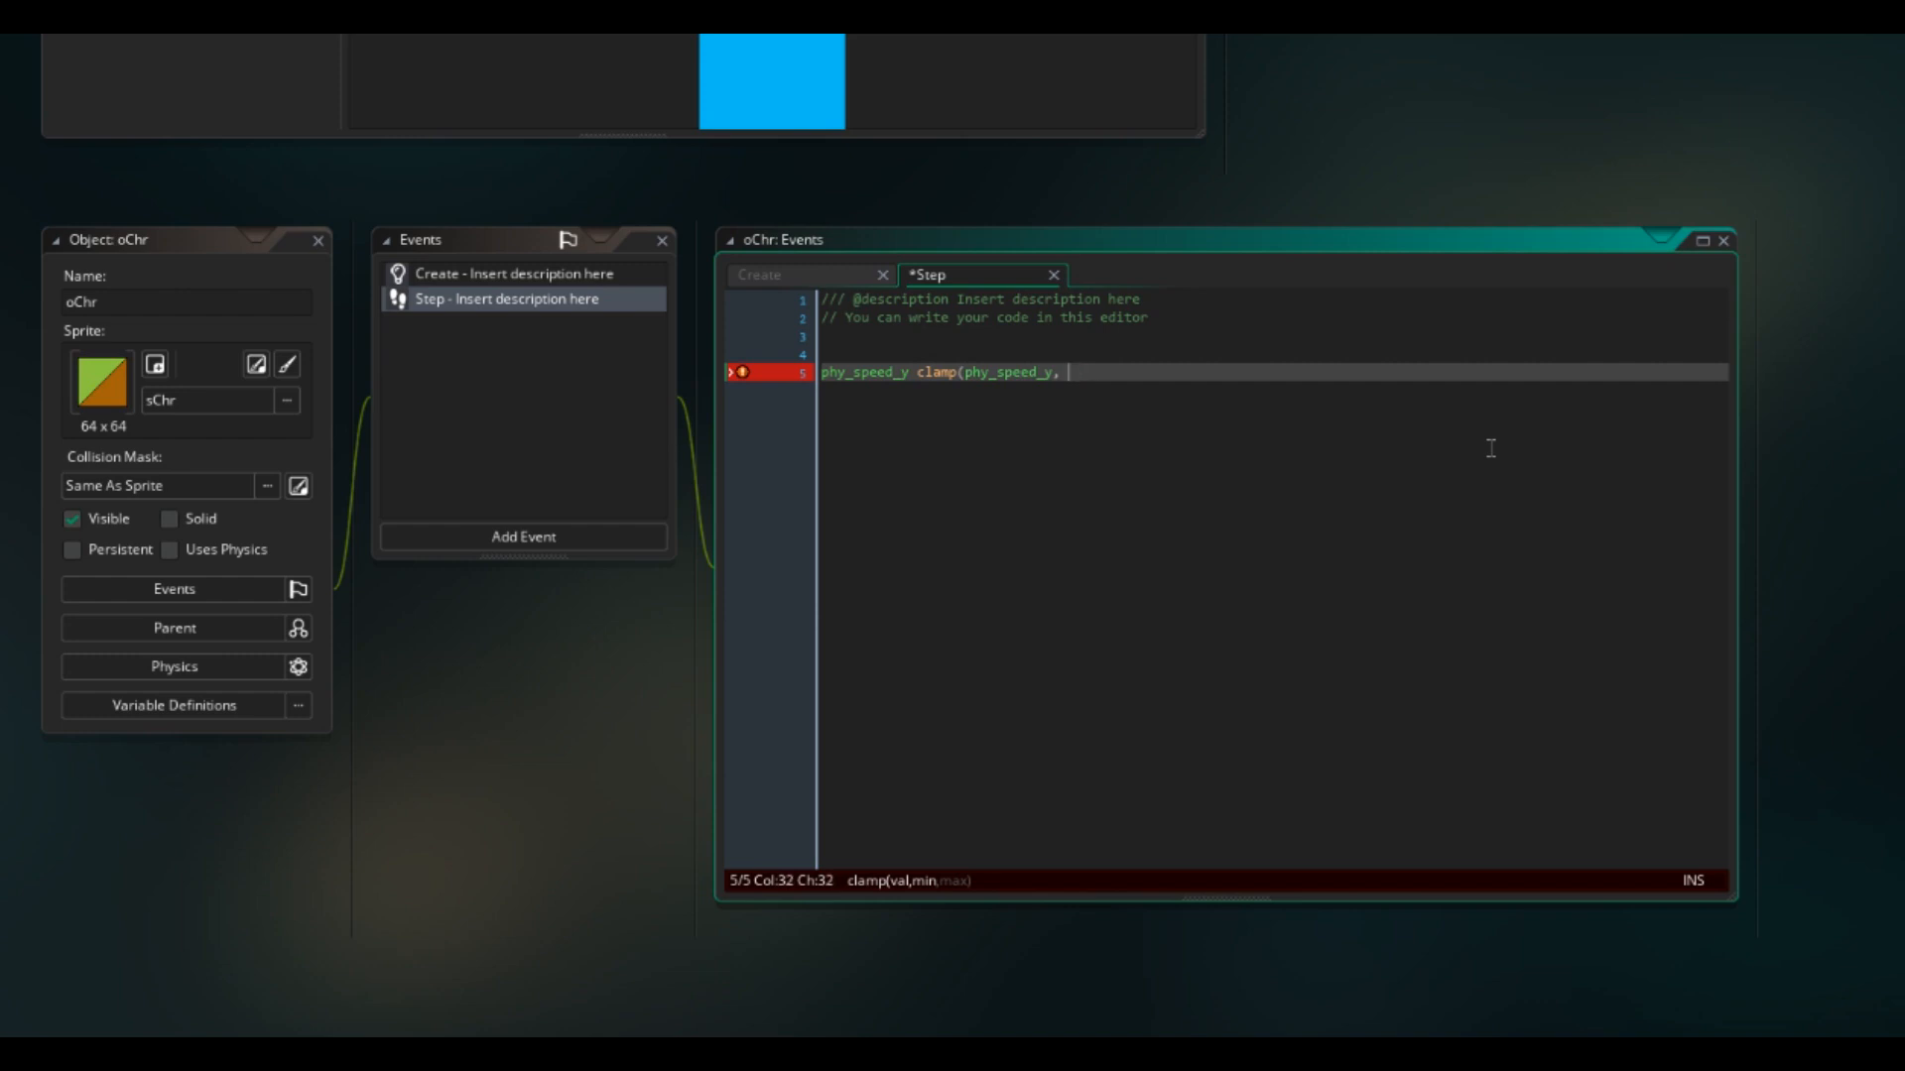
{"action": "type", "text": "-maxSpeed,maxSpeed"}
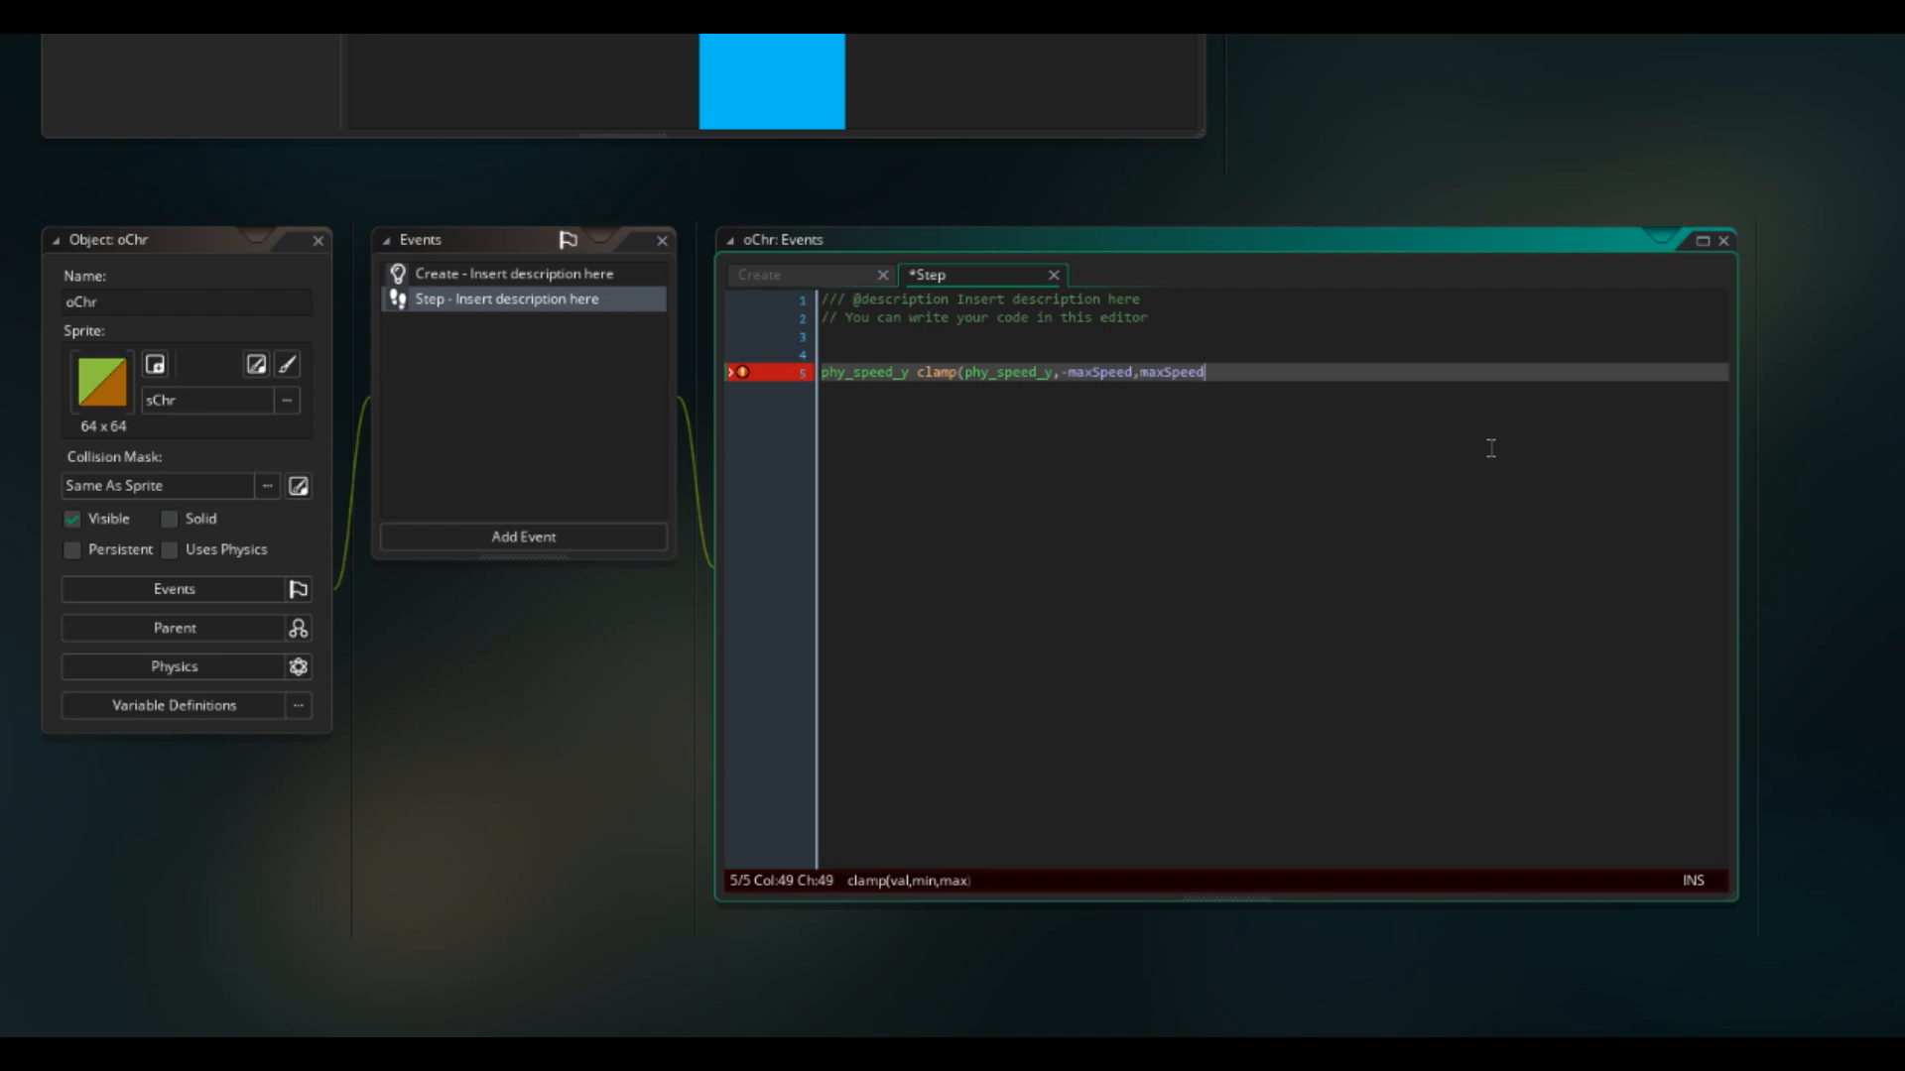
{"action": "type", "text": ");"}
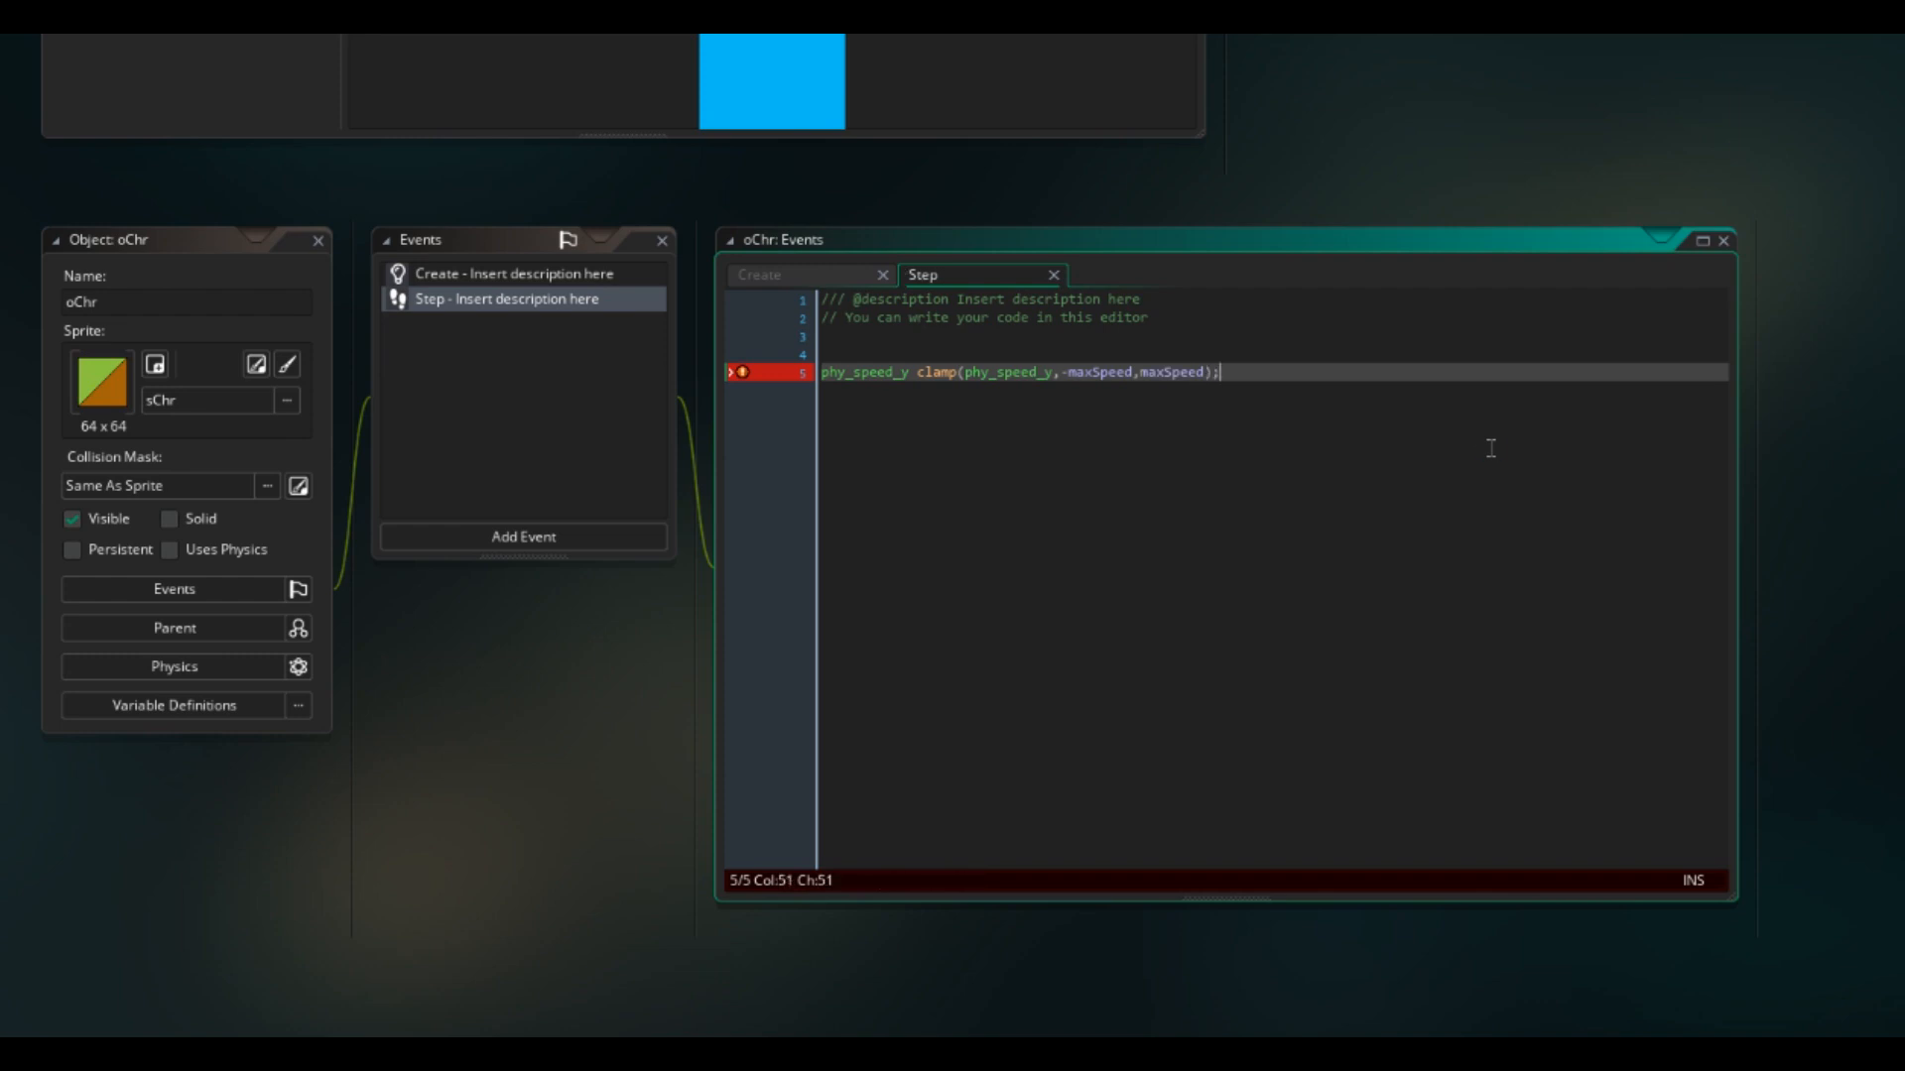
{"action": "type", "text": " ="}
{"action": "key", "text": "Return"}
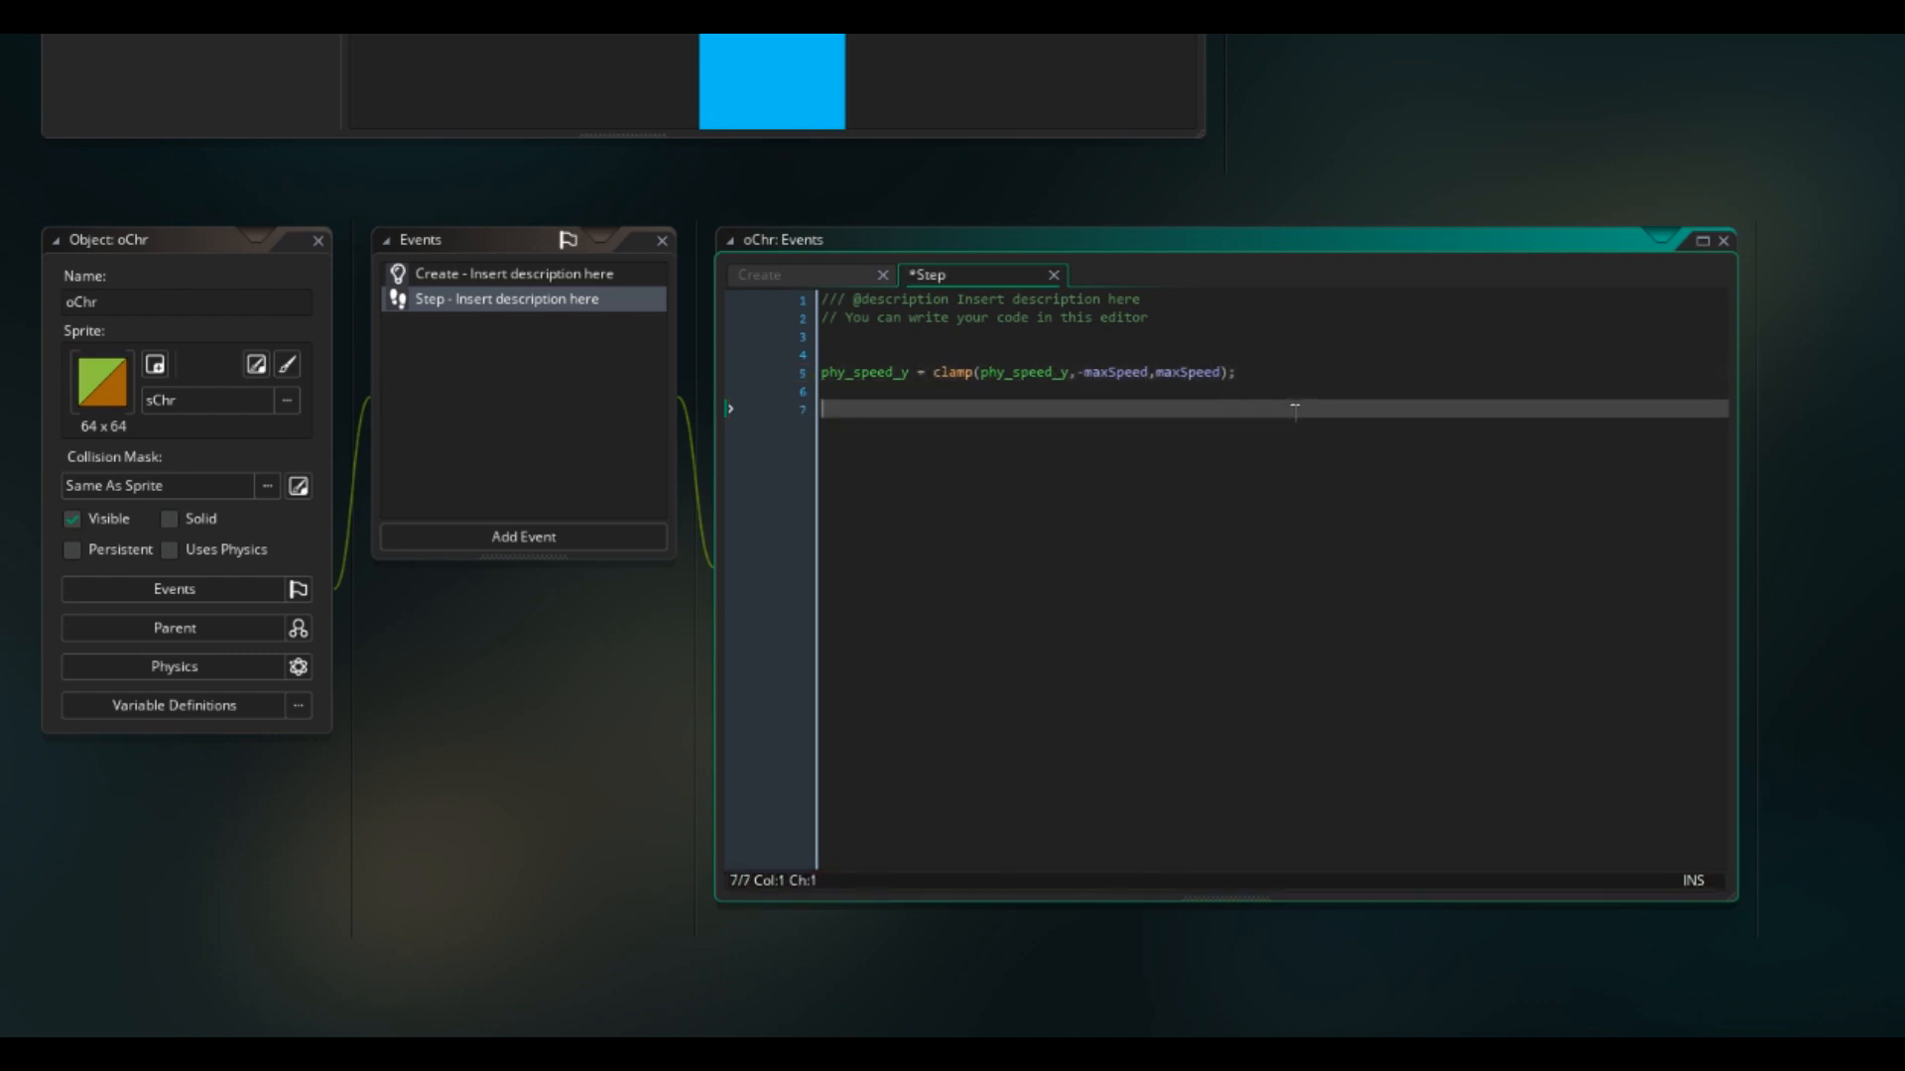
Step: Add an //inputs block defining keySpace (space pressed), keyD and keyA, plus a //flap away comment
{"action": "type", "text": "//inputs"}
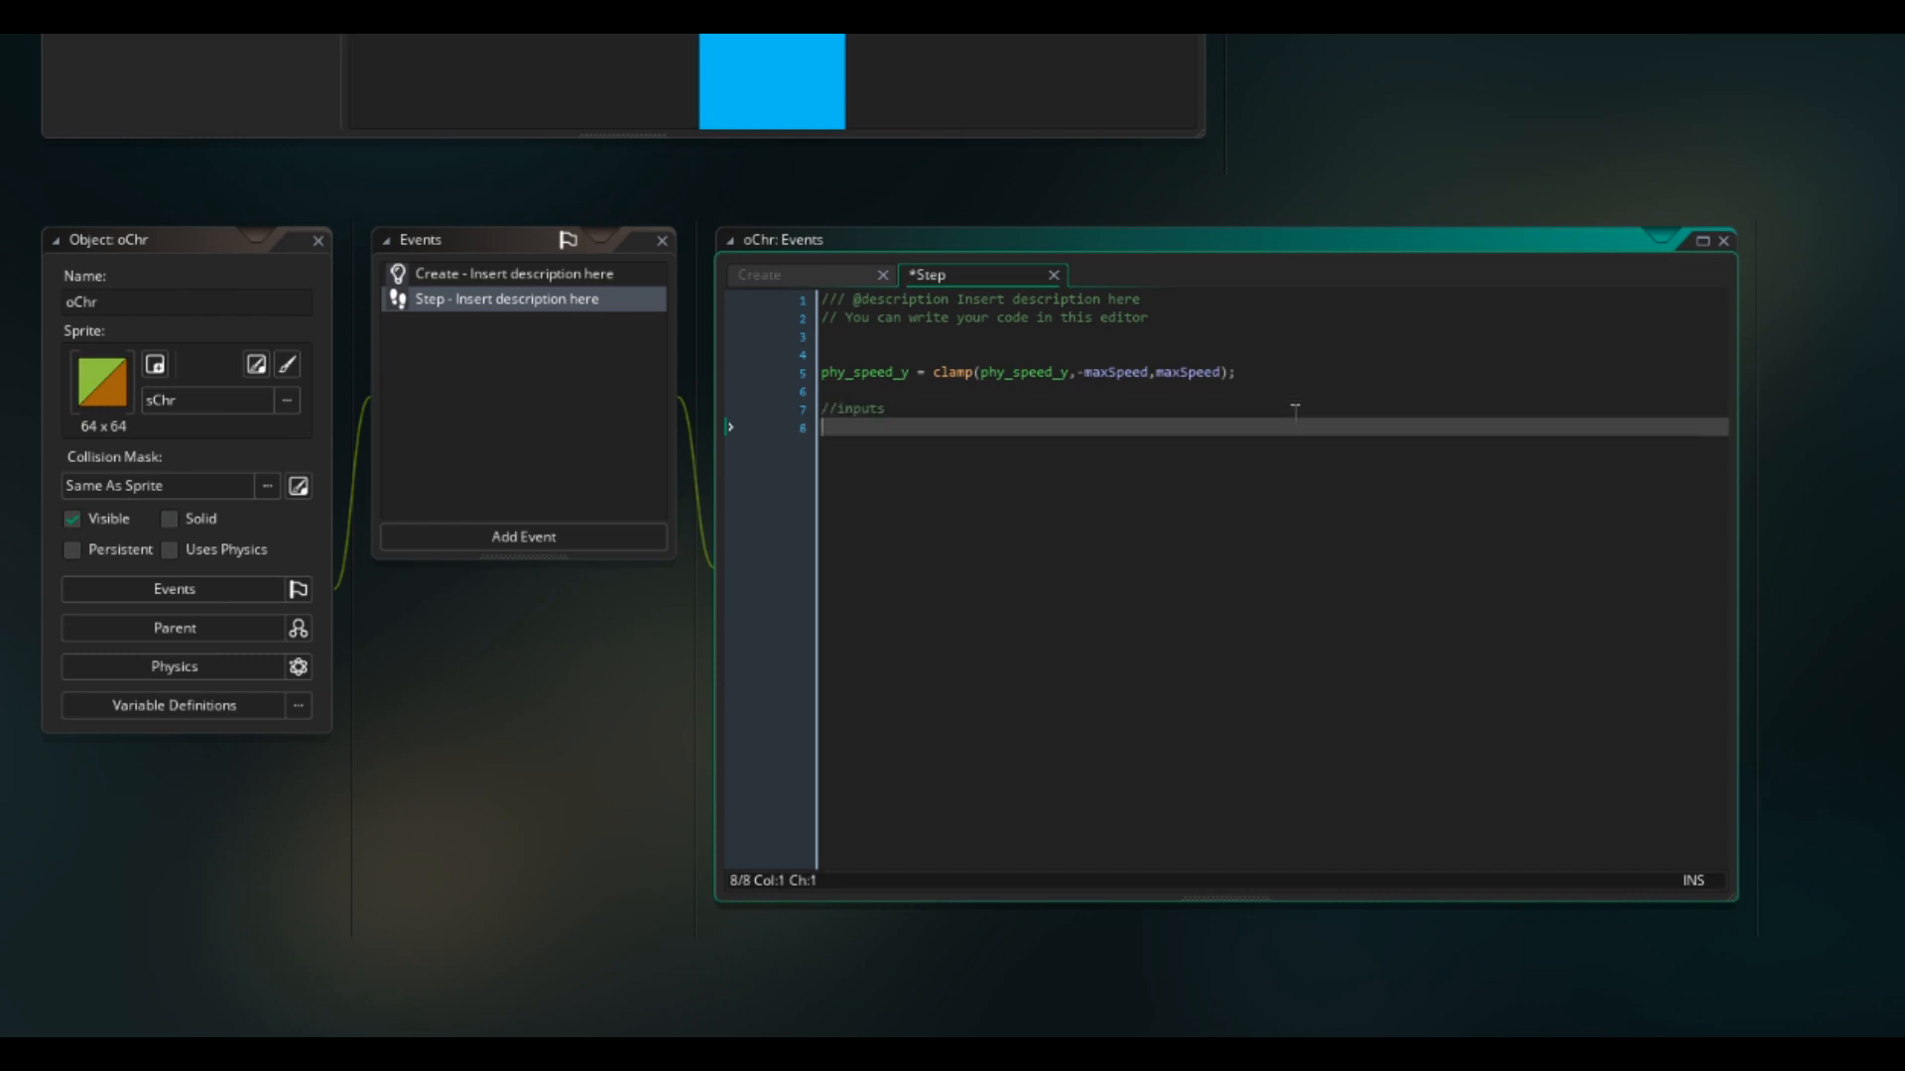
{"action": "type", "text": "key"}
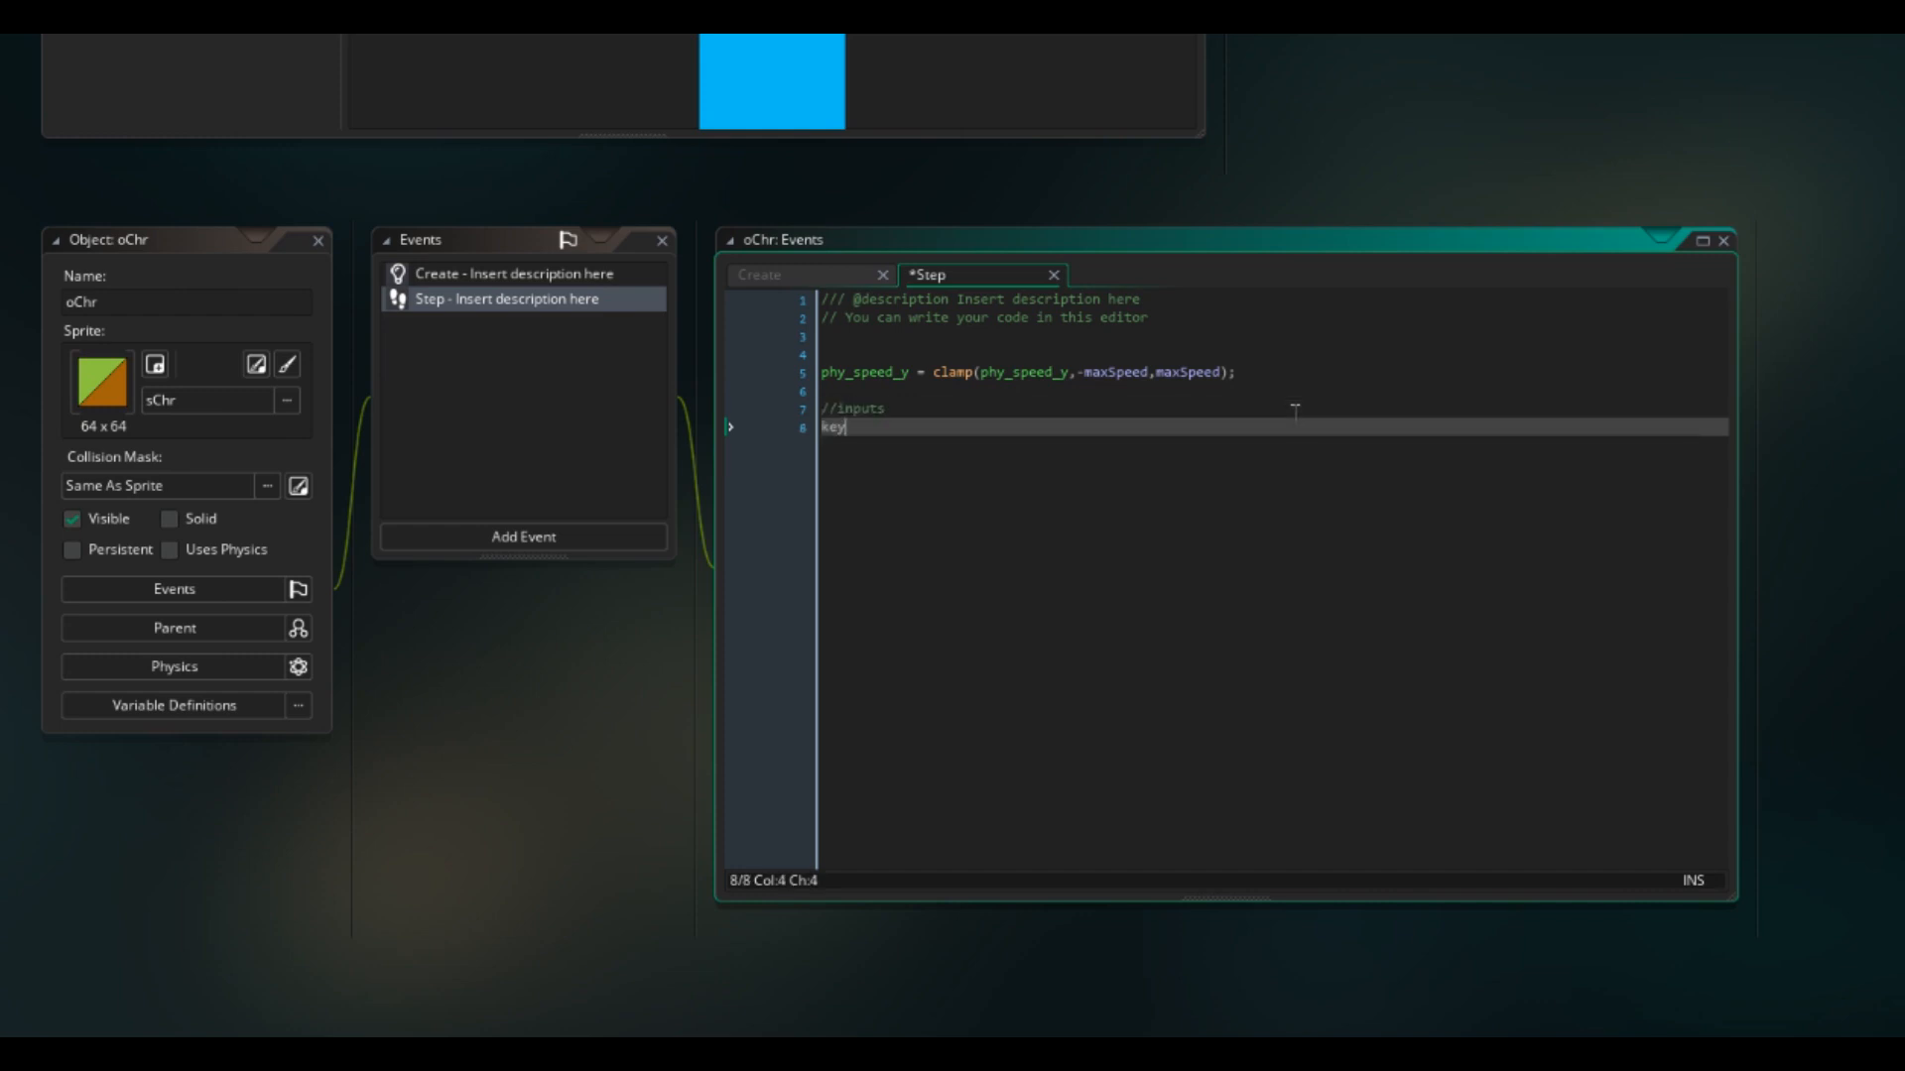
{"action": "type", "text": "Space ="}
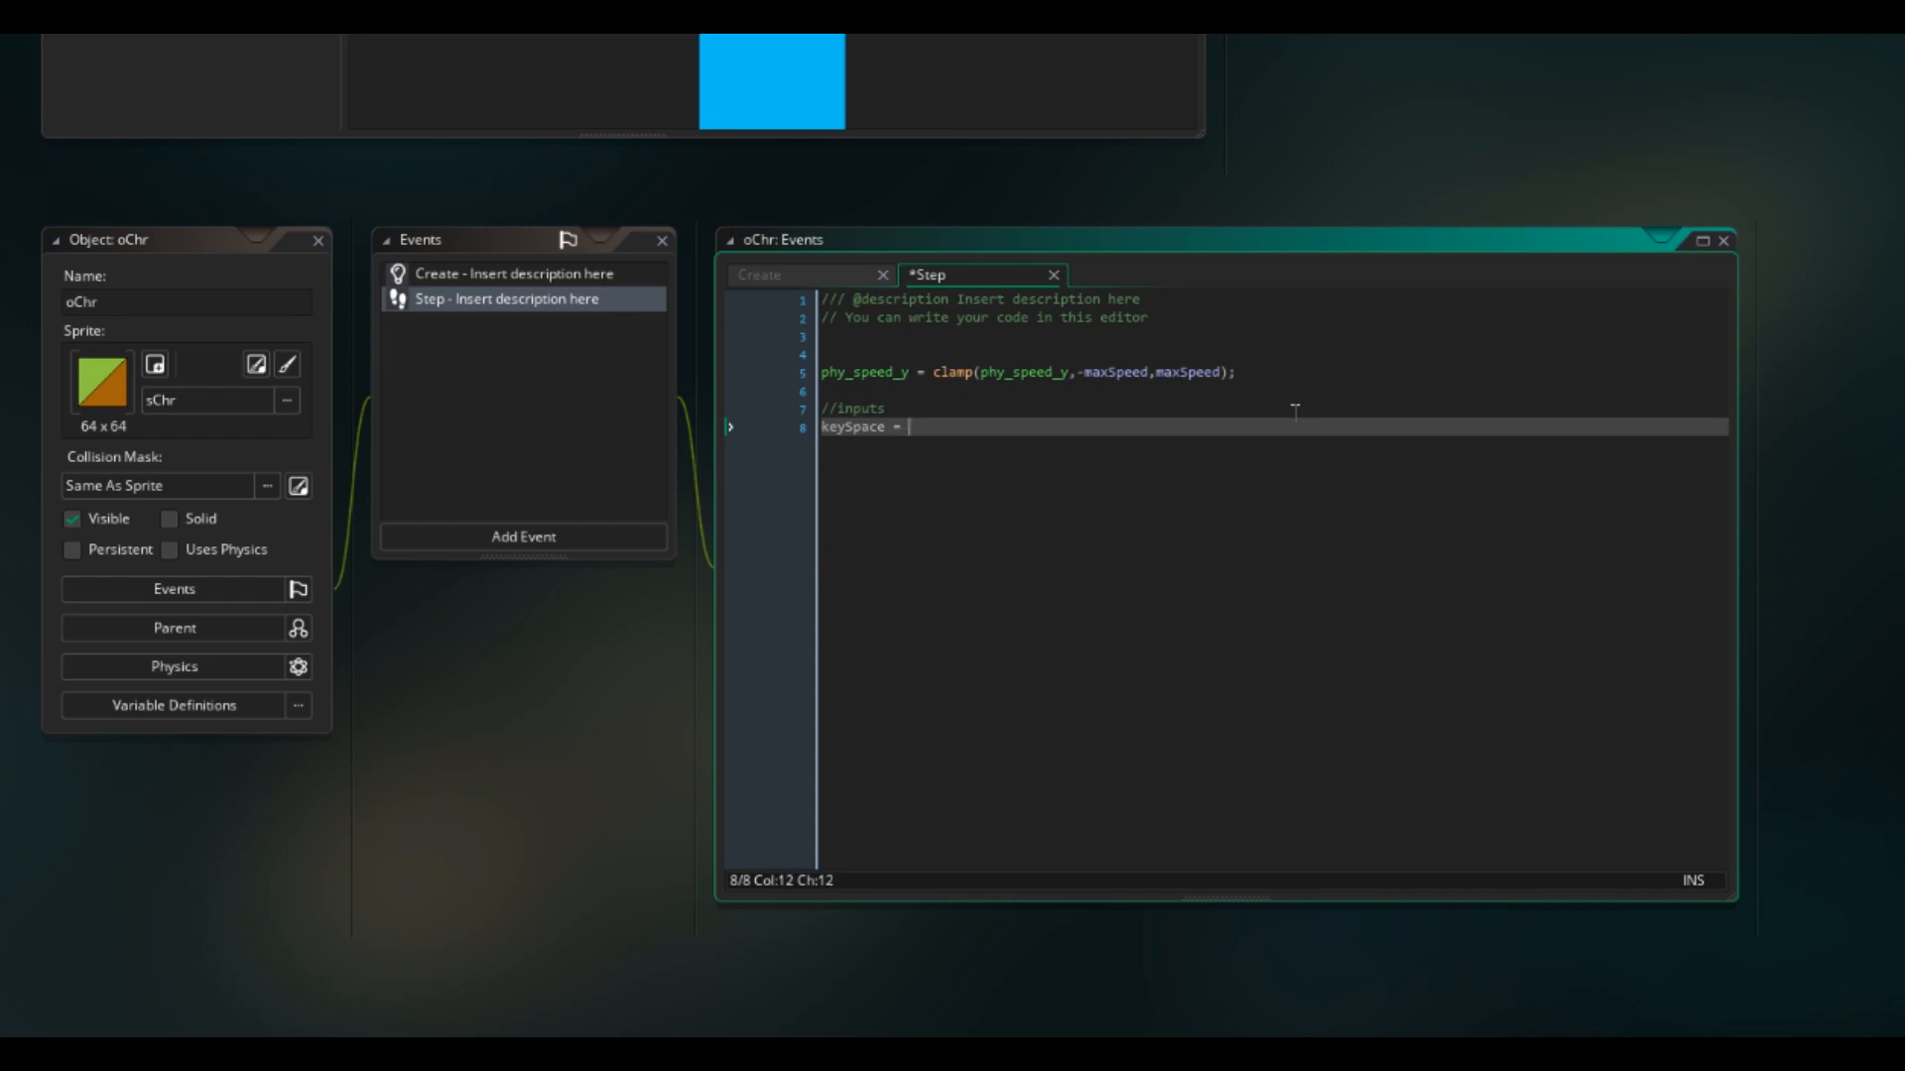
{"action": "type", "text": "keyboard_check_pressed(vk_space);"}
{"action": "type", "text": "keyD = keyboard_check(\""}
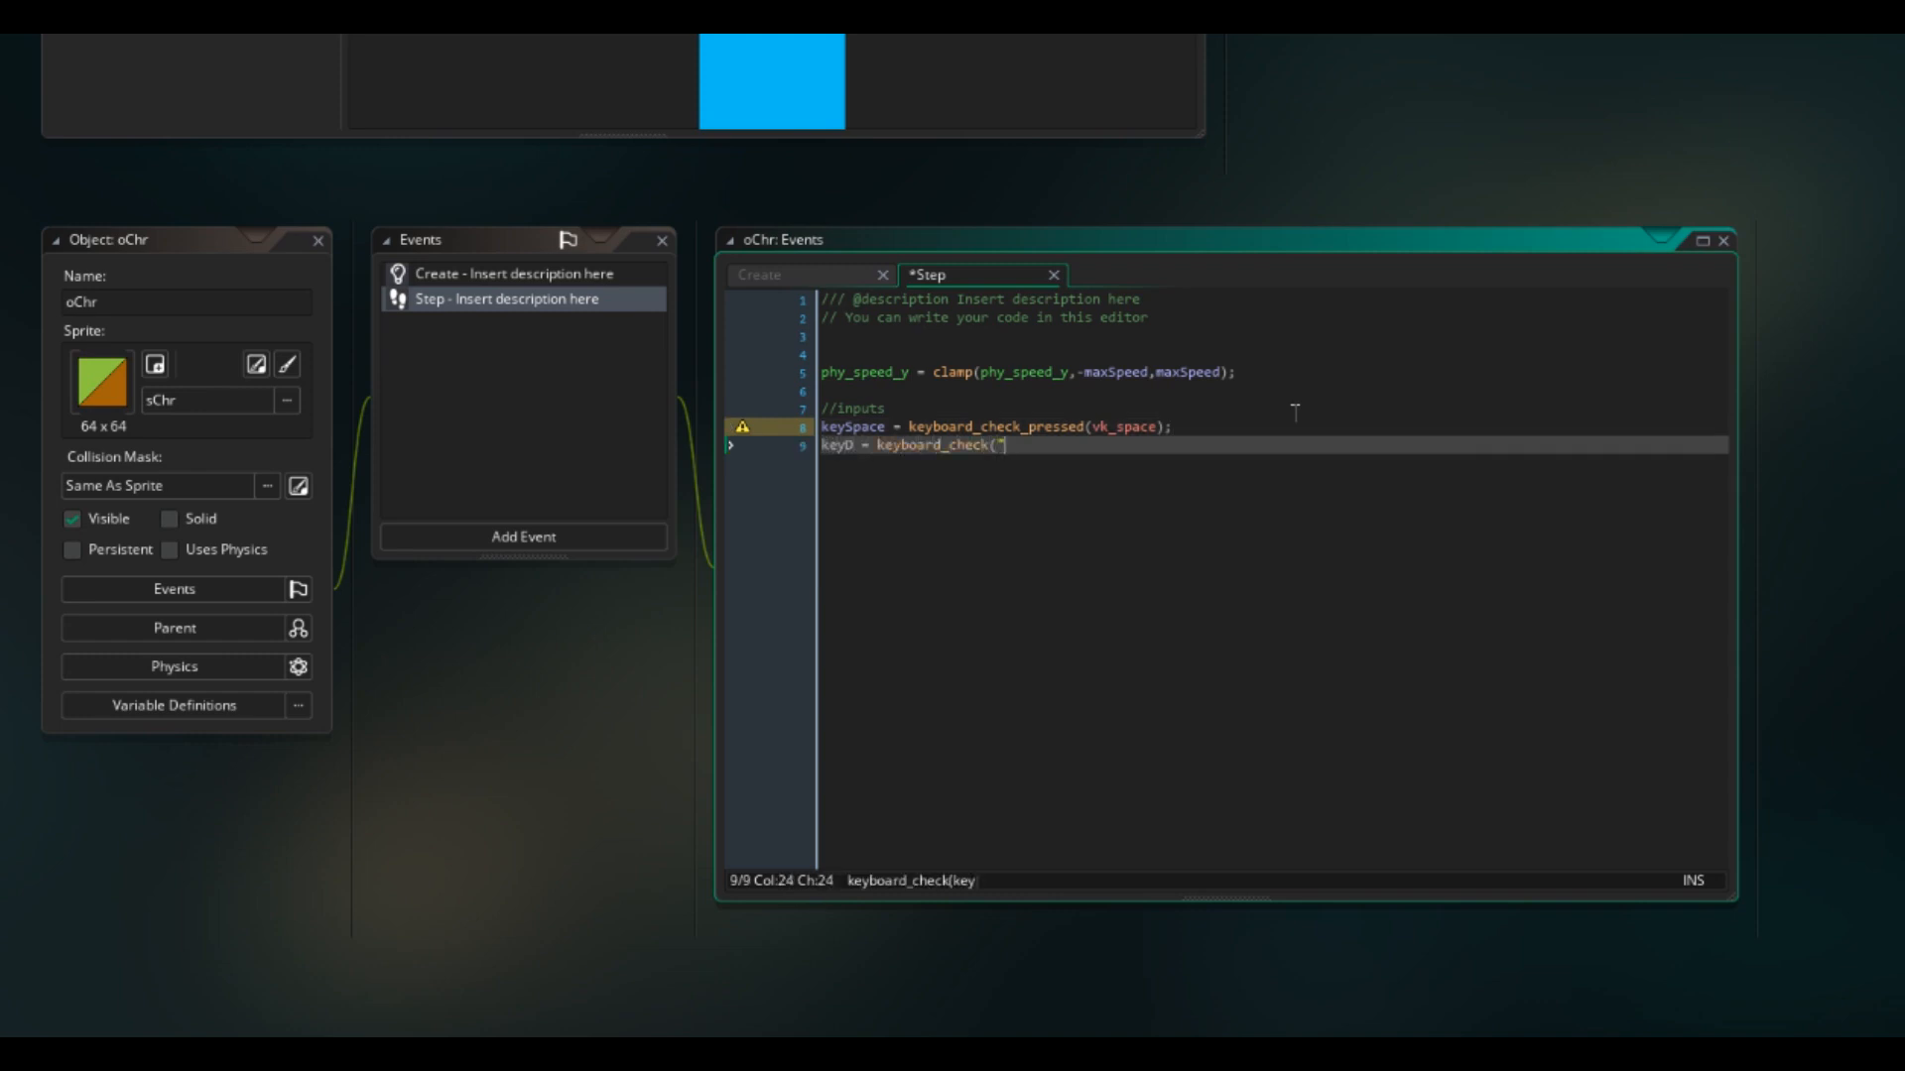
{"action": "type", "text": "ord("}
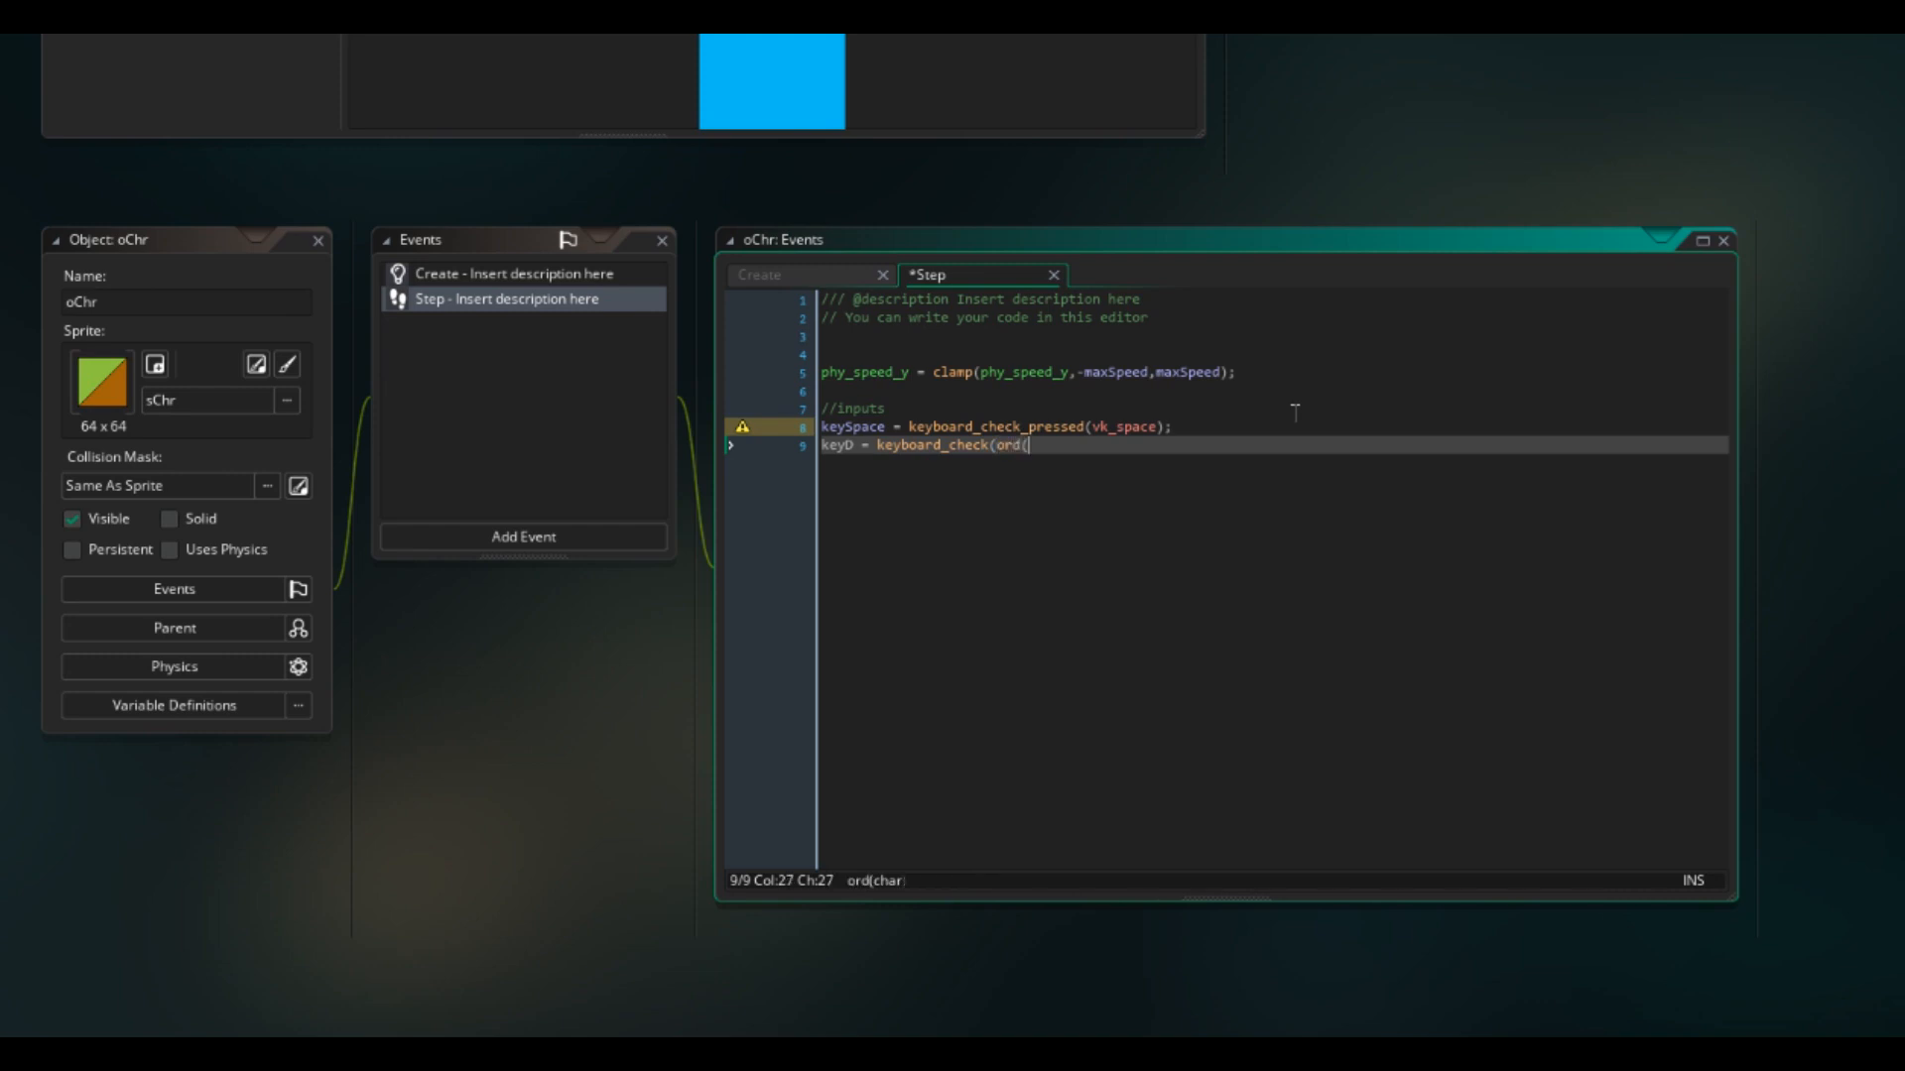
{"action": "type", "text": "\"D\"));"}
{"action": "type", "text": "keyA = keyboard_check(ord(\"A\"));"}
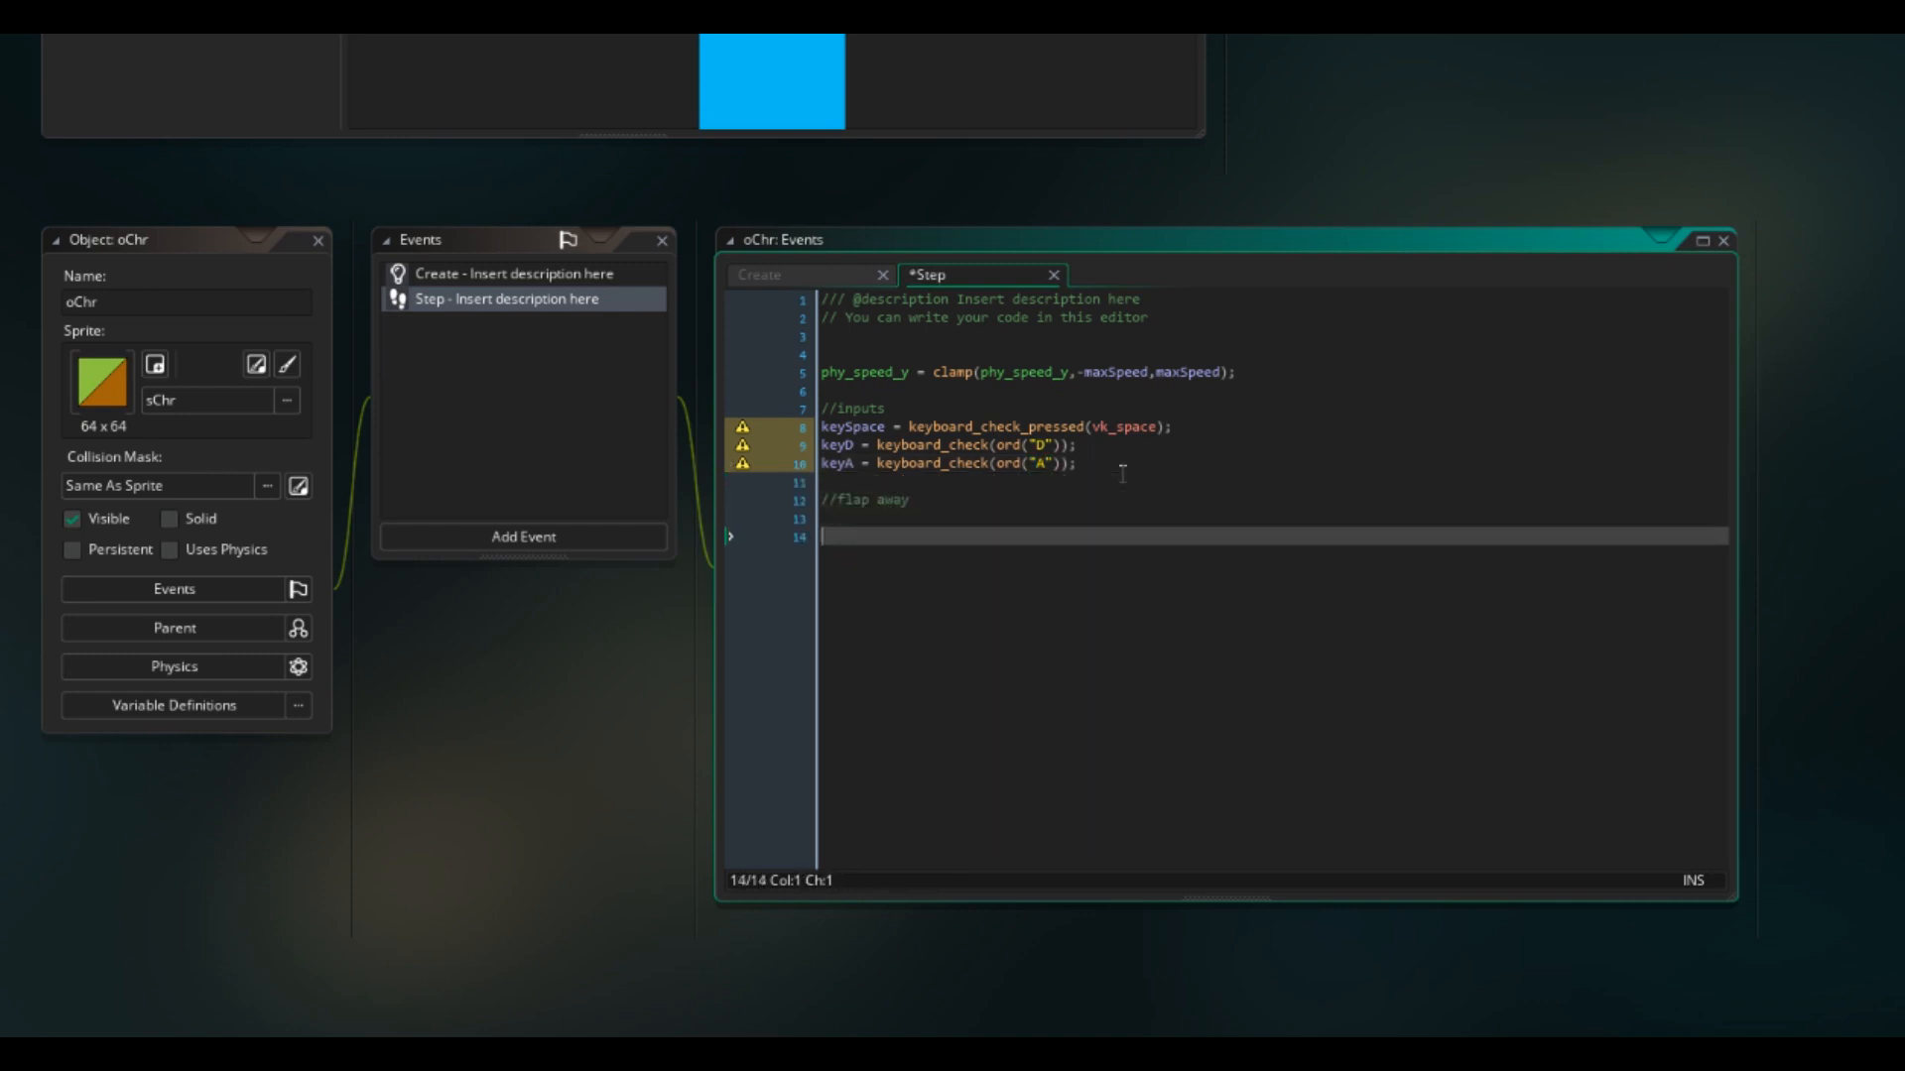
Step: Write if keySpace, if canFlap: physics_apply_impulse(x, y, 0, -flapForce);
{"action": "type", "text": "if keySpace"}
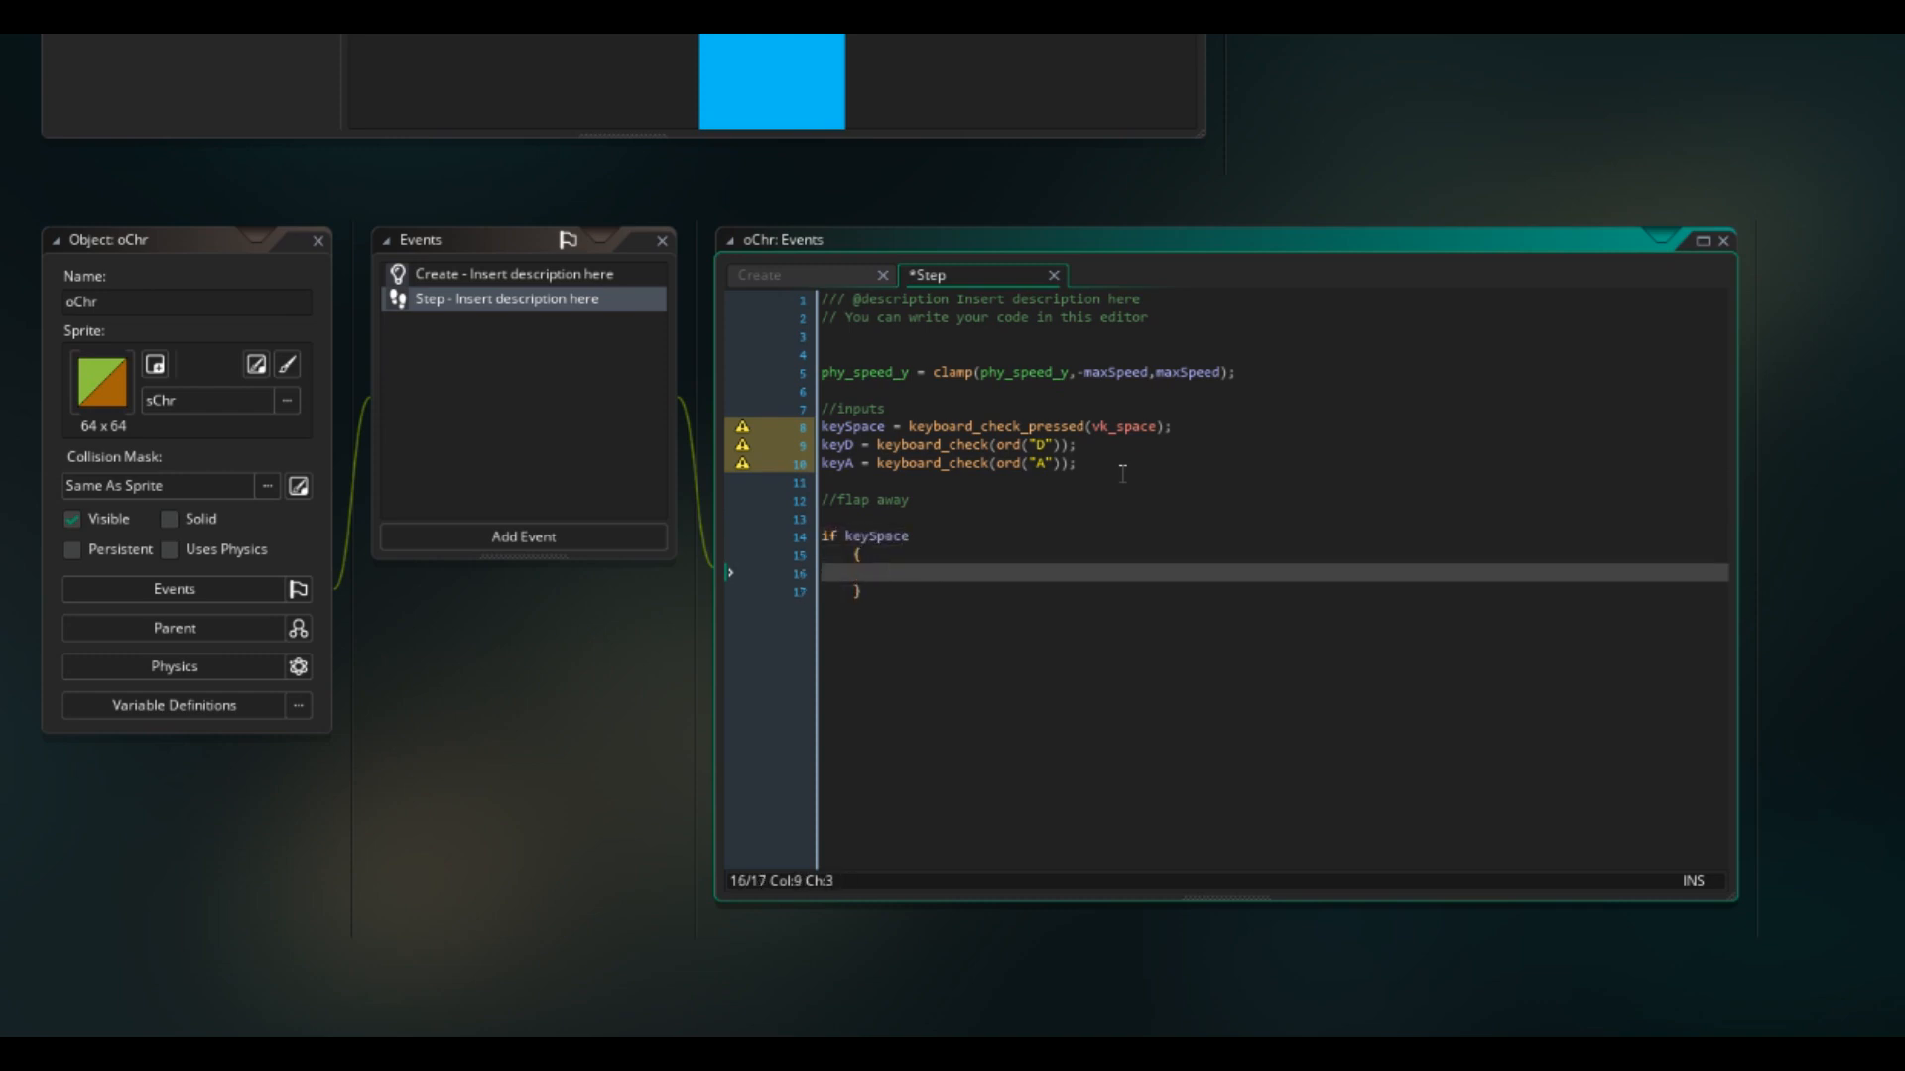
{"action": "type", "text": "if canF"}
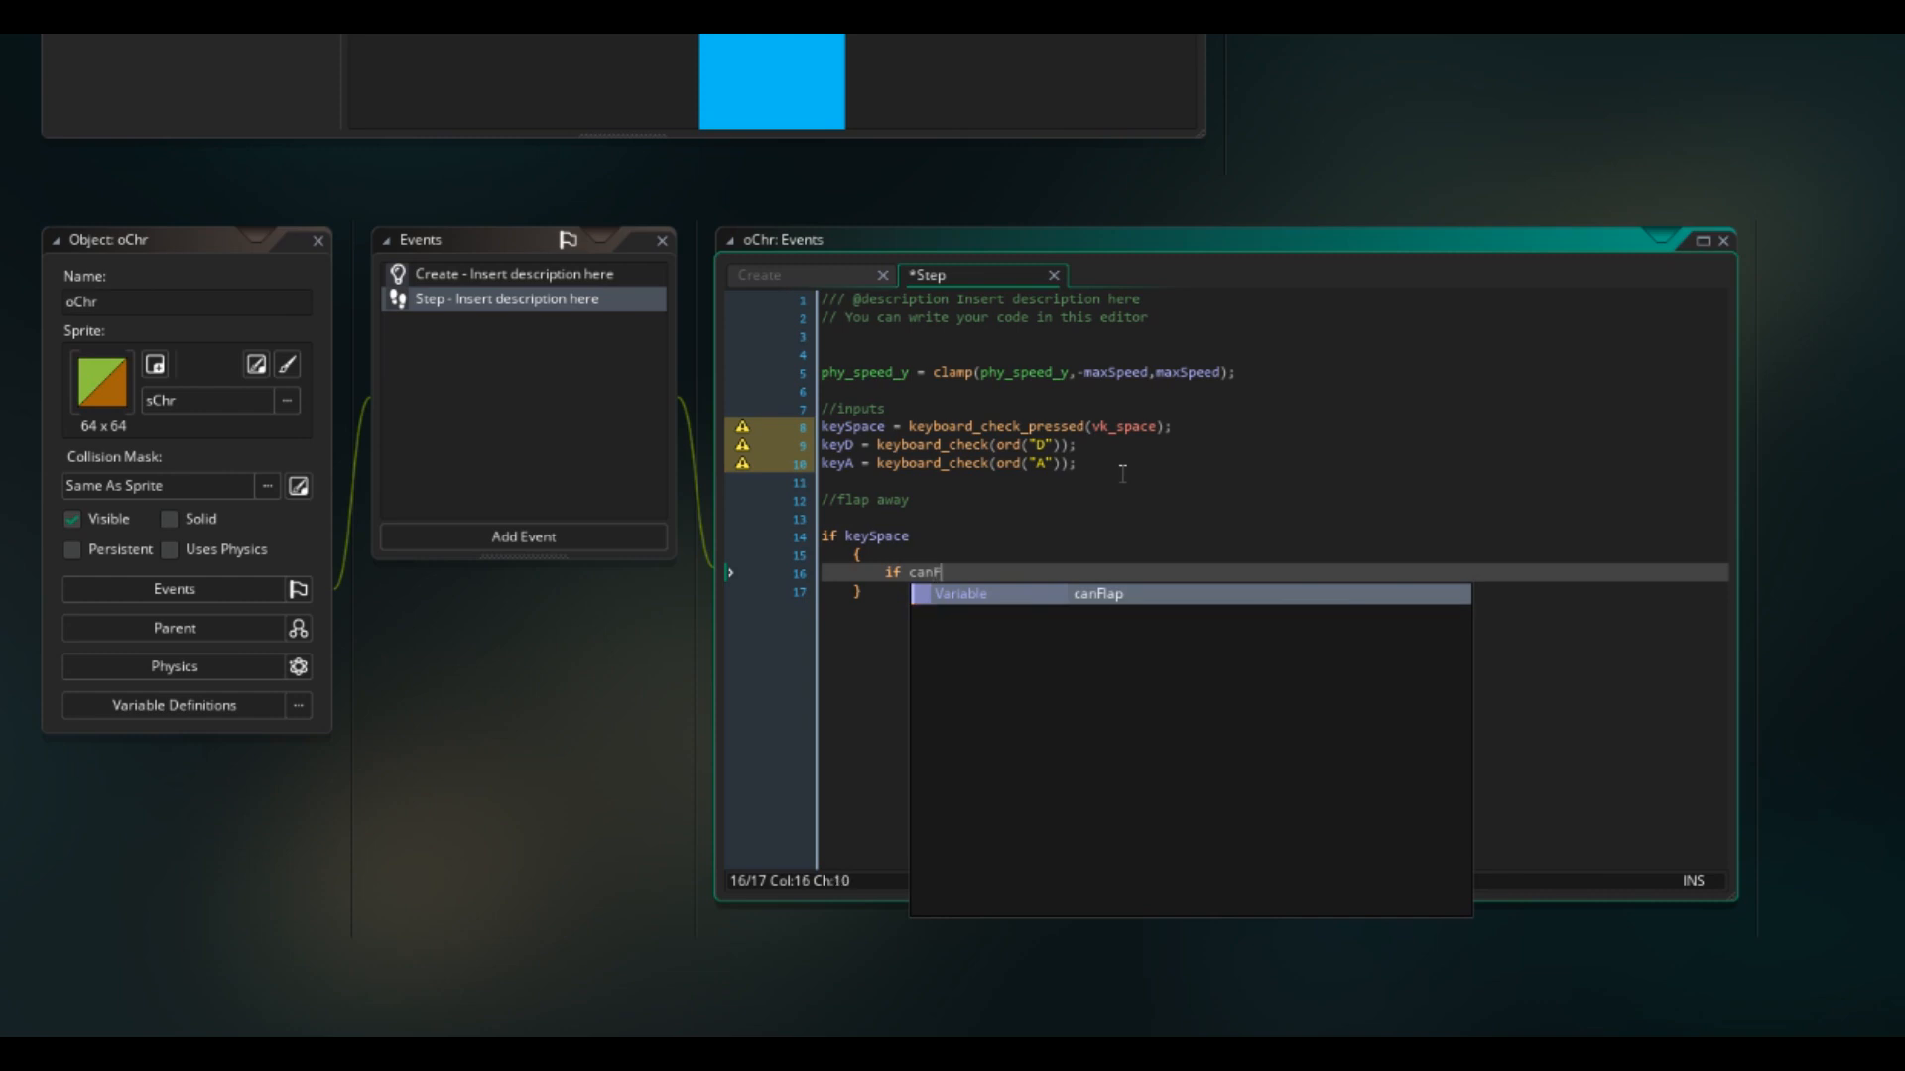
{"action": "key", "text": "Return"}
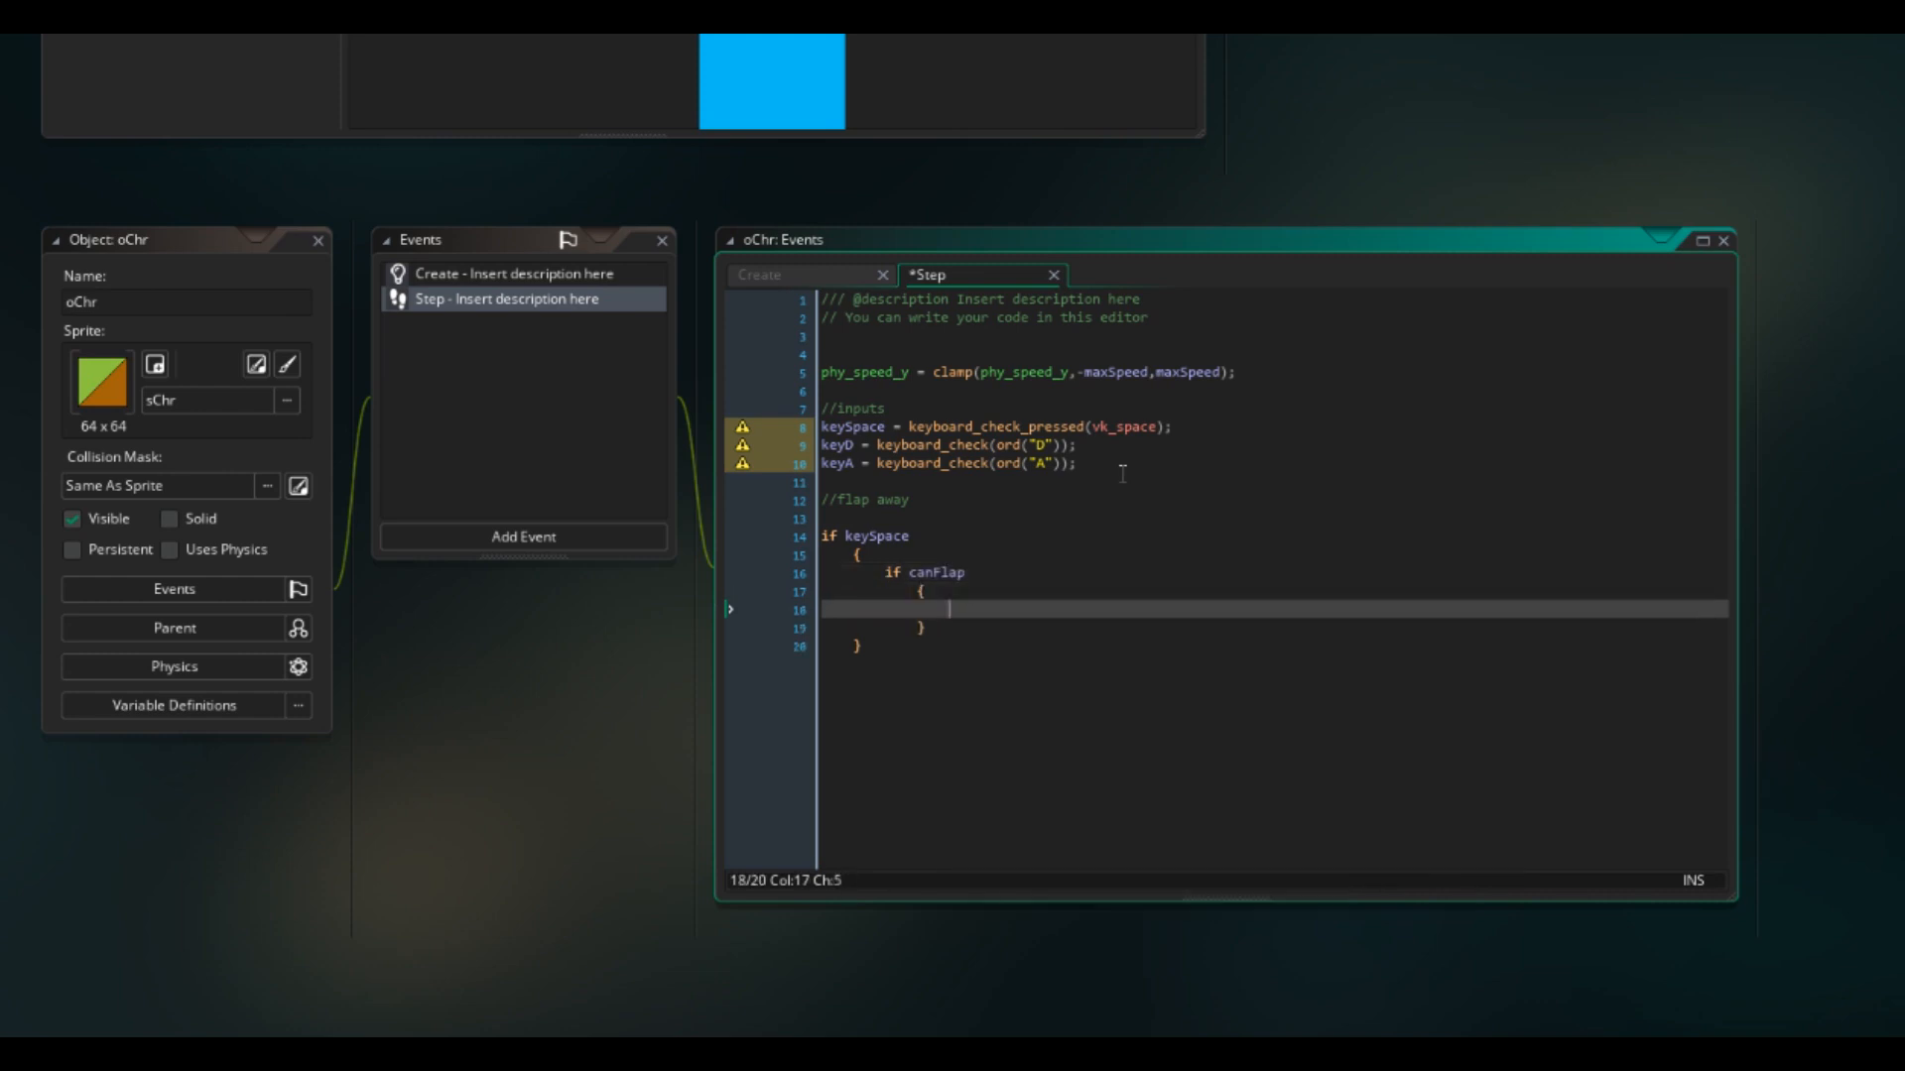
{"action": "type", "text": "physics_apply"}
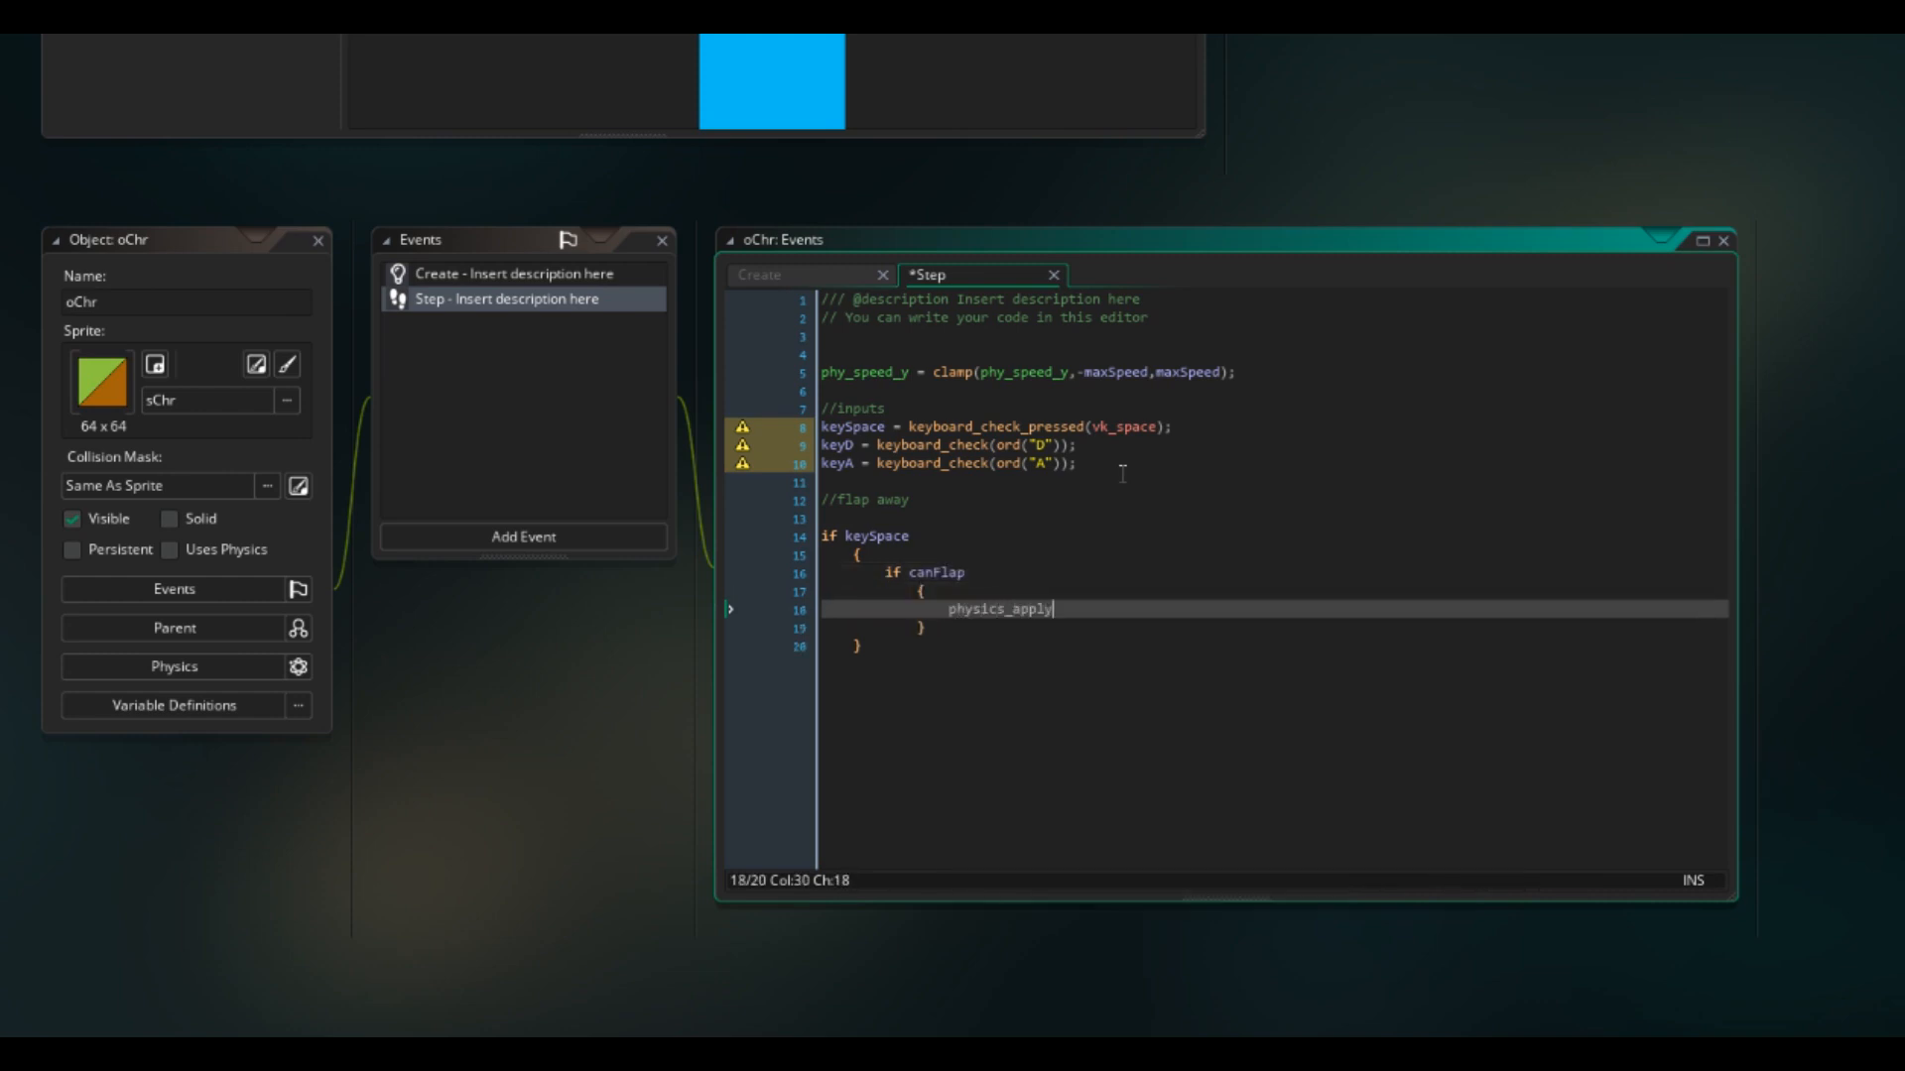
{"action": "type", "text": "_impulse(x,"}
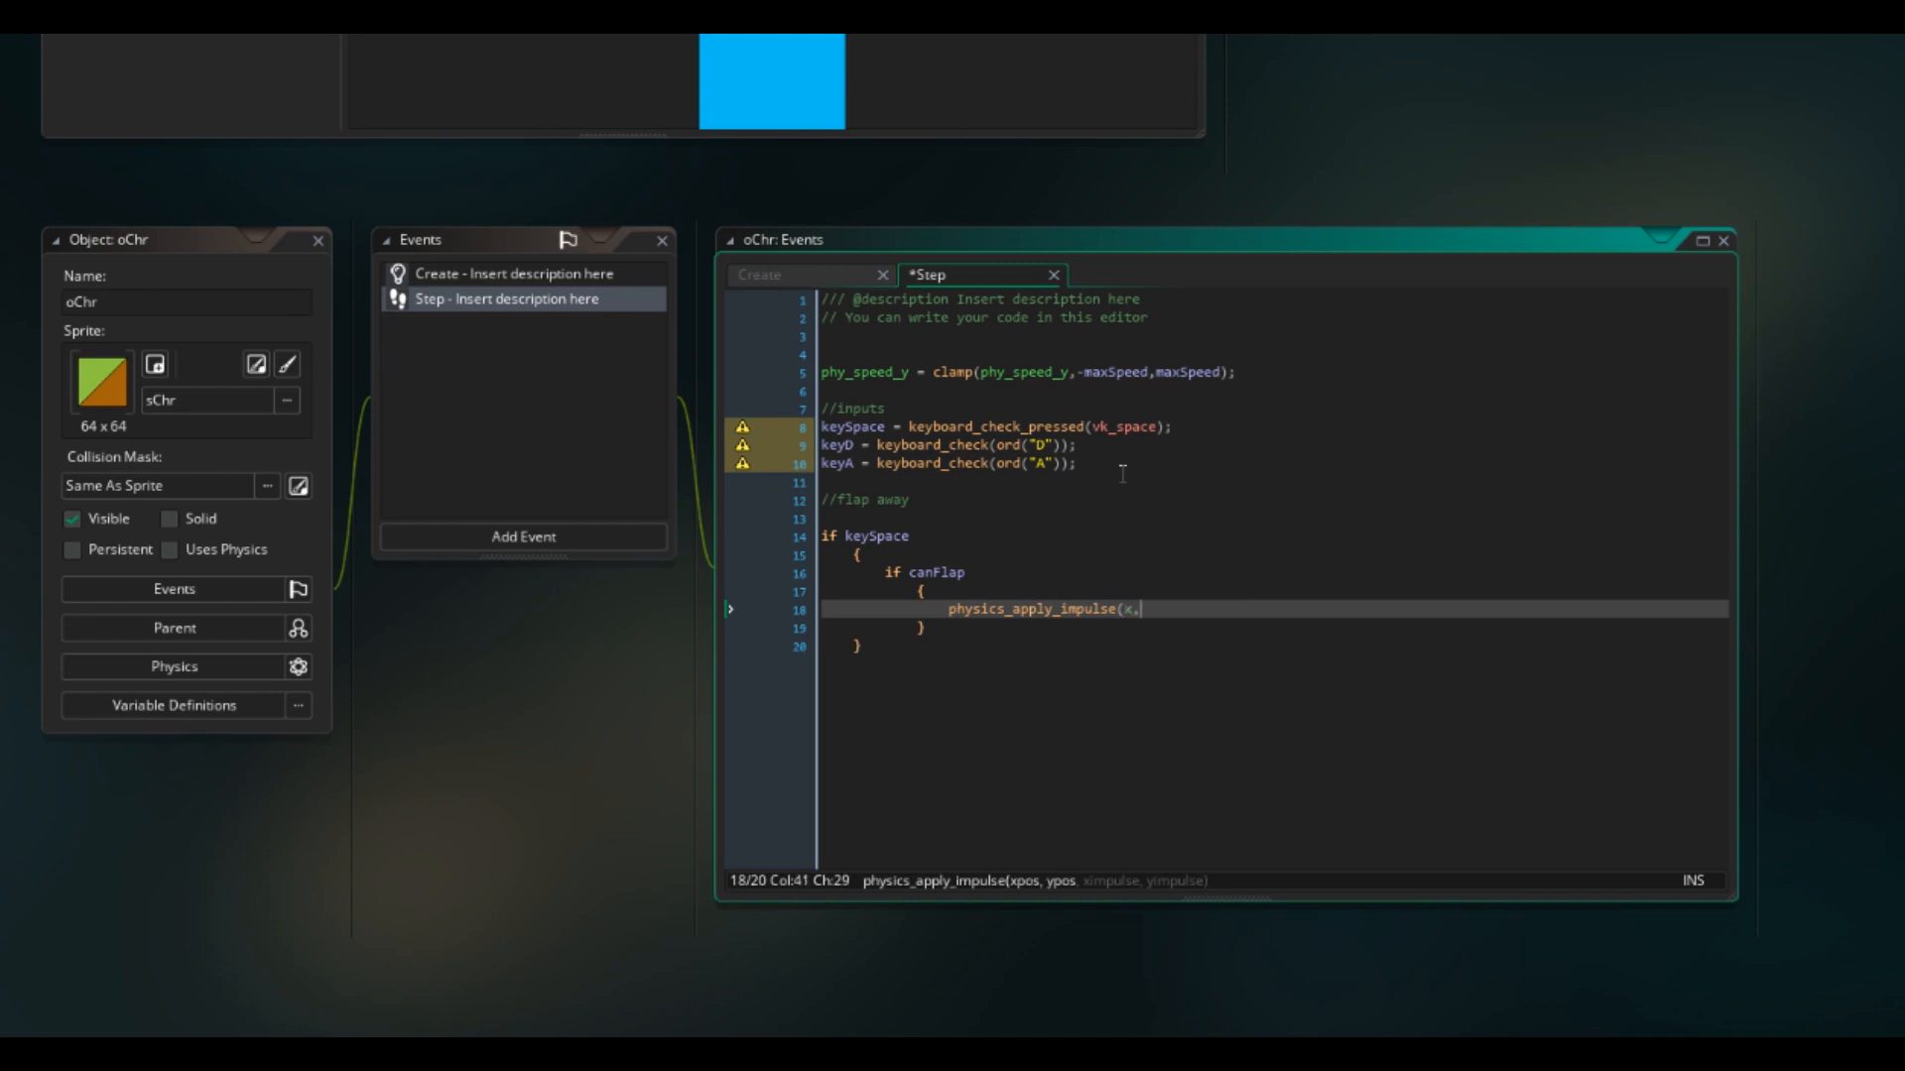
{"action": "type", "text": "y,0,"}
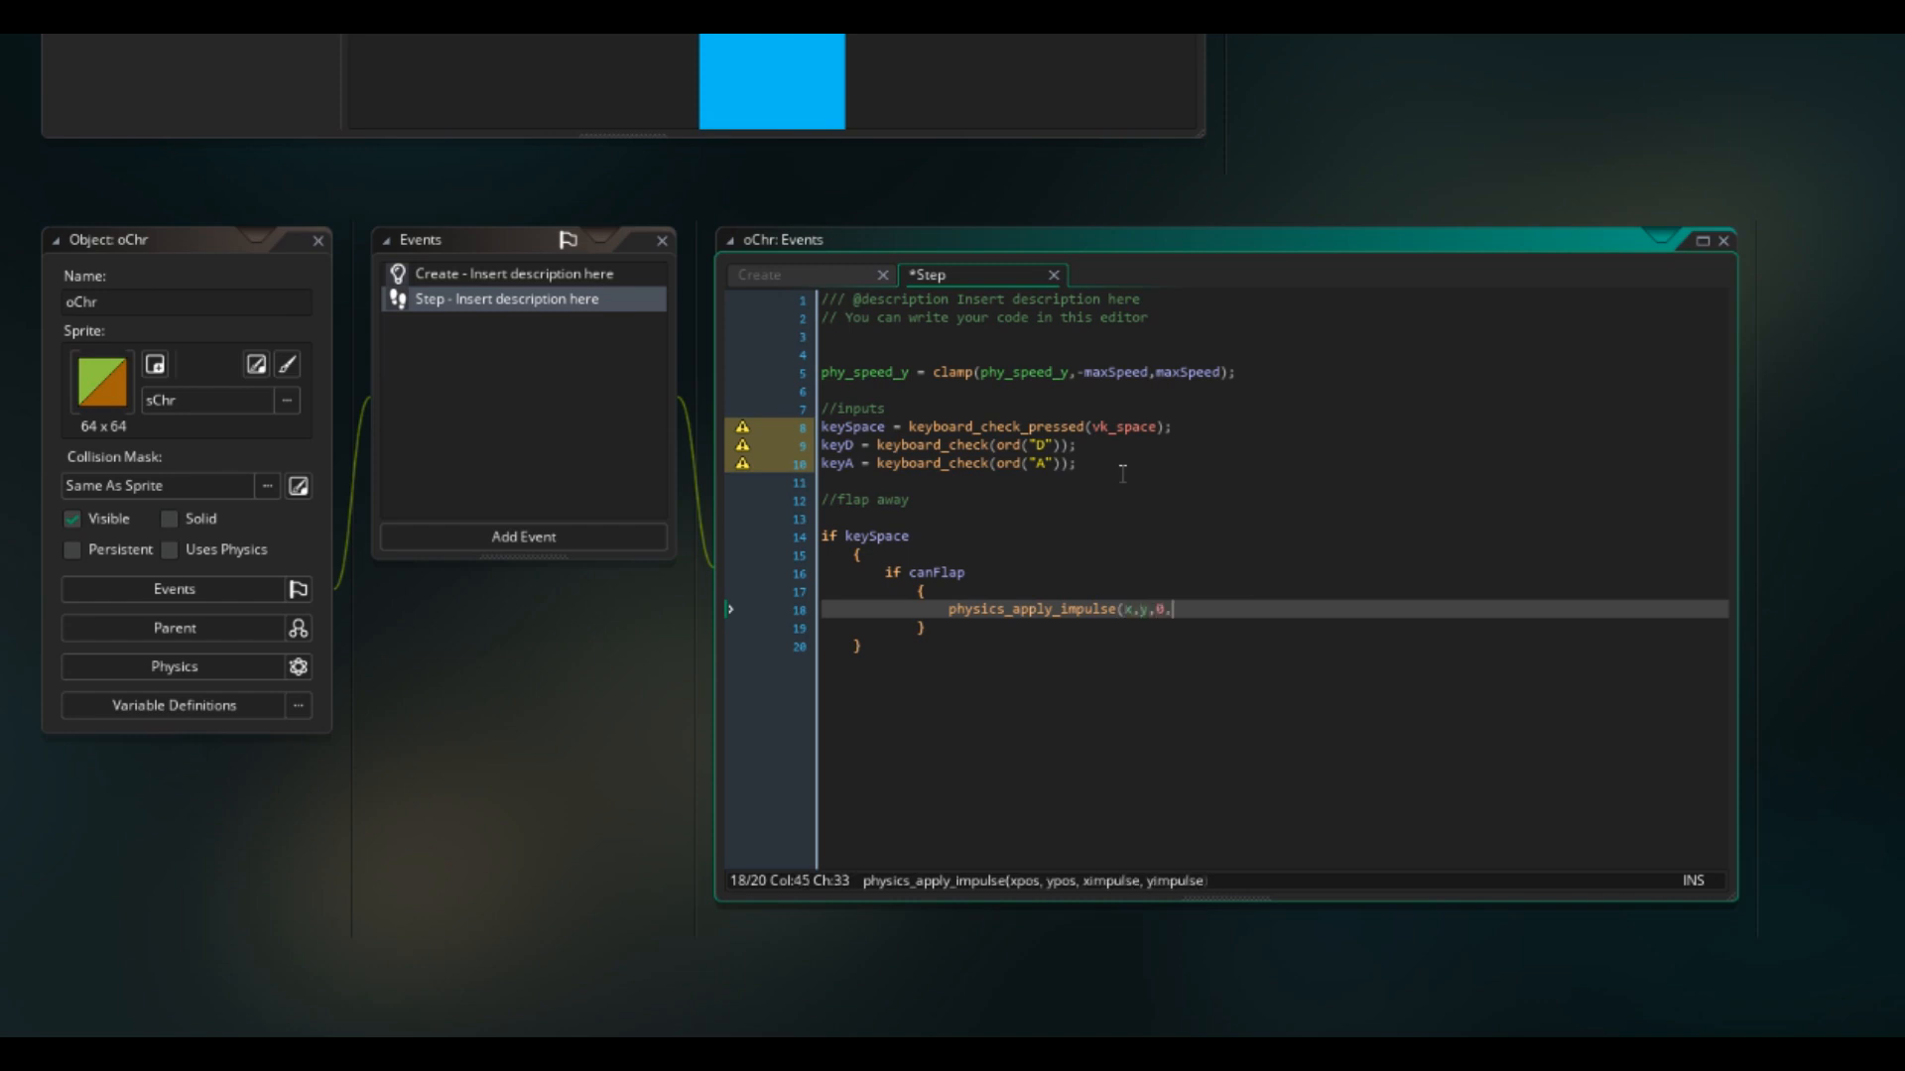
{"action": "type", "text": "-flapForce"}
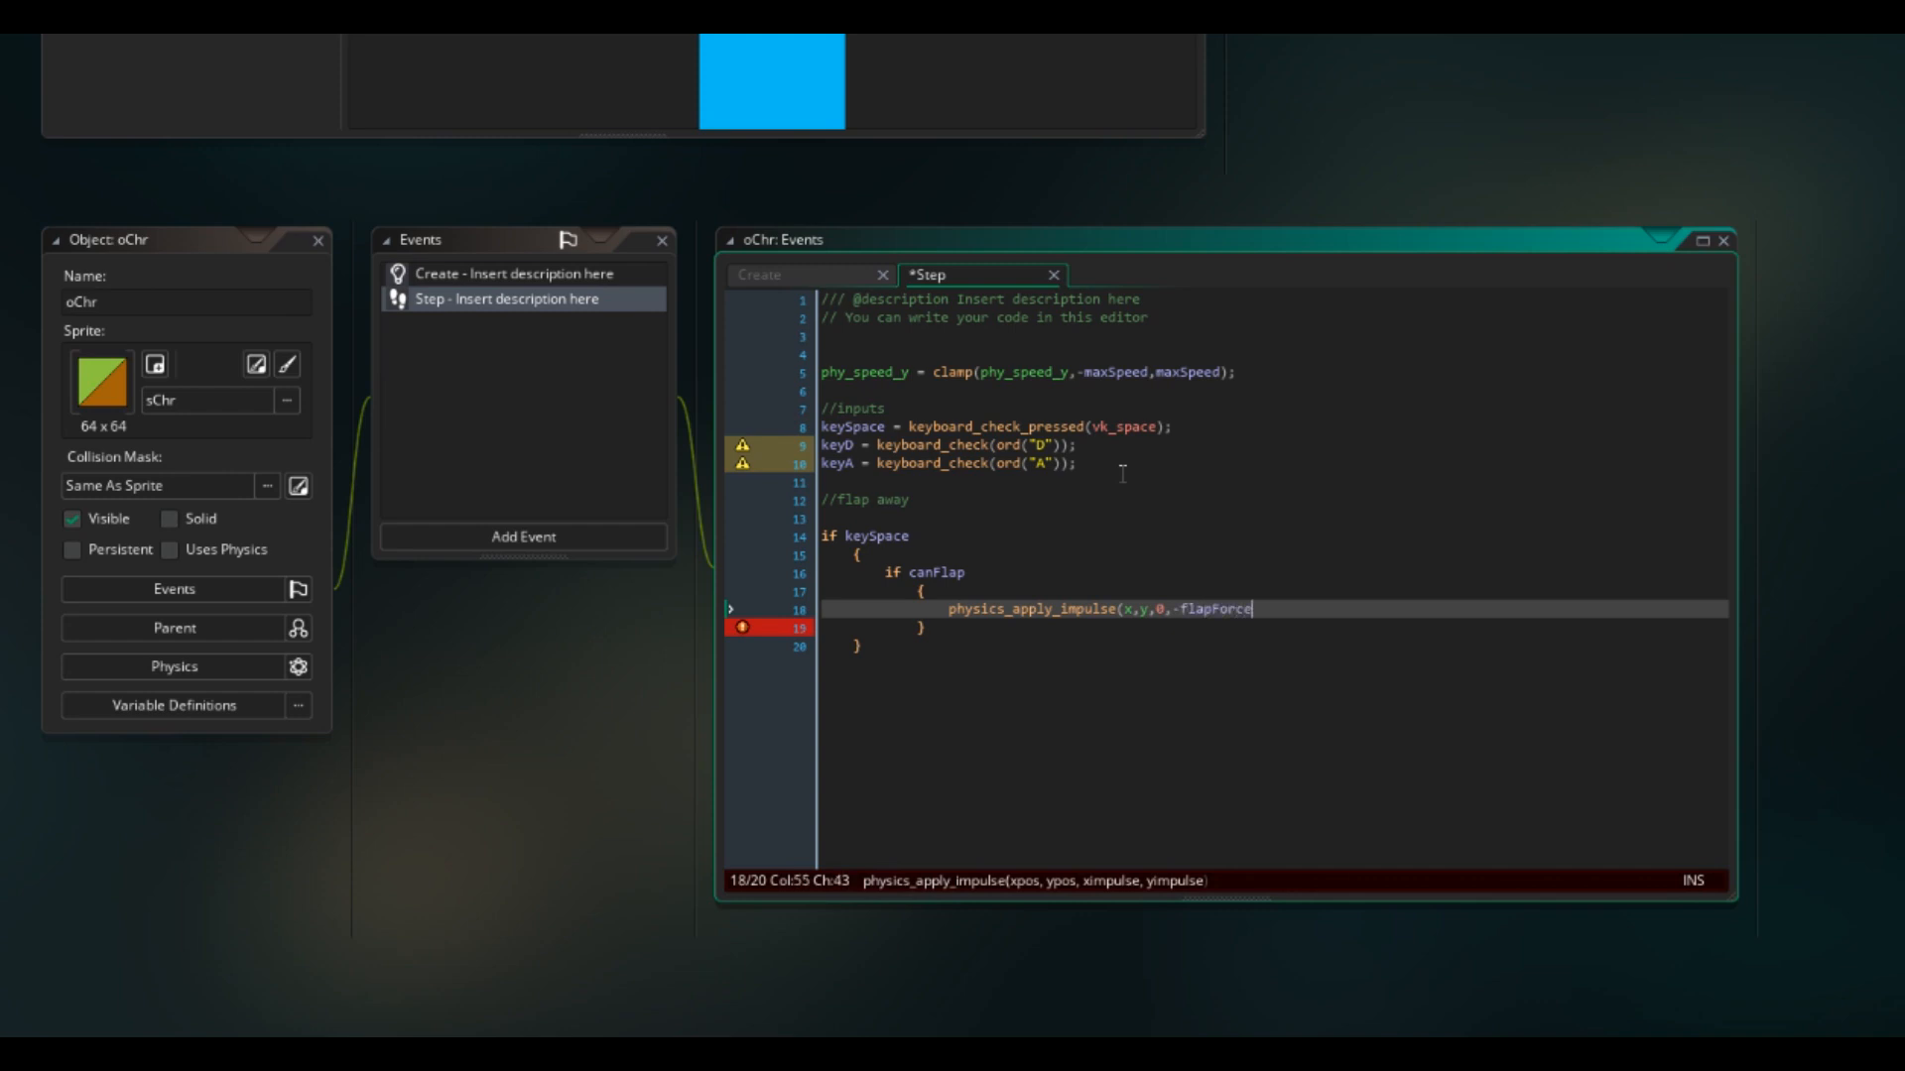
{"action": "type", "text": ");"}
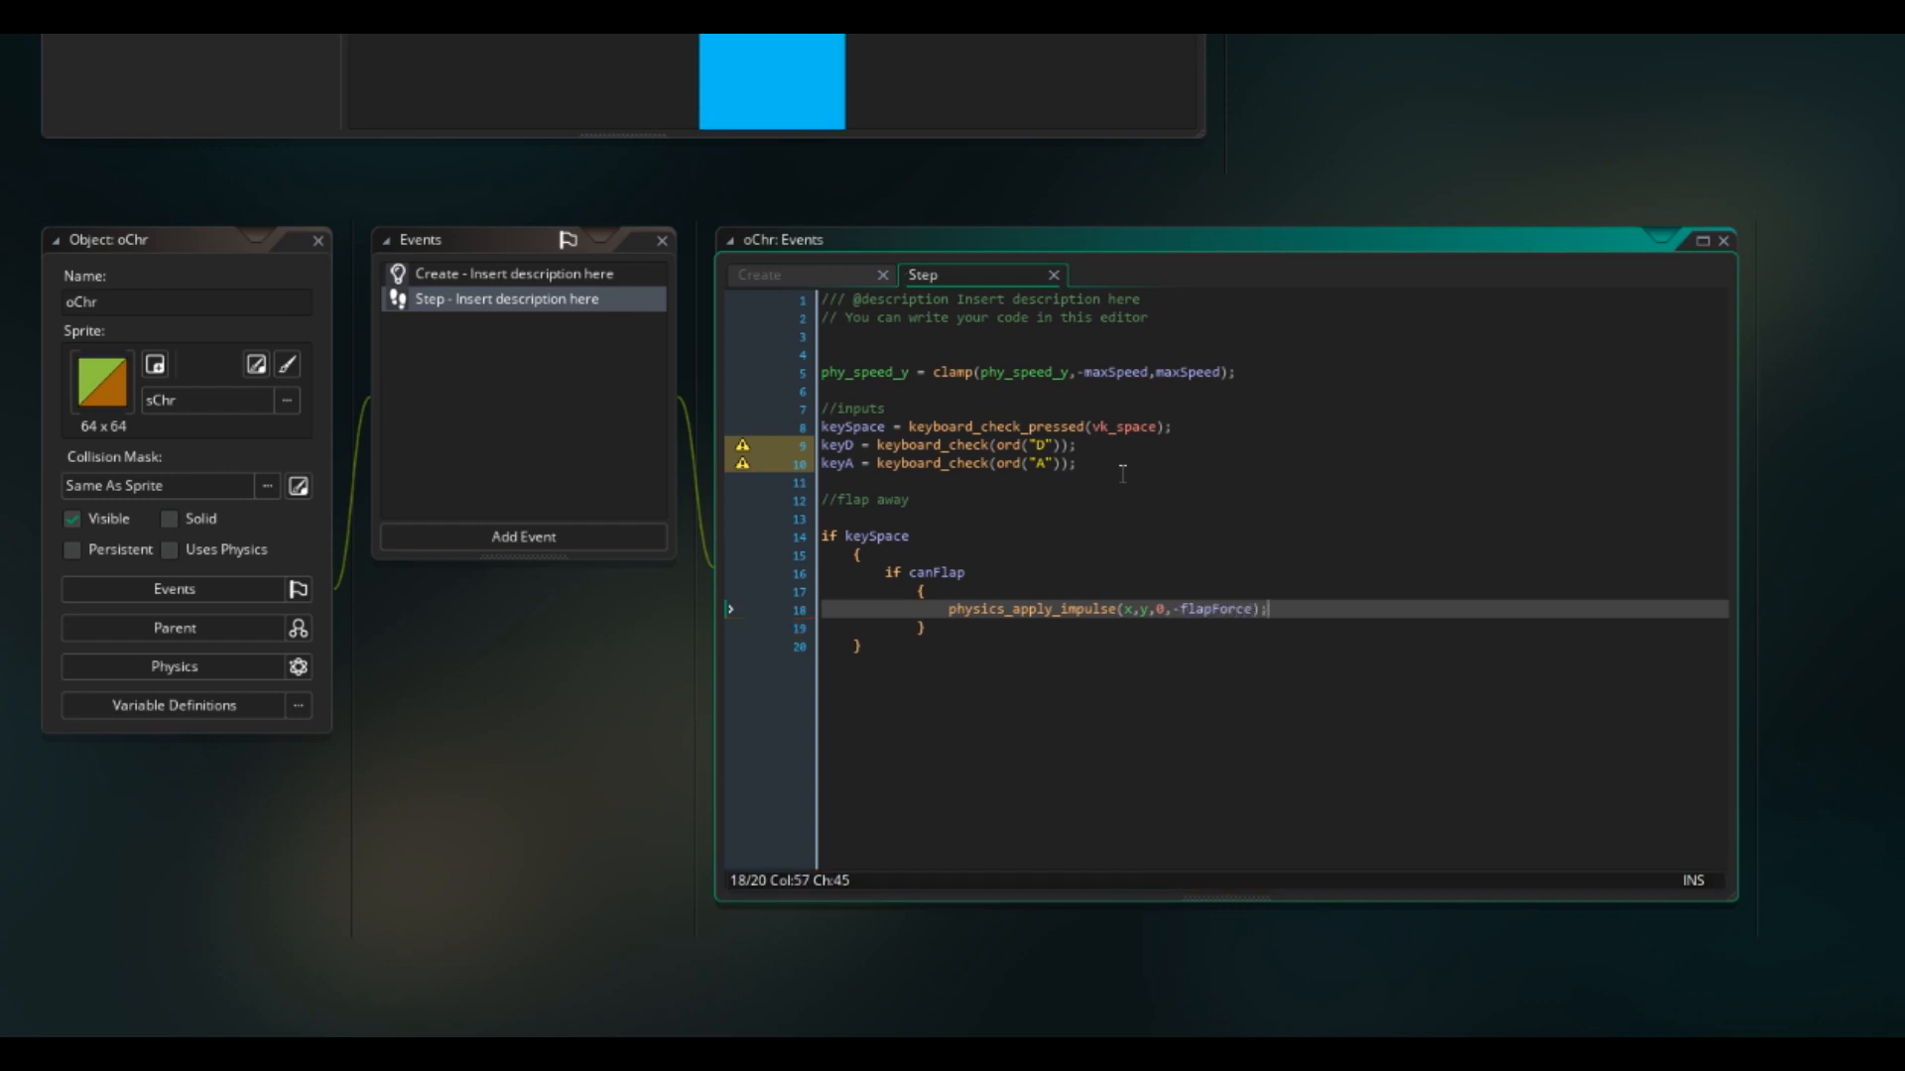
{"action": "key", "text": "Enter"}
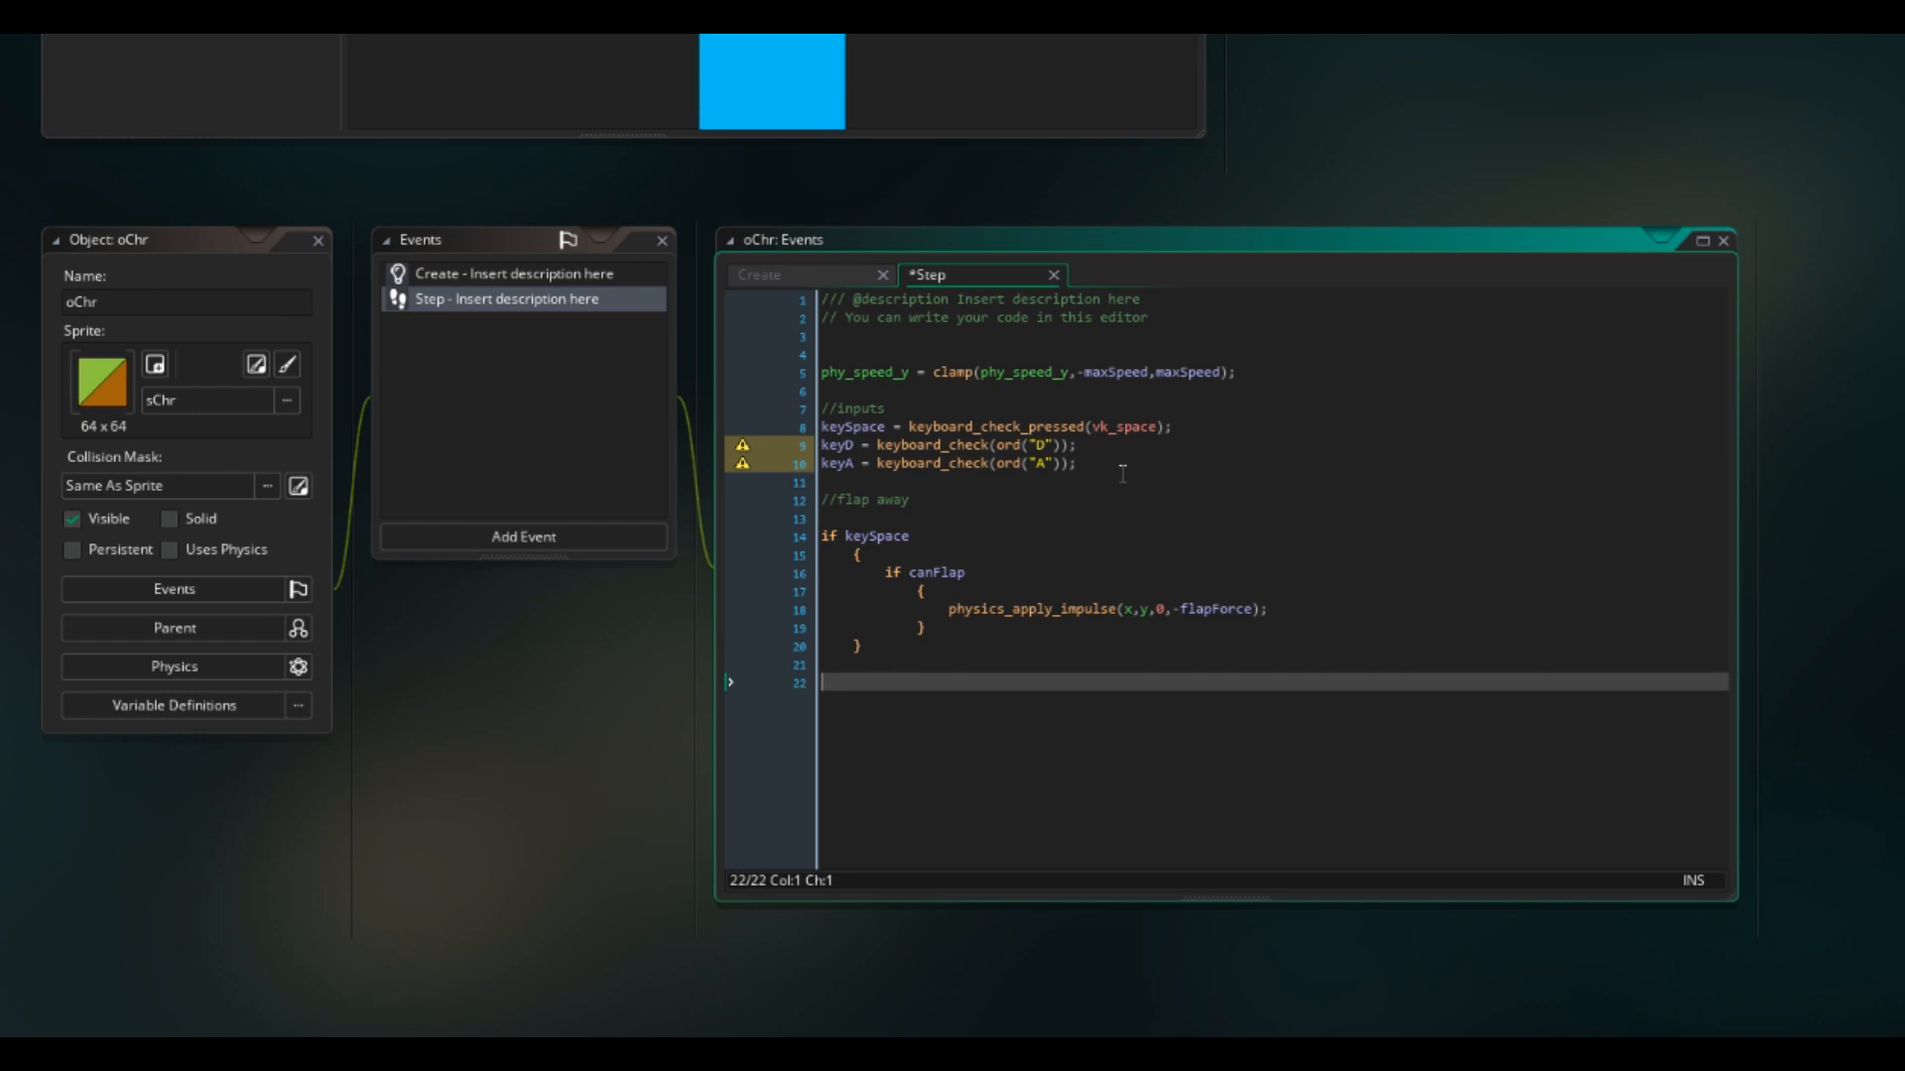
Step: Add a //move right/left comment and phy_position_x += mSpeed when keyD is held
{"action": "type", "text": "//move right/left"}
{"action": "type", "text": "phy"}
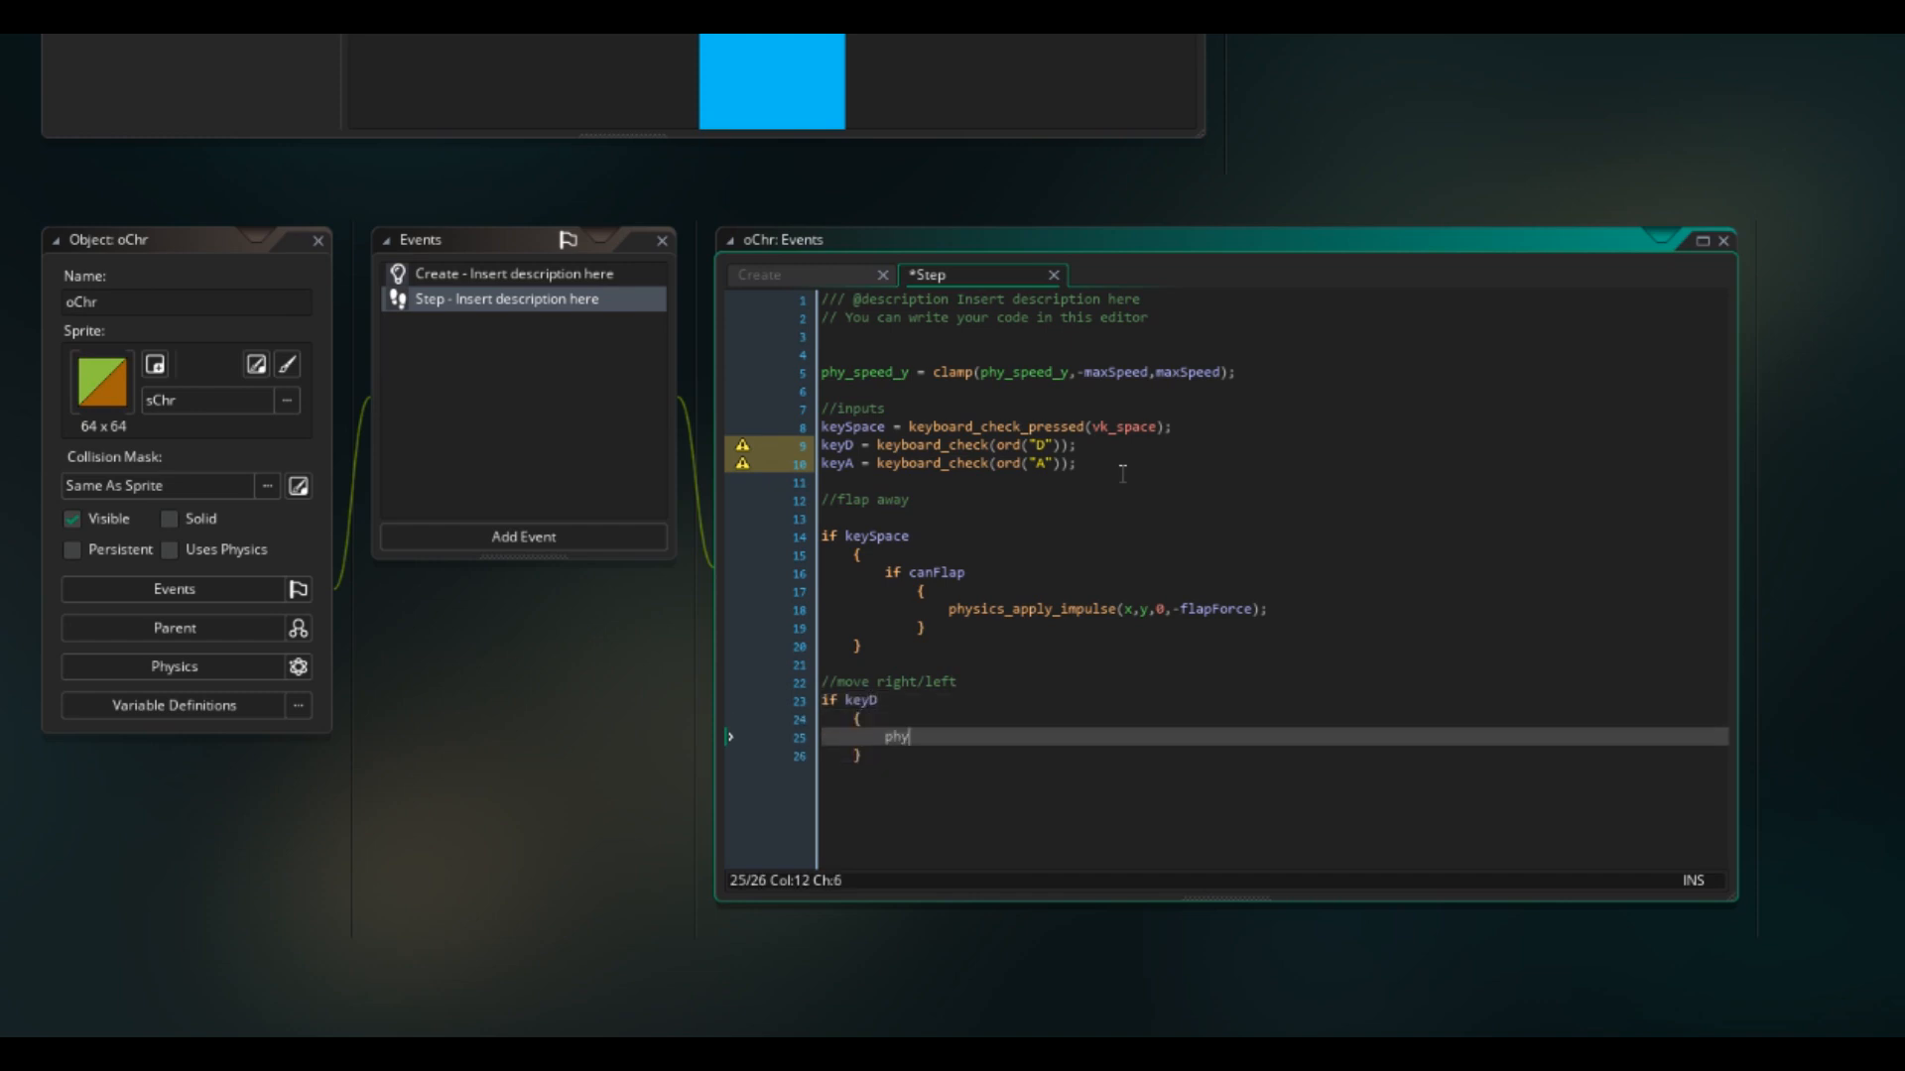
{"action": "type", "text": "_position_x"}
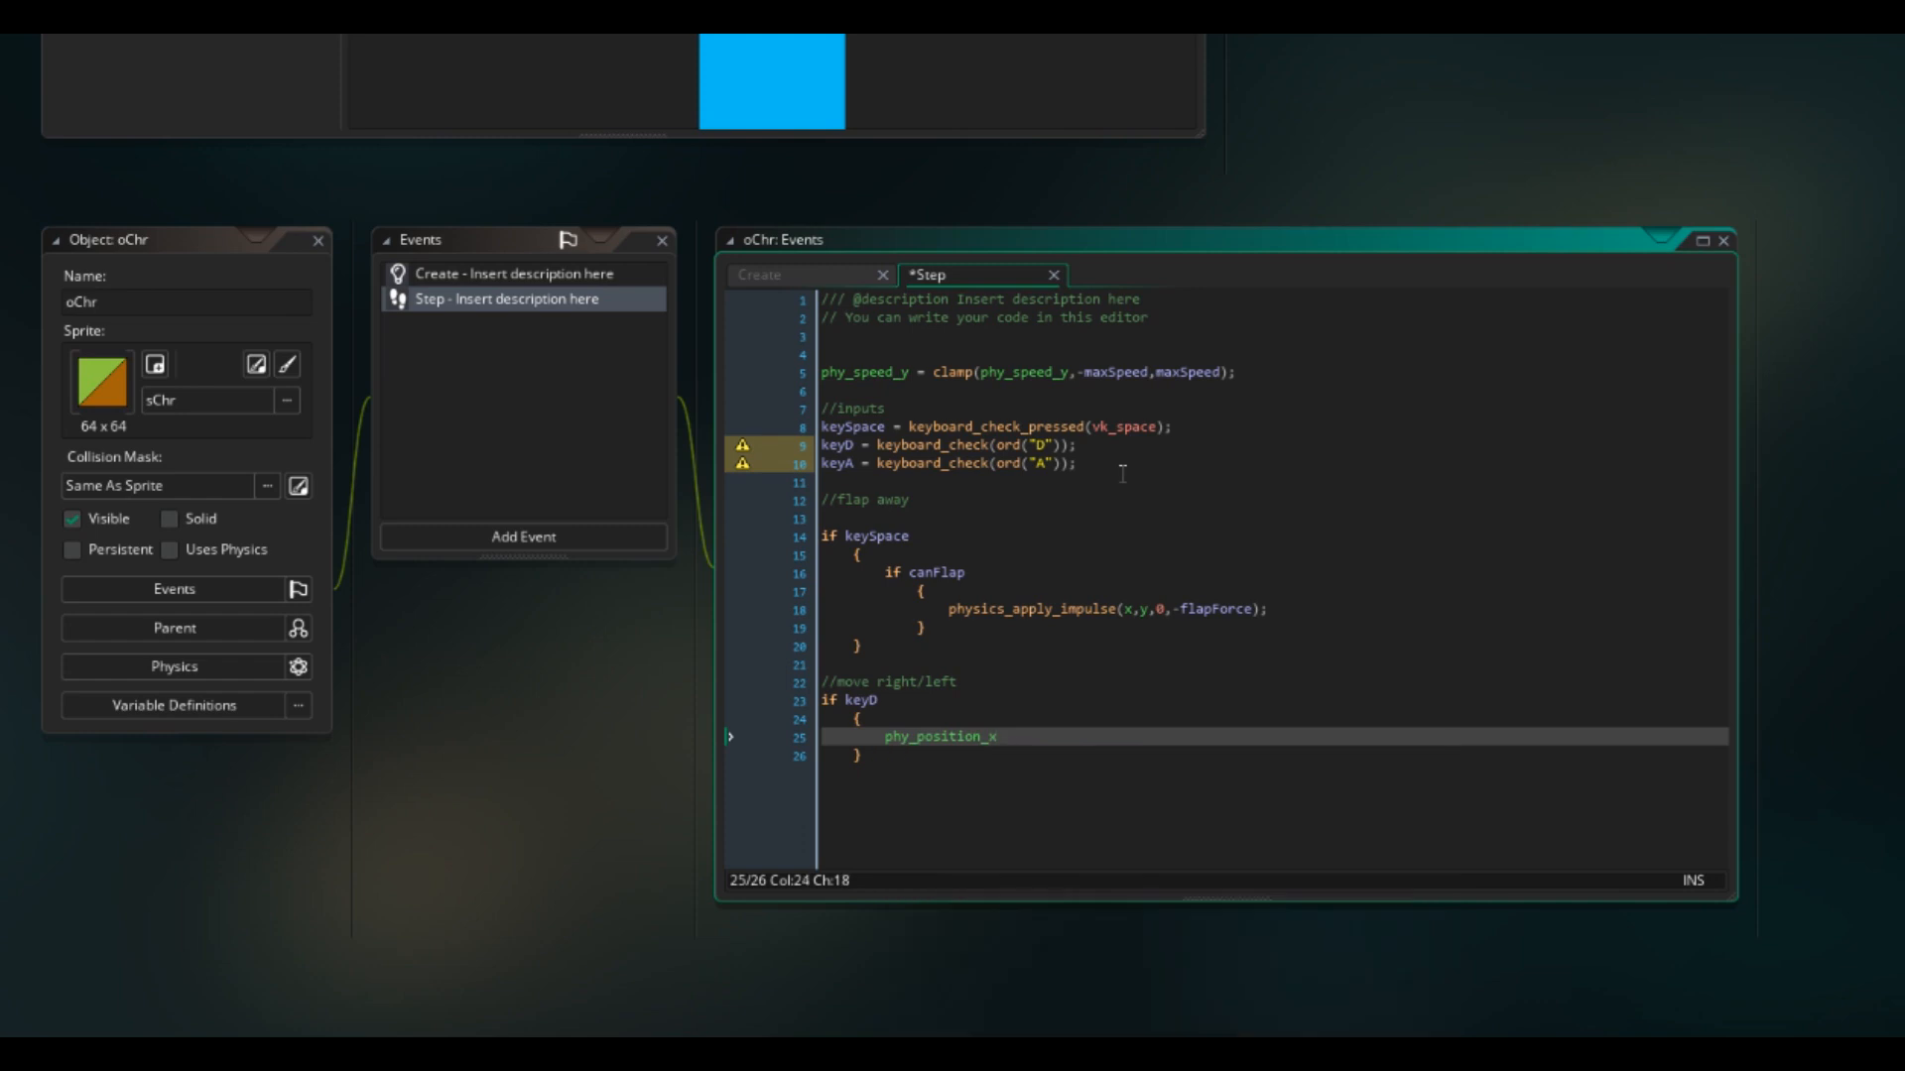
{"action": "left_click", "coordinate": [730, 737]}
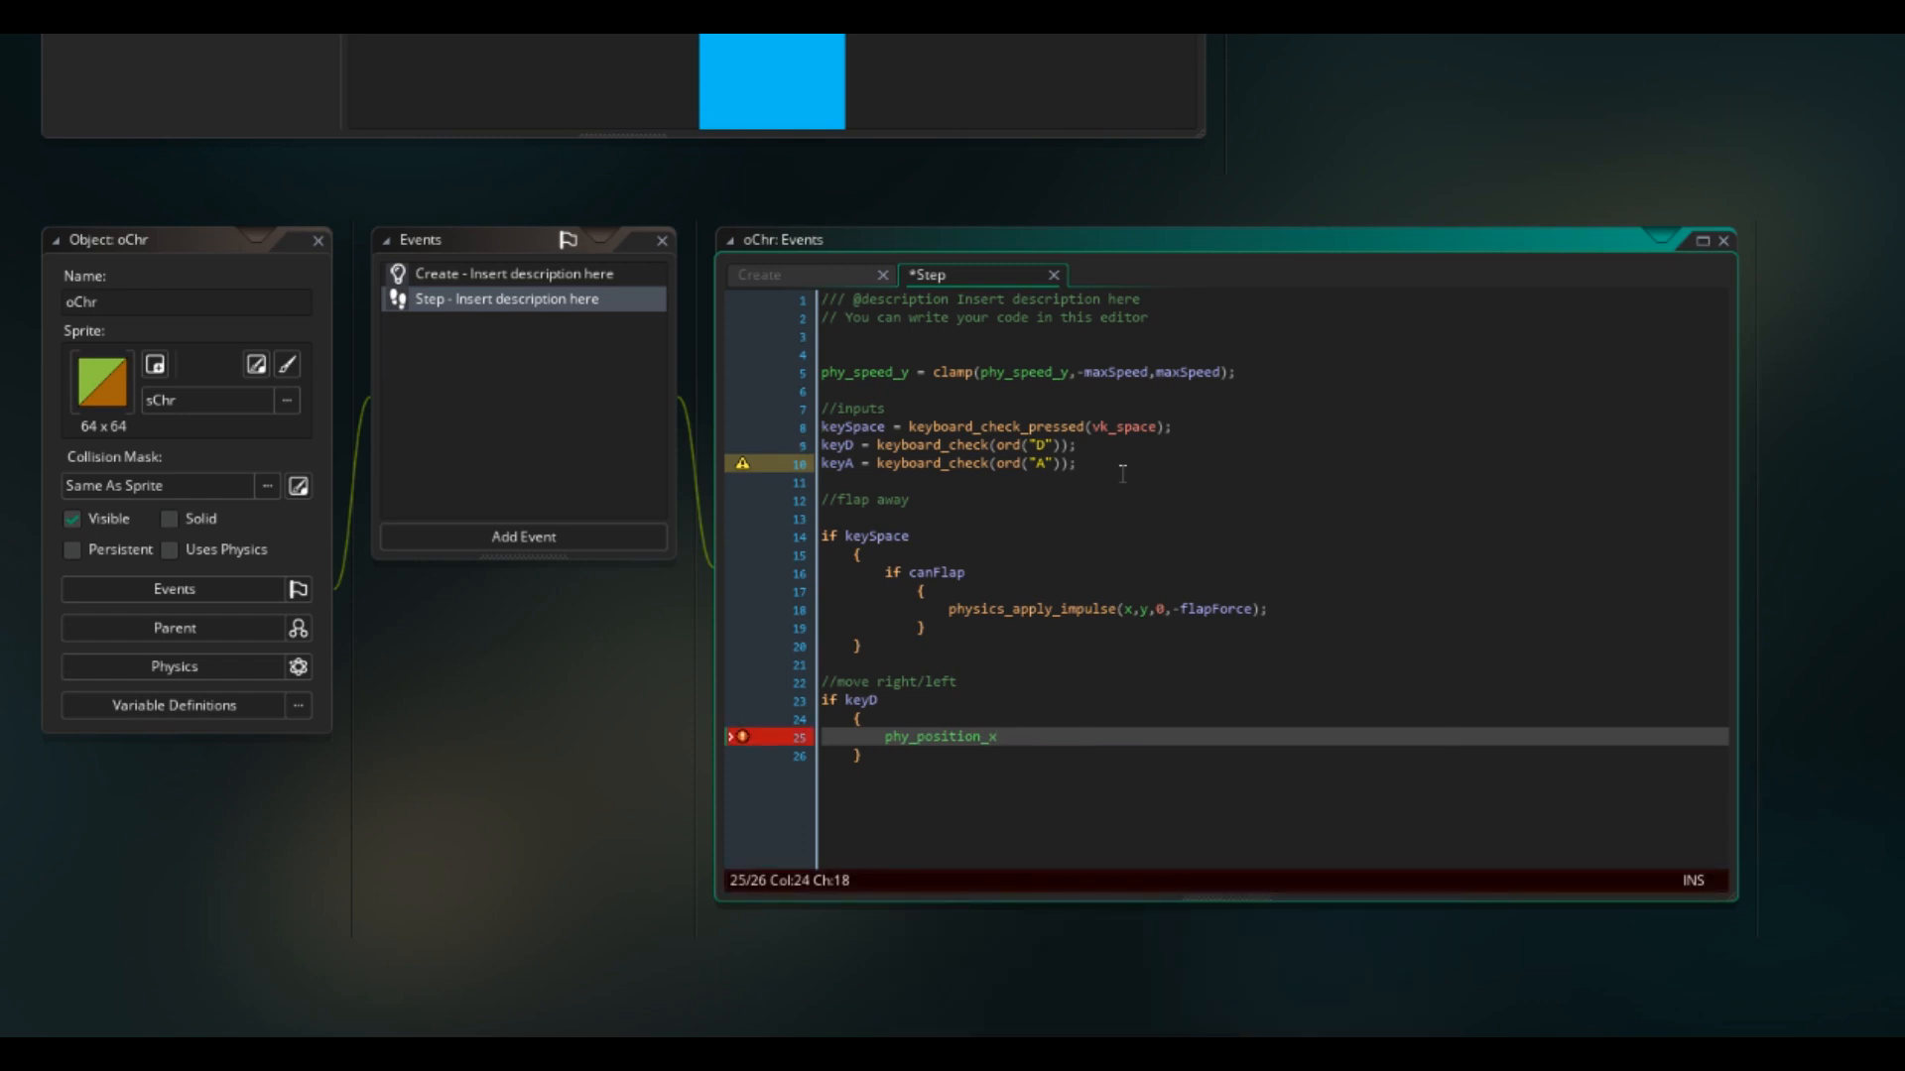
{"action": "type", "text": "+= mSpe"}
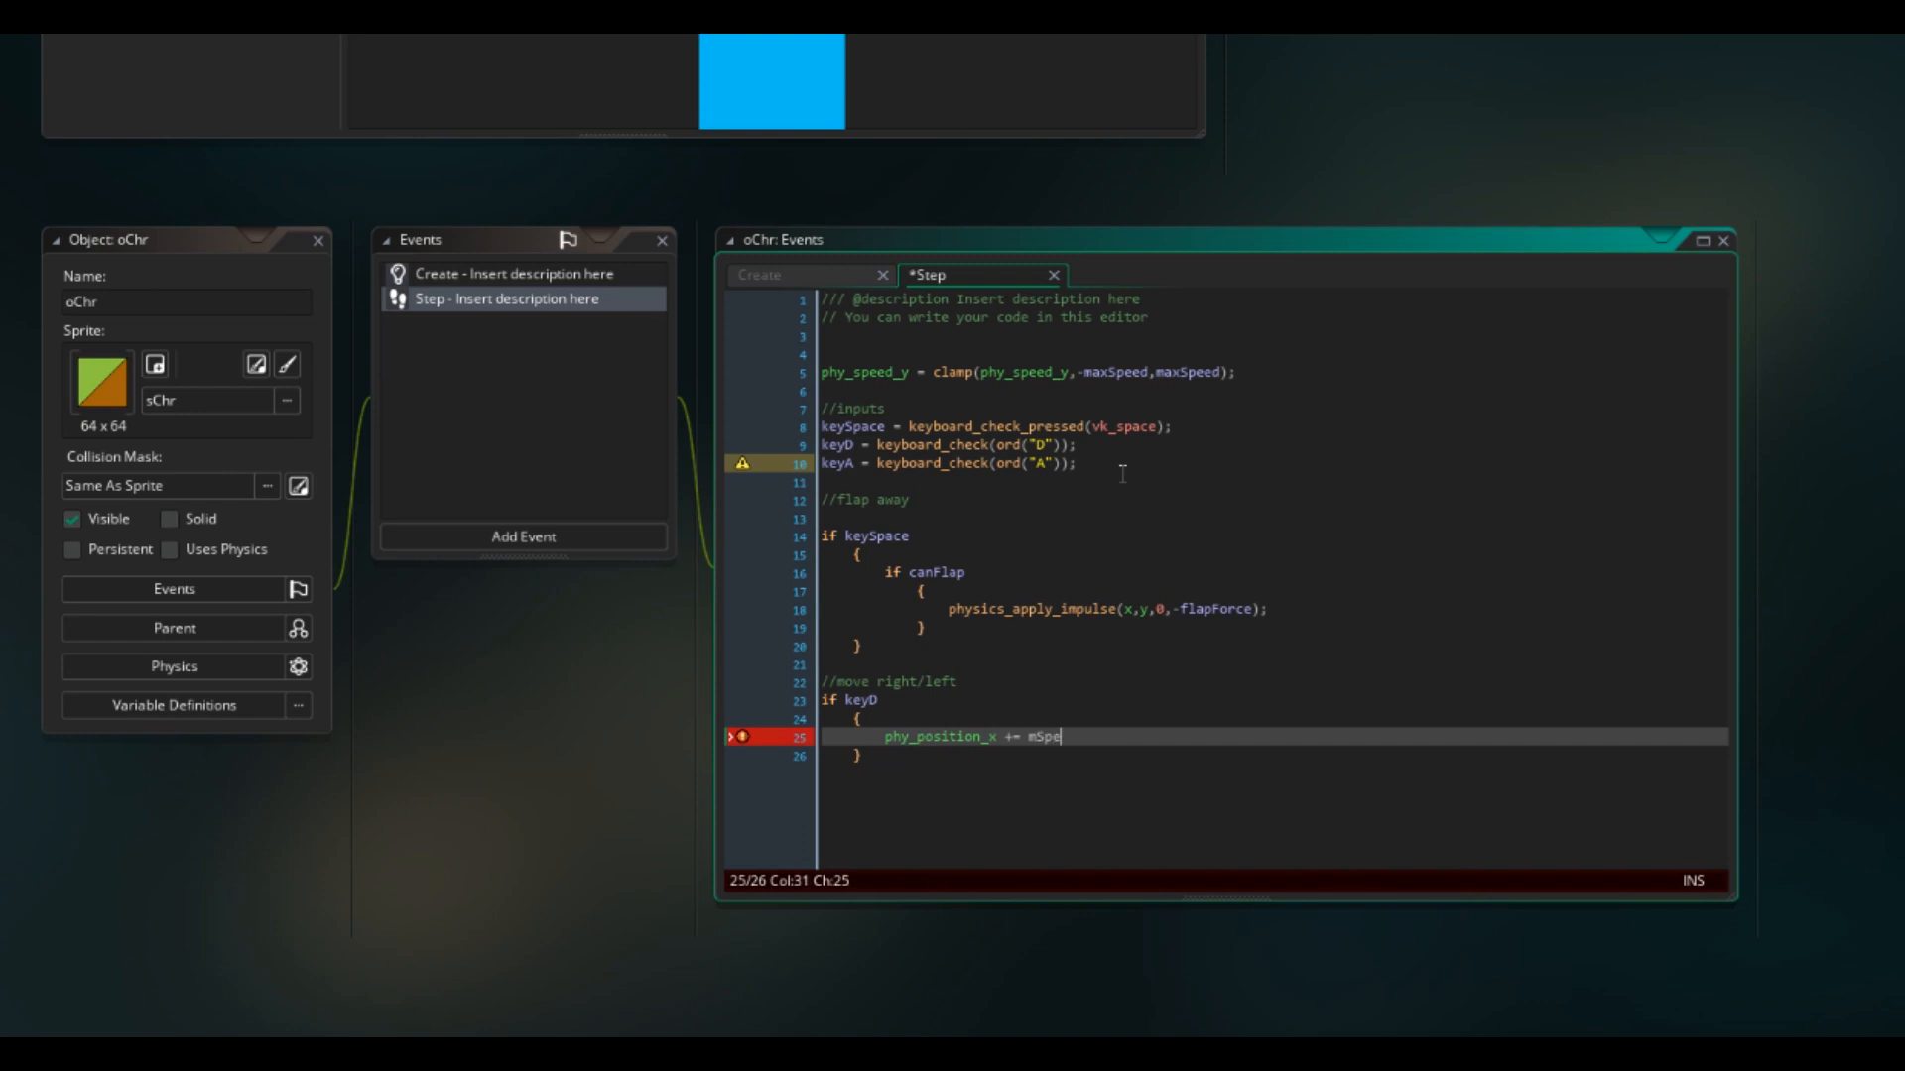
{"action": "type", "text": "ed;"}
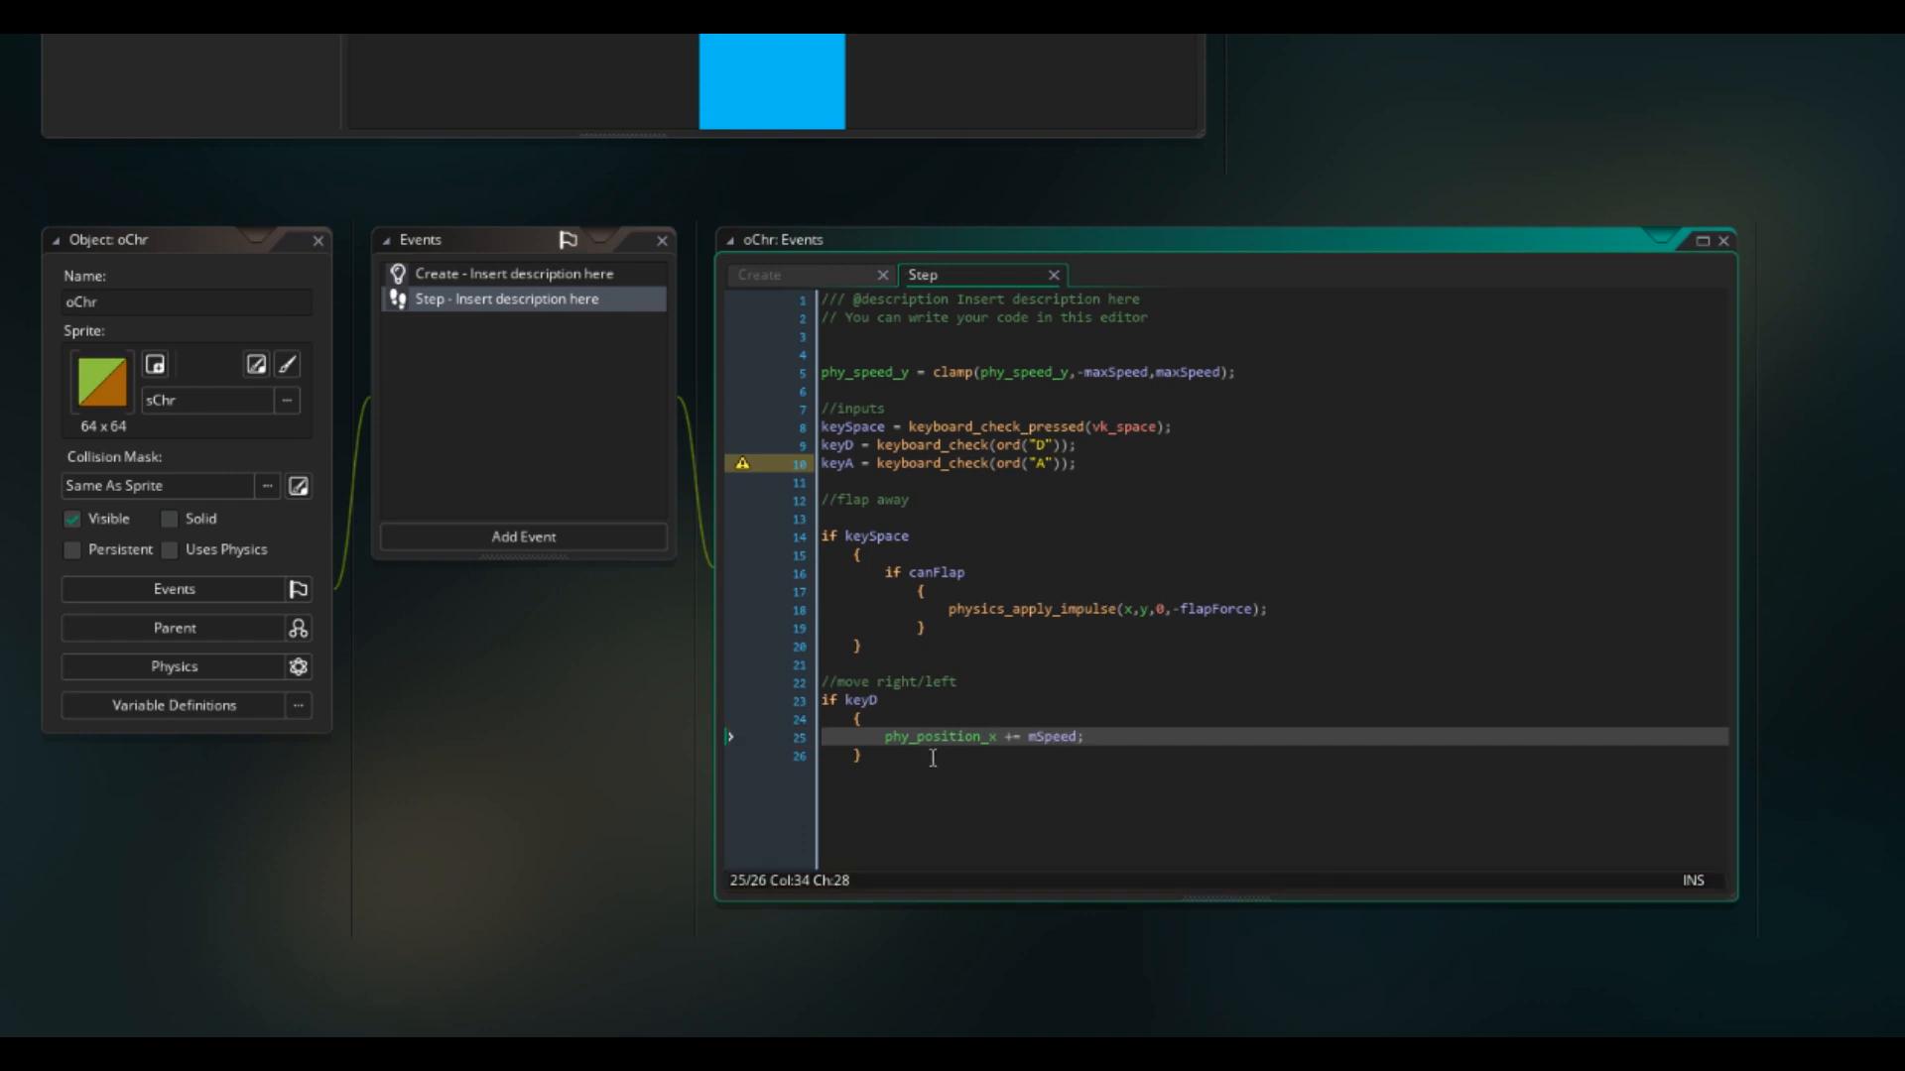
Step: Add the keyA branch moving phy_position_x left by mSpeed, checking mSpeed in the Create event
{"action": "type", "text": "if"}
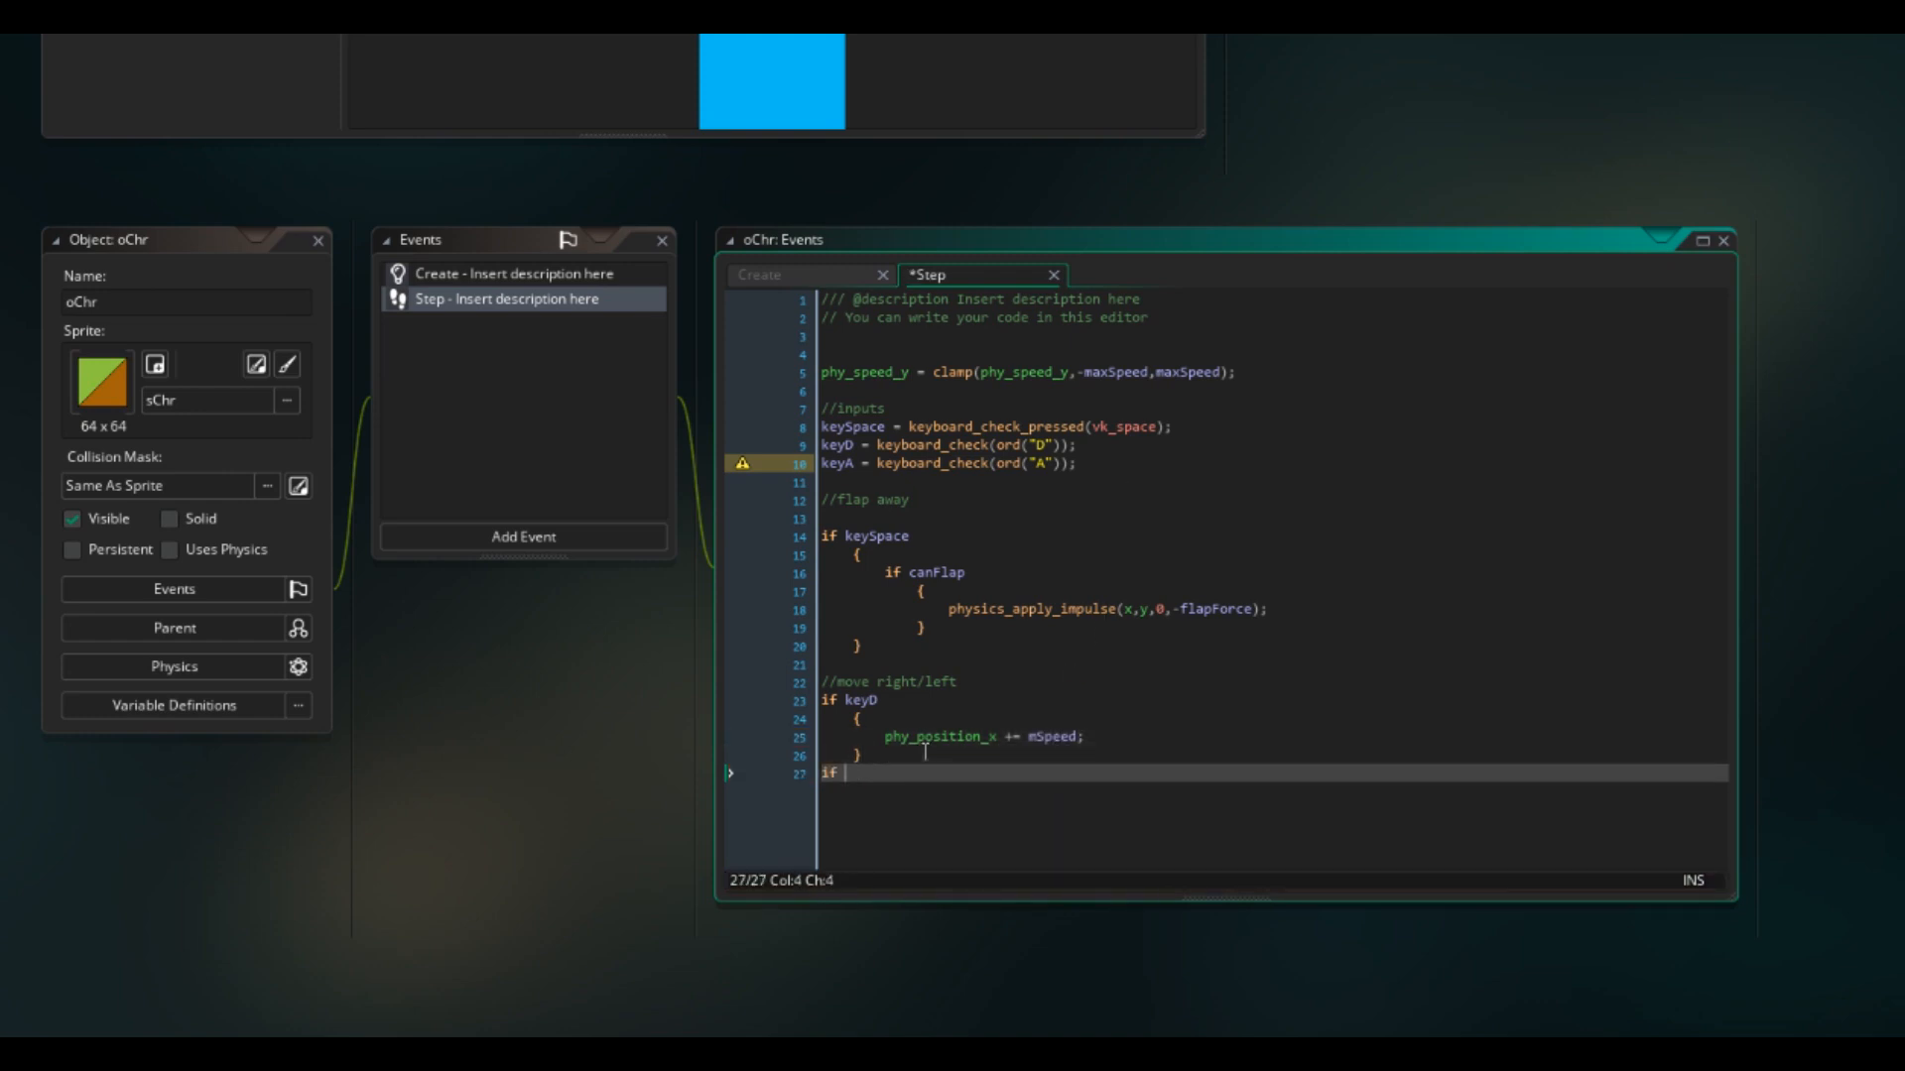
{"action": "type", "text": "keyA"}
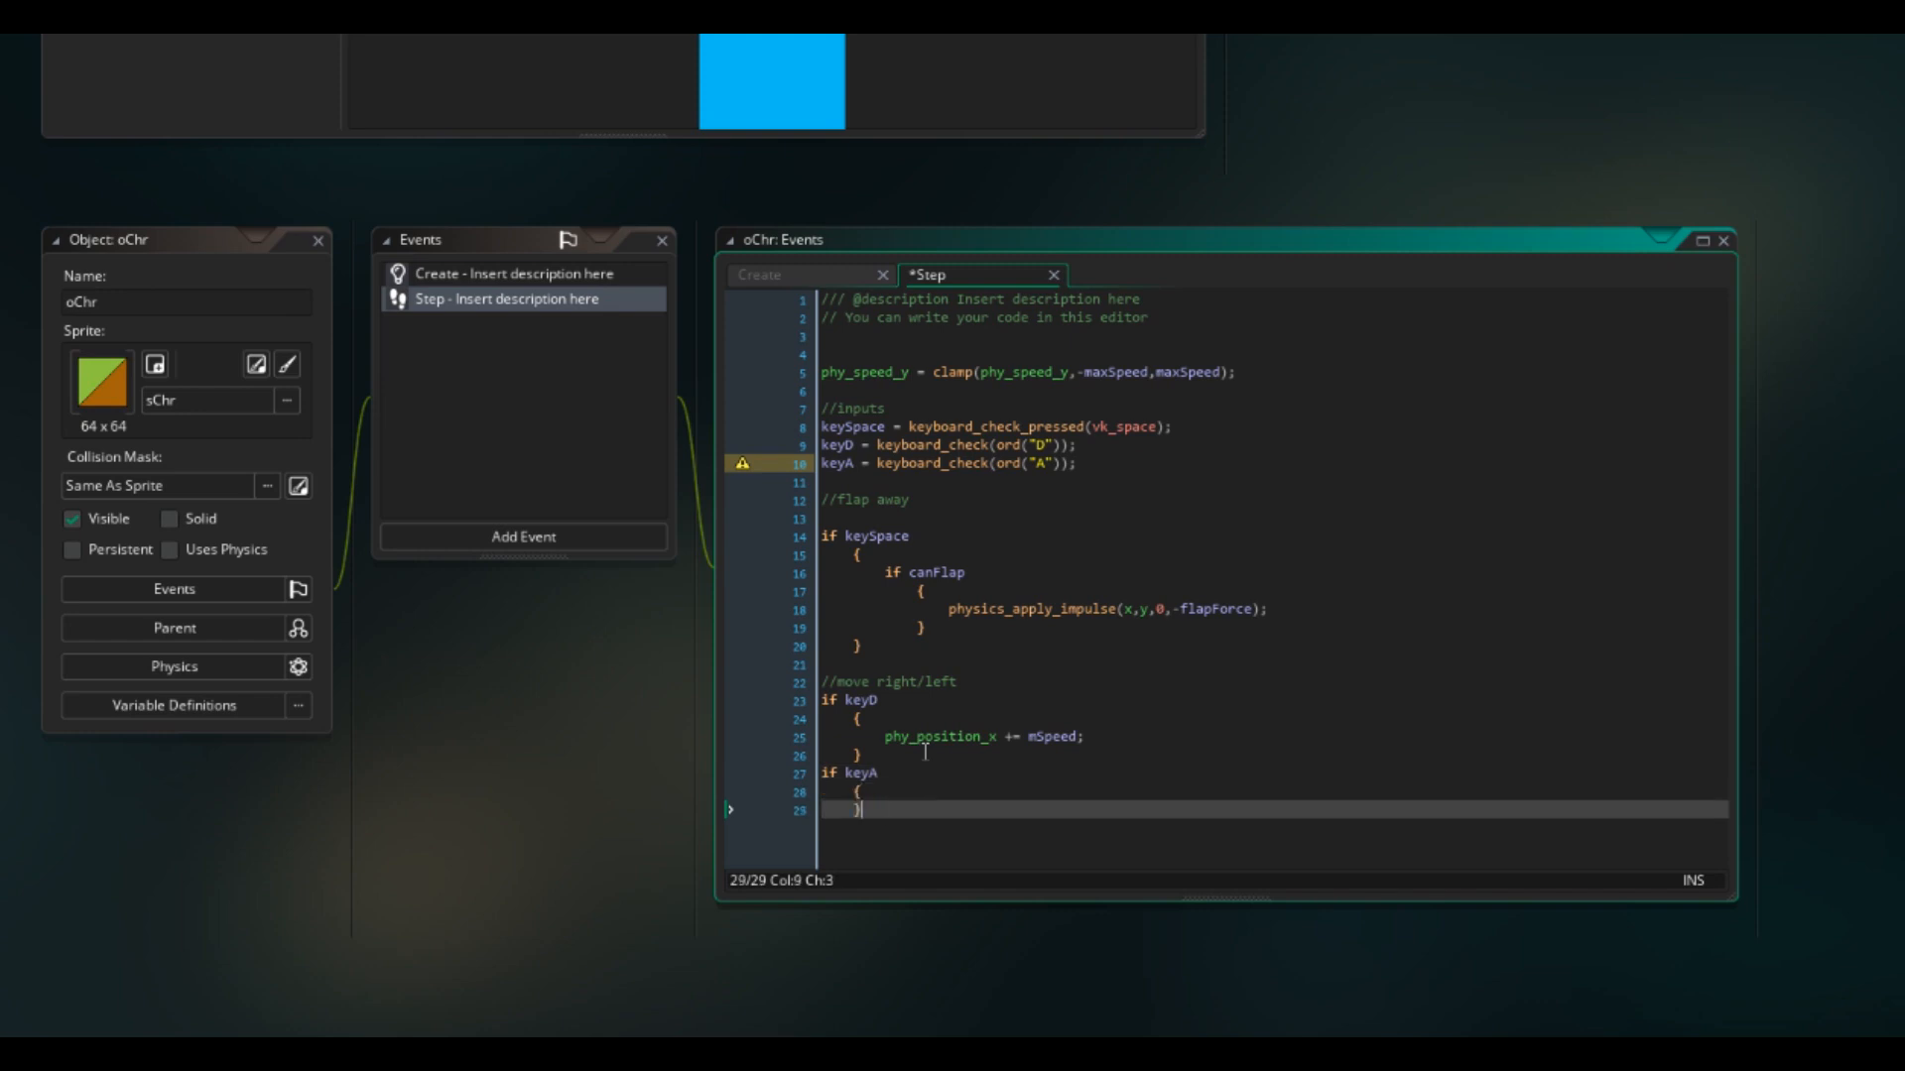
{"action": "type", "text": "phy_position_x -= mSpeed"}
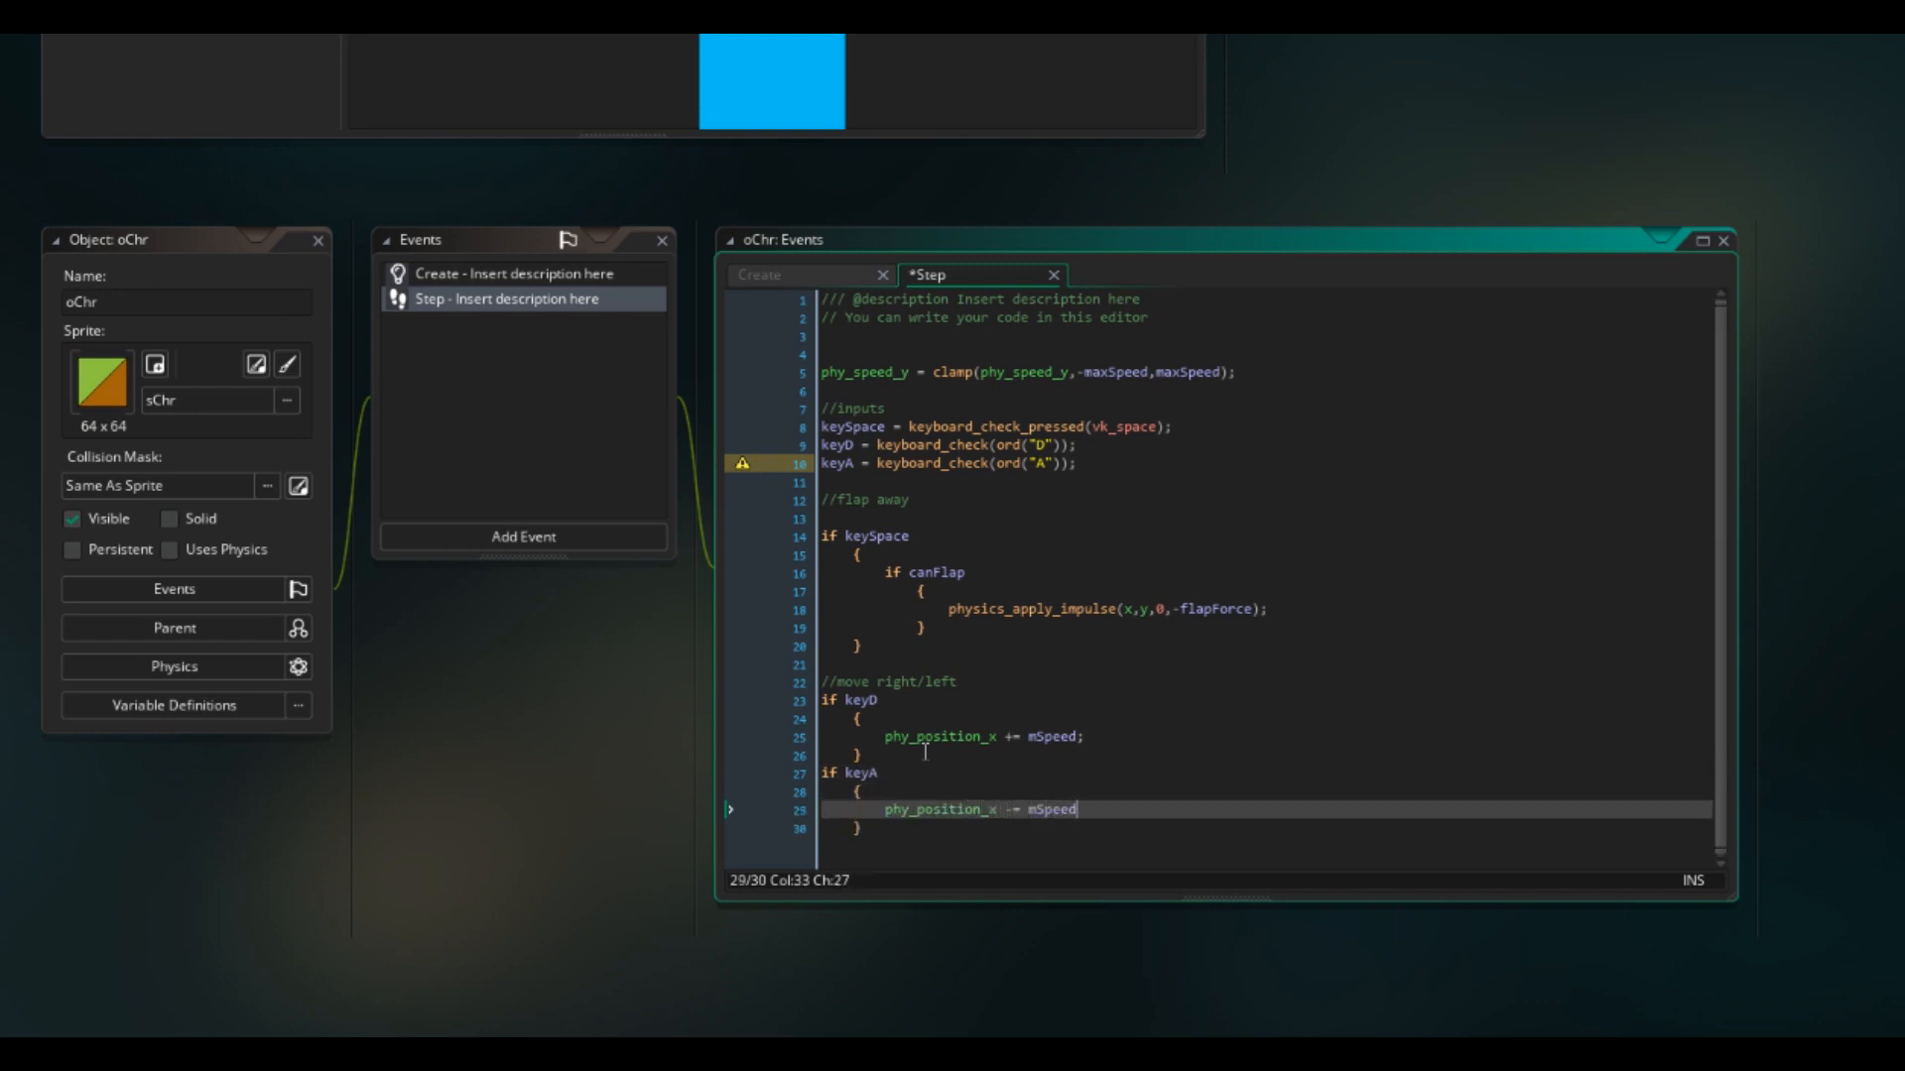
{"action": "left_click", "coordinate": [758, 275]}
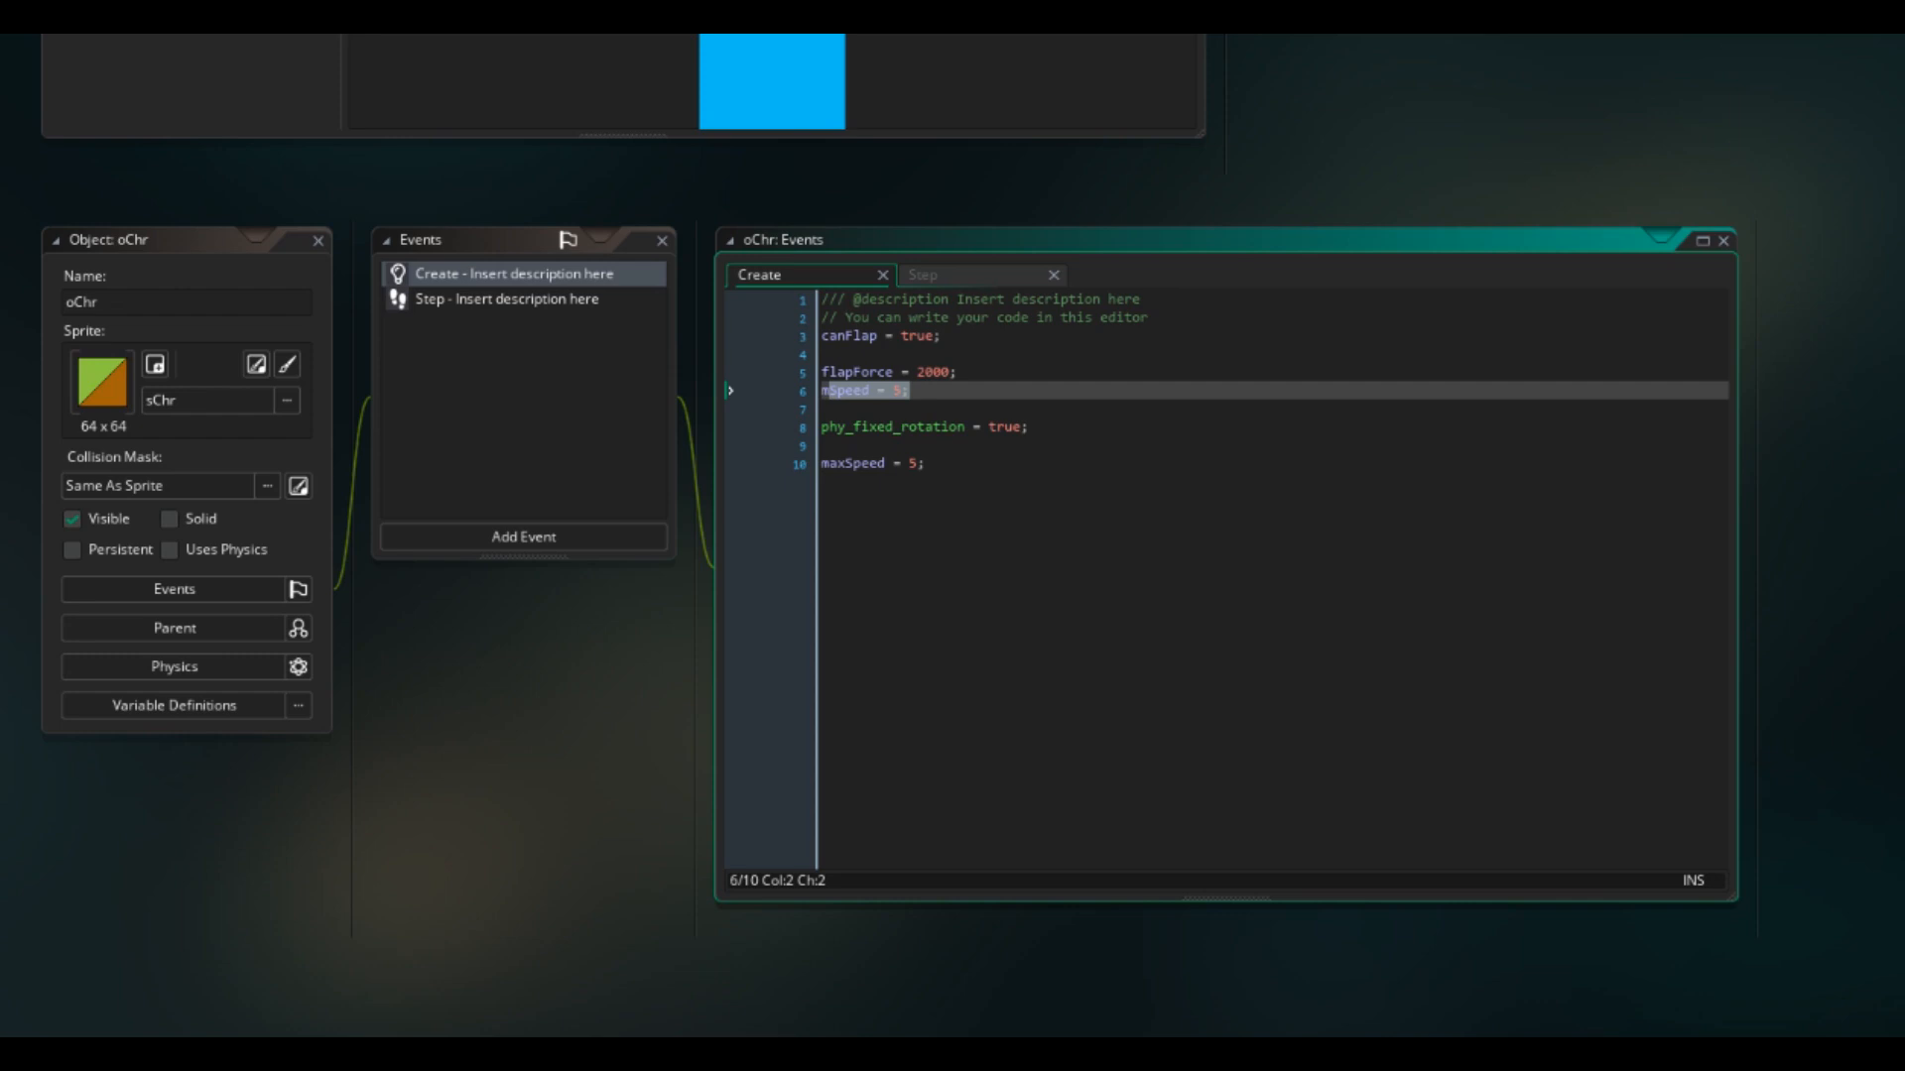
{"action": "mouse_move", "coordinate": [1027, 266]}
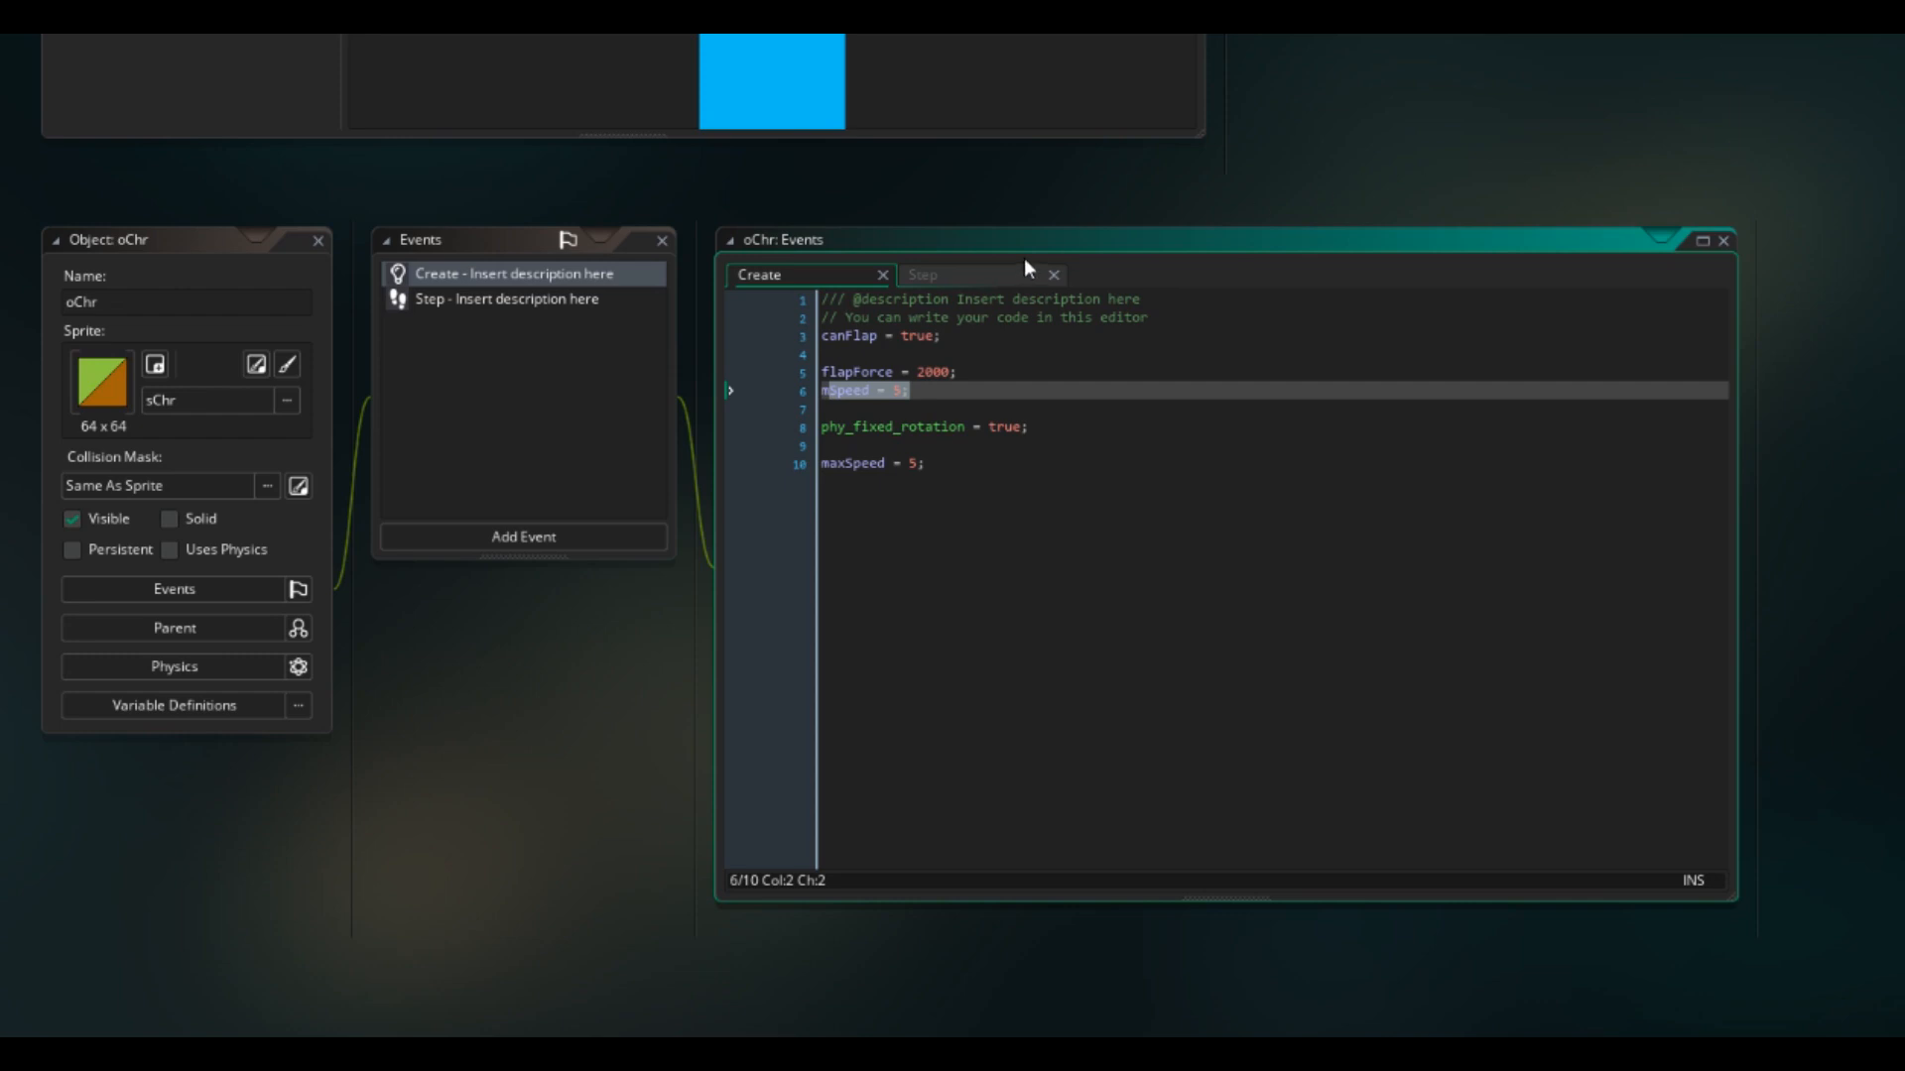
{"action": "left_click", "coordinate": [921, 275]}
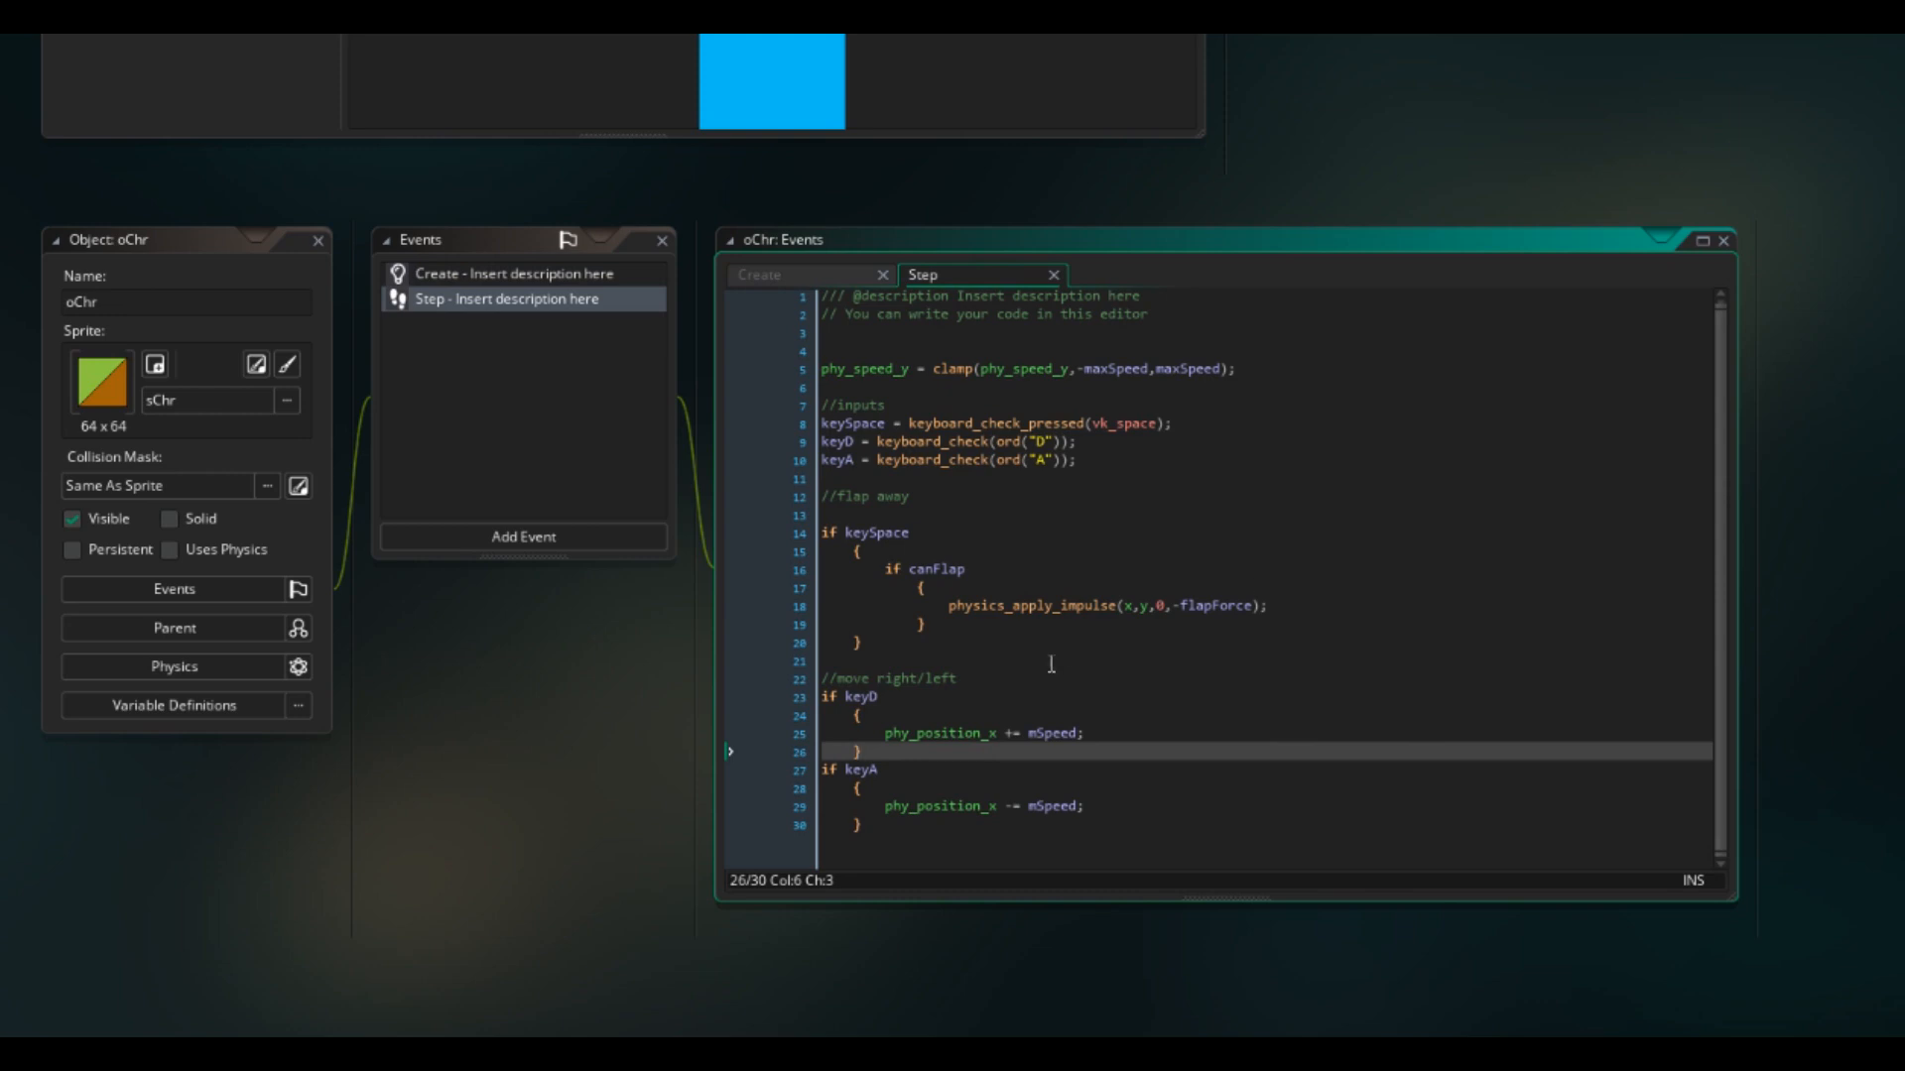
{"action": "type", "text": "if"}
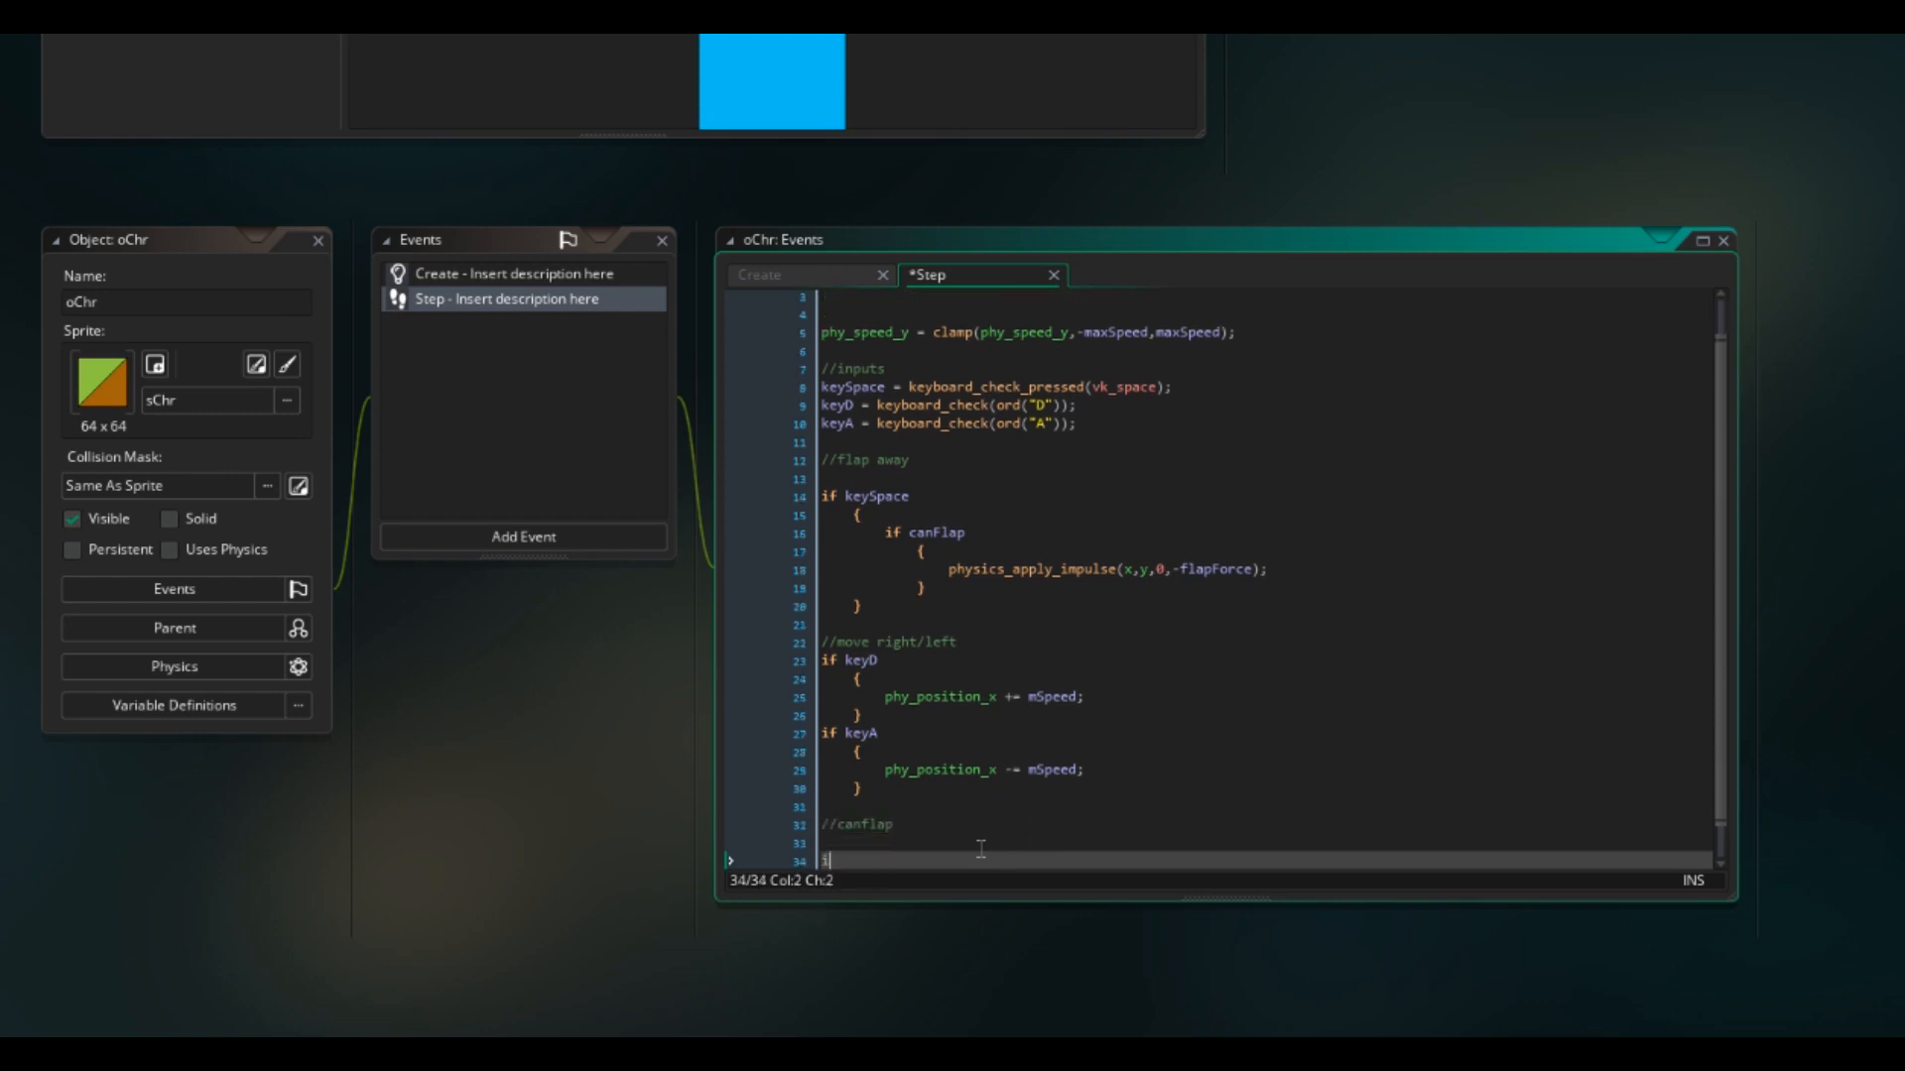
Step: Under //canflap in oChr's Step code, set alarm[0] = 60 when alarm 0 isn't running
{"action": "type", "text": "if !alarm[0"}
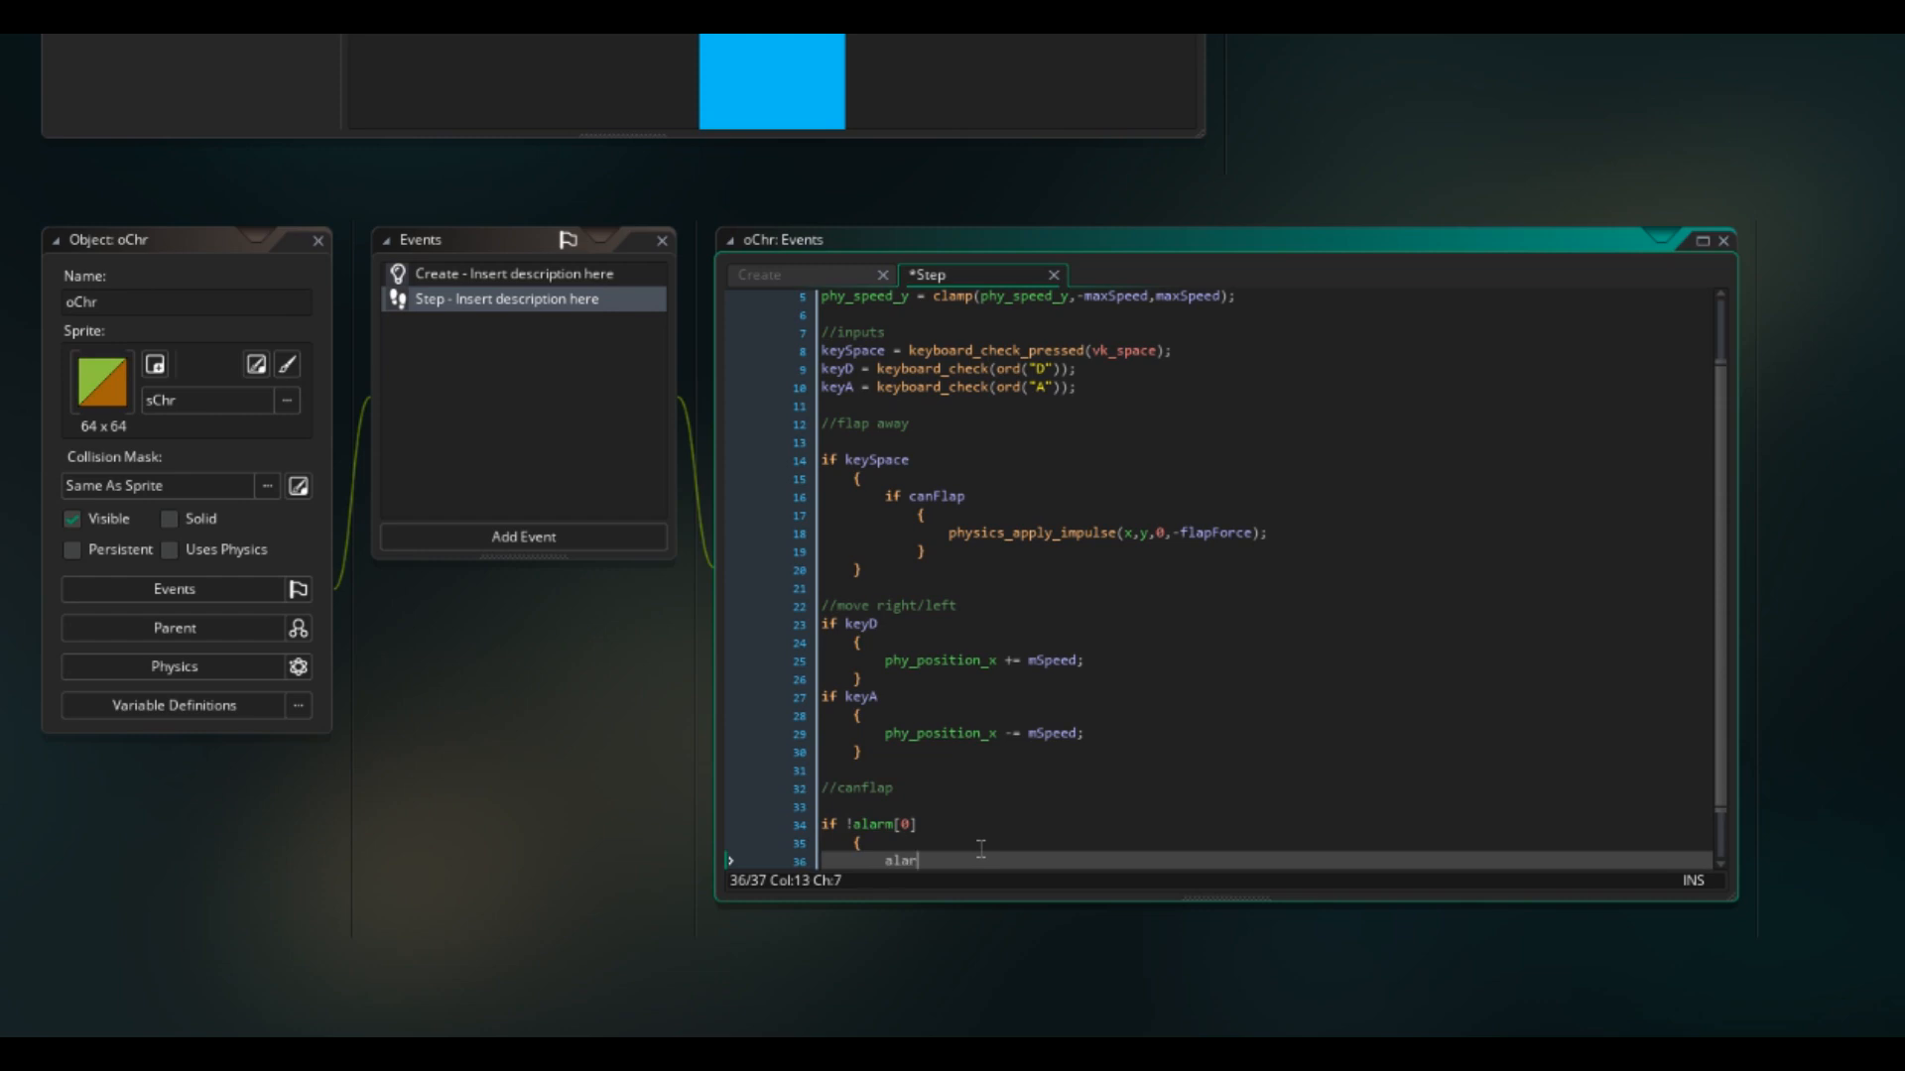
{"action": "type", "text": "[0] = 60;"}
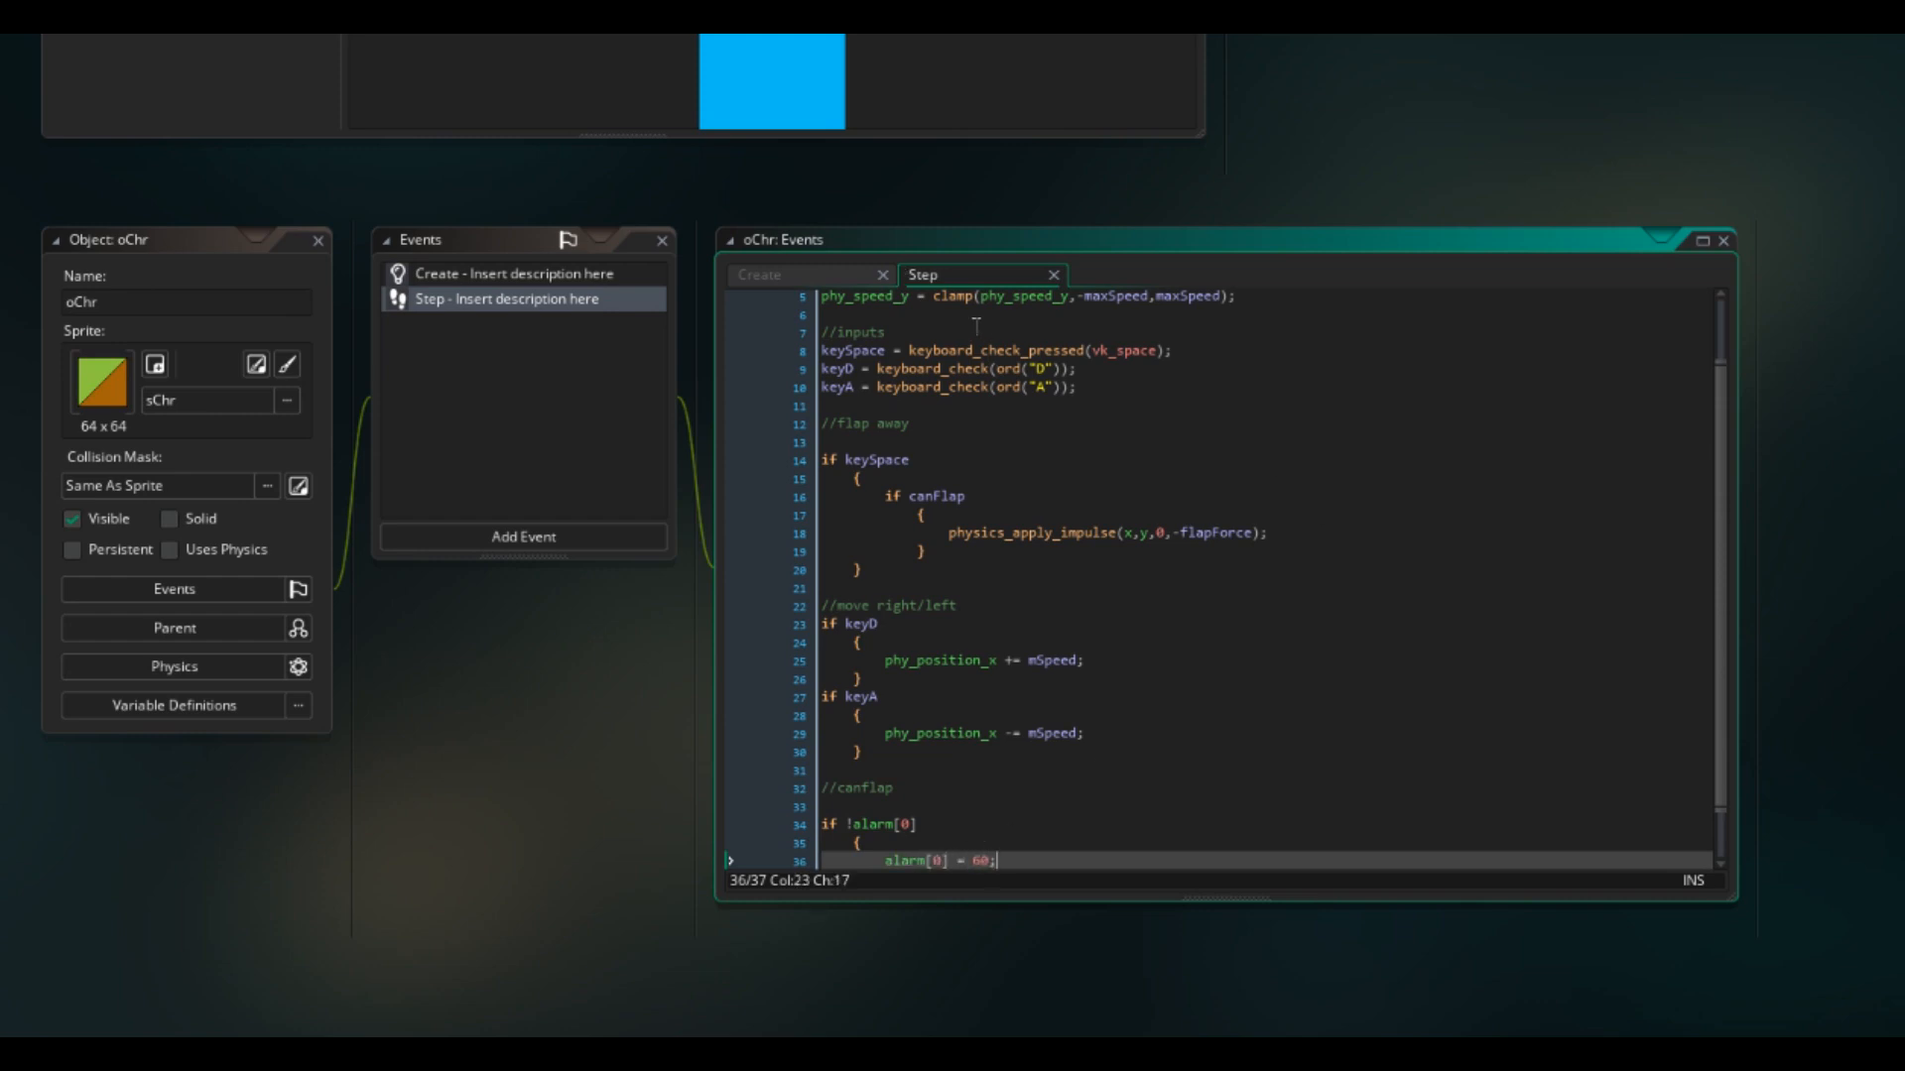
{"action": "left_click", "coordinate": [878, 659]}
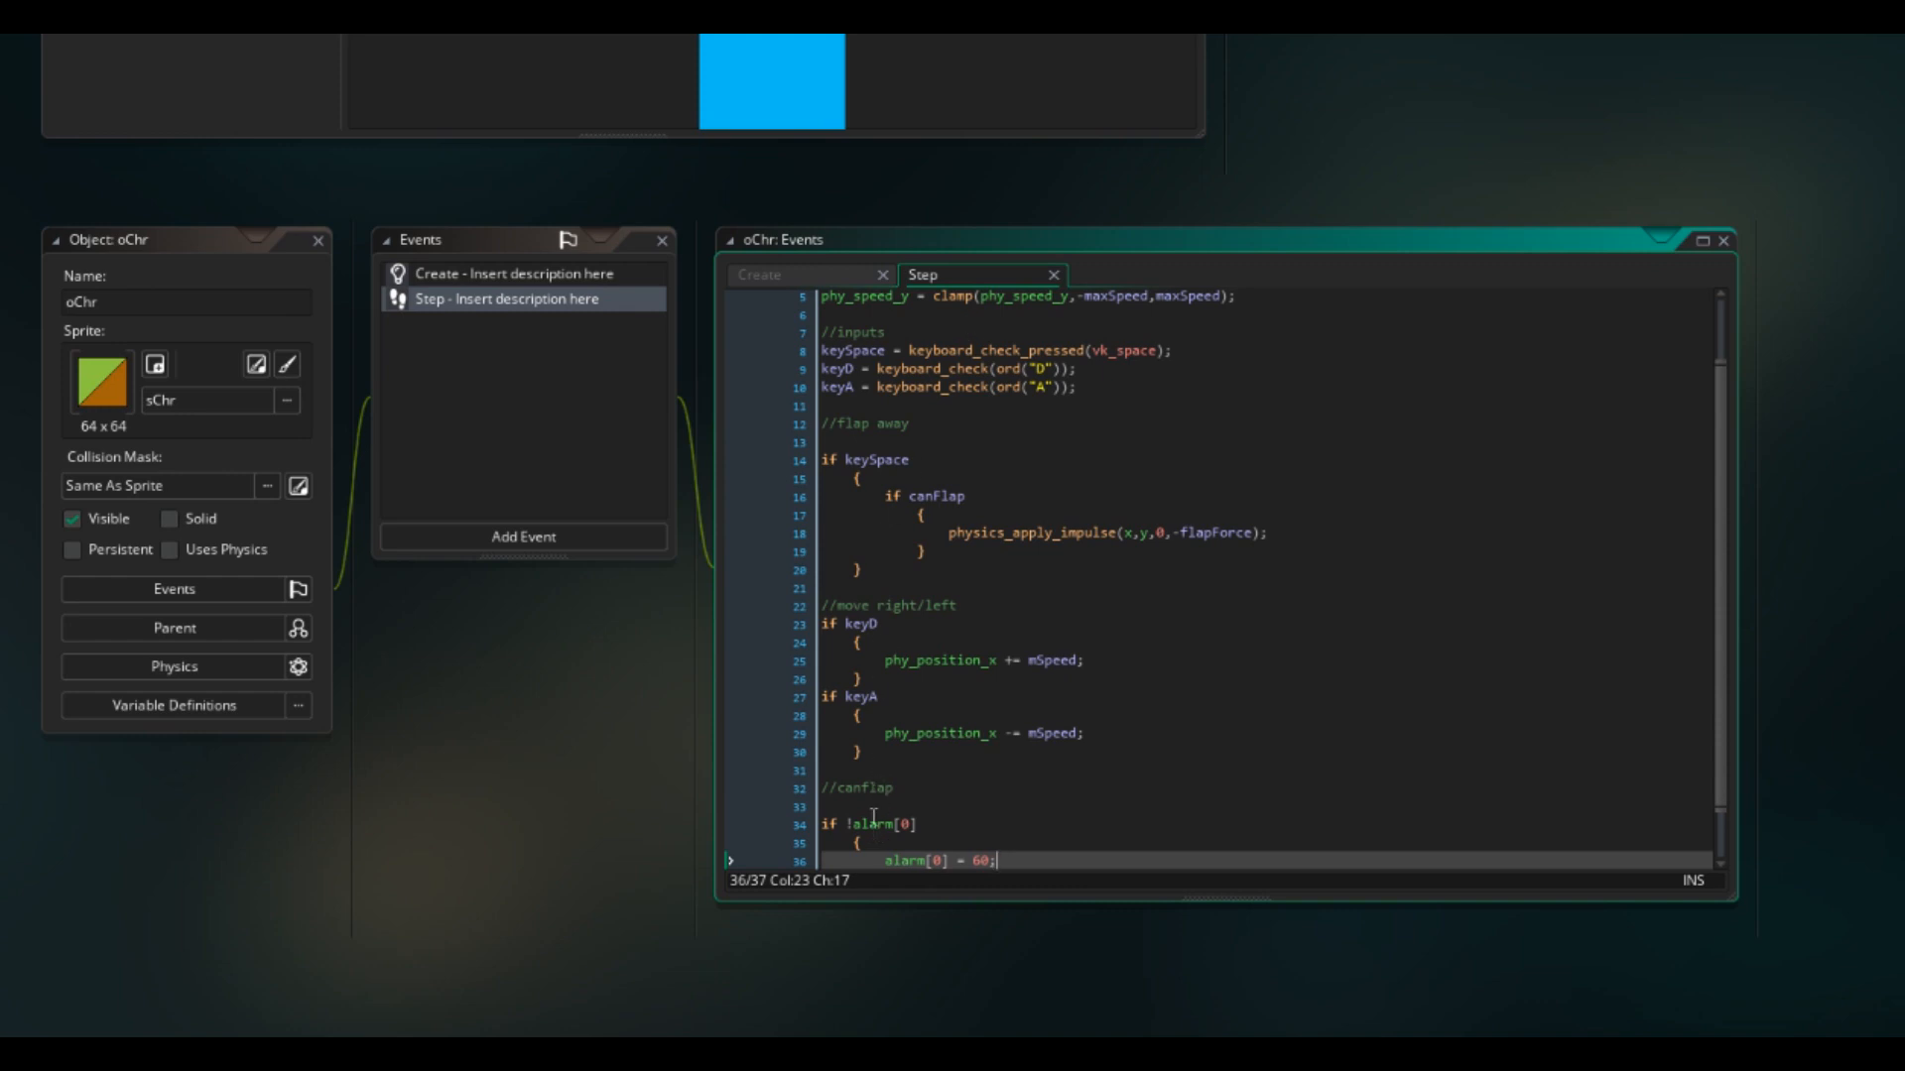
{"action": "scroll", "scroll_direction": "down", "scroll_amount": 3}
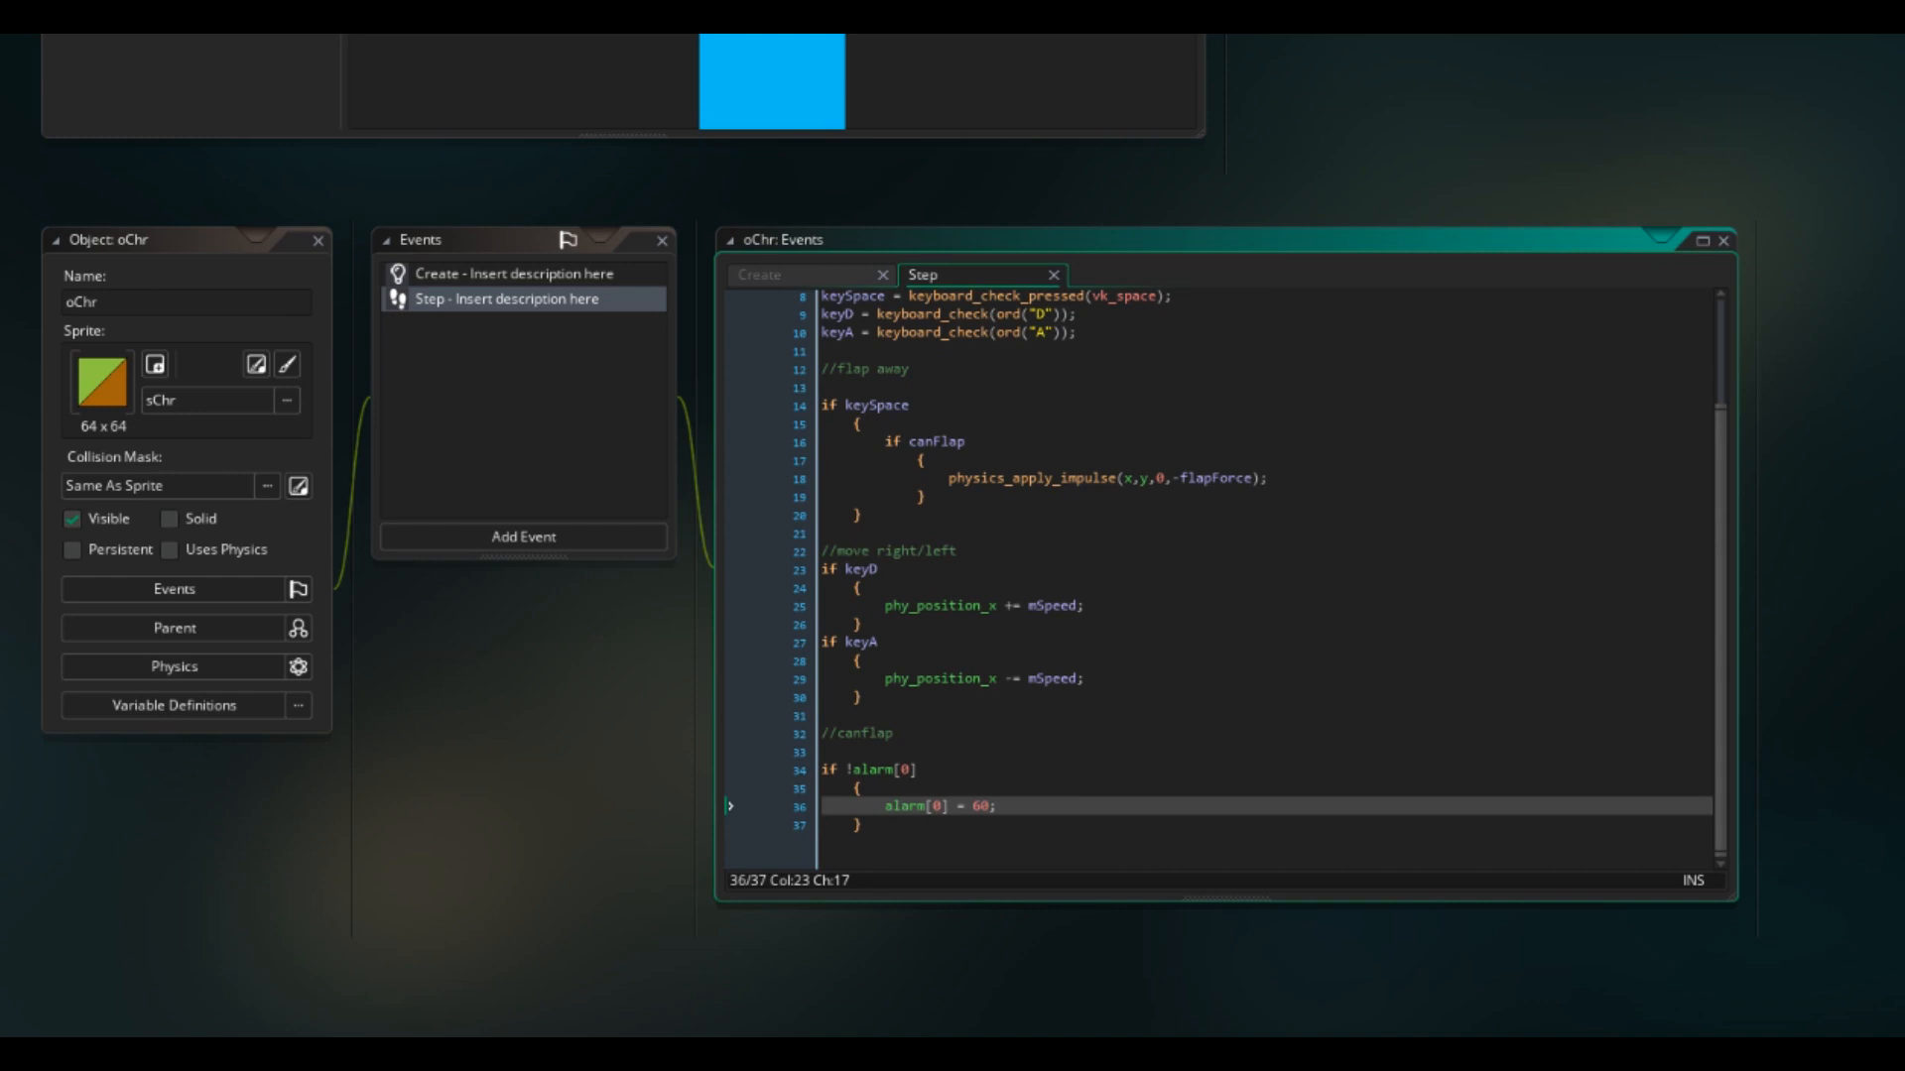
Step: Add an oChr Alarm 0 event setting canFlap = true, and enable physics on oChr
{"action": "left_click", "coordinate": [523, 536]}
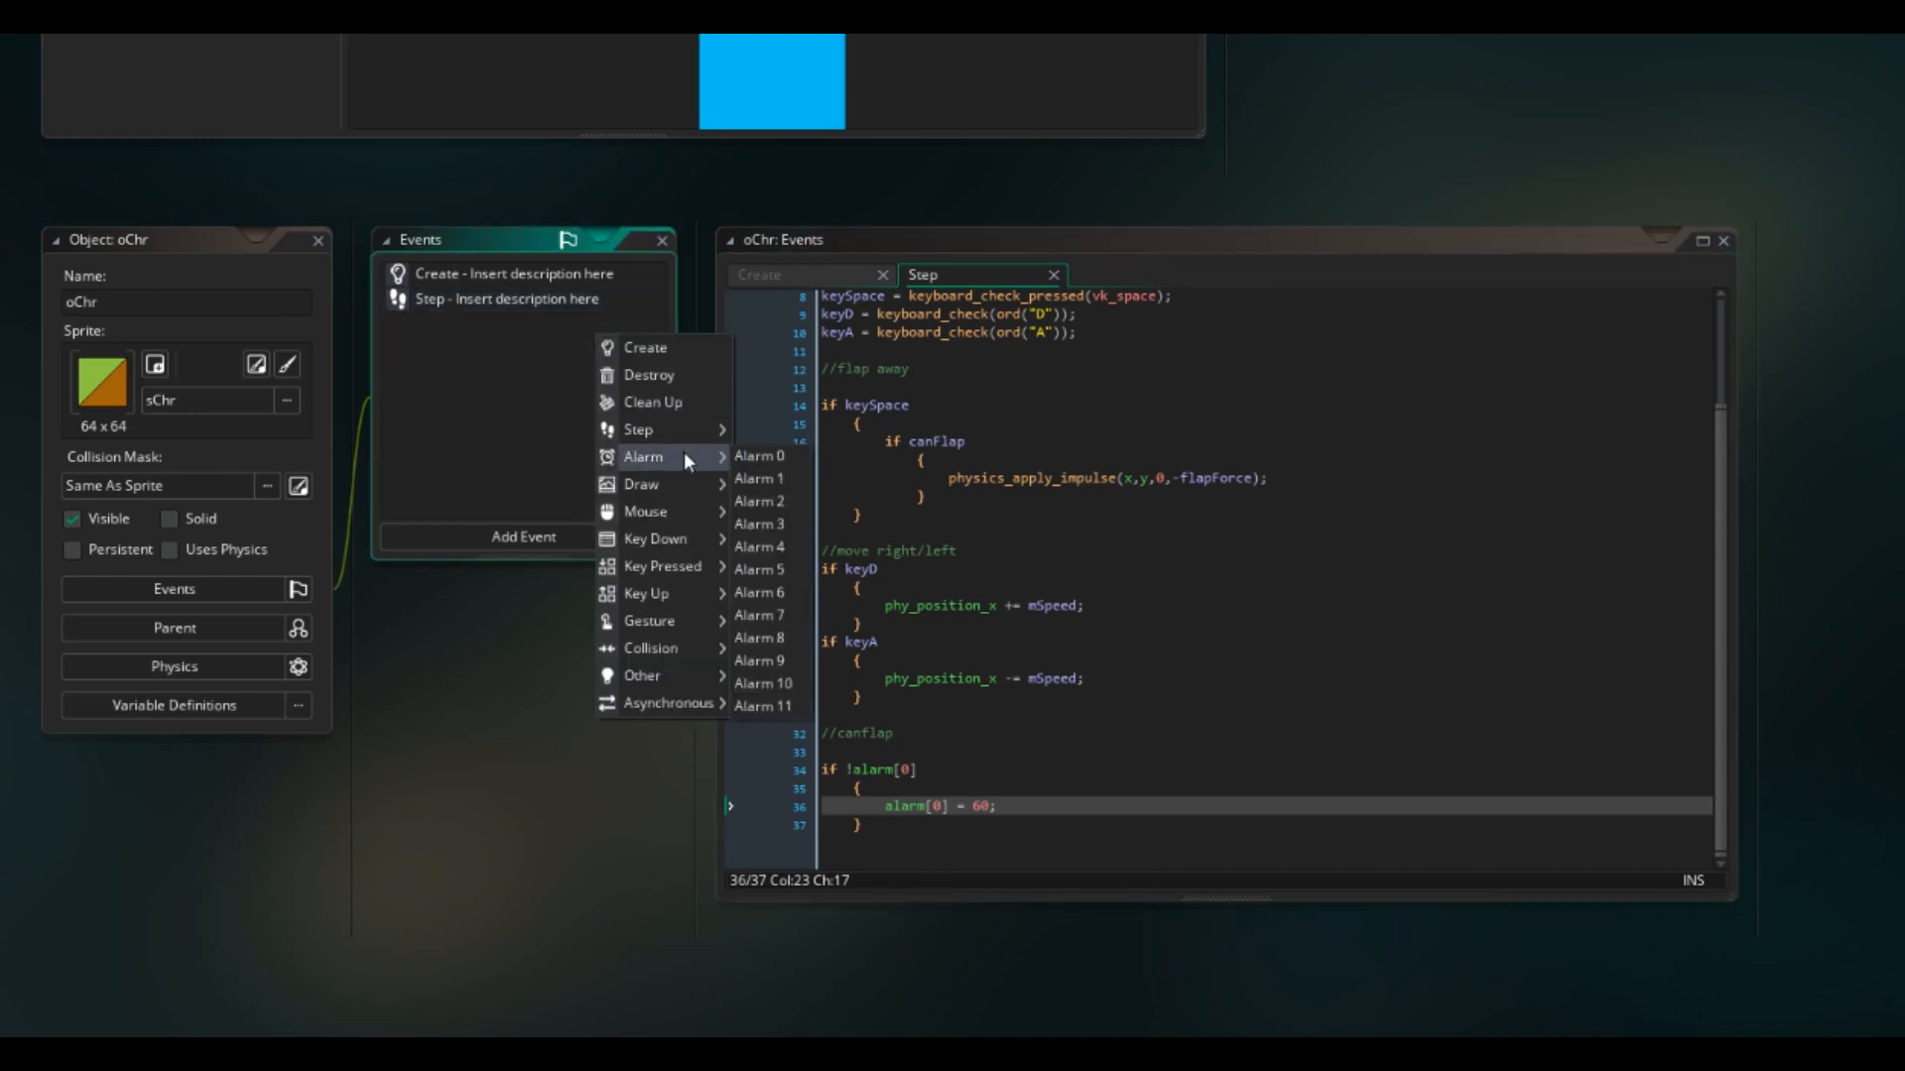
{"action": "left_click", "coordinate": [758, 456]}
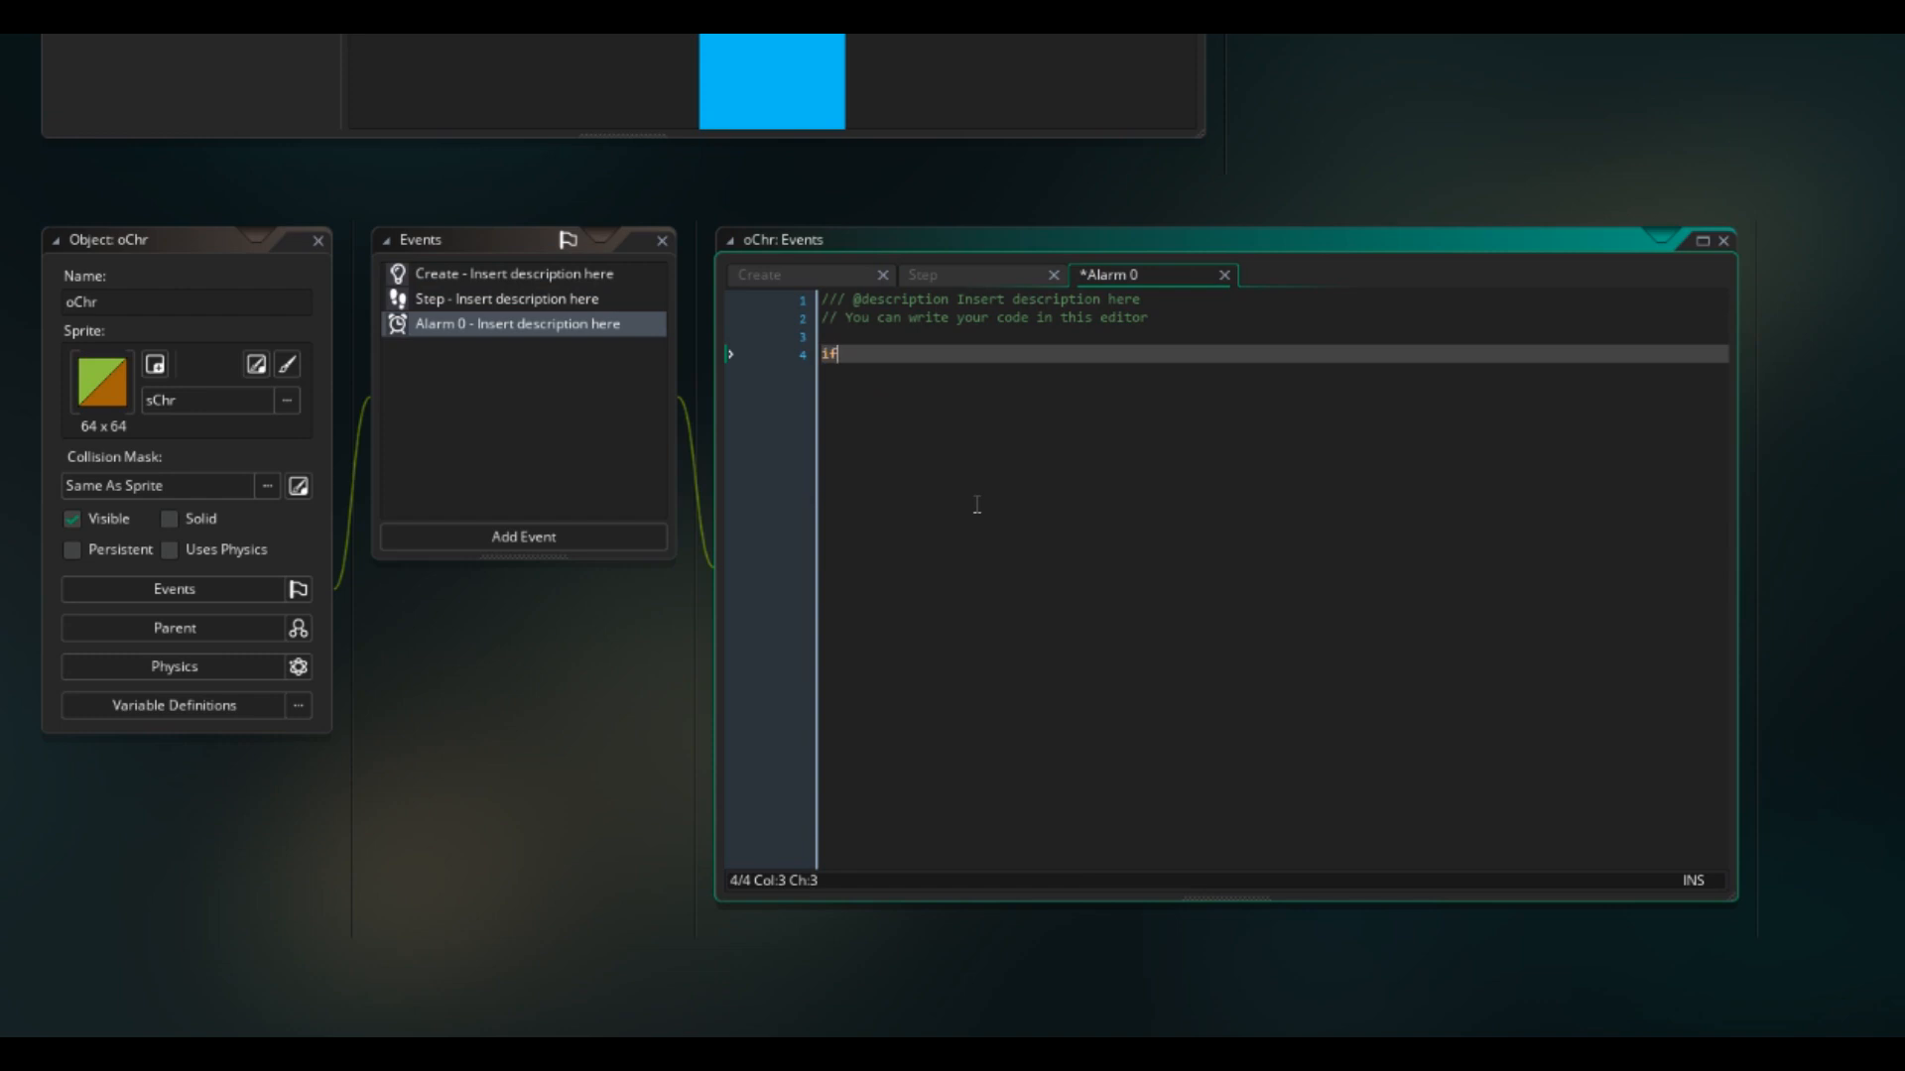
{"action": "type", "text": "canFlap = false"}
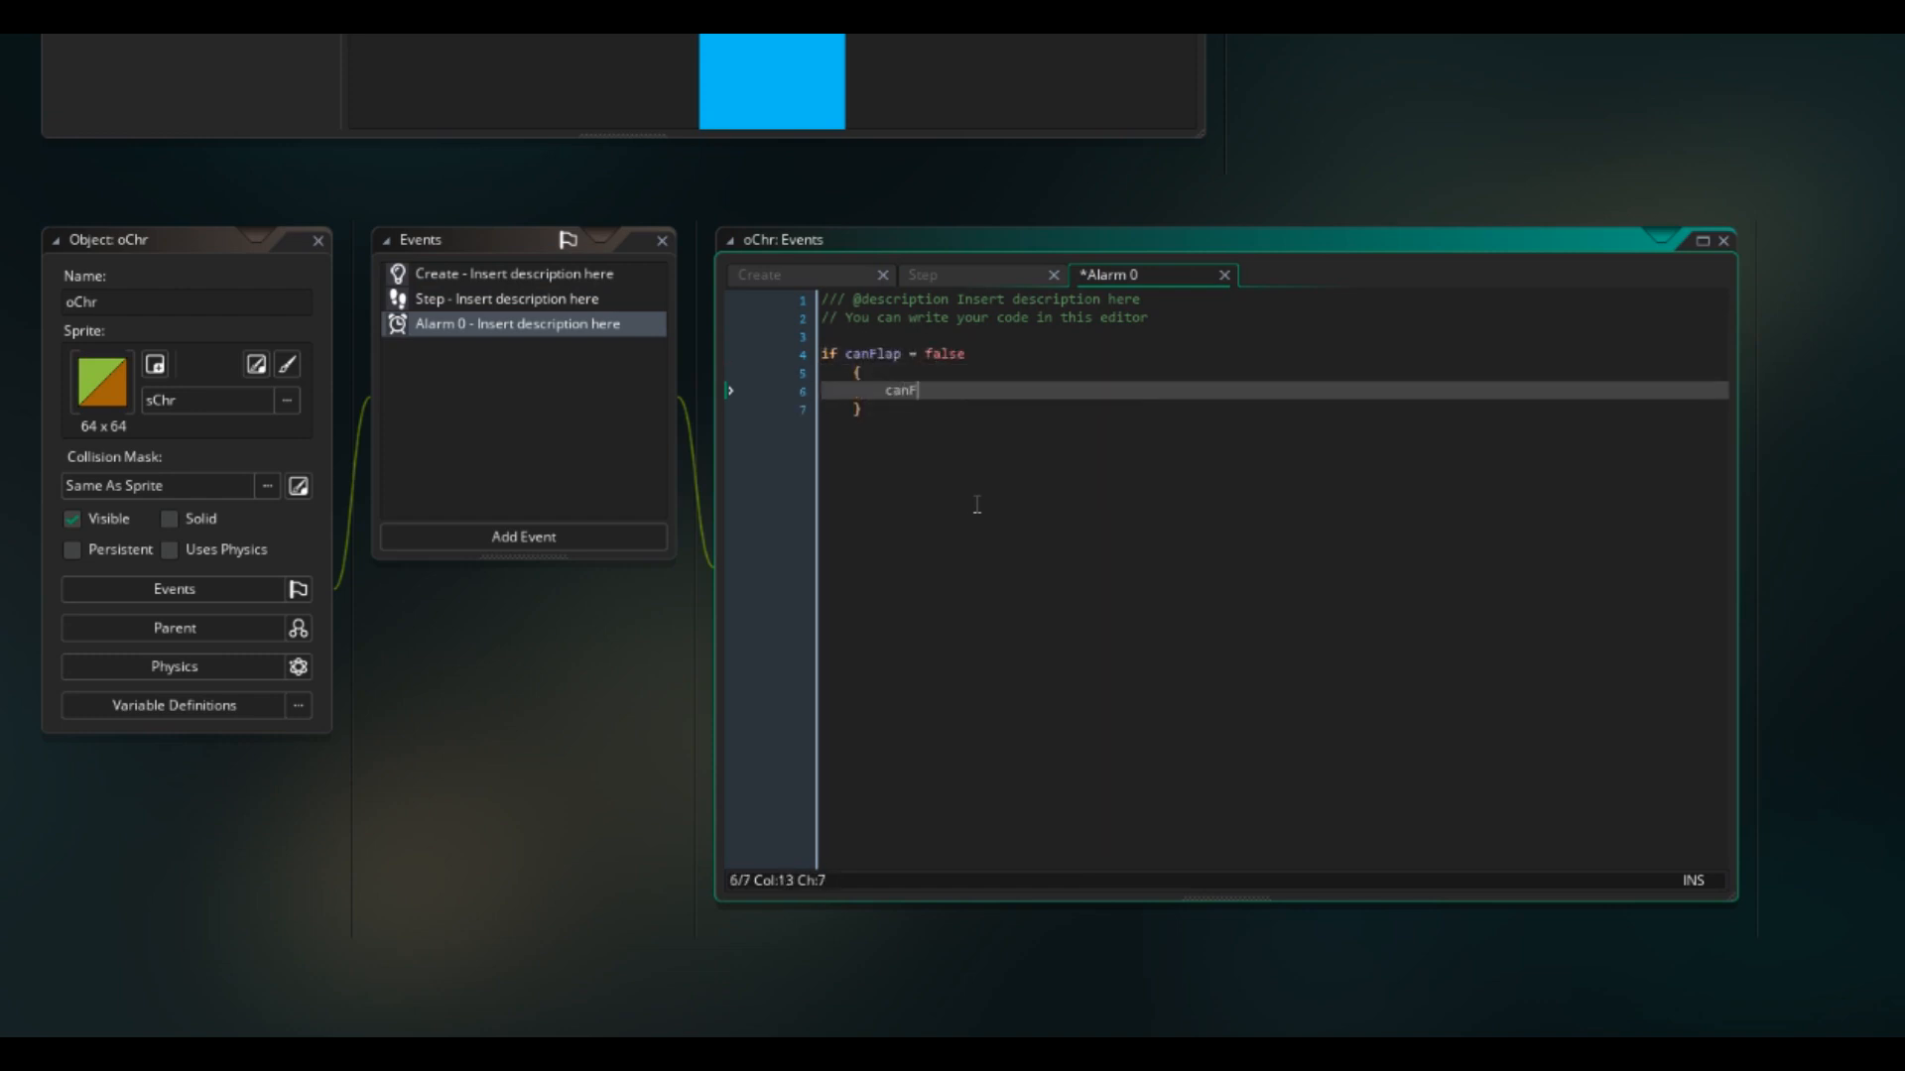
{"action": "type", "text": "lap = true;"}
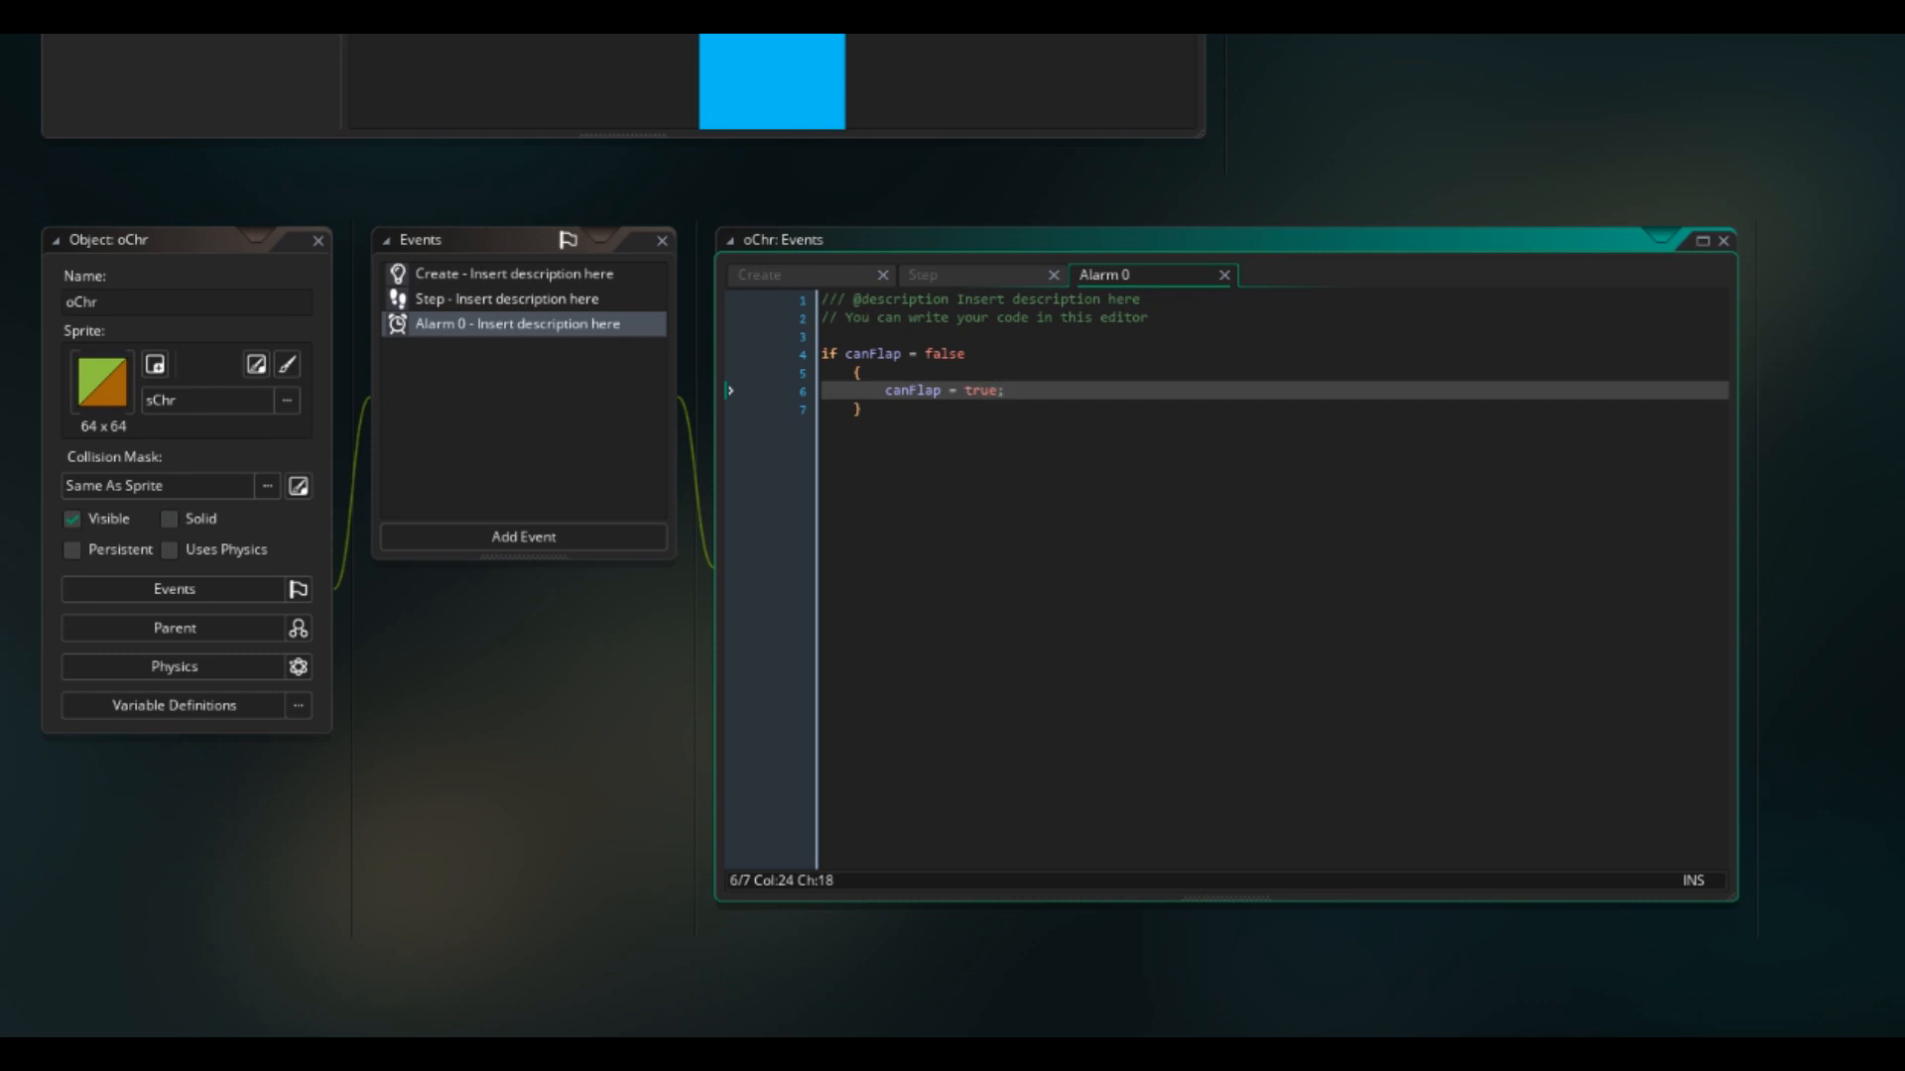
{"action": "mouse_move", "coordinate": [172, 550]}
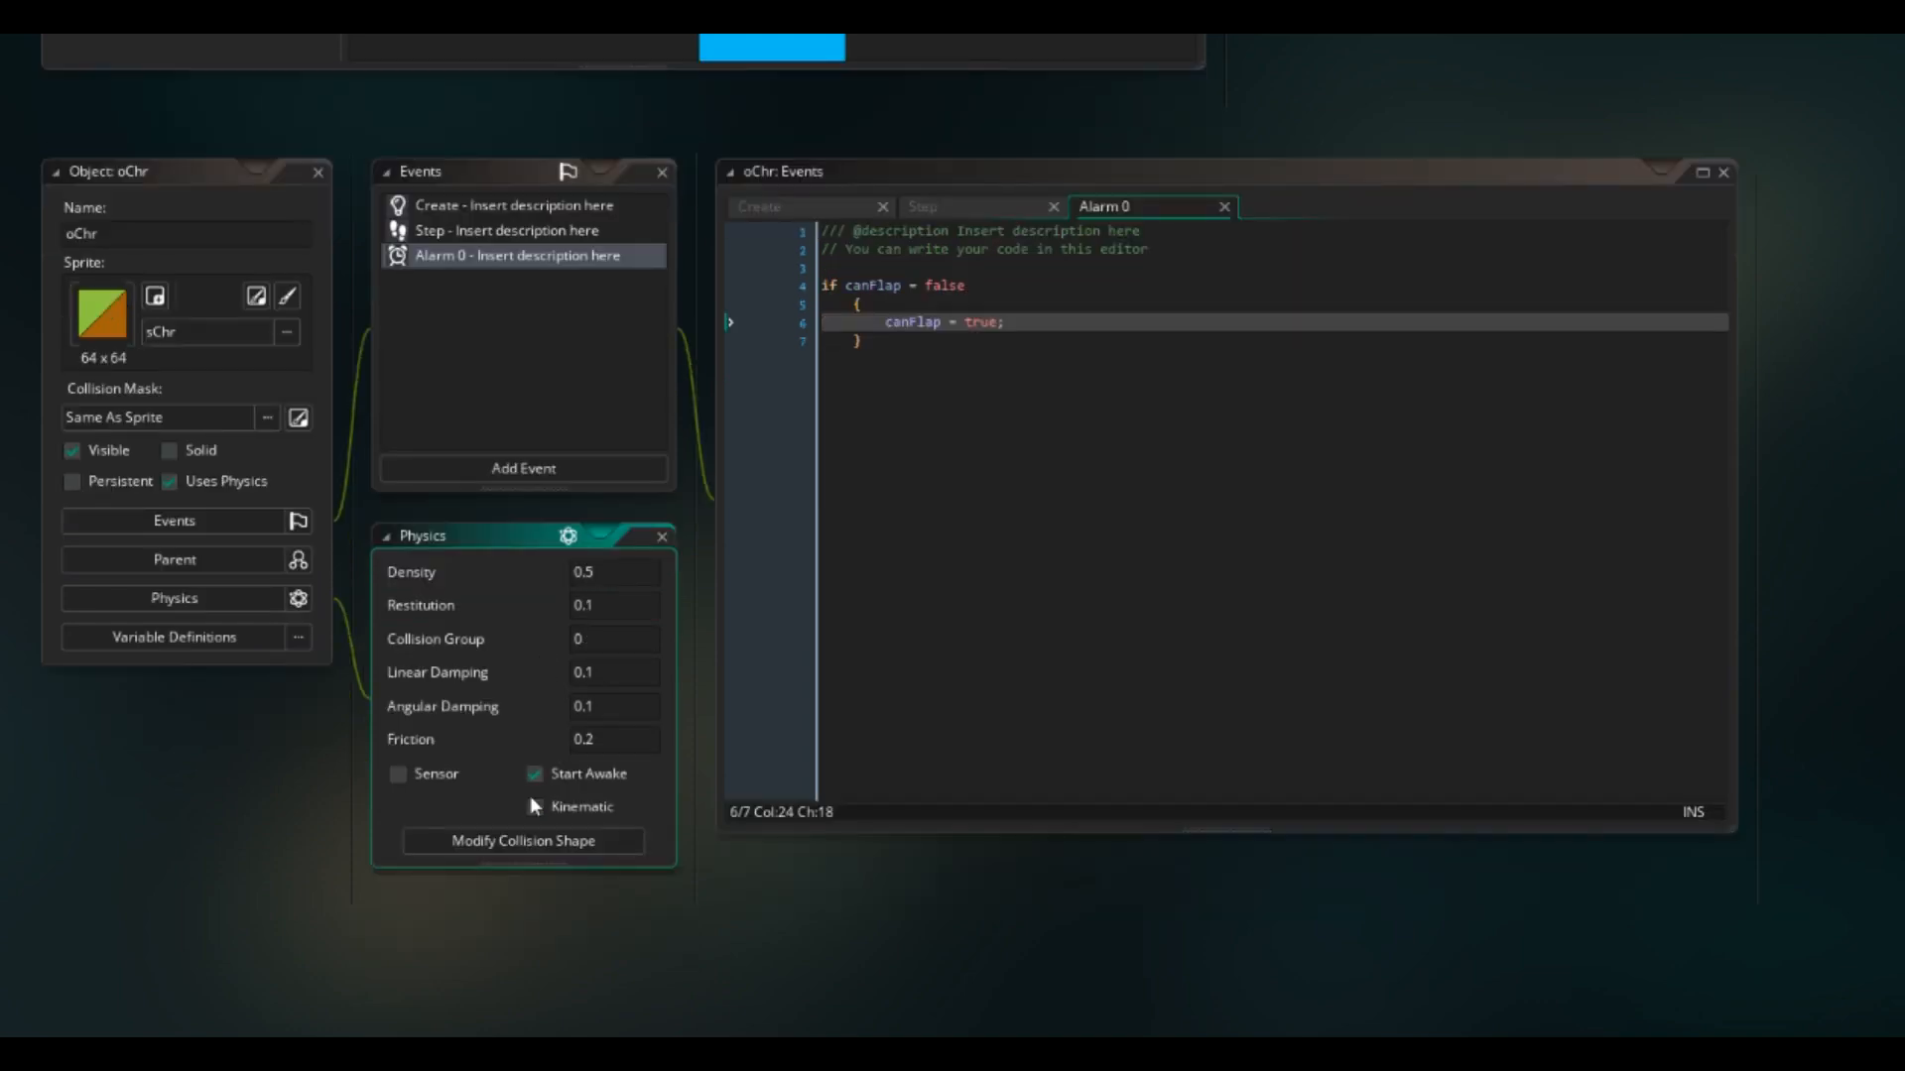
{"action": "left_click", "coordinate": [523, 840]}
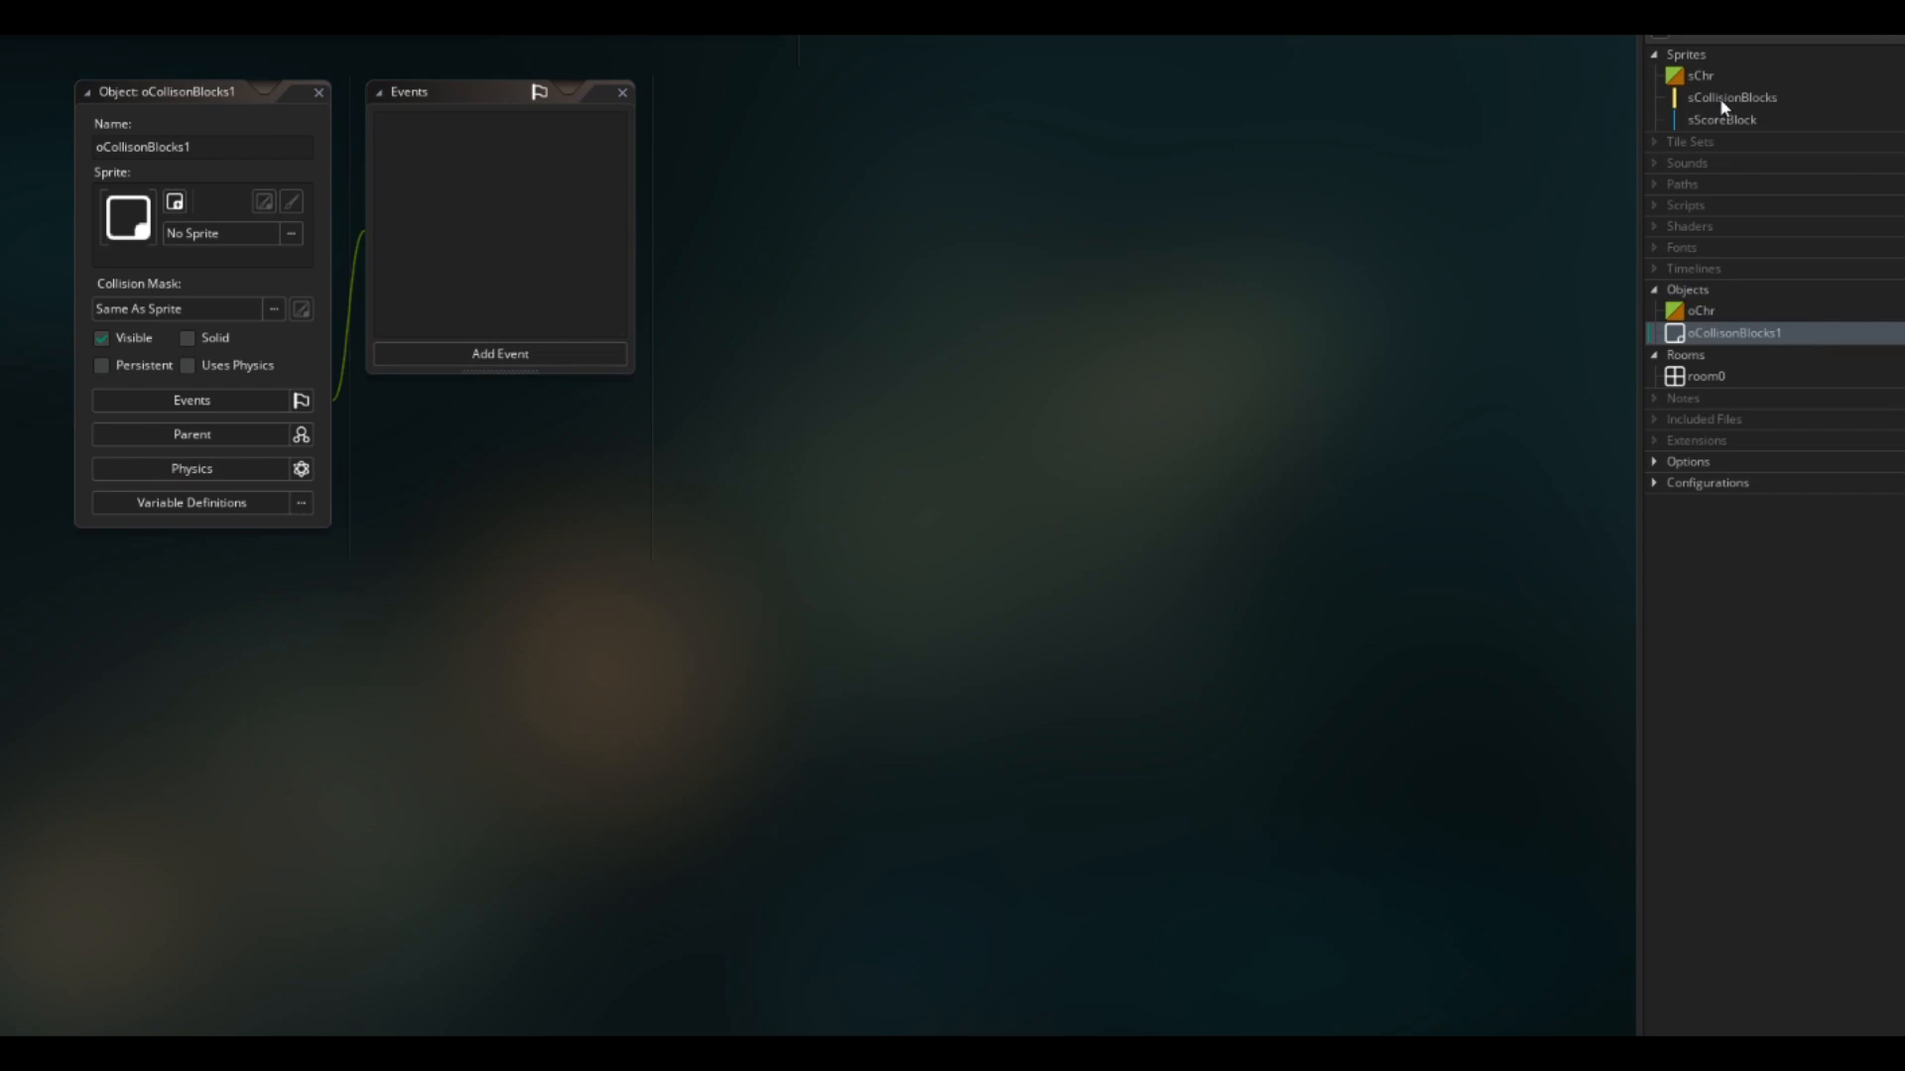
{"action": "mouse_move", "coordinate": [195, 262]}
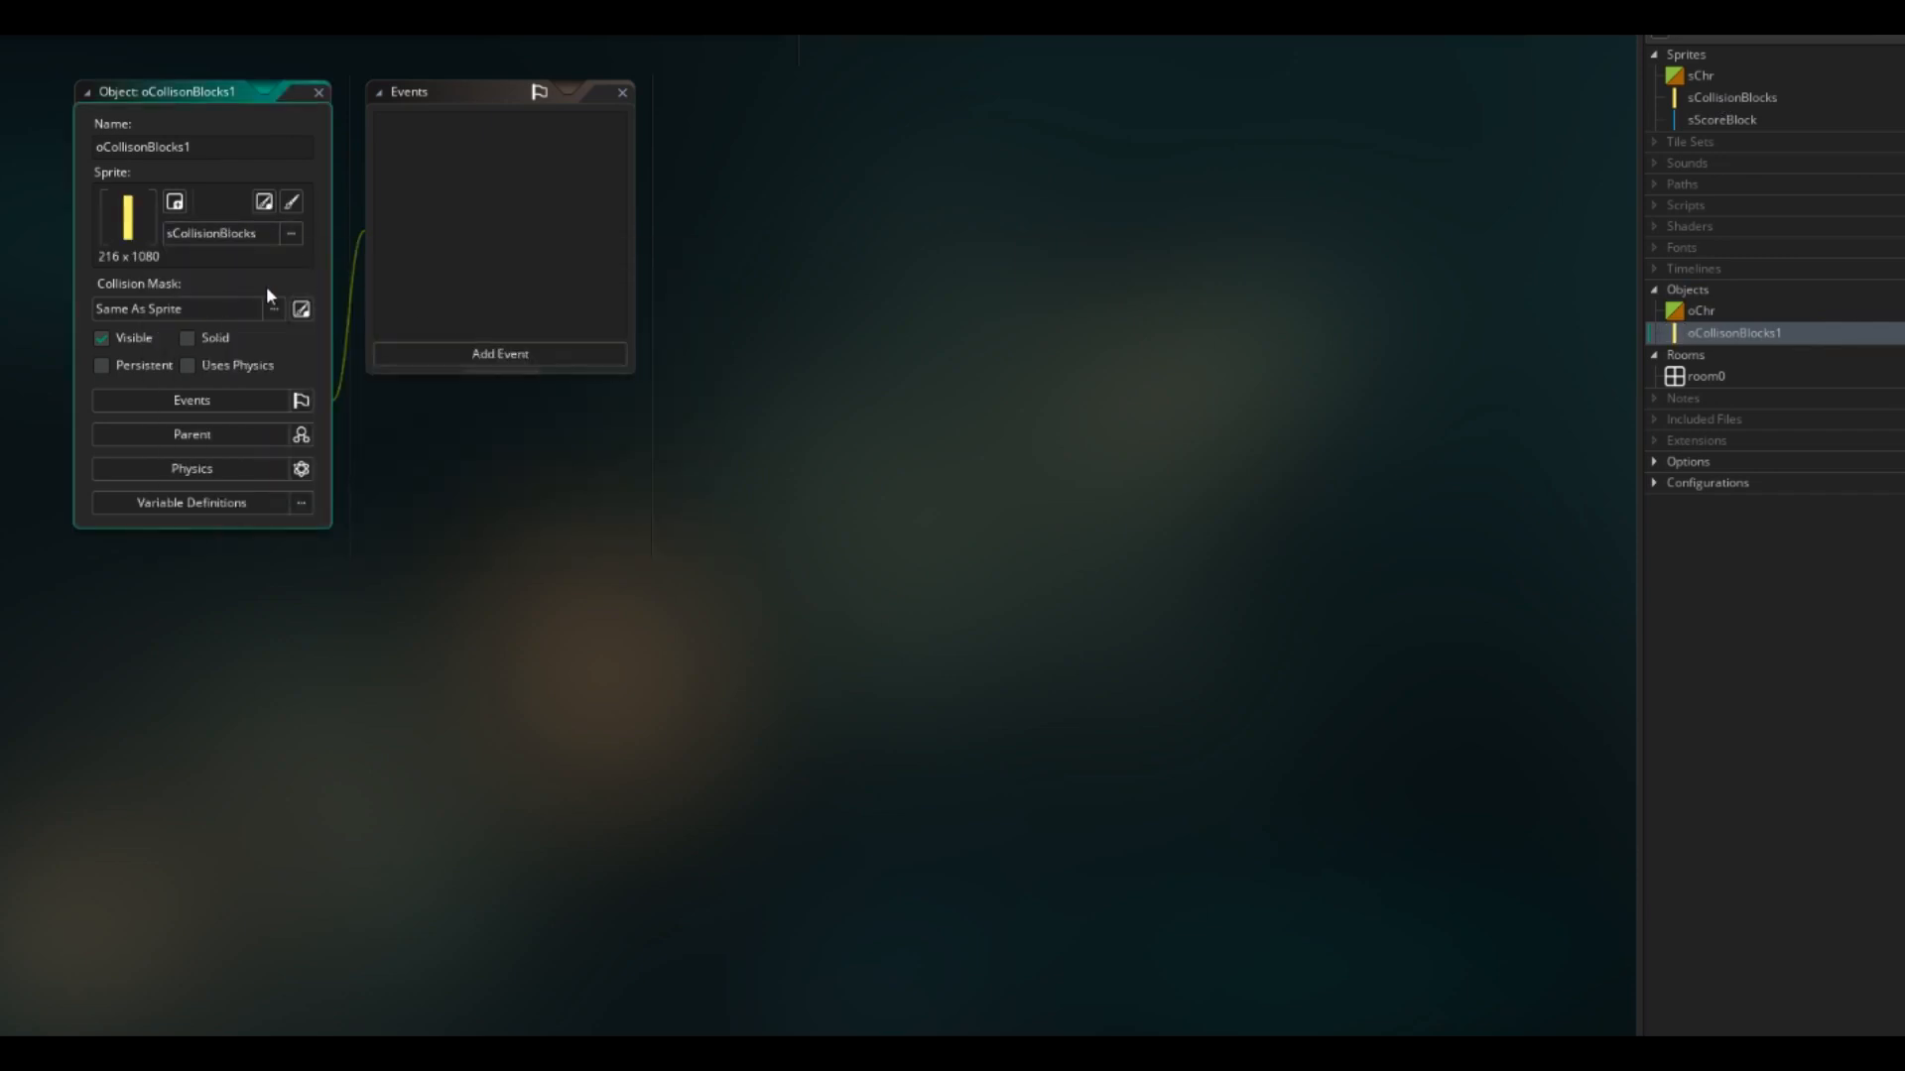
Step: Enable physics on oCollisonBlocks1 with density 0 and show its box collision shape
{"action": "left_click", "coordinate": [189, 366]}
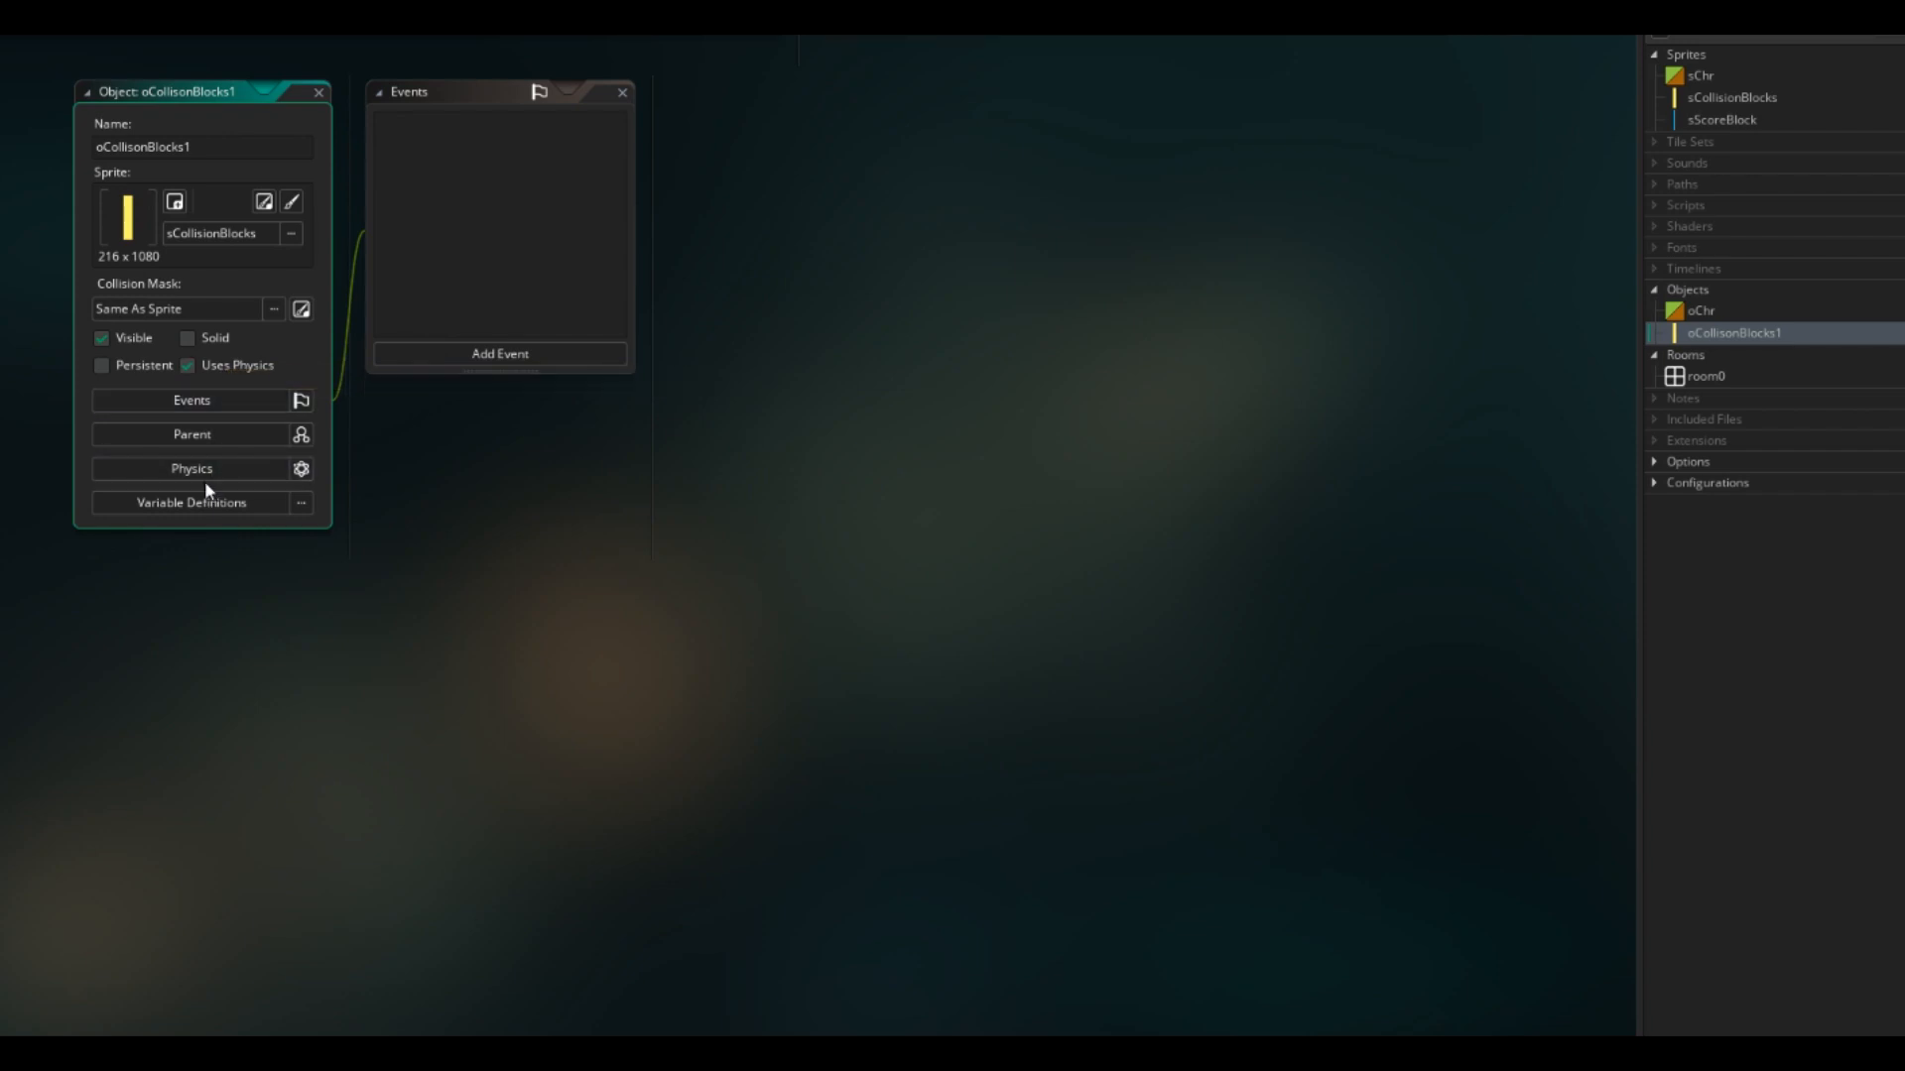
{"action": "left_click", "coordinate": [190, 467]}
{"action": "type", "text": "0"}
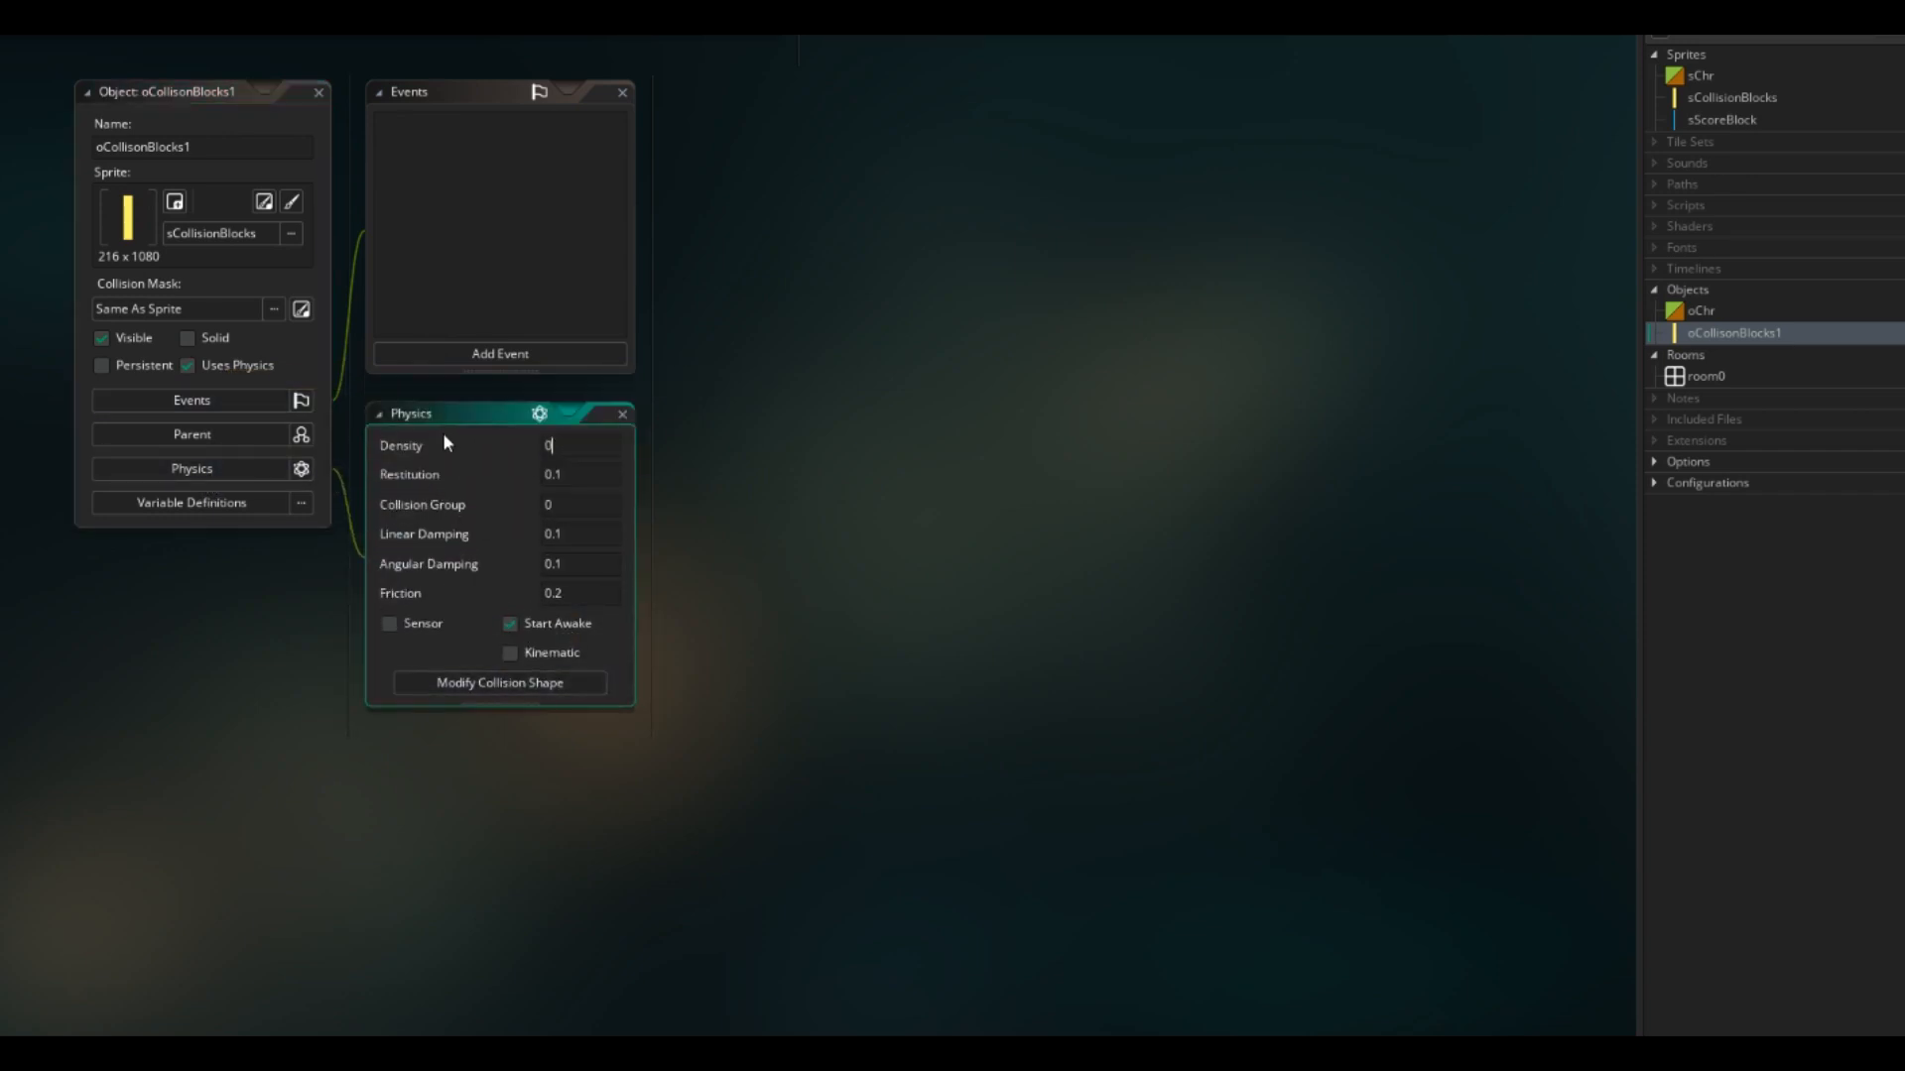
{"action": "left_click", "coordinate": [498, 681]}
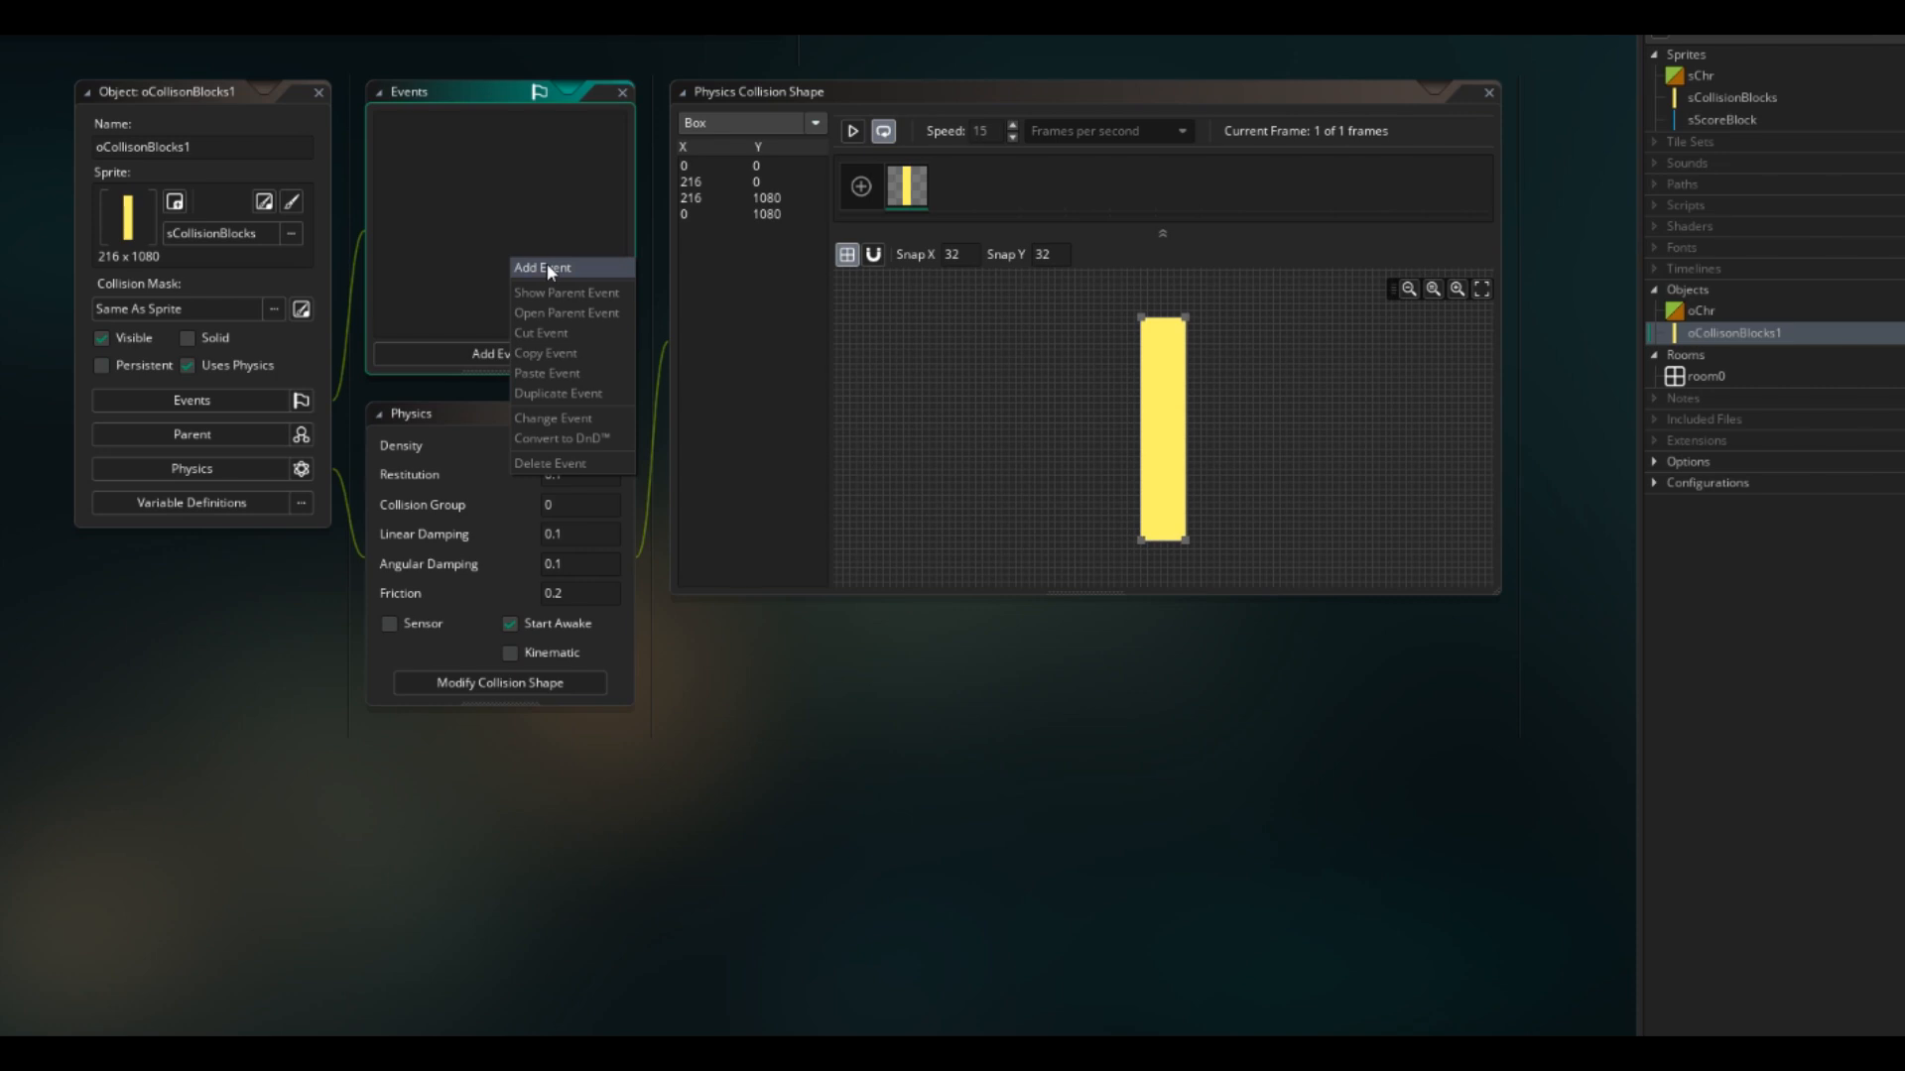
{"action": "left_click", "coordinate": [541, 266]}
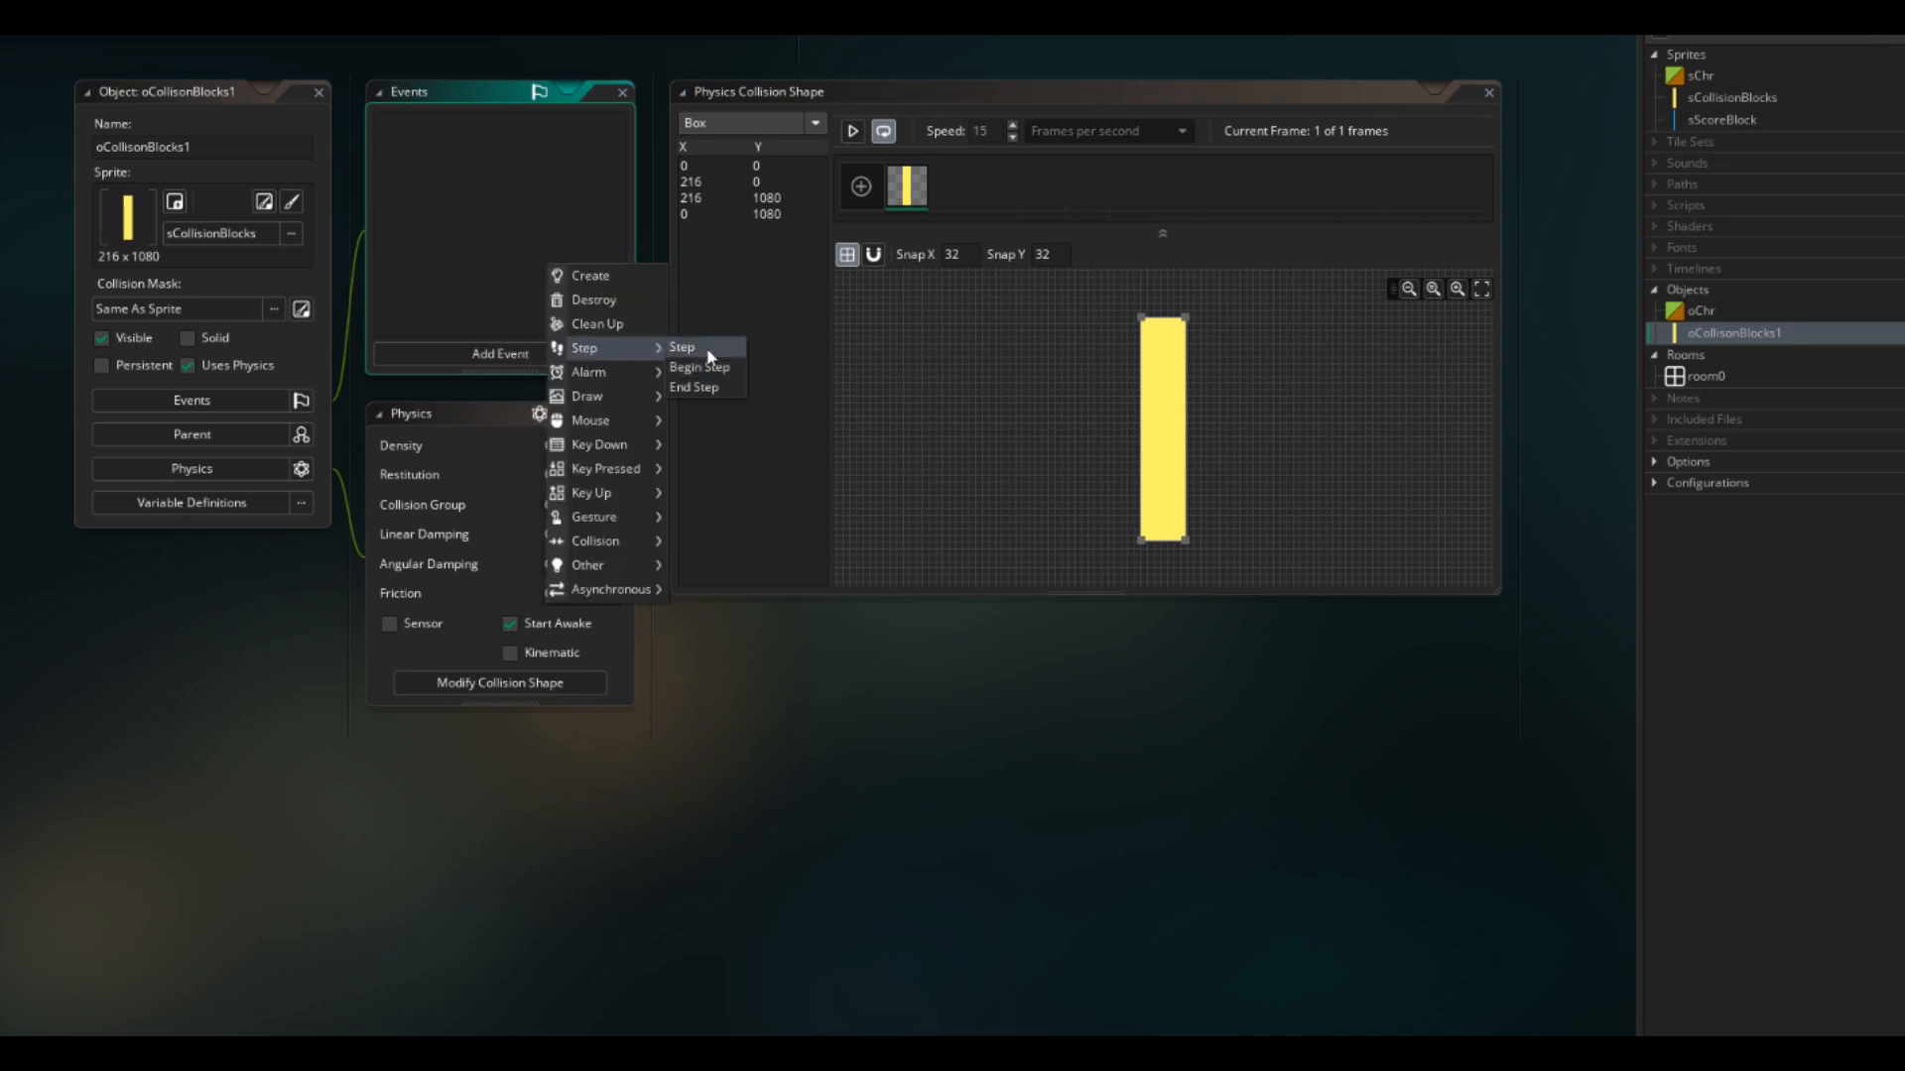
Step: Add a Step event to oCollisonBlocks1 with phy_position_x -= mSpeed
{"action": "left_click", "coordinate": [682, 347]}
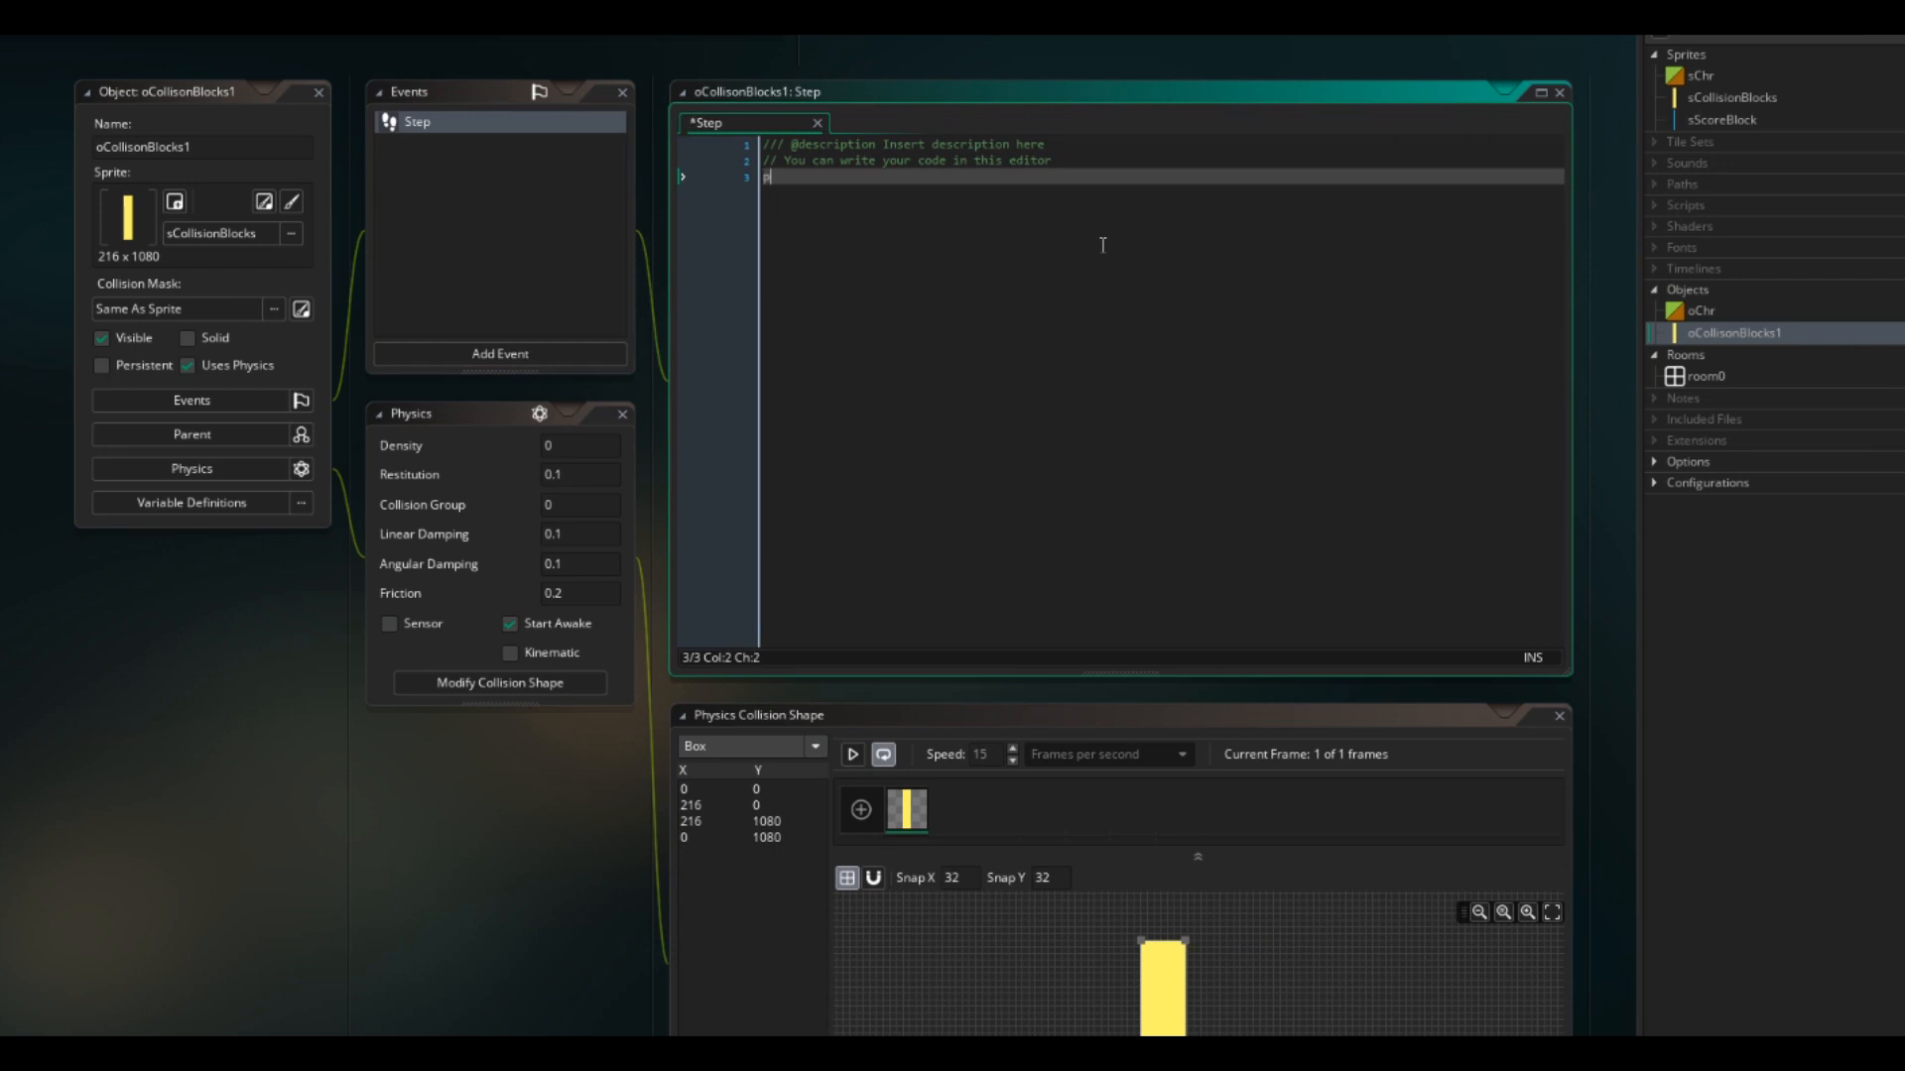
{"action": "type", "text": "phy_position_"}
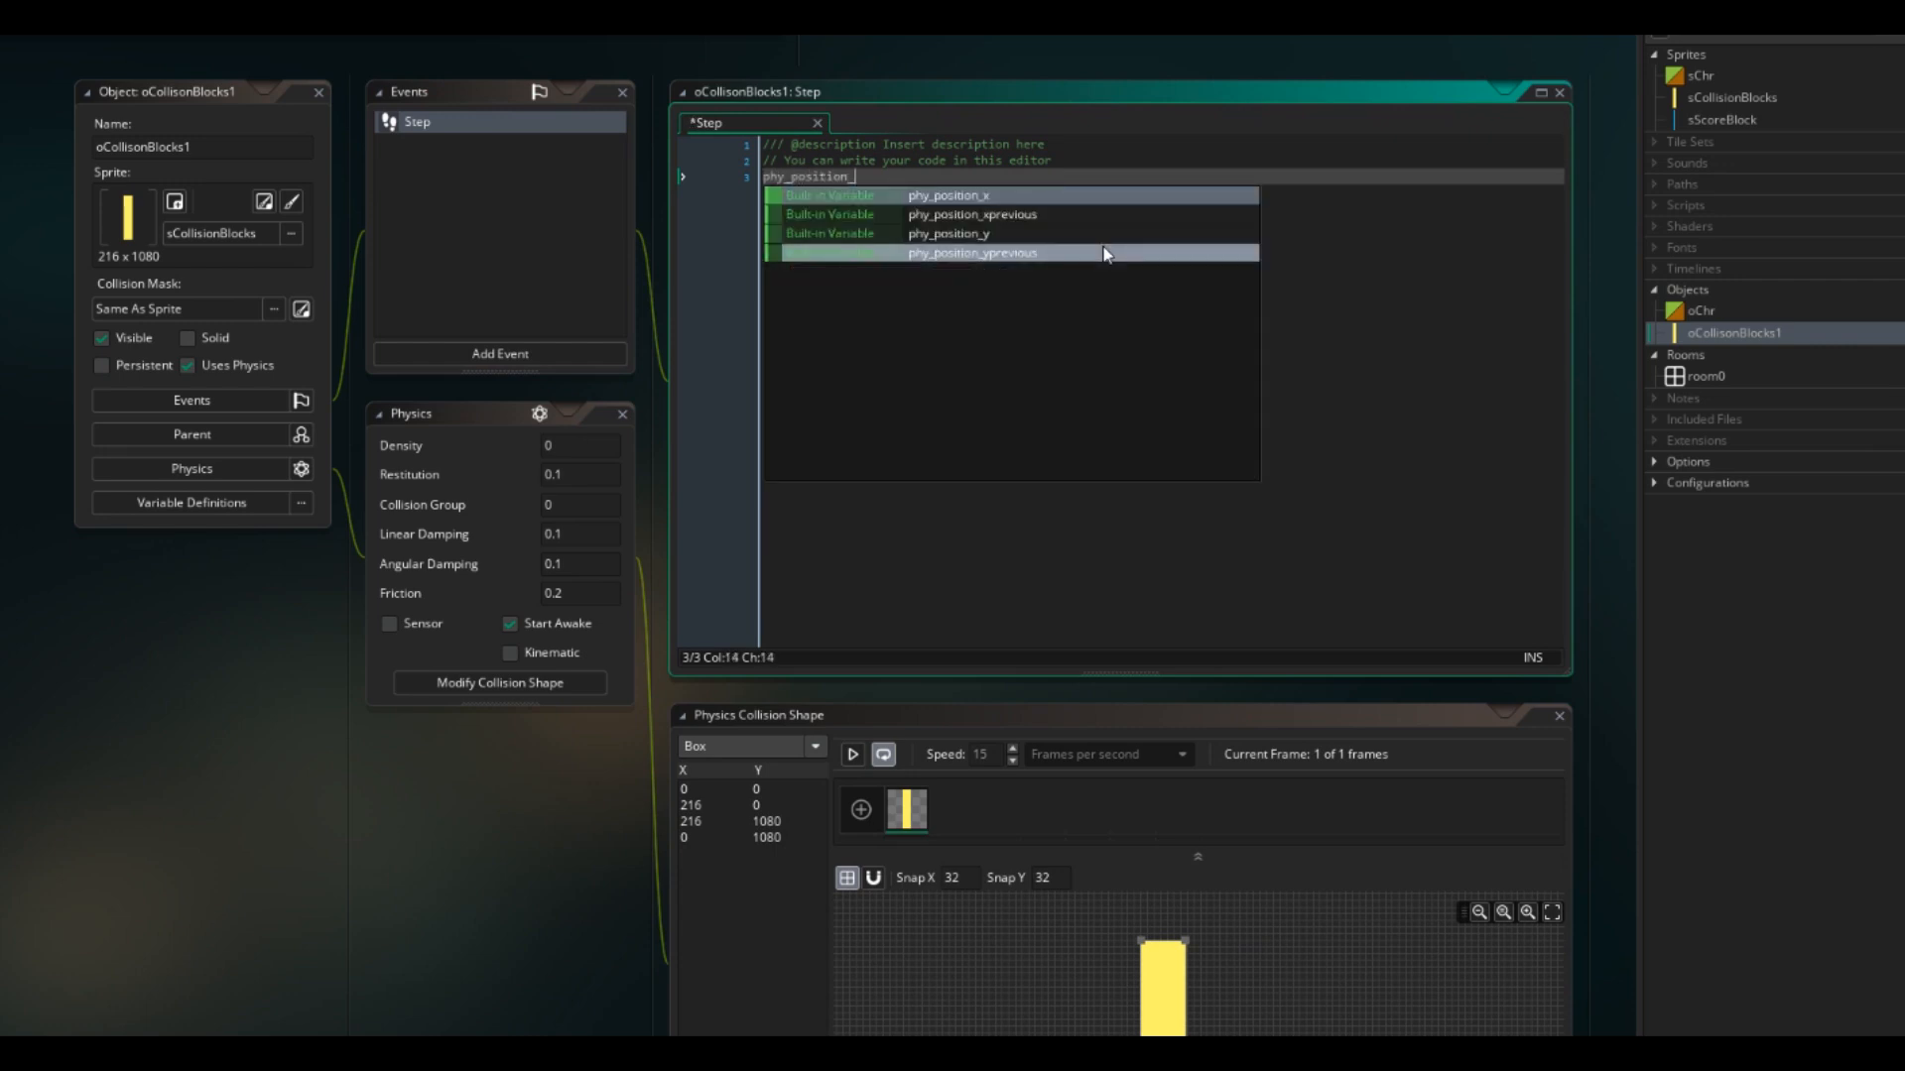
{"action": "left_click", "coordinate": [948, 195]}
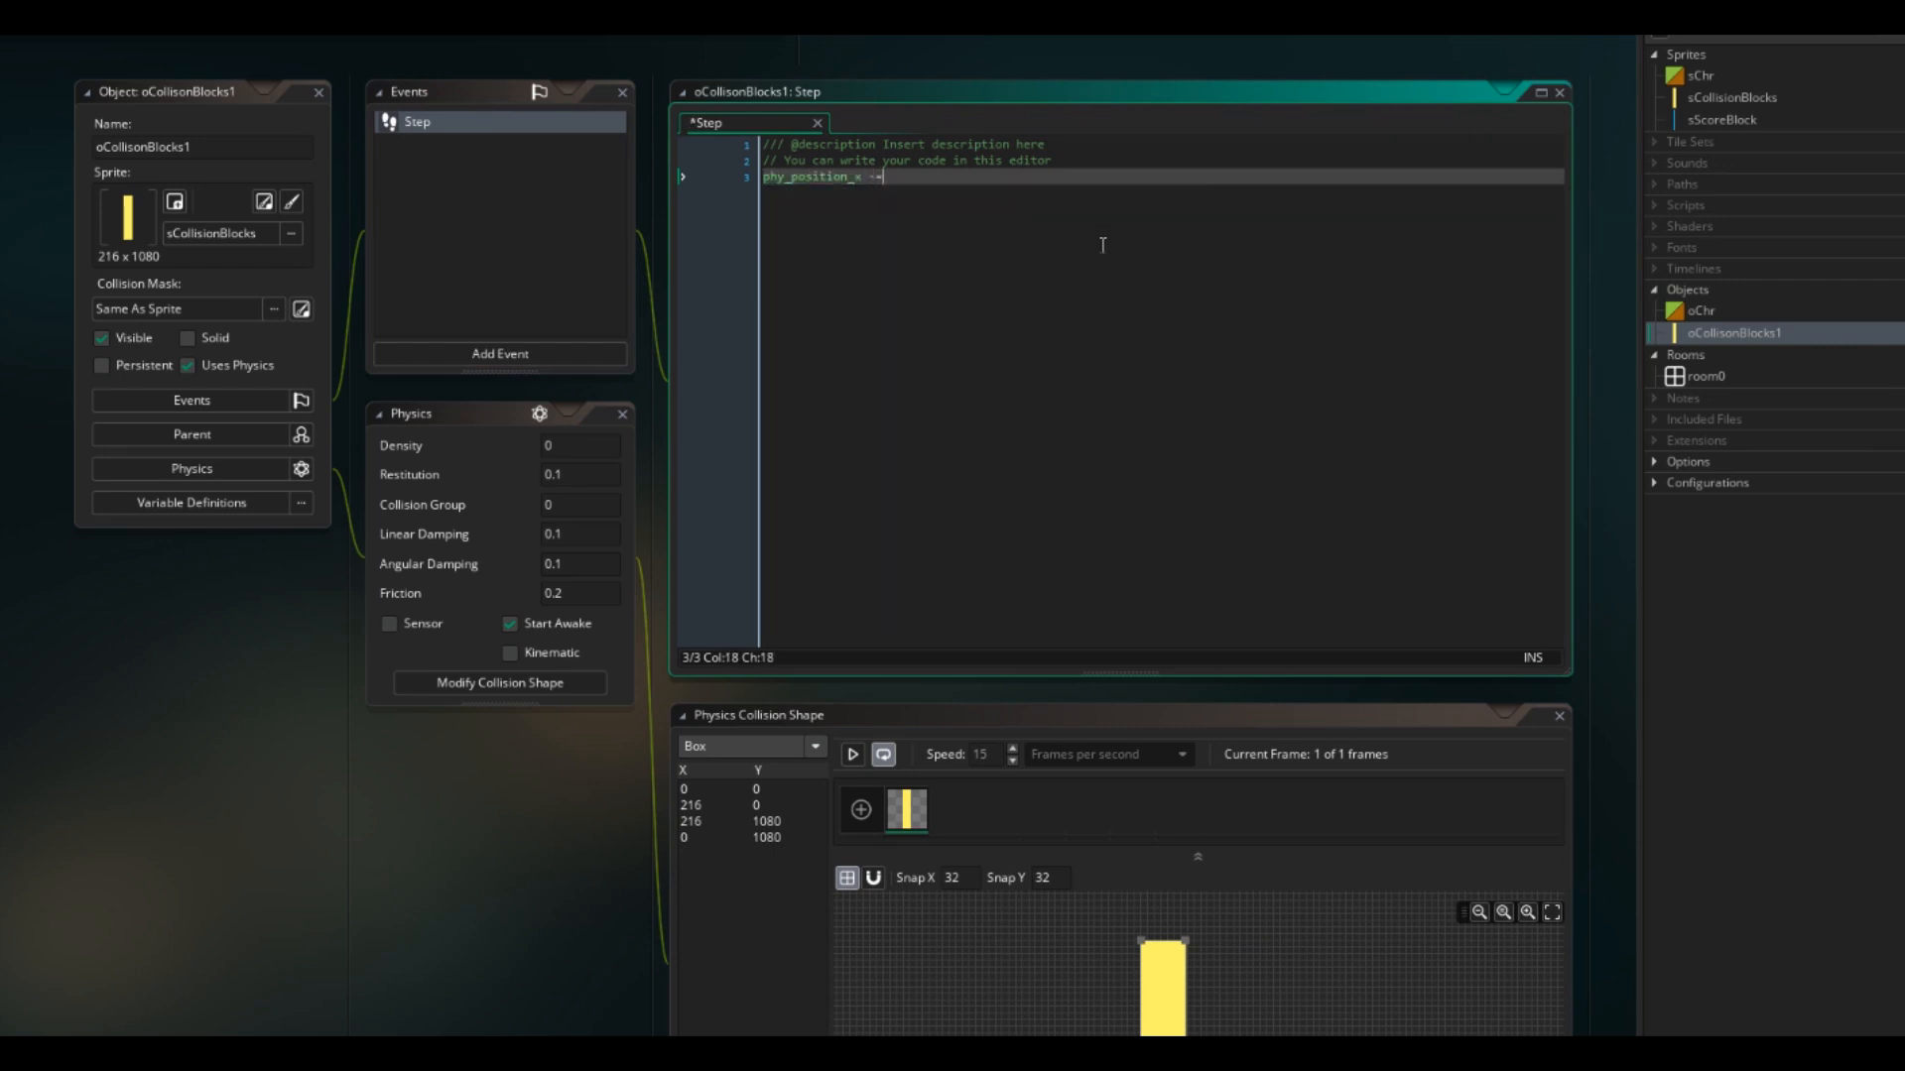
{"action": "type", "text": "mSpeed;"}
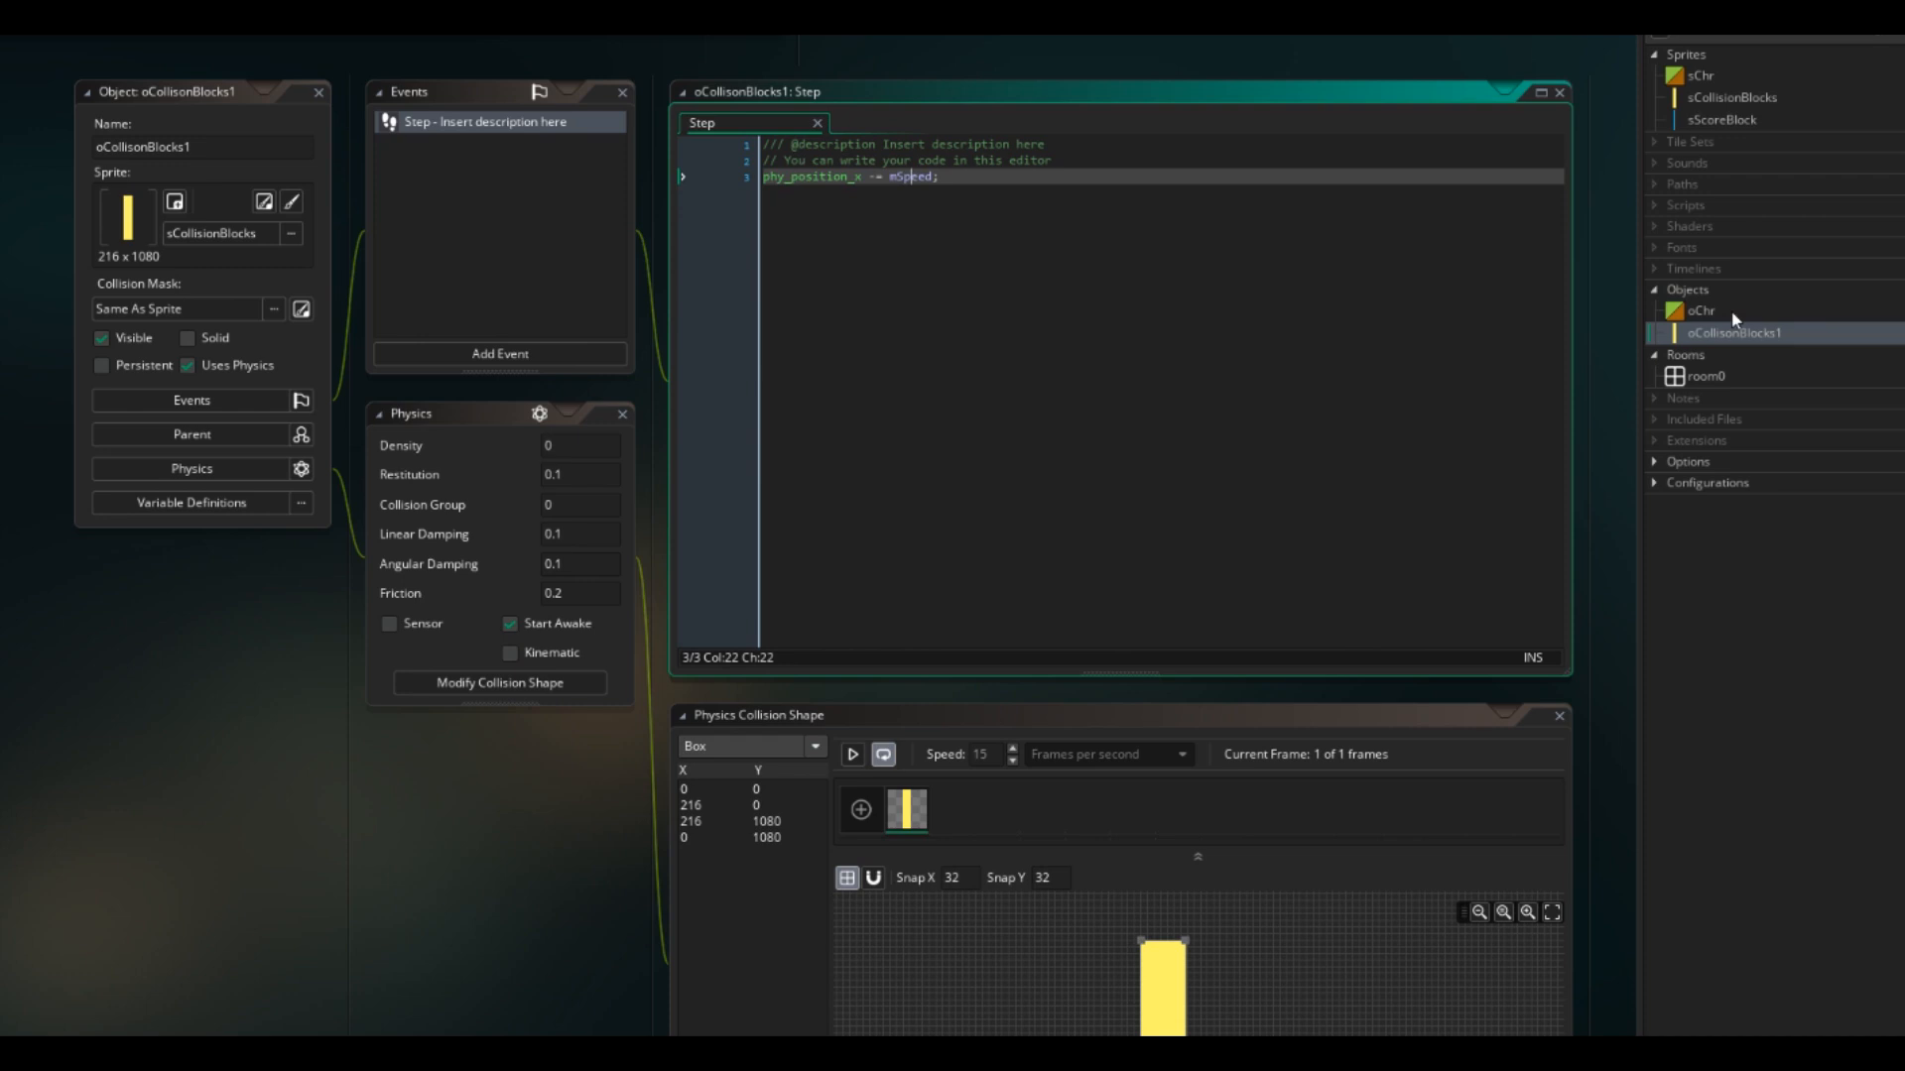
{"action": "left_click", "coordinate": [923, 176]}
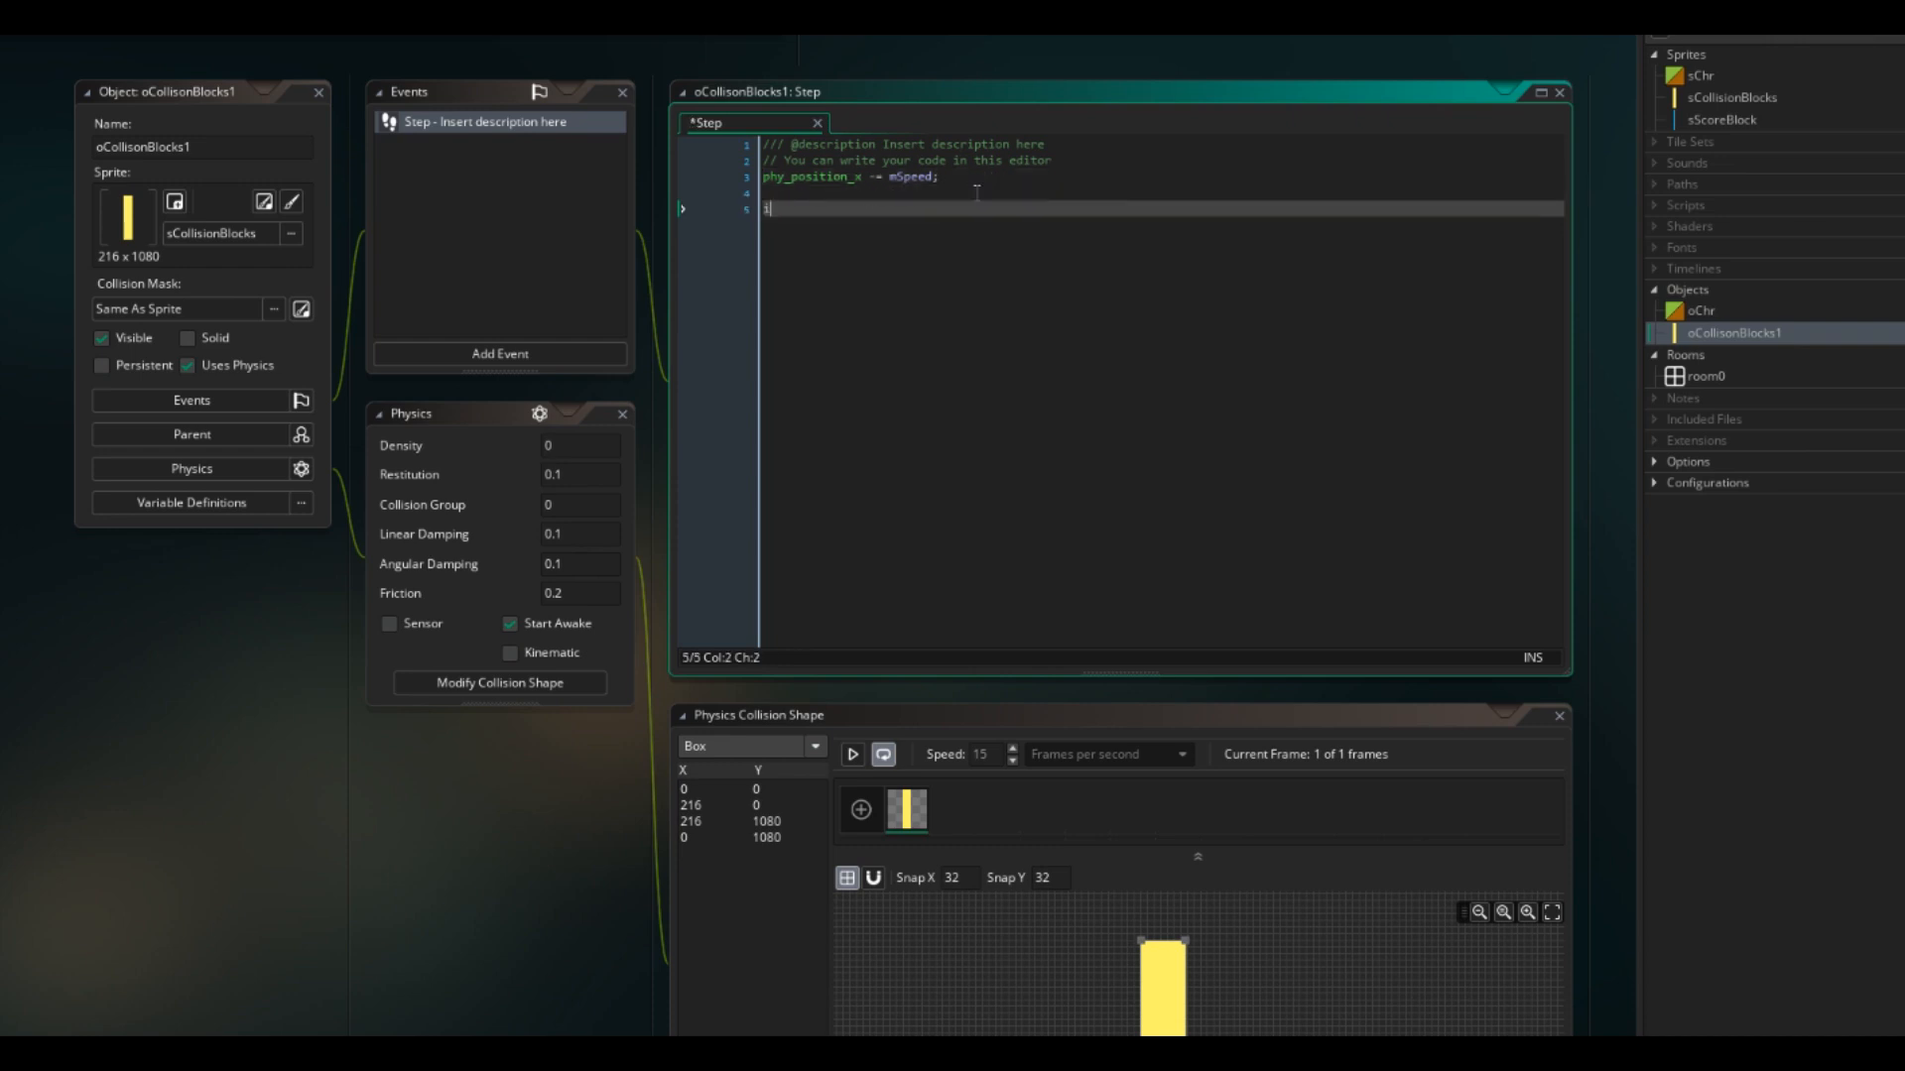
Step: Subtract 10 from phy_position_y on meeting oCollisonBlocks2, and add an oChr Collision event
{"action": "type", "text": "if place_meeting(x,y+collision"}
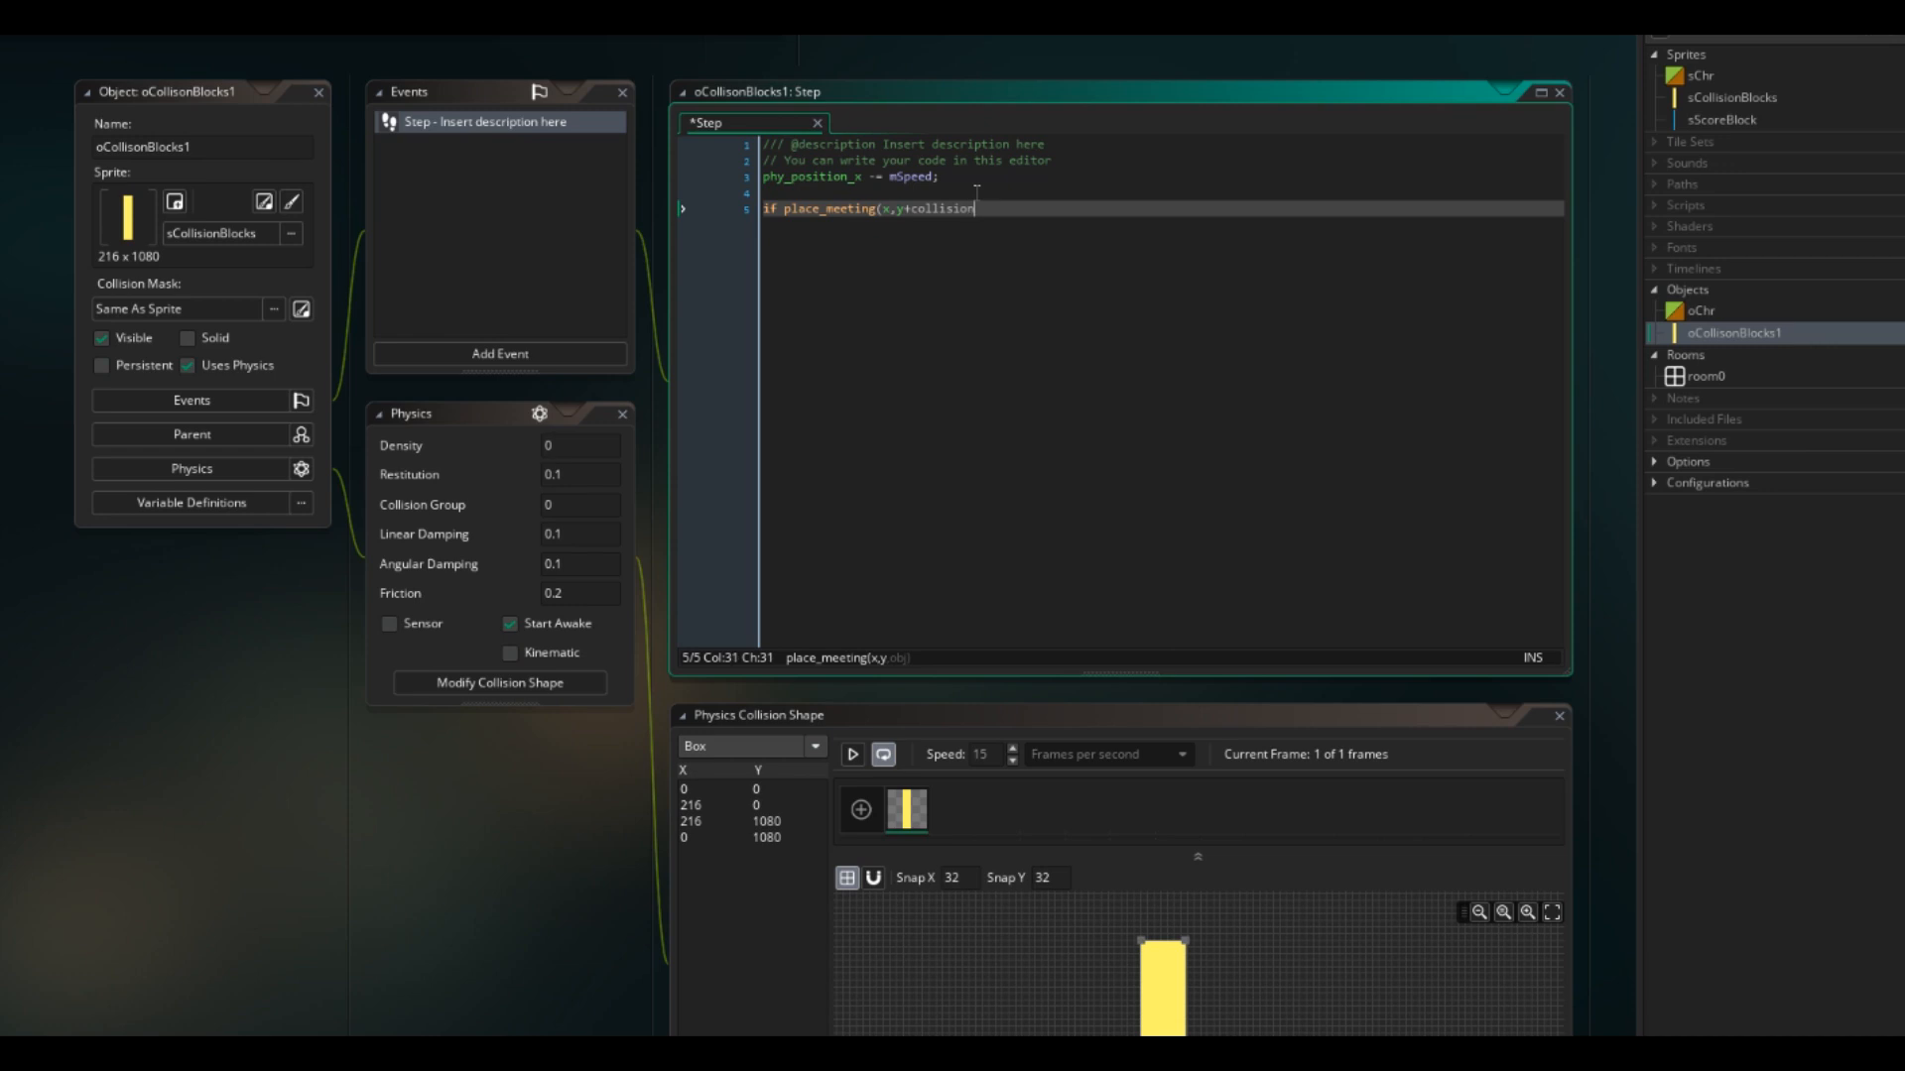
{"action": "type", "text": "Gap,"}
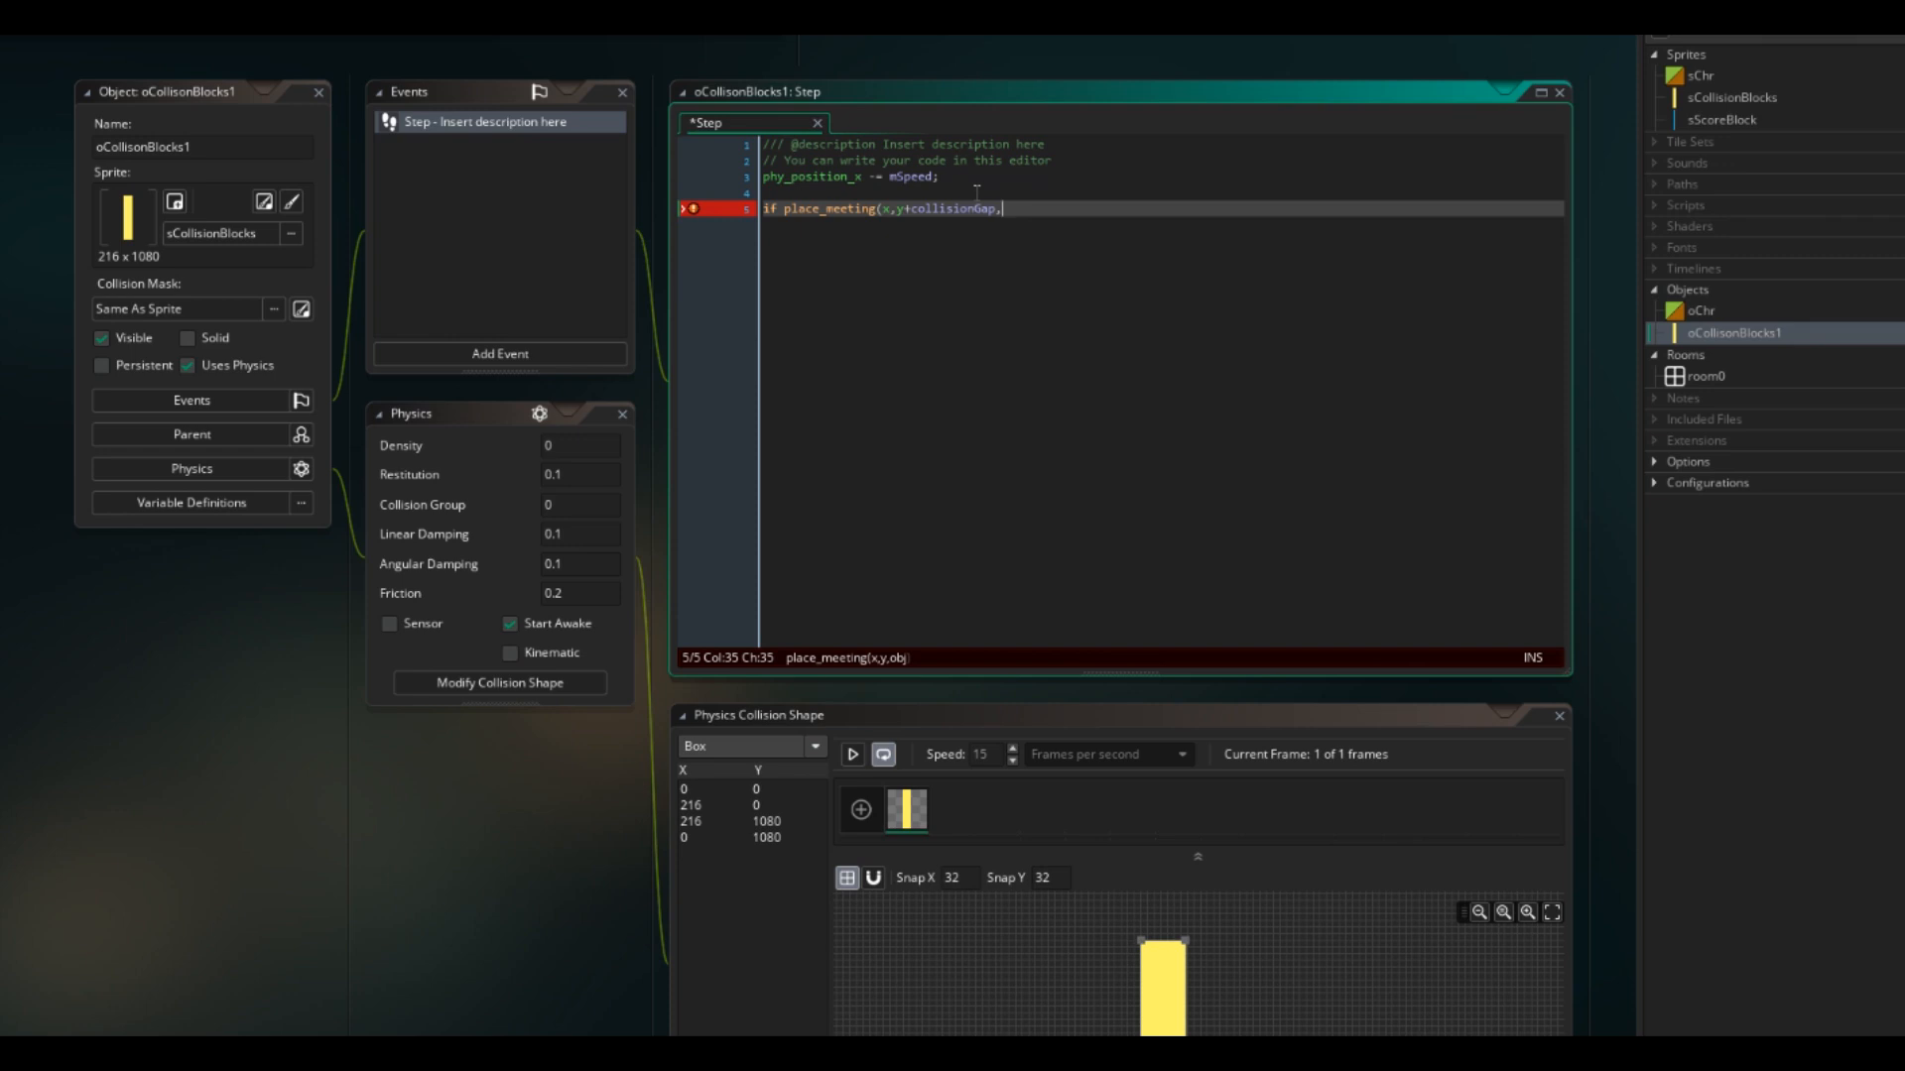
{"action": "type", "text": "oCollisonBlocks2)"}
{"action": "type", "text": "{"}
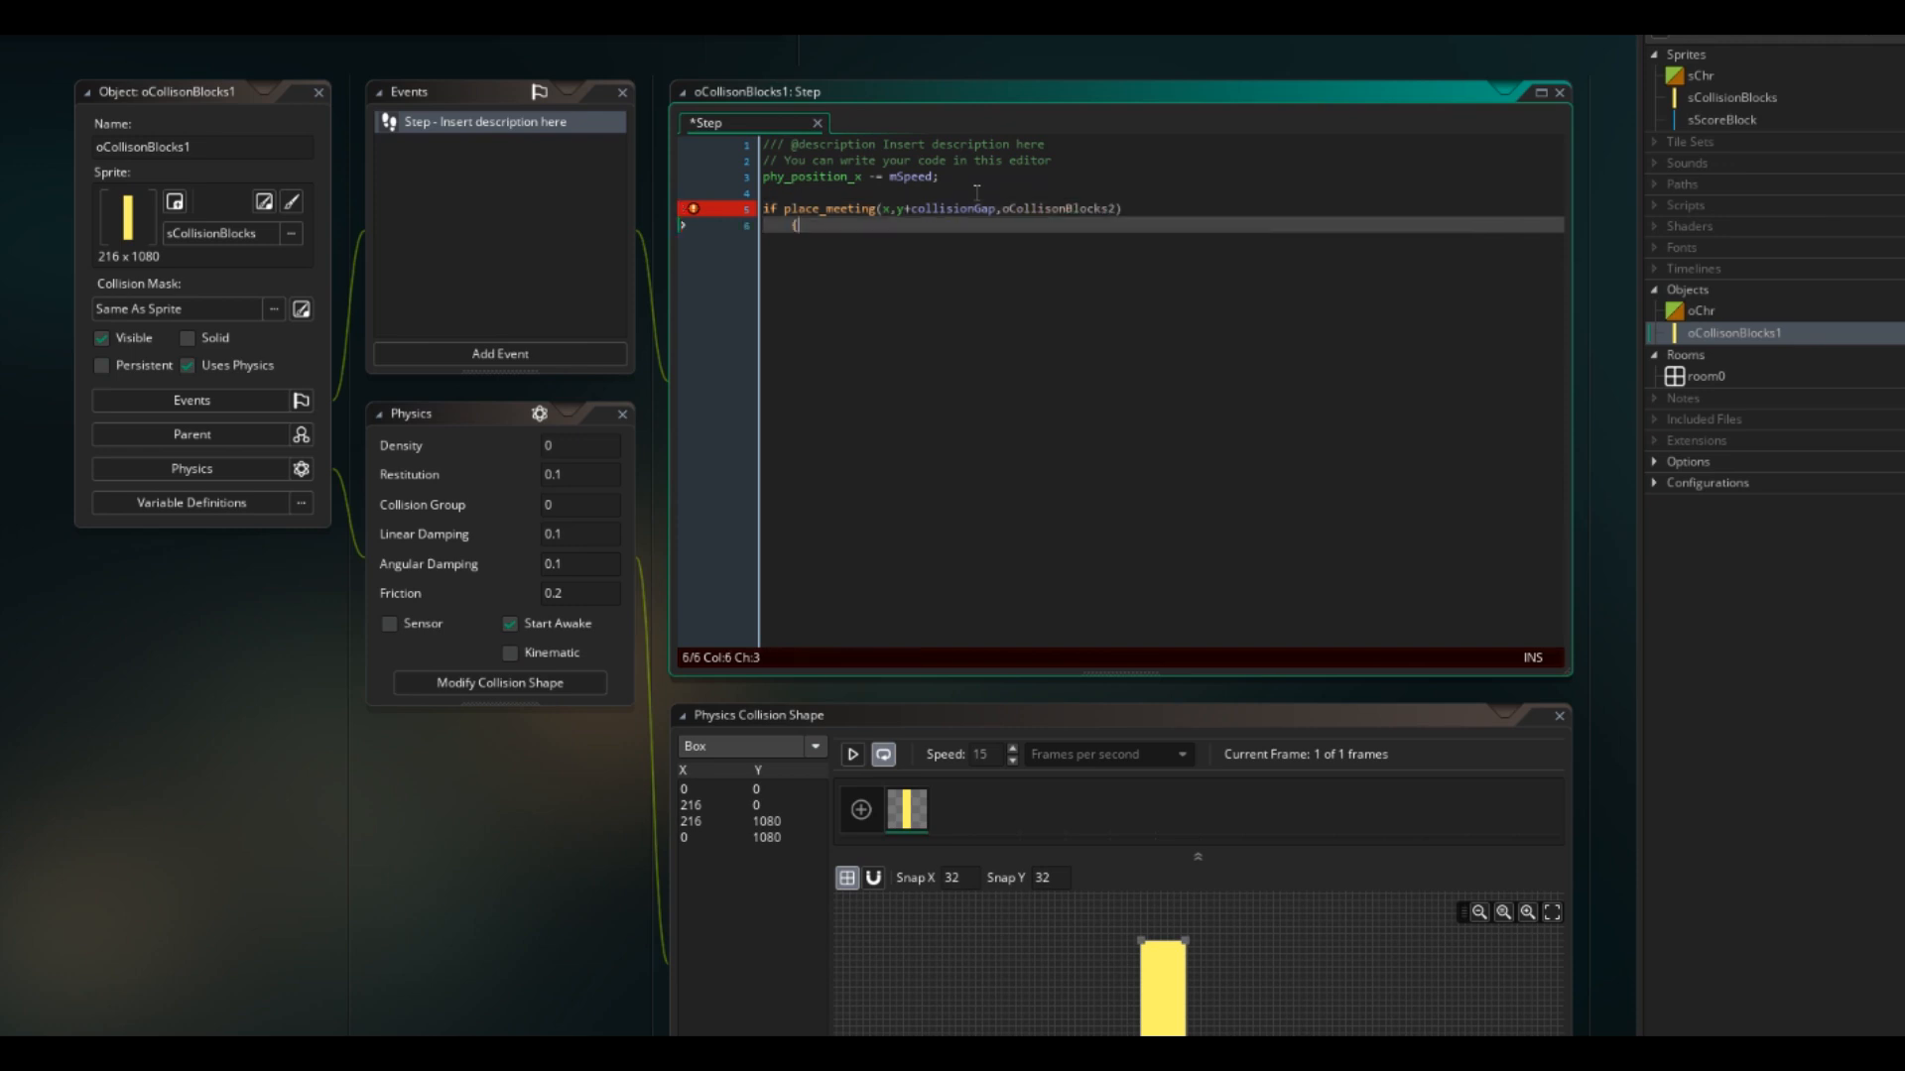
{"action": "type", "text": "phy_position_y"}
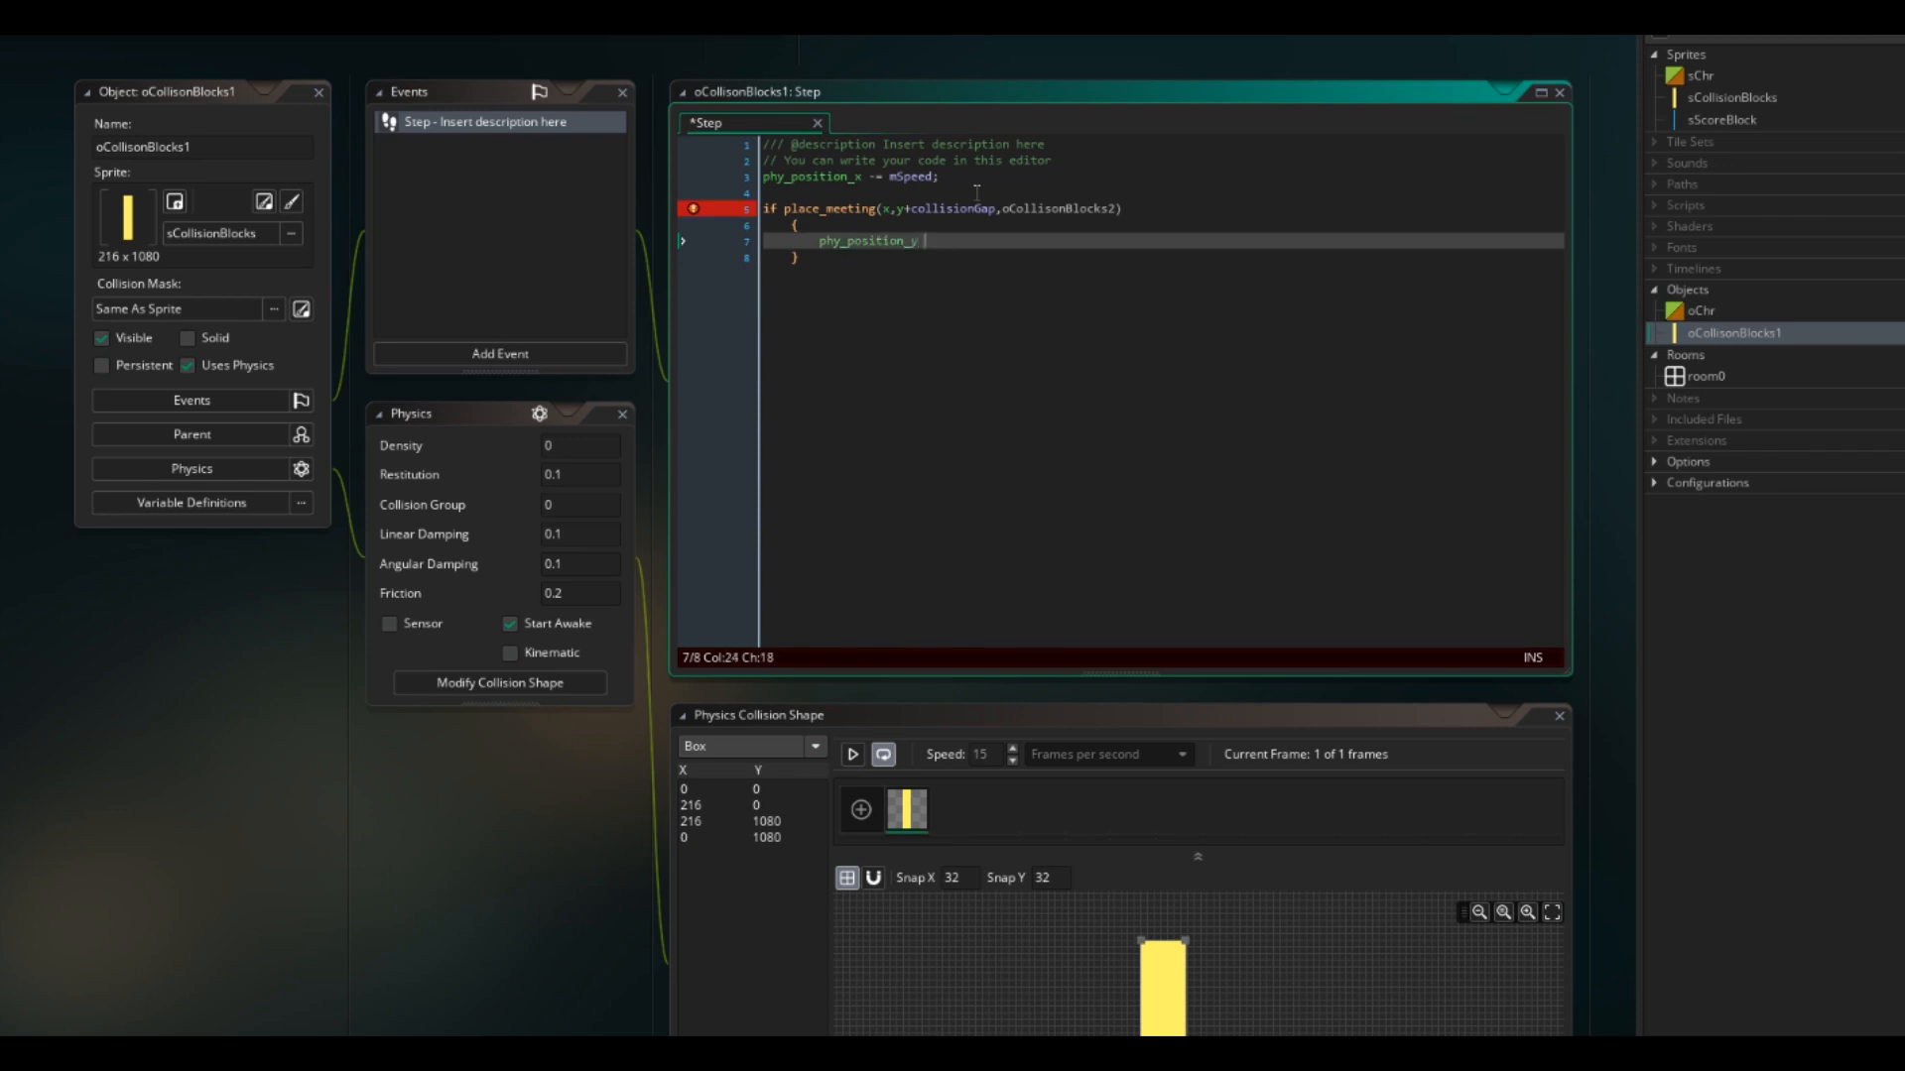
{"action": "type", "text": "-= 10;"}
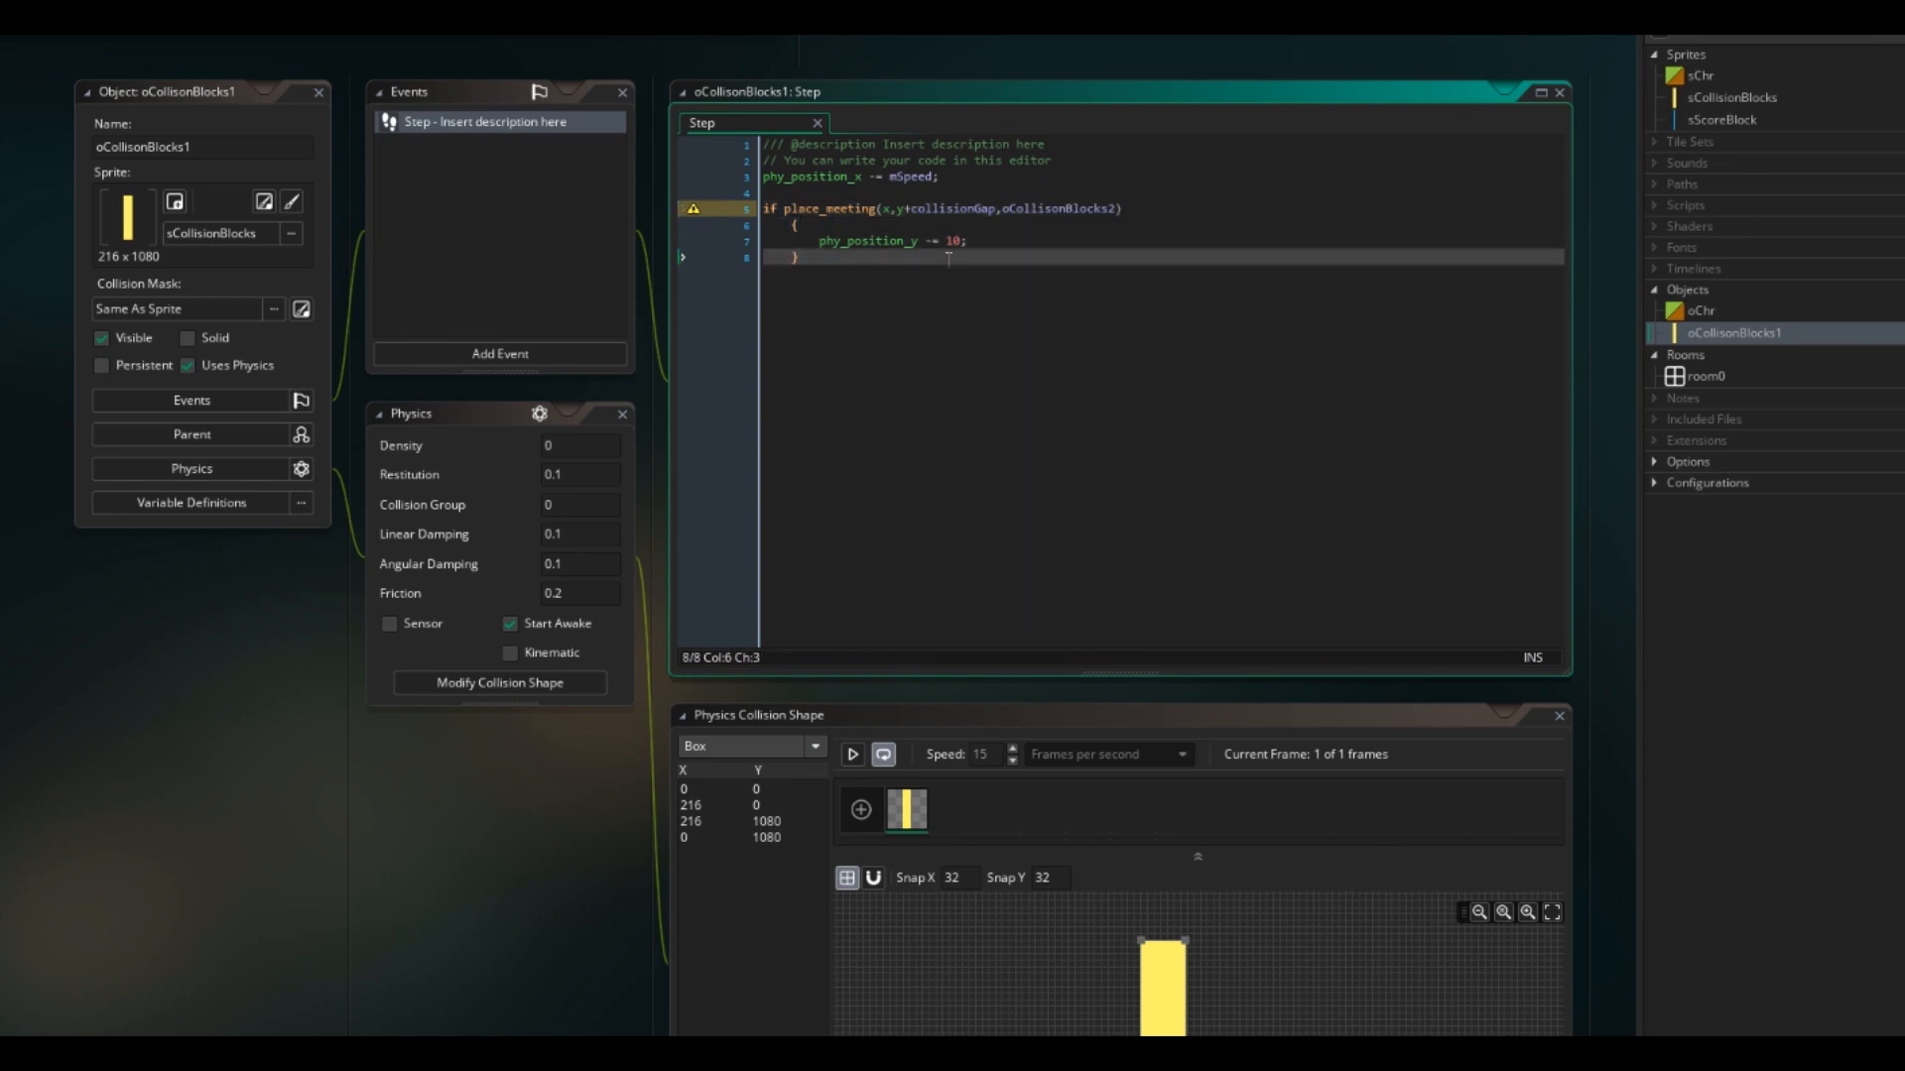
{"action": "mouse_move", "coordinate": [345, 198]}
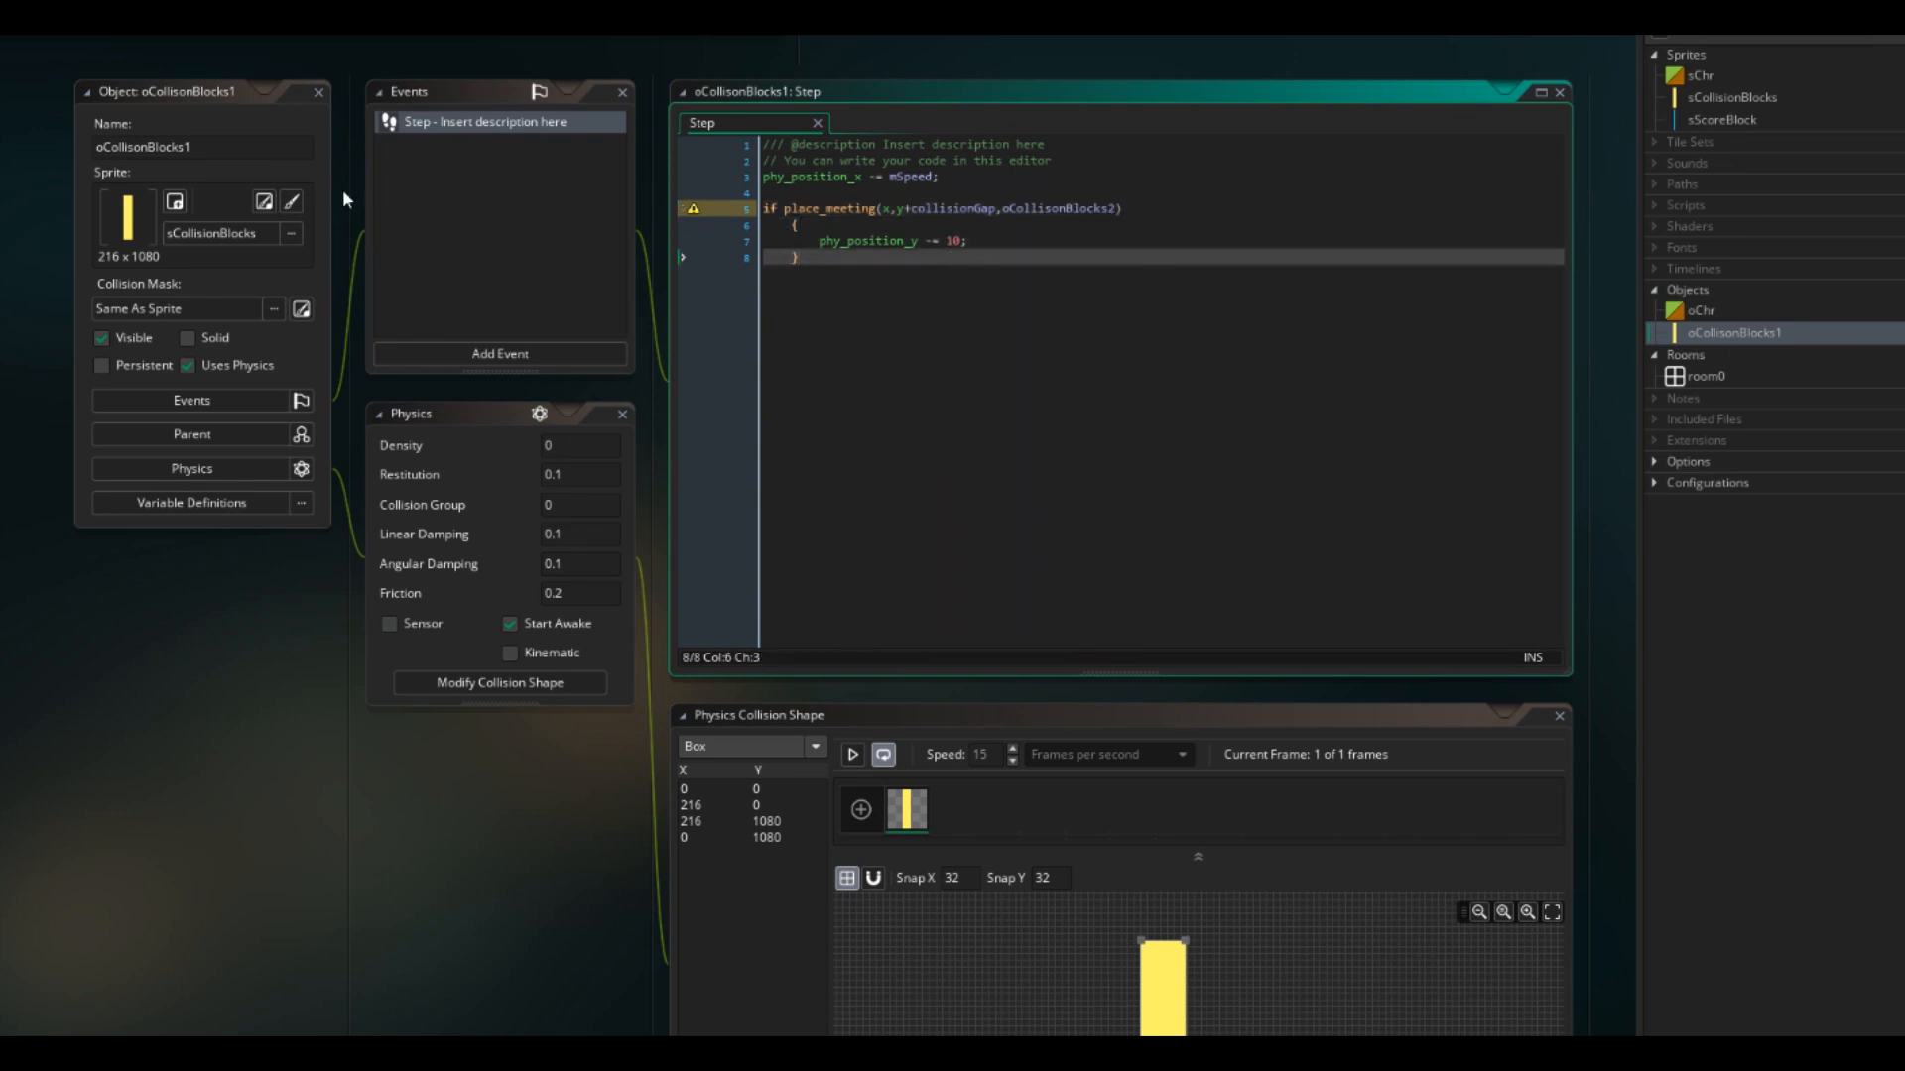
{"action": "left_click", "coordinate": [499, 354]}
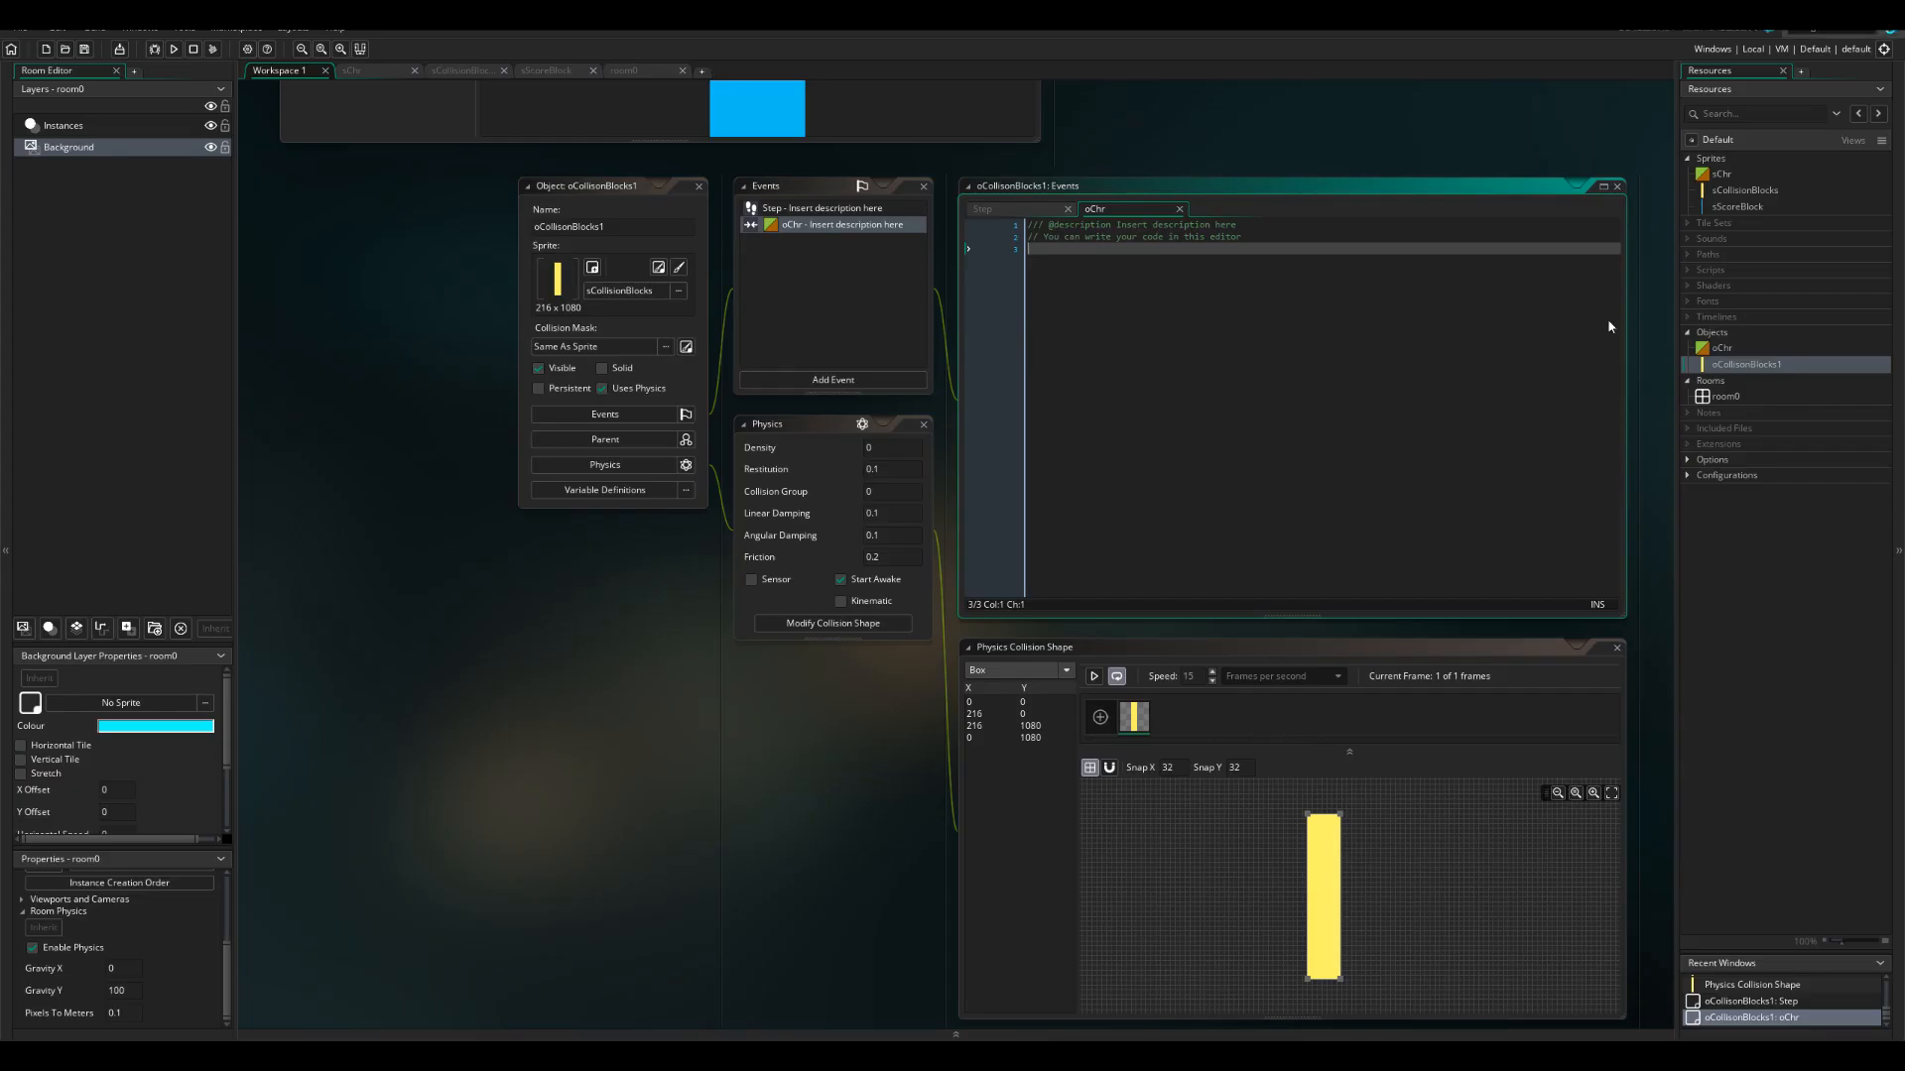
Step: Duplicate oCollisonBlocks1 into oCollisonBlocks2 and adjust which block its collision check targets
{"action": "right_click", "coordinate": [1747, 364]}
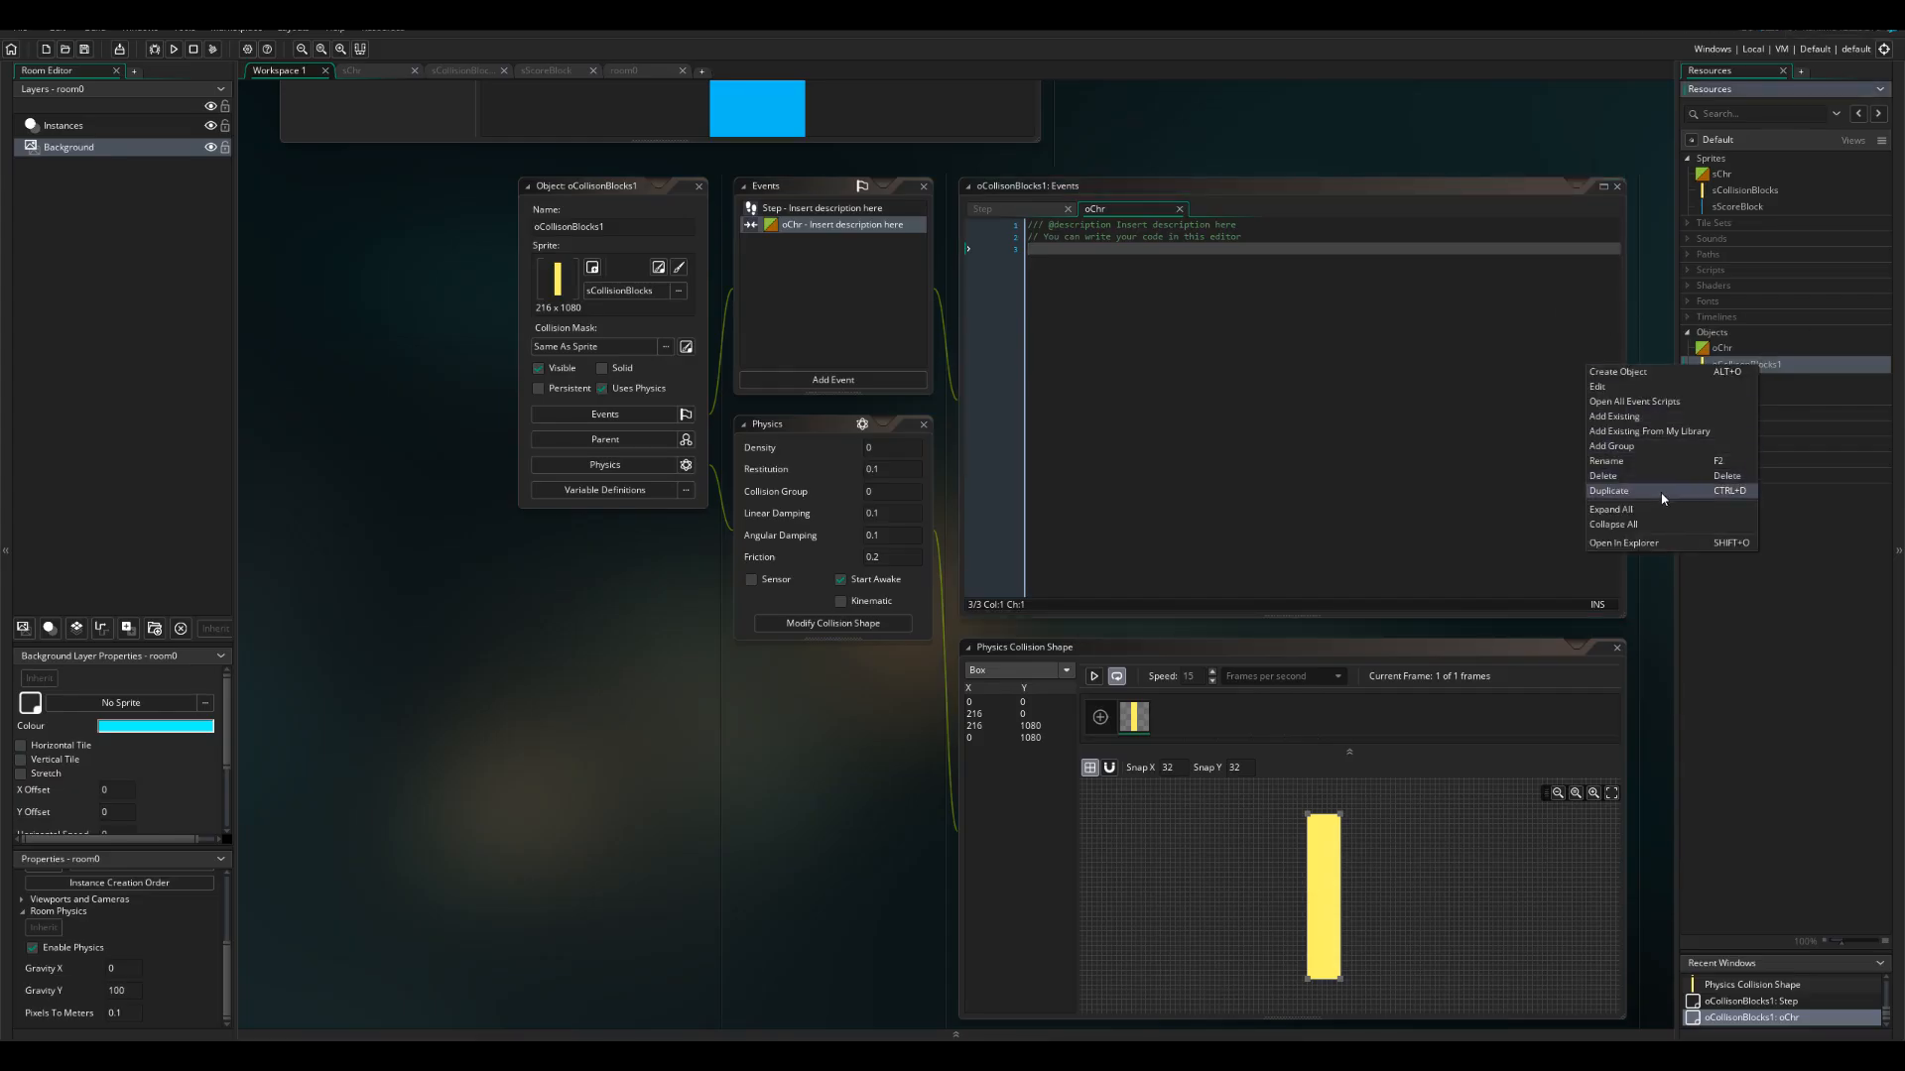
{"action": "left_click", "coordinate": [1608, 491]}
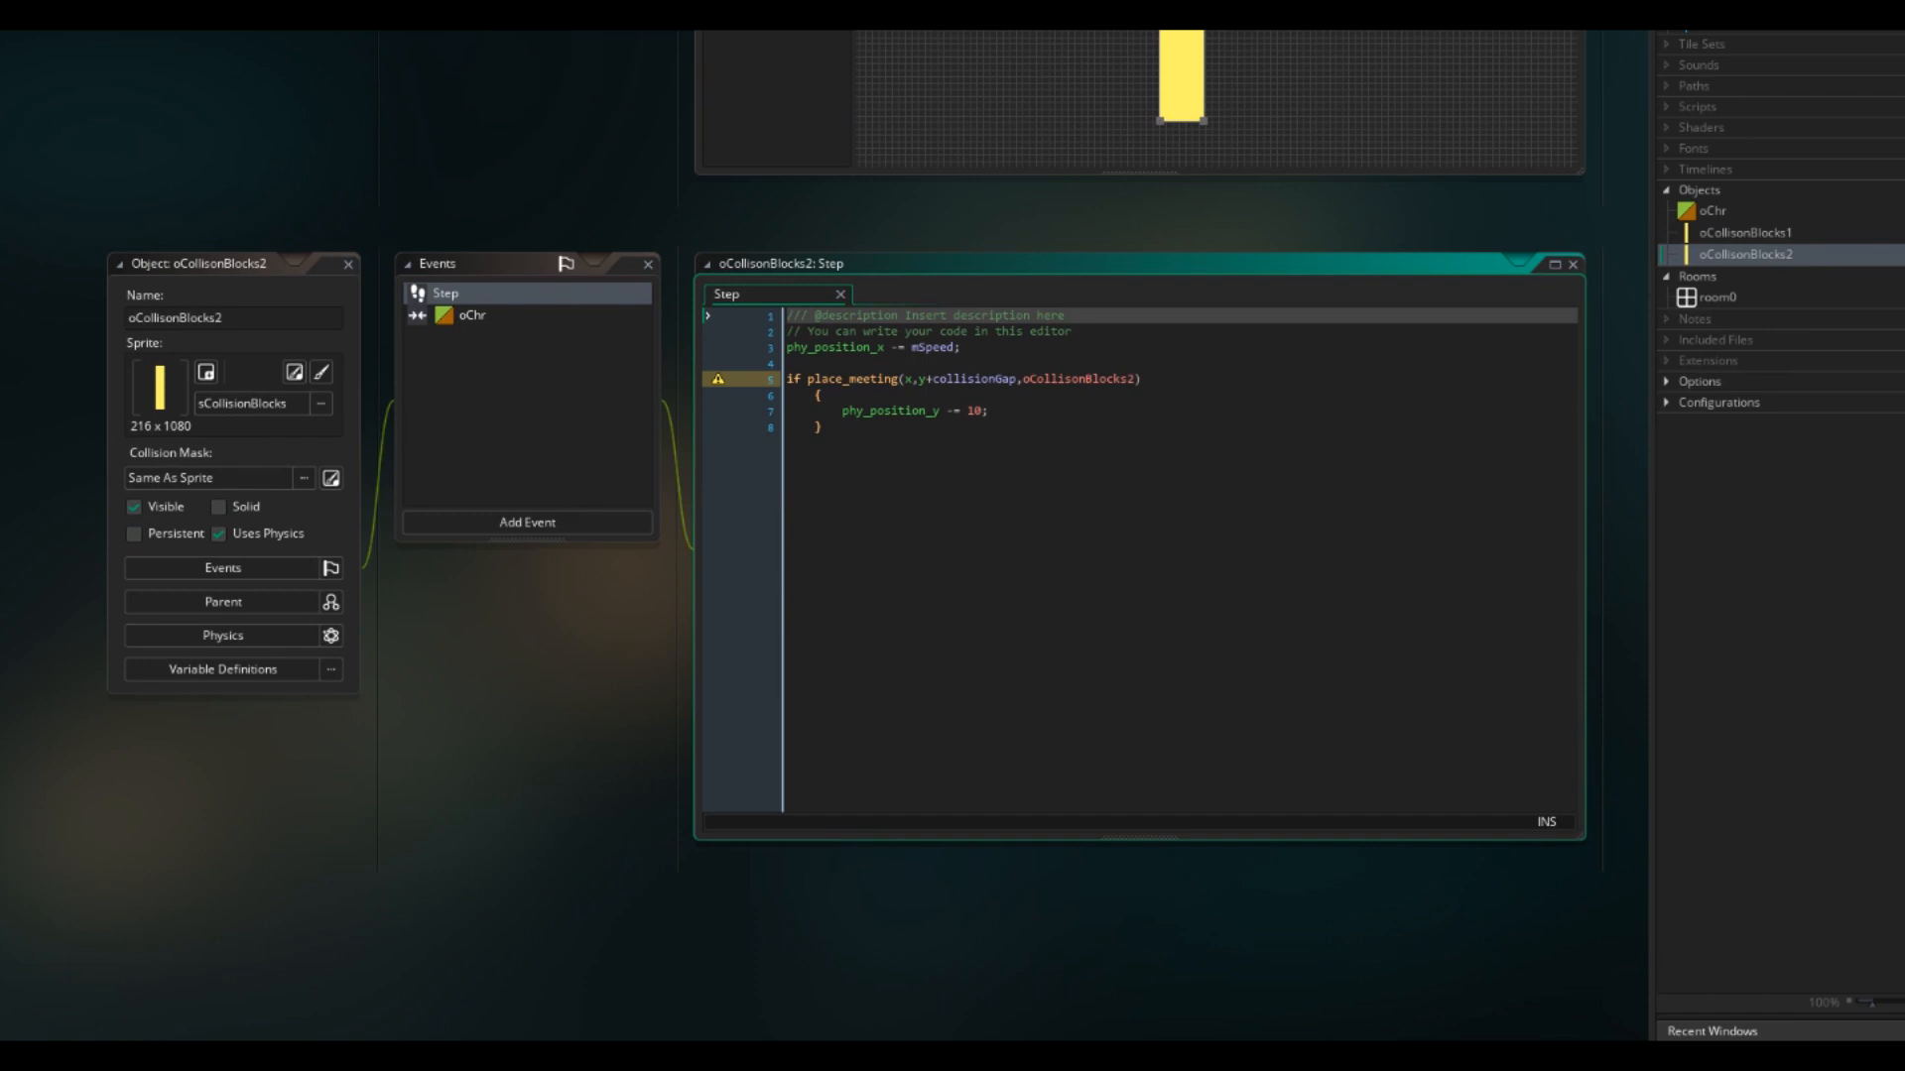
{"action": "left_click", "coordinate": [861, 347]}
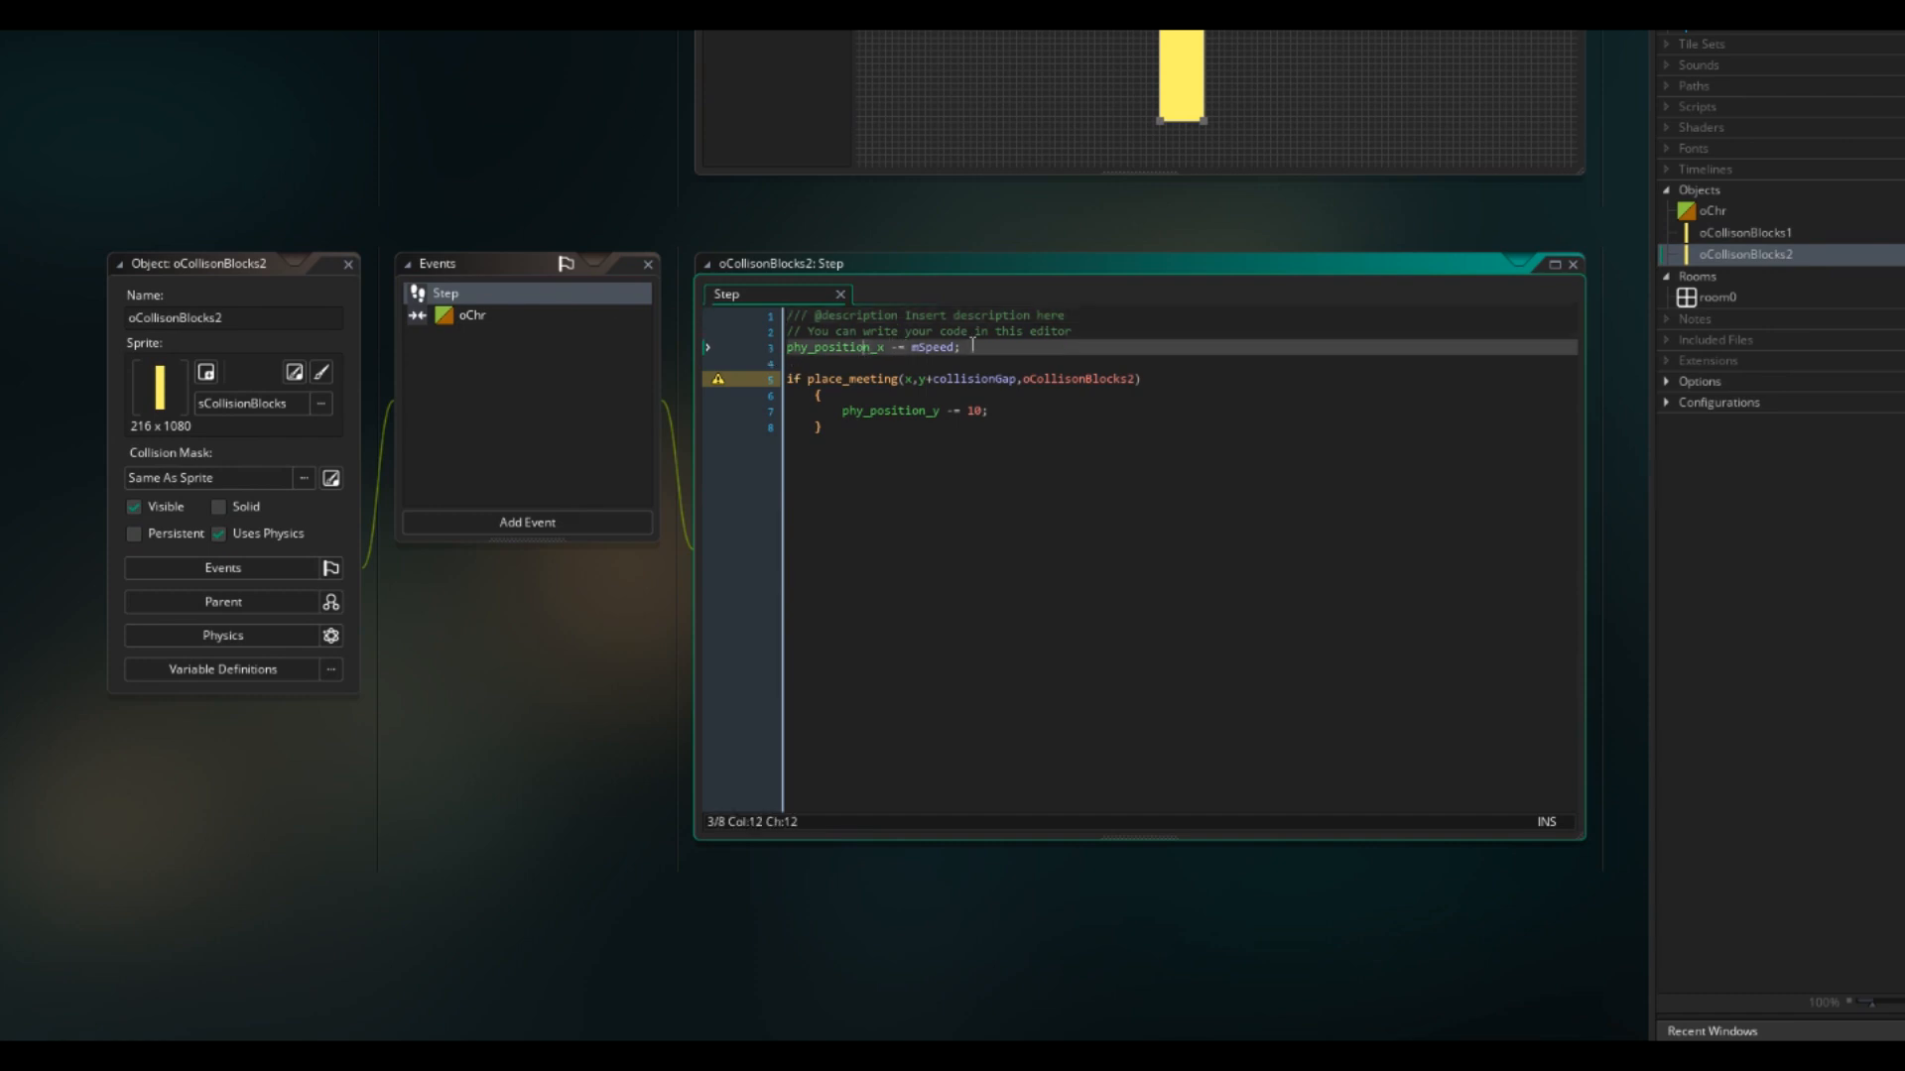
{"action": "left_click", "coordinate": [911, 409]}
{"action": "type", "text": "1"}
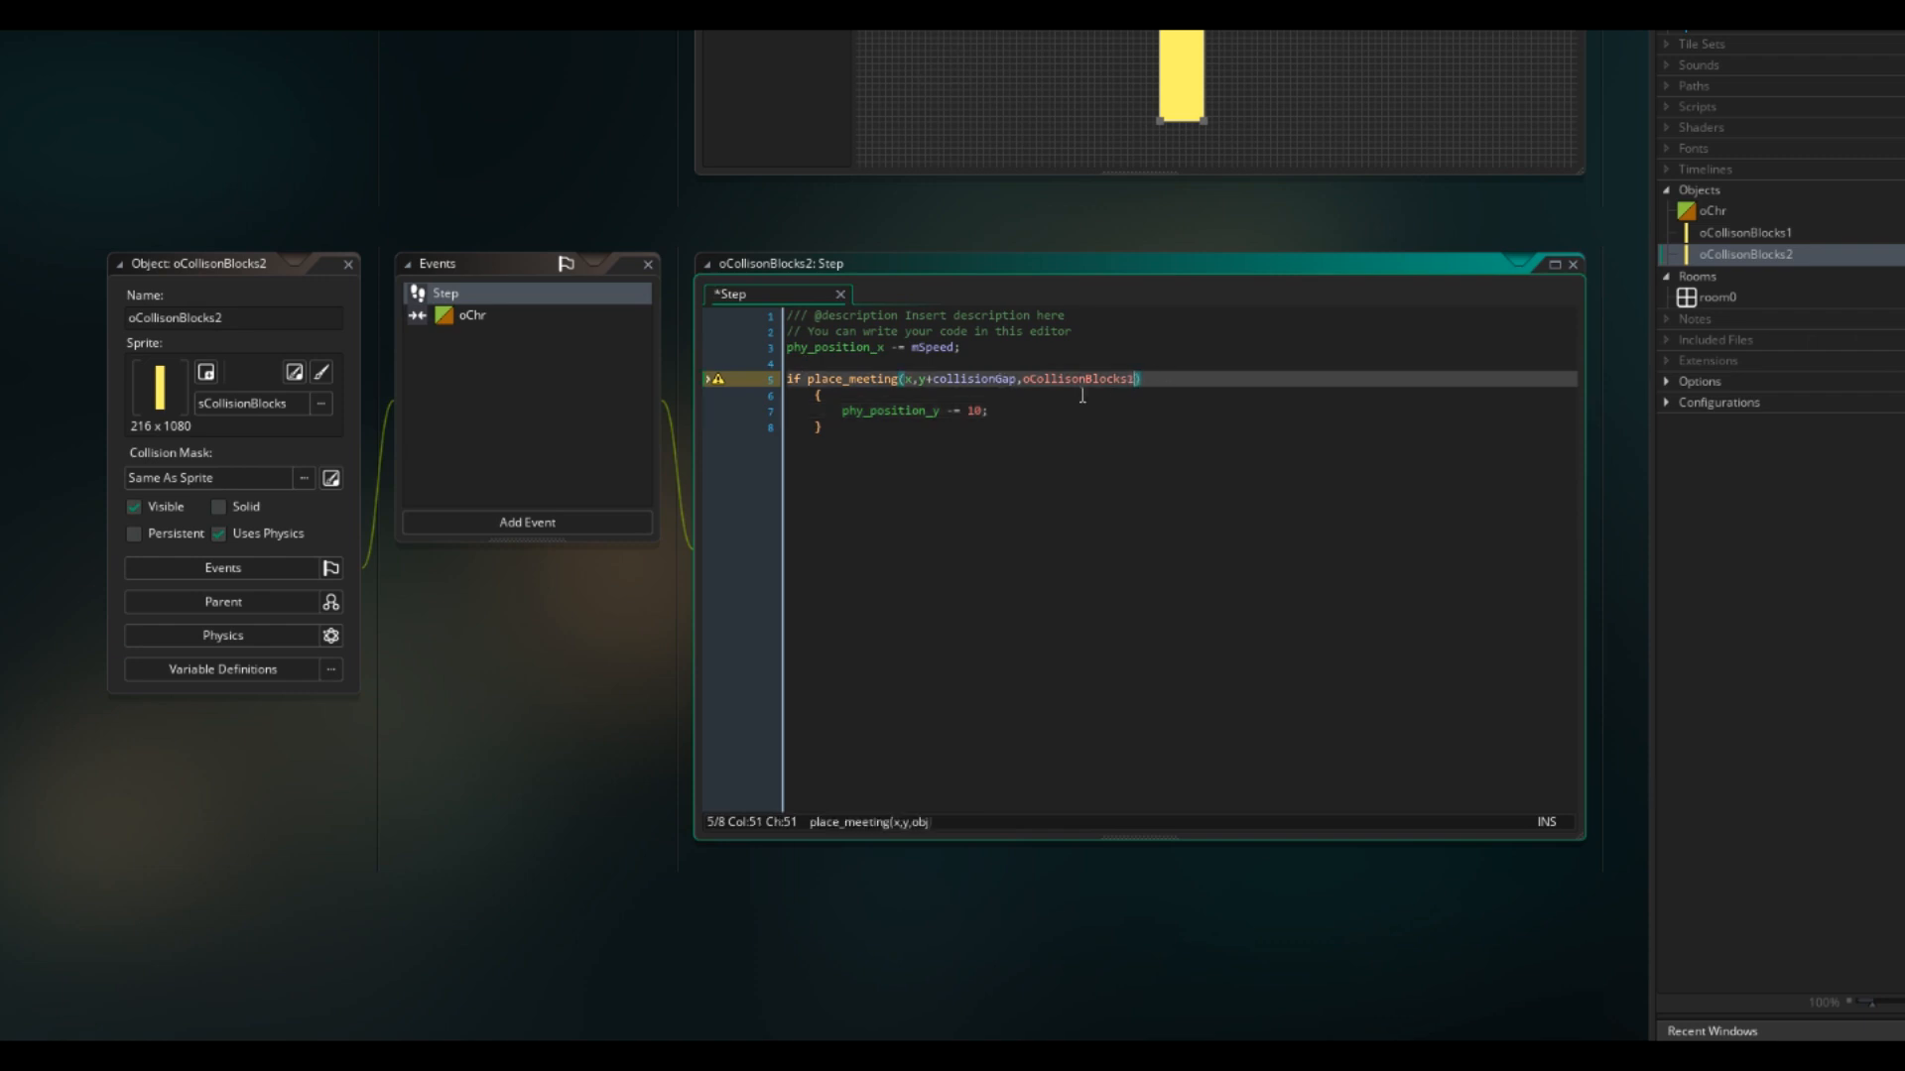
{"action": "left_click", "coordinate": [953, 409]}
{"action": "type", "text": "oCollisonBlocksSpawner"}
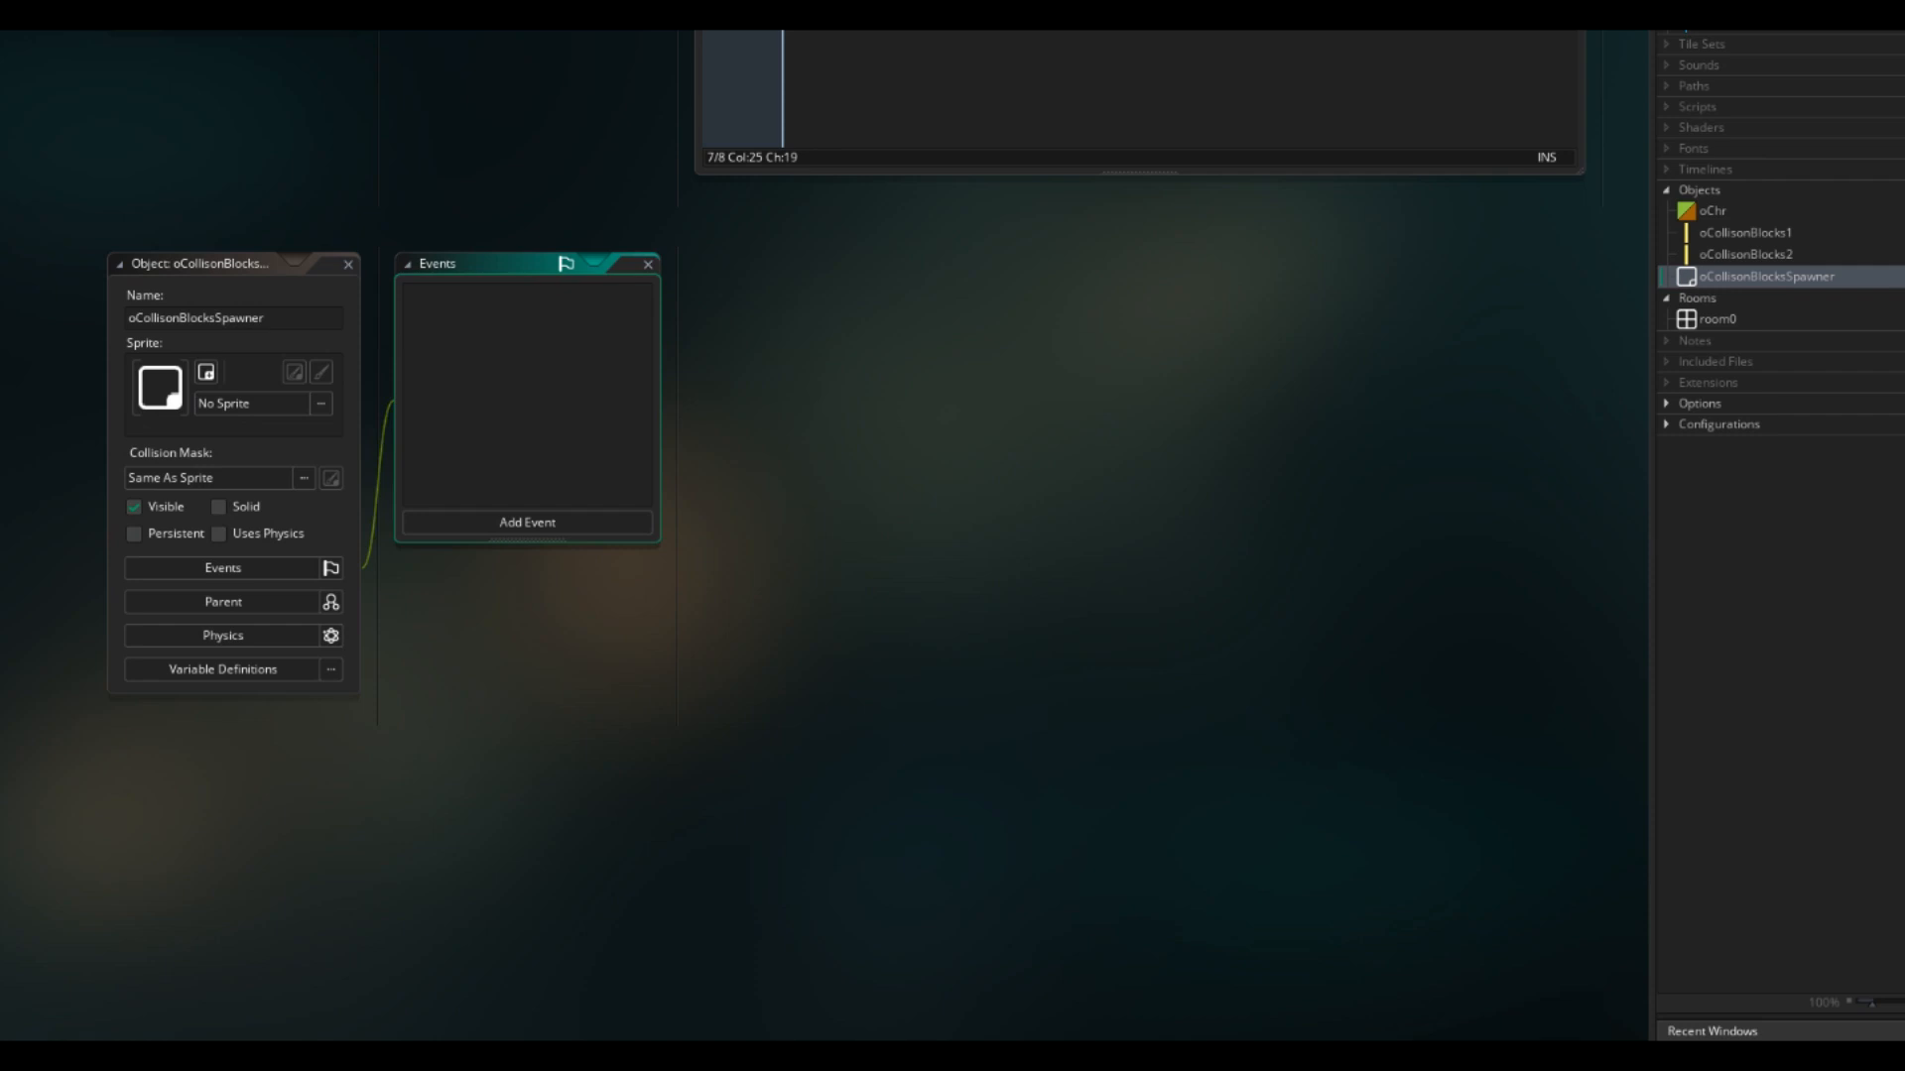
Step: Write oCollisonBlocksSpawner's Step code: if !alarm[0] { alarm[0] = 180; }
{"action": "left_click", "coordinate": [526, 521]}
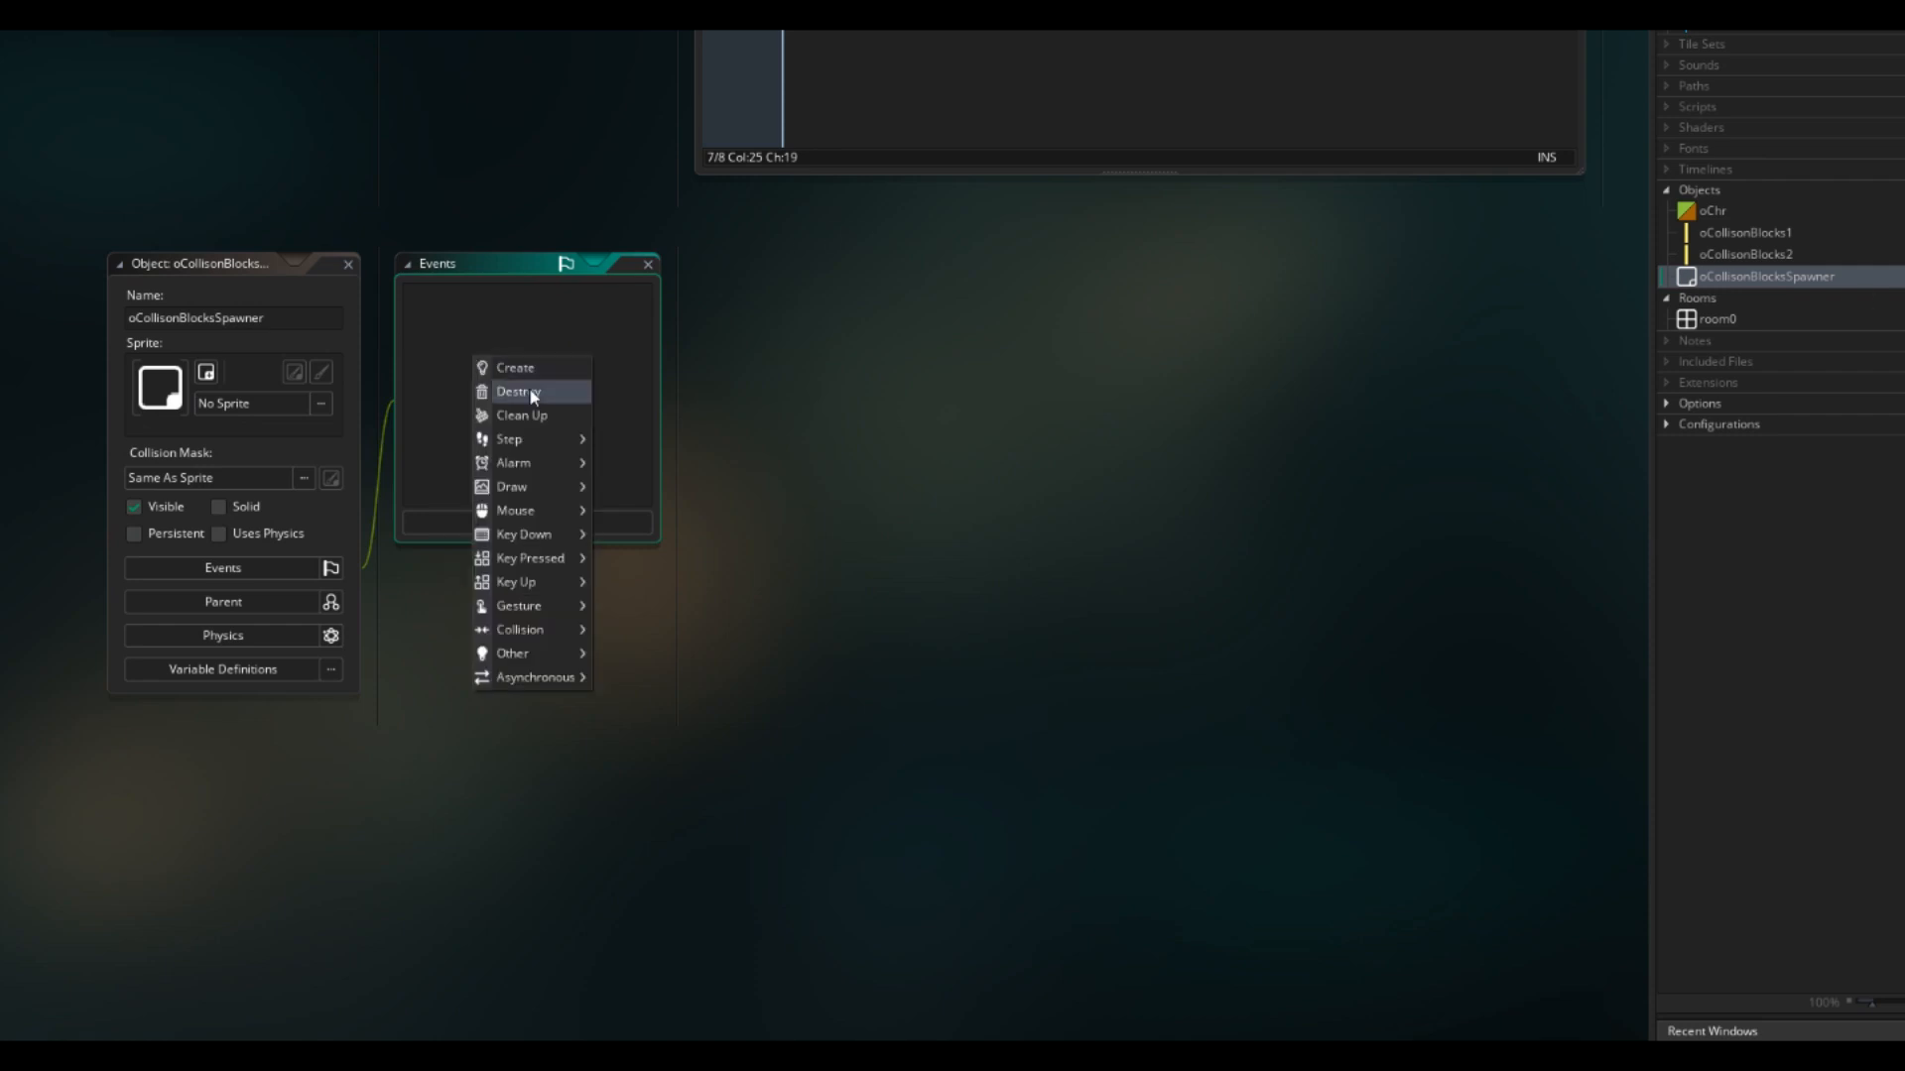
{"action": "left_click", "coordinate": [509, 439]}
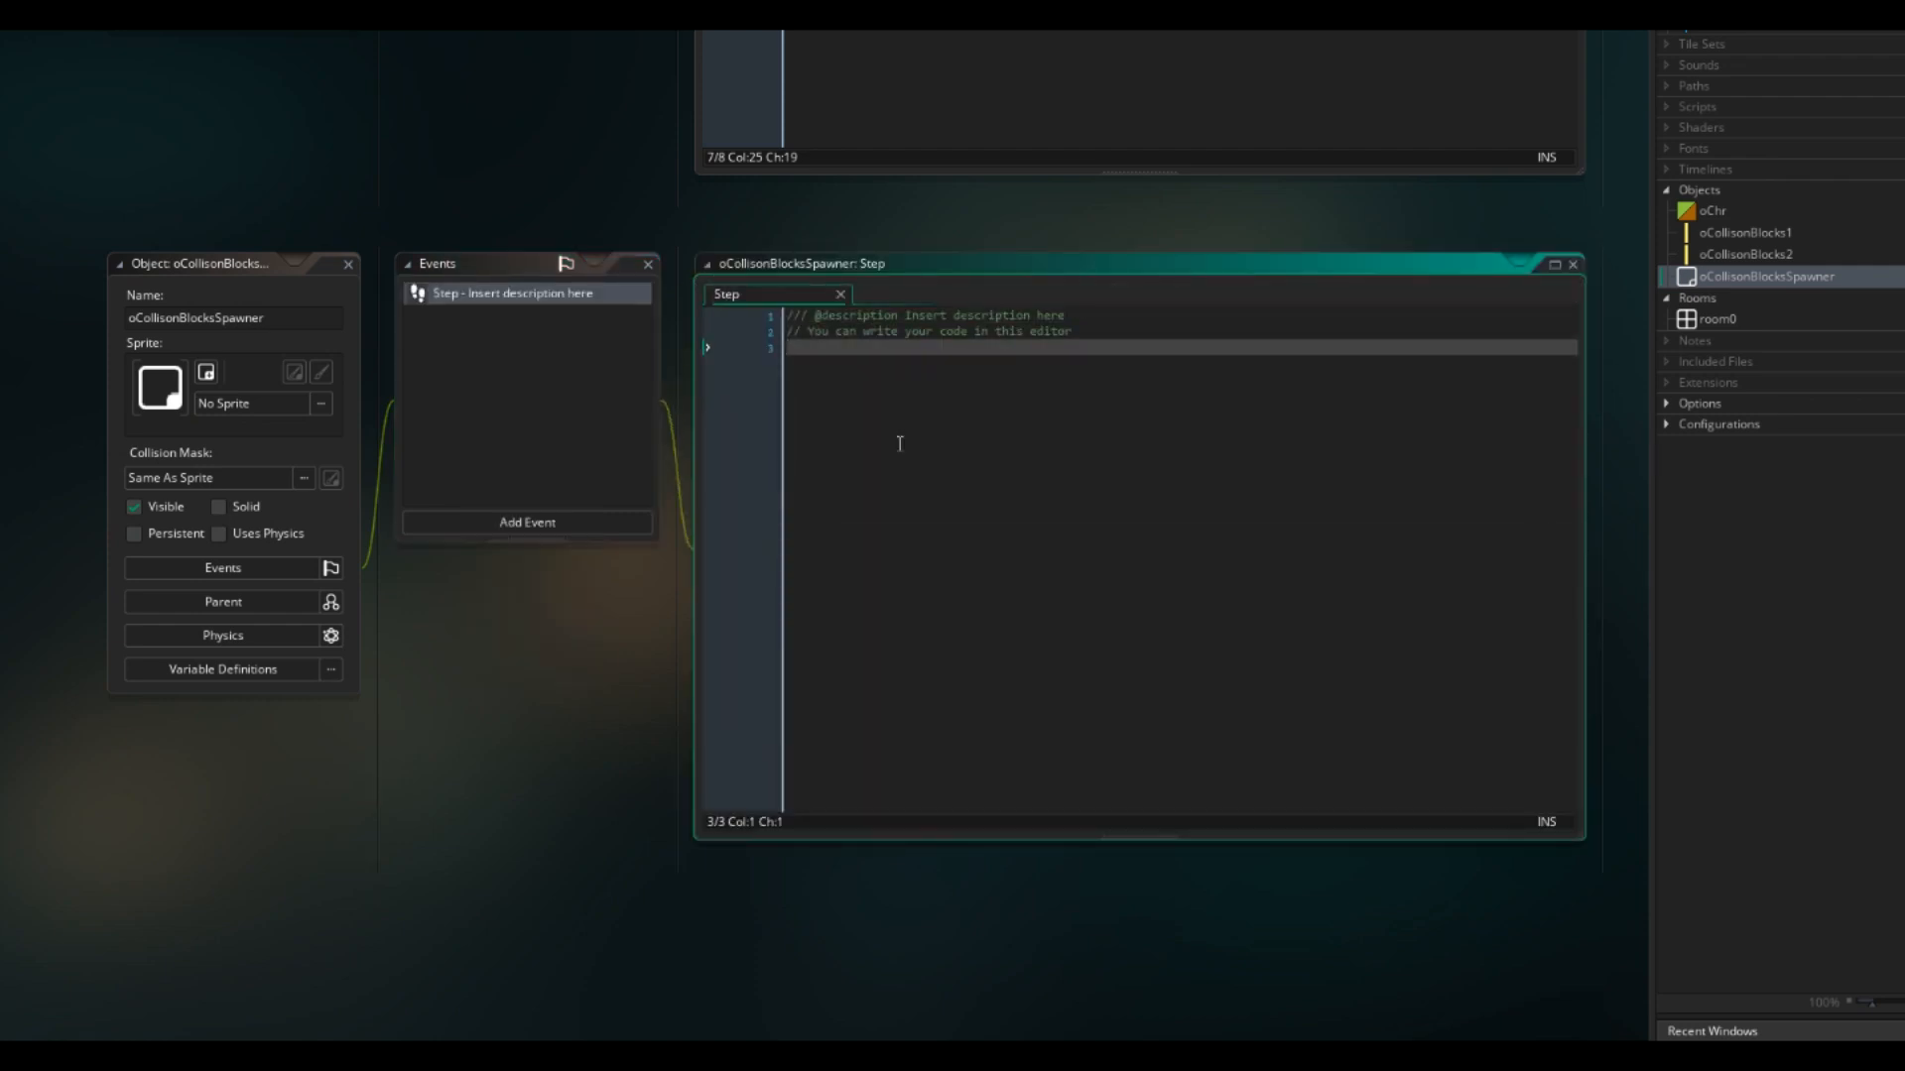
{"action": "type", "text": "if !"}
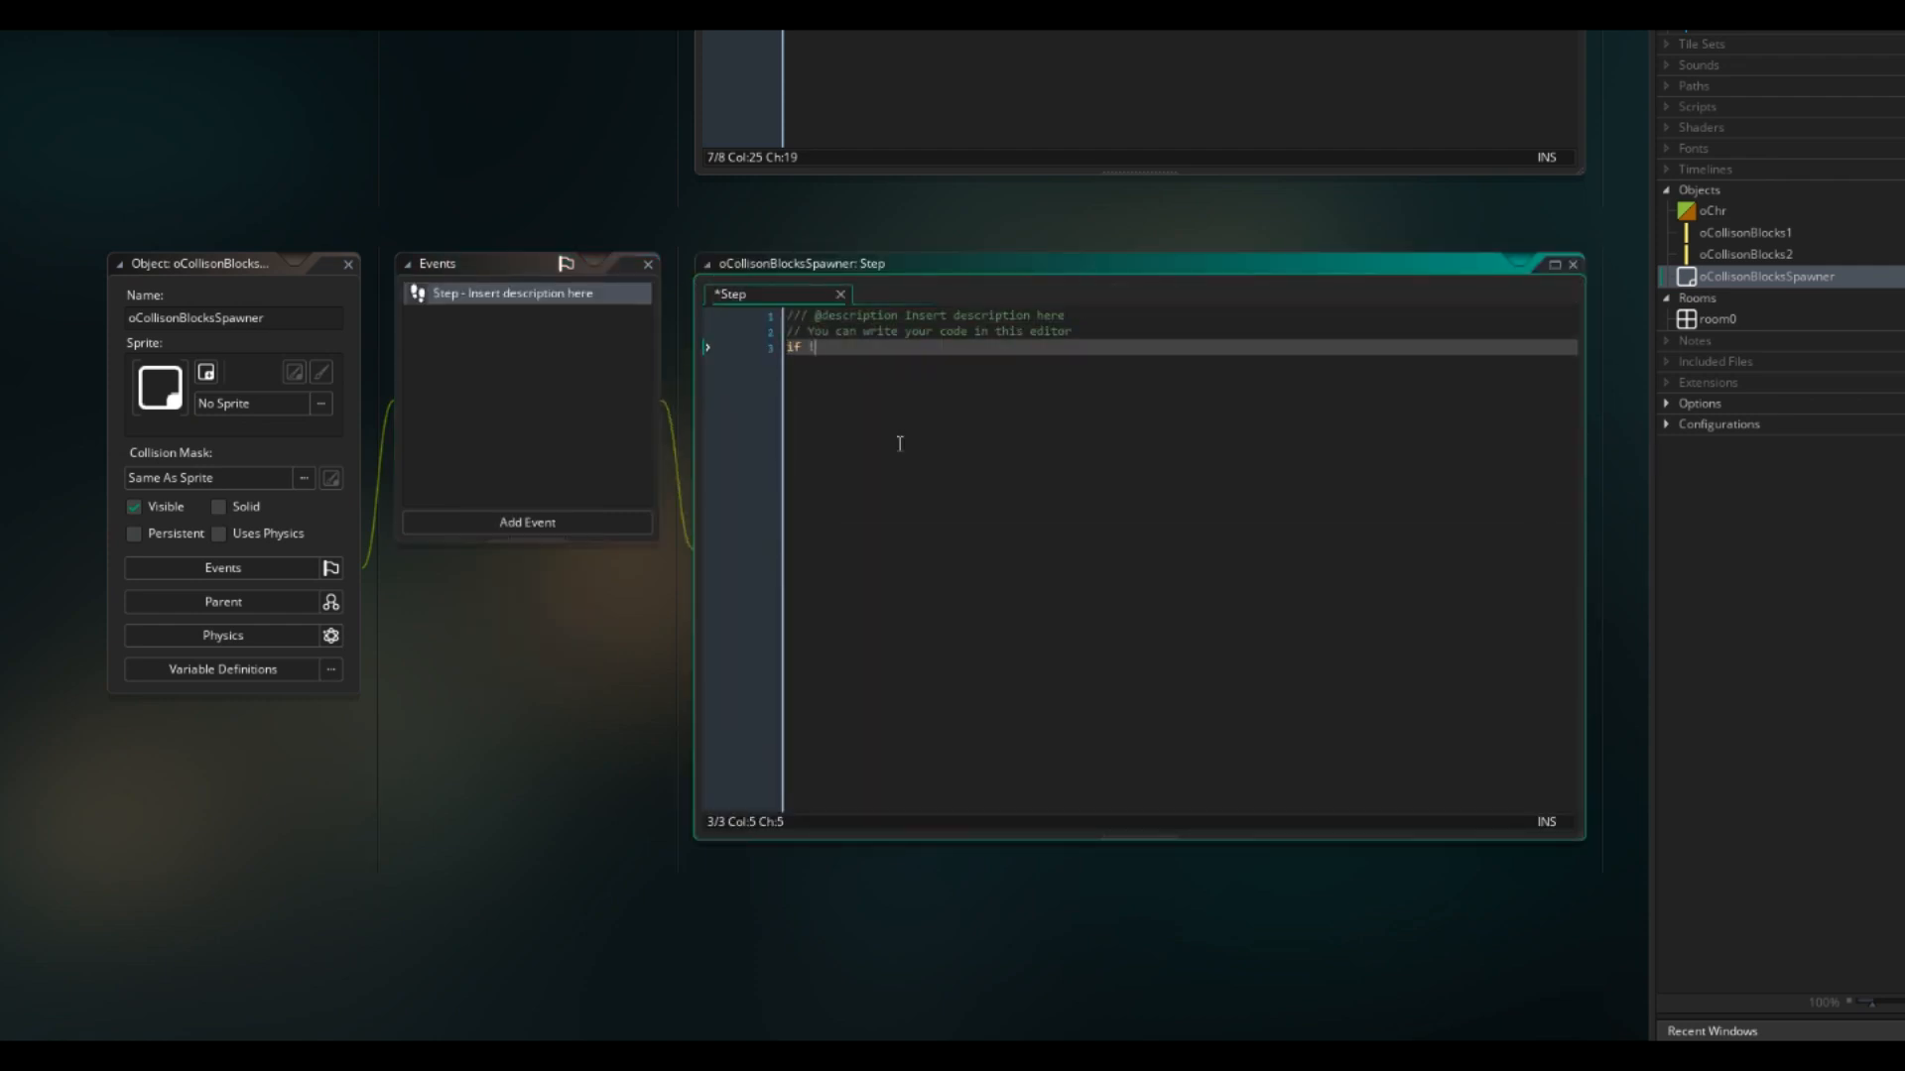
{"action": "type", "text": "alarm[0]"}
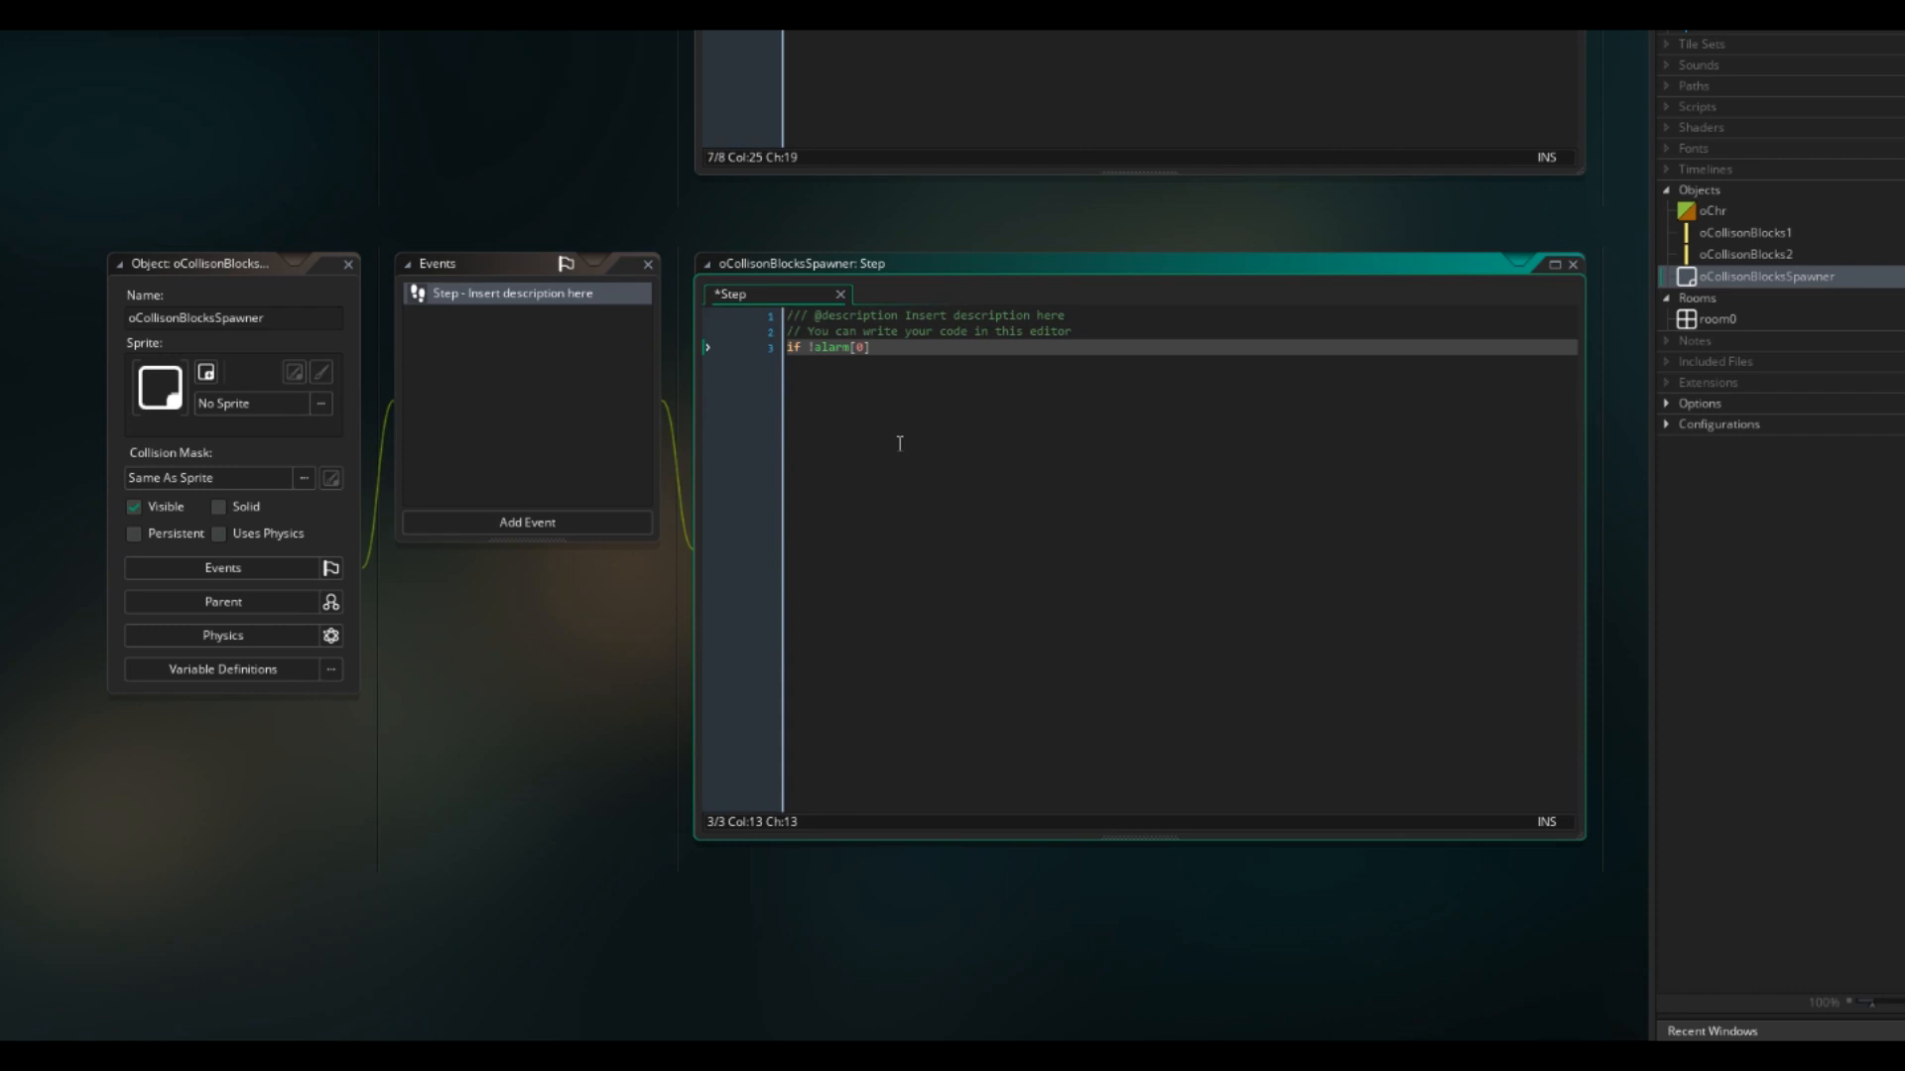
{"action": "key", "text": "enter"}
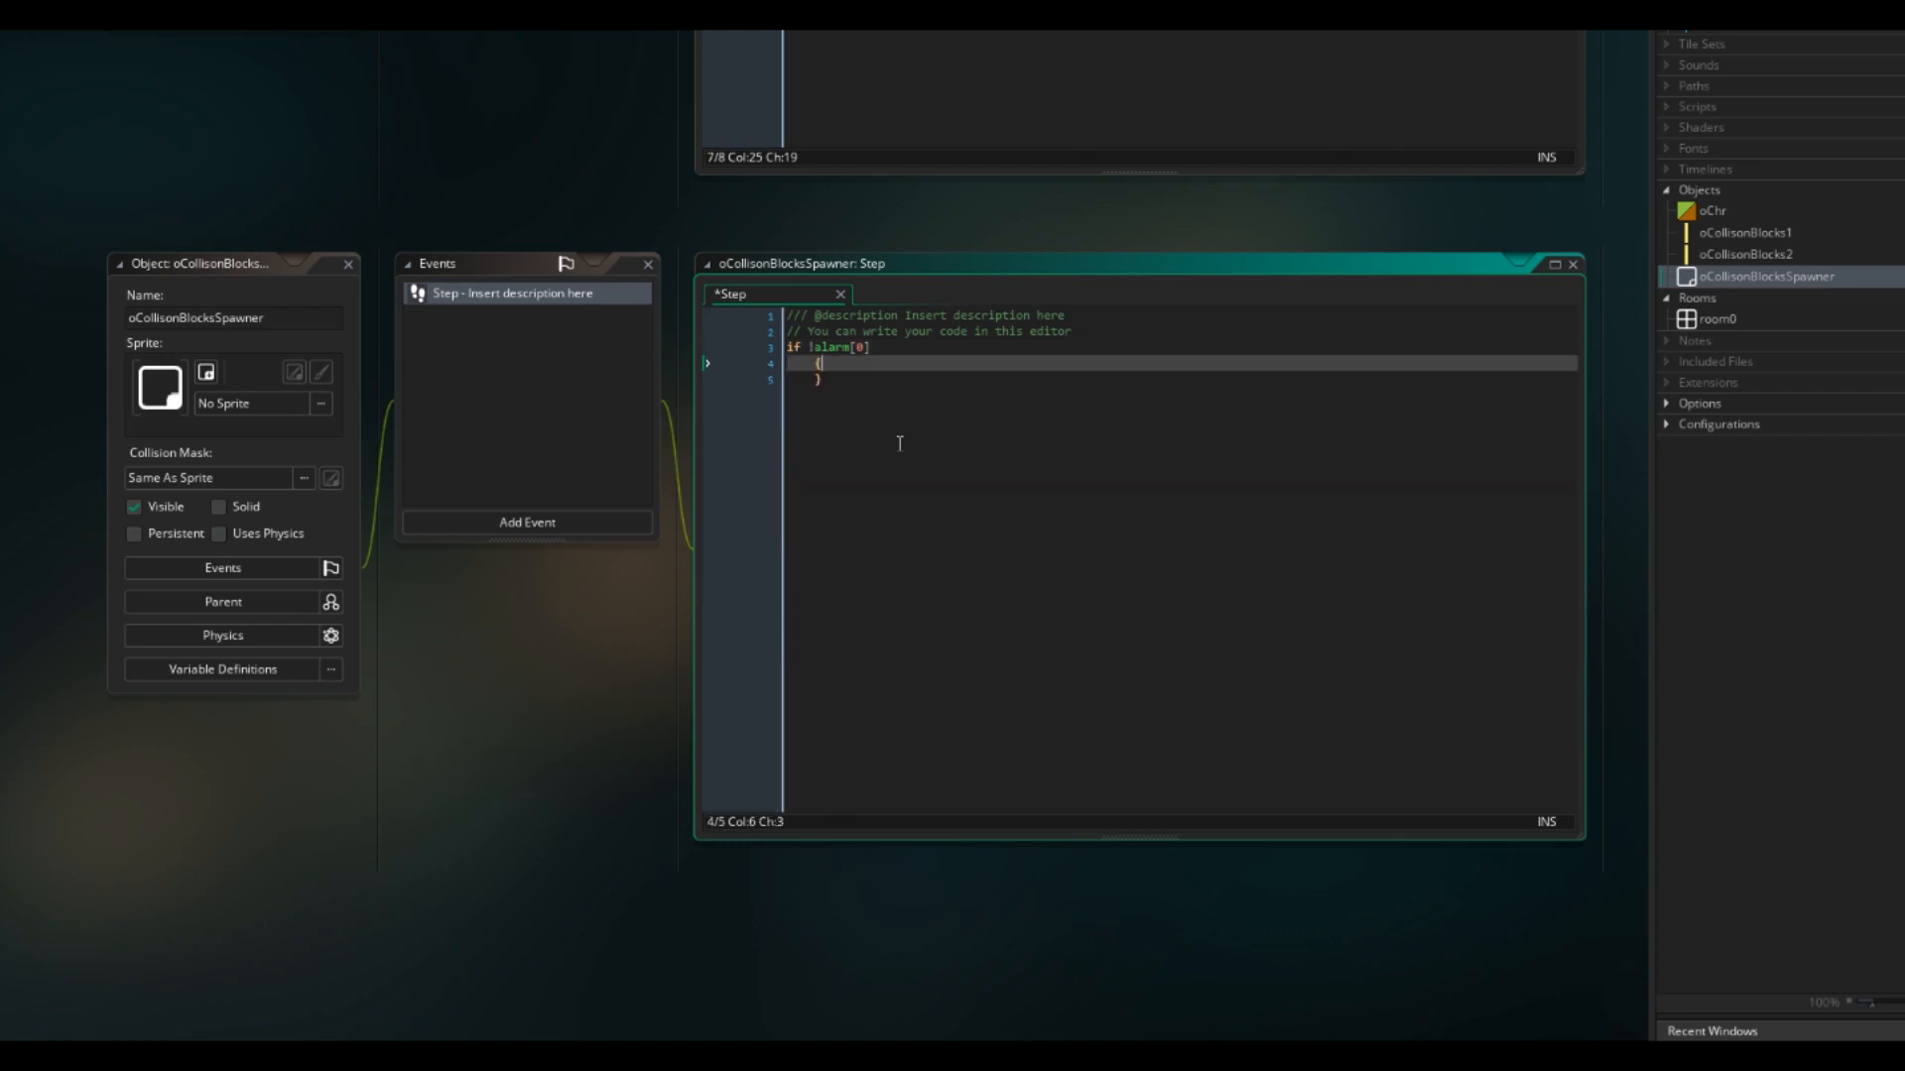
{"action": "type", "text": "alarm[0] ="}
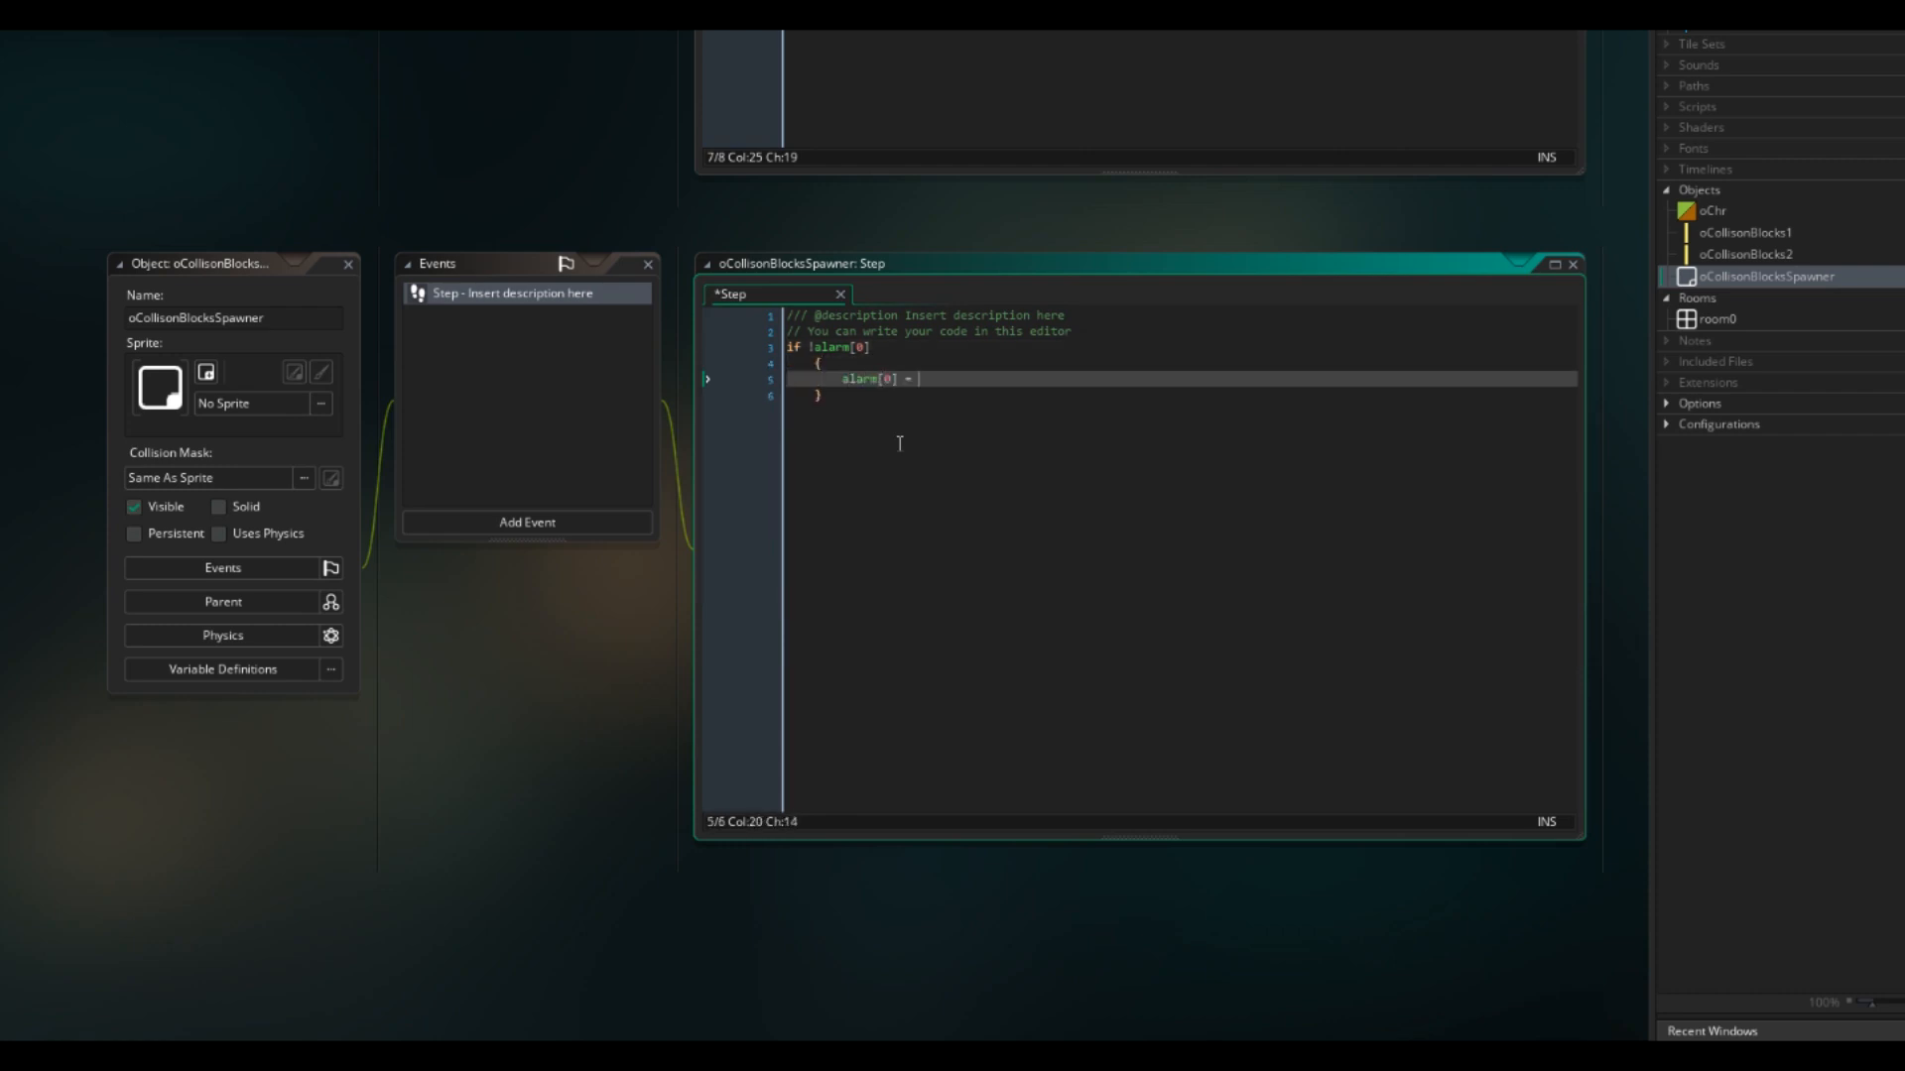
{"action": "type", "text": "180;"}
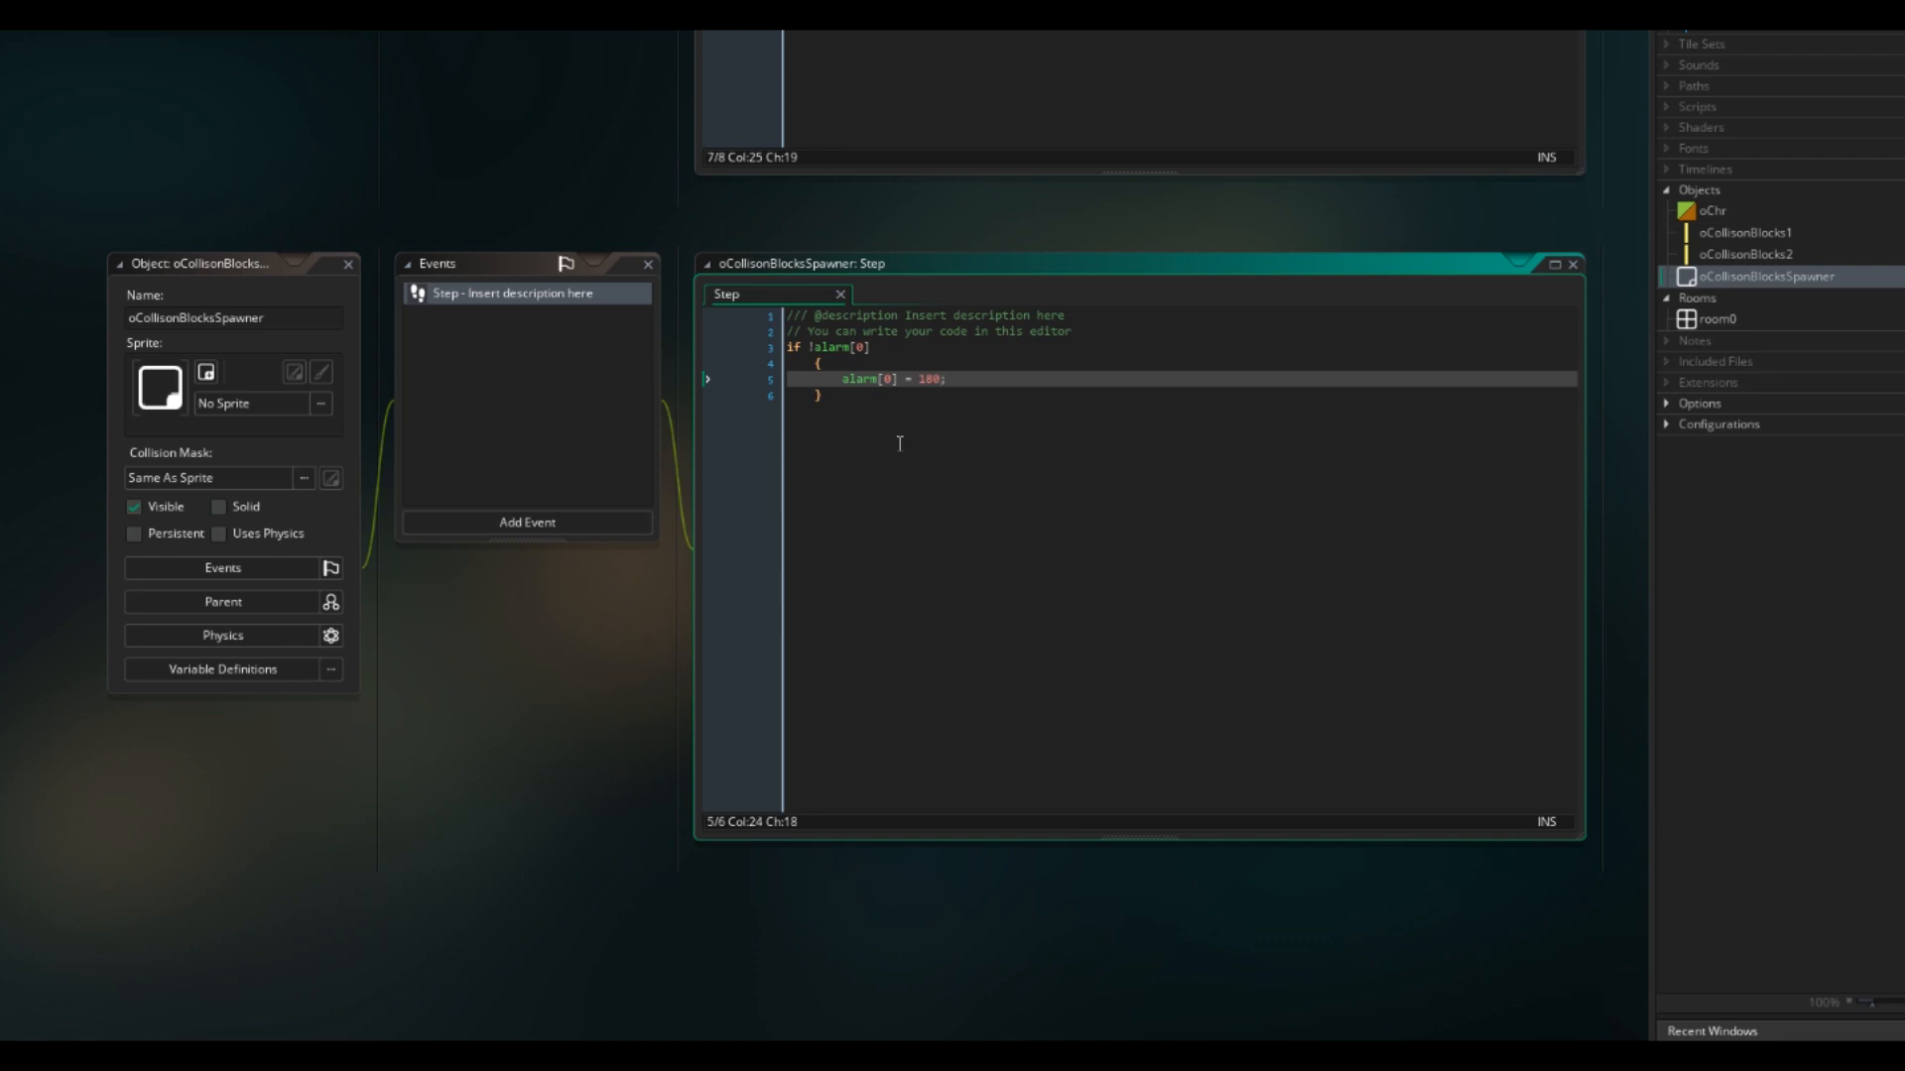
{"action": "mouse_move", "coordinate": [654, 386]}
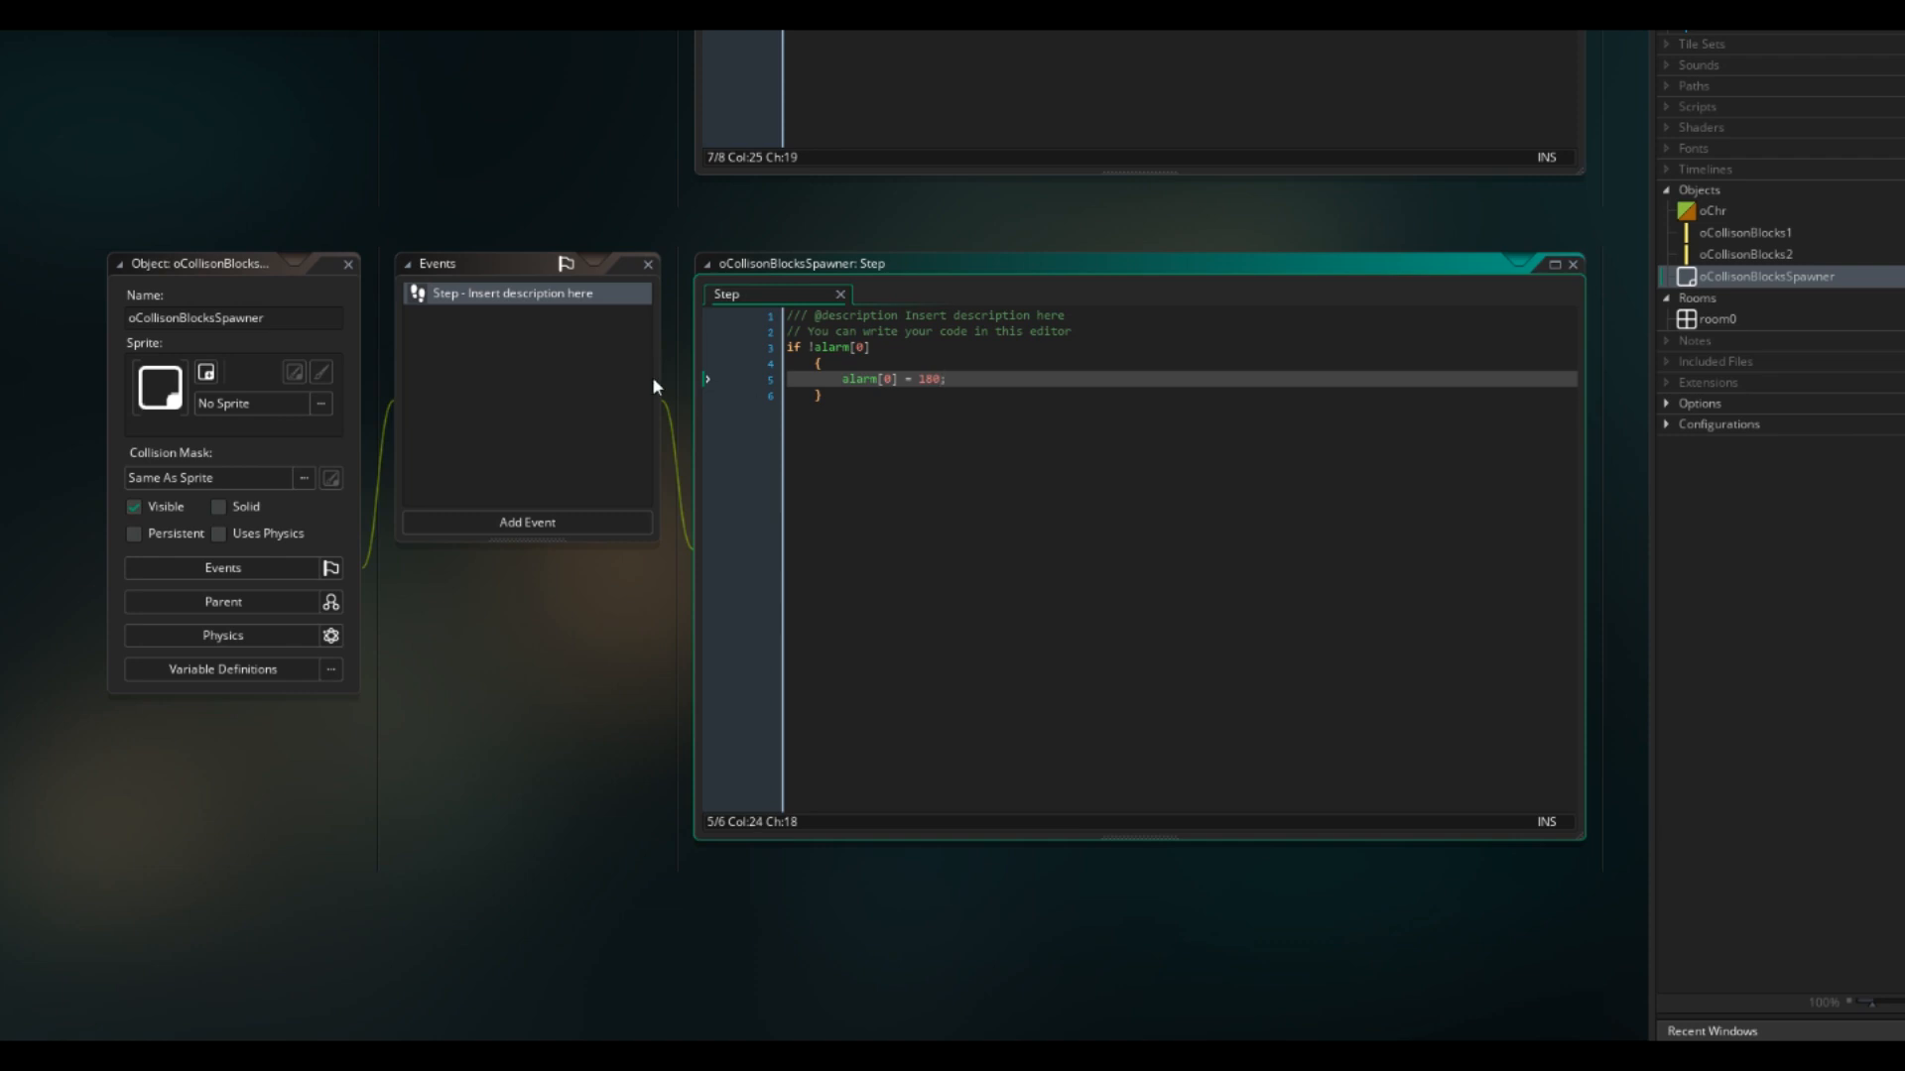
{"action": "left_click", "coordinate": [526, 521]}
{"action": "type", "text": "i"}
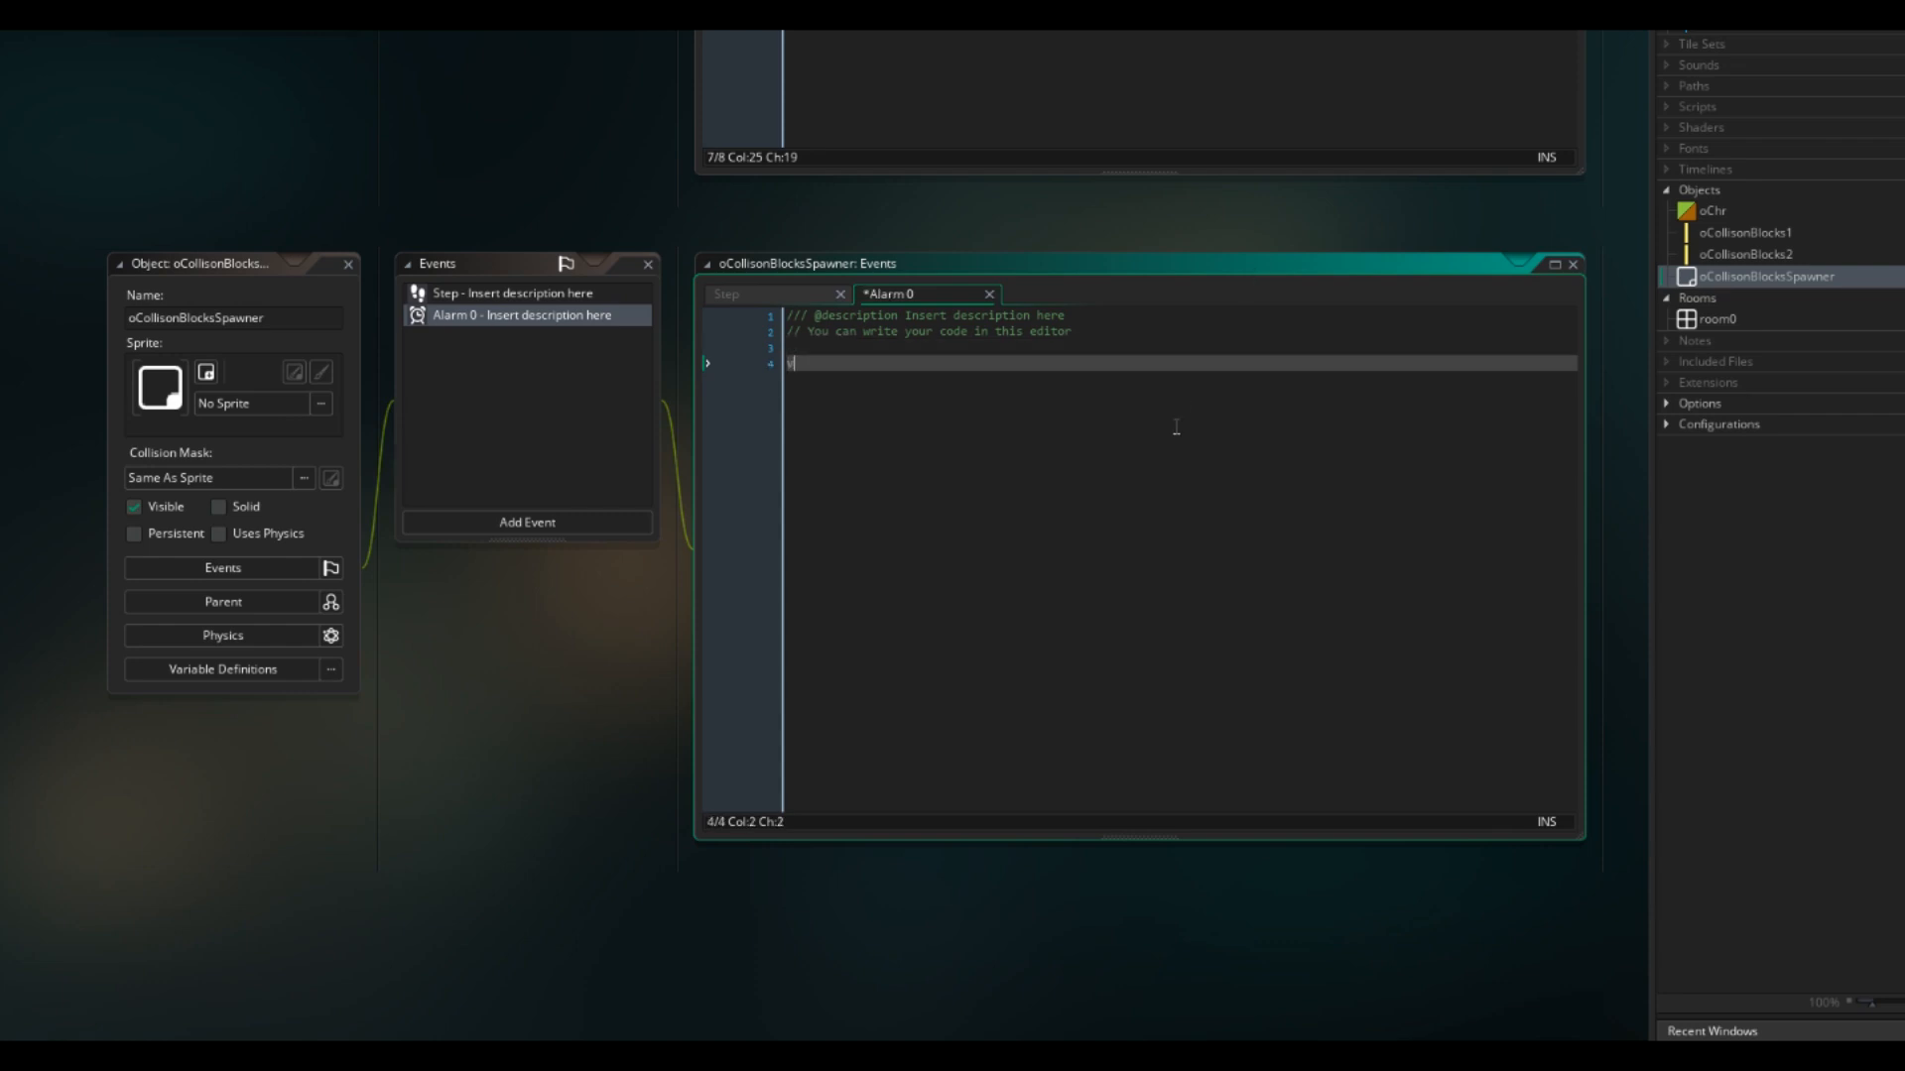
Step: In the spawner's Alarm 0, declare var yy = irandom_range(64, 1016)
{"action": "type", "text": "var yy;"}
{"action": "type", "text": "yy = irandom"}
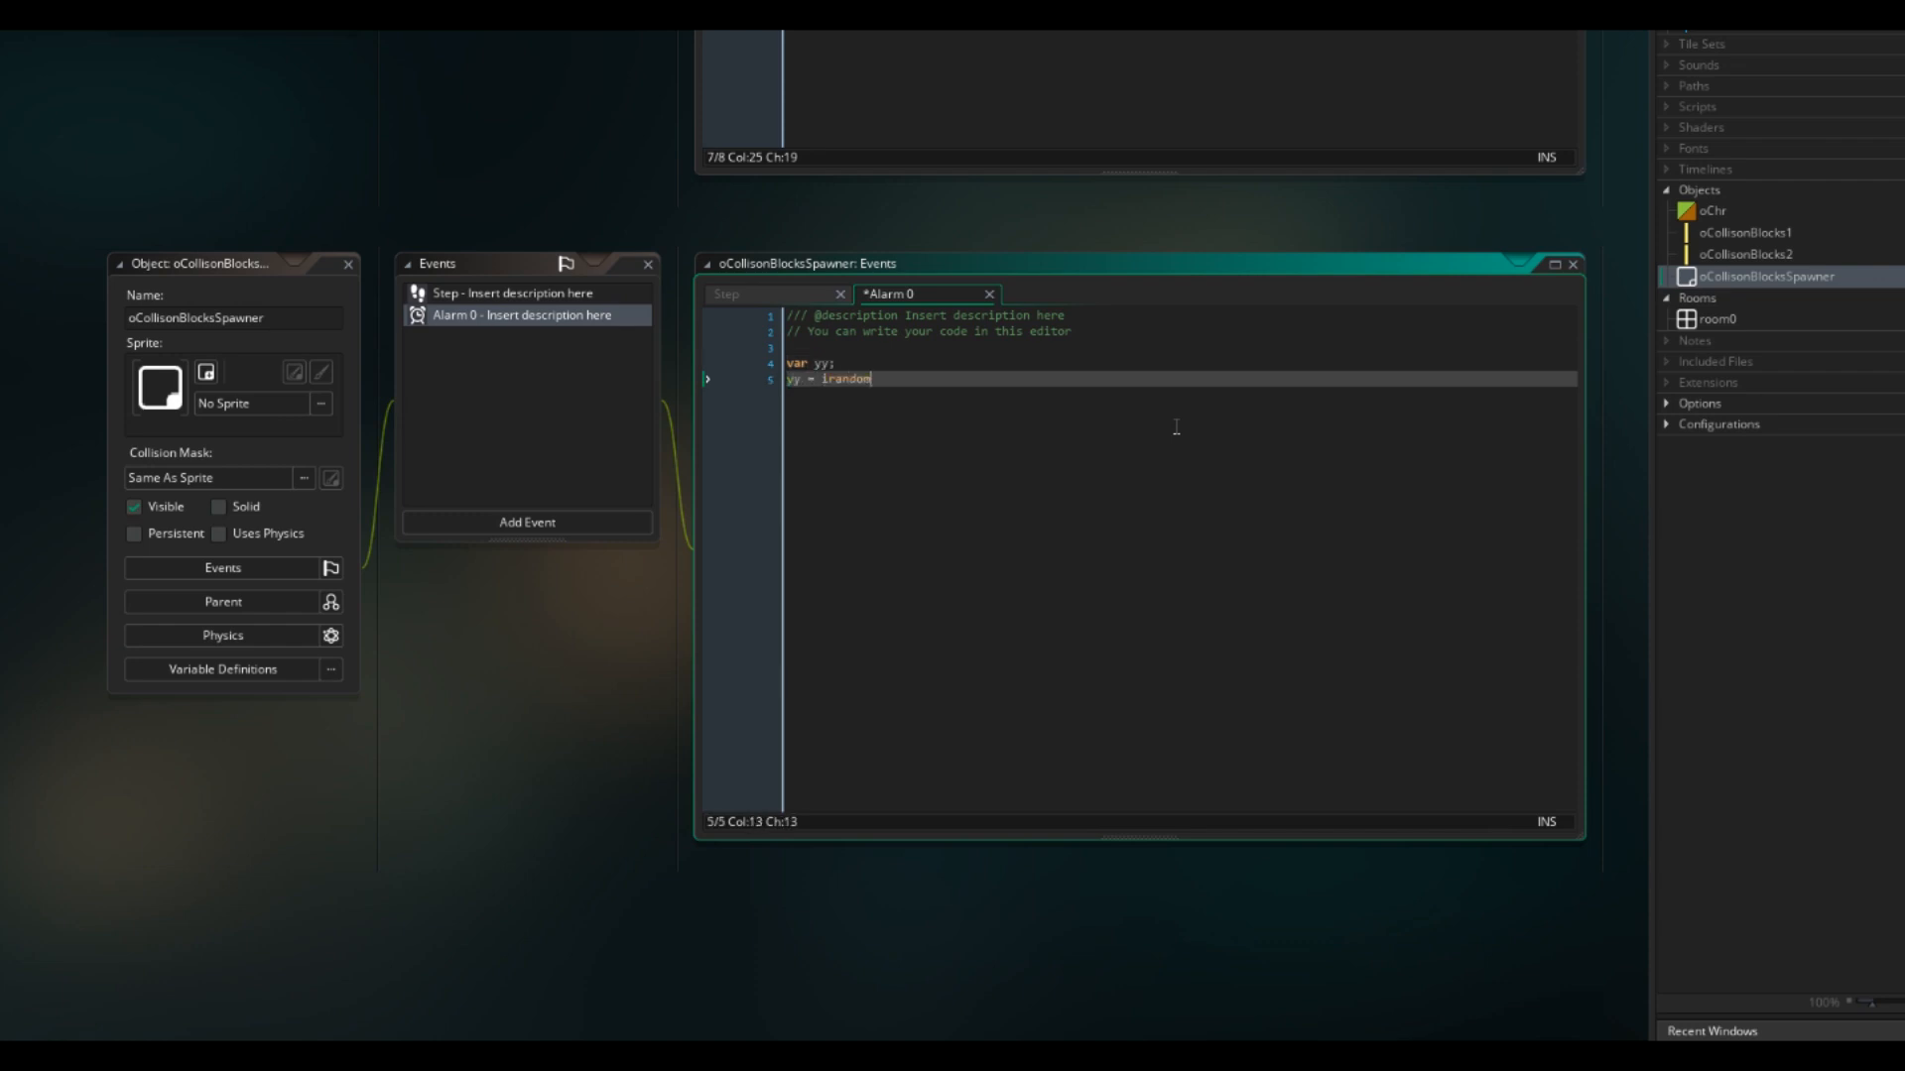
{"action": "type", "text": "_range(64,"}
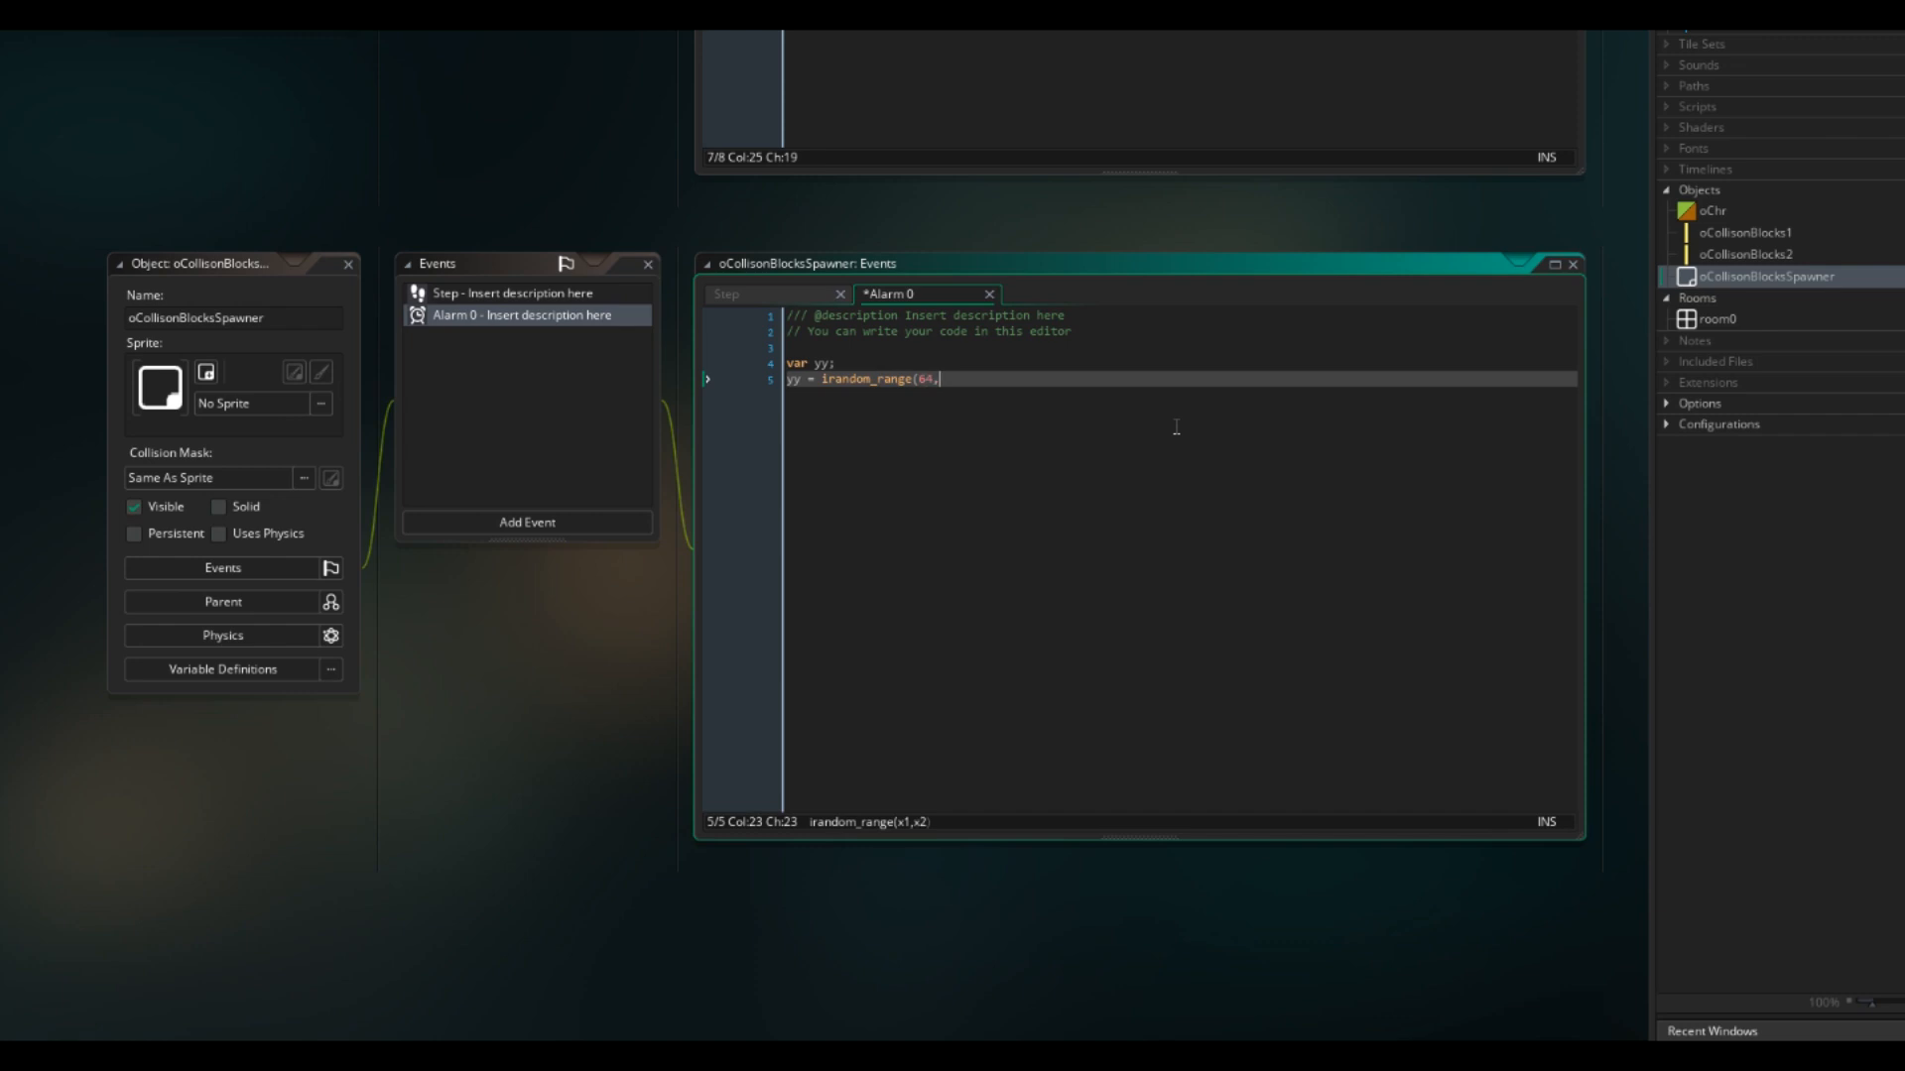
{"action": "type", "text": "1016);"}
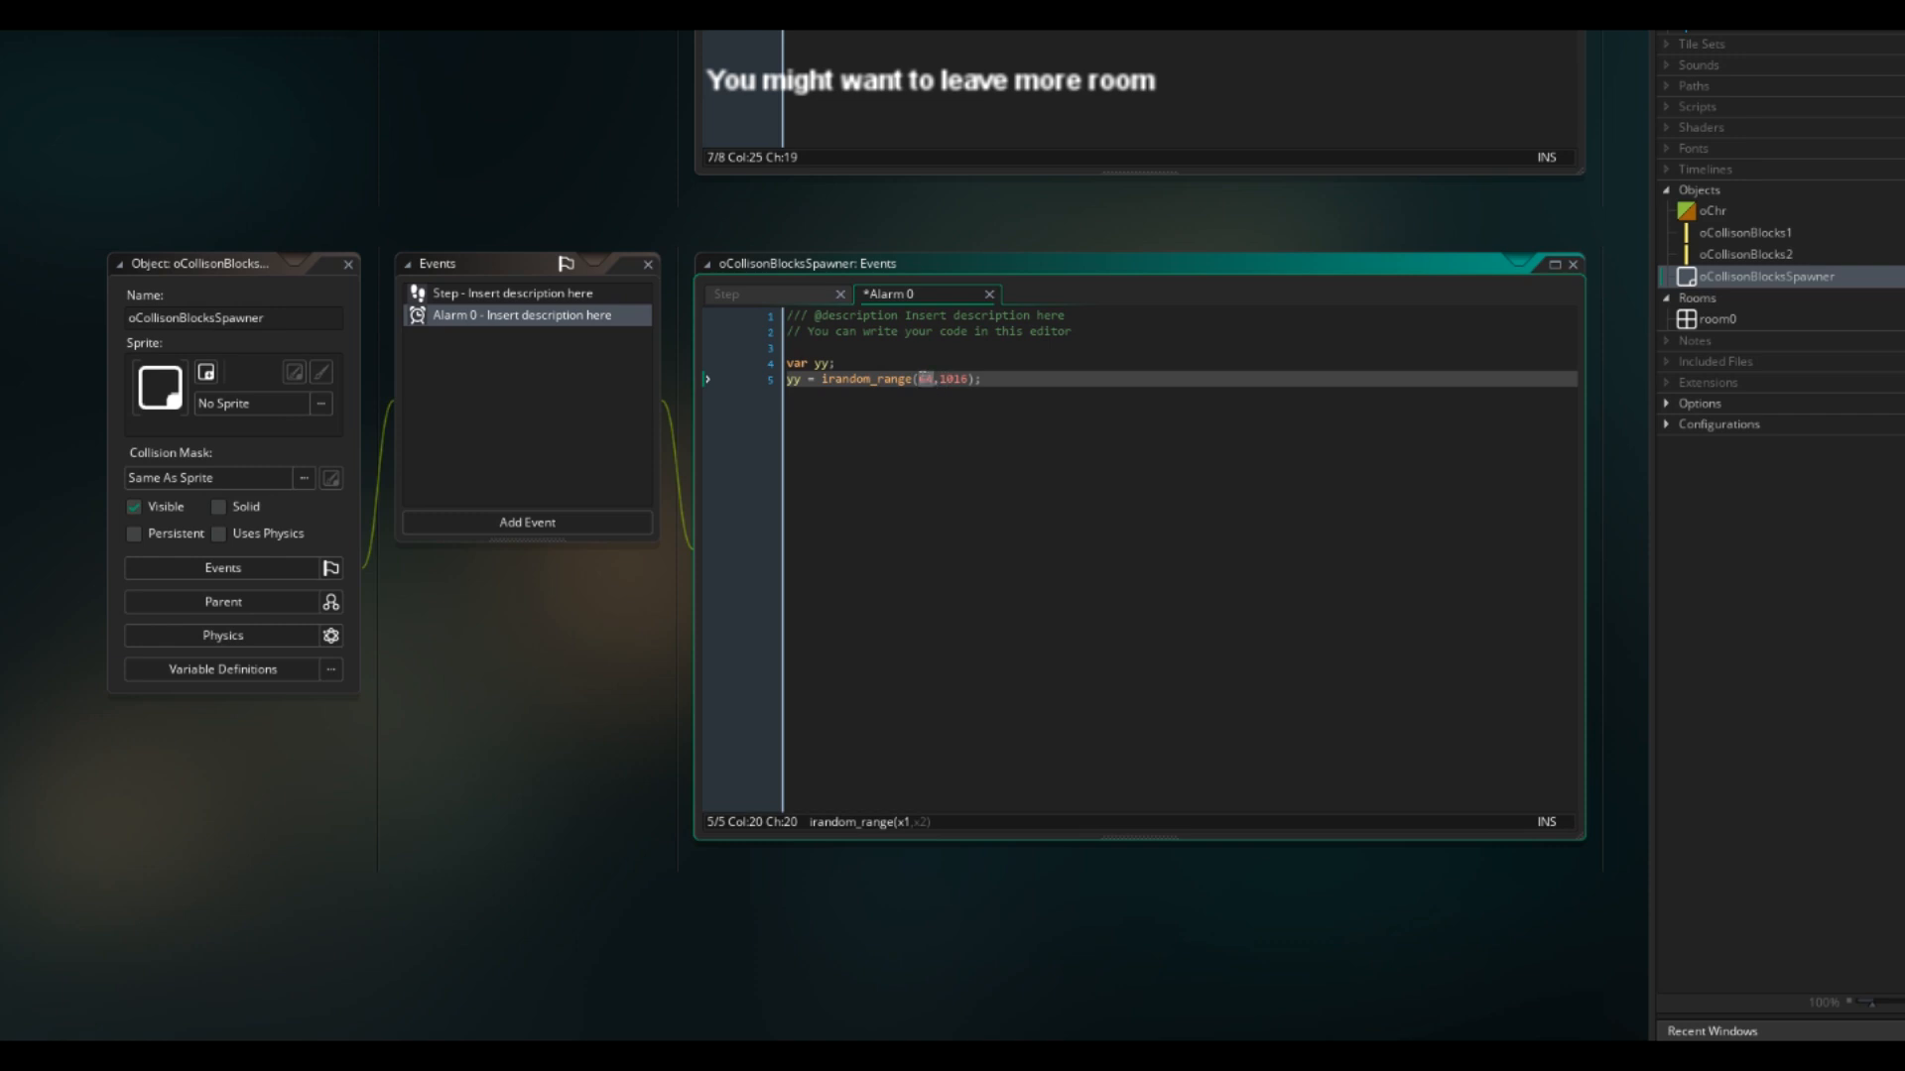
{"action": "double_click", "coordinate": [957, 378]}
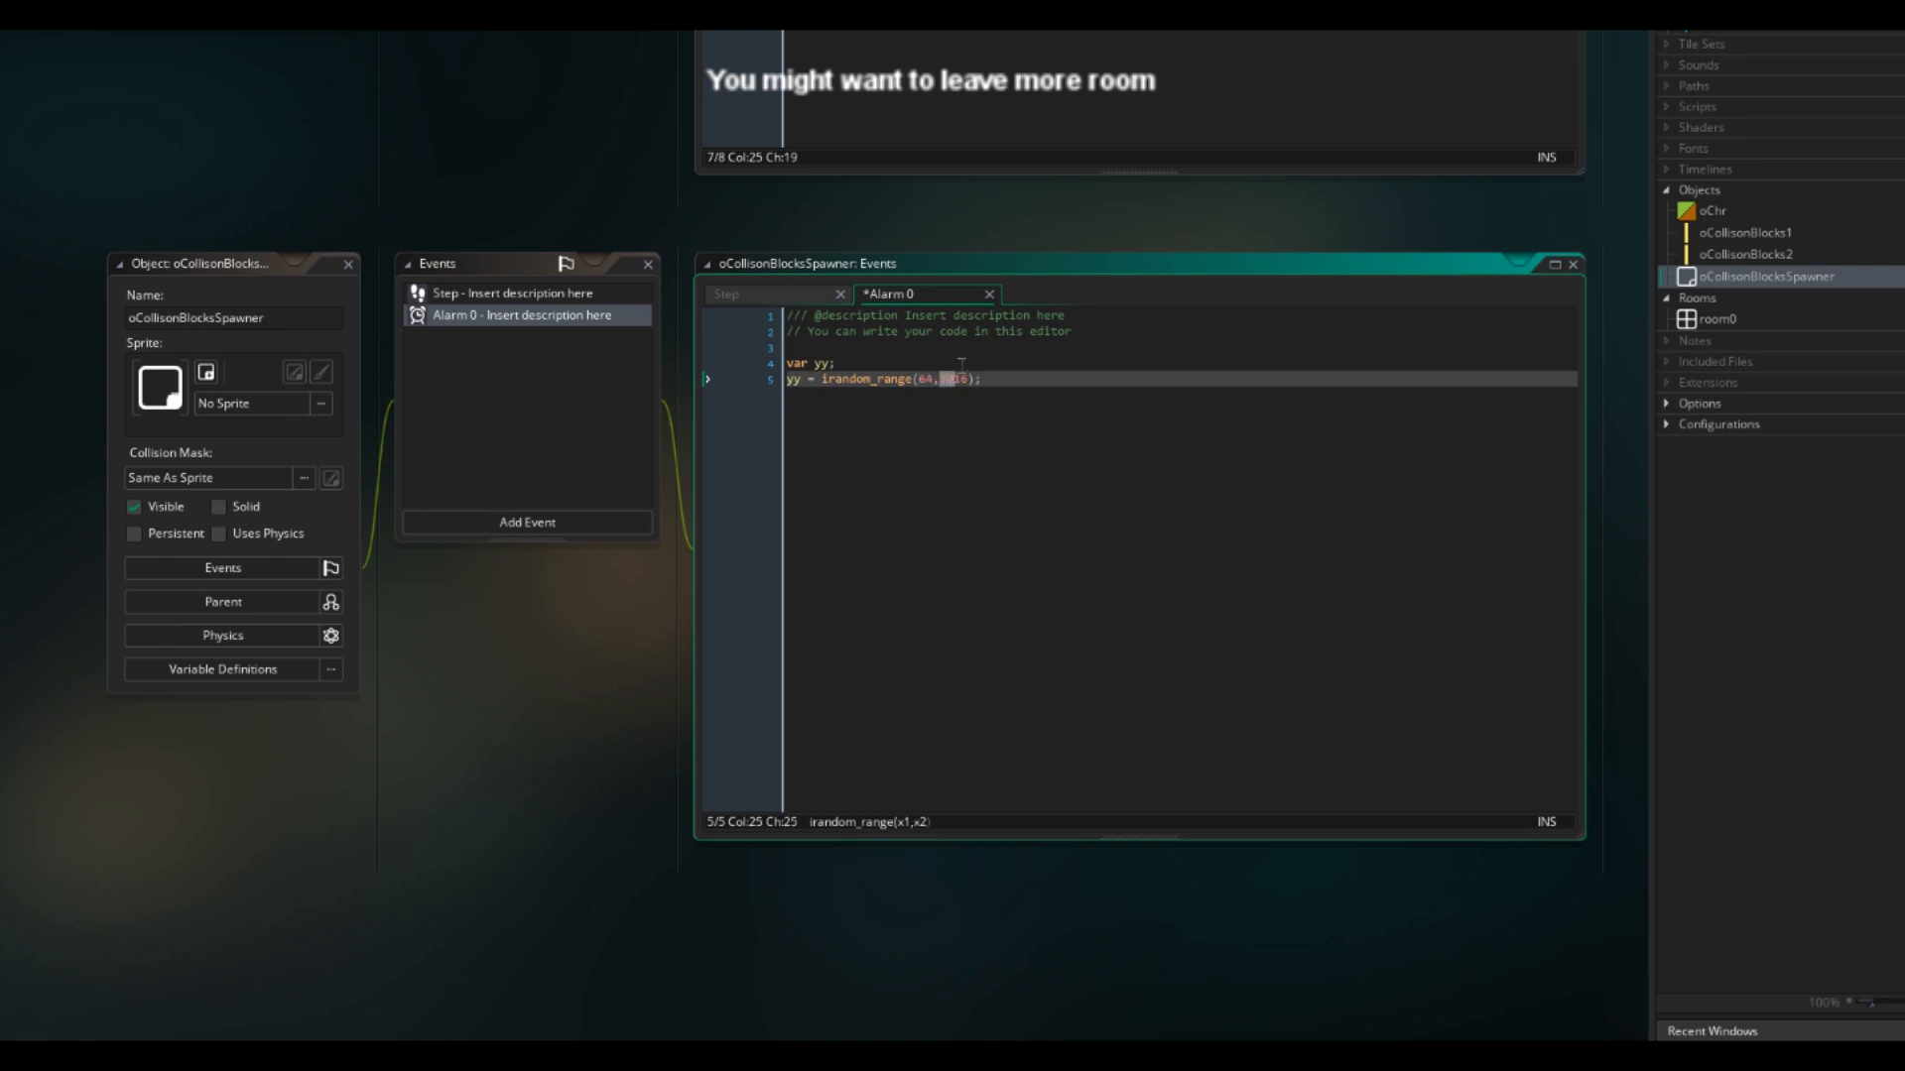
{"action": "mouse_move", "coordinate": [967, 362]}
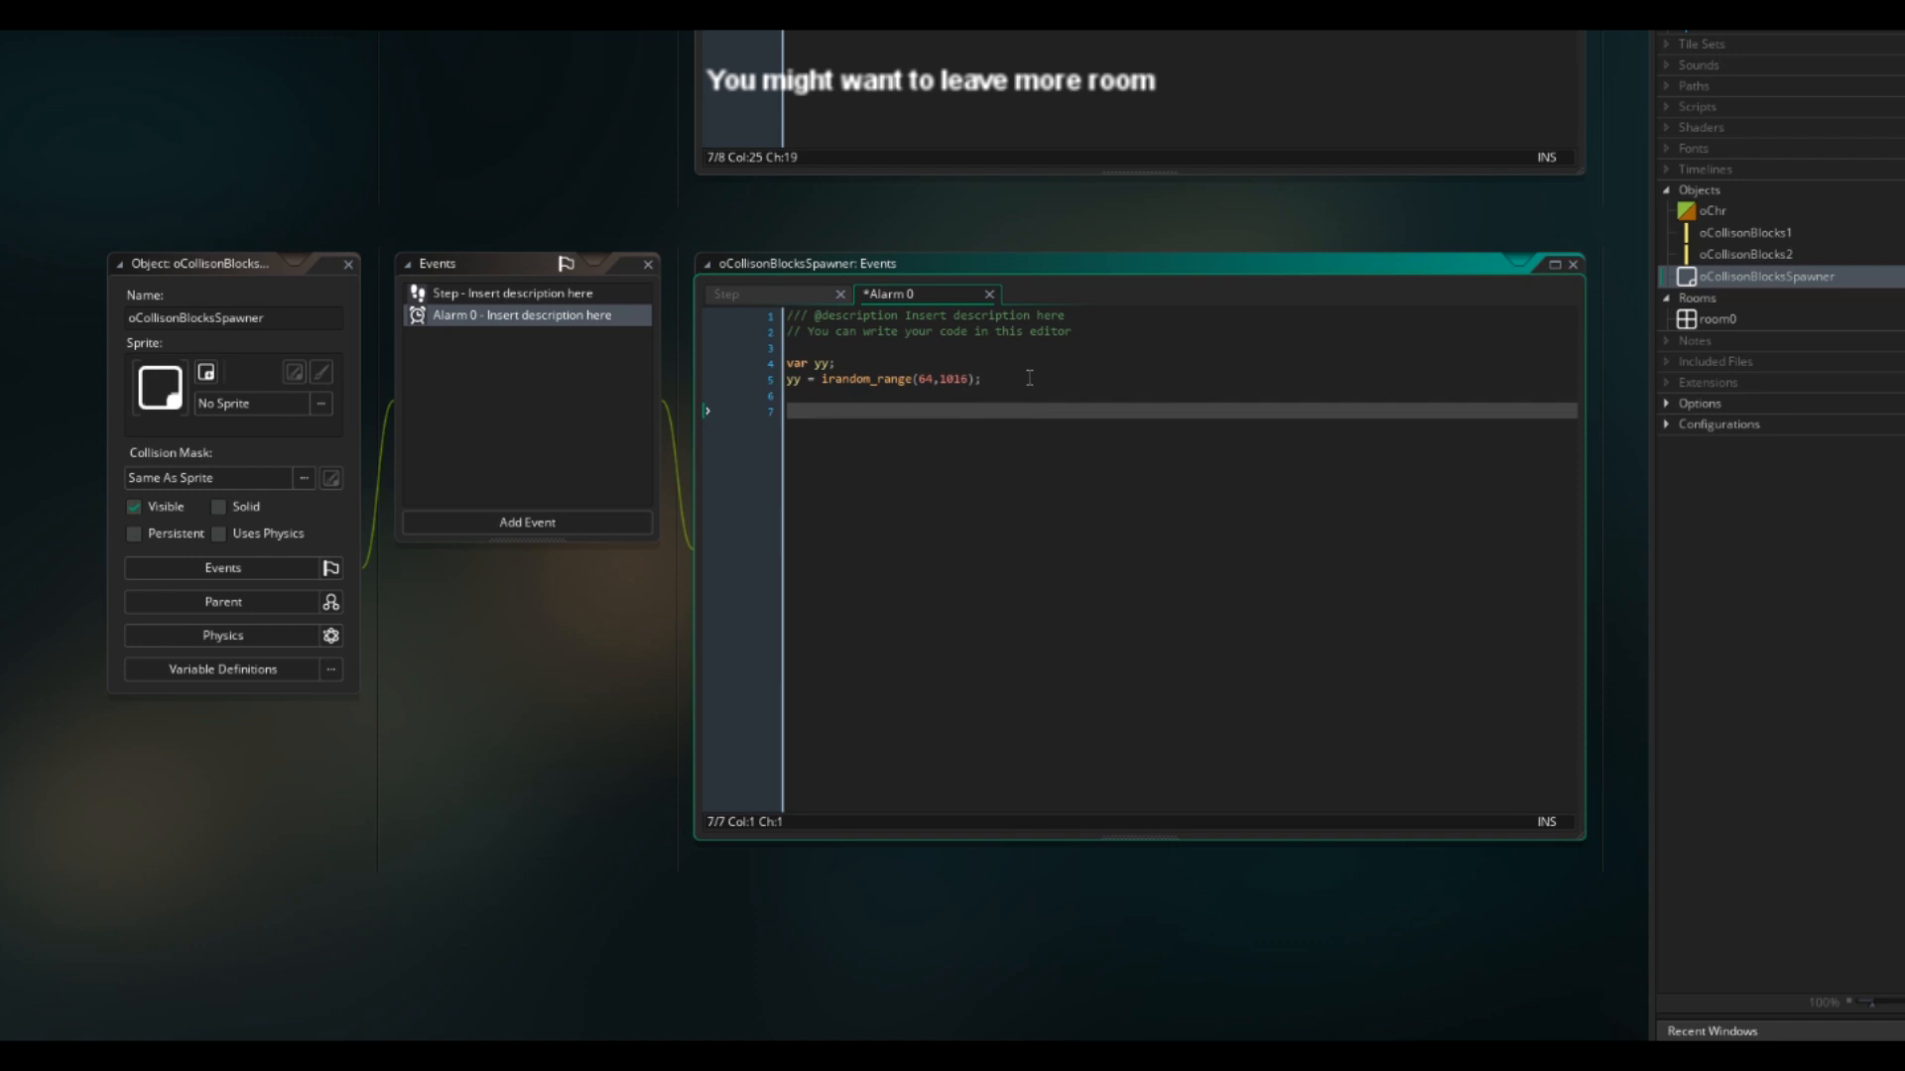
Step: Create oCollisonBlocks1, oCollisonBlocks2 and oScoreBlock at (x, yy) with instance_create_depth at depth -1
{"action": "type", "text": "instance_create"}
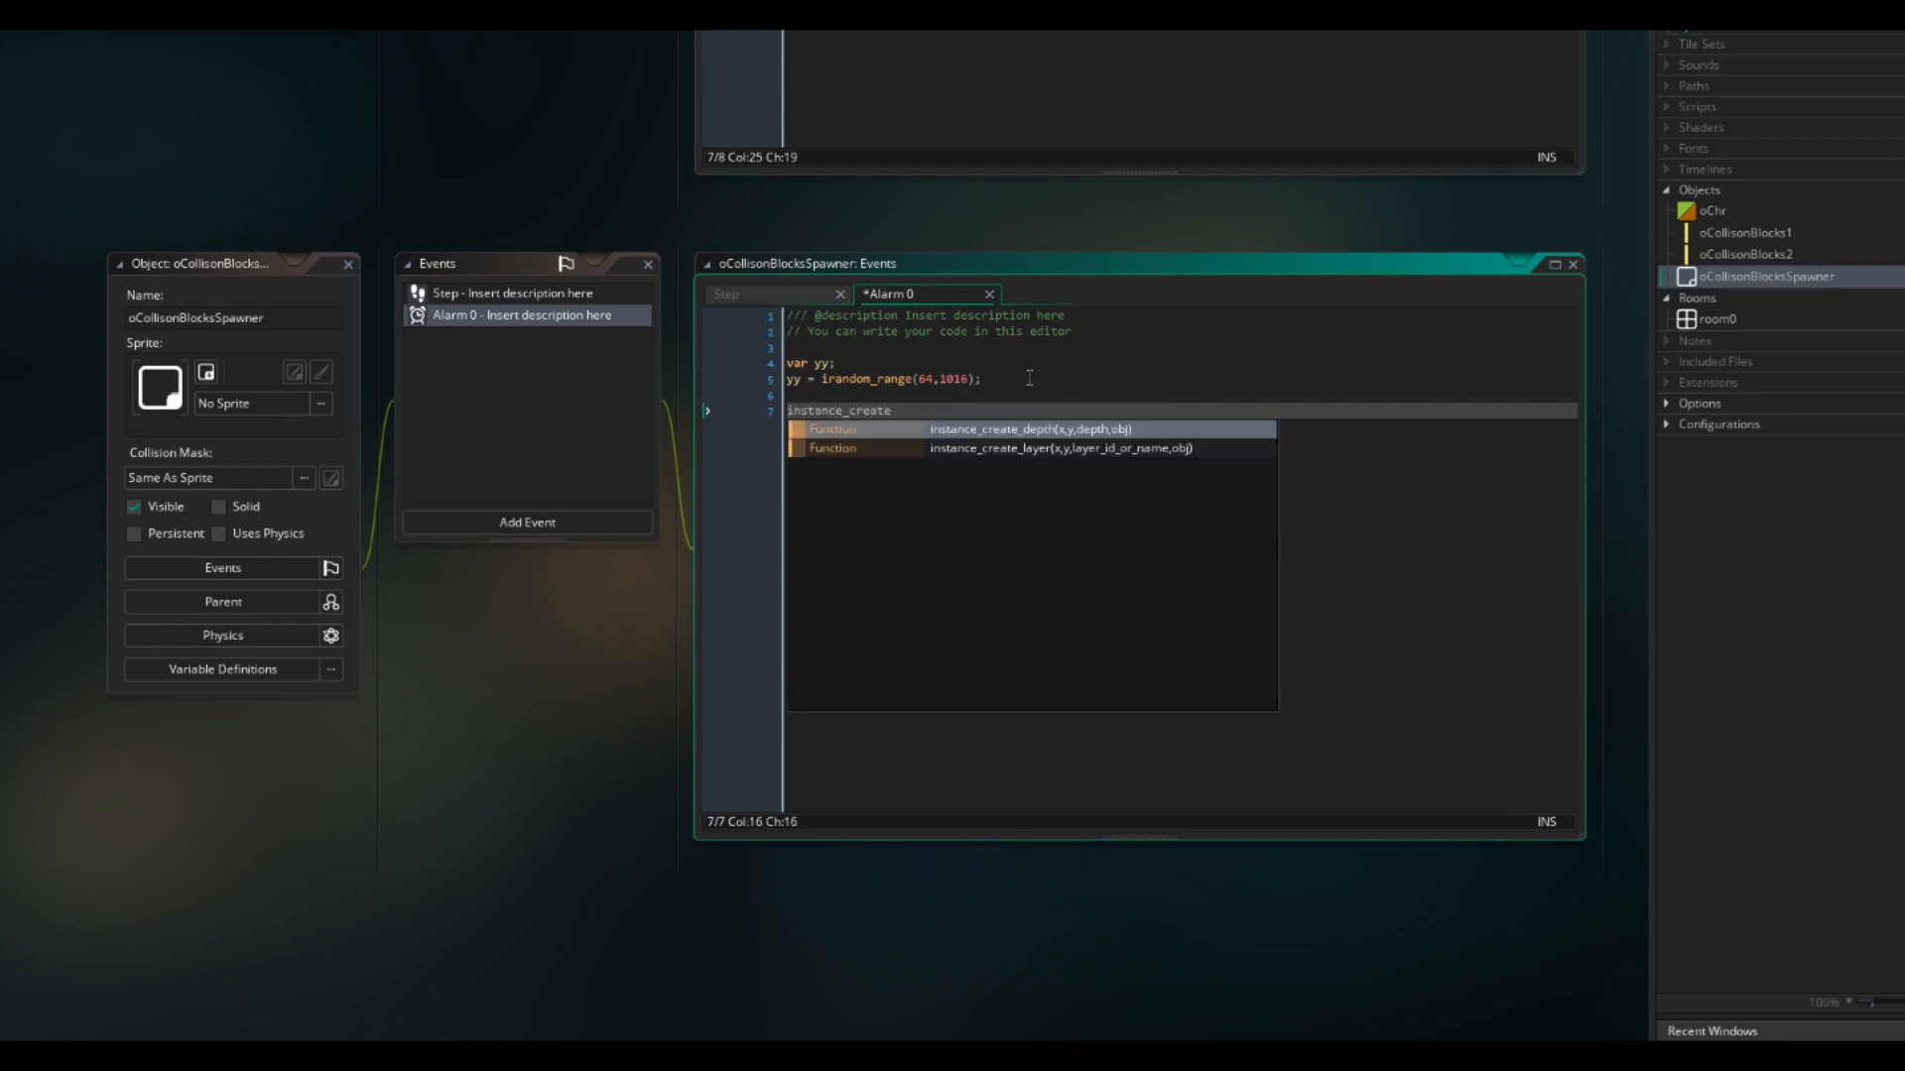
{"action": "left_click", "coordinate": [1027, 429]}
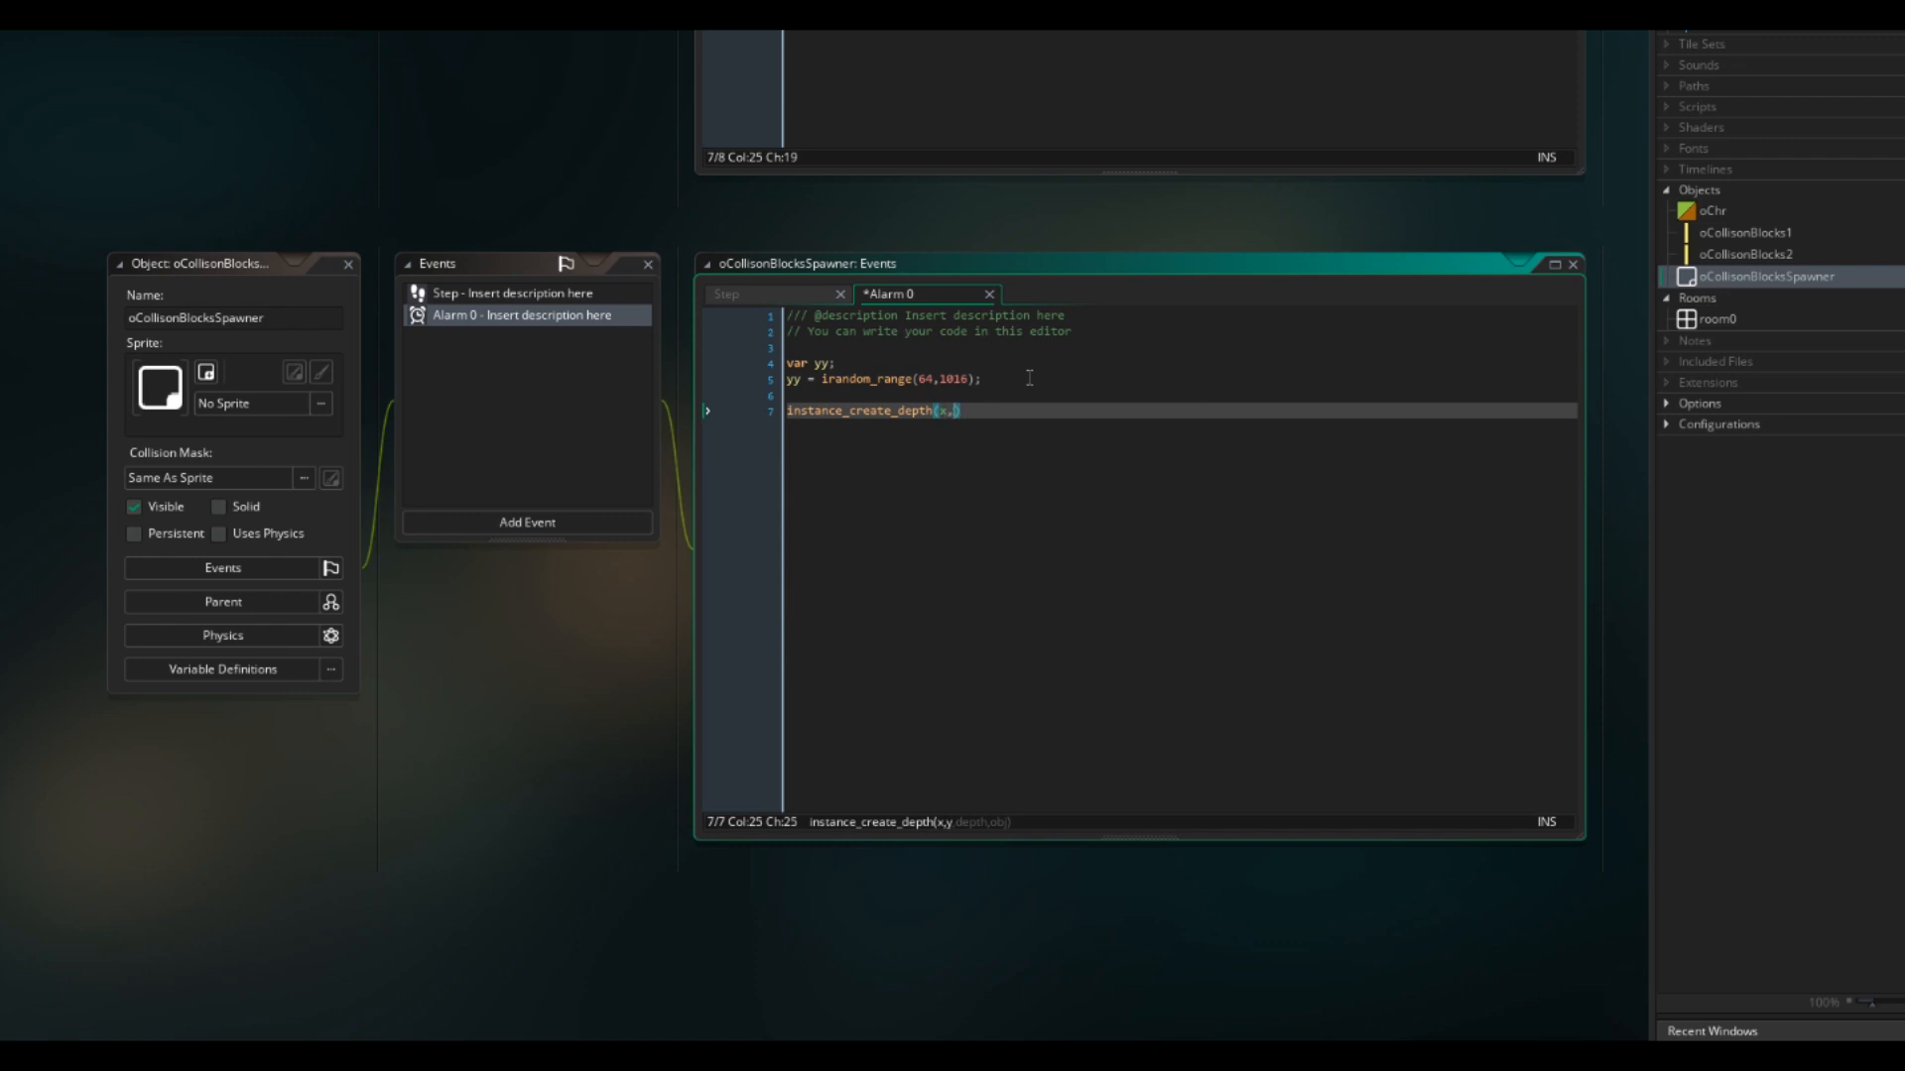
{"action": "type", "text": "yy,-1,oCollisionBlocks1"}
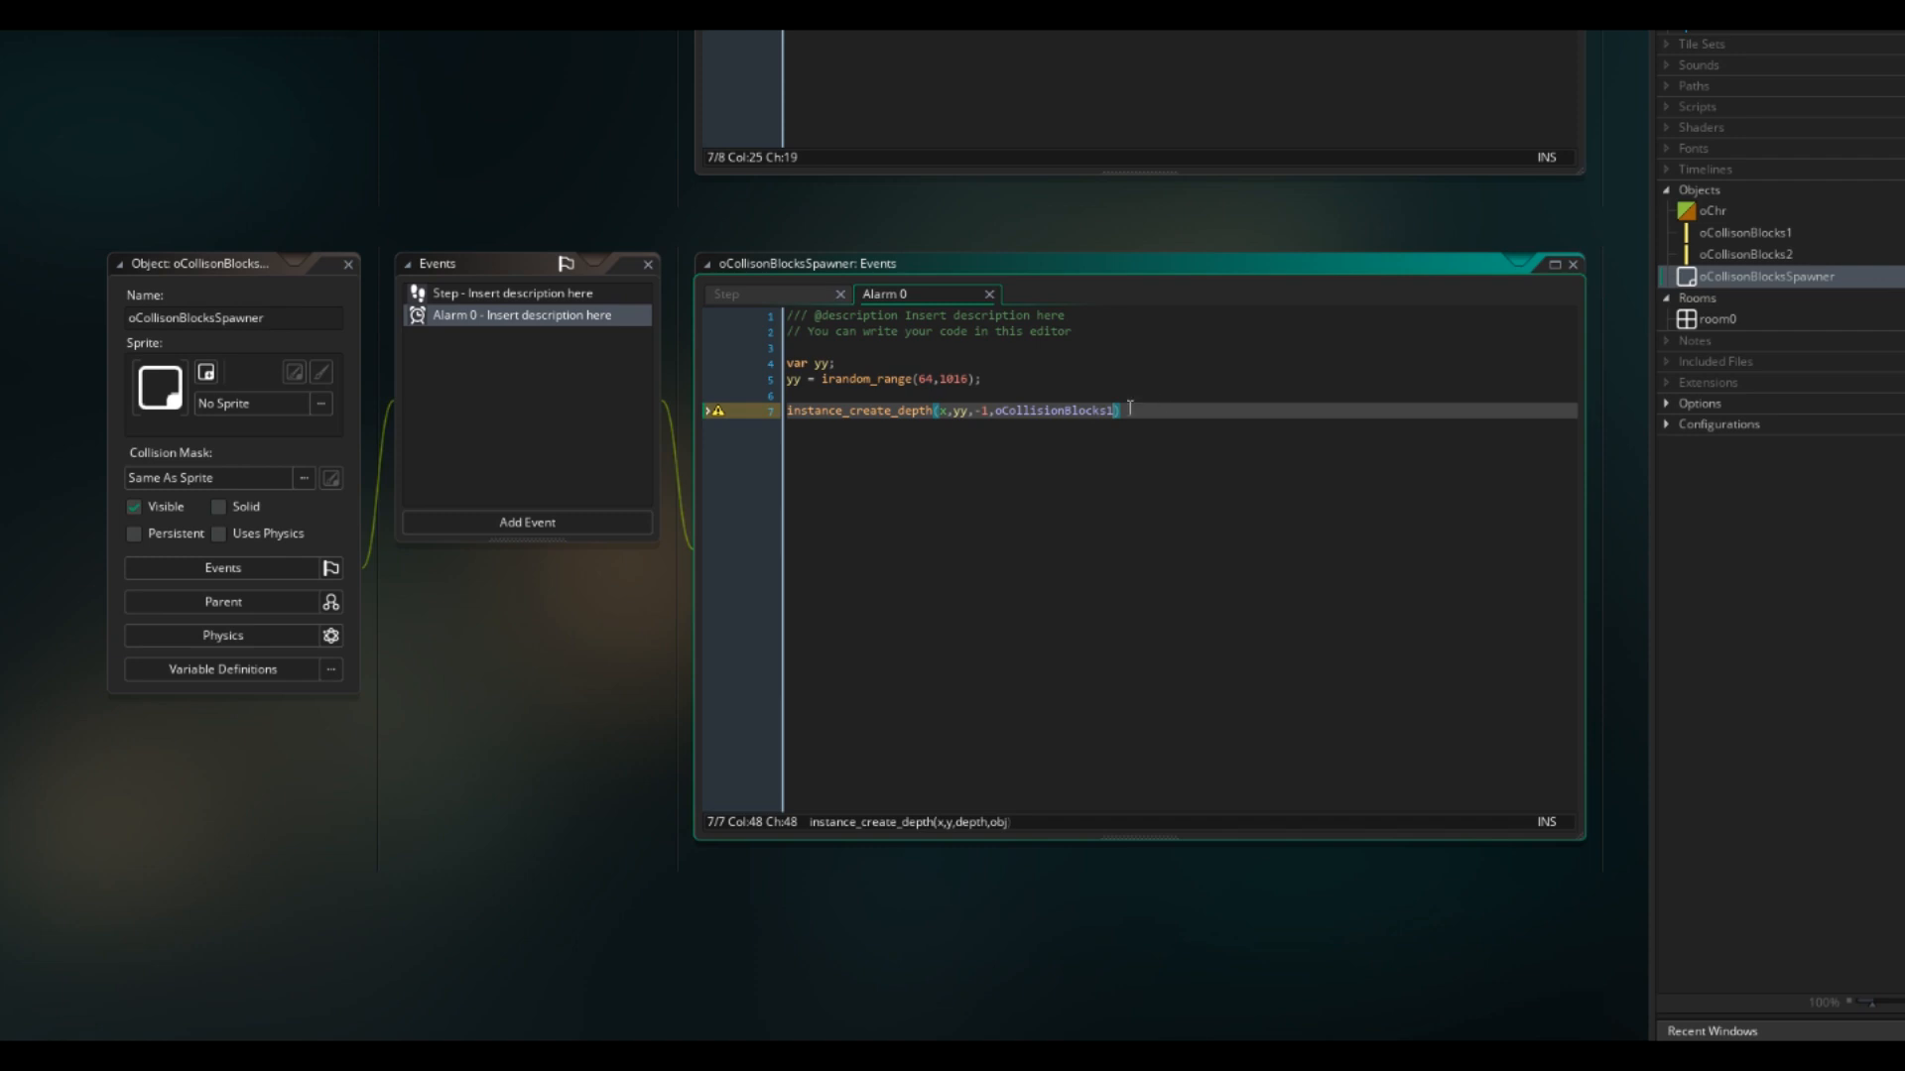
{"action": "key", "text": "BackSpace"}
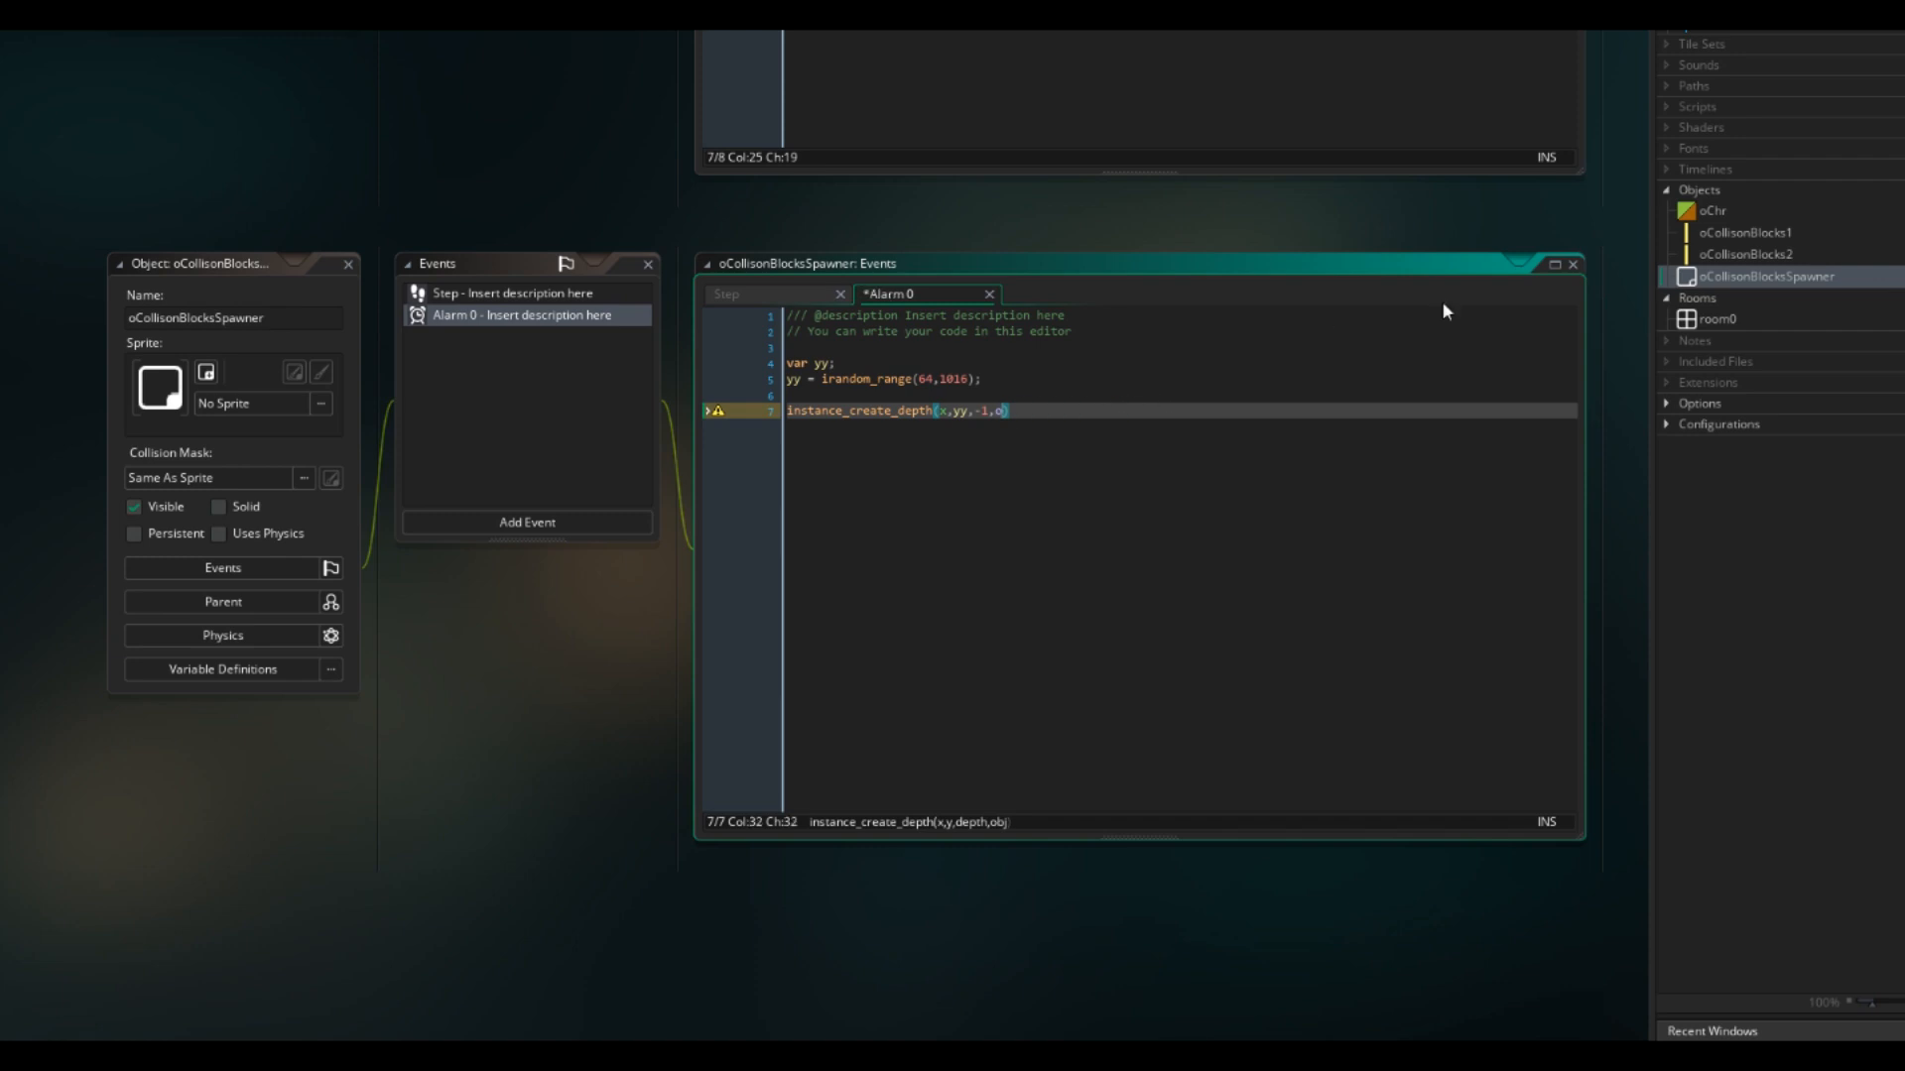
{"action": "type", "text": "CollisonBlocks1"}
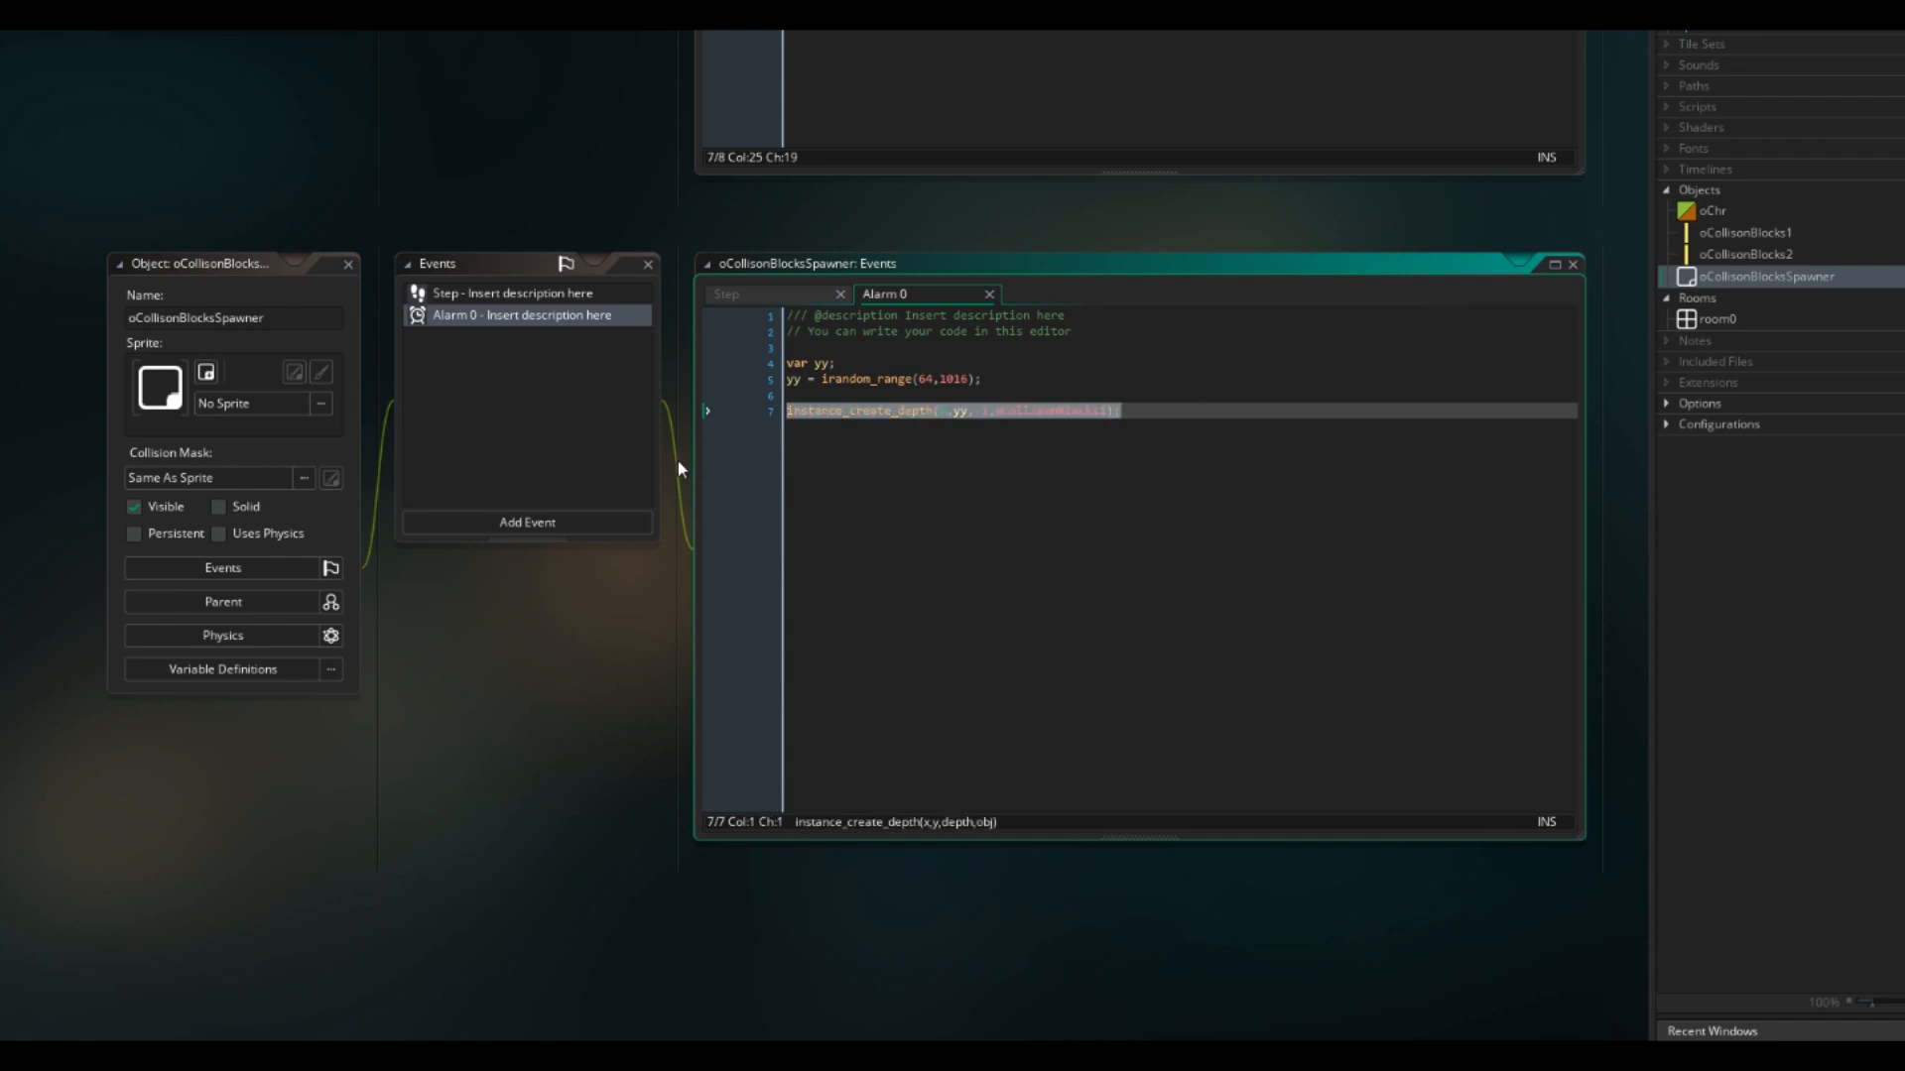
{"action": "type", "text": "instance_create_depth(x,yy,-1,oCollisonBlocks1);"}
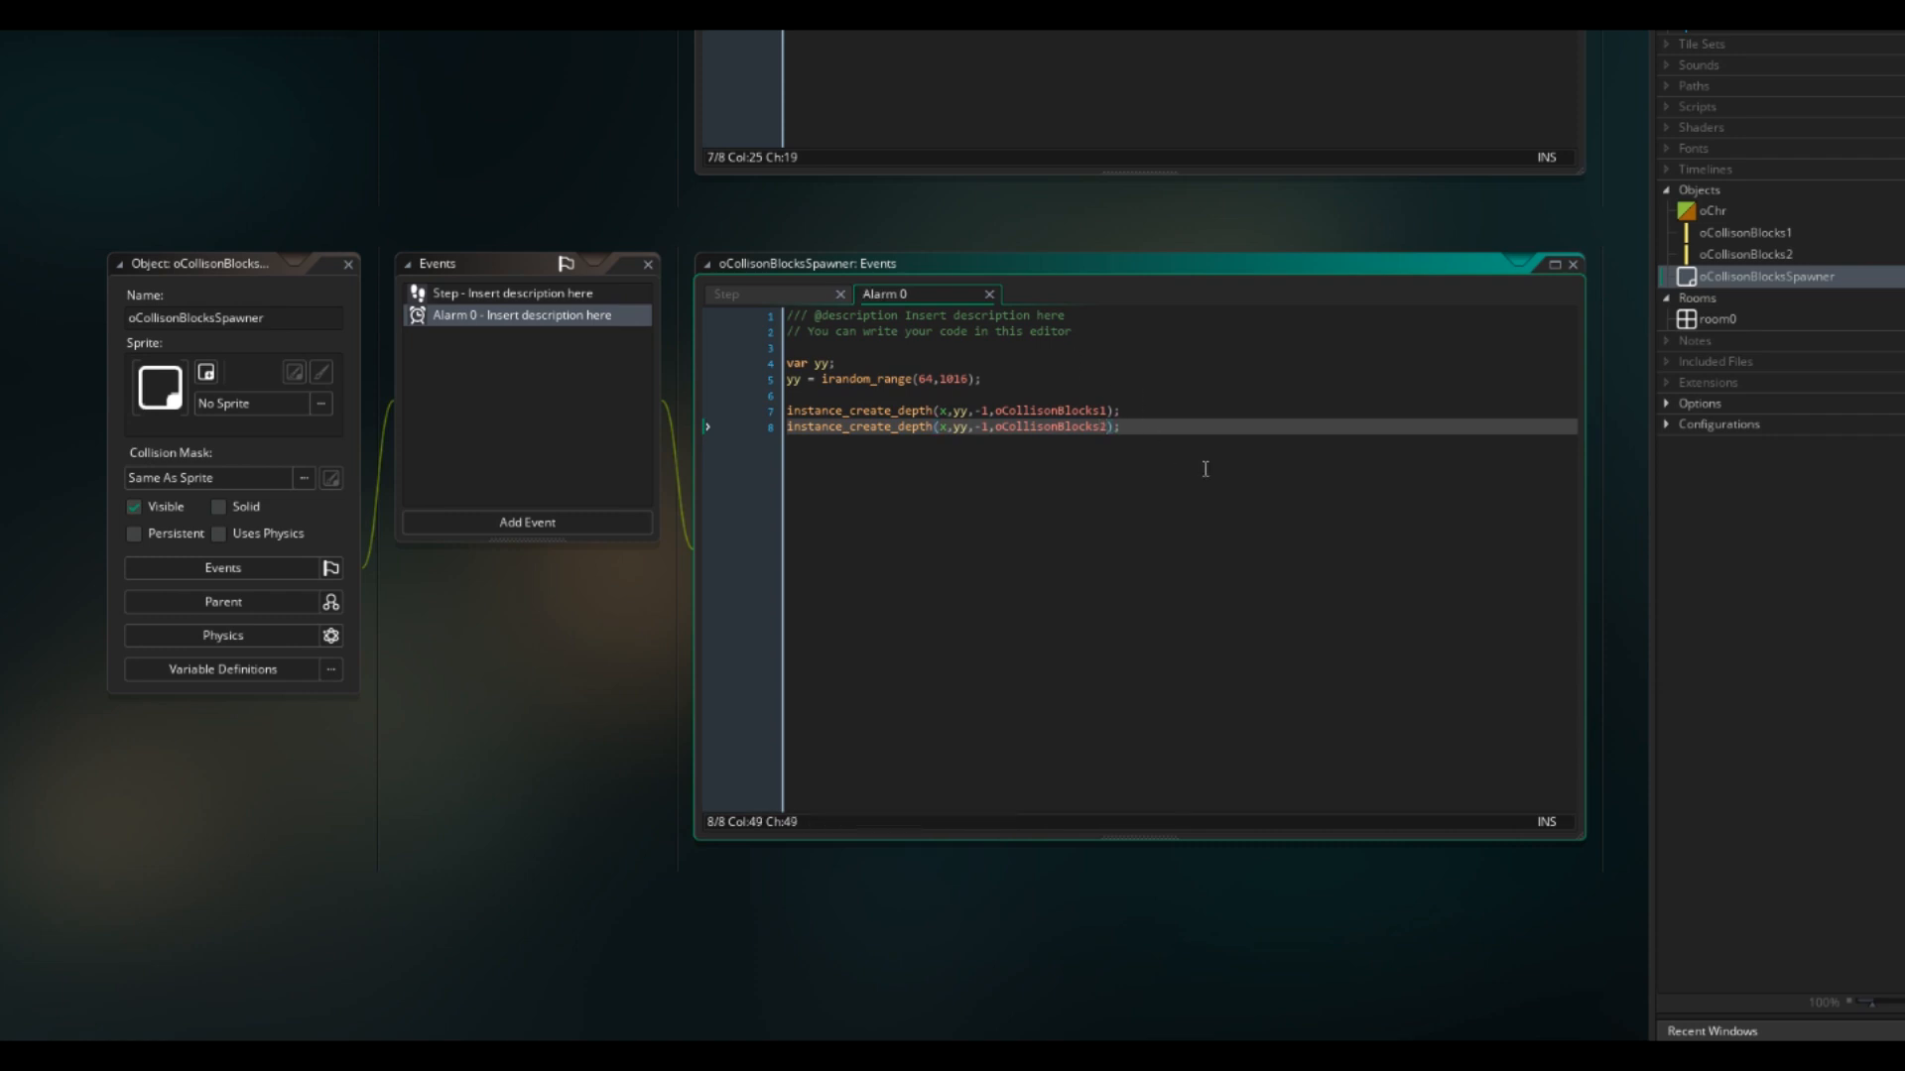
{"action": "type", "text": "instance_create_depth(x,yyyy"}
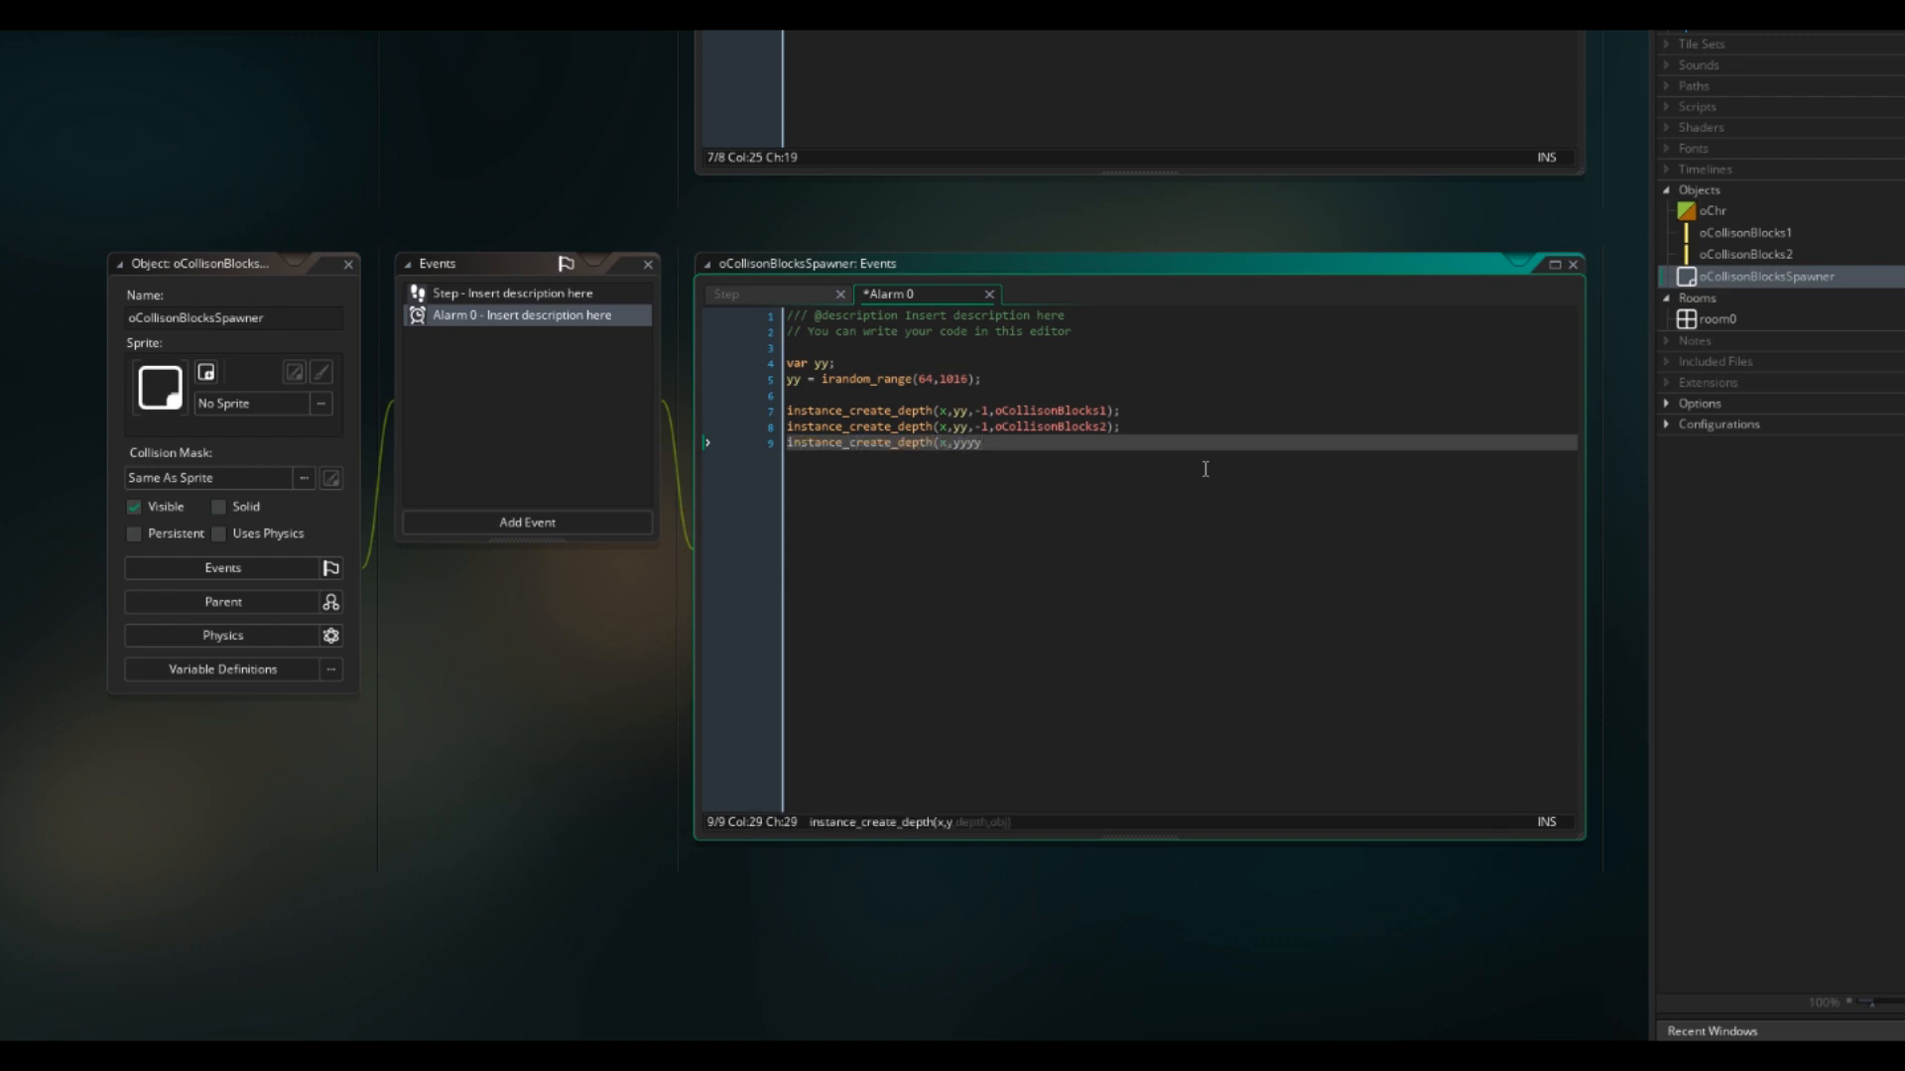
{"action": "type", "text": ",-1,oScoreBloc"}
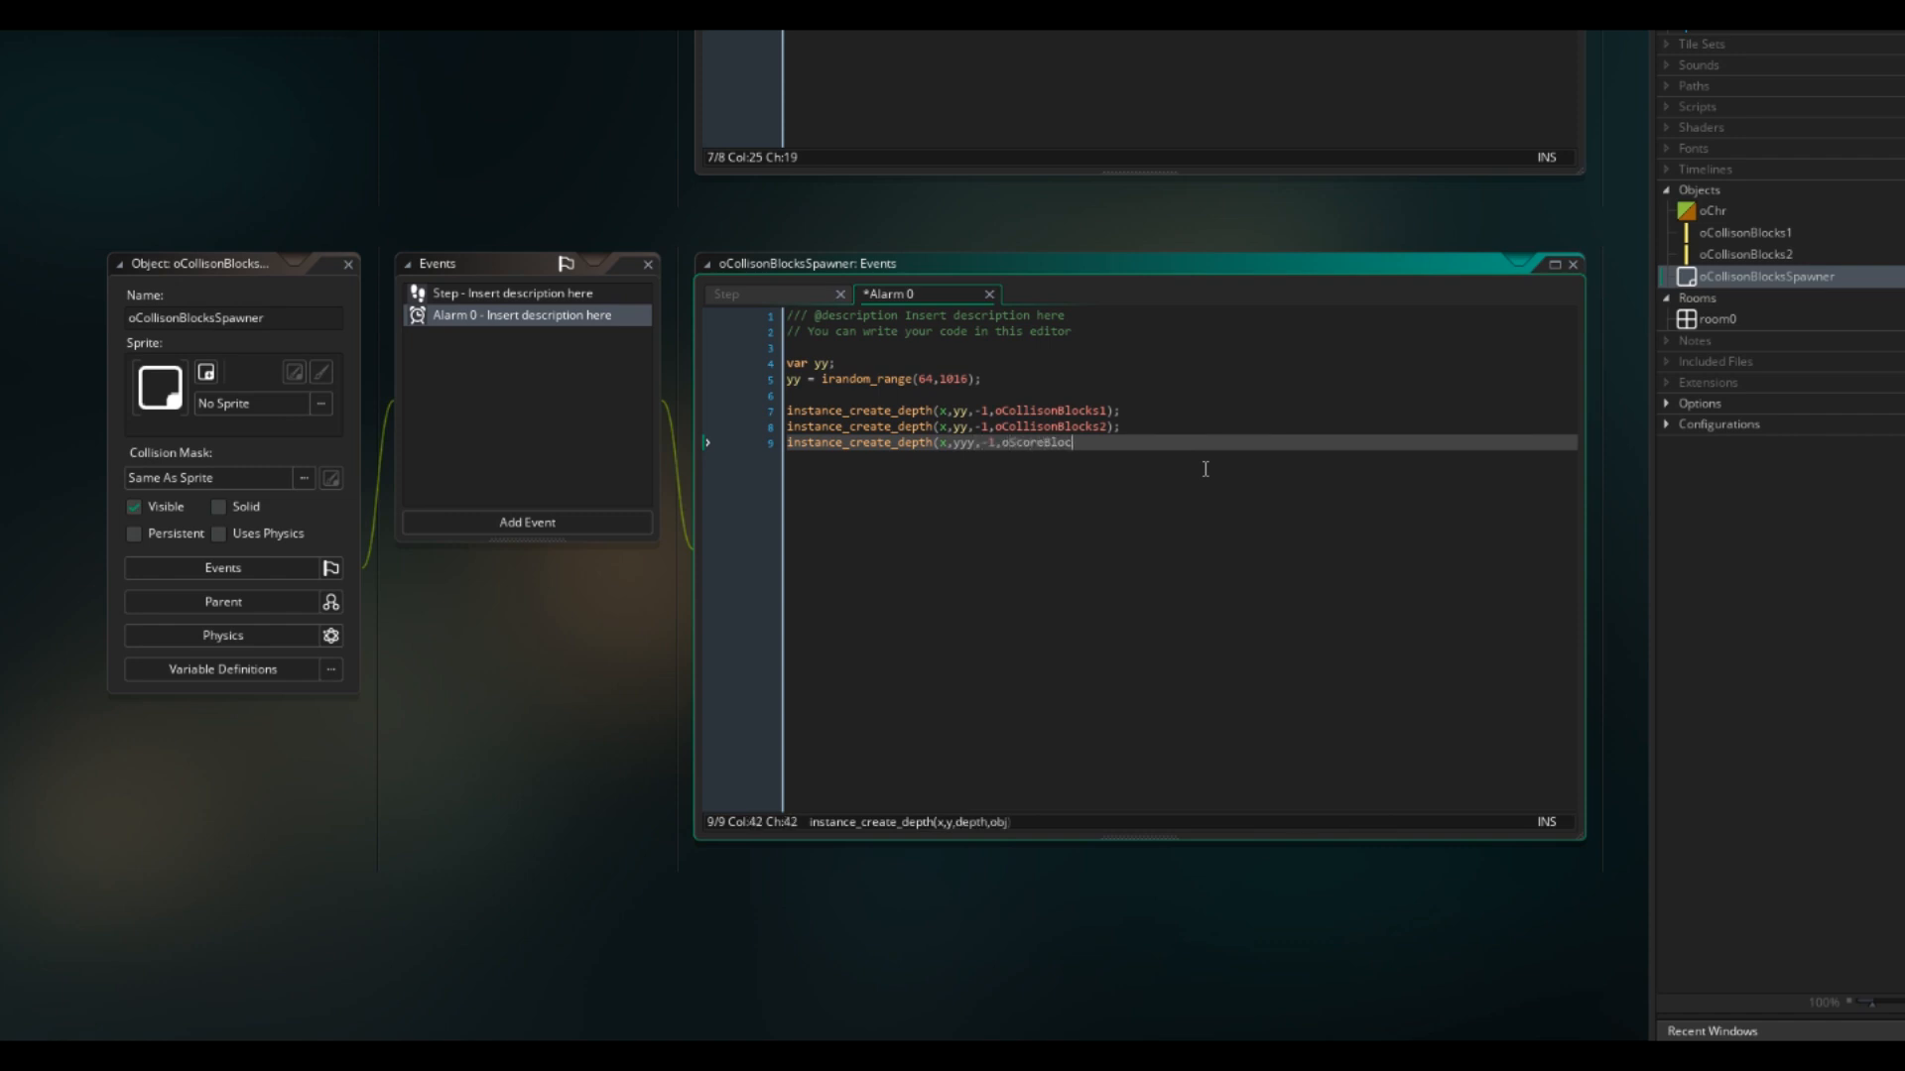
{"action": "type", "text": "k);"}
{"action": "type", "text": "oScoreBlock"}
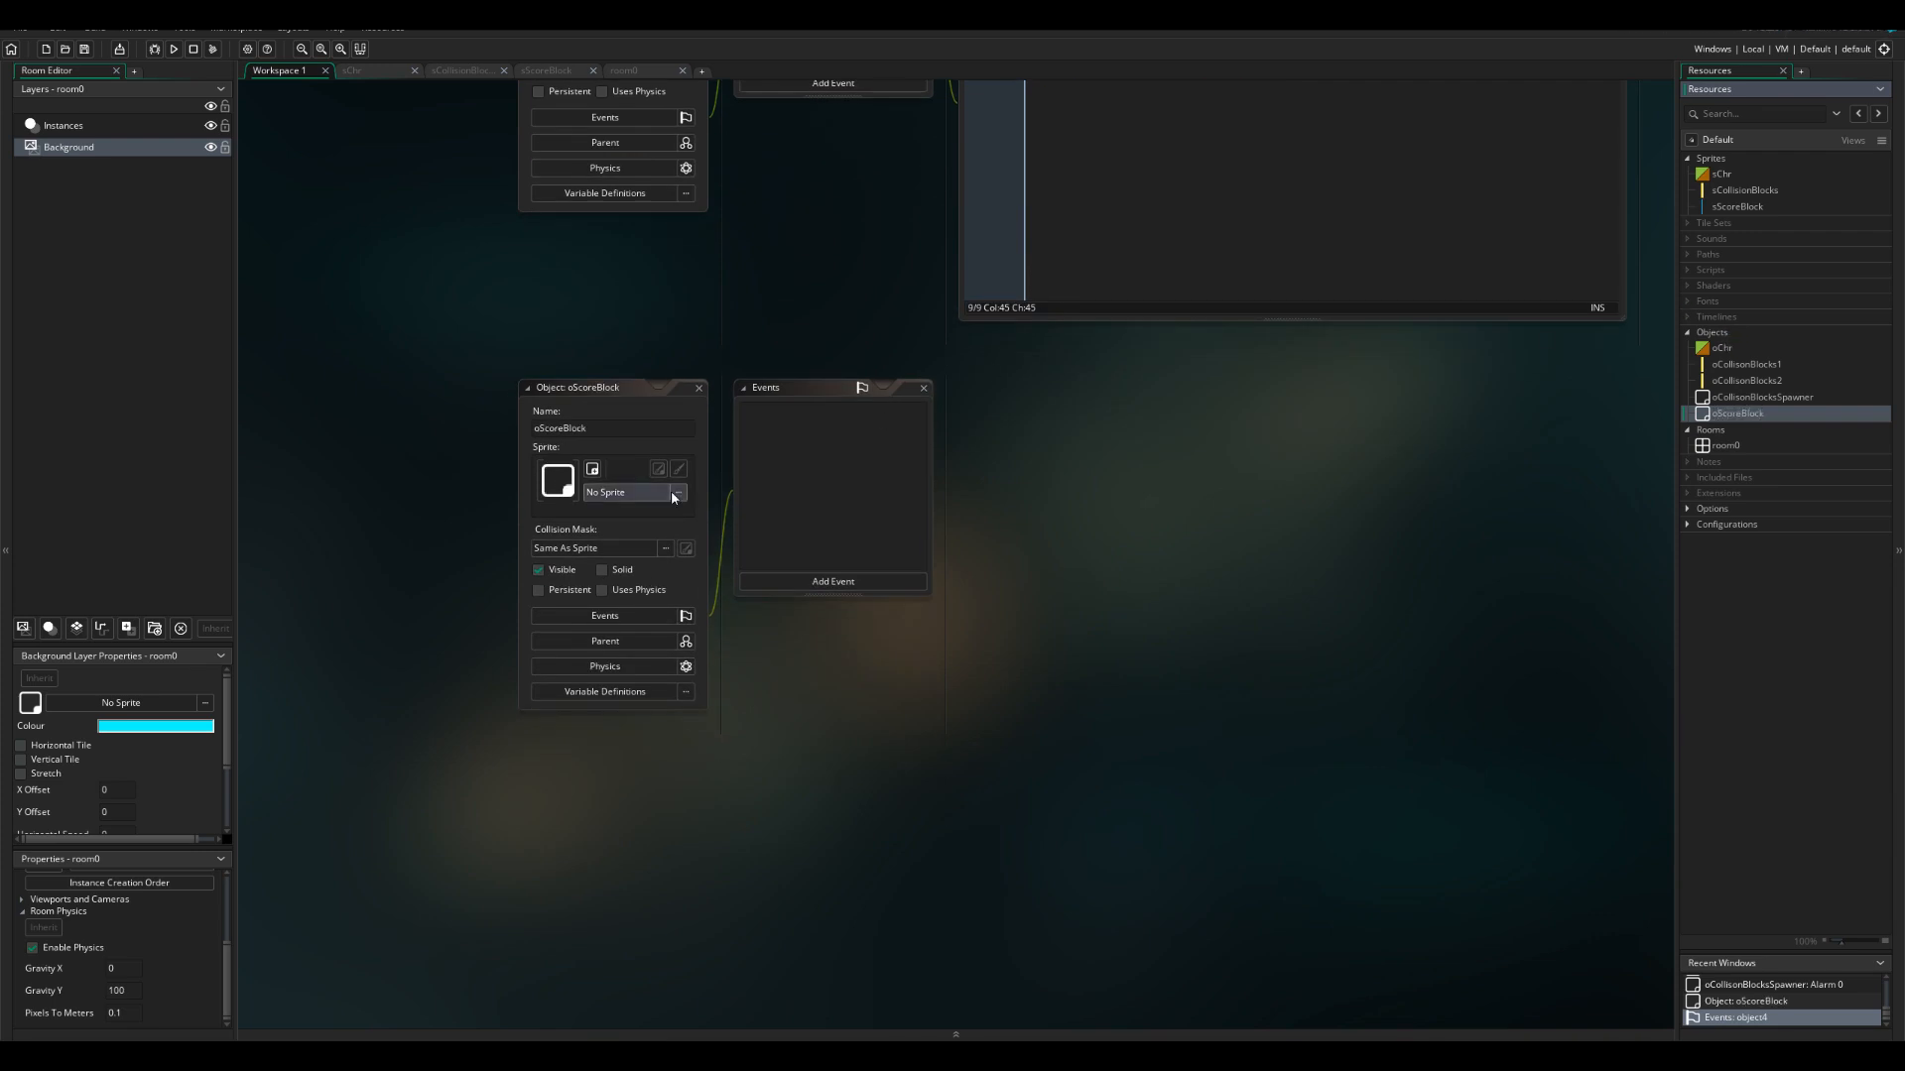
Step: Give oScoreBlock the sScoreBlock sprite and a Step event moving it by mSpeed
{"action": "left_click", "coordinate": [678, 492]}
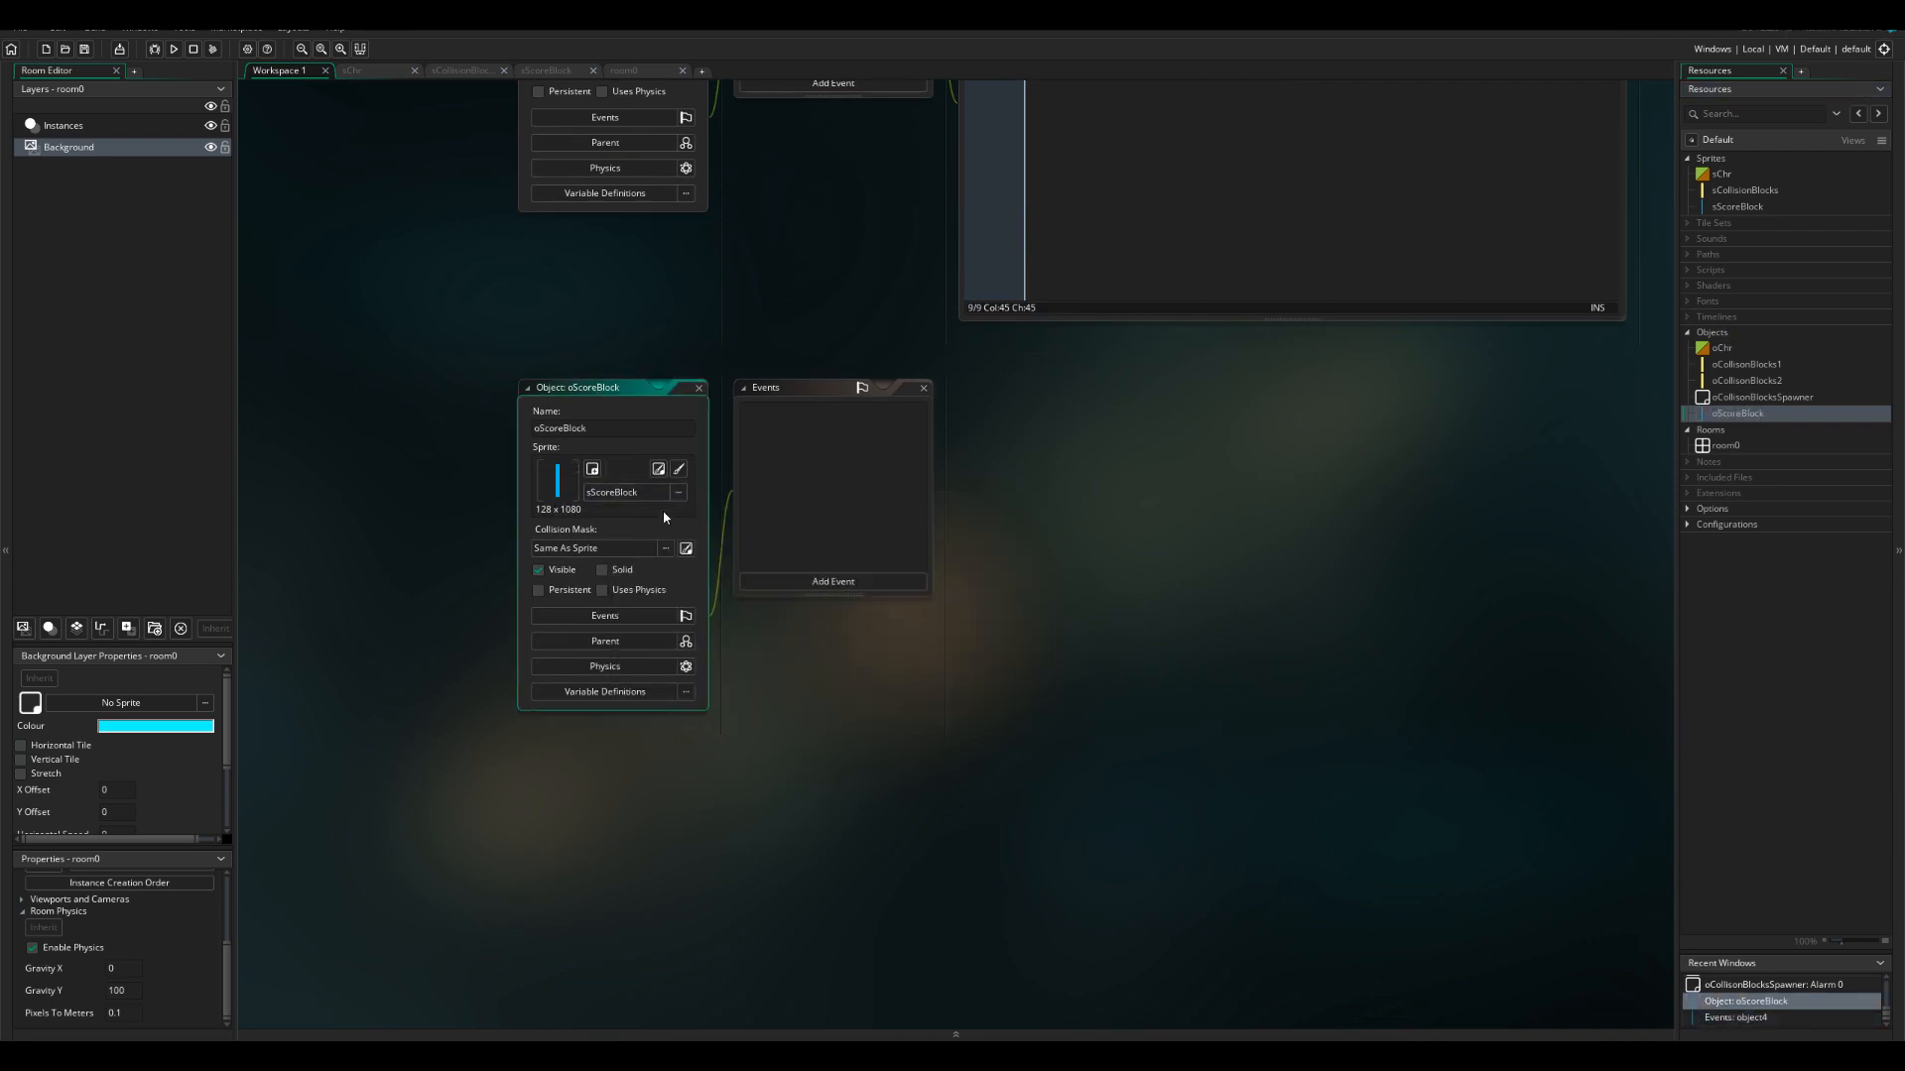
{"action": "double_click", "coordinate": [1738, 207]}
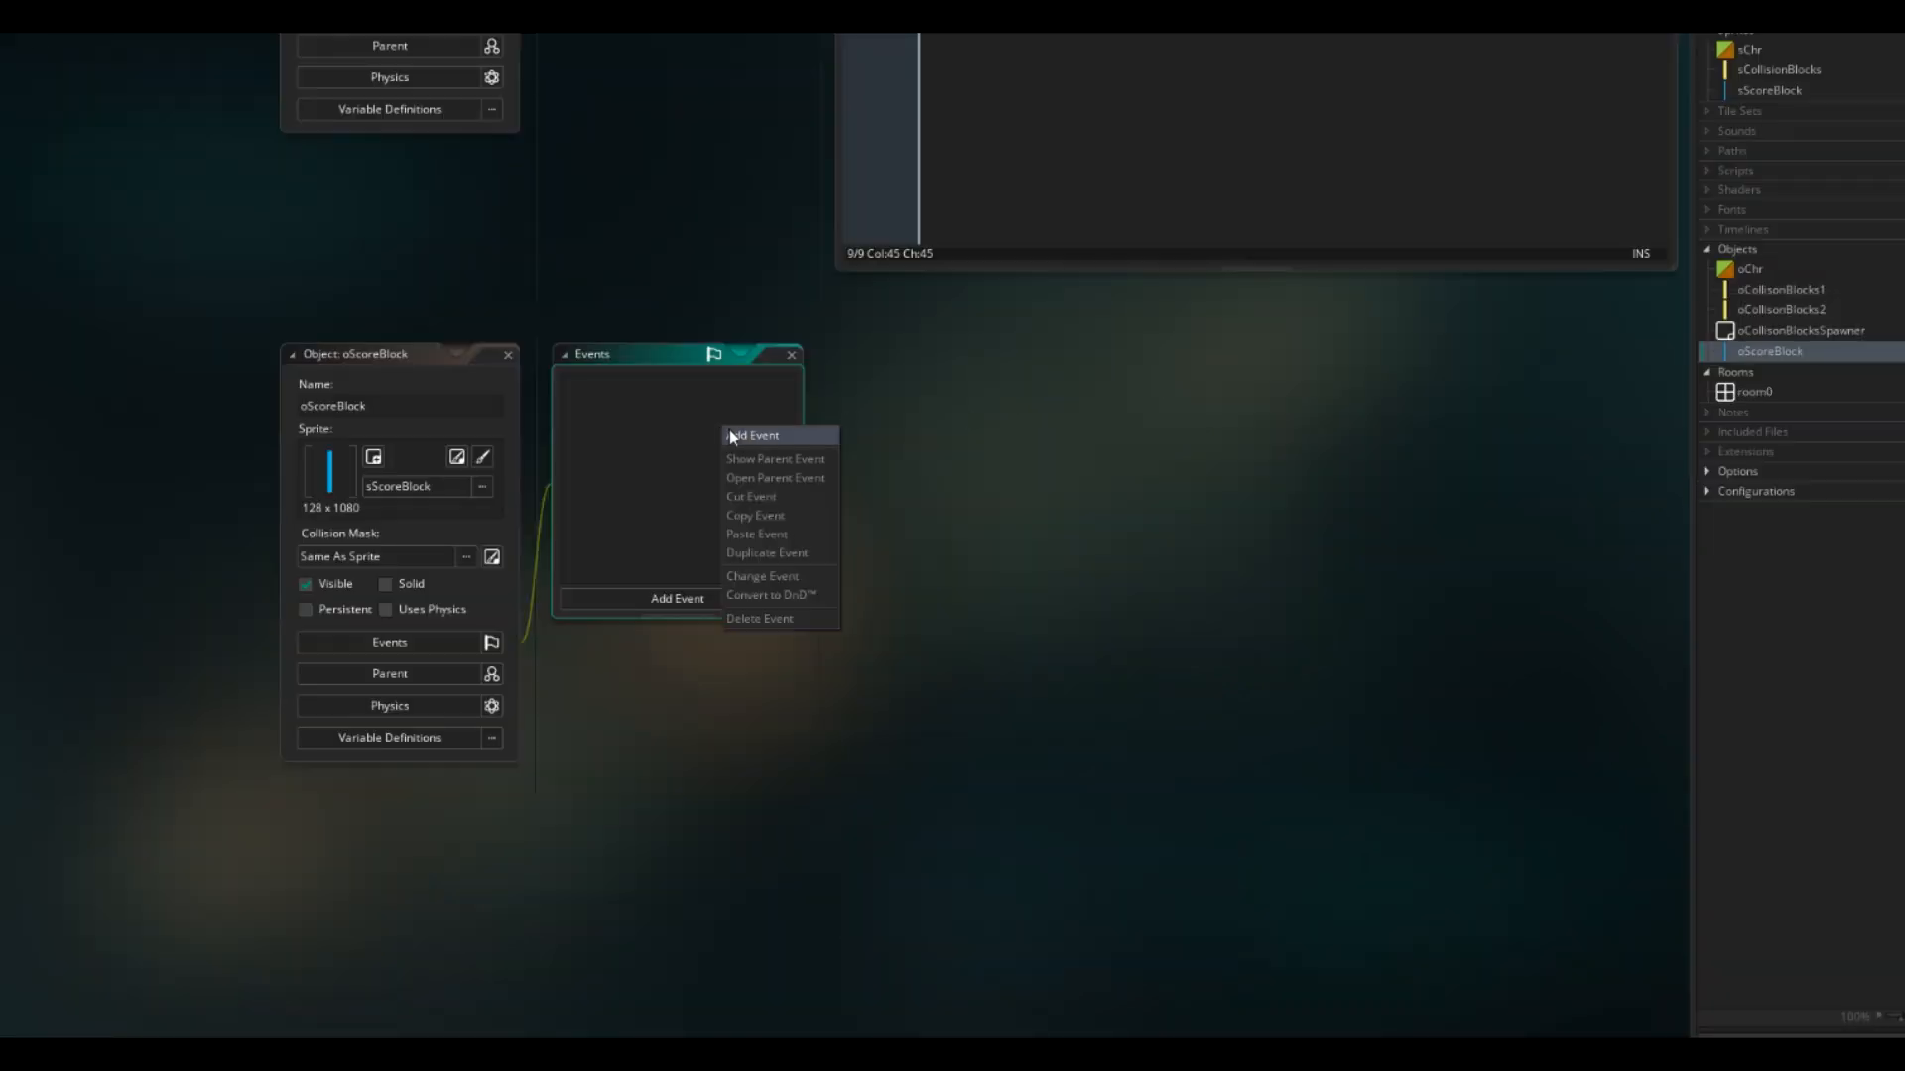
{"action": "left_click", "coordinate": [754, 437]}
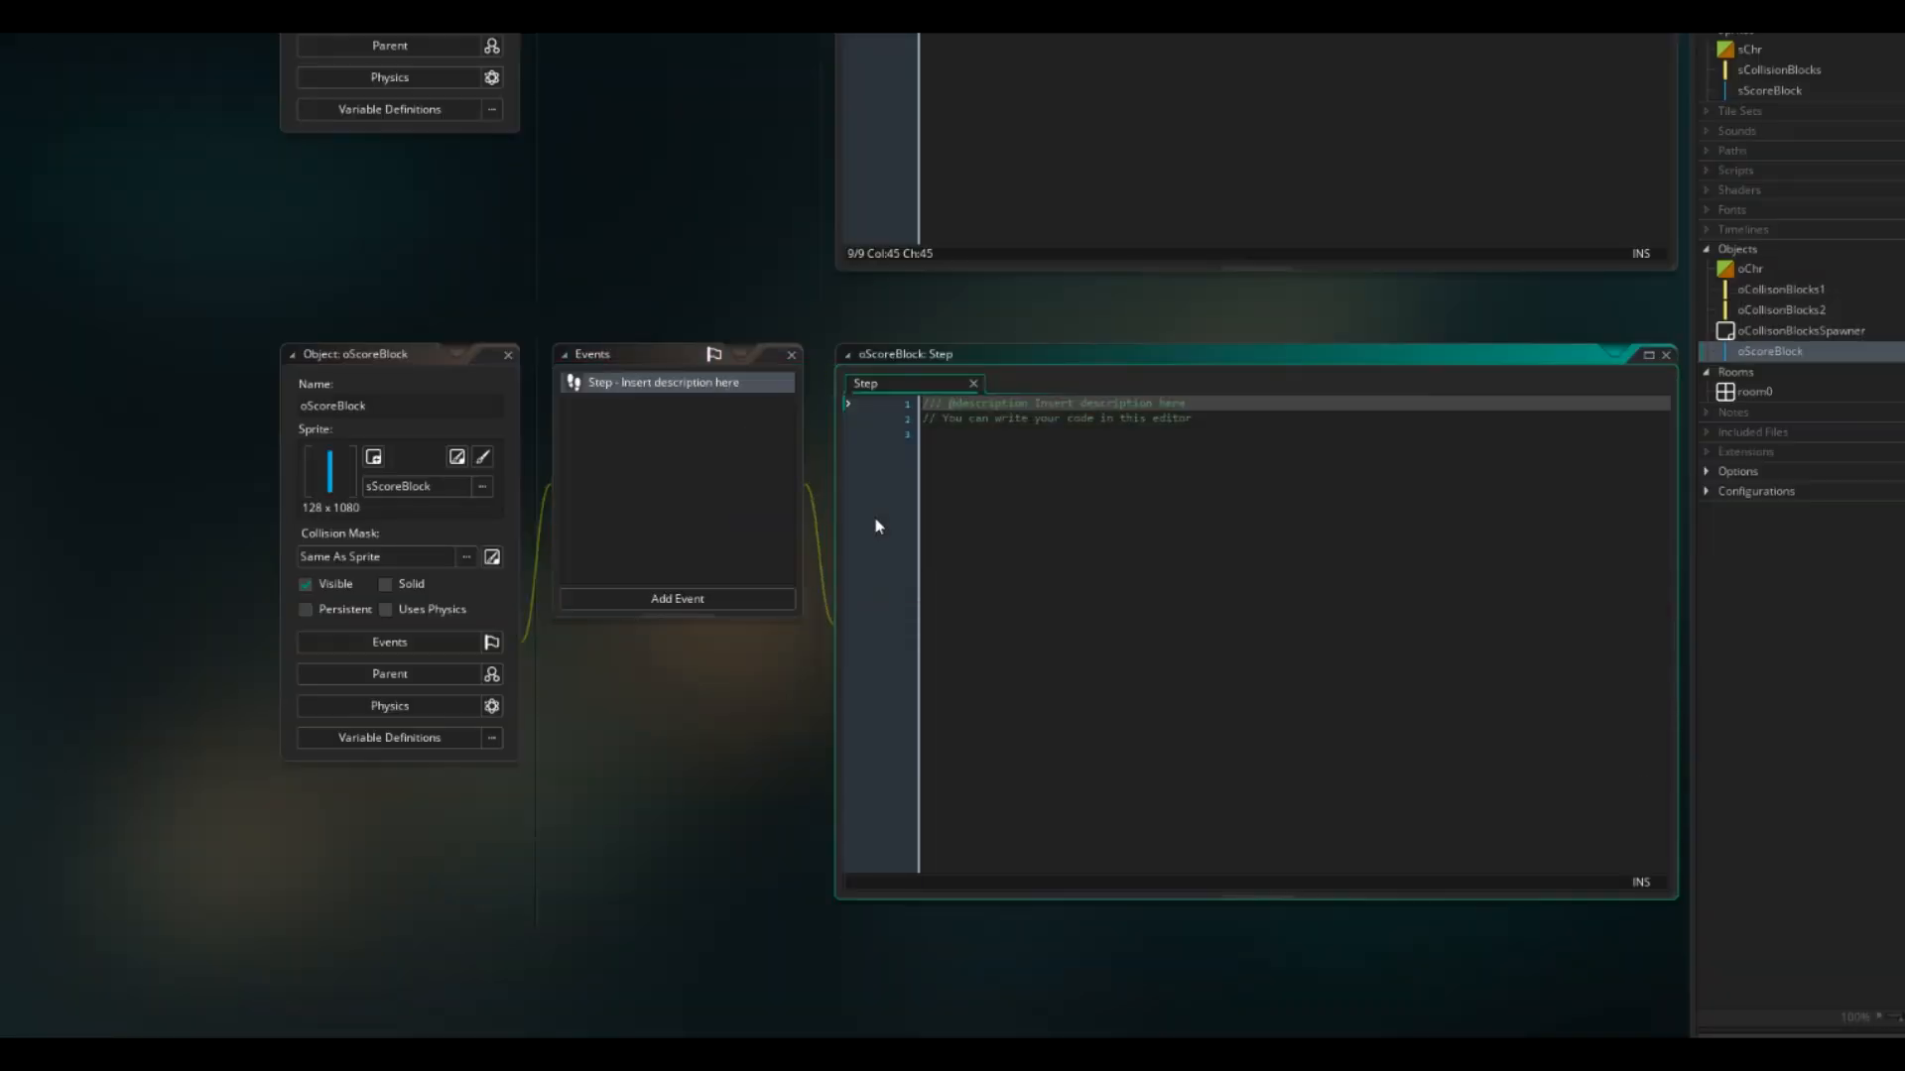
{"action": "left_click", "coordinate": [1093, 575]}
{"action": "type", "text": "x -"}
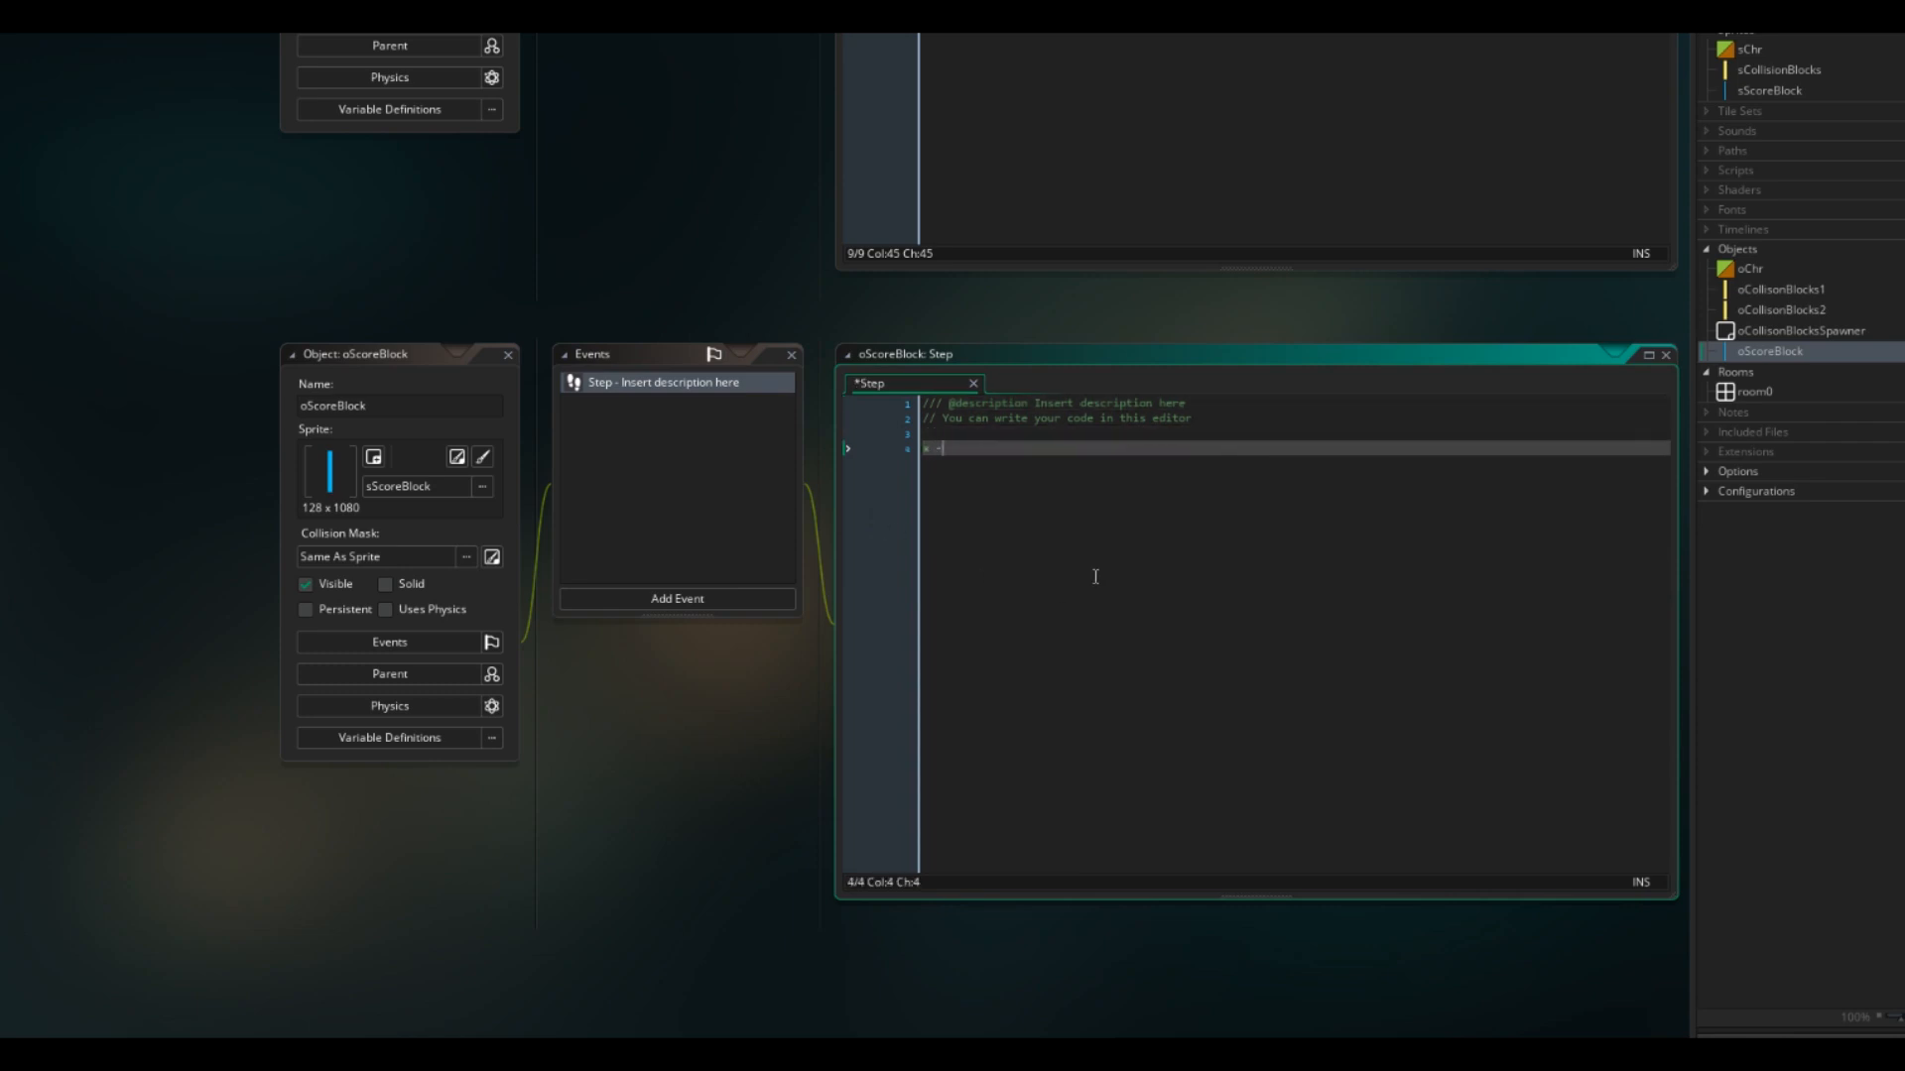
{"action": "type", "text": "= mSpeed;"}
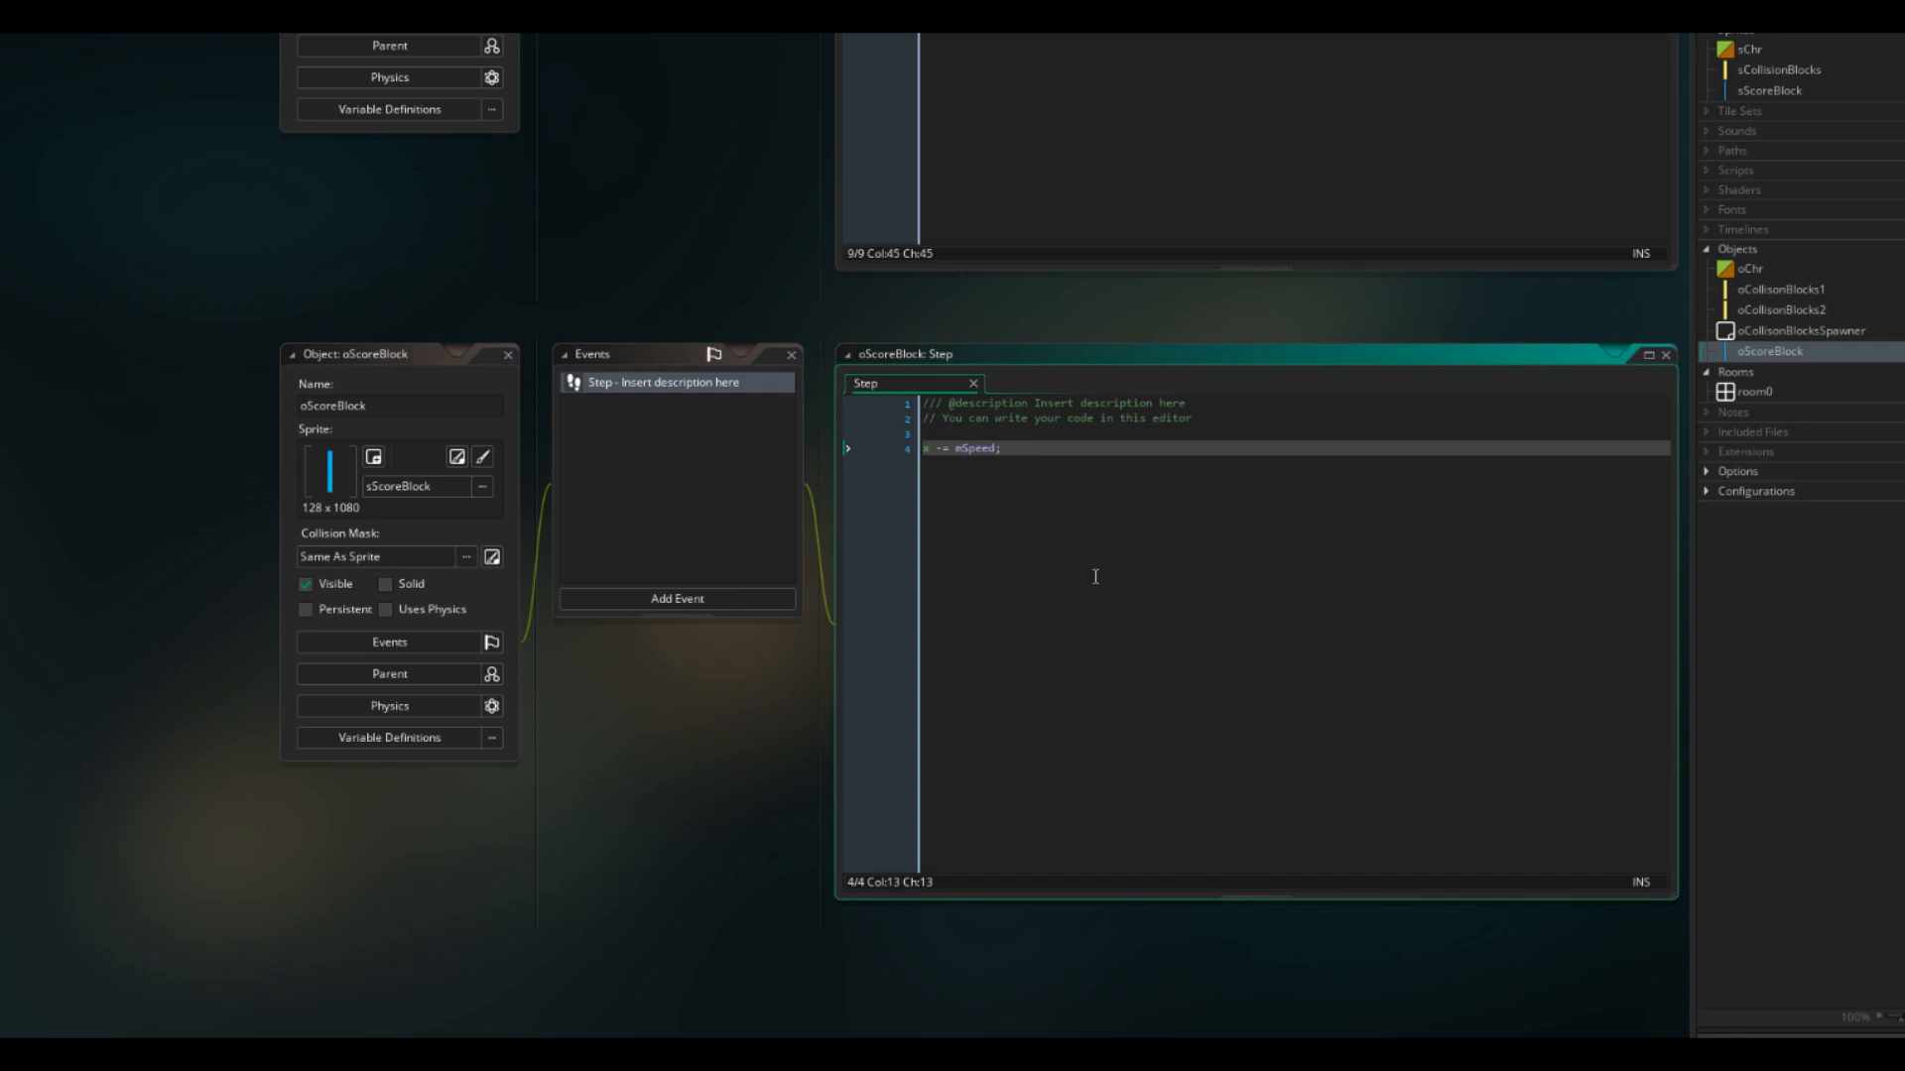
Step: On place_meeting(x,y,oChr), add 1 to cScore and call instance_destroy()
{"action": "type", "text": "if"}
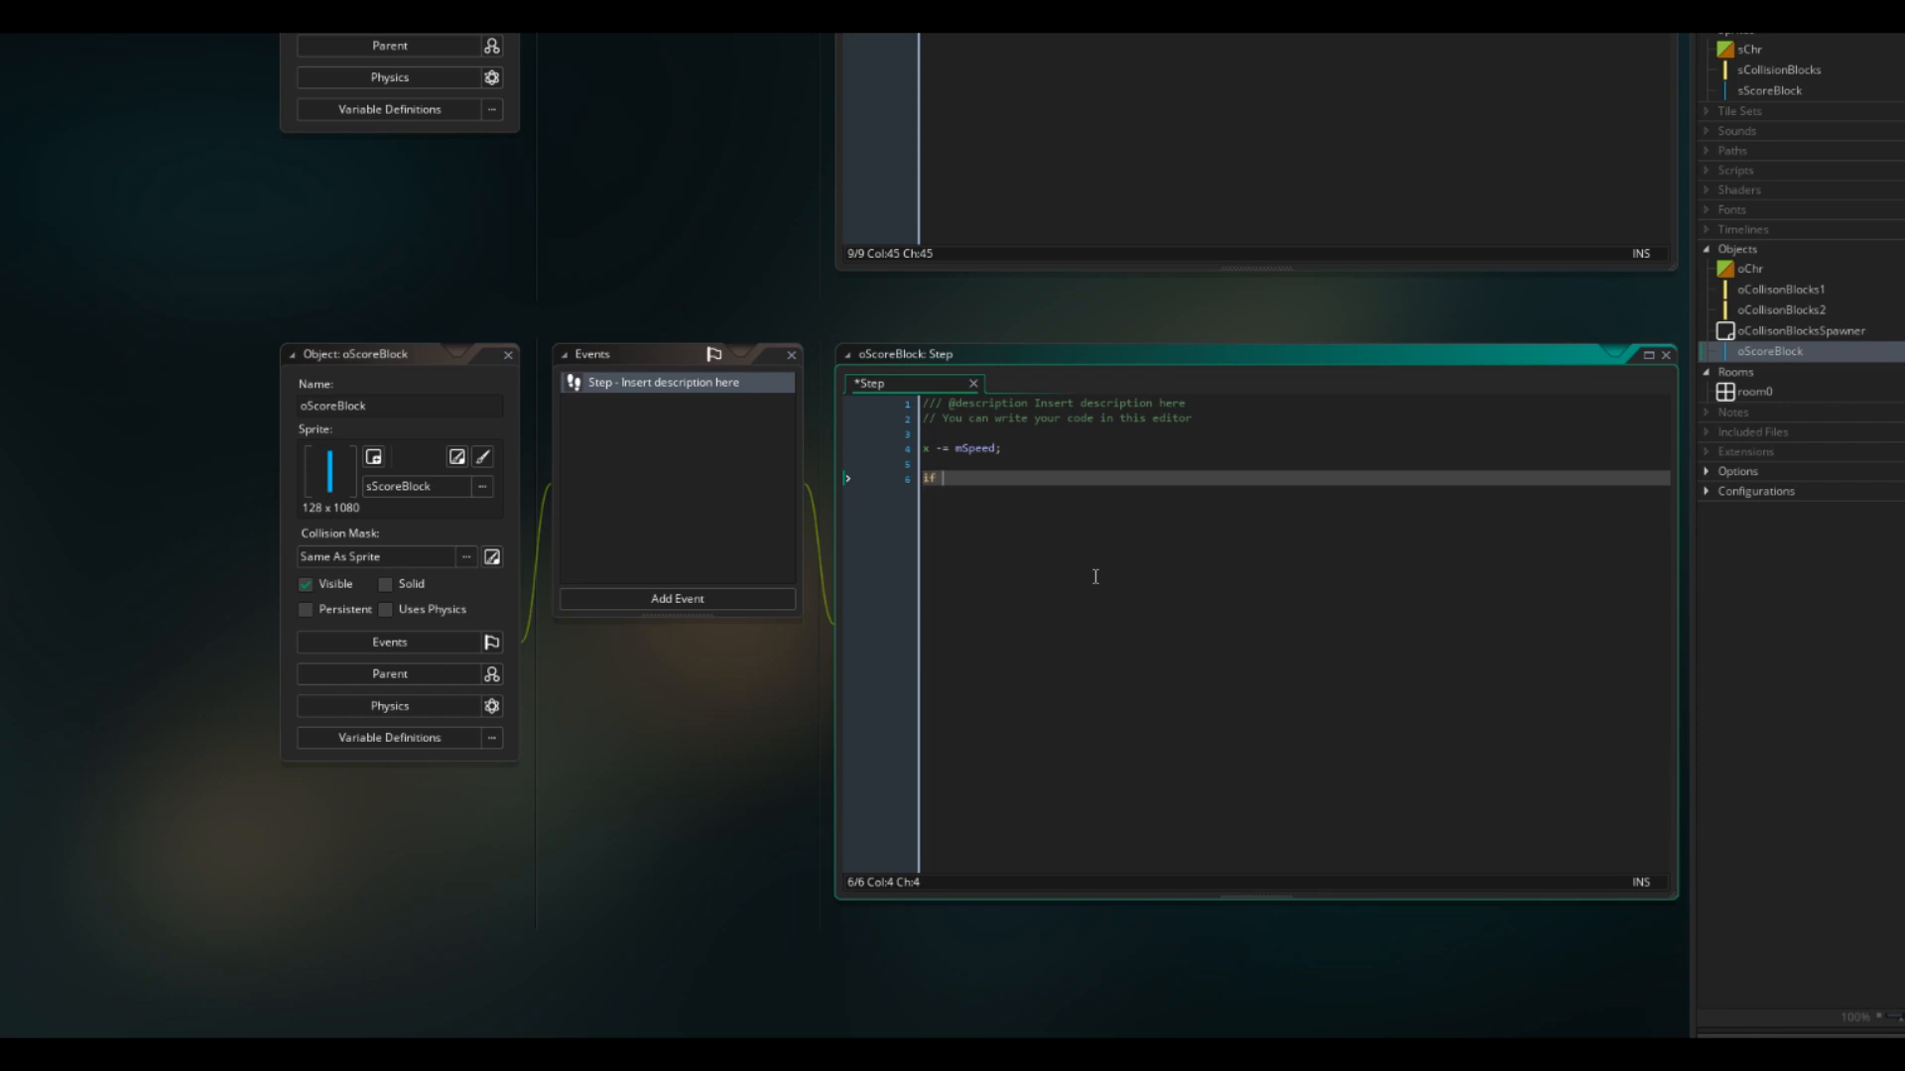
{"action": "type", "text": "place_meeting"}
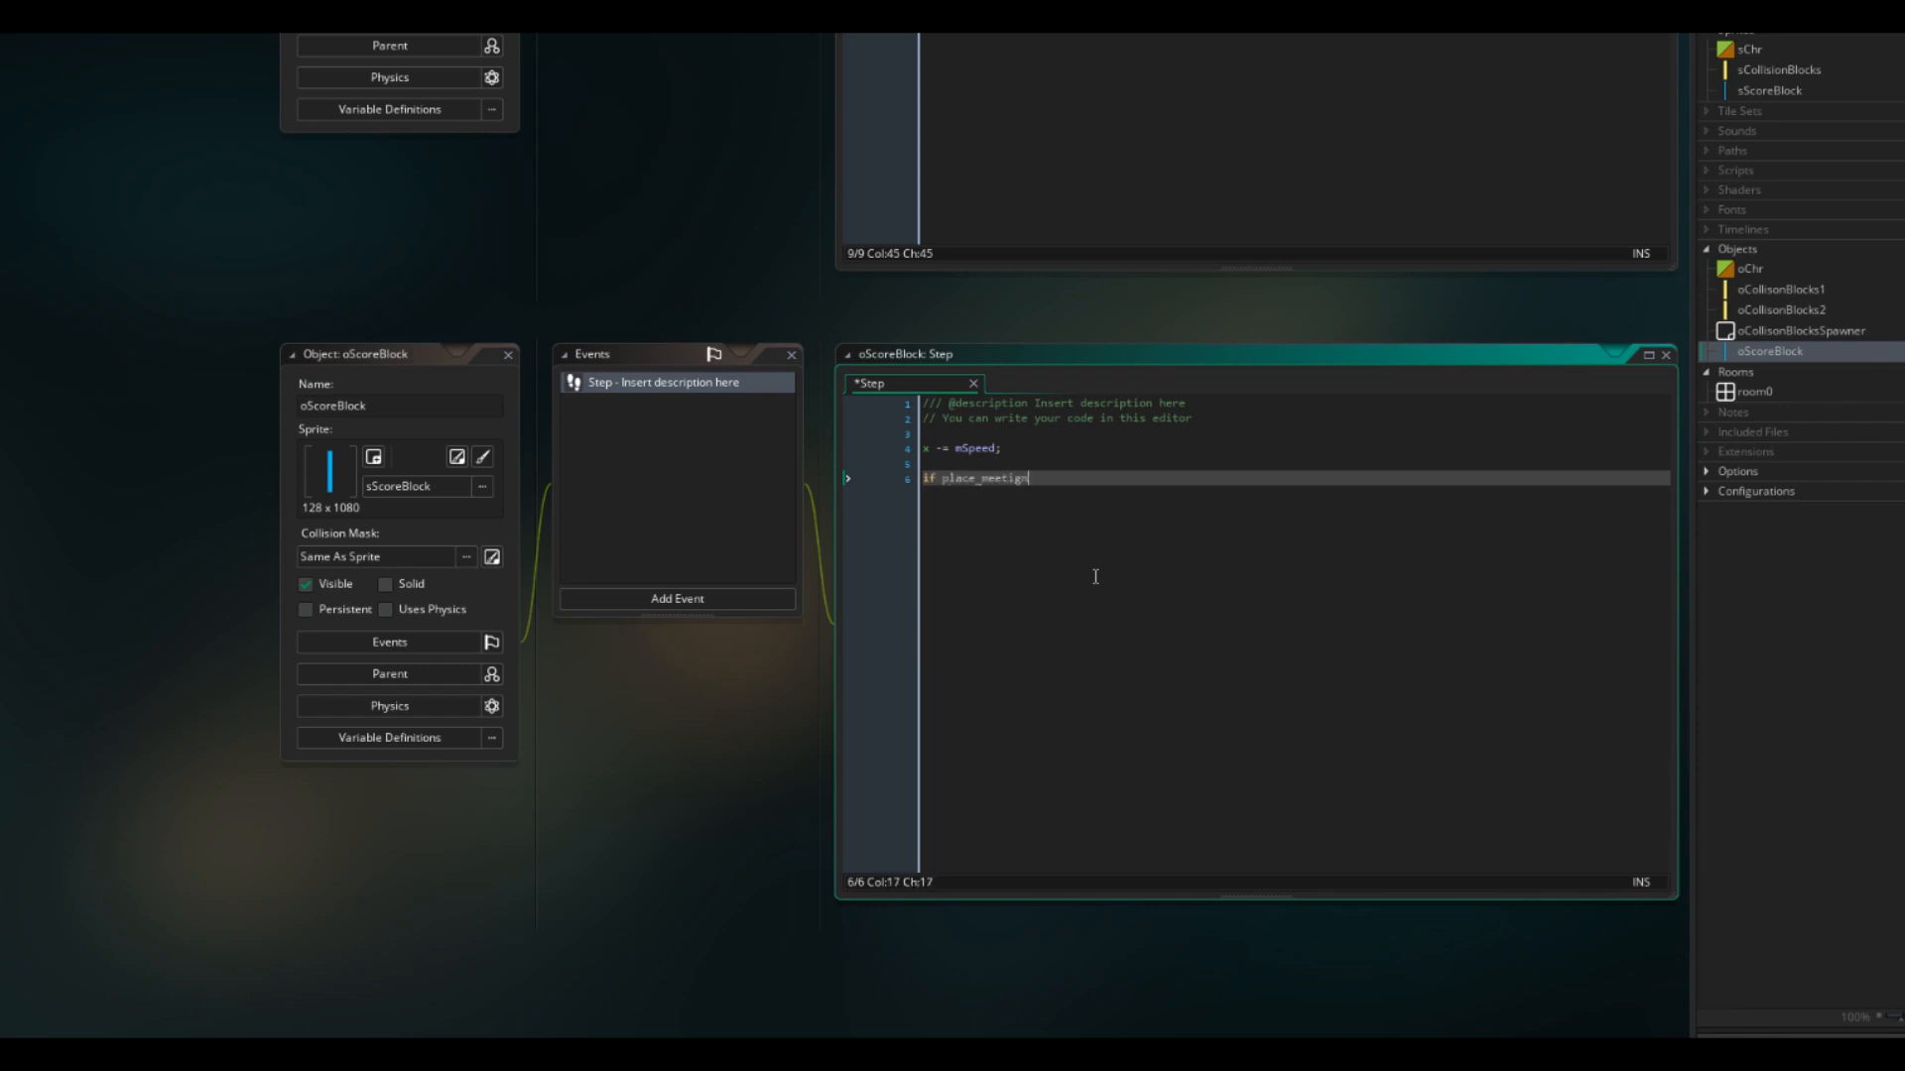
{"action": "type", "text": "(x,y,oChr"}
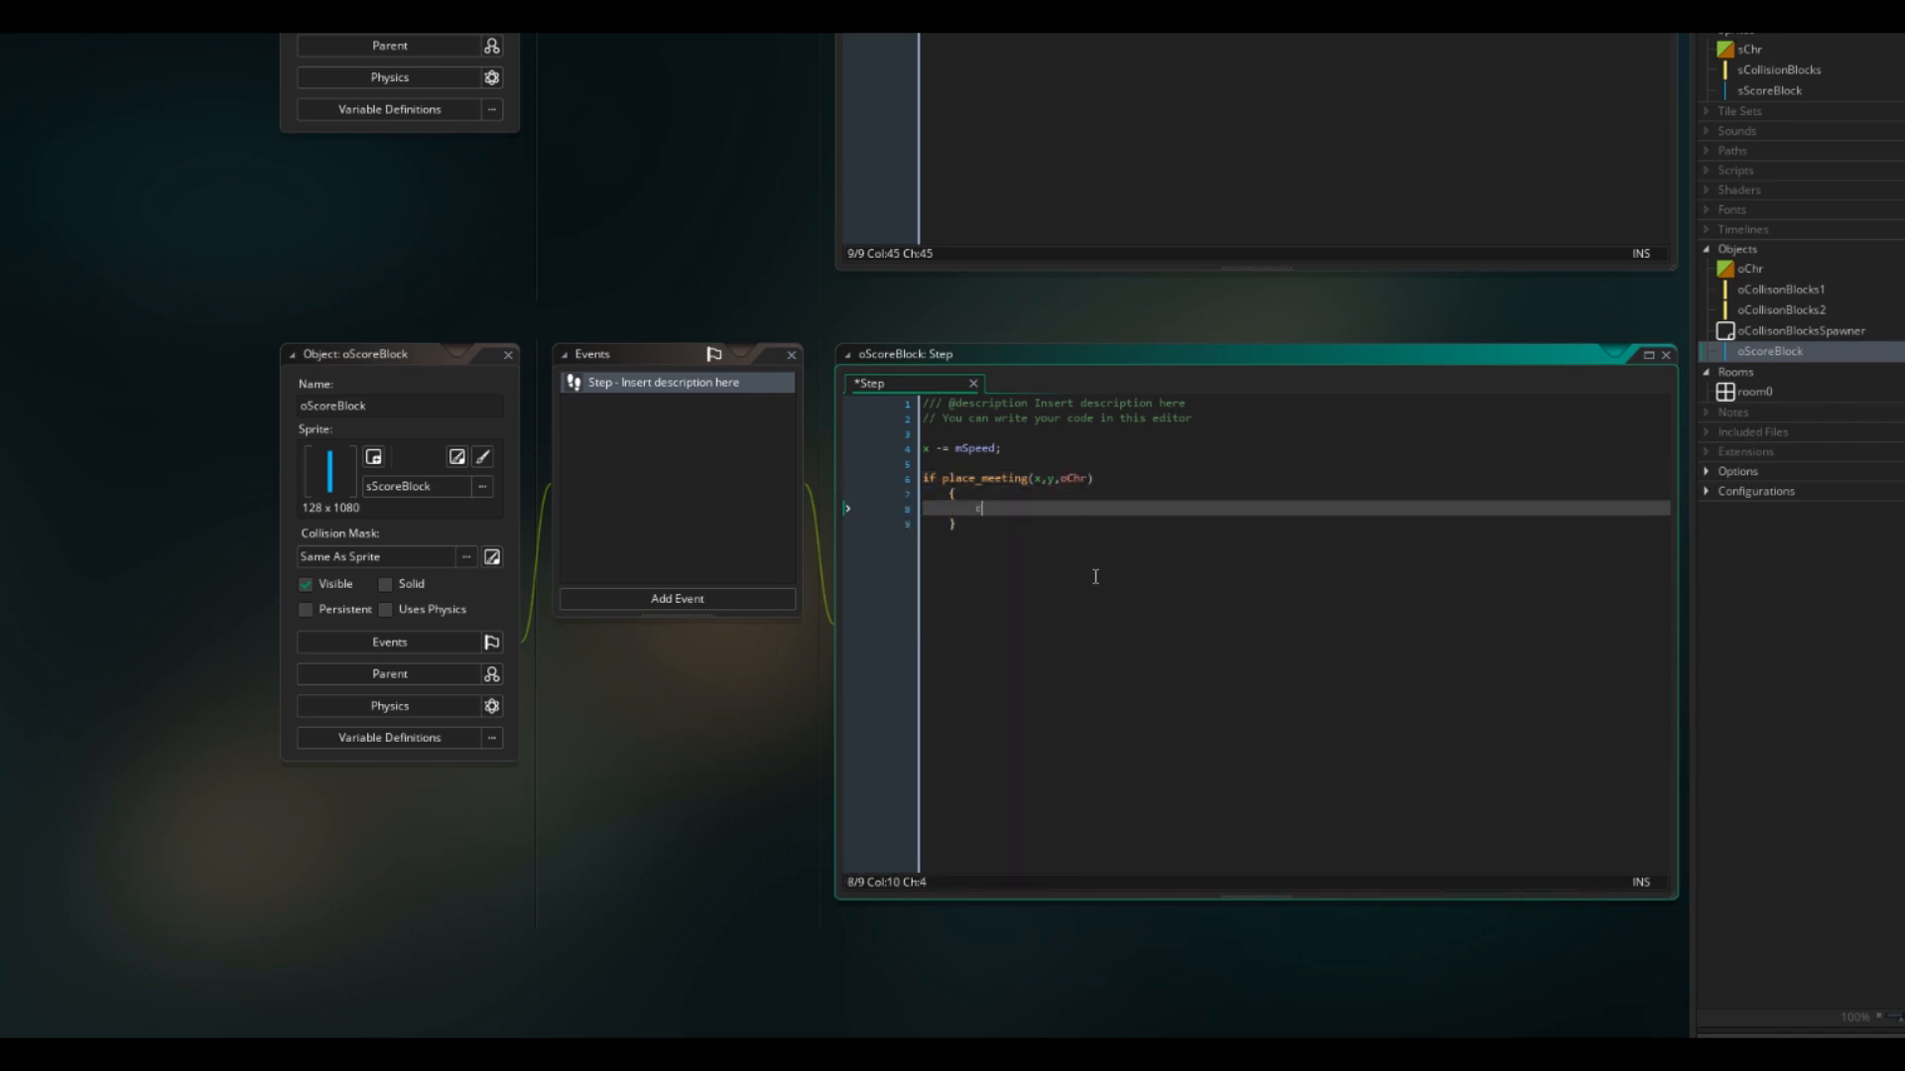
{"action": "type", "text": "cScore += 1;"}
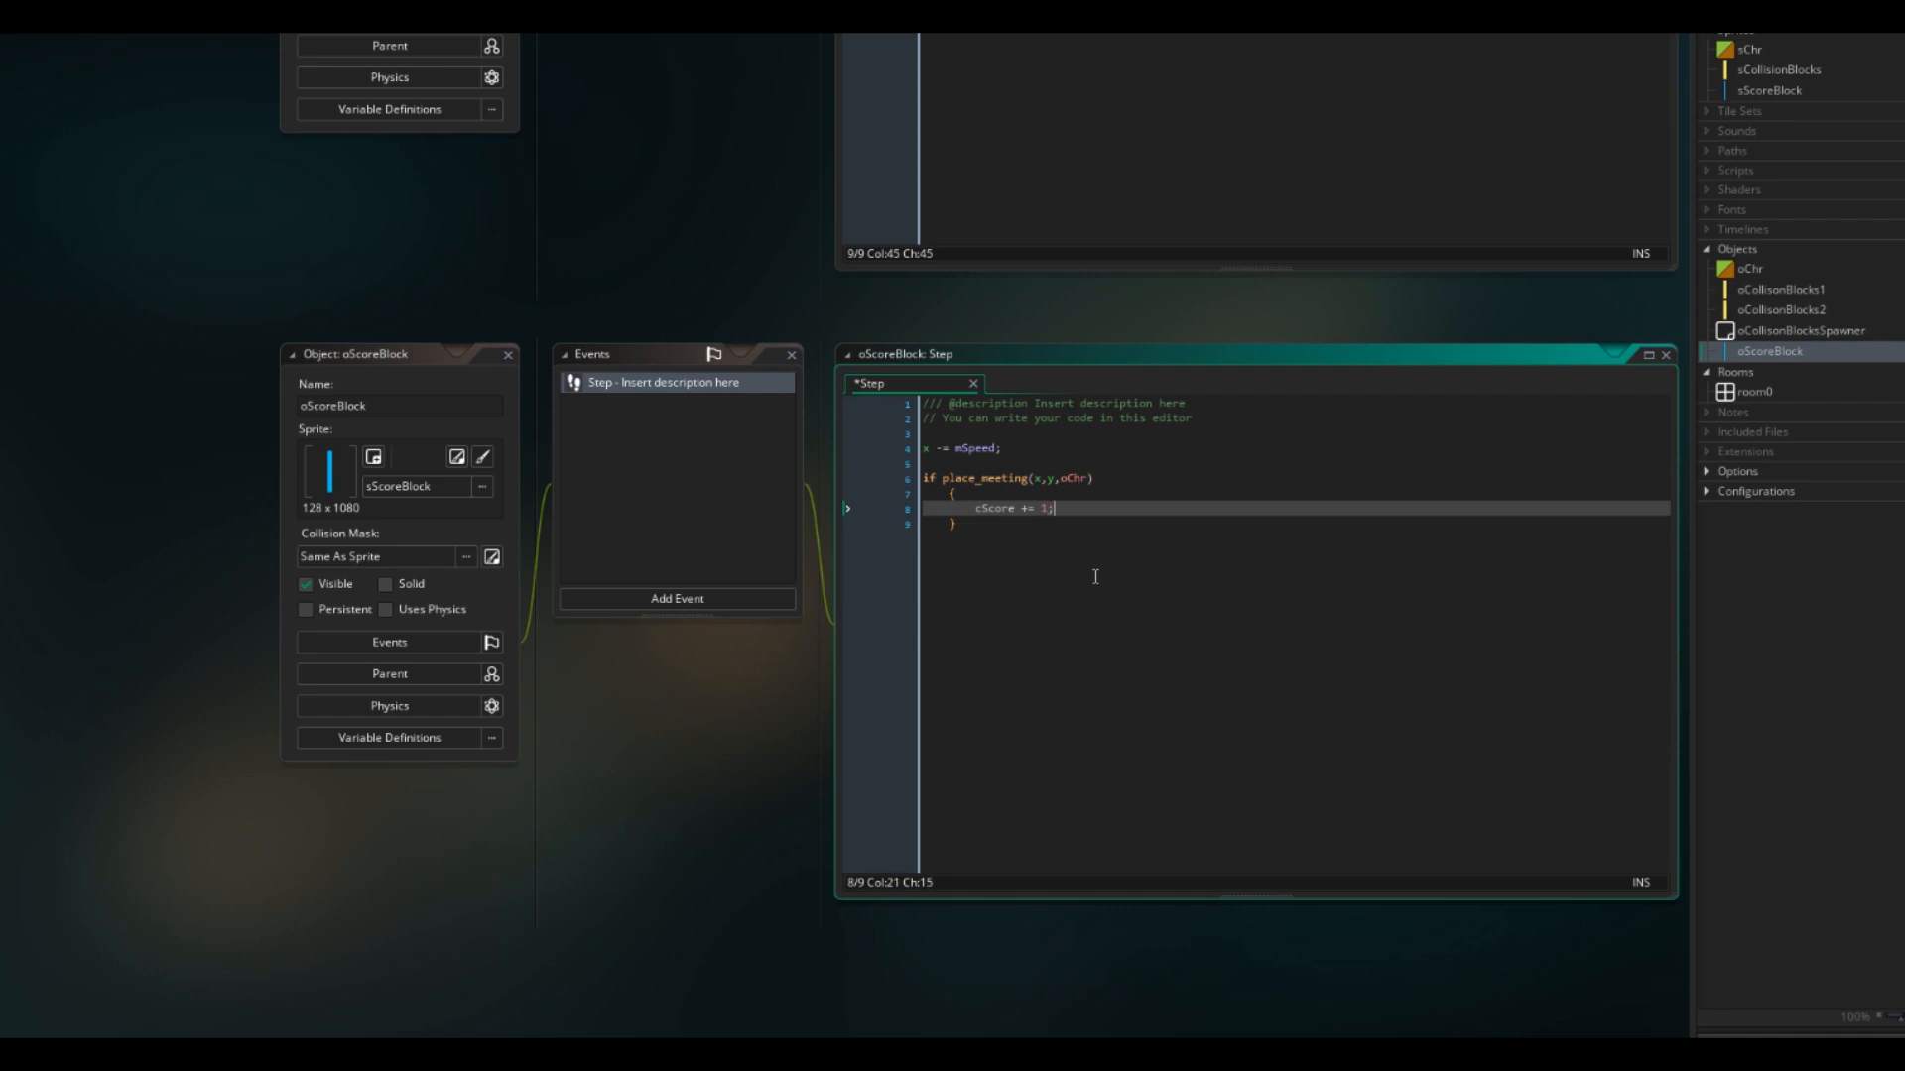
{"action": "type", "text": "instance_destroy();"}
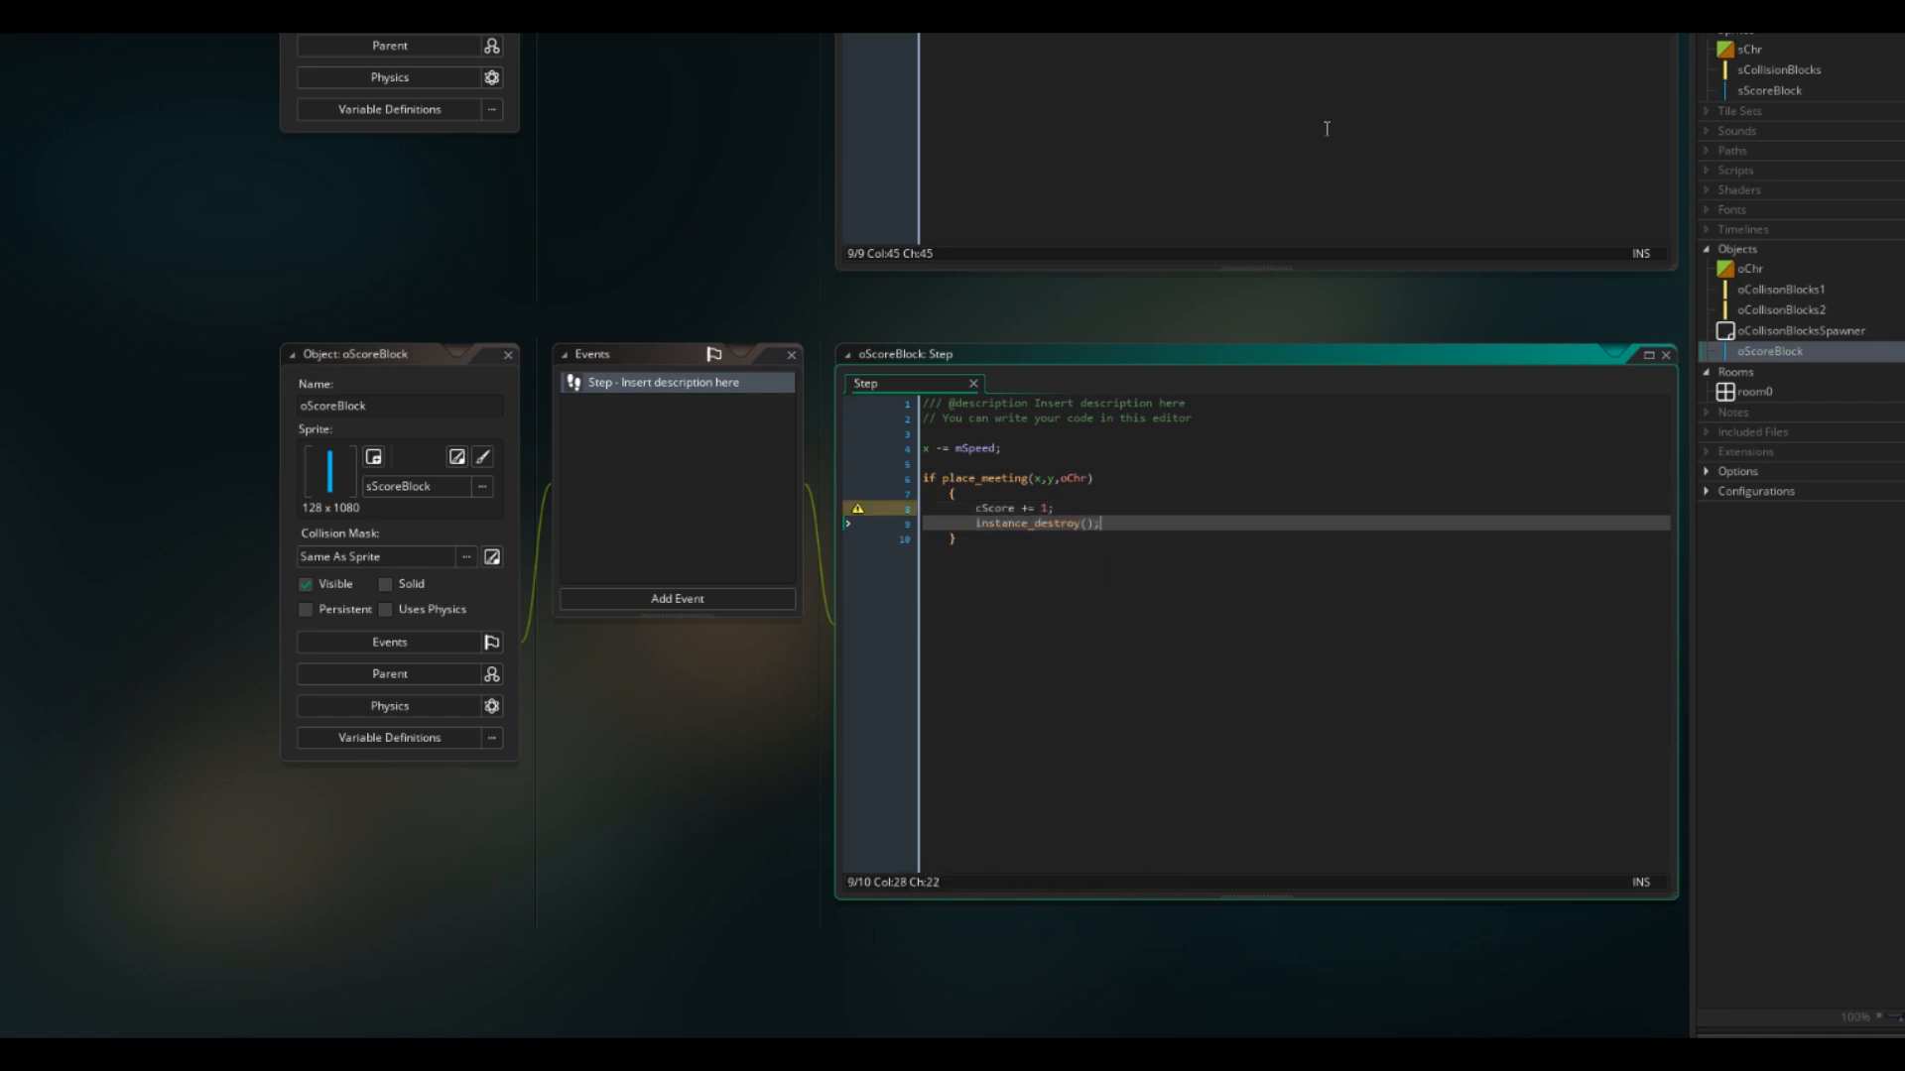
{"action": "mouse_move", "coordinate": [1110, 503]}
{"action": "type", "text": "oCtrl"}
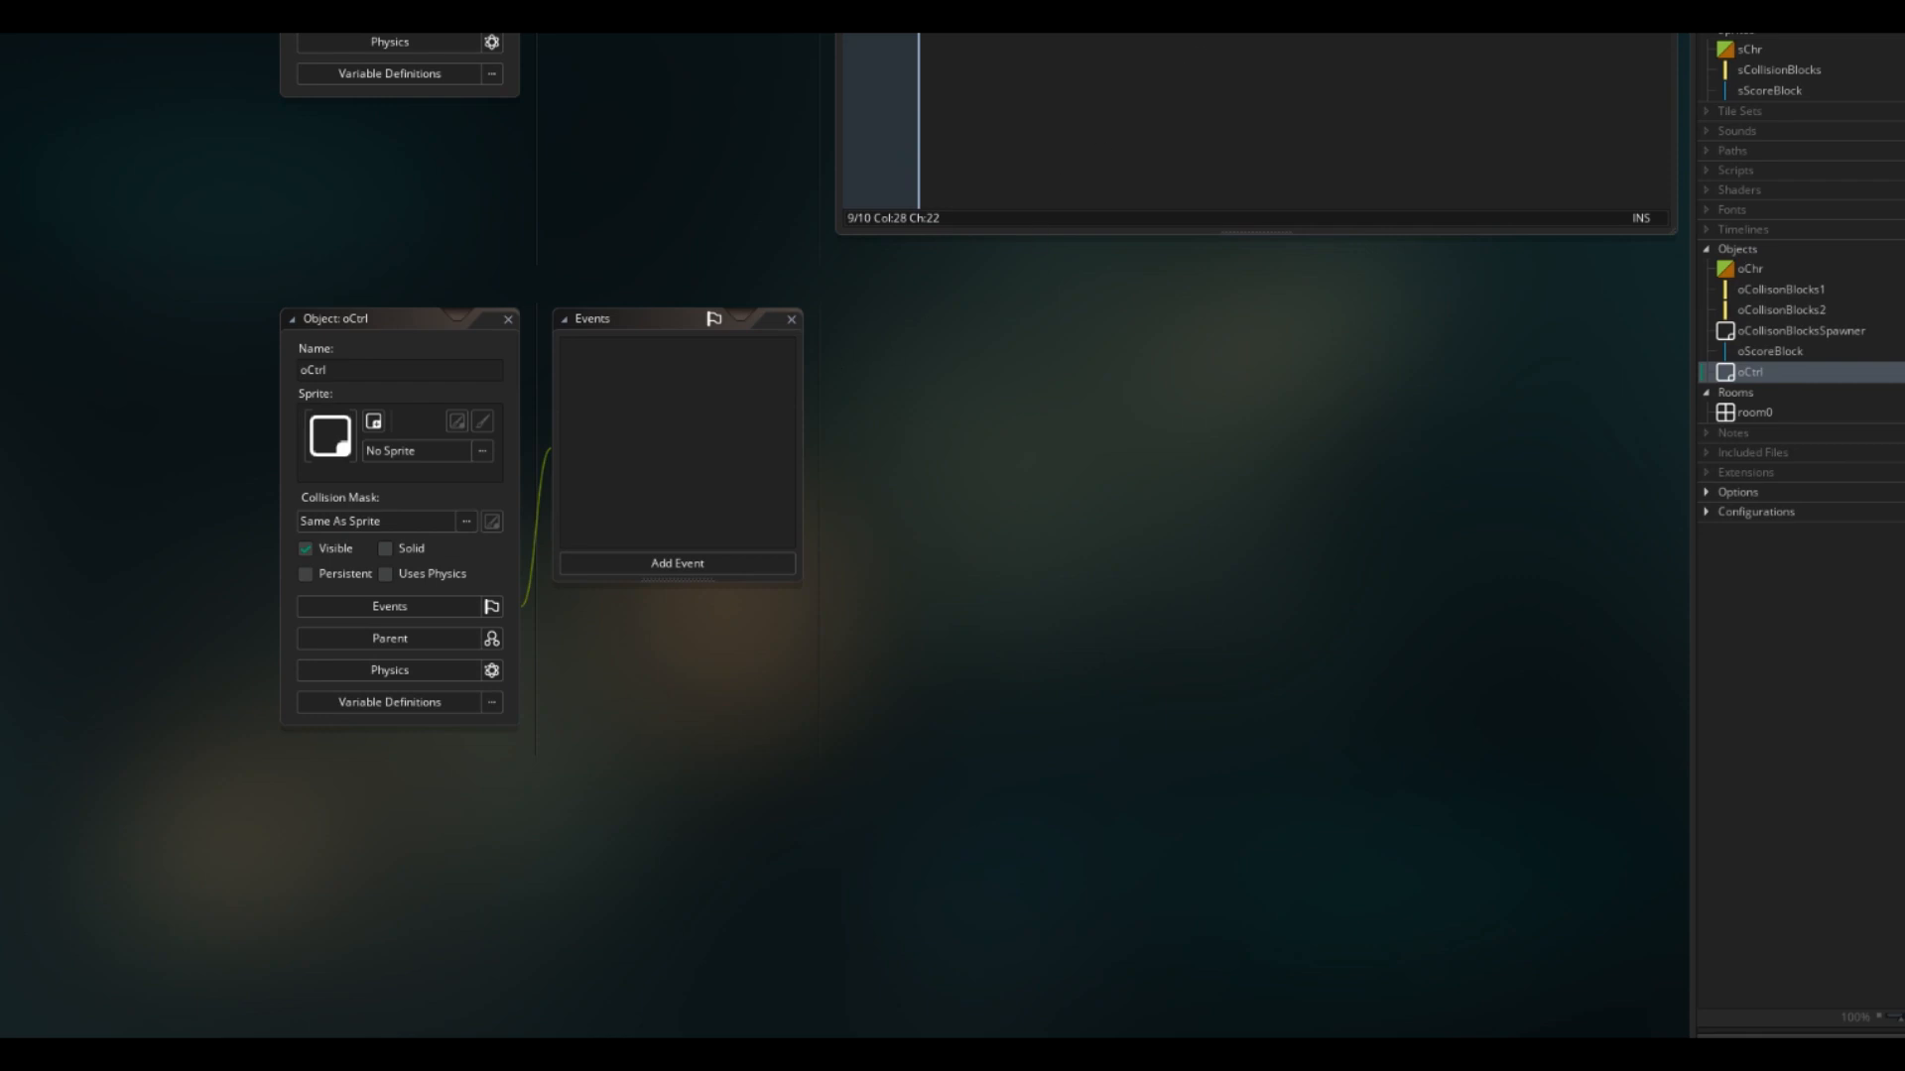
Step: Add an oCtrl Create event declaring globalvar collisionGap, cScore, xxx, yyy and mSpeed
{"action": "left_click", "coordinate": [677, 562]}
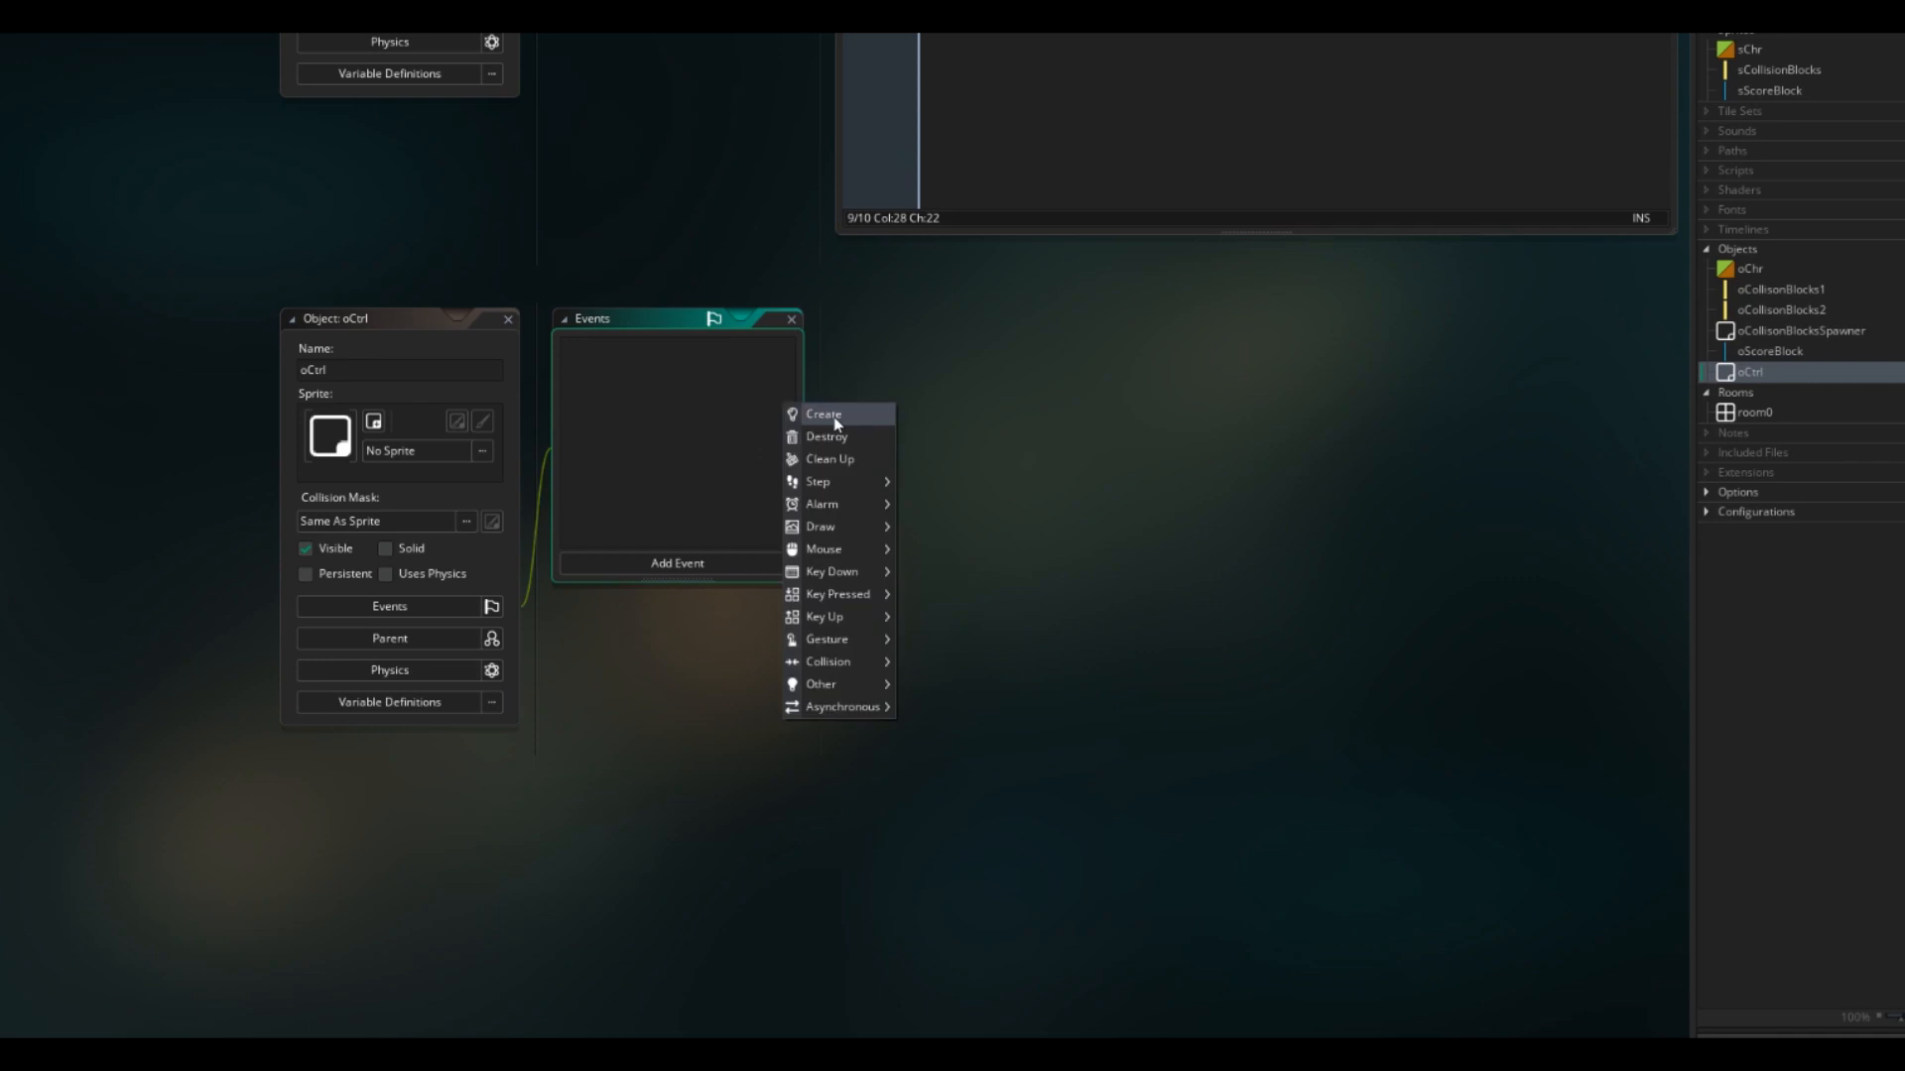
{"action": "left_click", "coordinate": [823, 415]}
{"action": "type", "text": "globalvar collision"}
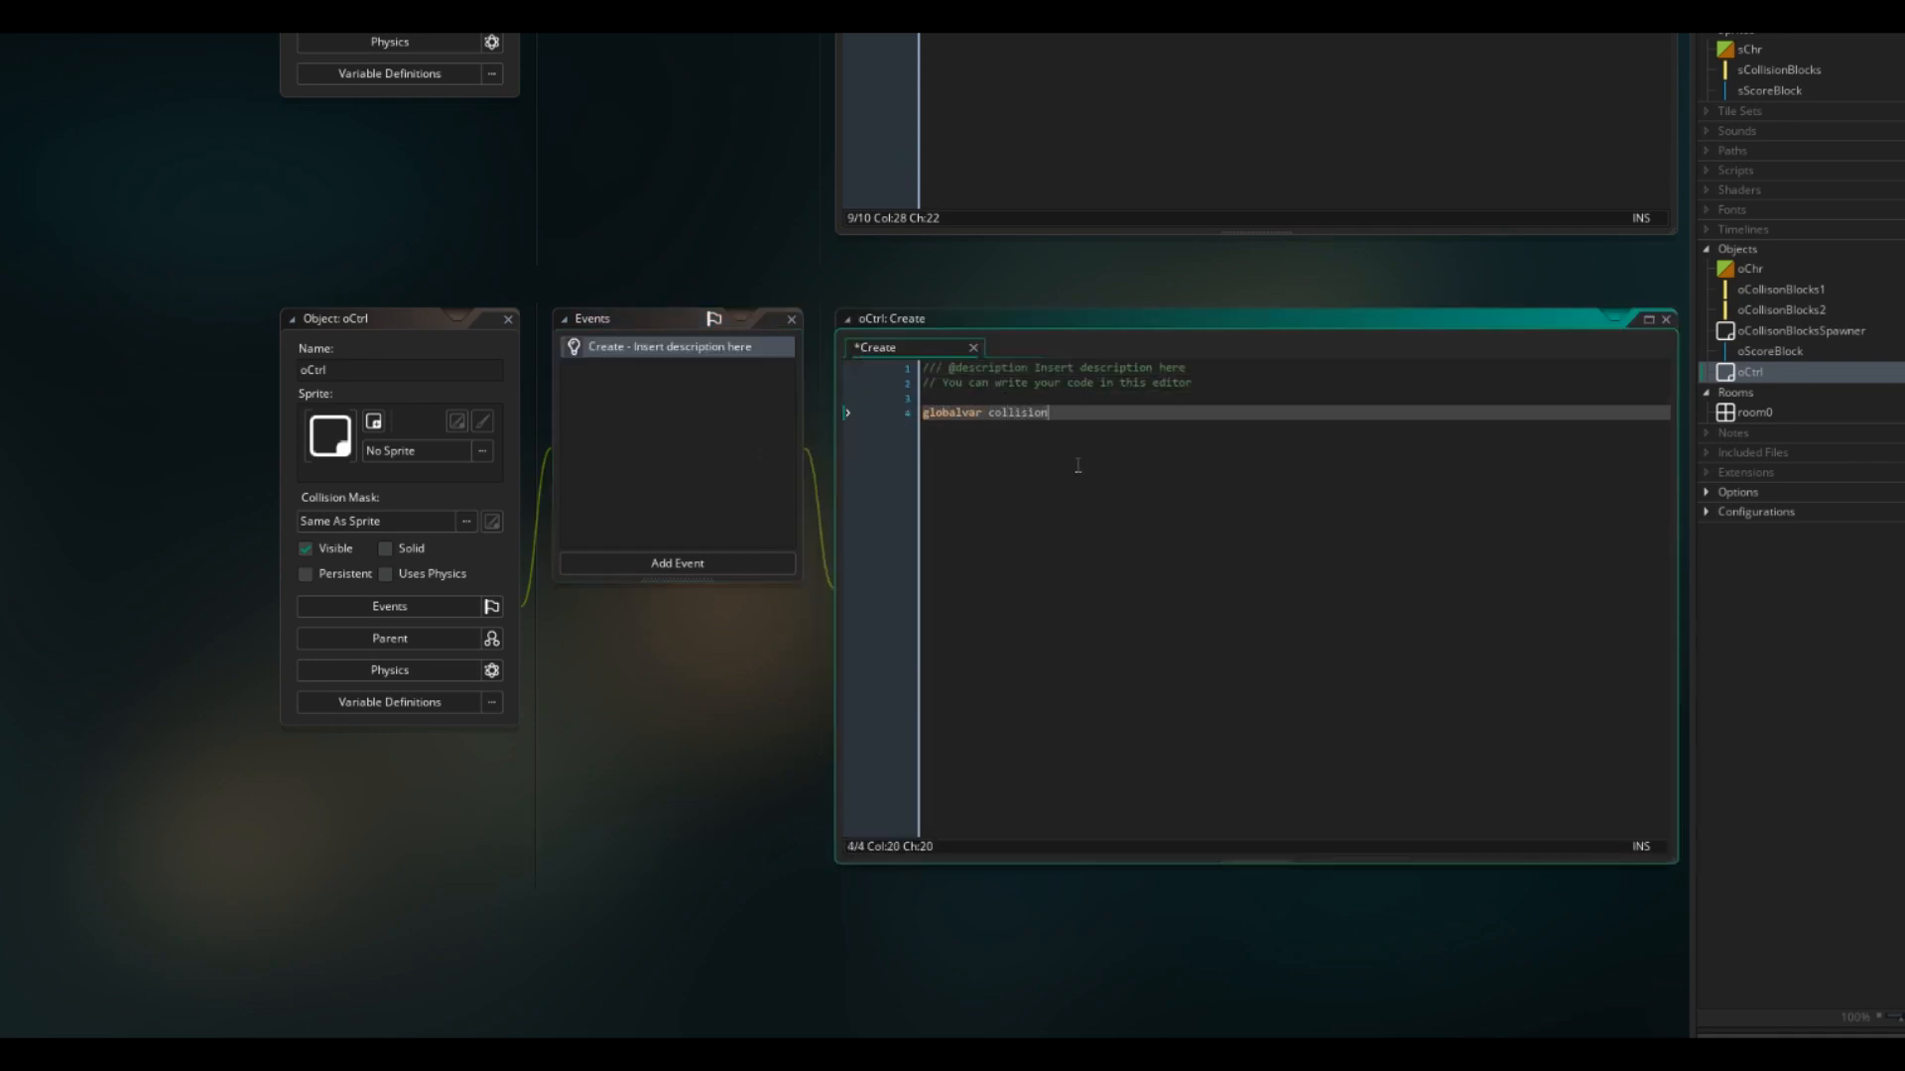
{"action": "type", "text": "Gap,cScor"}
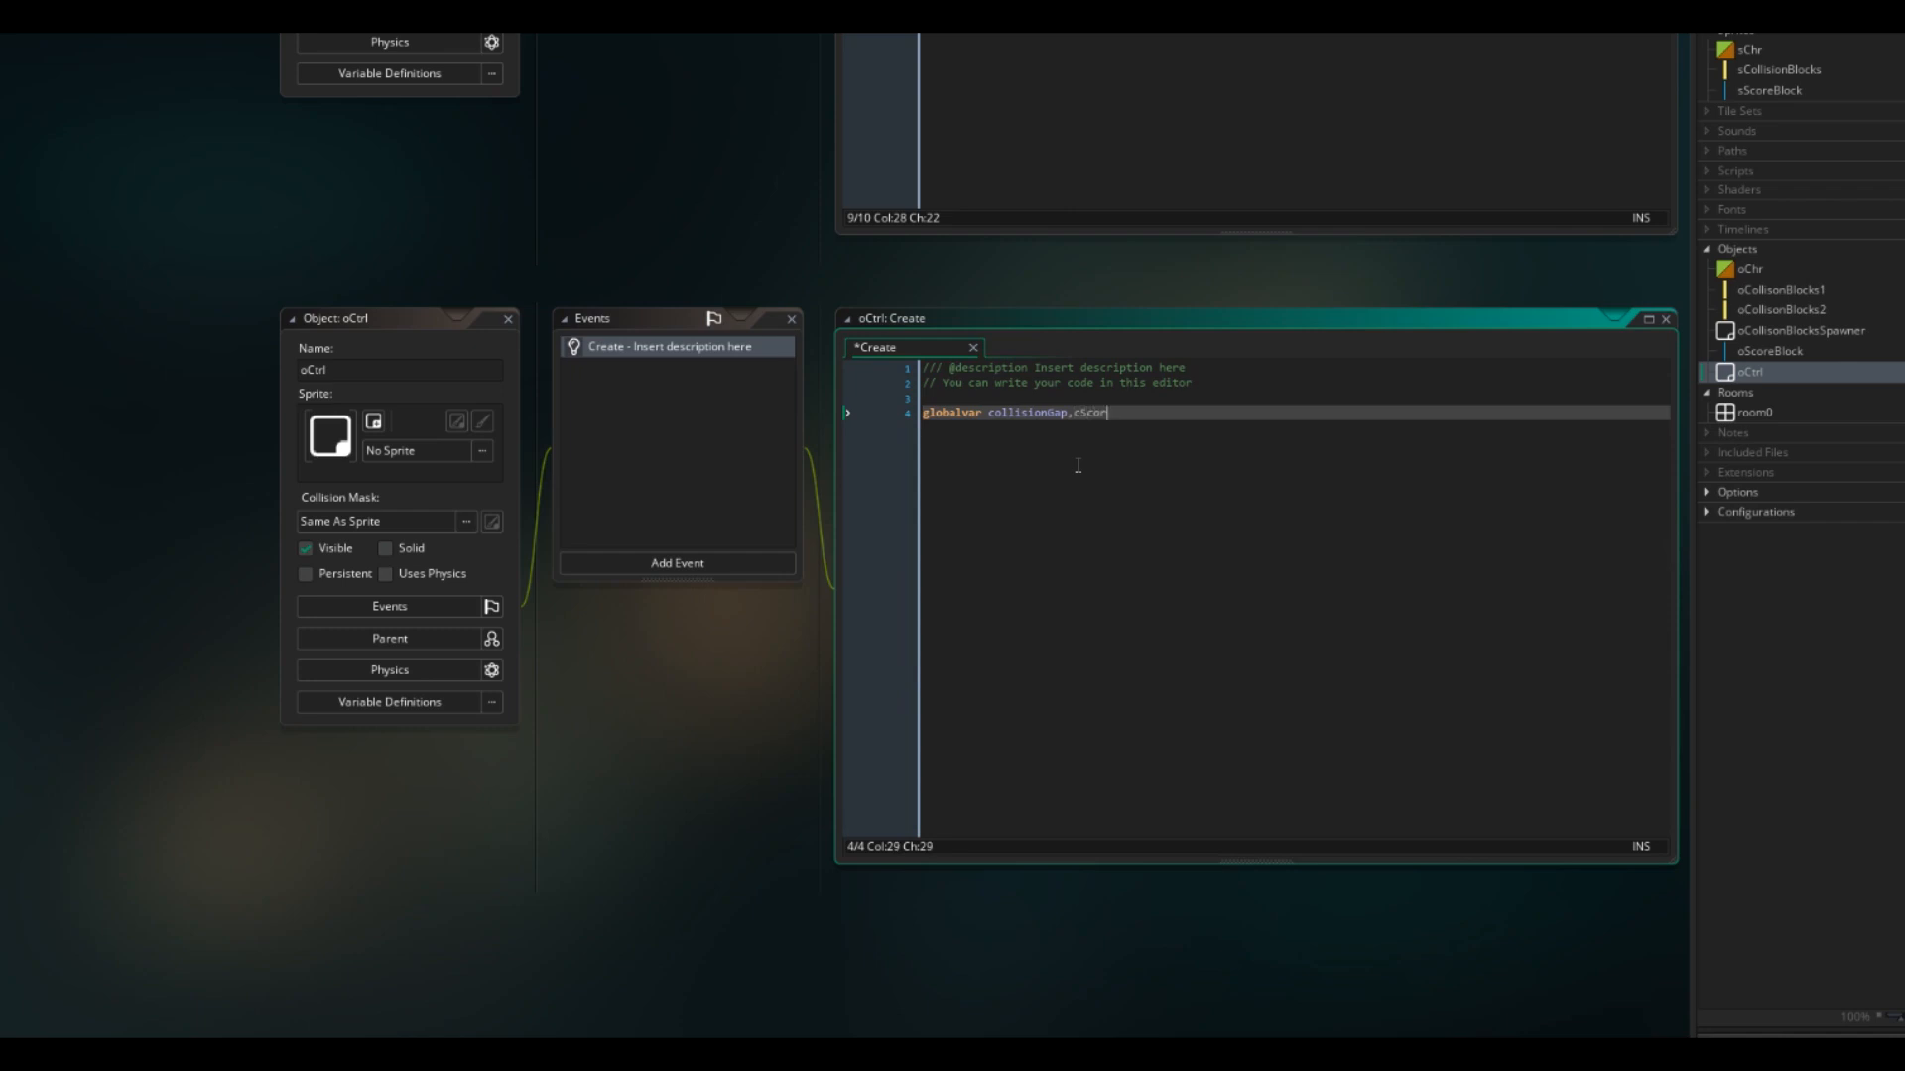
{"action": "type", "text": "e,xxx,yyy,dead,"}
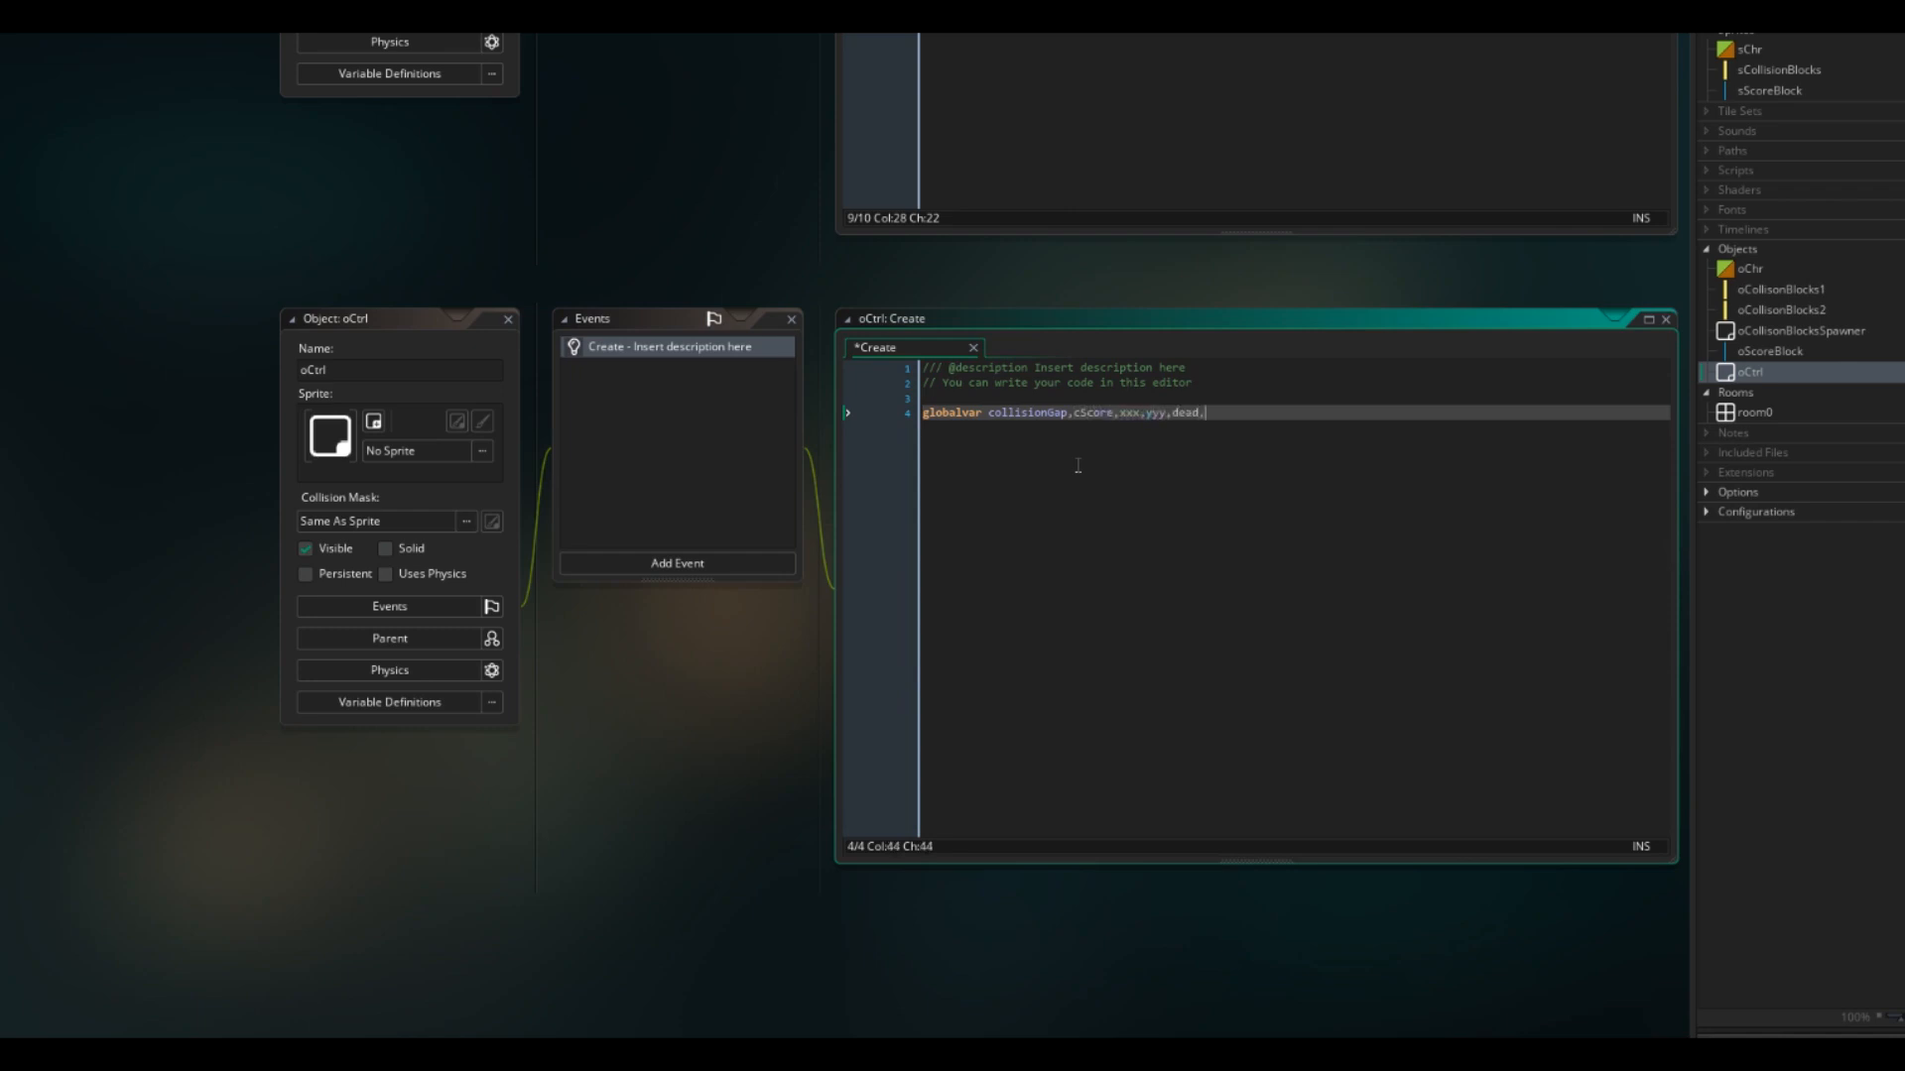
{"action": "type", "text": "mSpeed;"}
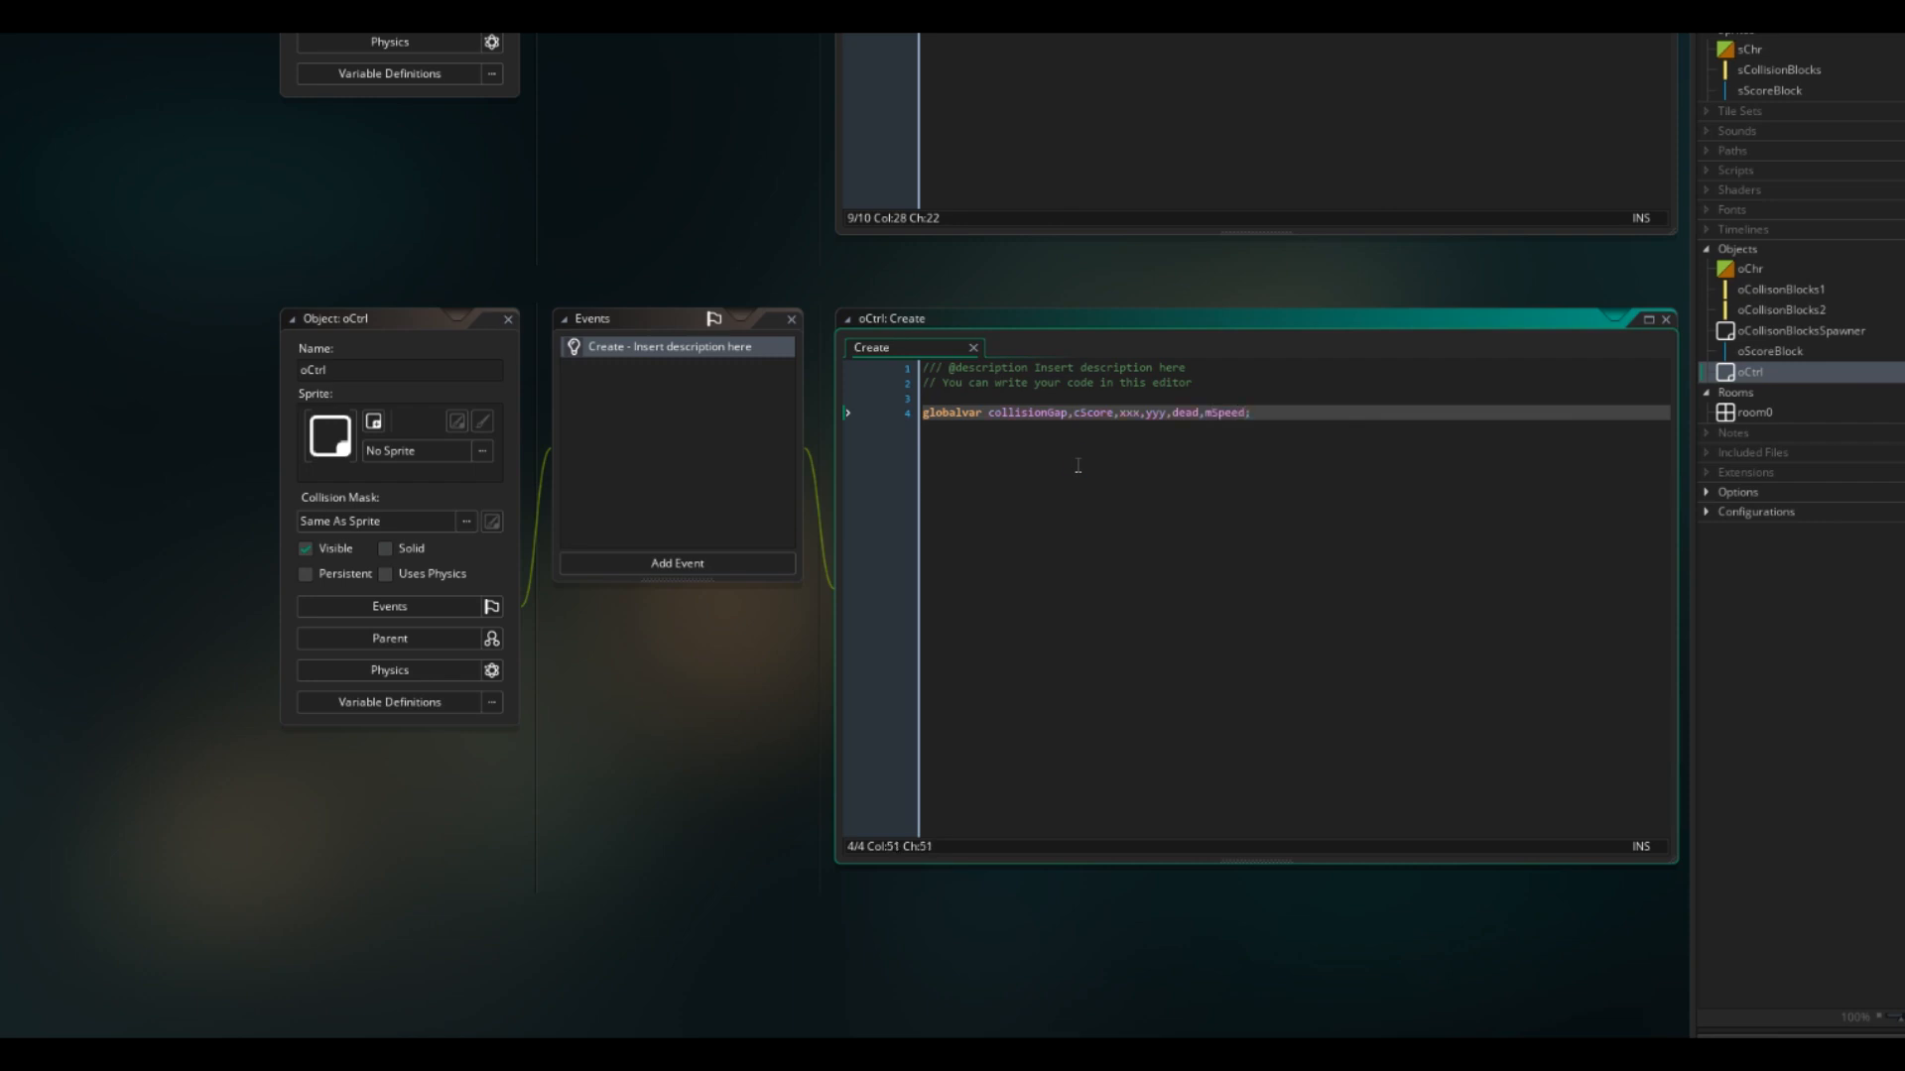
Step: Initialise collisionGap 192, cScore 0, xxx/yyy to room centre, and dead false
{"action": "type", "text": "collisionGap = 192;"}
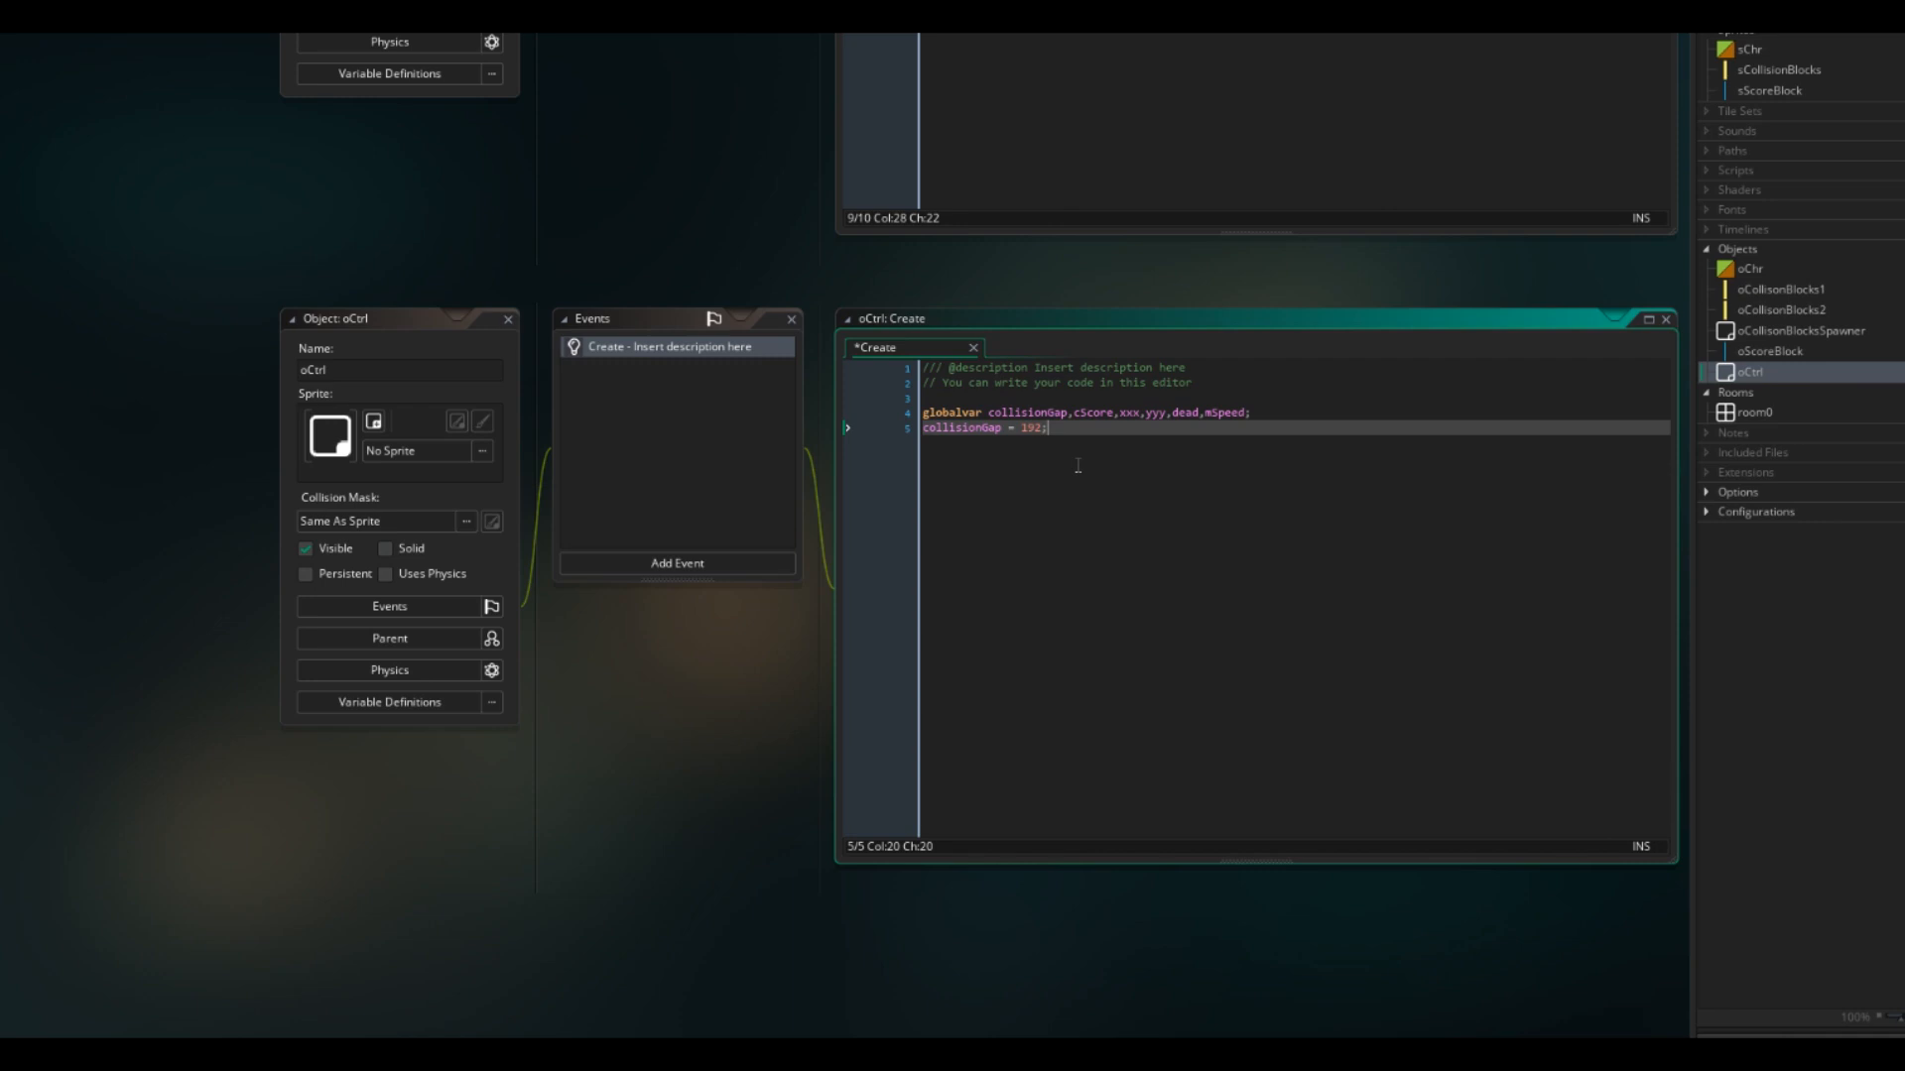
{"action": "type", "text": "cScor"}
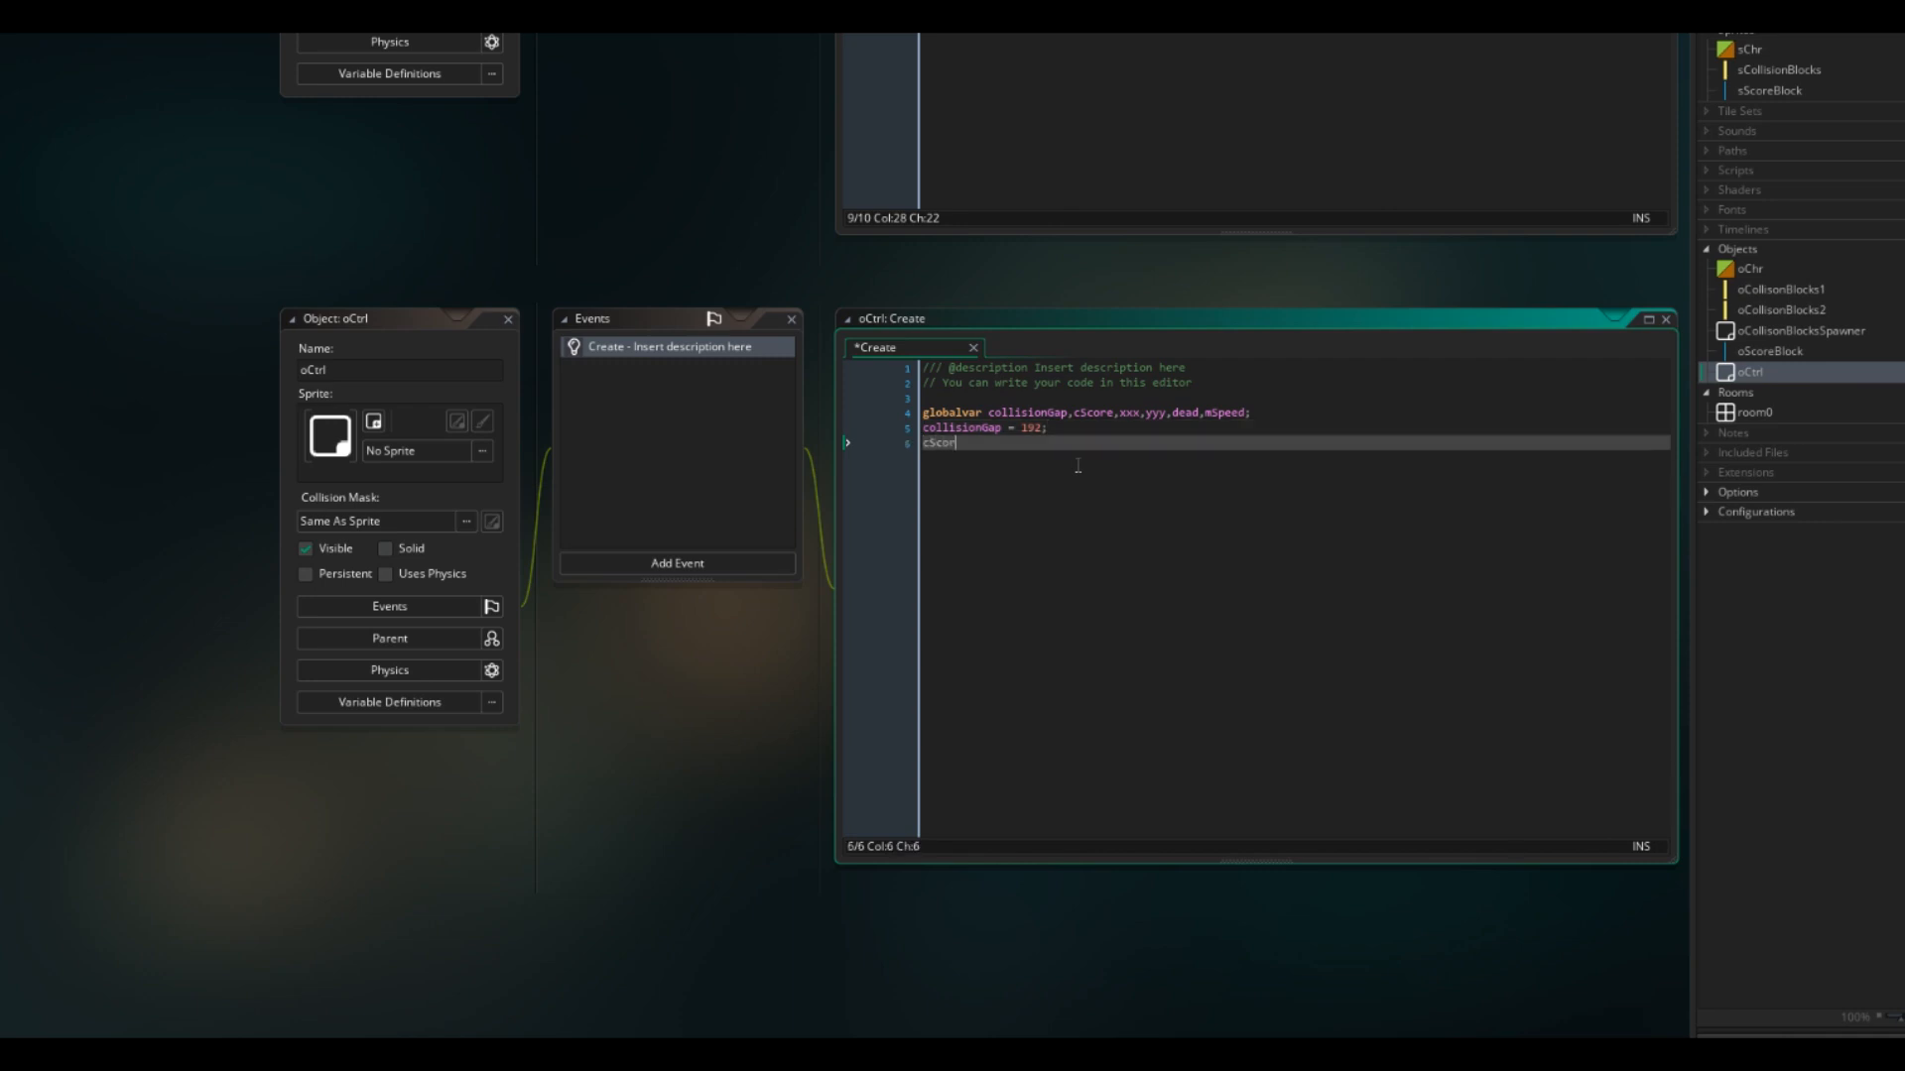
{"action": "key", "text": "Enter"}
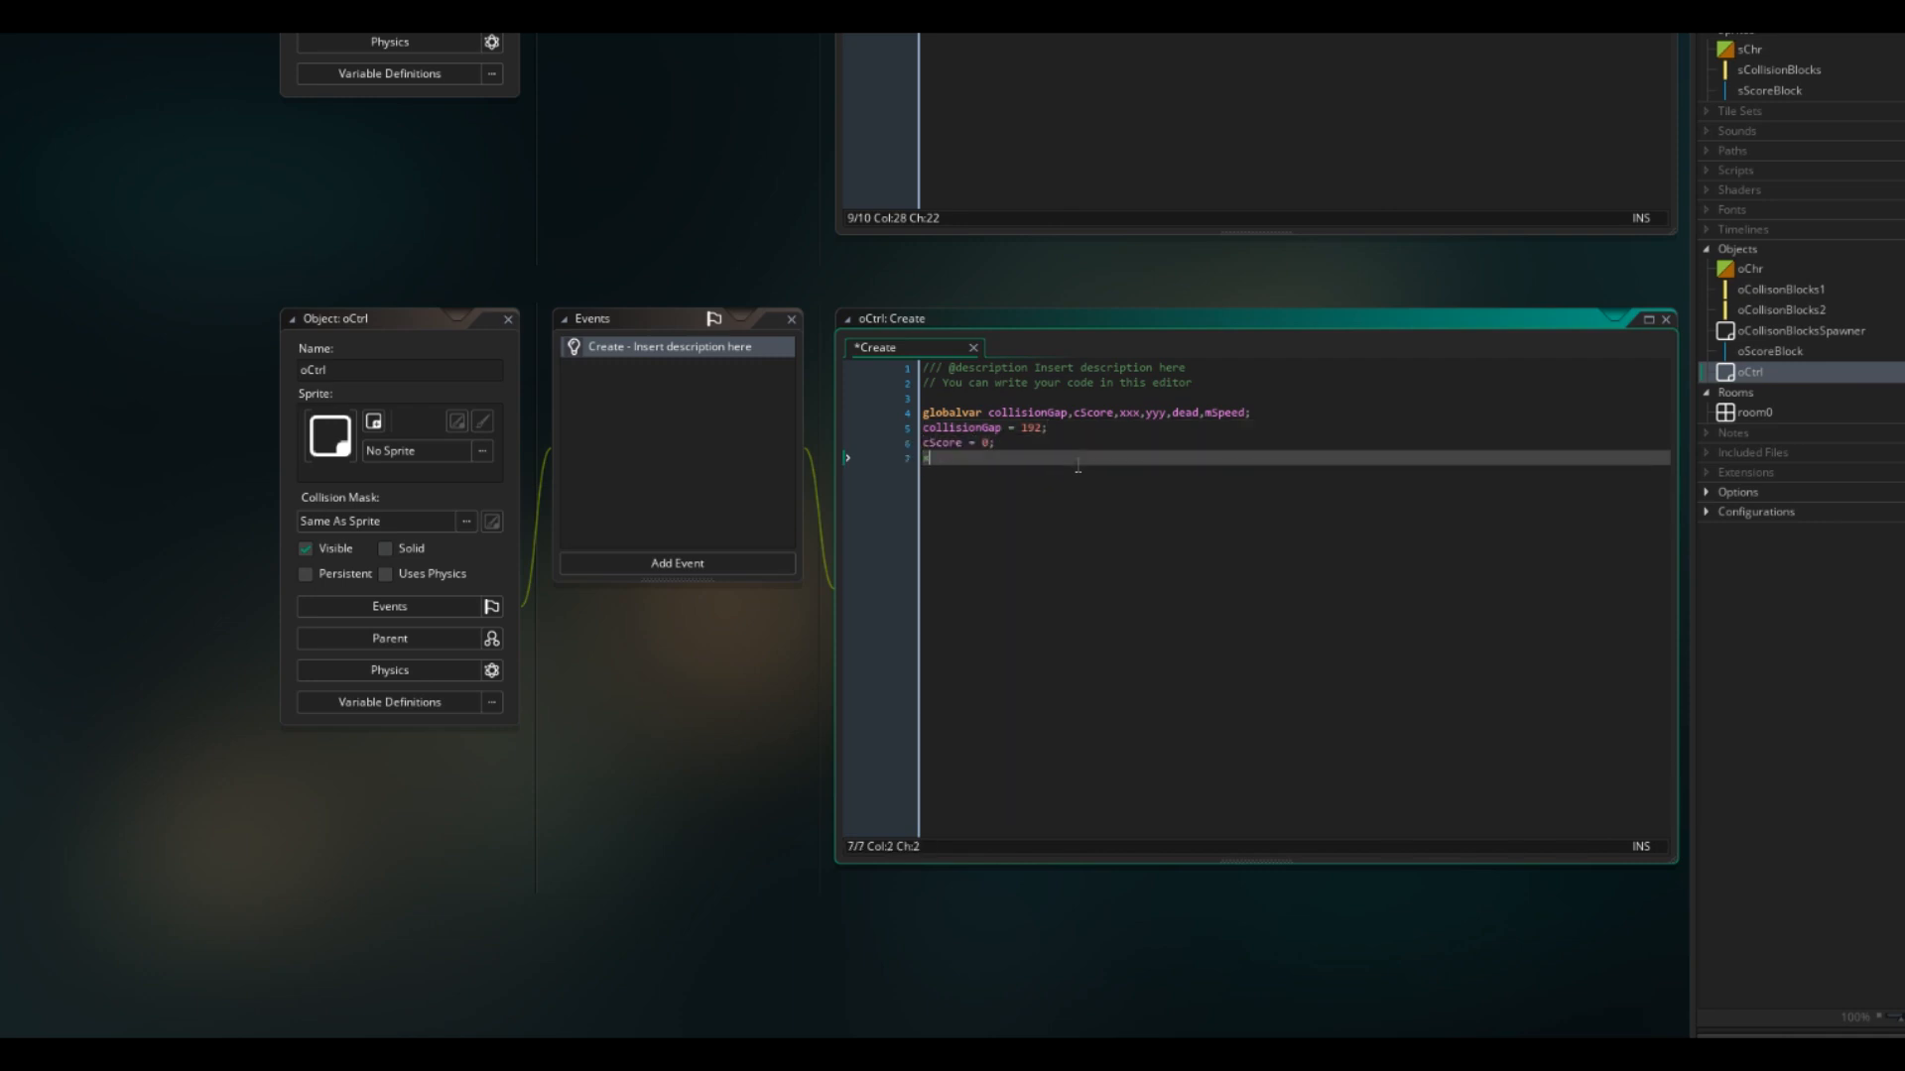
{"action": "type", "text": "xxx = room_width / 2;"}
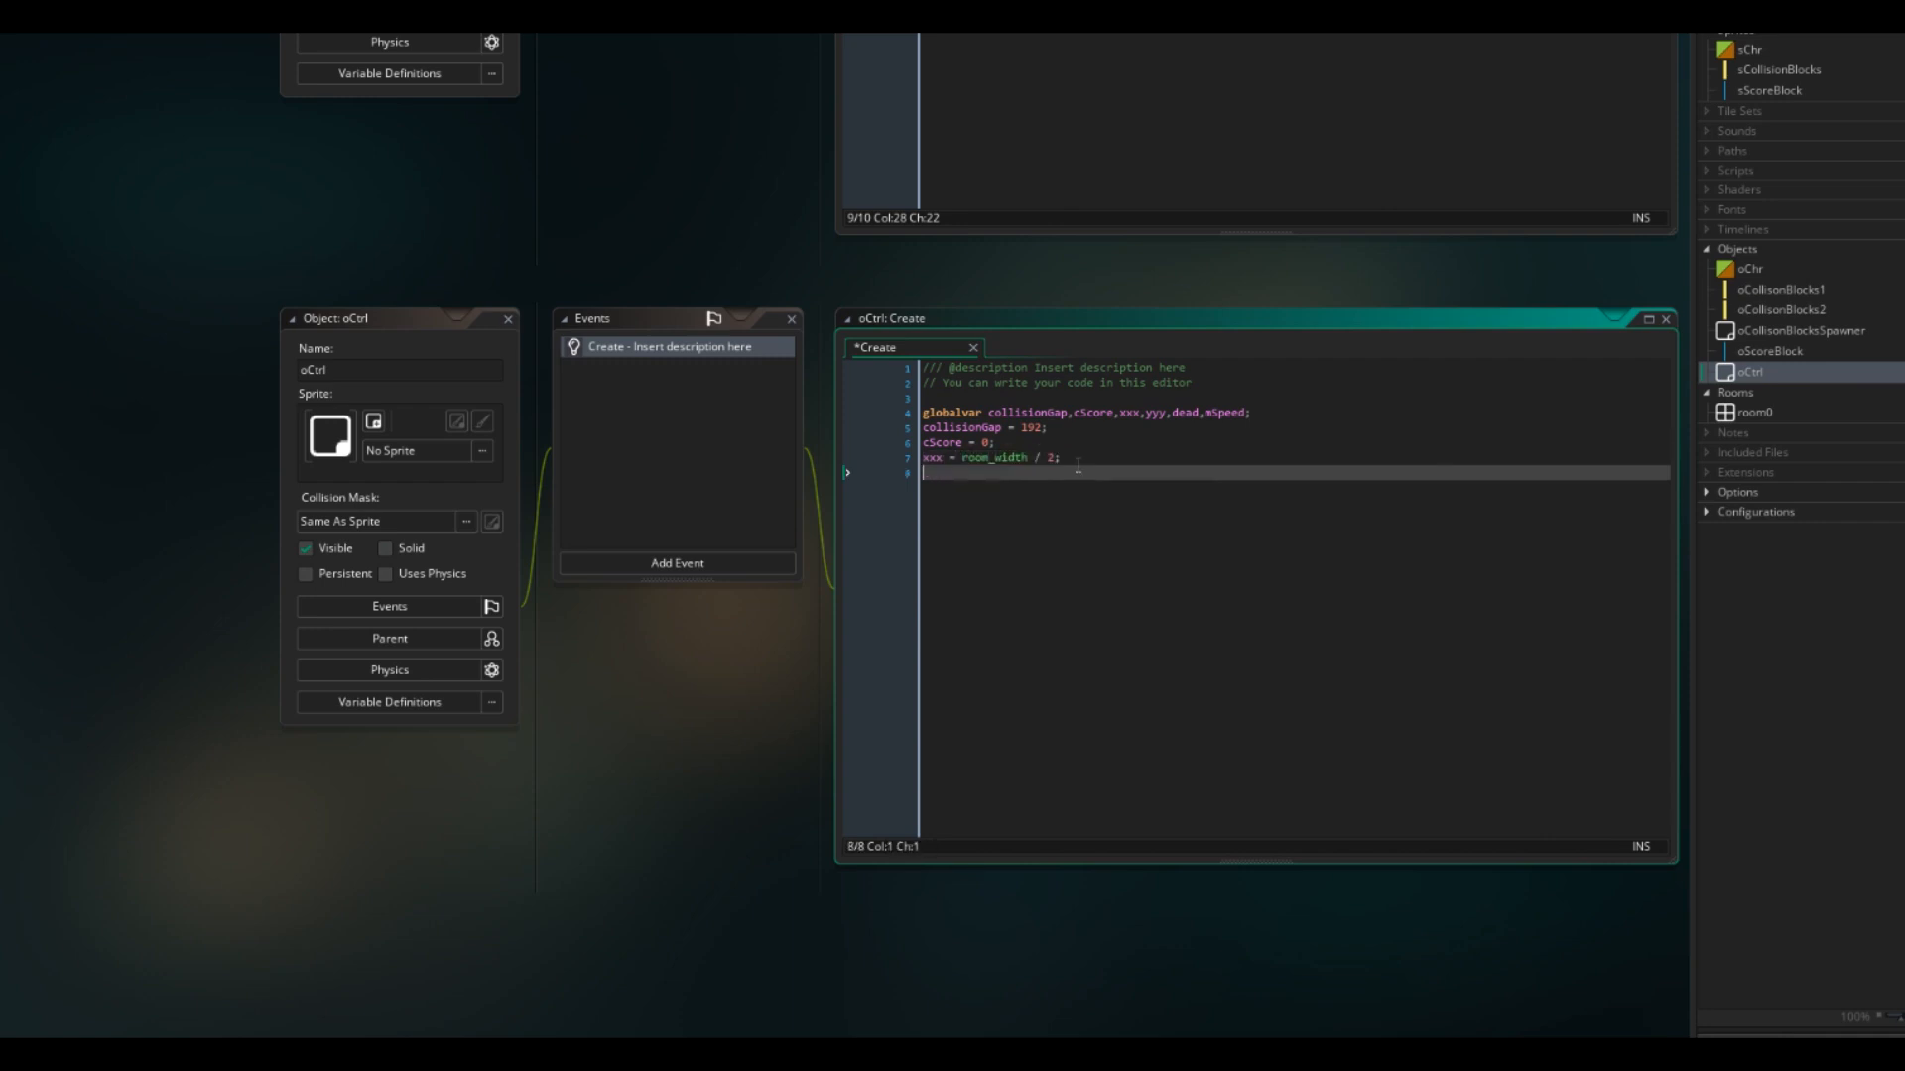
{"action": "type", "text": "yyy = room_height / 2"}
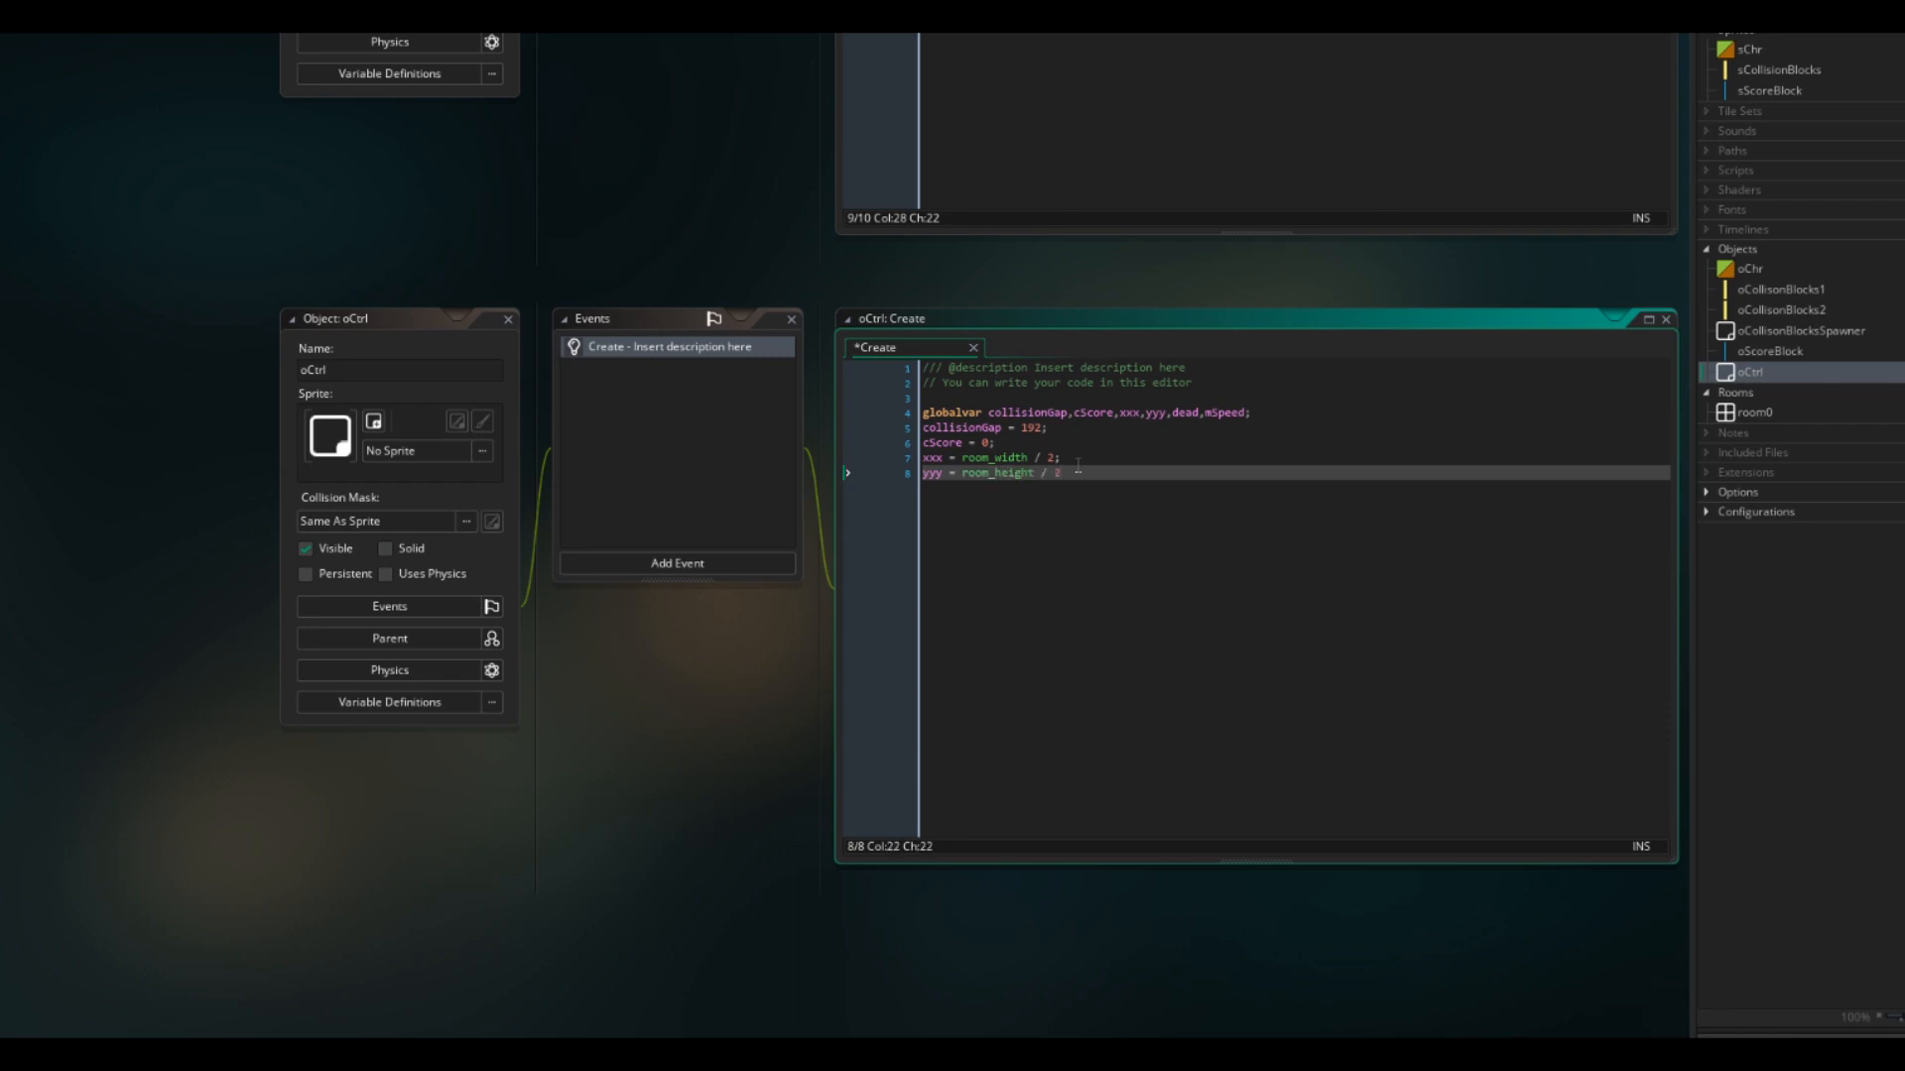
{"action": "type", "text": "dead = false;"}
{"action": "type", "text": "mSpeed = 5;"}
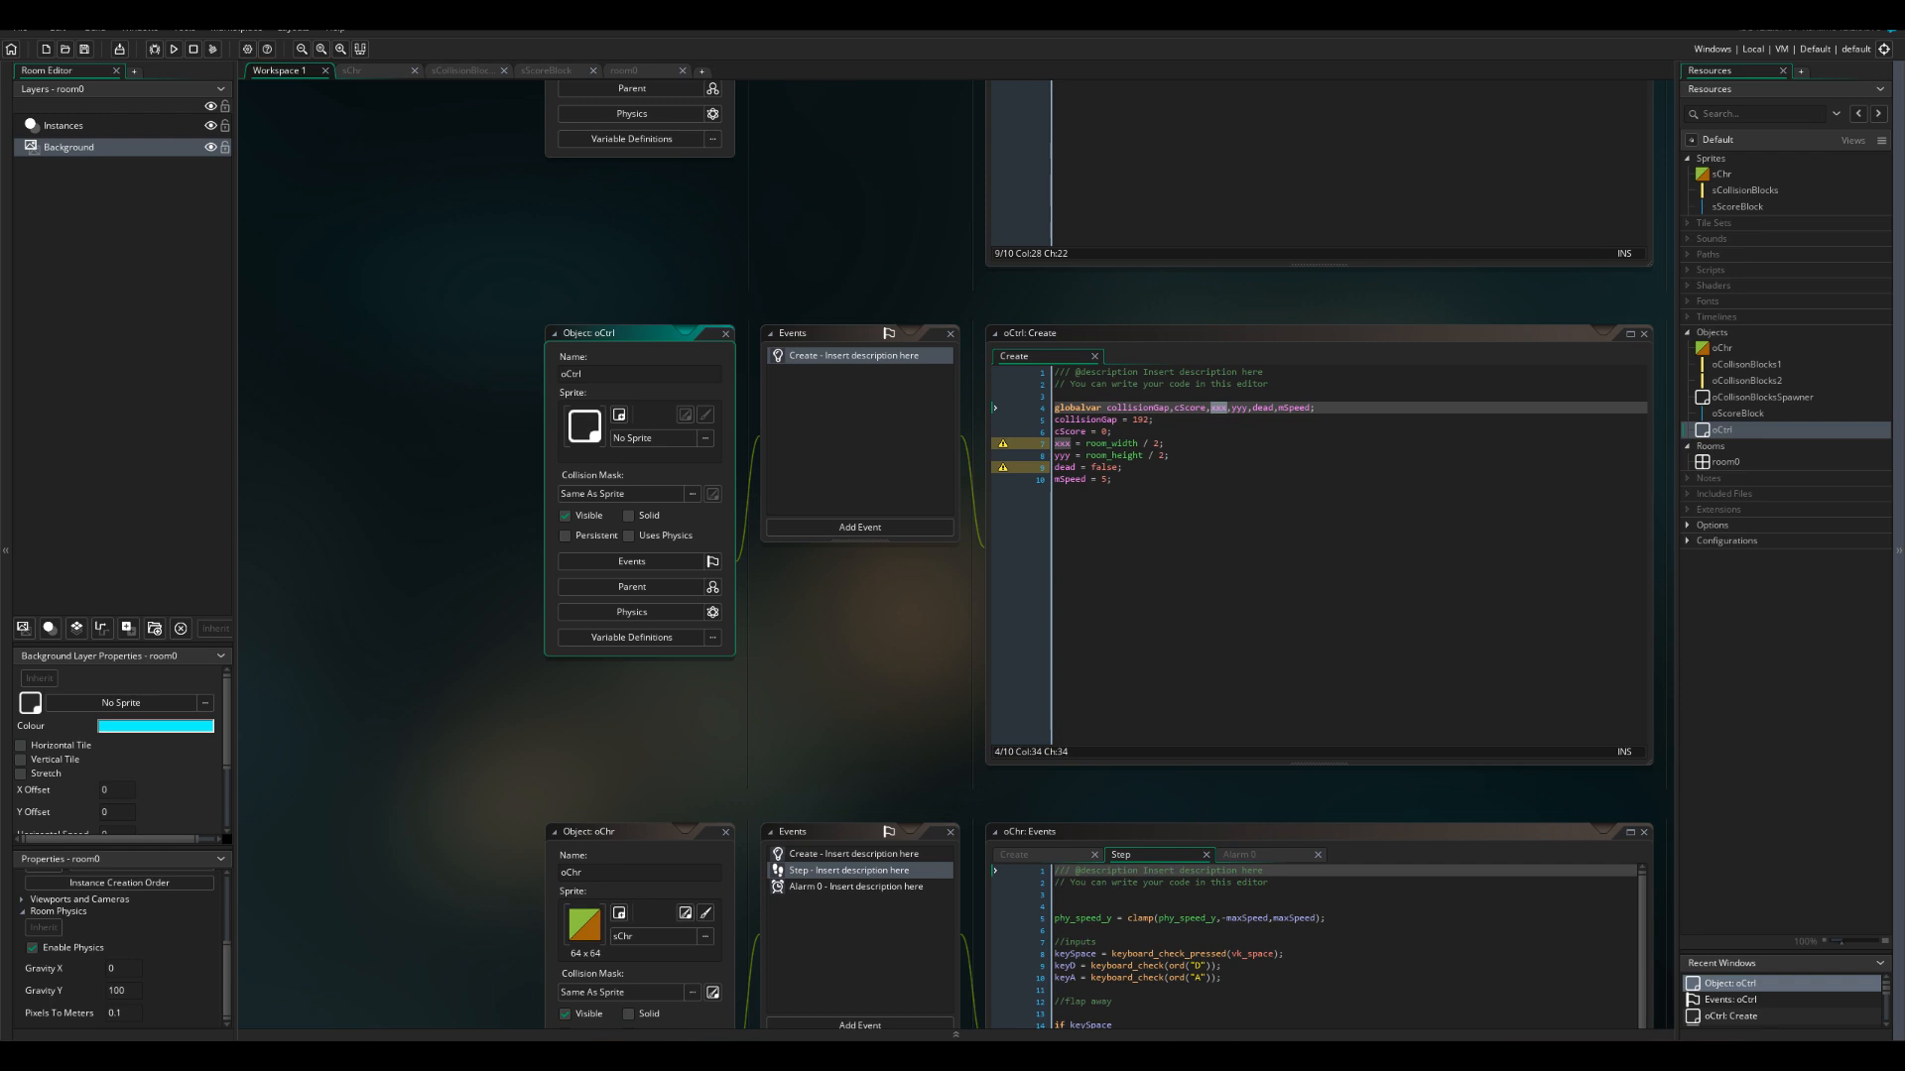
Step: Add an oCtrl Draw GUI event drawing centred black "Score: " + string(cScore) at yyy-512
{"action": "left_click", "coordinate": [859, 526]}
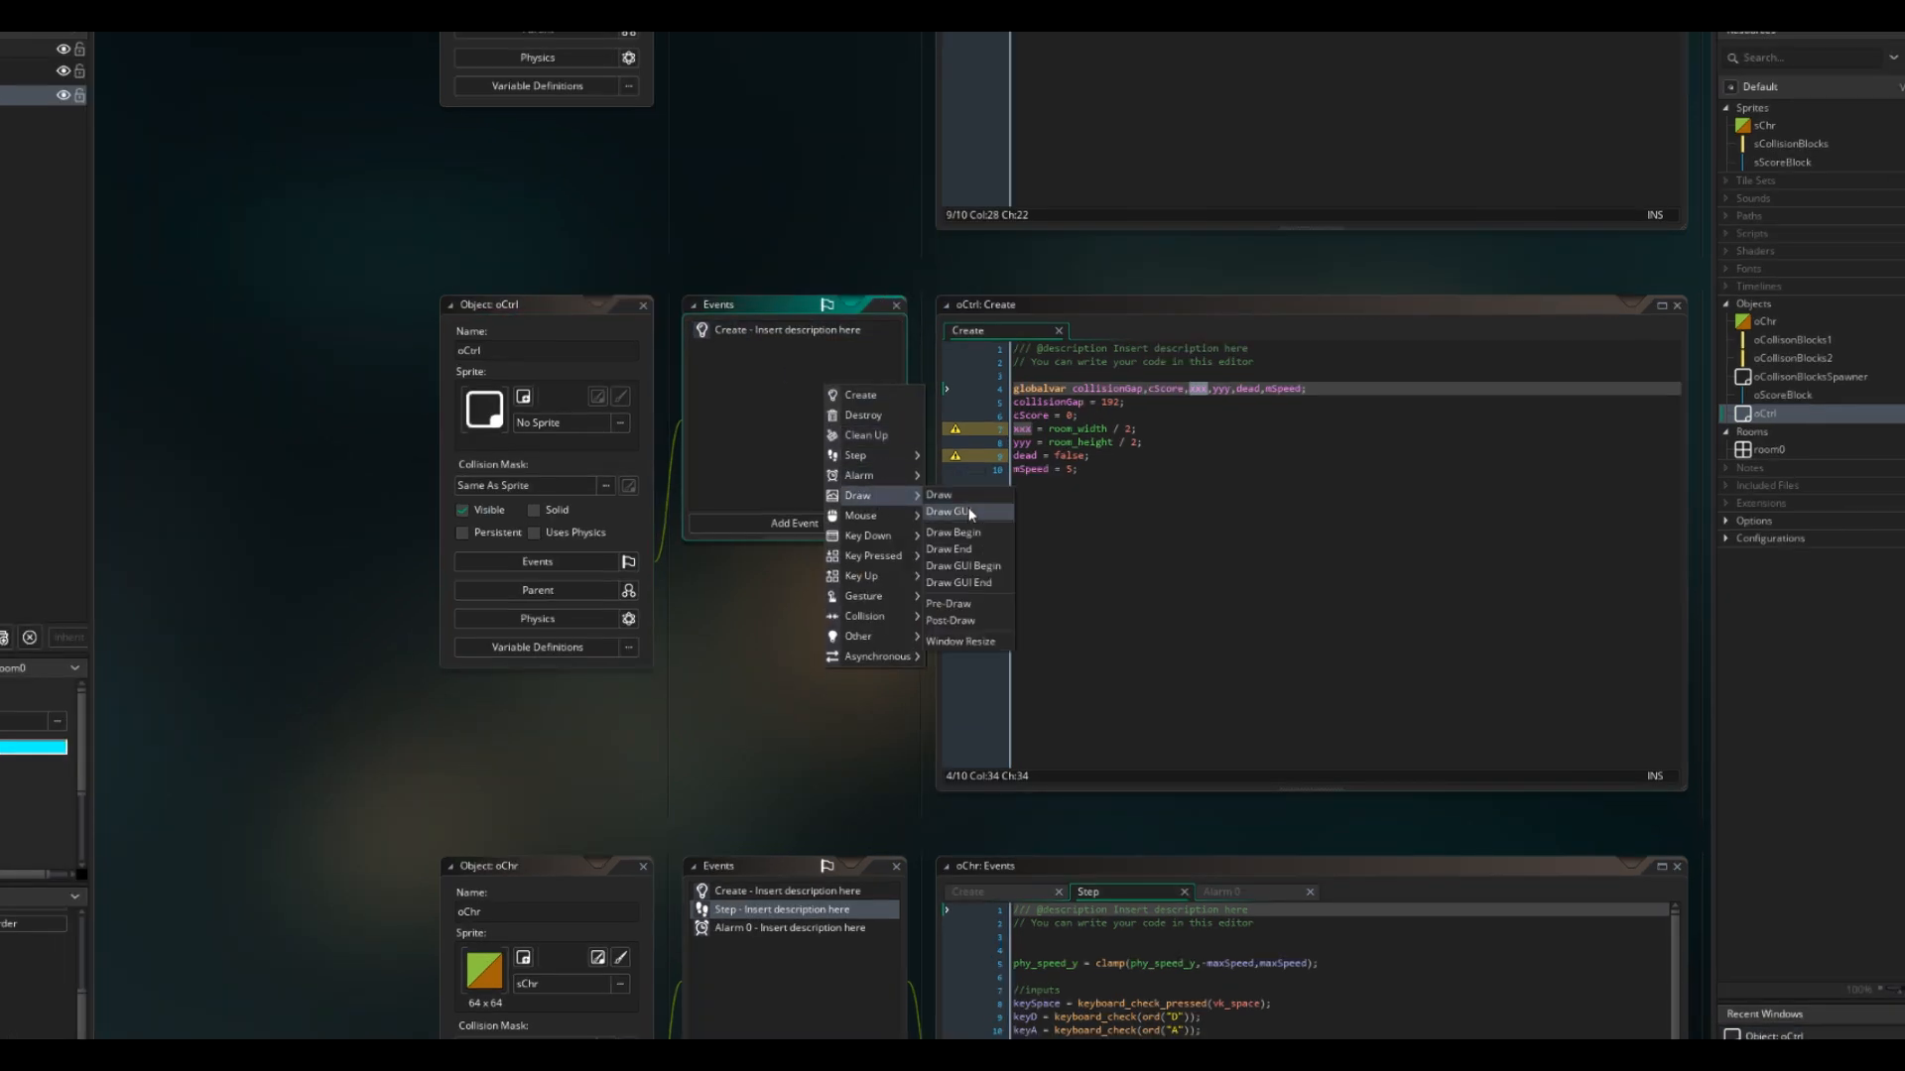
{"action": "left_click", "coordinate": [950, 512]}
{"action": "type", "text": "draw_set_valign("}
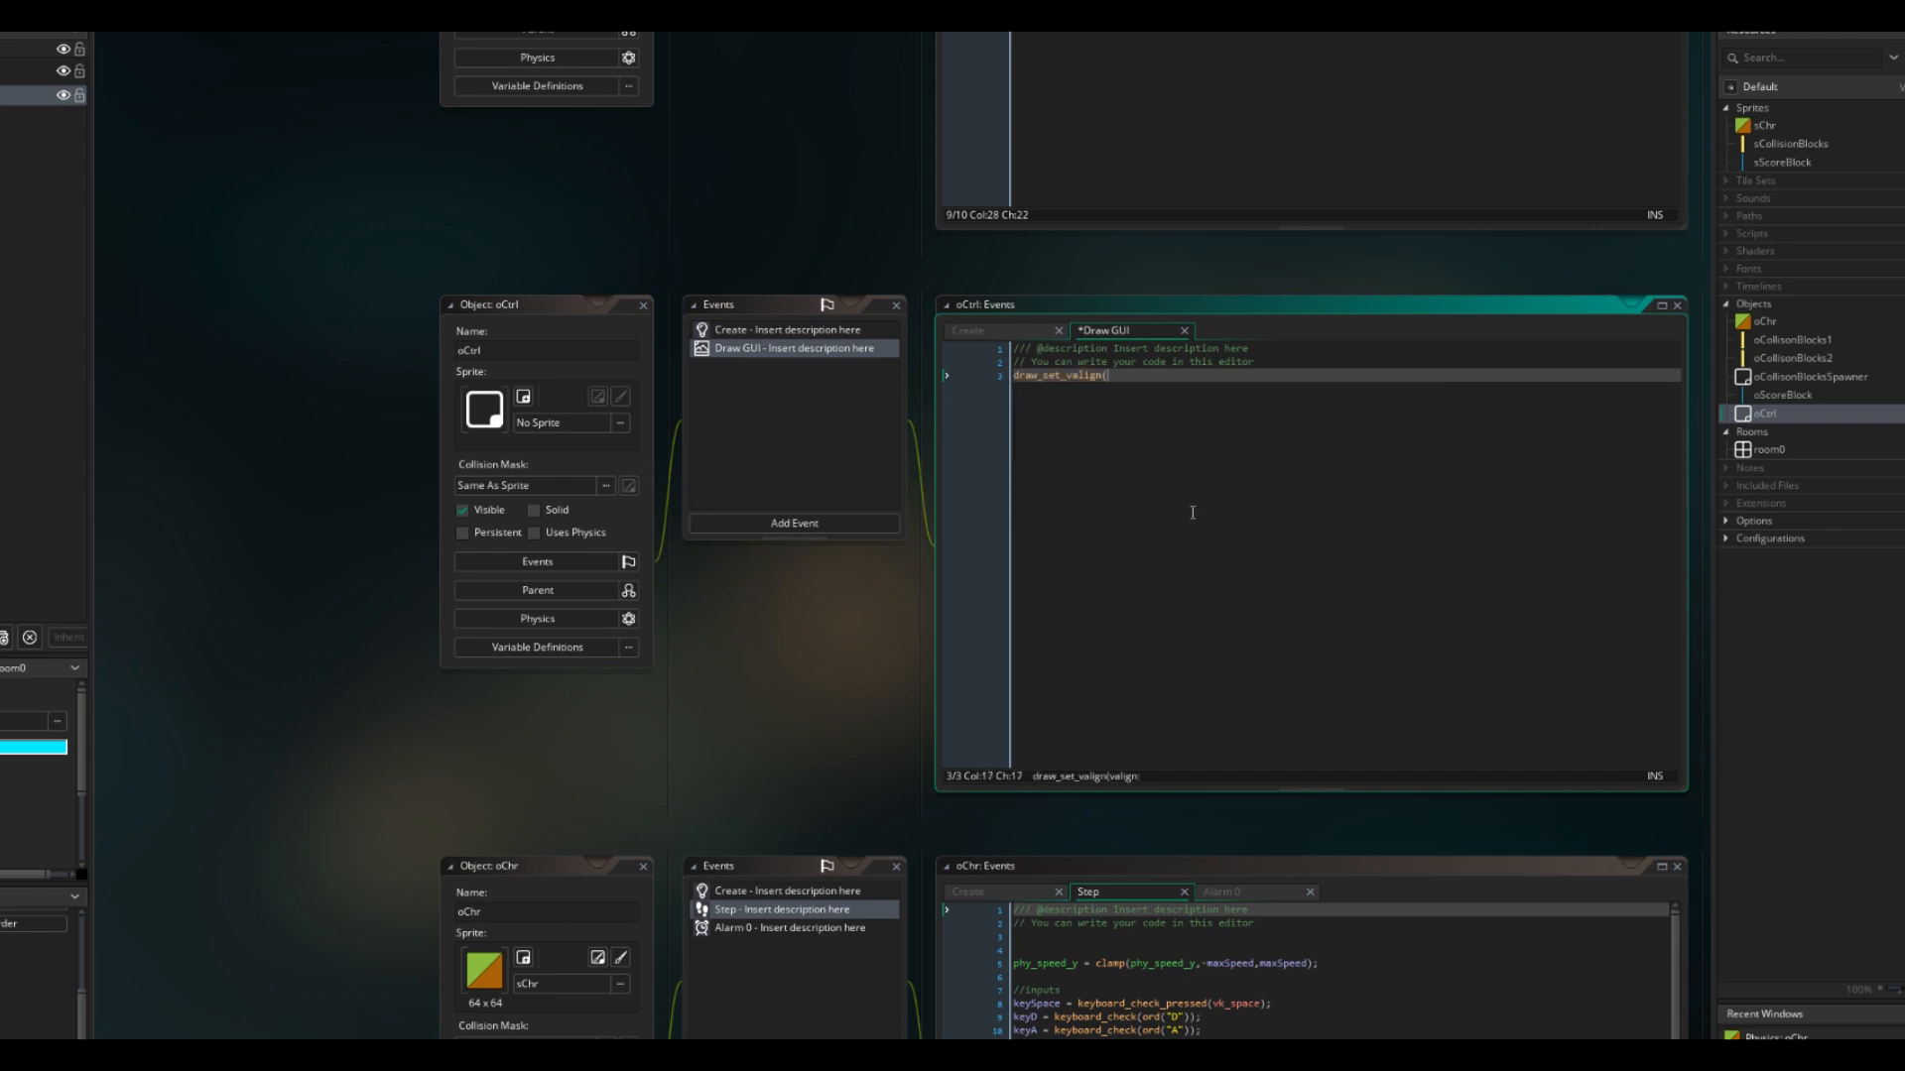
{"action": "type", "text": "fa_center);"}
{"action": "type", "text": "draw_set_color(c_black"}
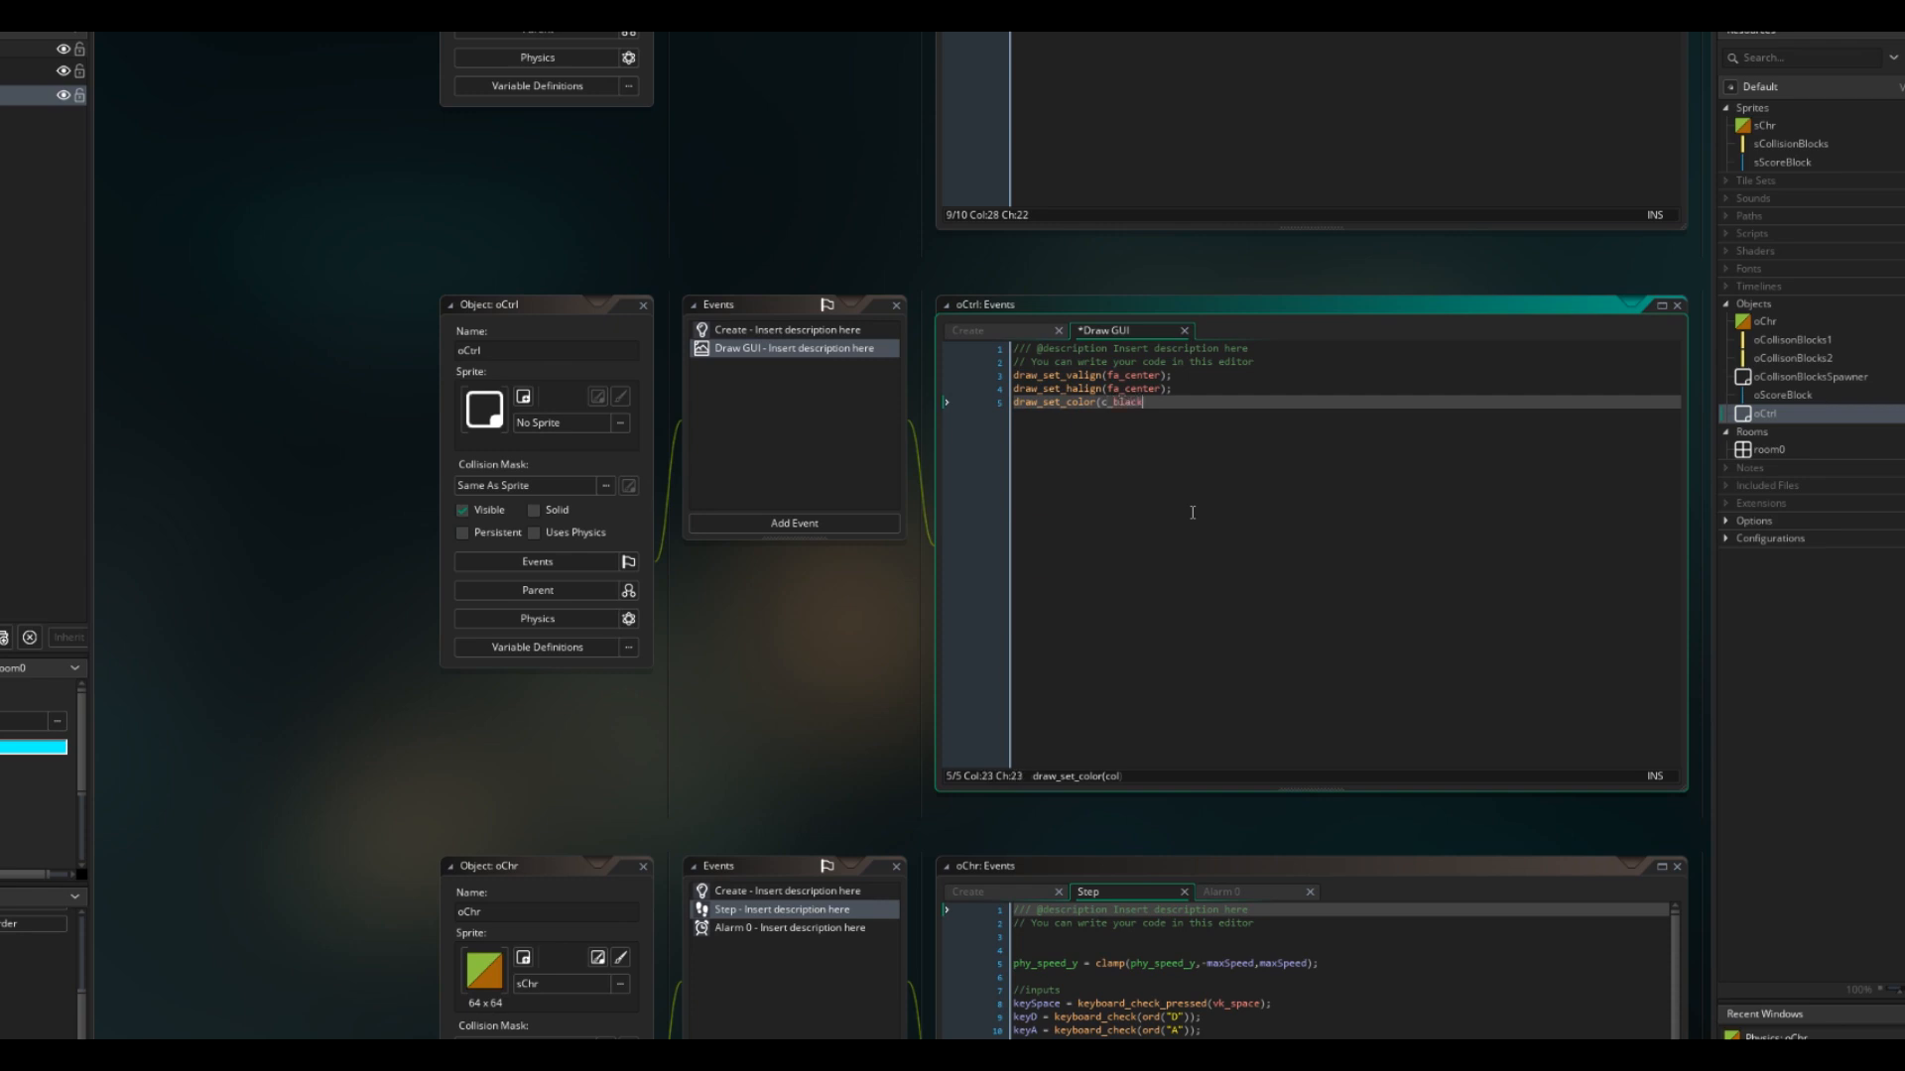
{"action": "type", "text": "draw_text(xxx,yyy-512,\"Score:"}
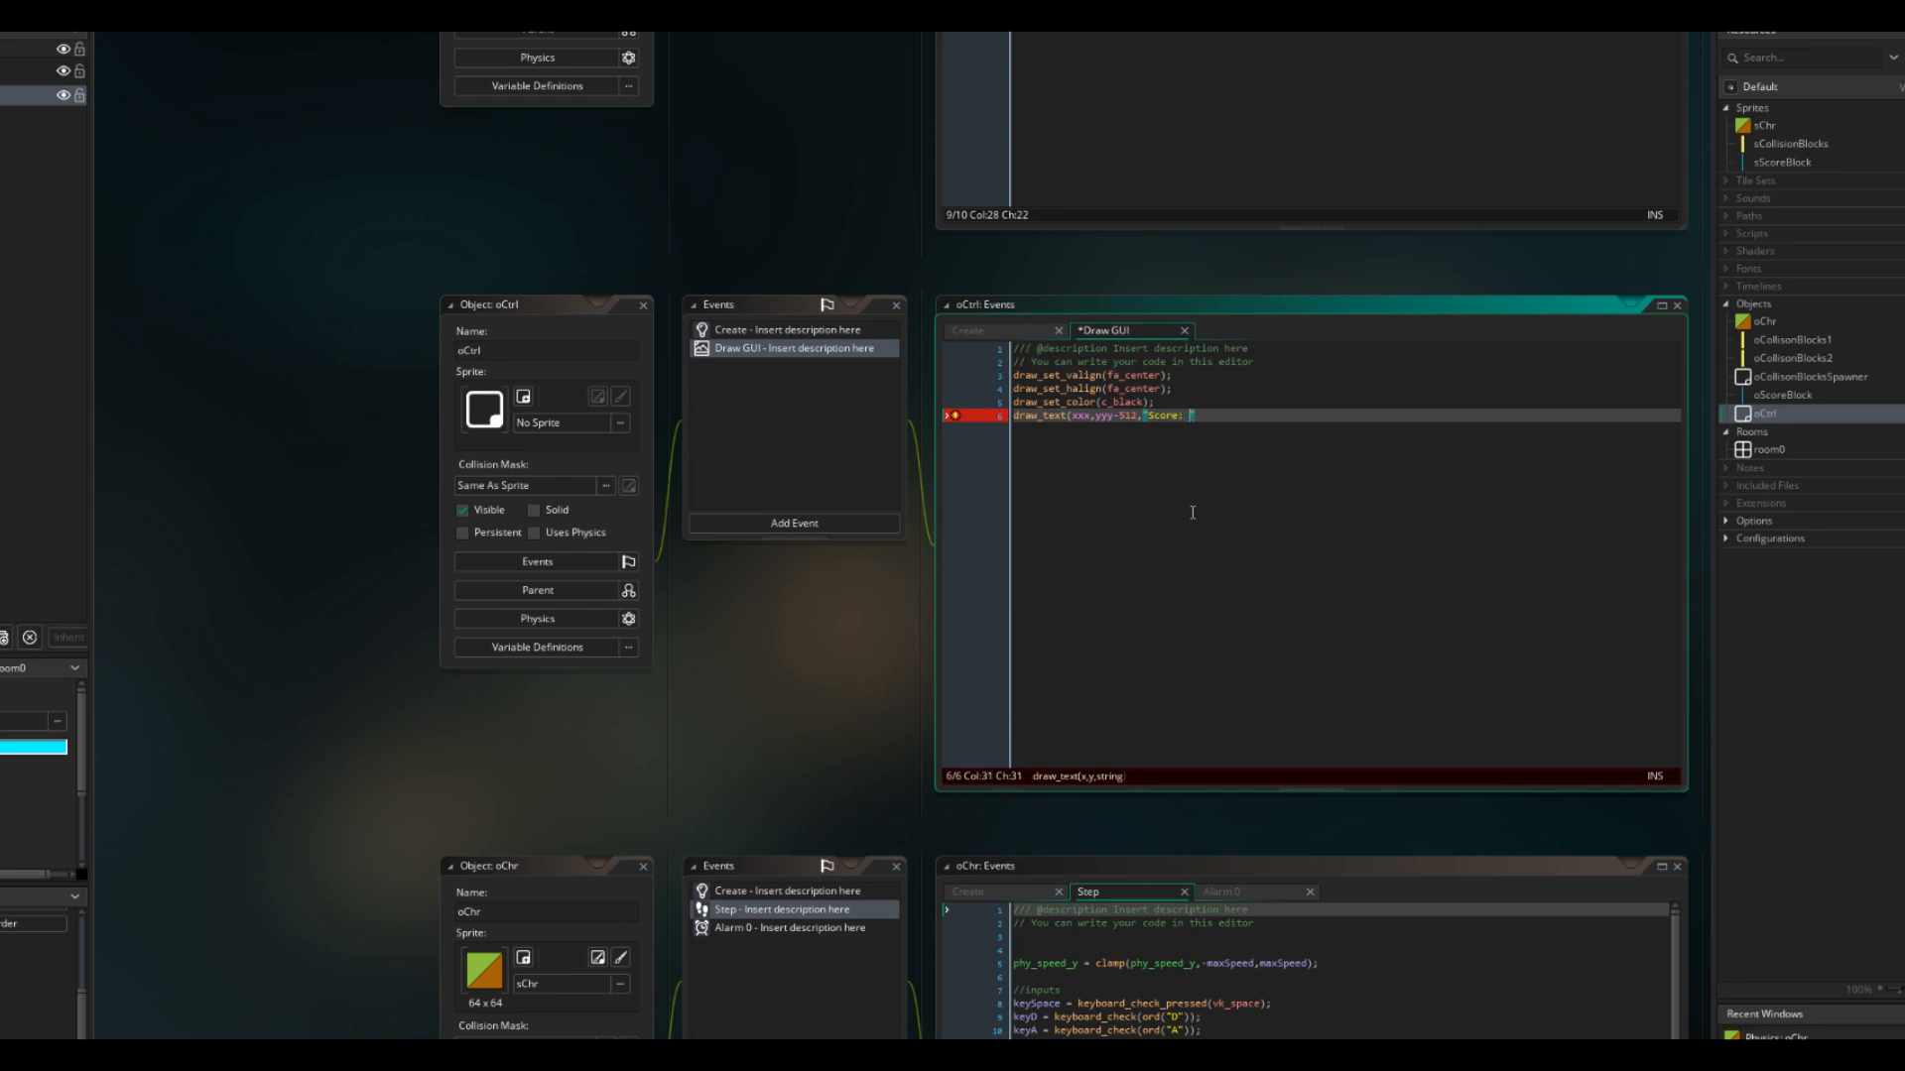
{"action": "type", "text": "\" + string(c"}
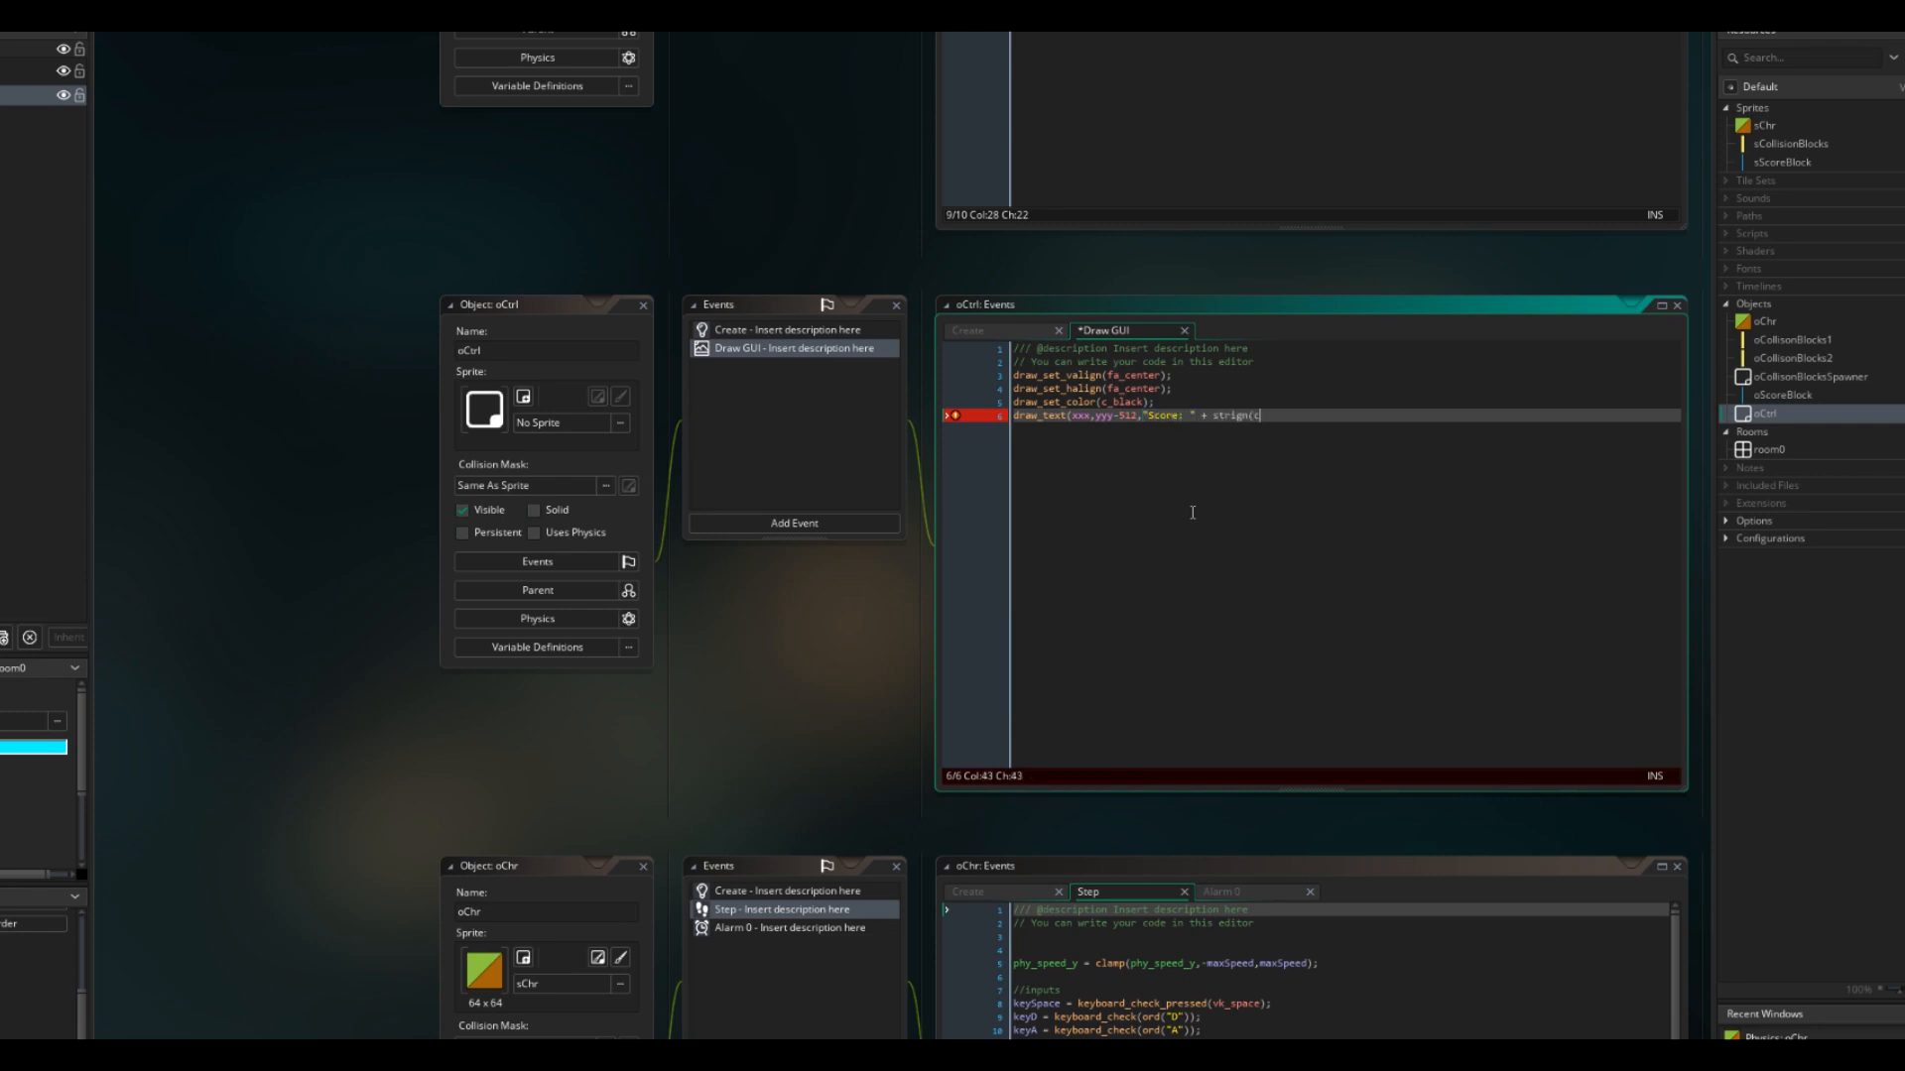
{"action": "type", "text": "Score);"}
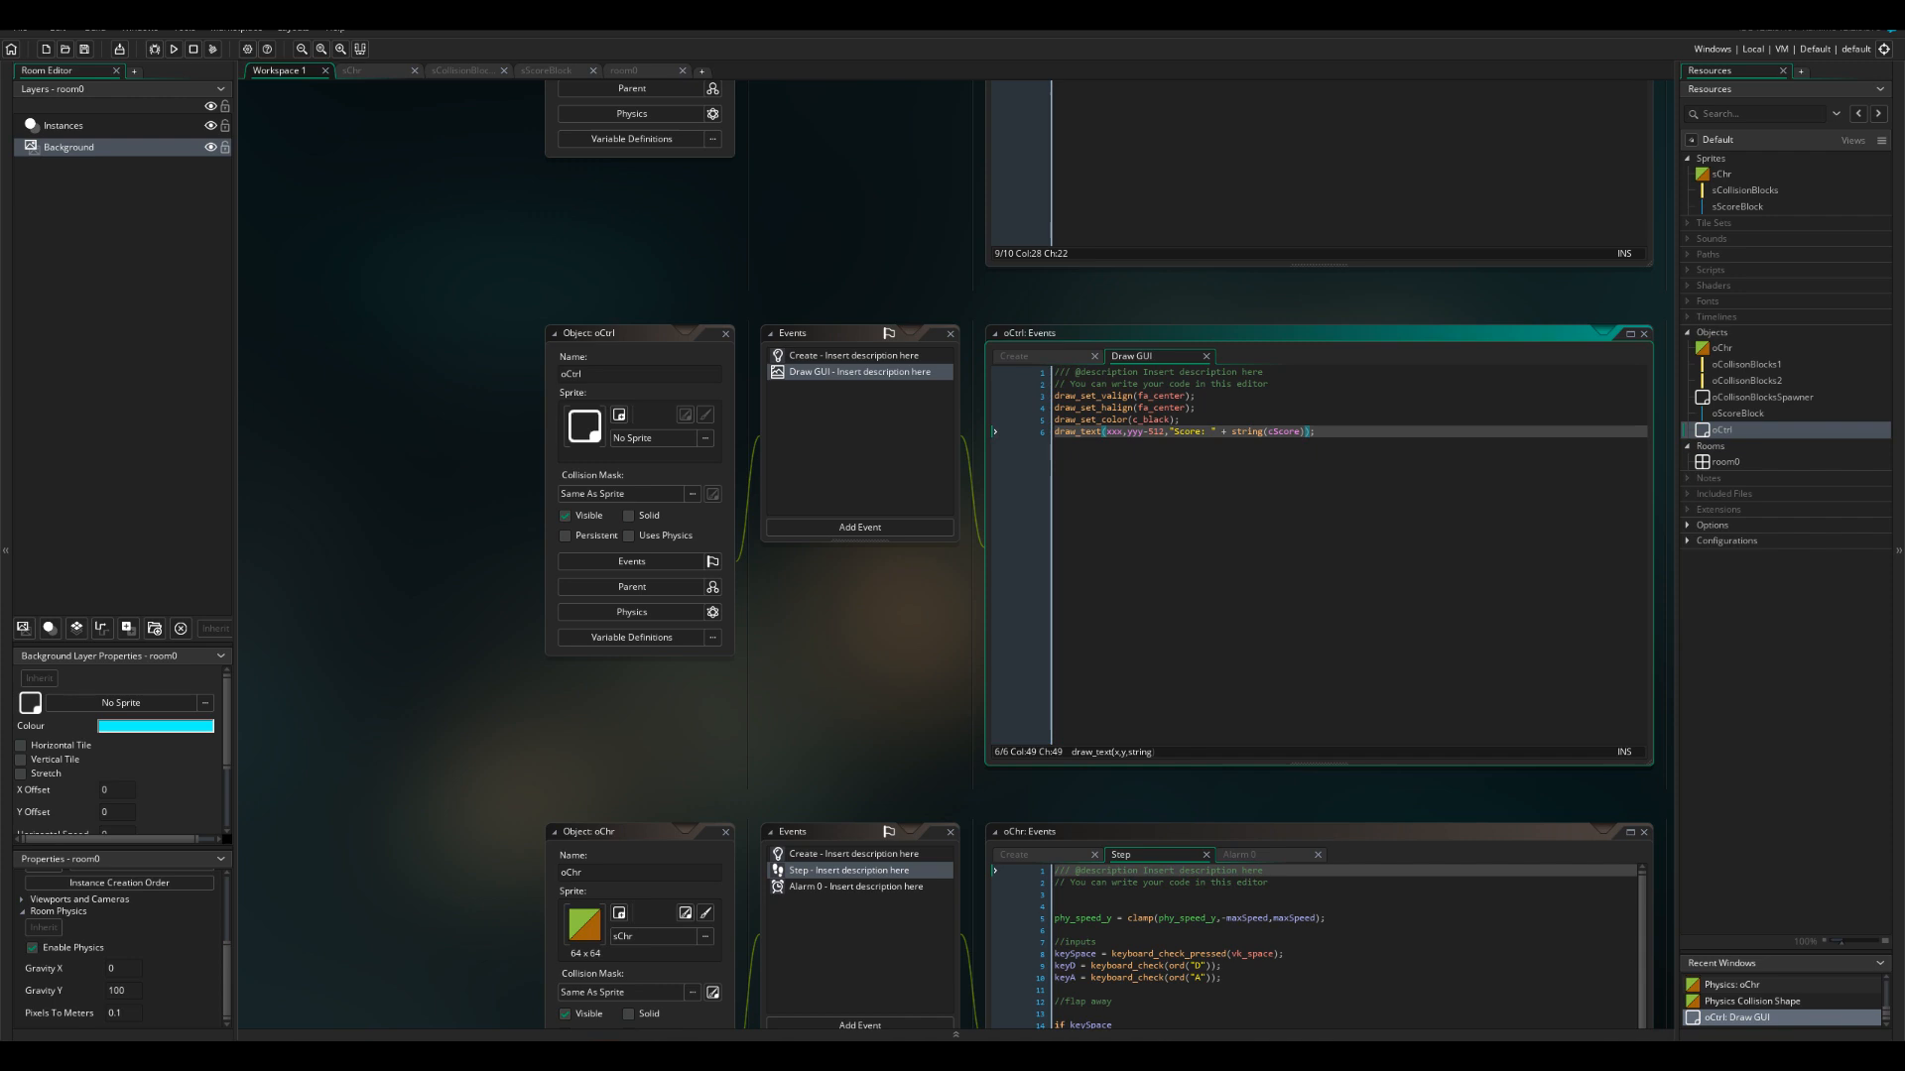
Step: Open room0 and place an oCtrl instance on its Instances layer
{"action": "left_click", "coordinate": [643, 70]}
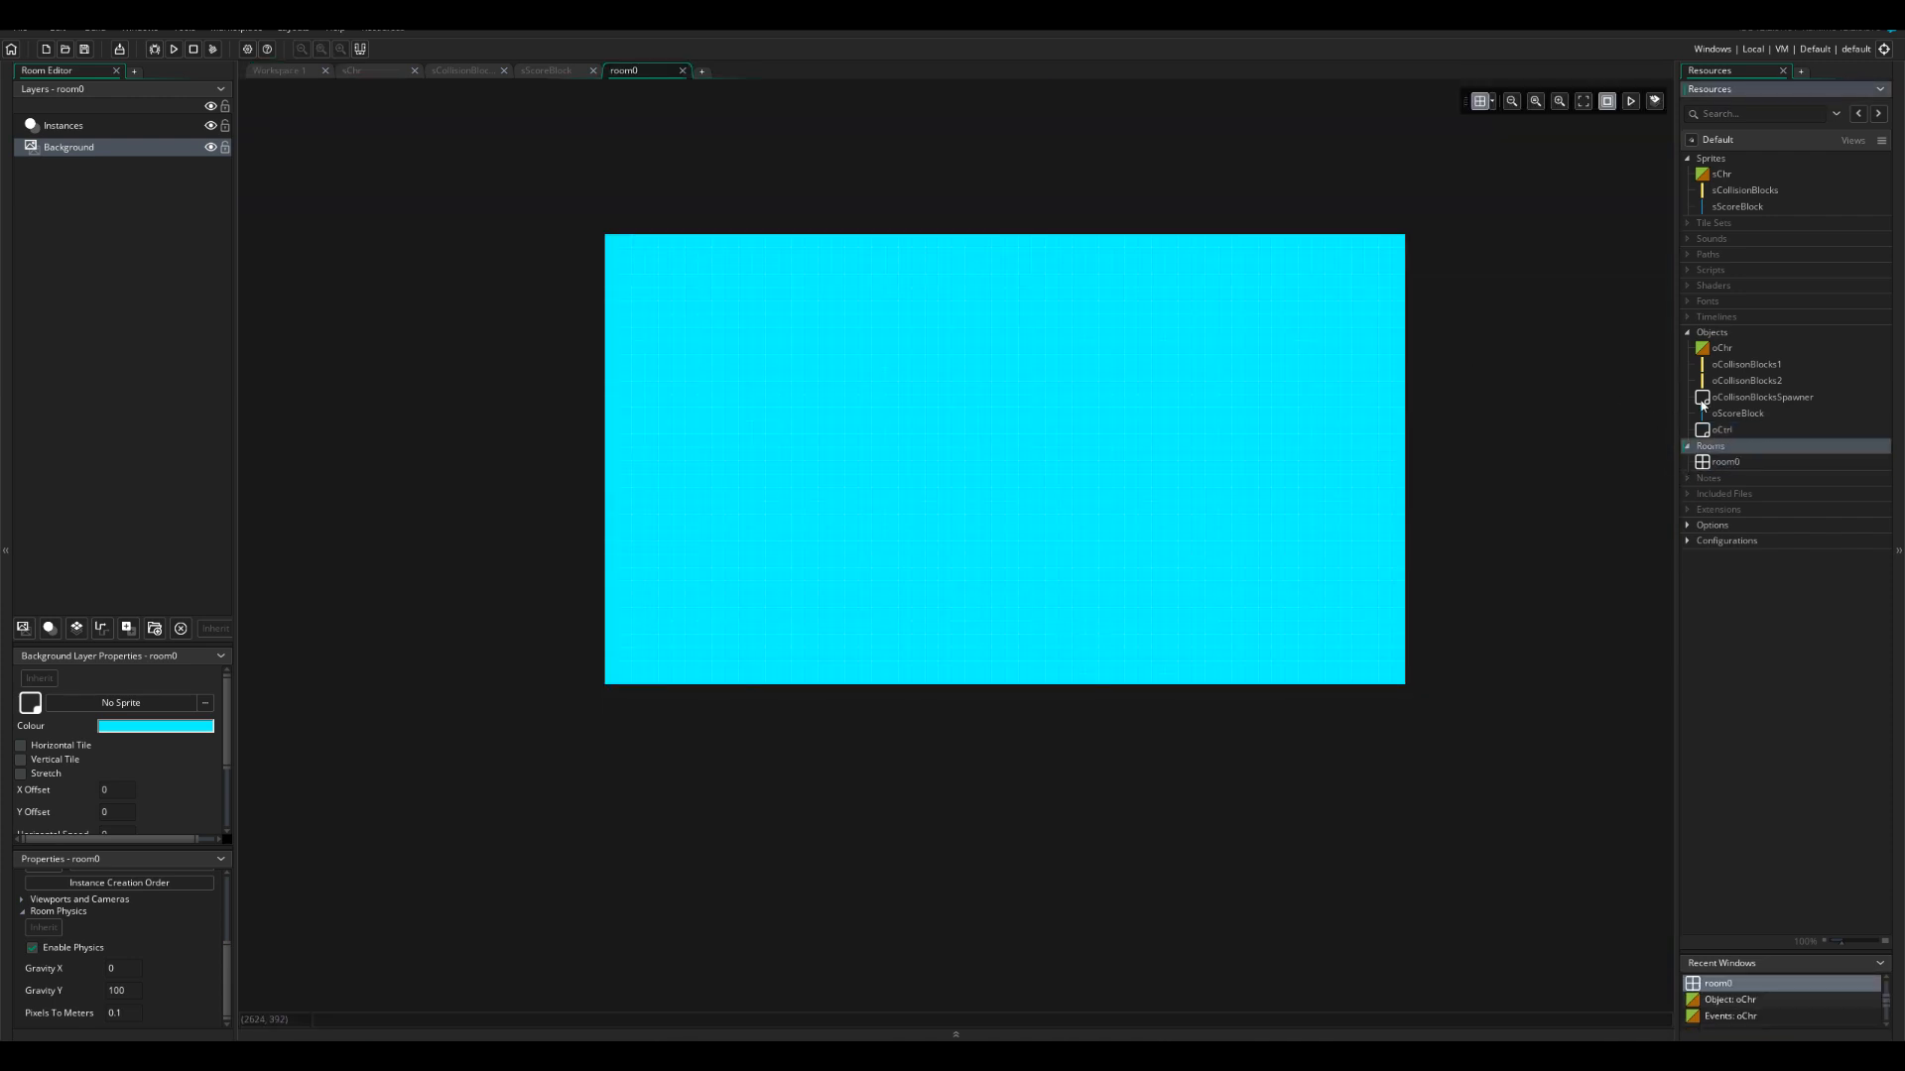
{"action": "left_click", "coordinate": [63, 125]}
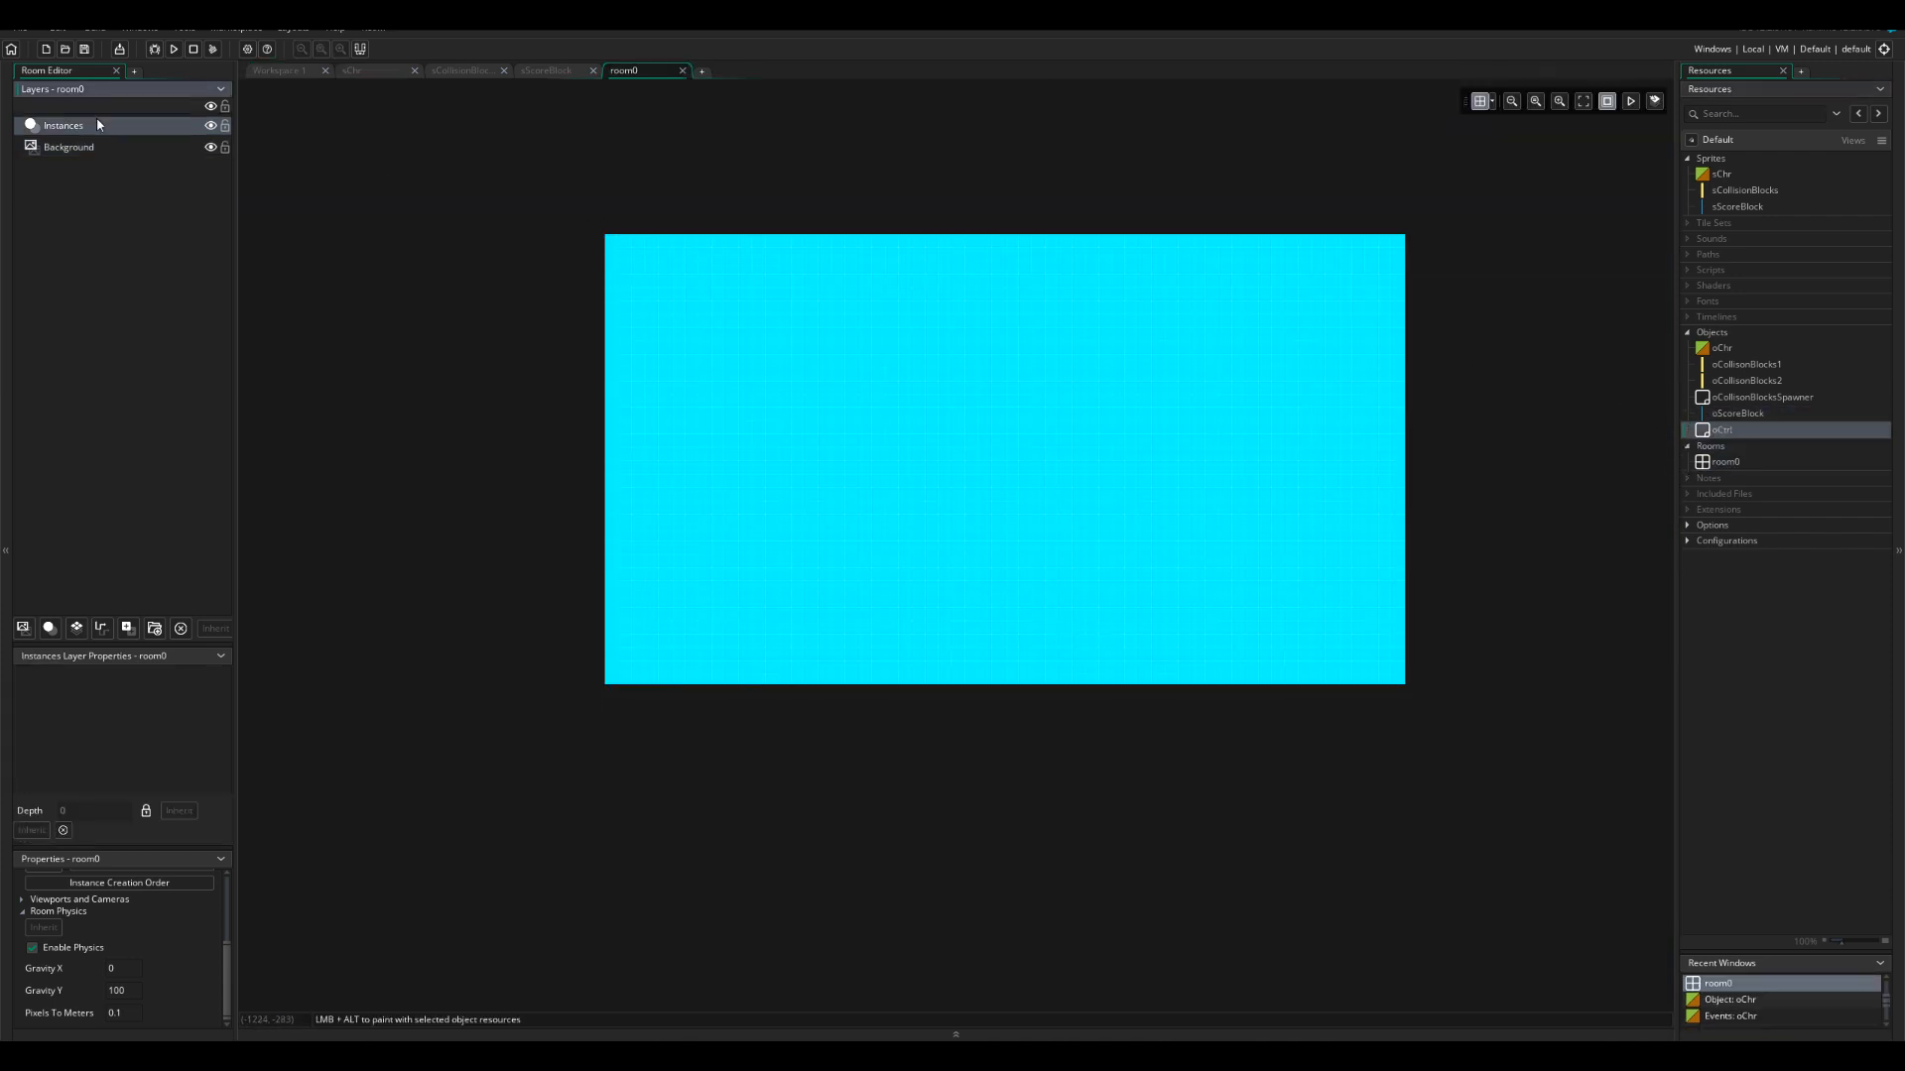
{"action": "left_click", "coordinate": [591, 269]}
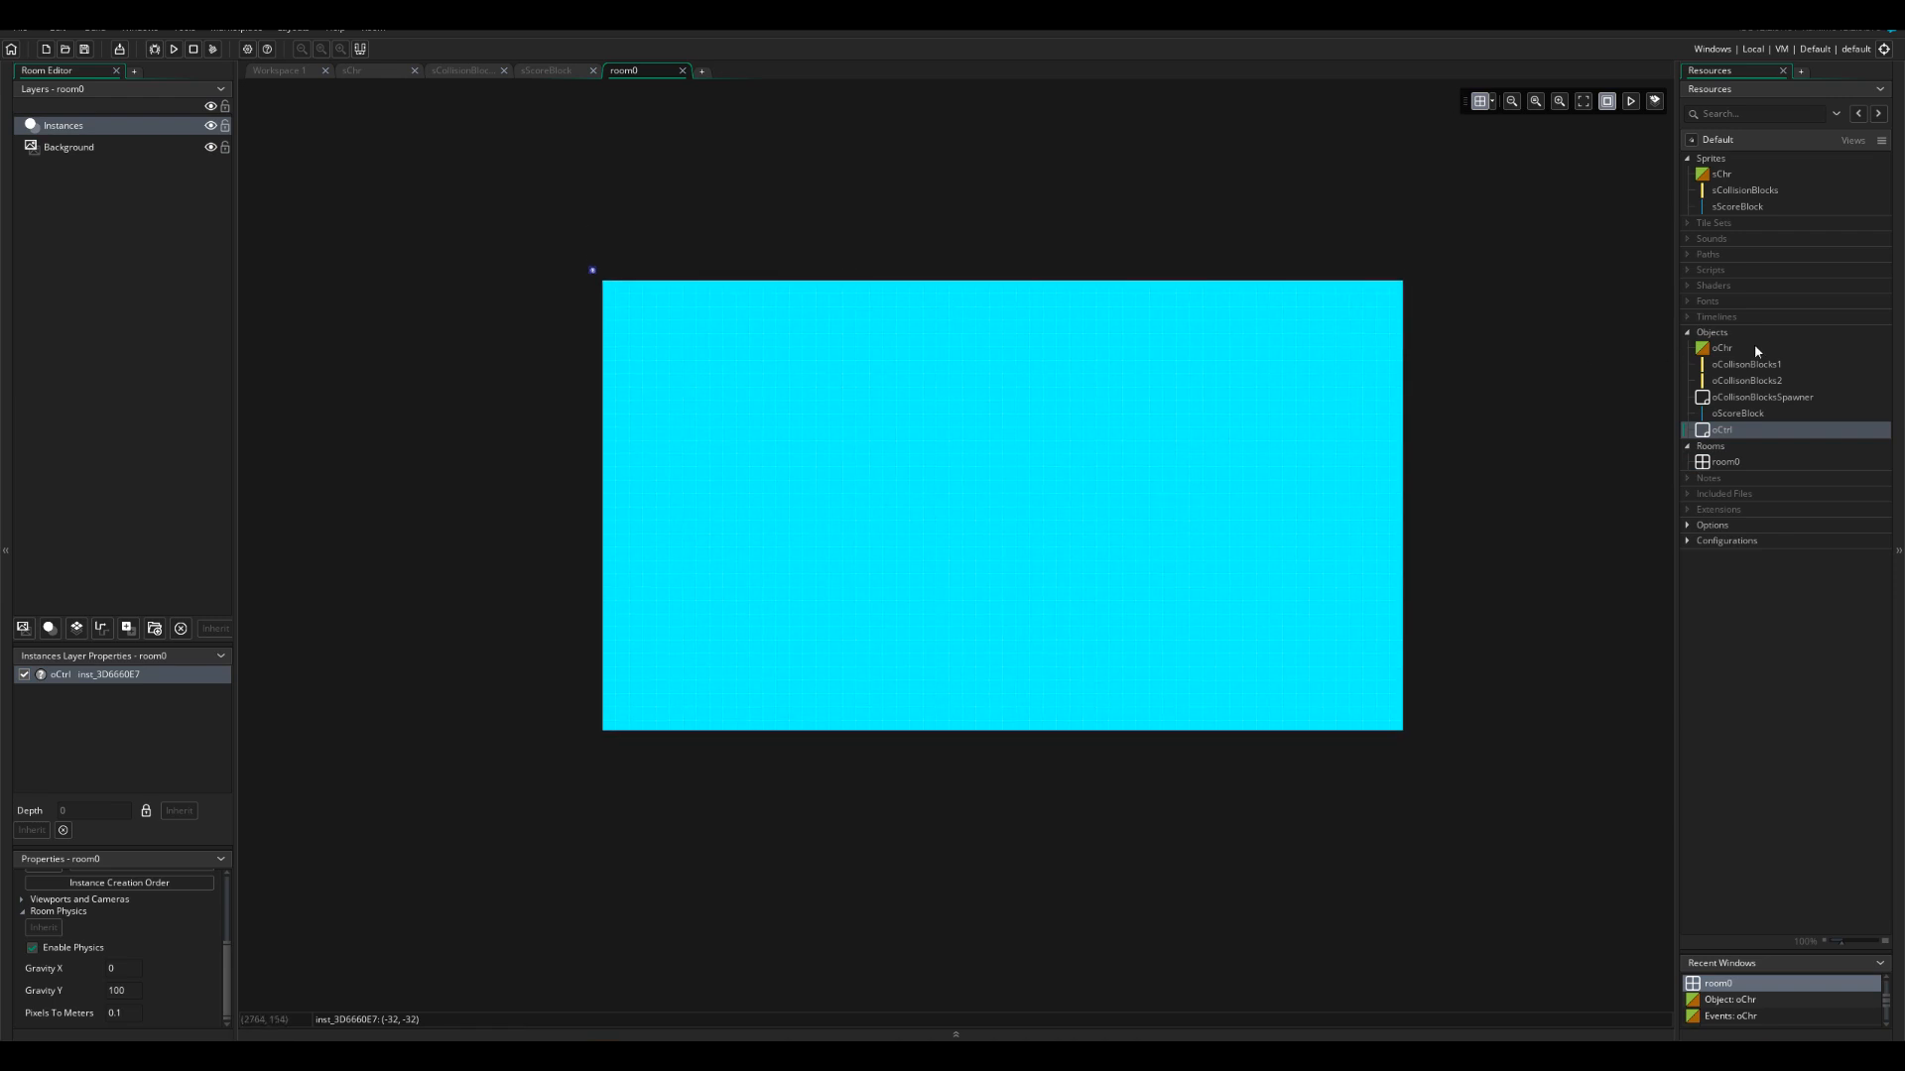